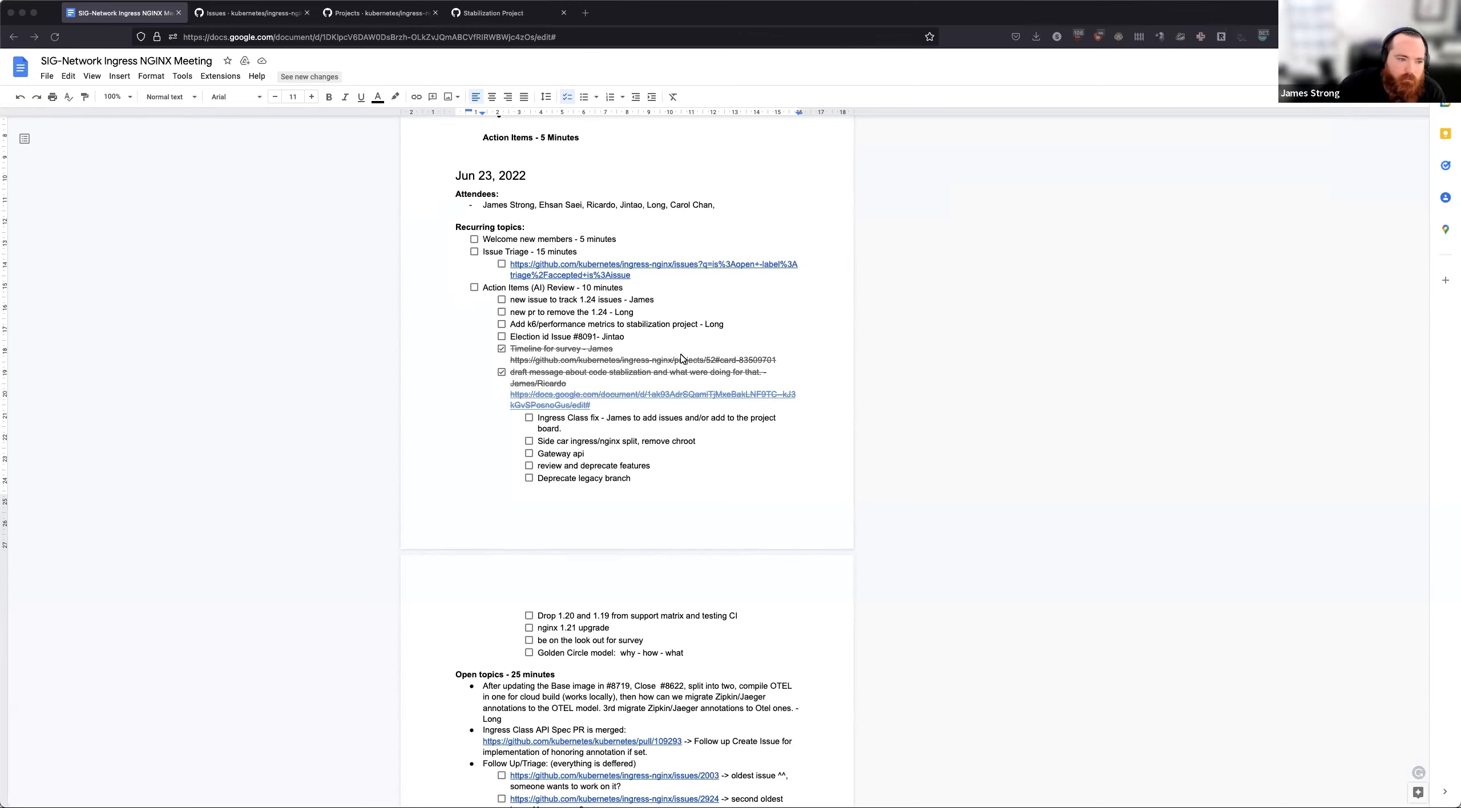
# Step: Add to the July 7th attendees line in the meeting notes document
pyautogui.scroll(3)
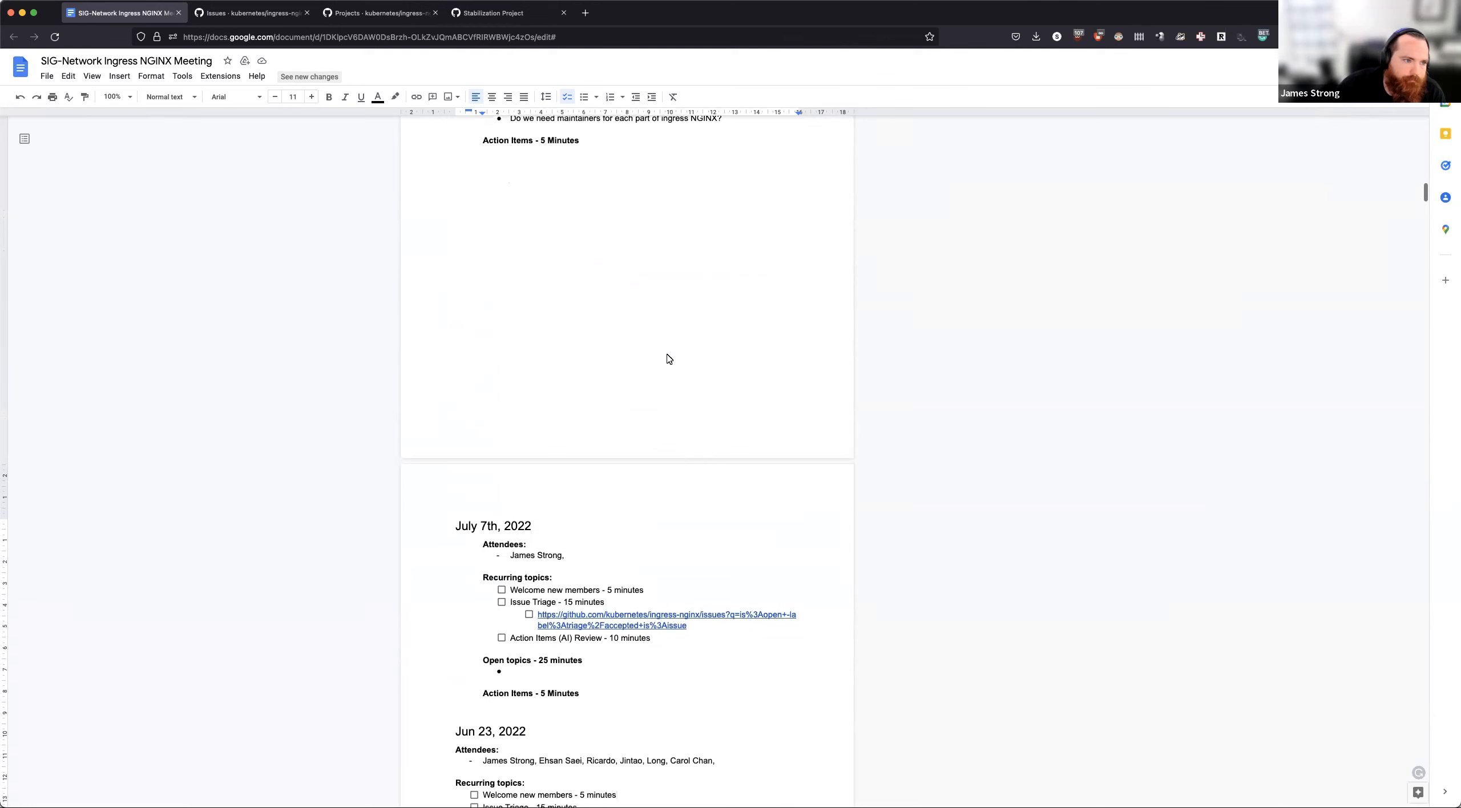
pyautogui.scroll(-3)
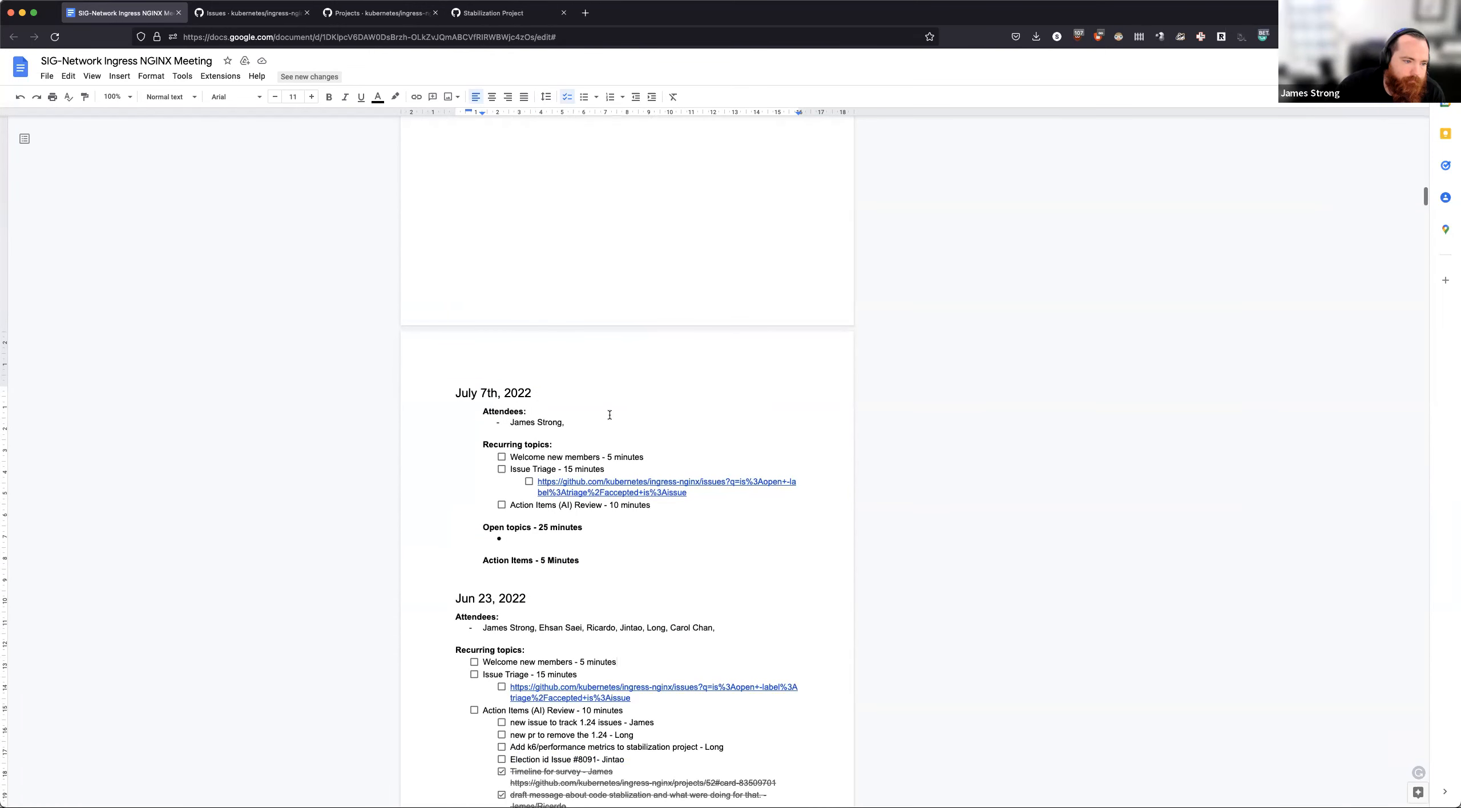
pyautogui.click(566, 422)
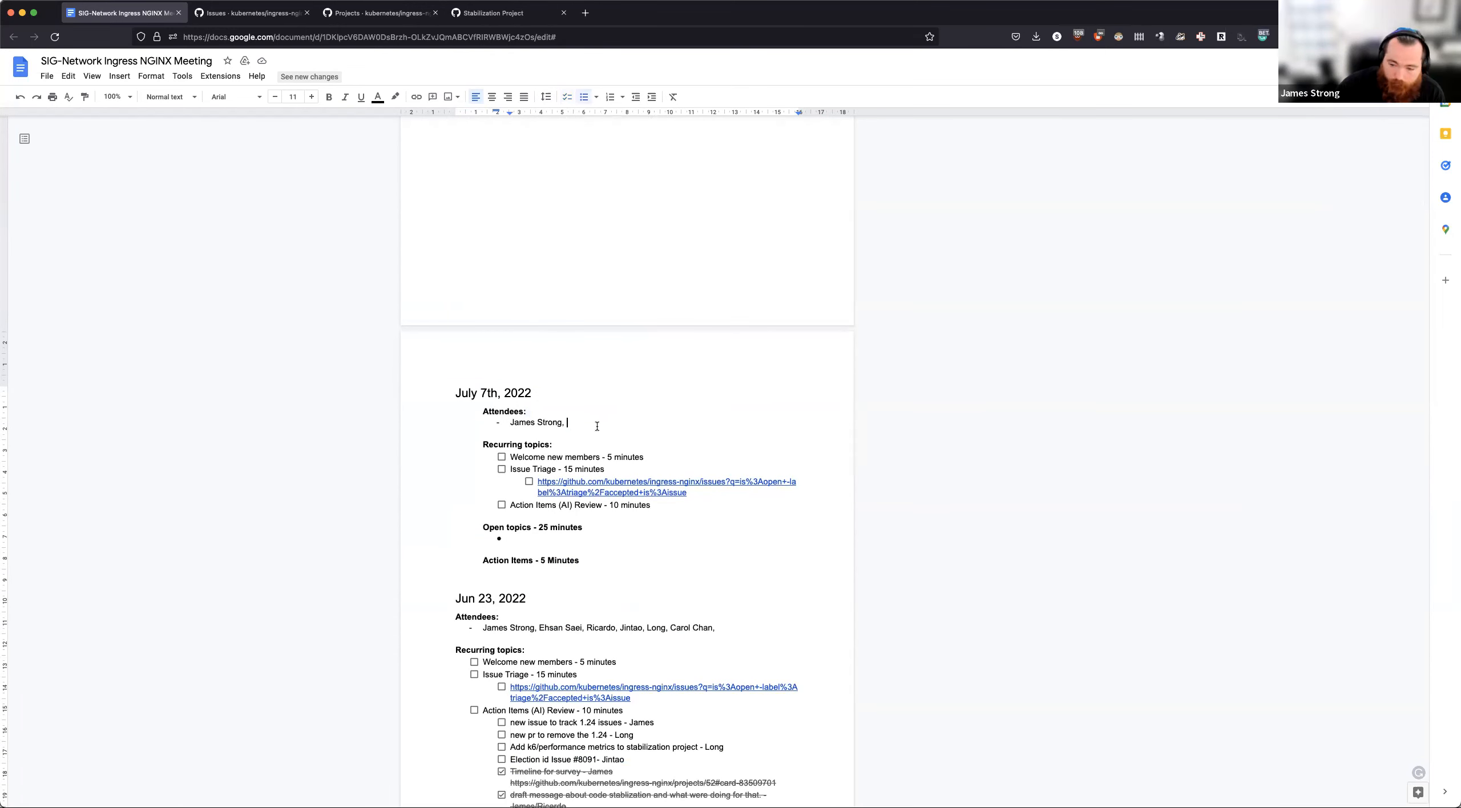
pyautogui.moveTo(1126, 363)
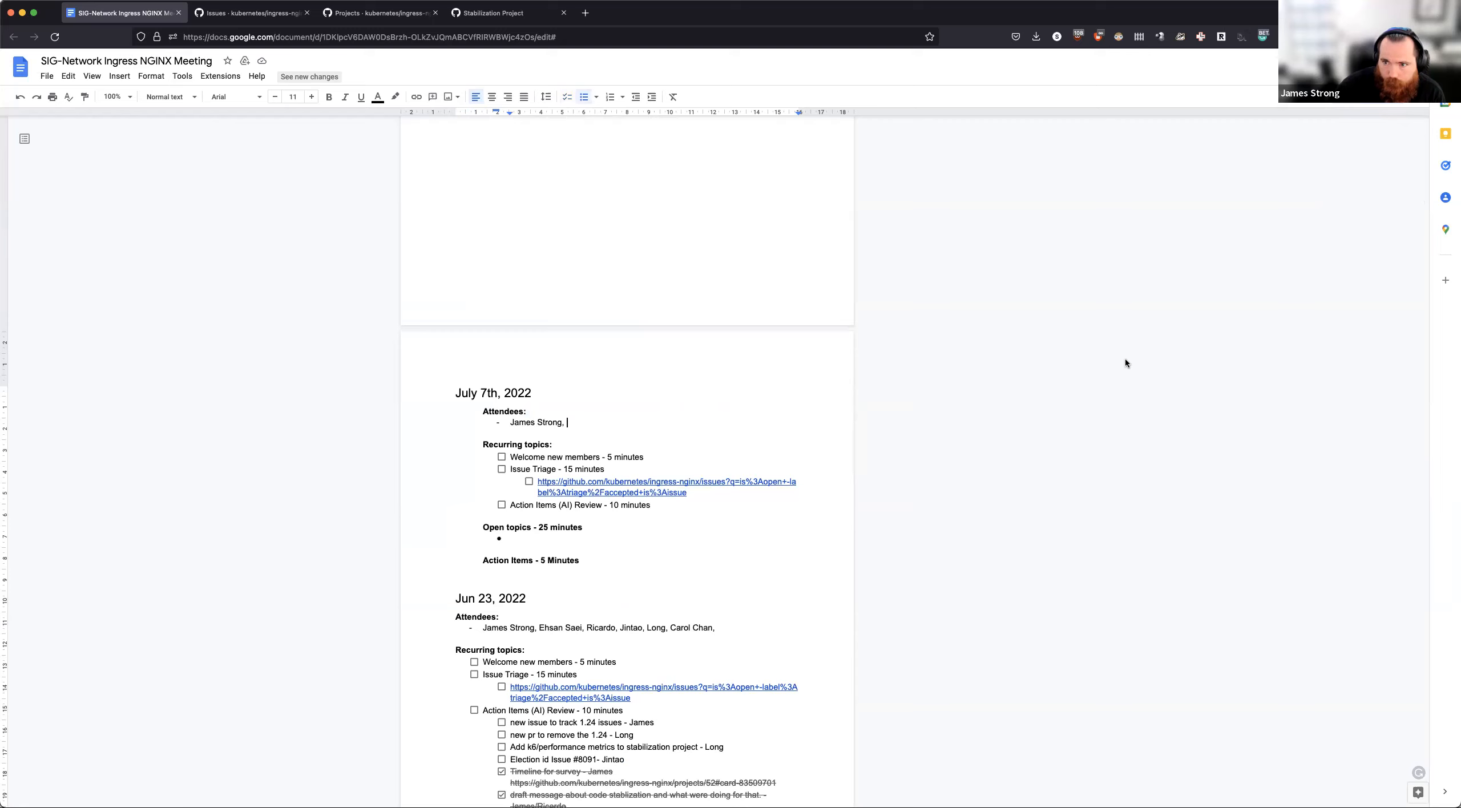
pyautogui.moveTo(1126, 363)
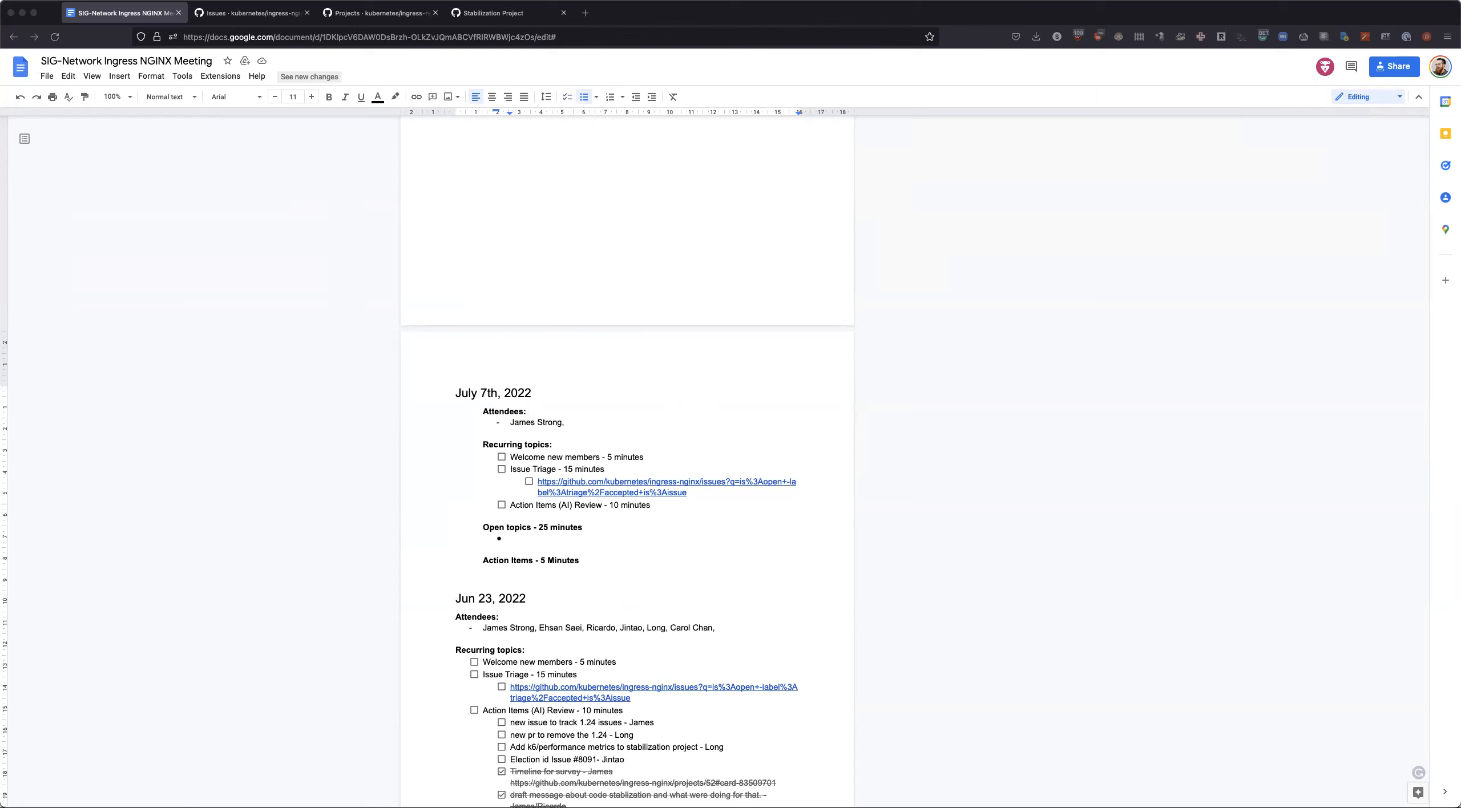
pyautogui.click(373, 37)
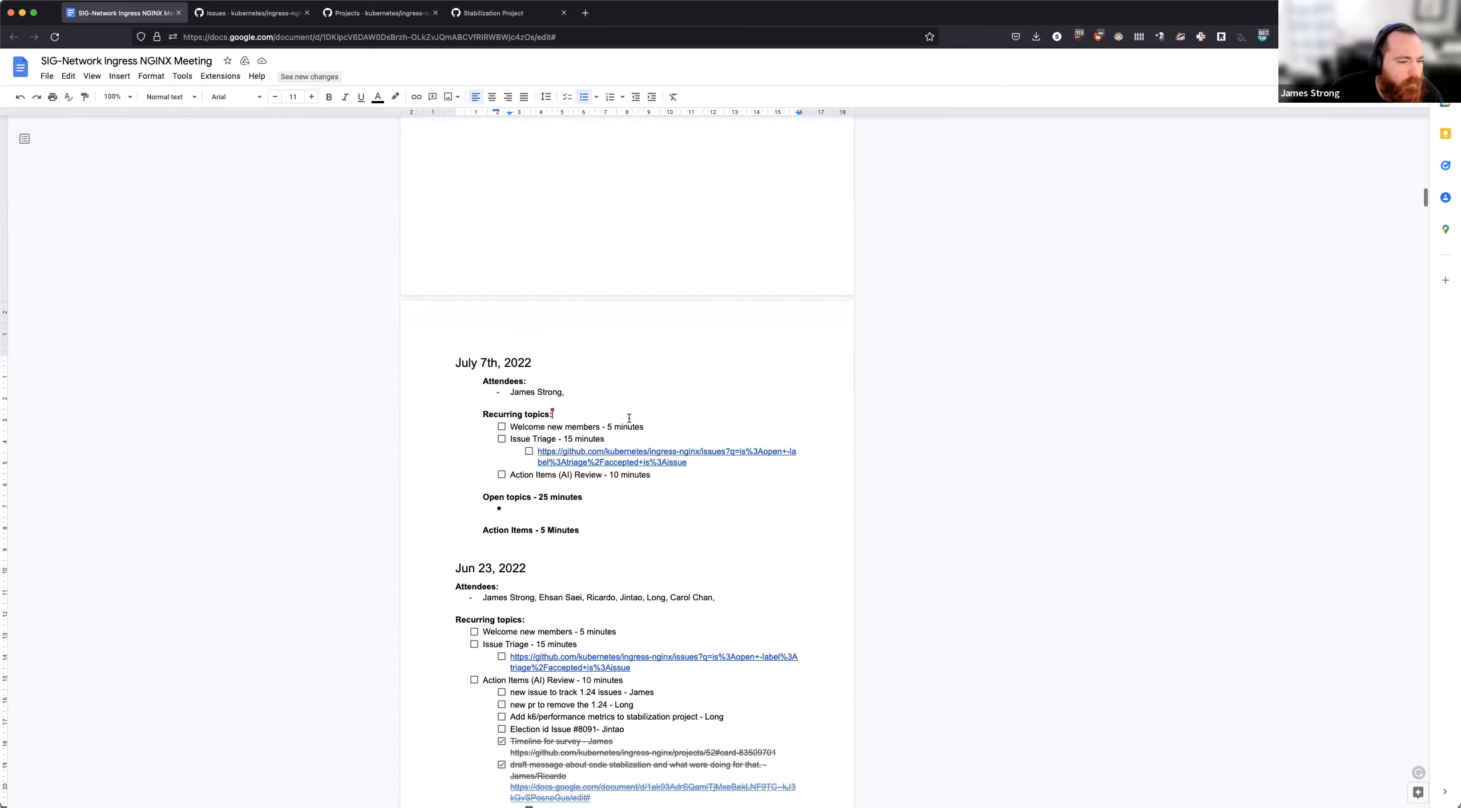
pyautogui.click(566, 392)
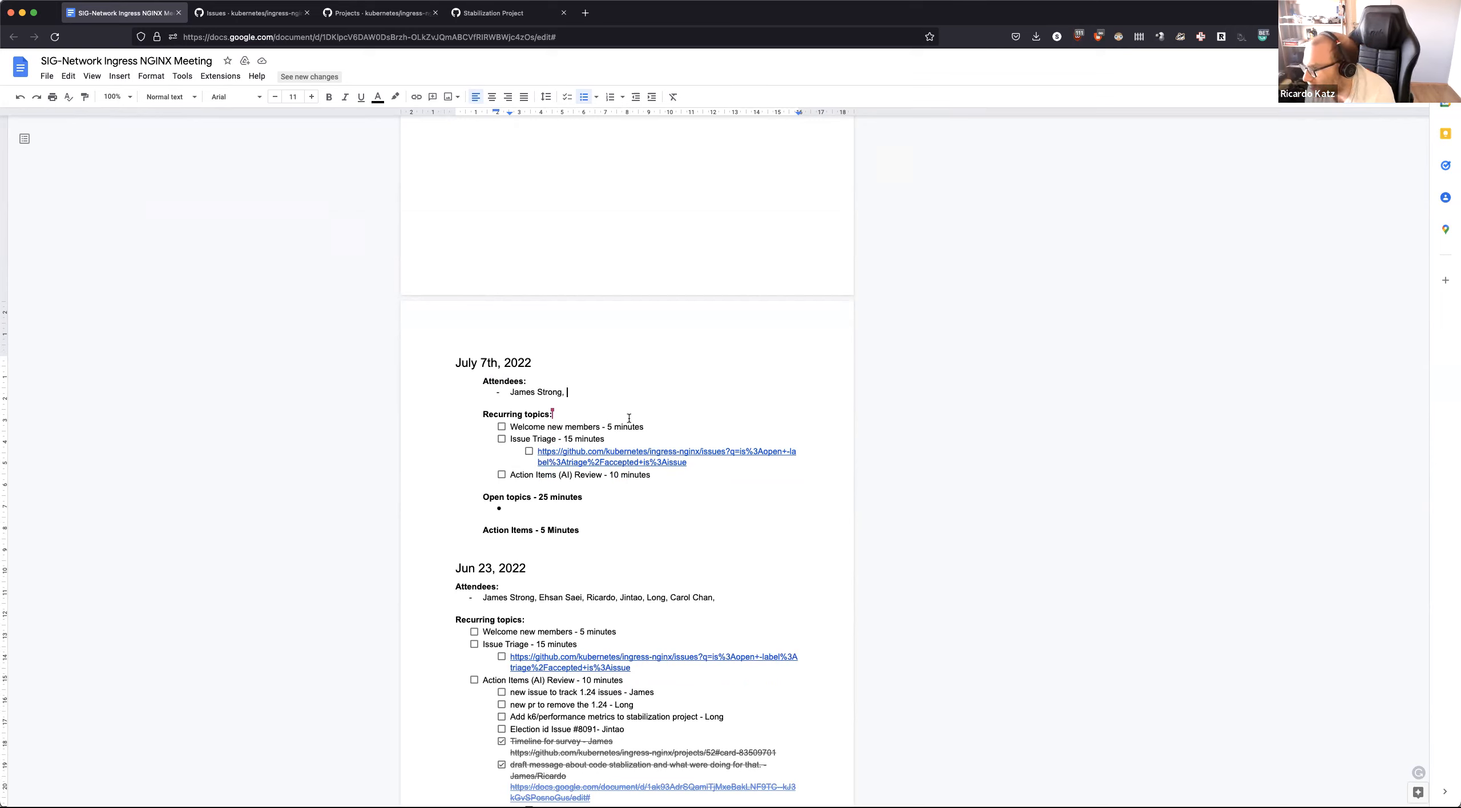
pyautogui.moveTo(629, 419)
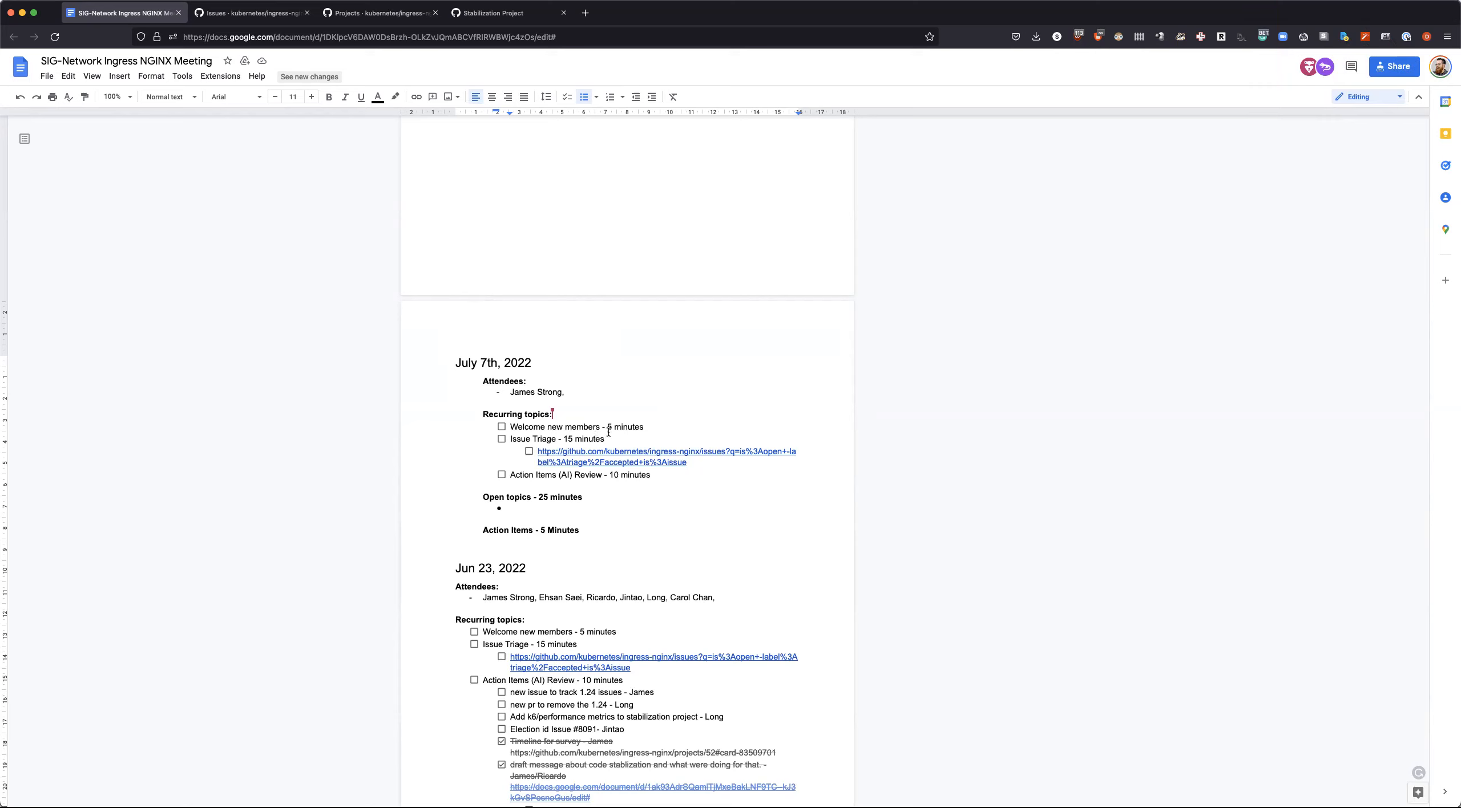
pyautogui.moveTo(891, 428)
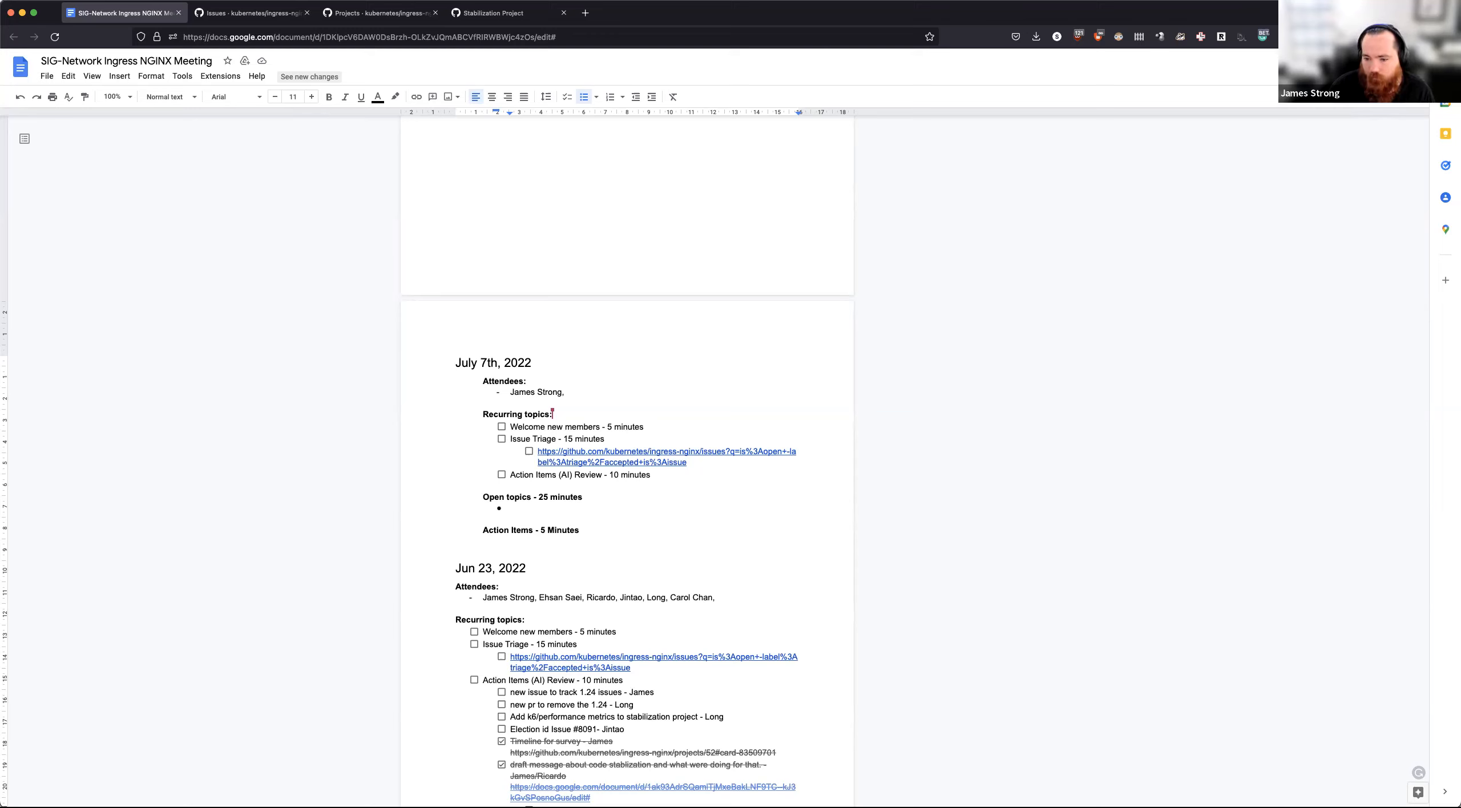
pyautogui.click(565, 392)
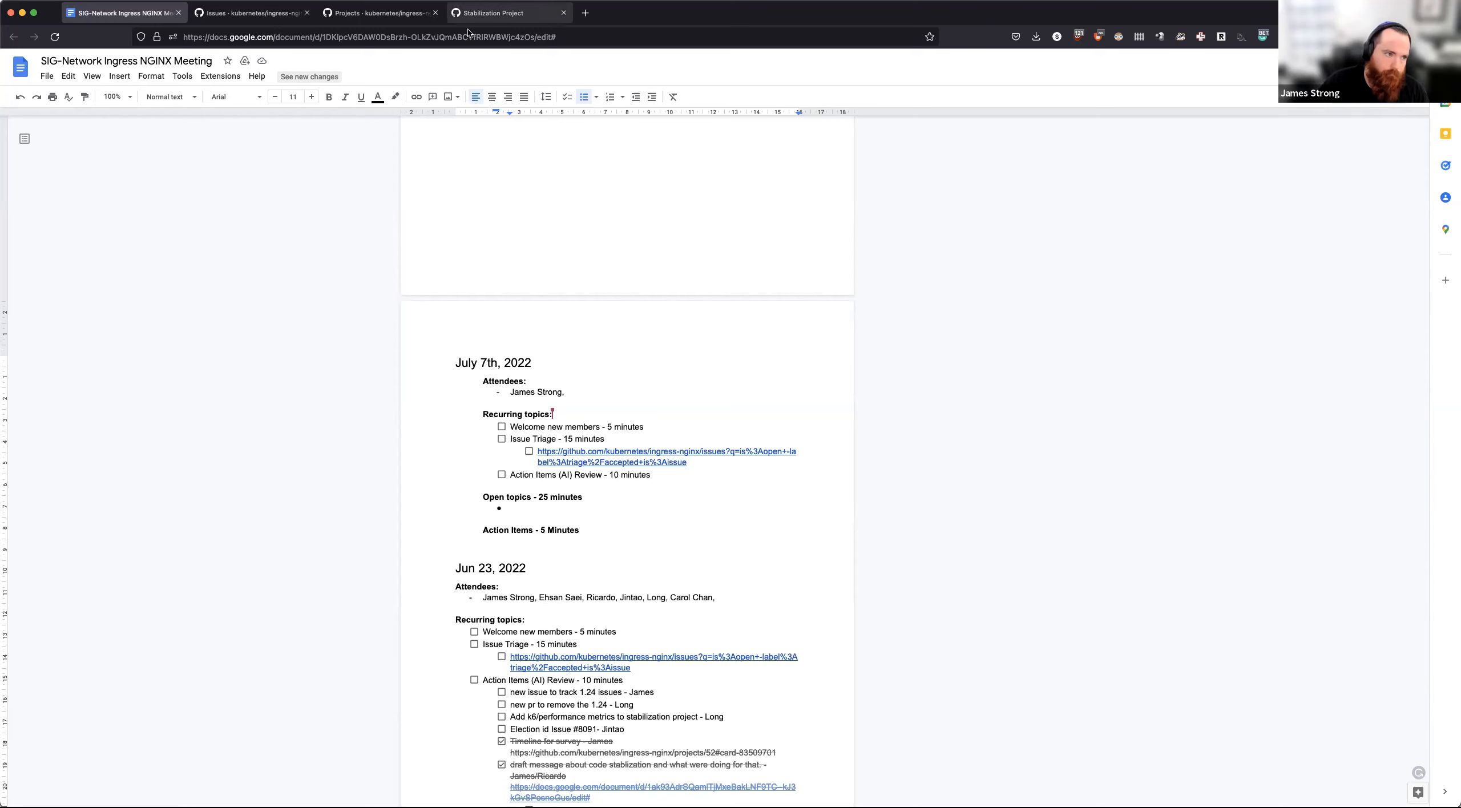
pyautogui.moveTo(496, 12)
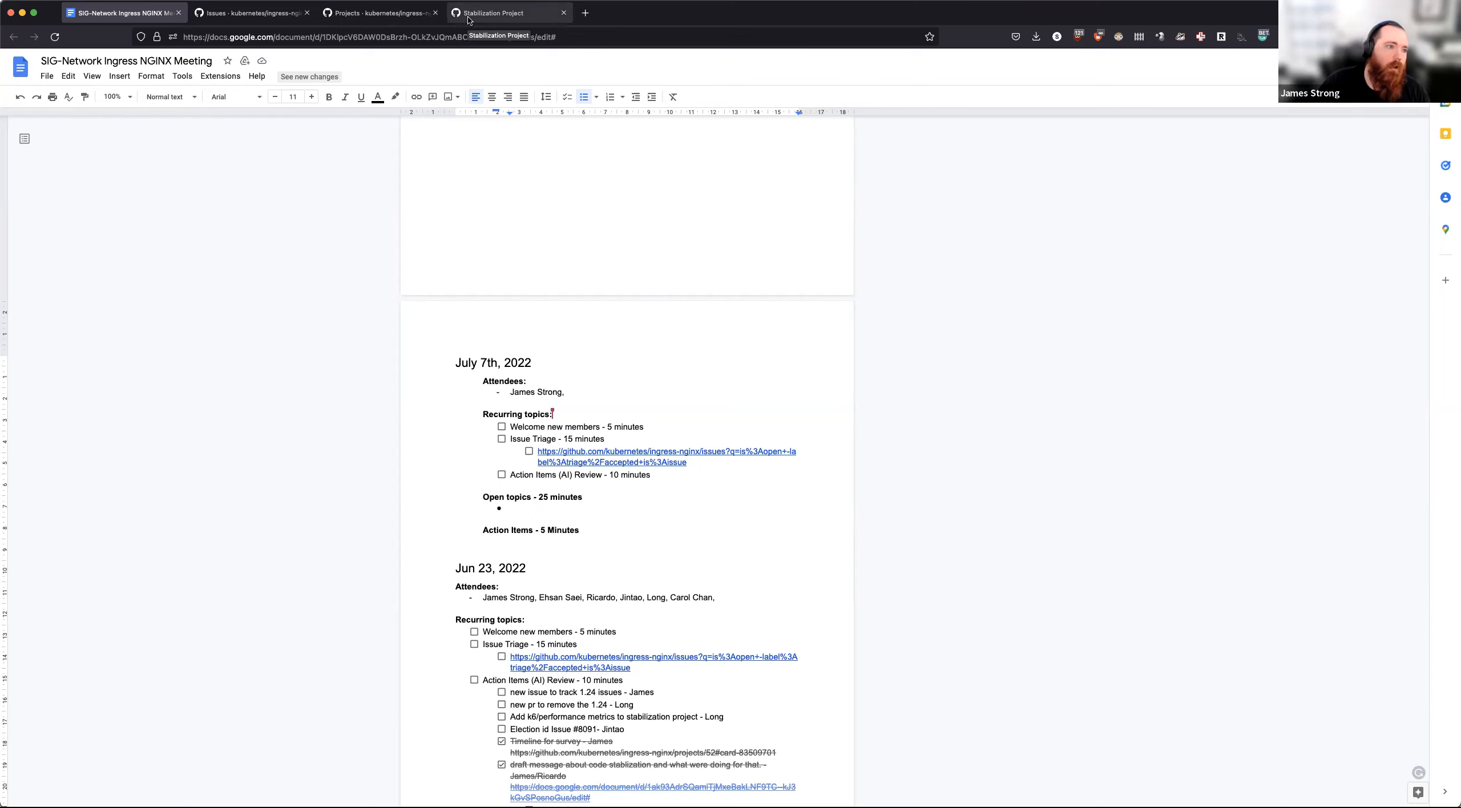
# Step: From the Stabilization Project board, bring up PR #8733 'feat: migrate leaderelection lock to leases' in full
pyautogui.click(506, 13)
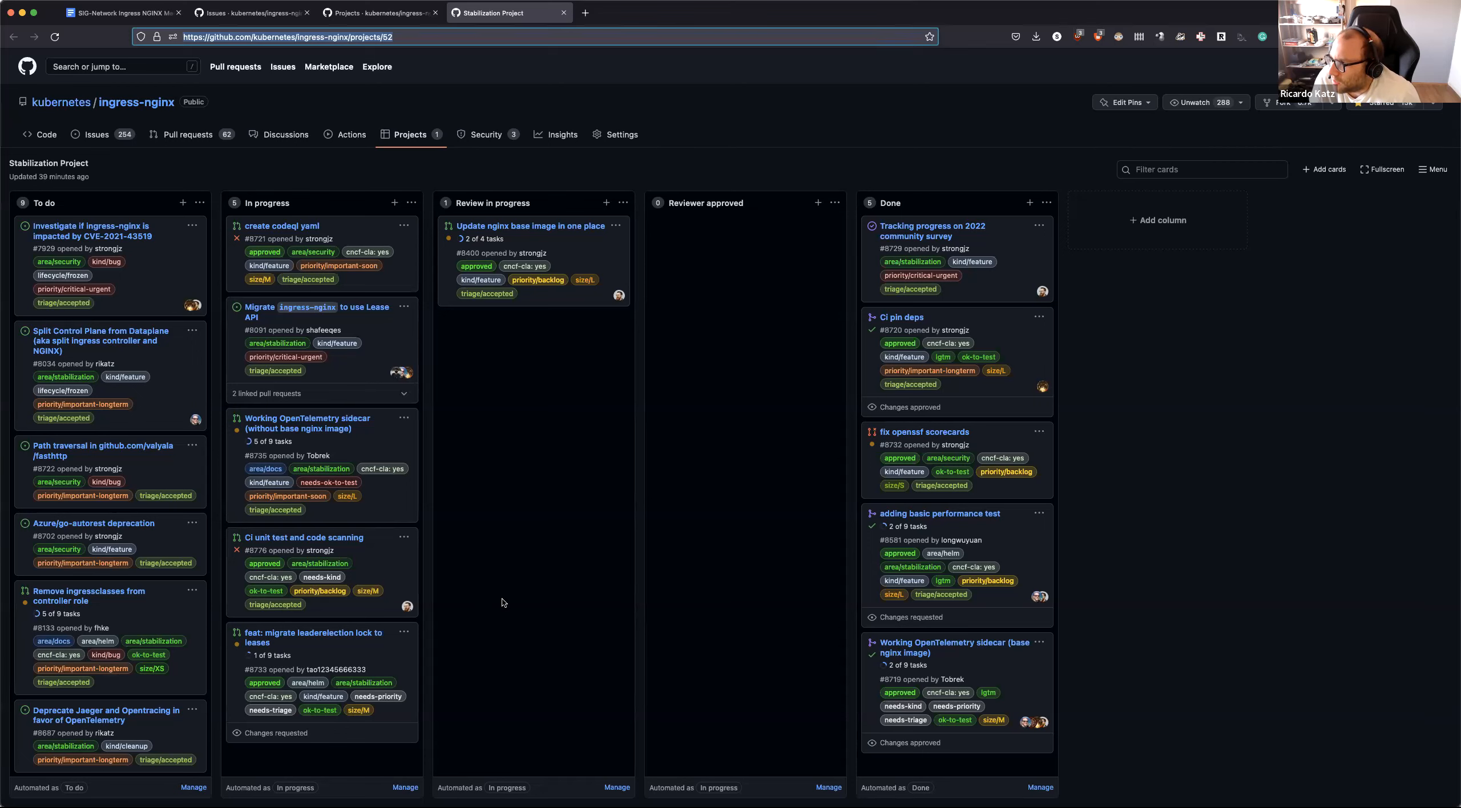
pyautogui.rightClick(321, 638)
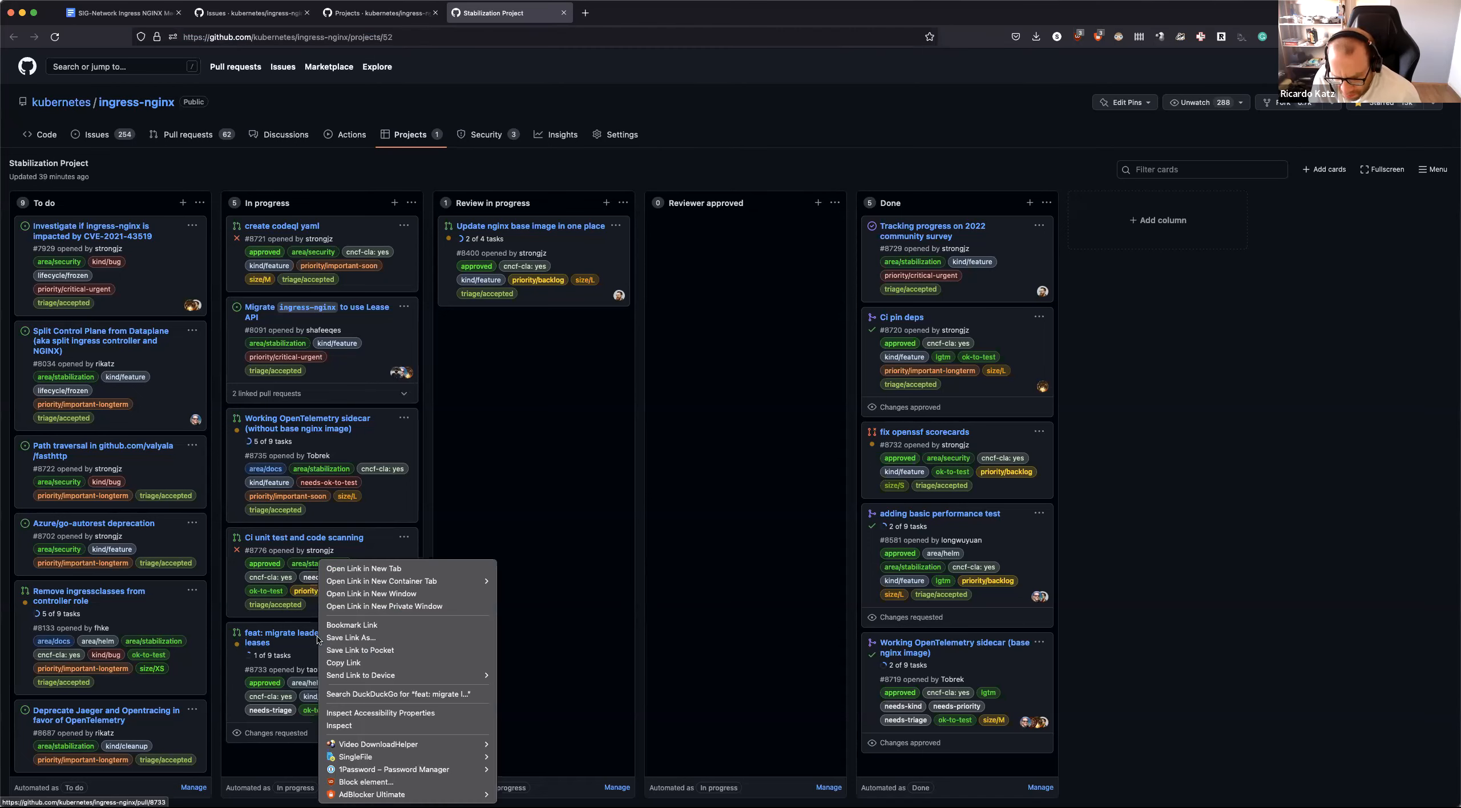
pyautogui.click(311, 638)
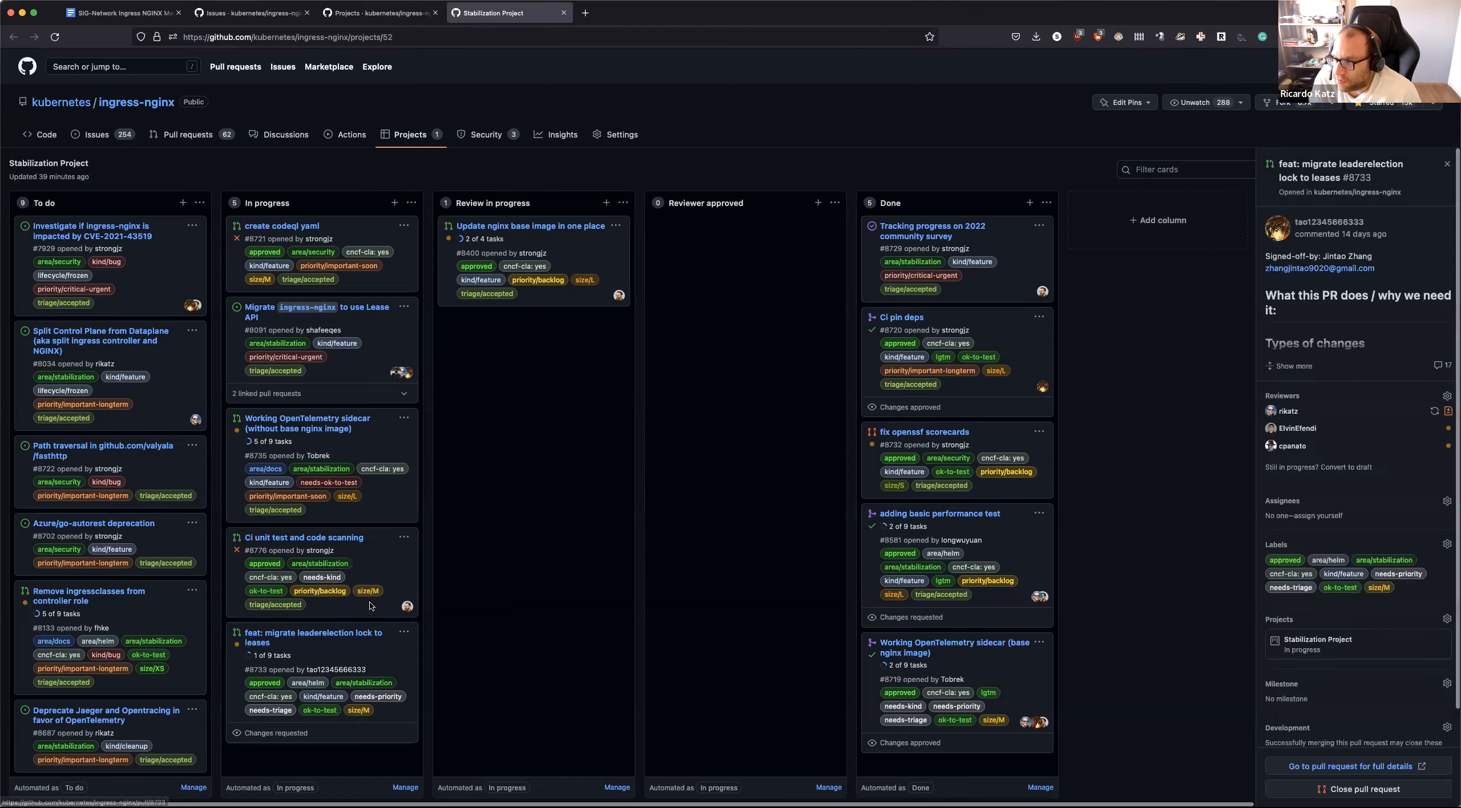
pyautogui.moveTo(1414, 457)
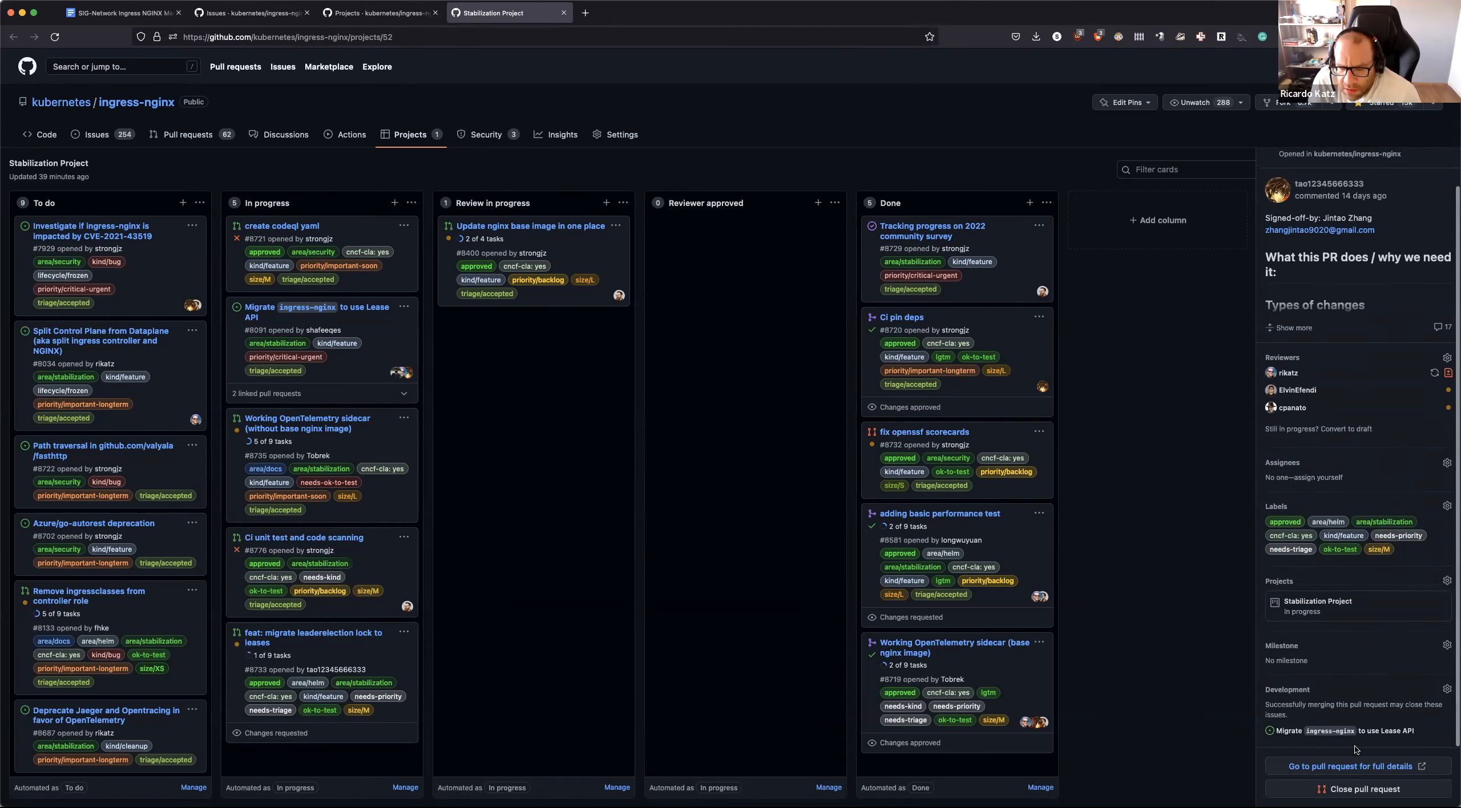
pyautogui.click(1346, 765)
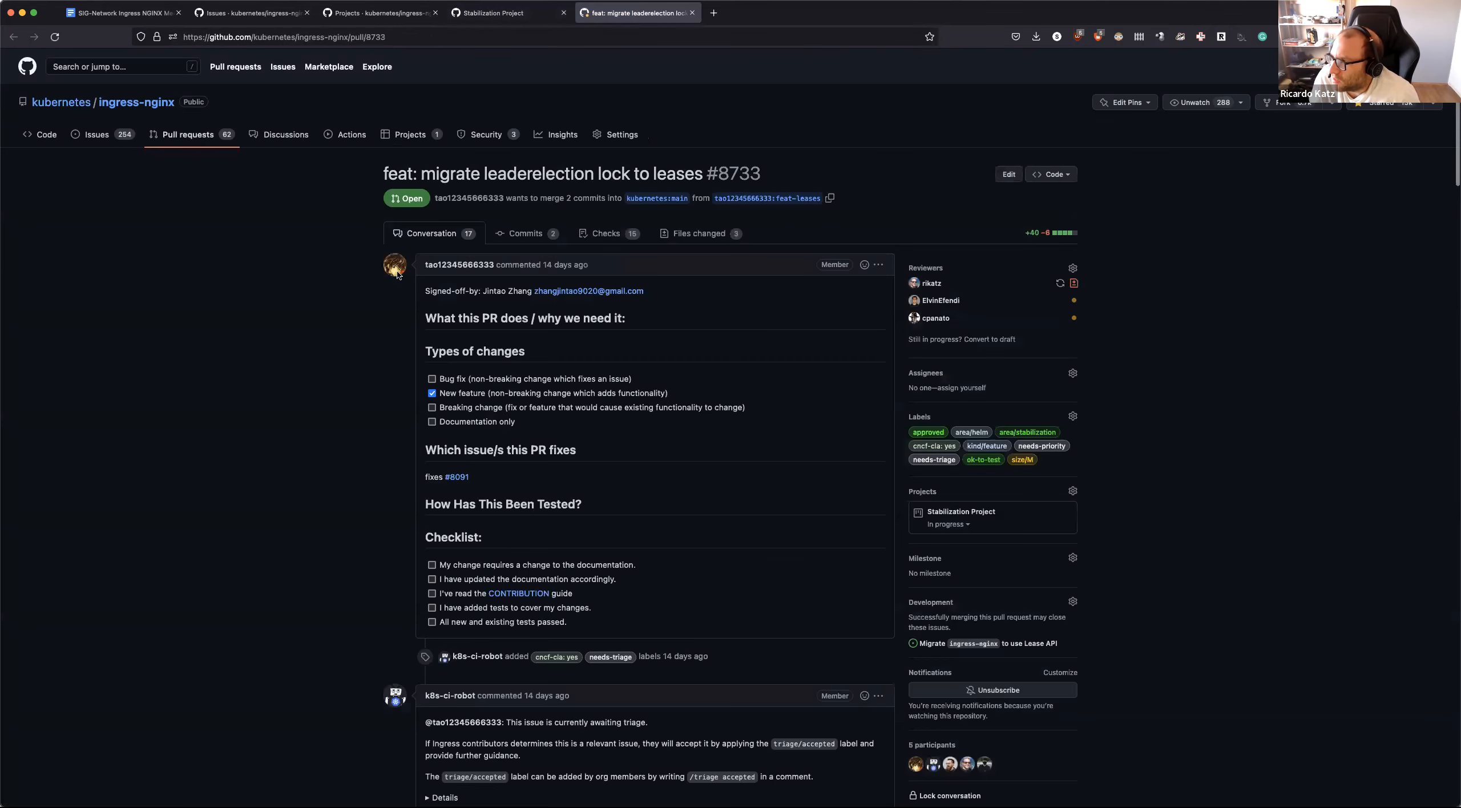
pyautogui.moveTo(310, 338)
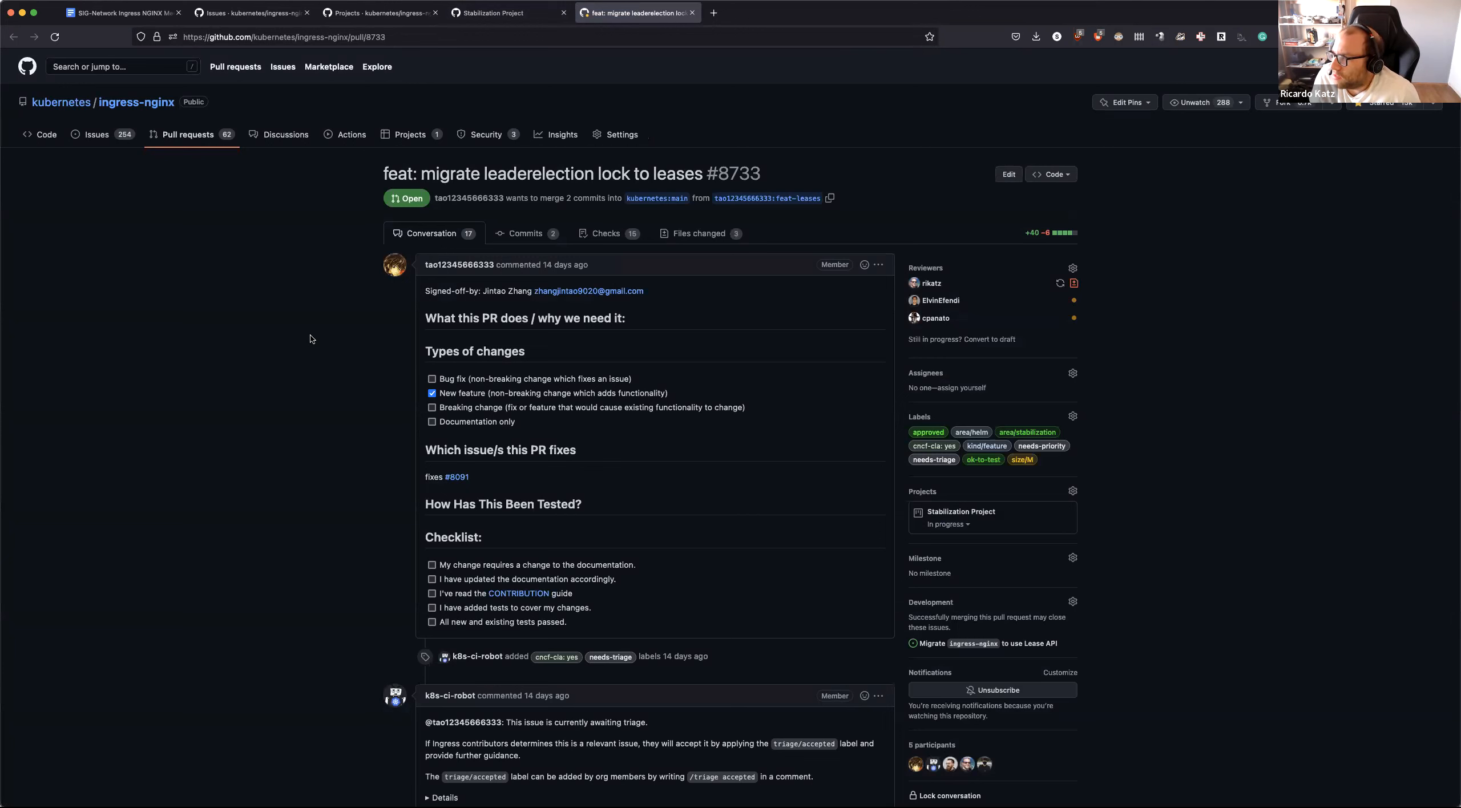
pyautogui.moveTo(1362, 376)
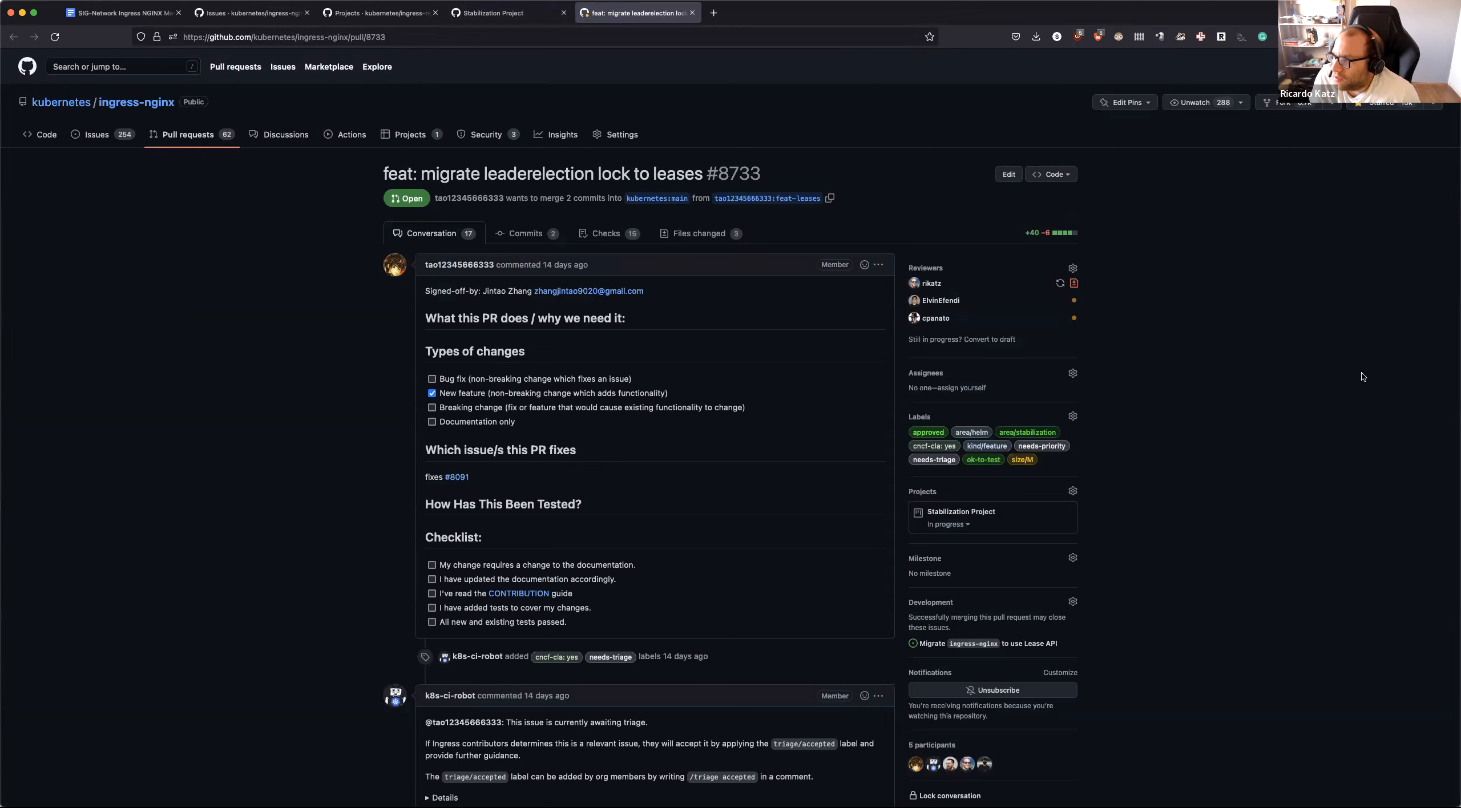
pyautogui.moveTo(1433, 372)
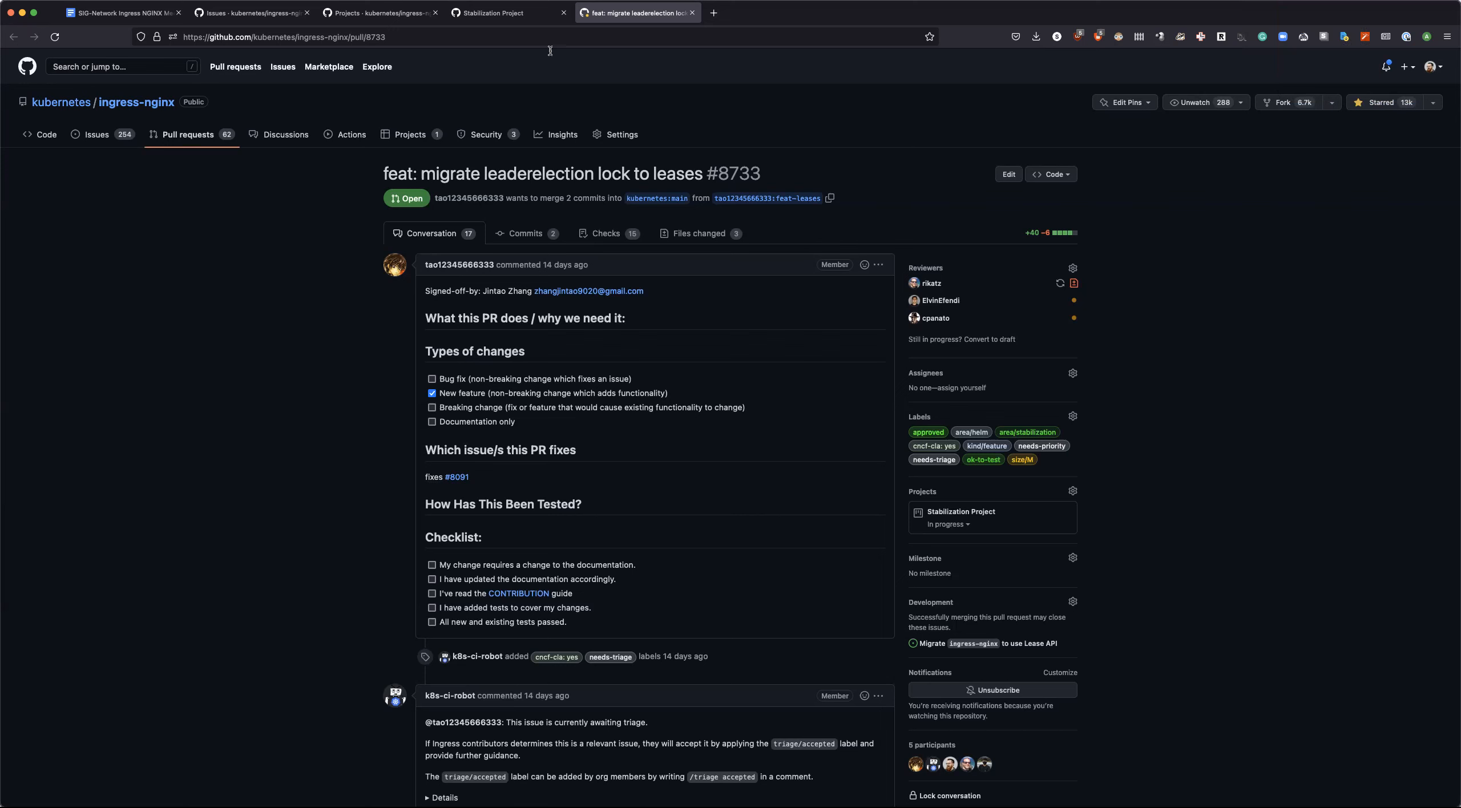
pyautogui.moveTo(508, 12)
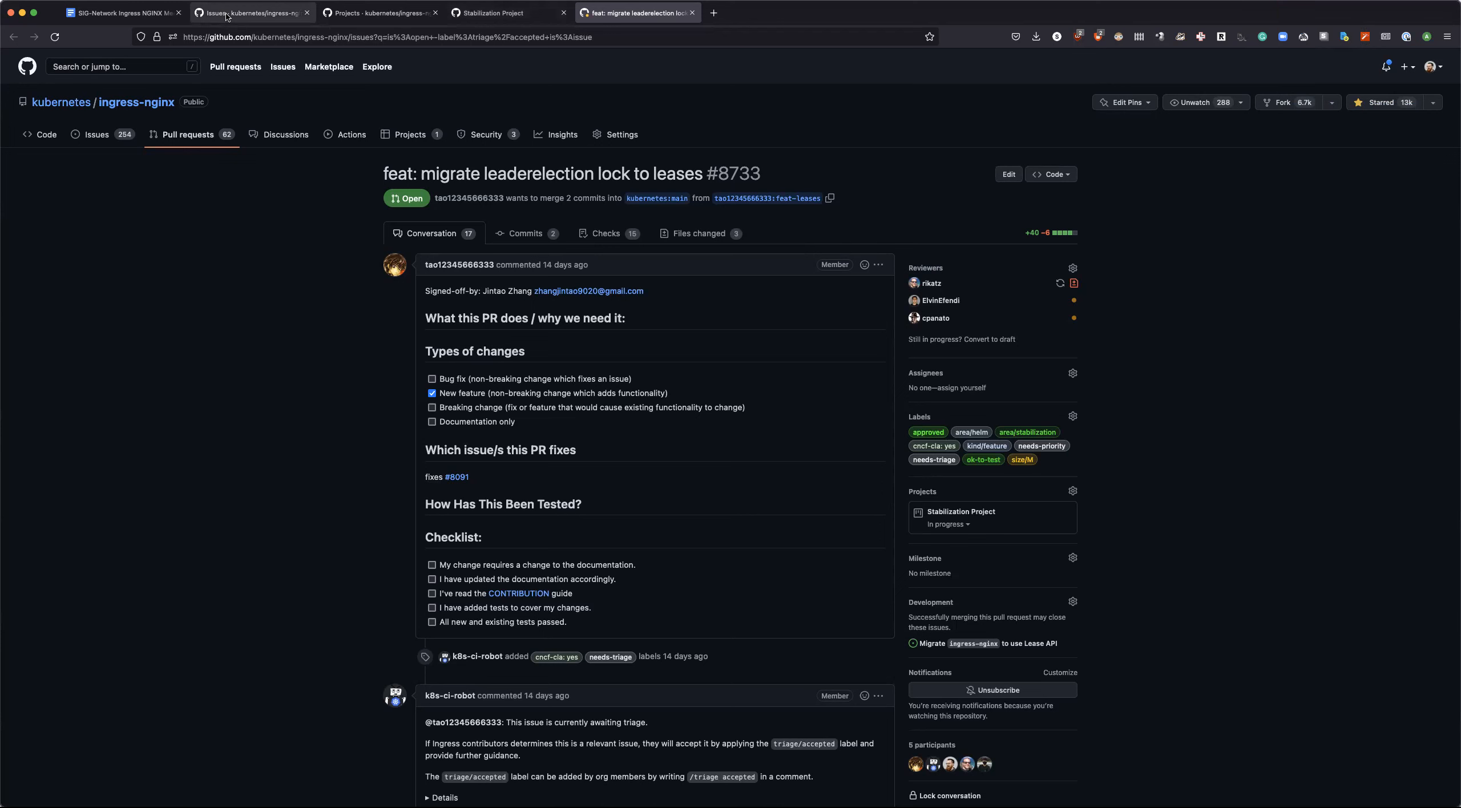
# Step: Clear filters to list all 254 open ingress-nginx issues, then switch from Author to Label filtering
pyautogui.click(251, 13)
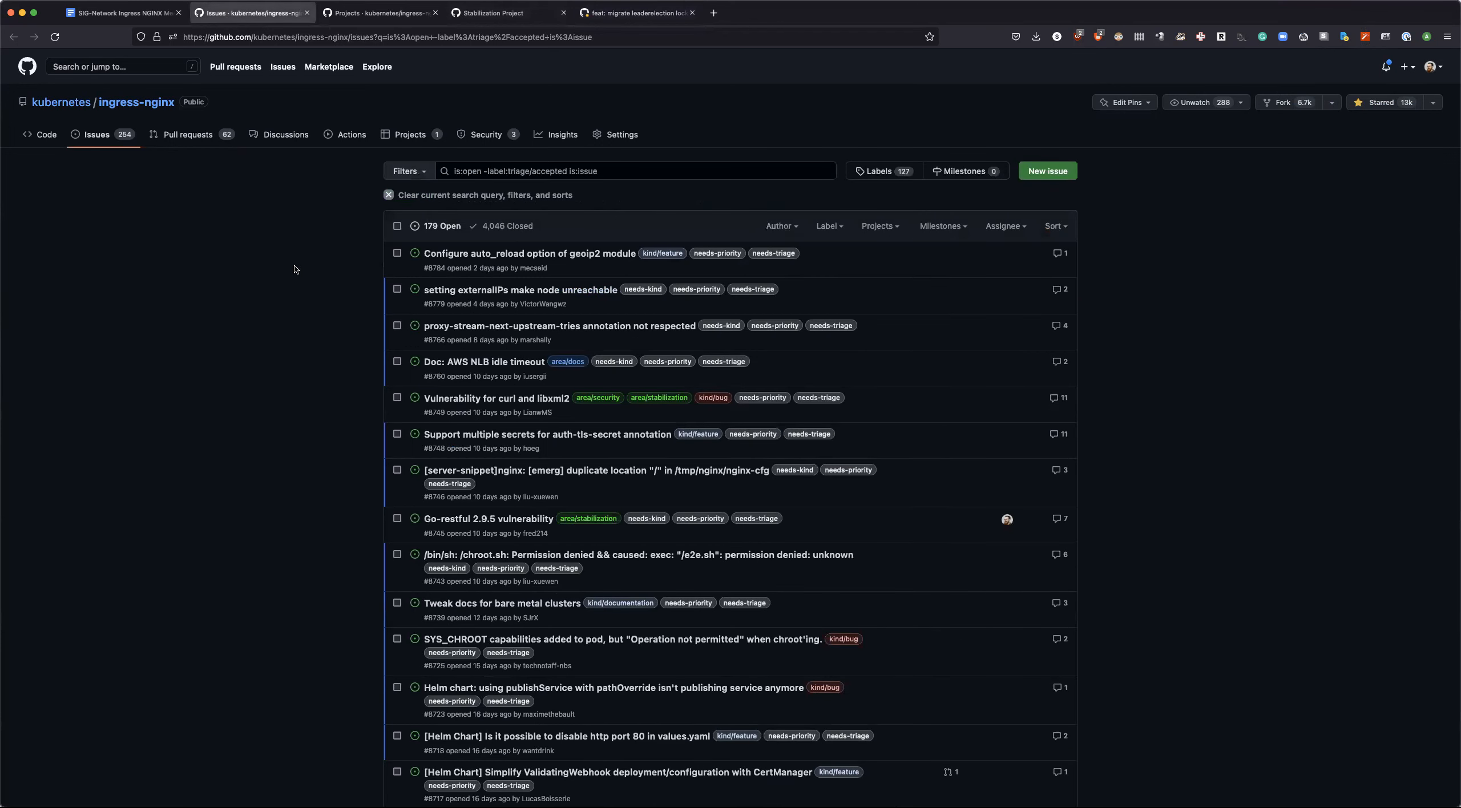
pyautogui.click(637, 170)
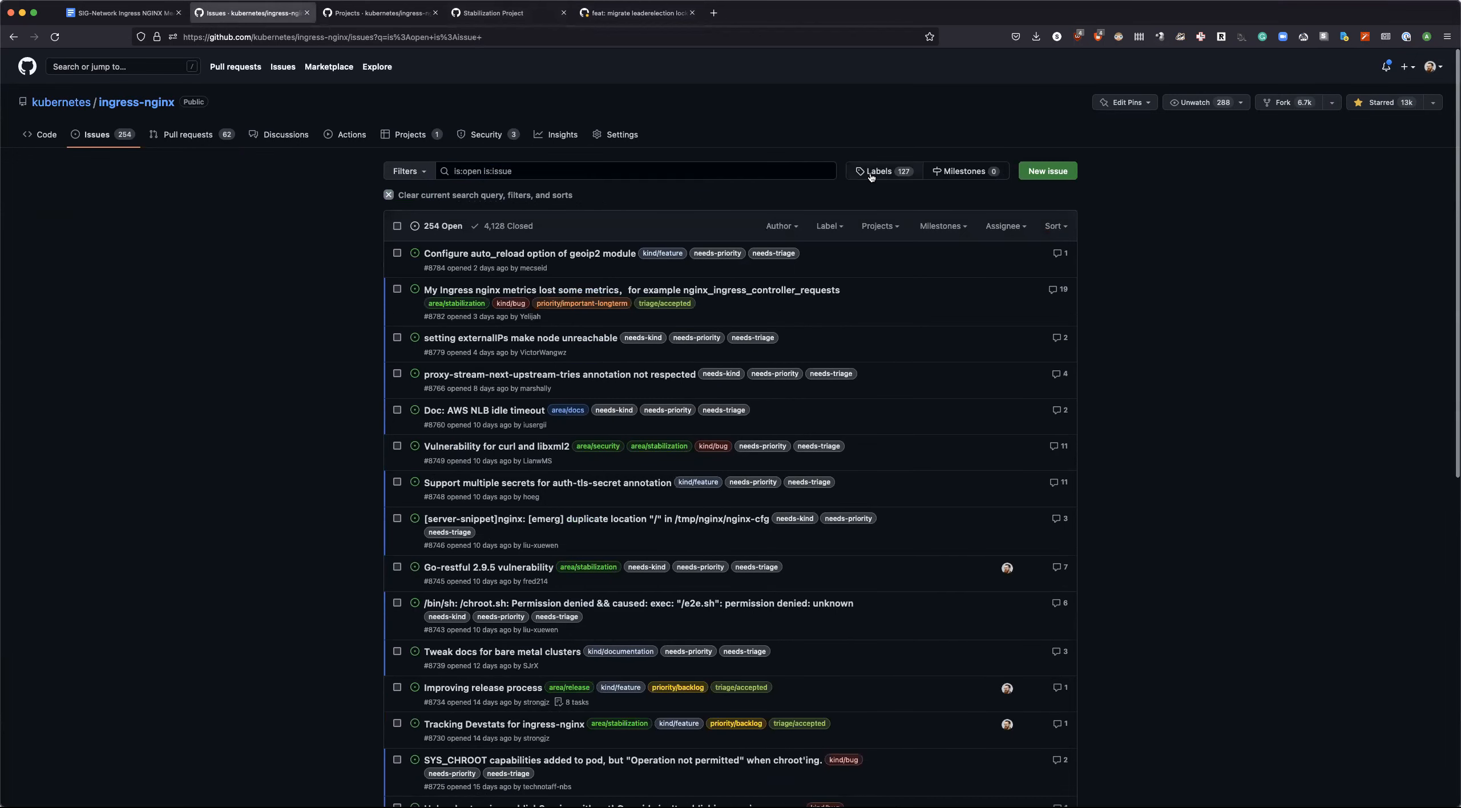
pyautogui.click(876, 170)
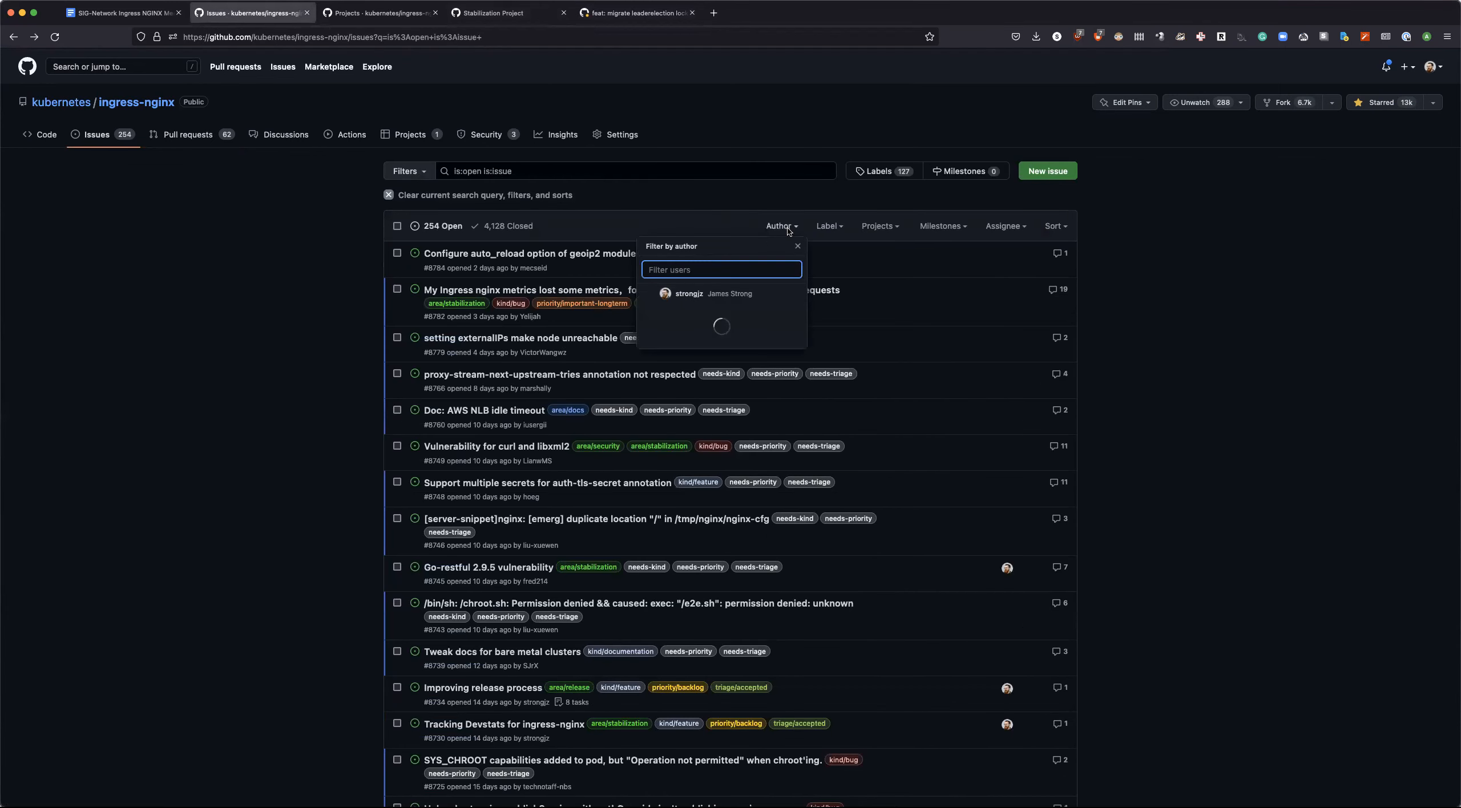
pyautogui.write('stabli')
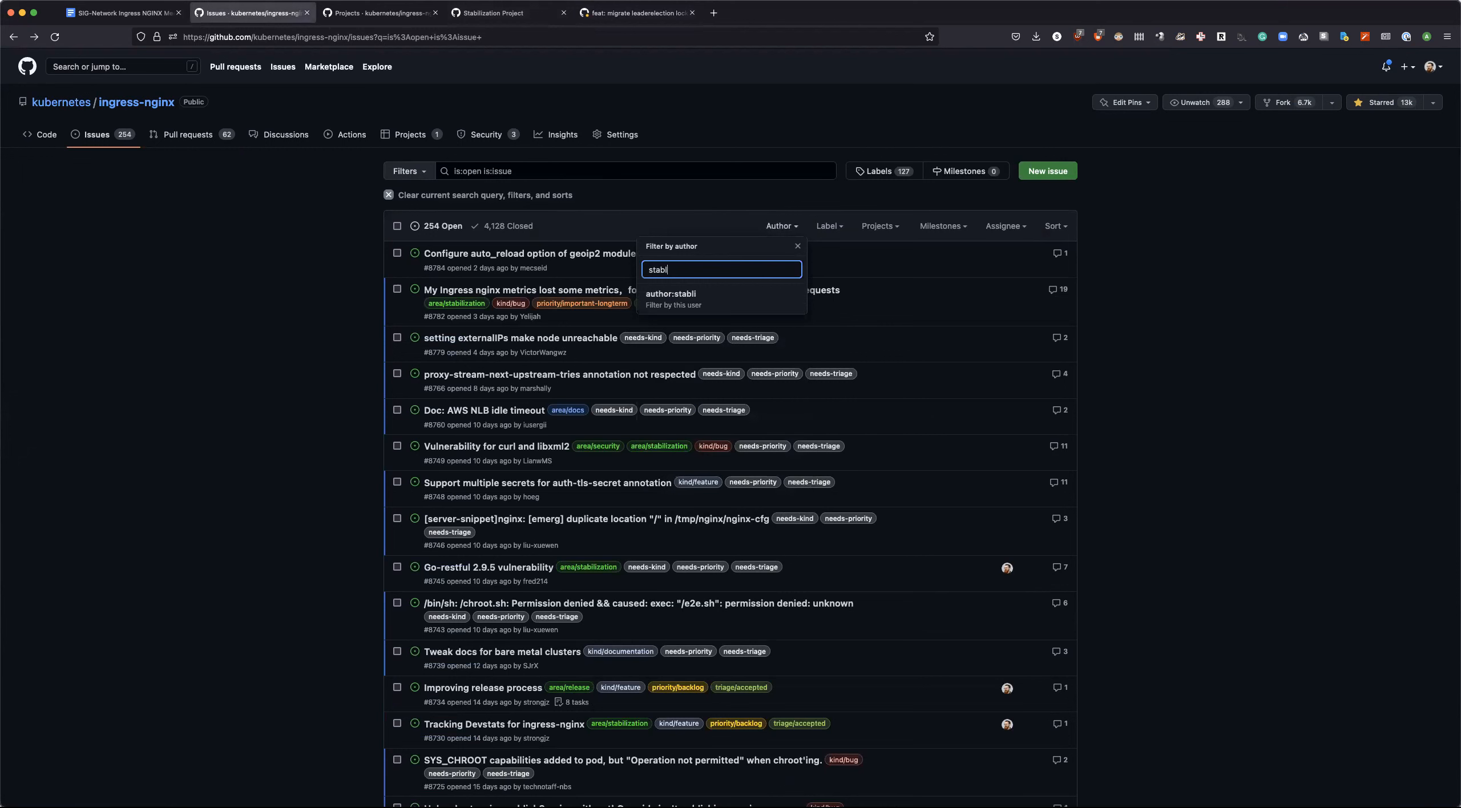
pyautogui.click(828, 226)
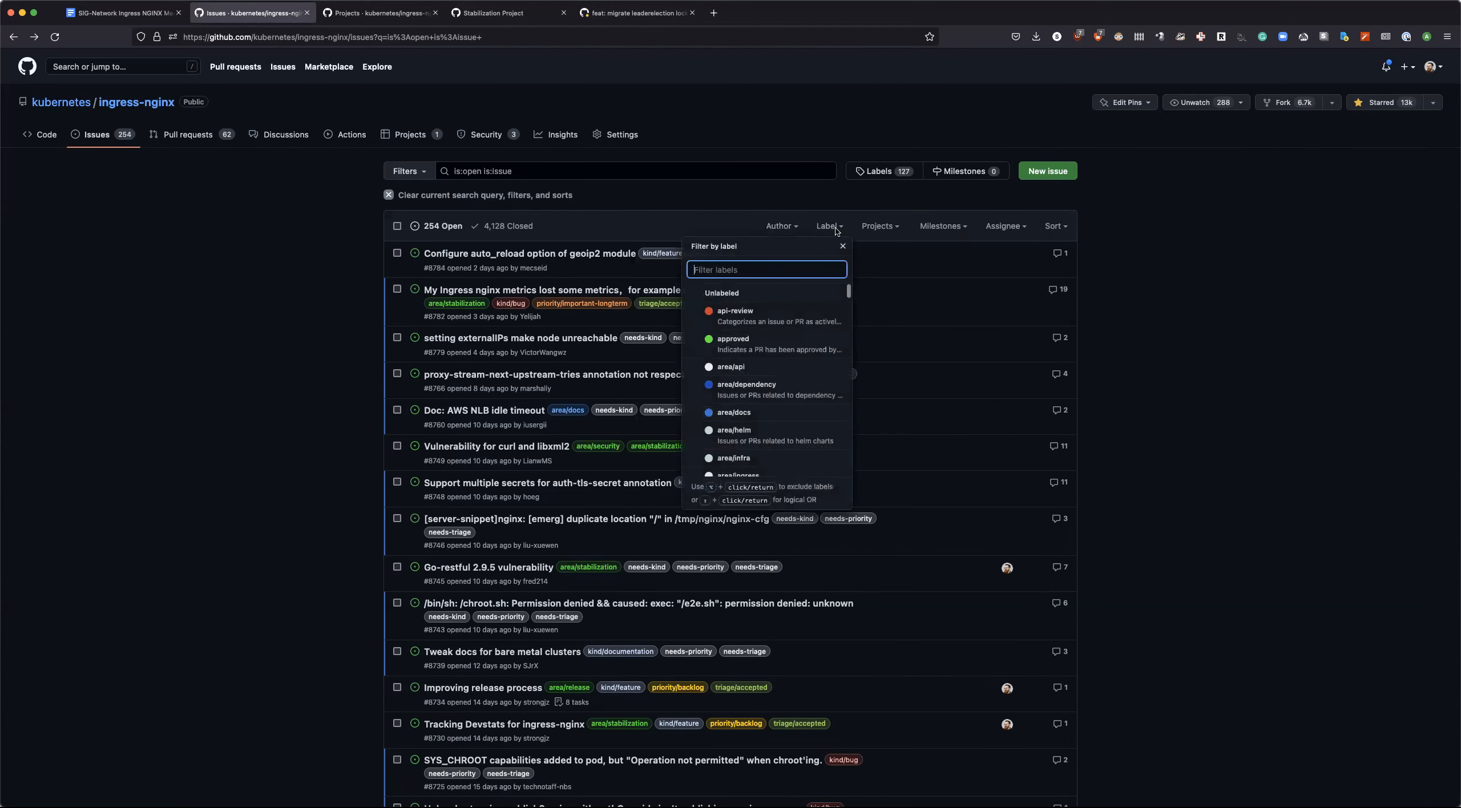
# Step: Filter by area/stabilization and add lost-metrics issue #8782 to the Stabilization Project
pyautogui.write('stab')
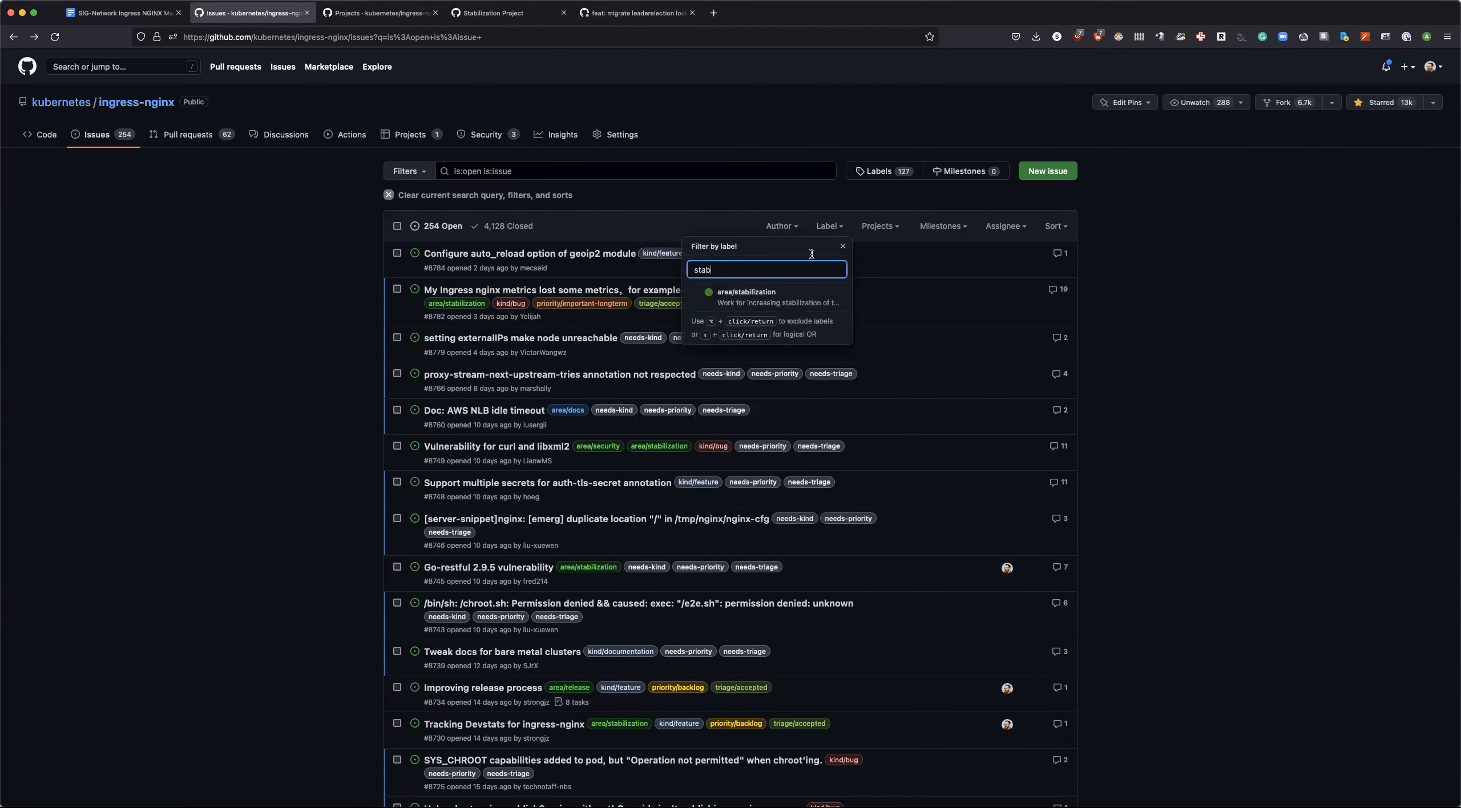
pyautogui.click(747, 292)
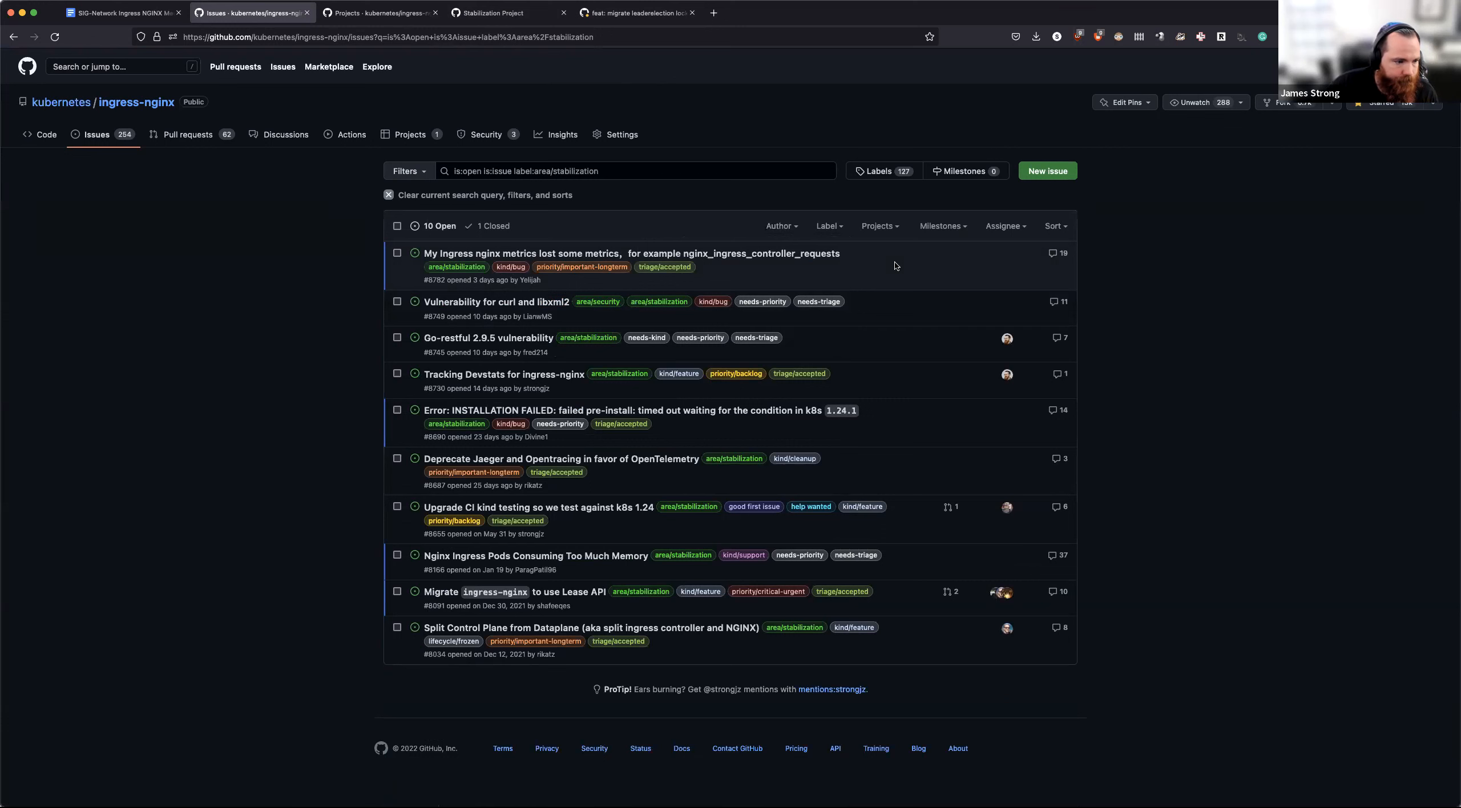
pyautogui.moveTo(664, 443)
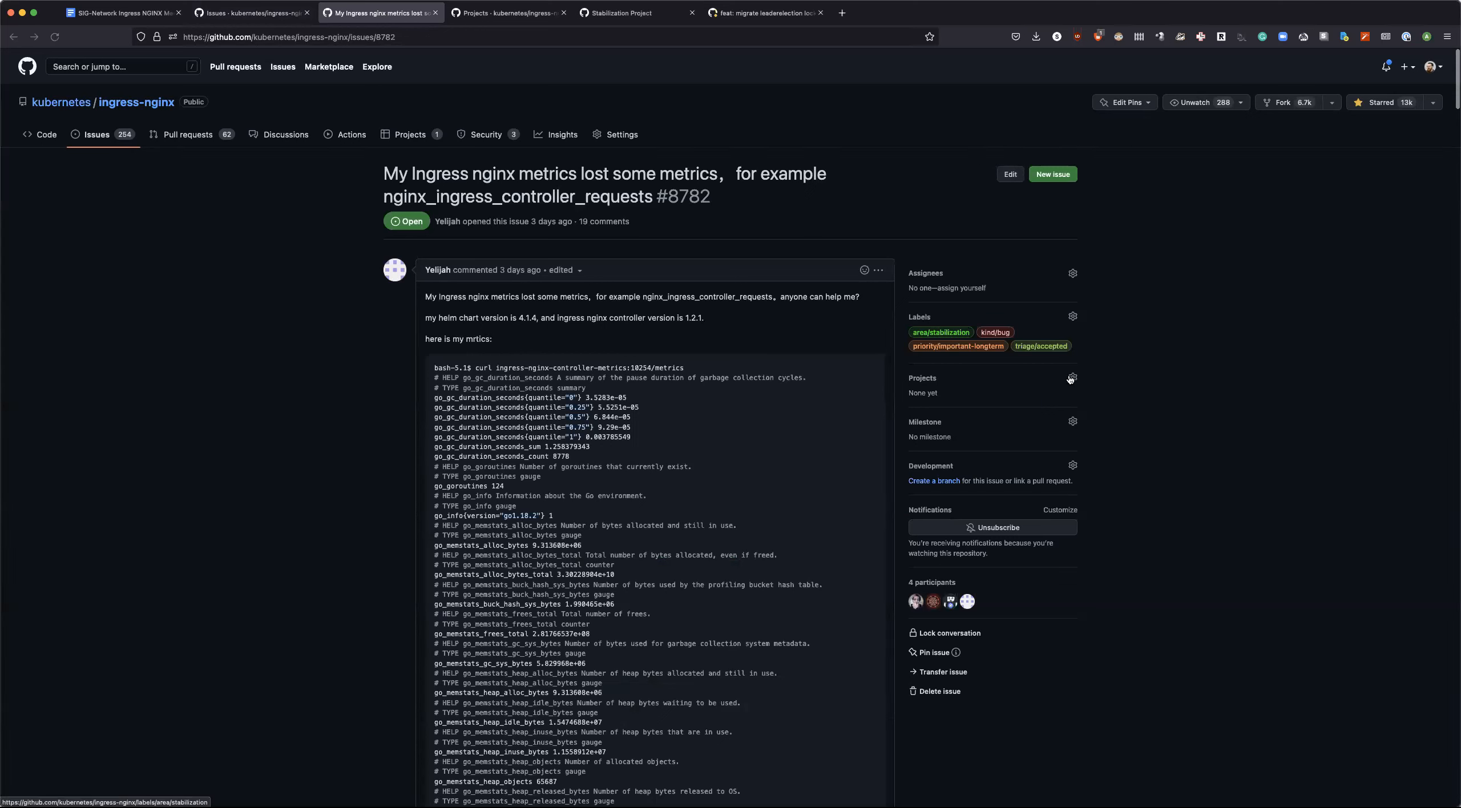
pyautogui.click(1073, 379)
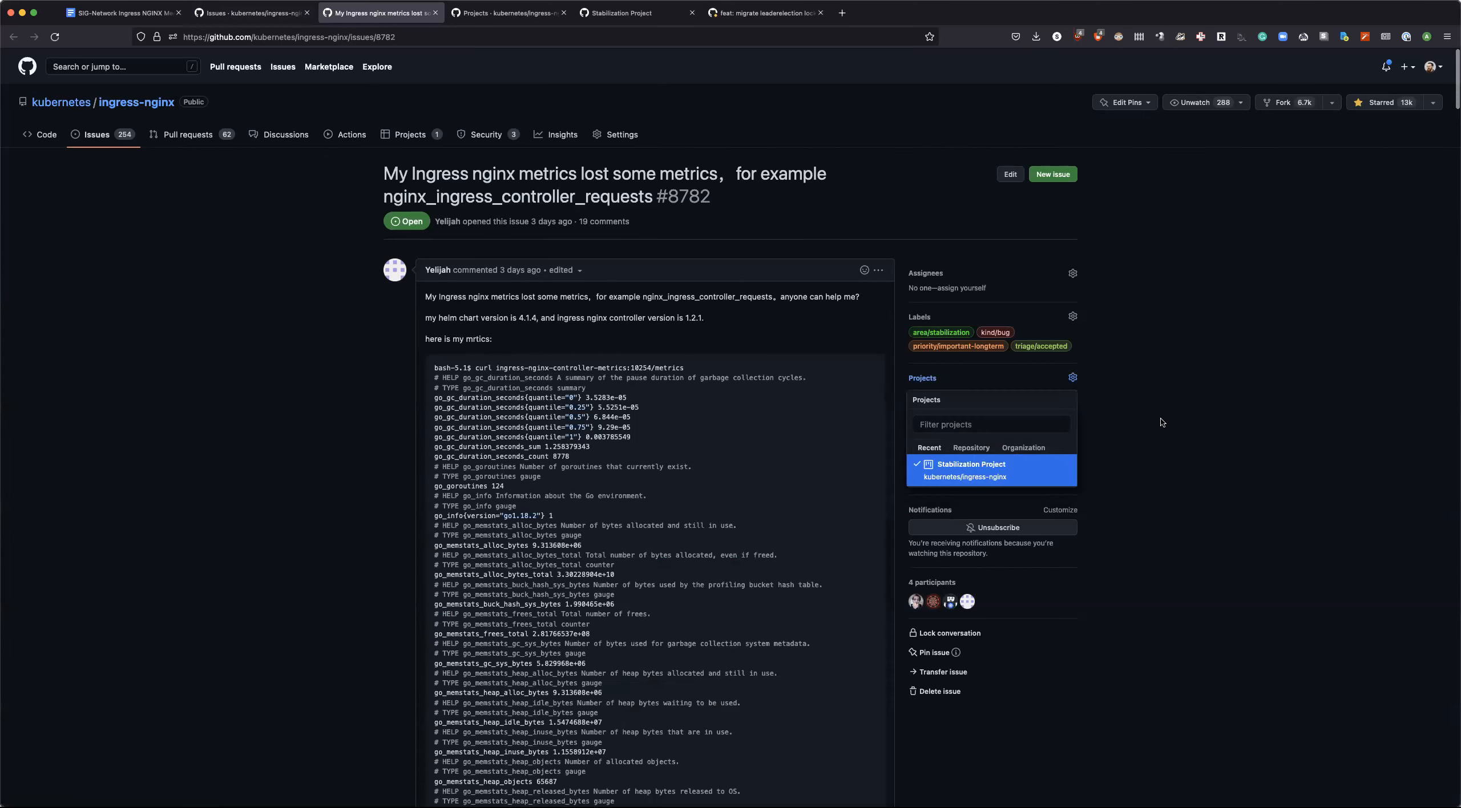
pyautogui.click(1161, 423)
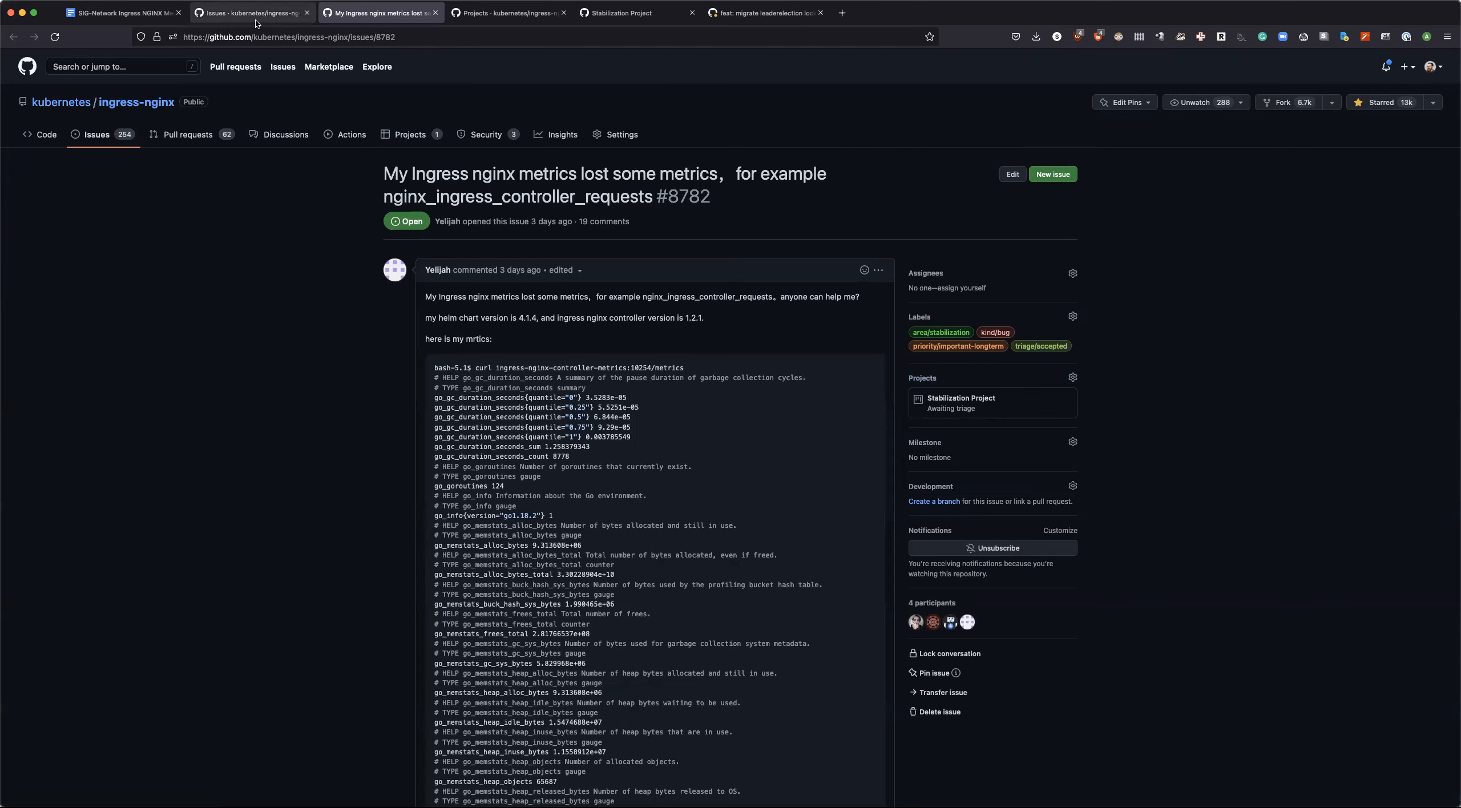
# Step: Add curl/libxml2 vulnerability issue #8749 to the Stabilization Project in the To do column
pyautogui.click(940, 333)
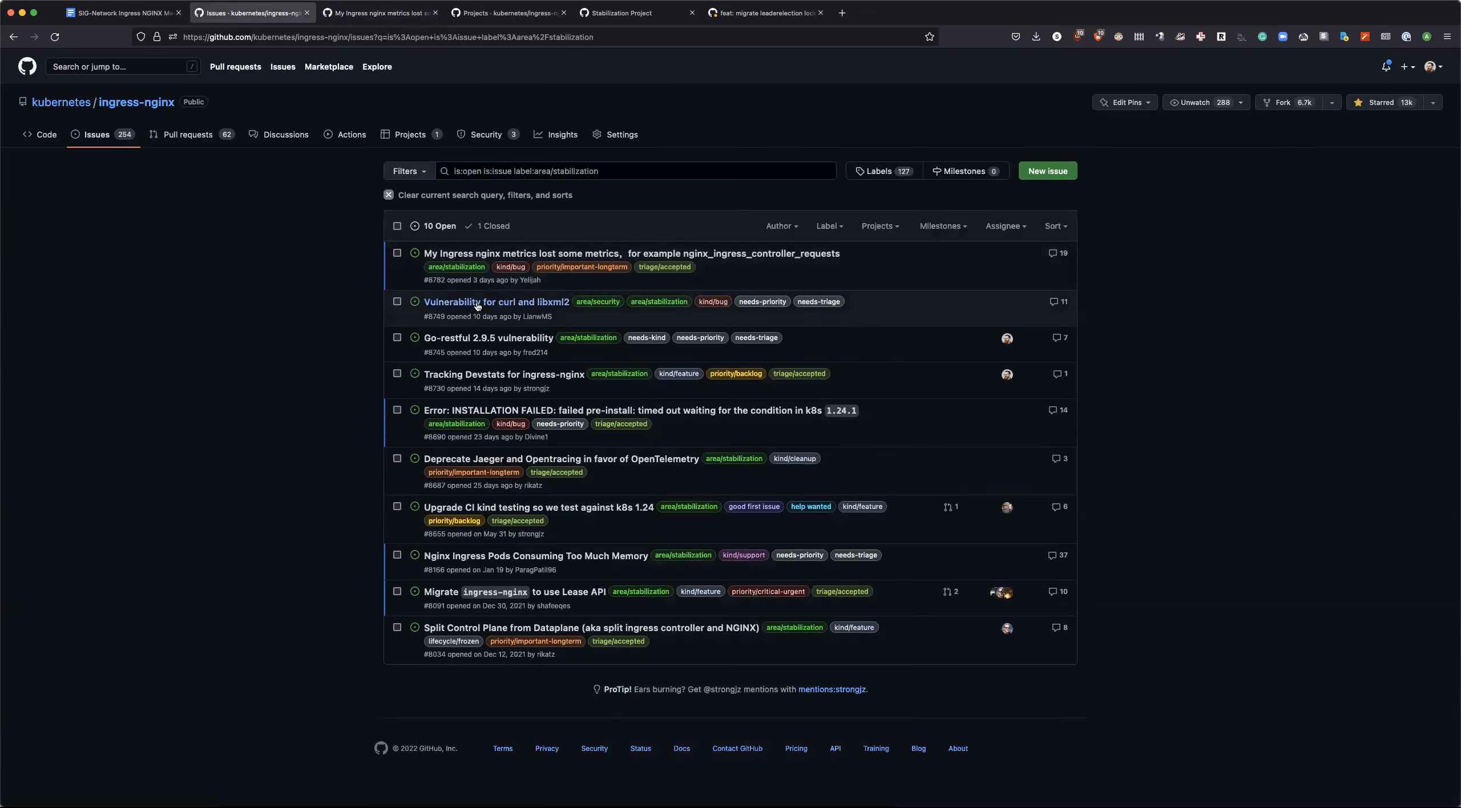
pyautogui.click(495, 302)
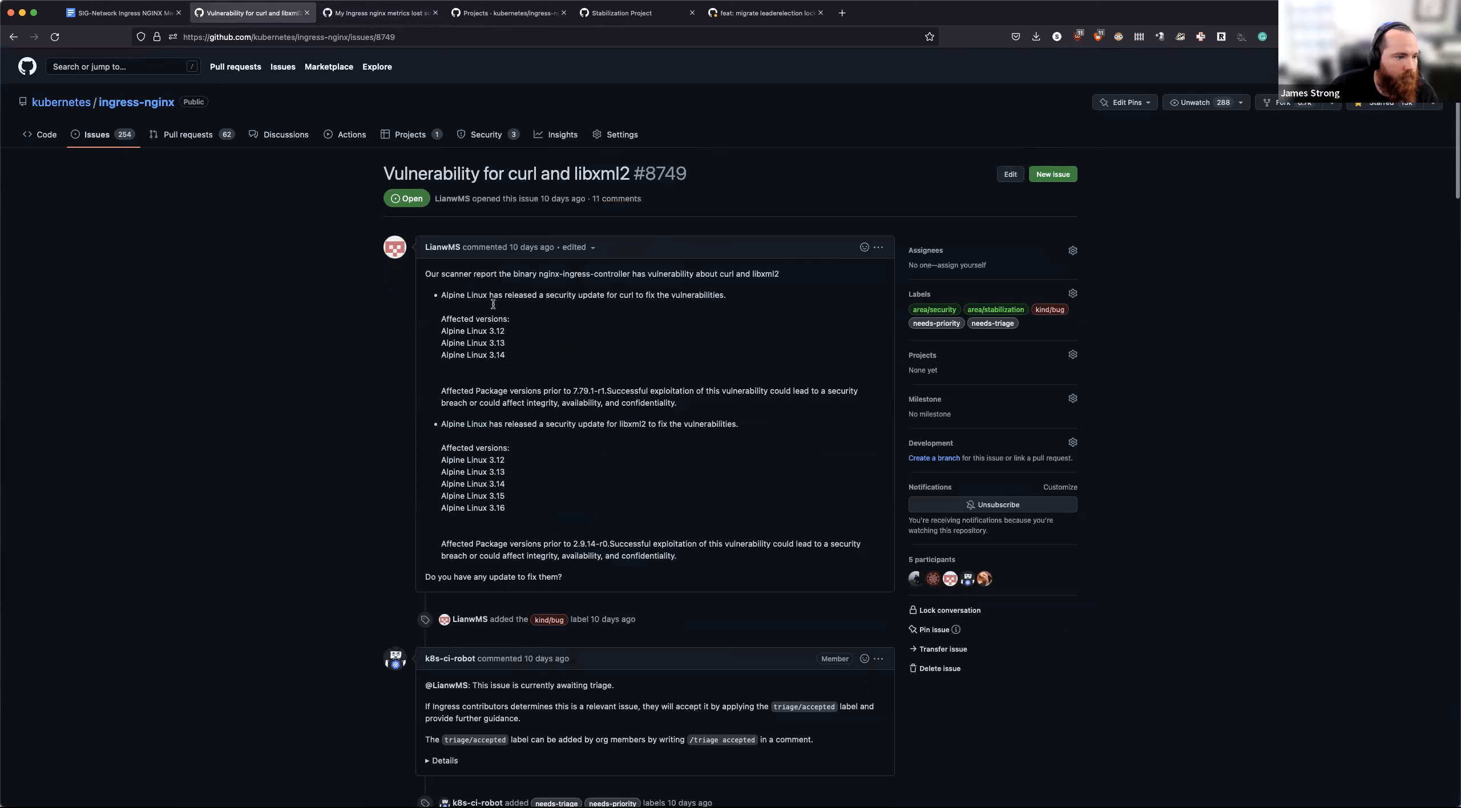
pyautogui.moveTo(616, 350)
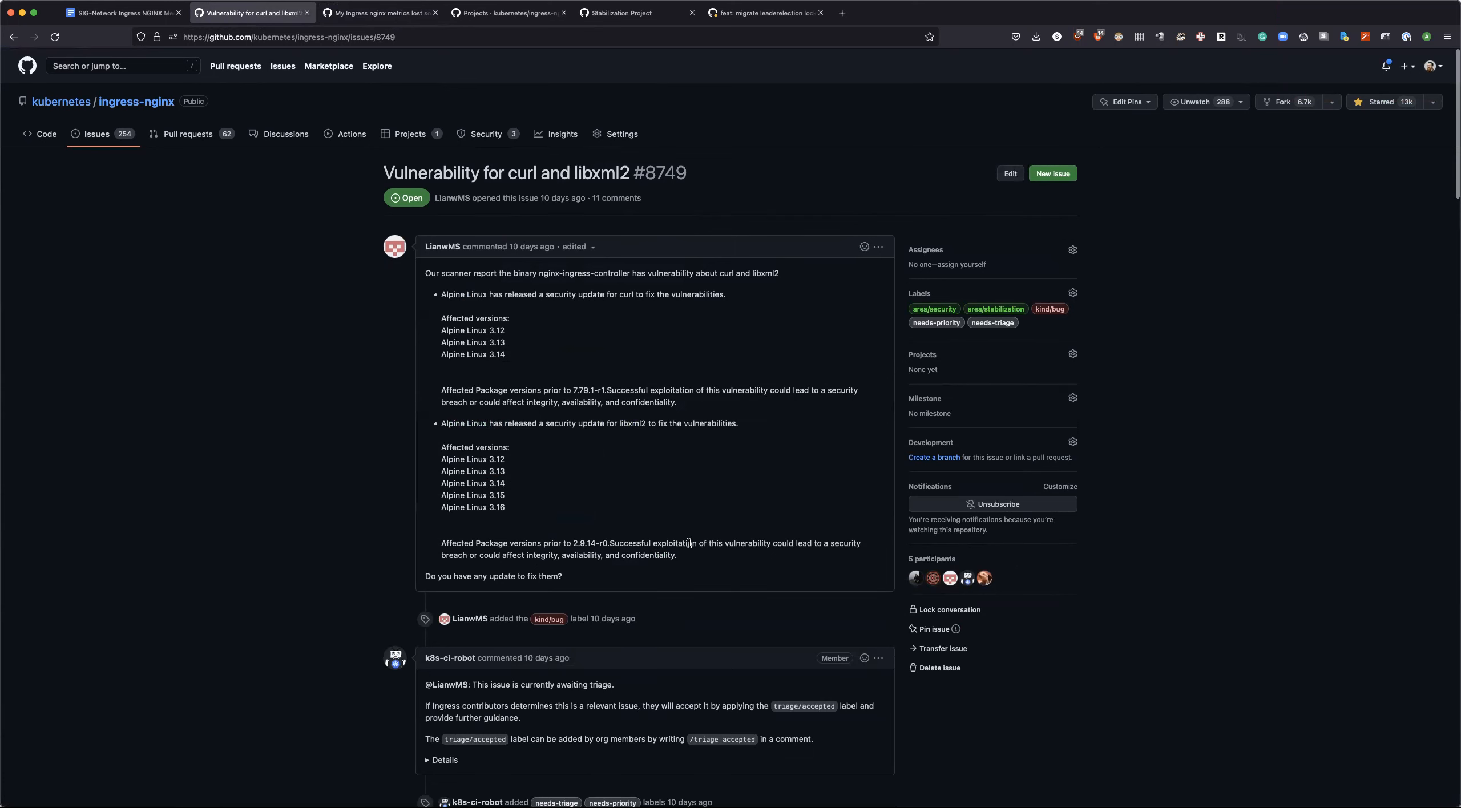
pyautogui.scroll(-3)
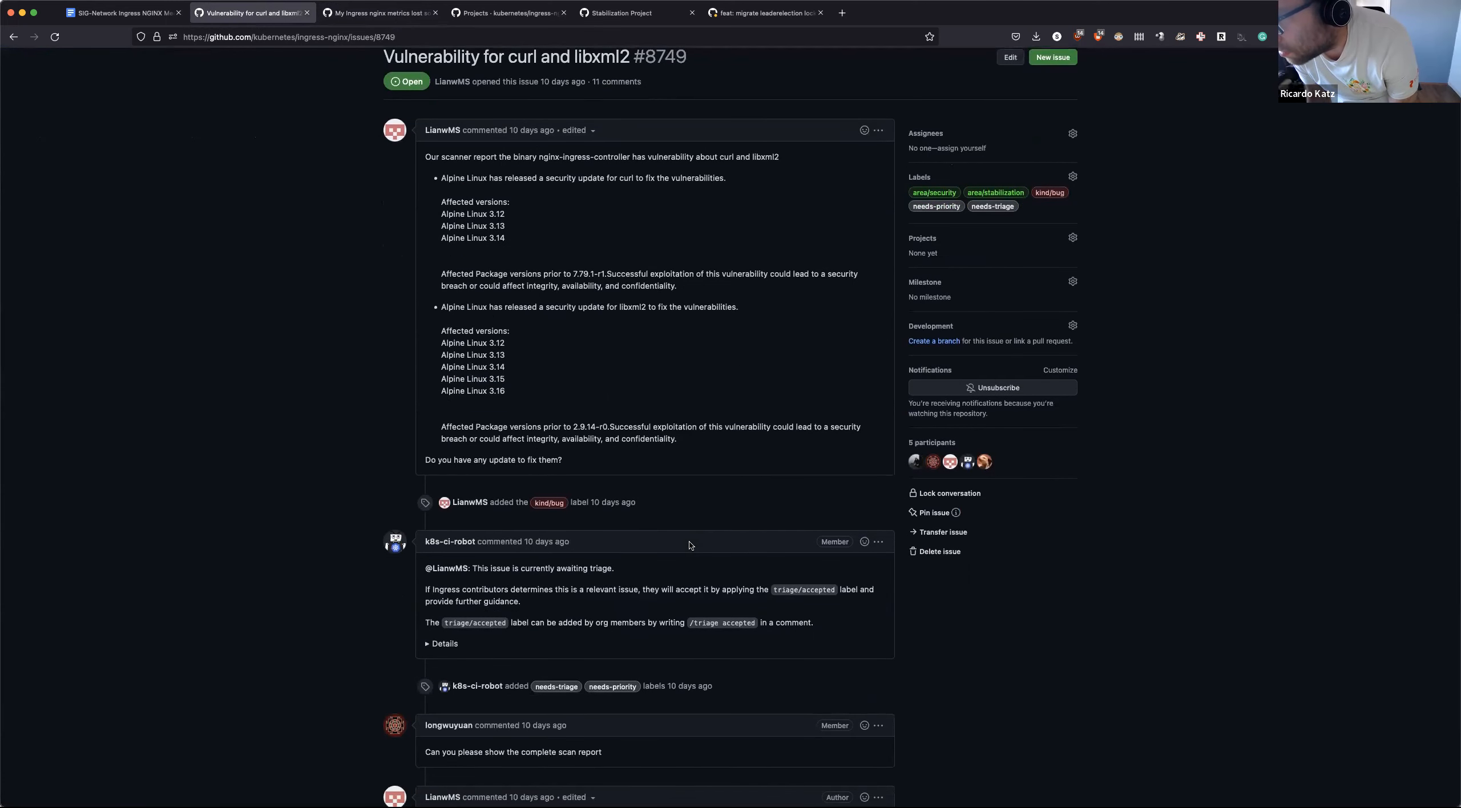
pyautogui.scroll(-3)
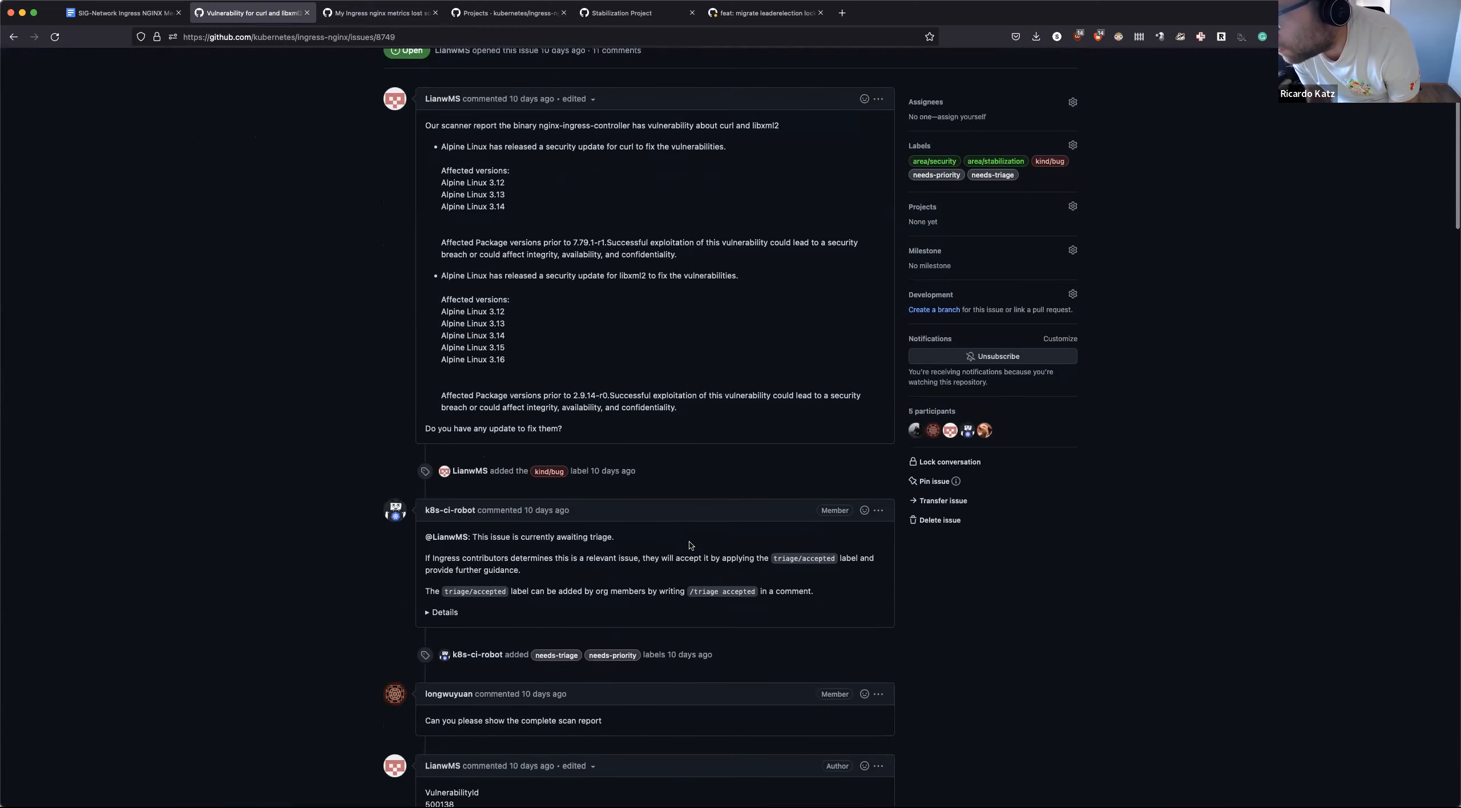
pyautogui.scroll(3)
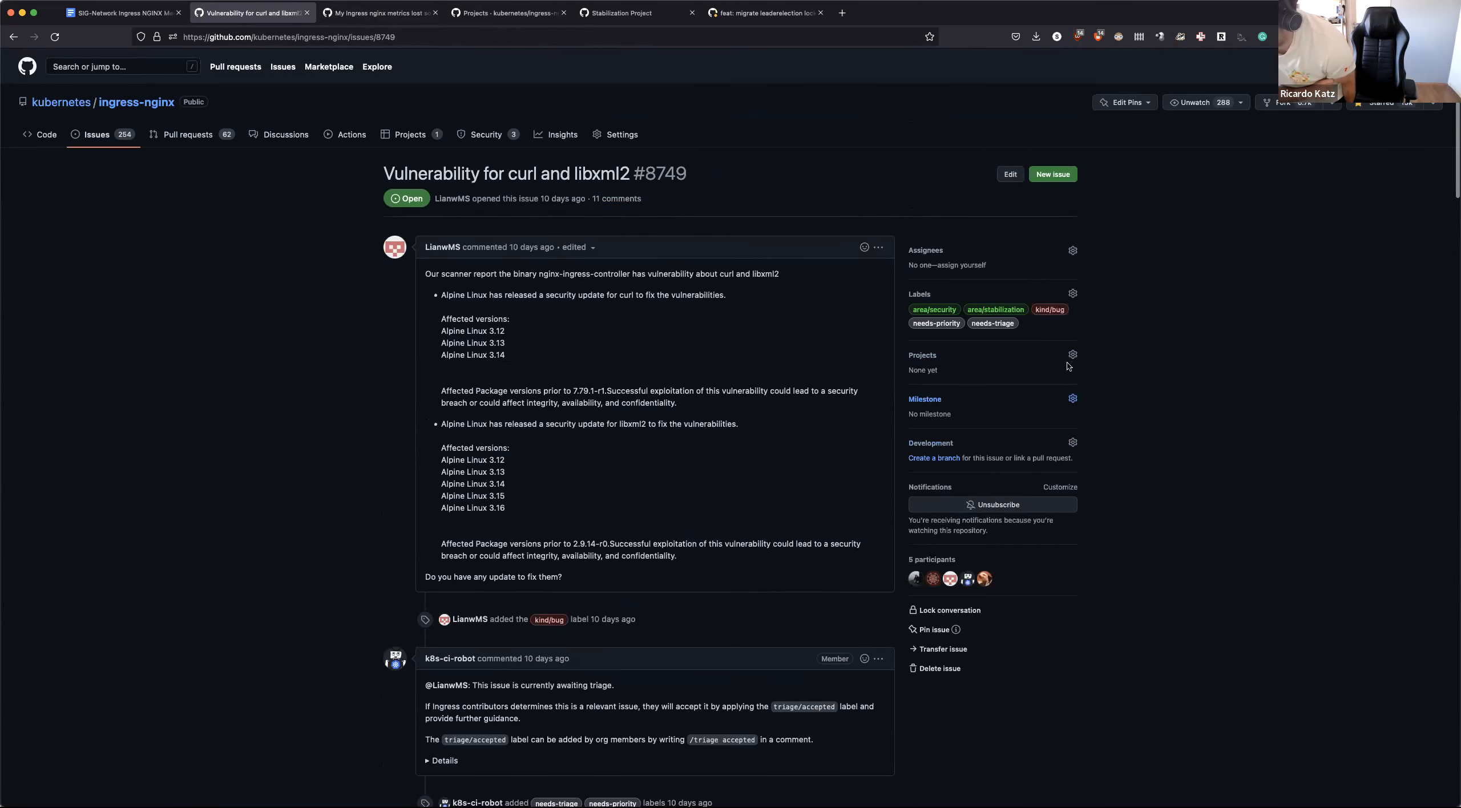
pyautogui.click(1073, 354)
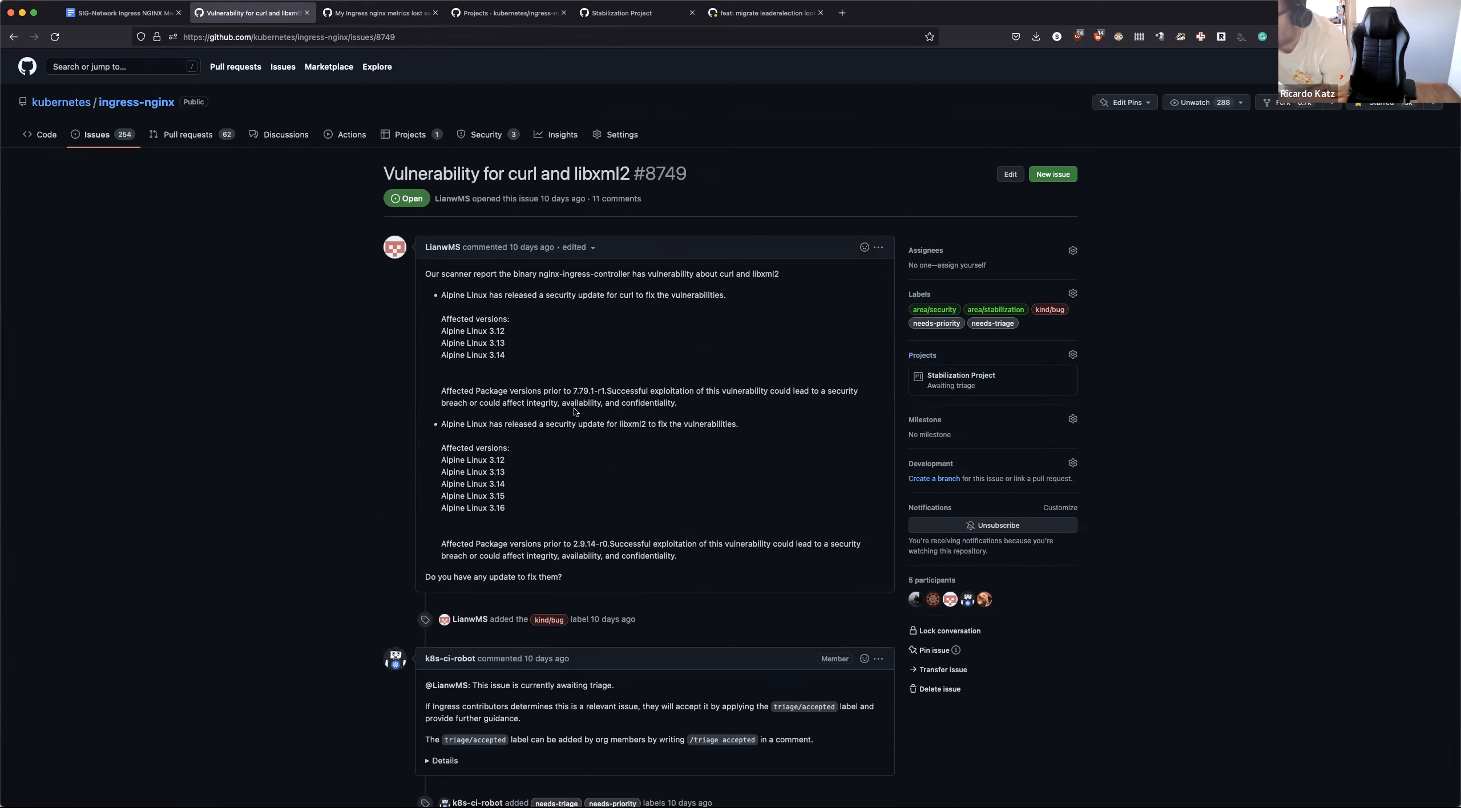
pyautogui.click(960, 385)
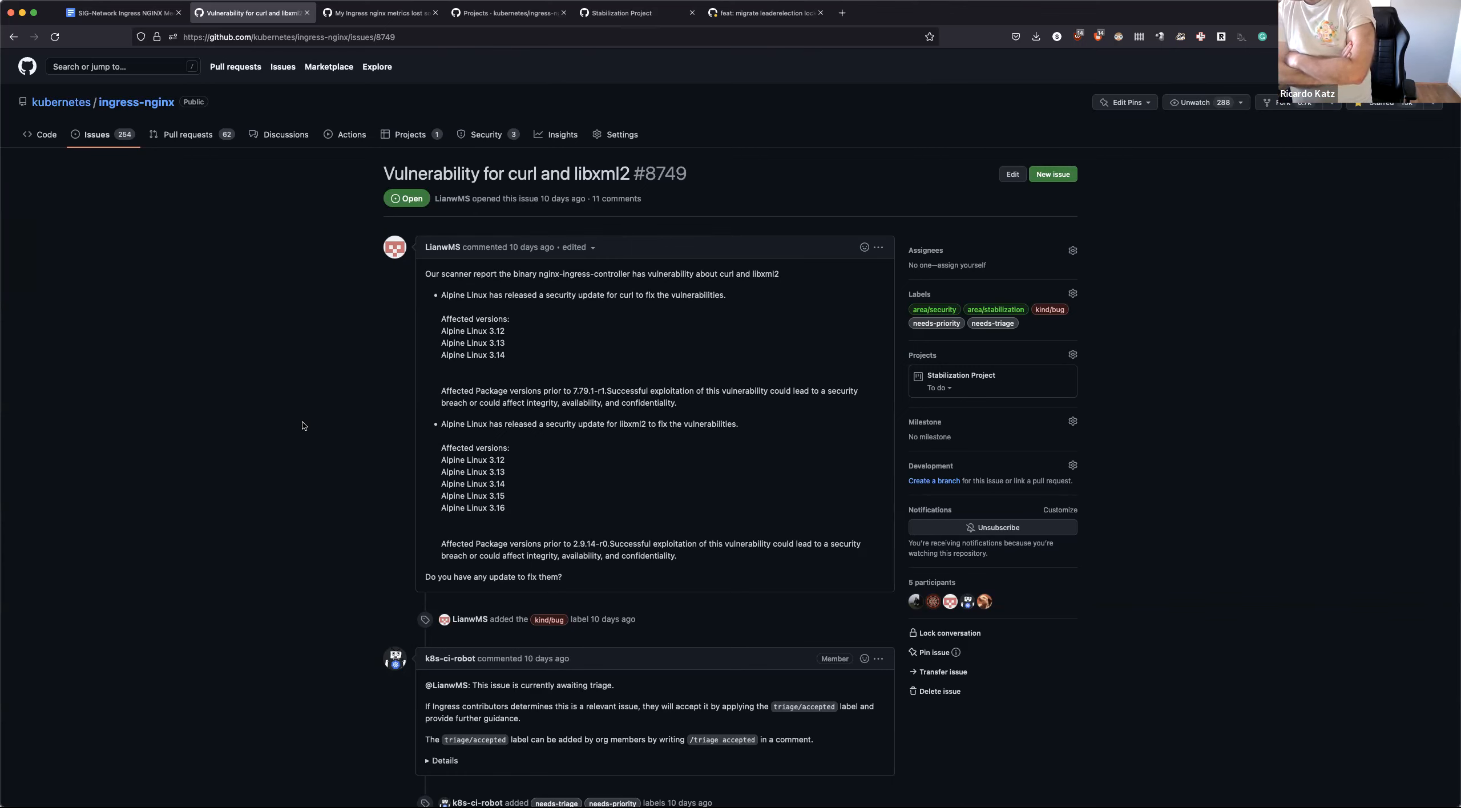
pyautogui.moveTo(252, 197)
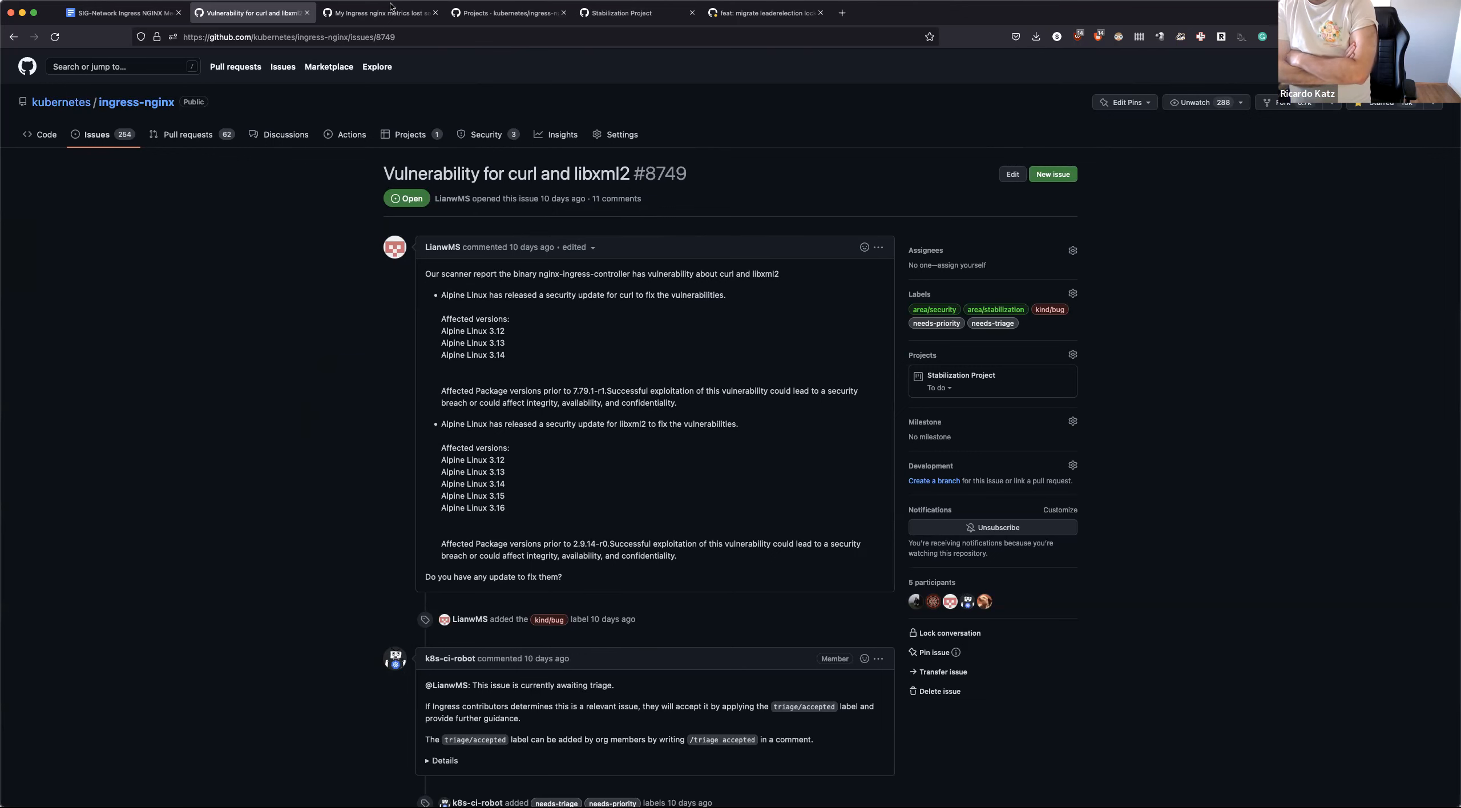
# Step: Read through the full discussion of lost nginx metrics issue #8782
pyautogui.click(377, 12)
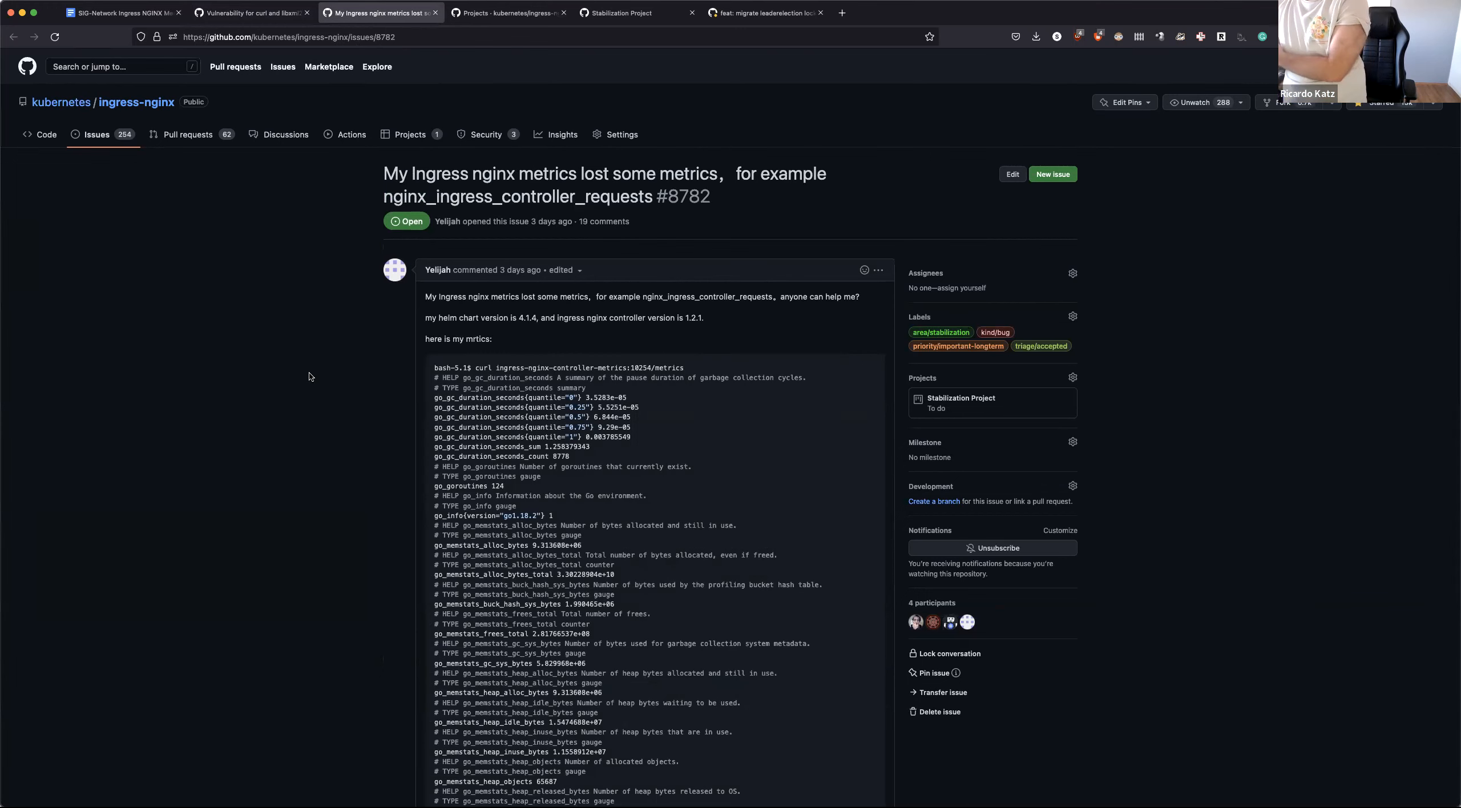
pyautogui.scroll(-3)
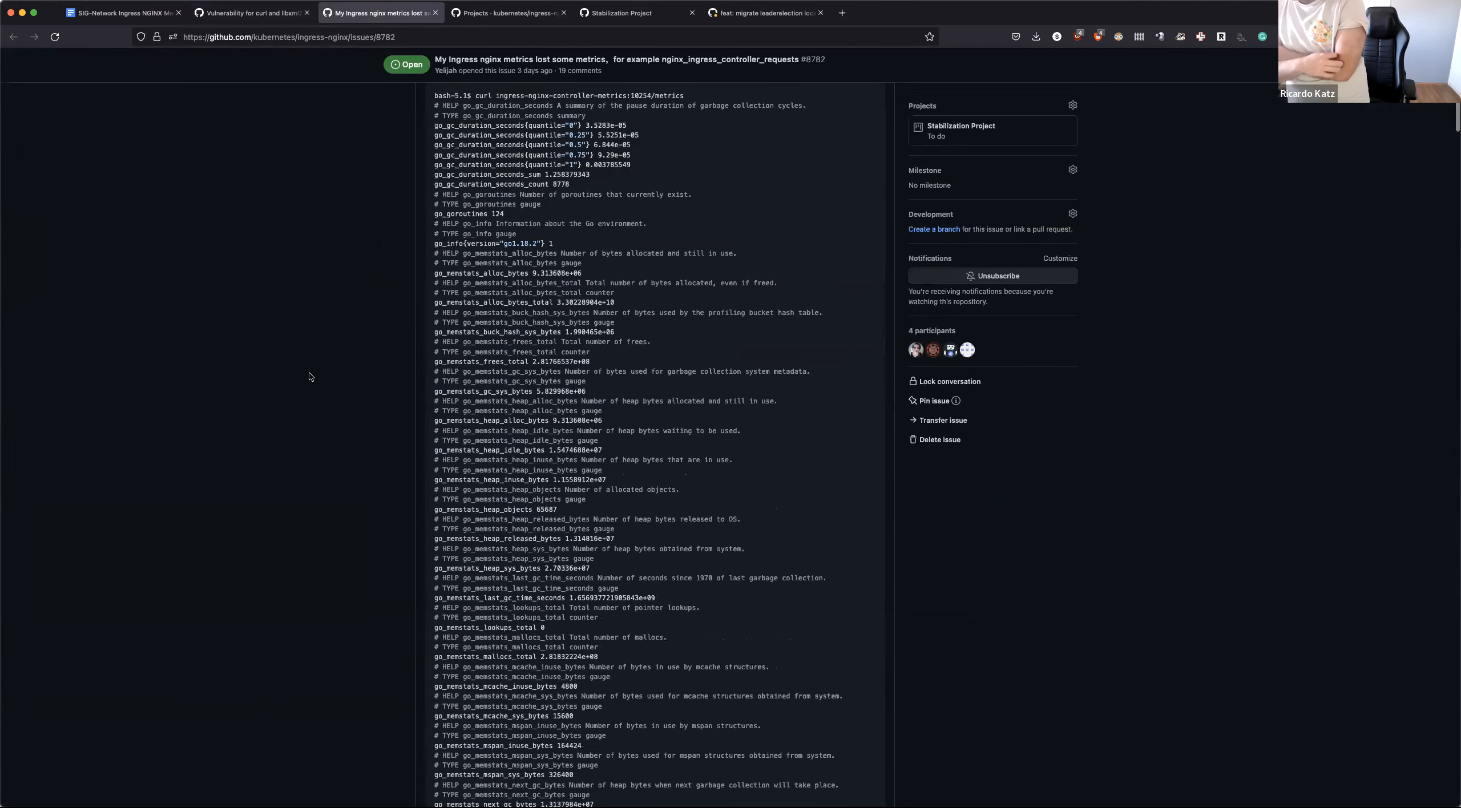
pyautogui.scroll(-3)
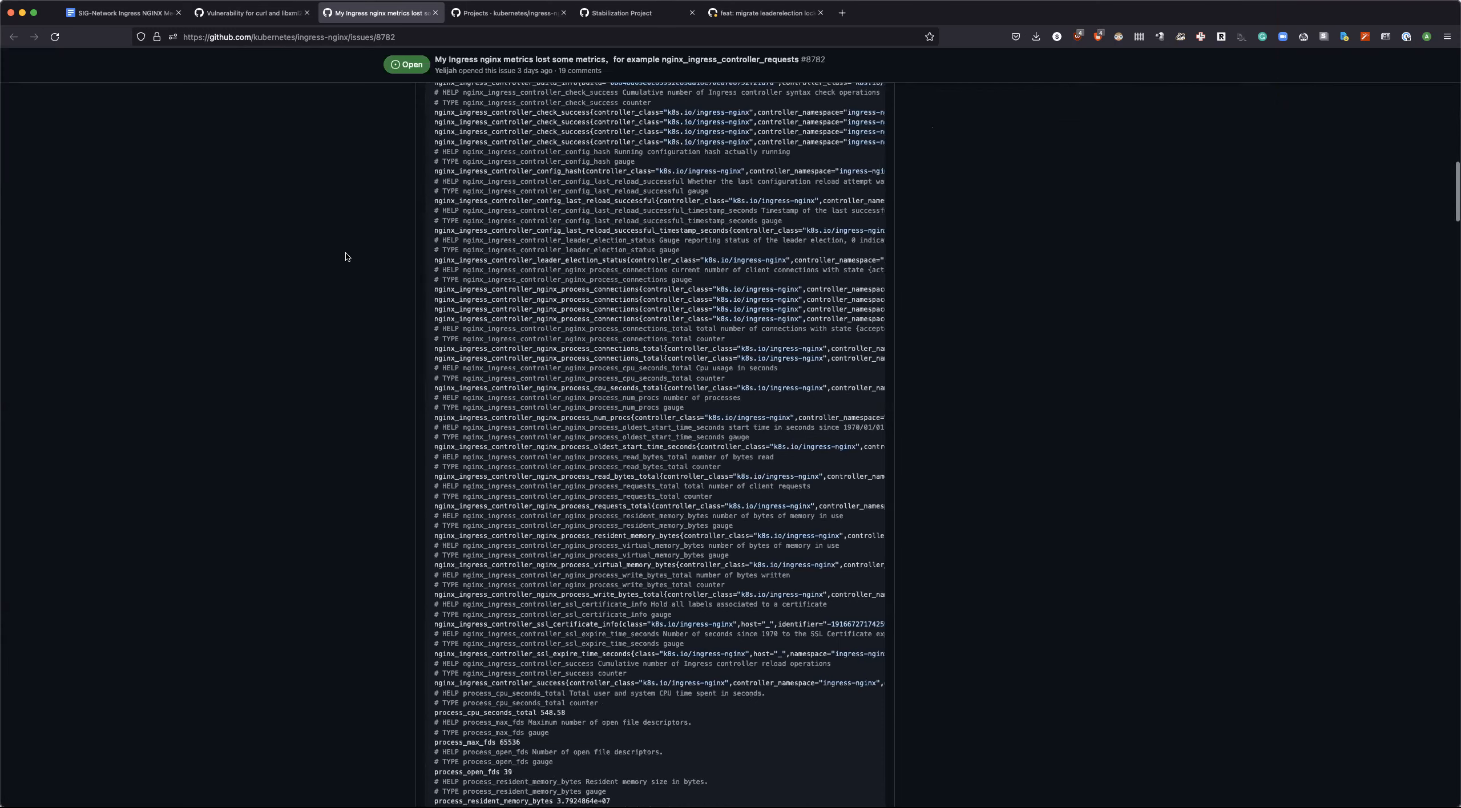
pyautogui.scroll(-3)
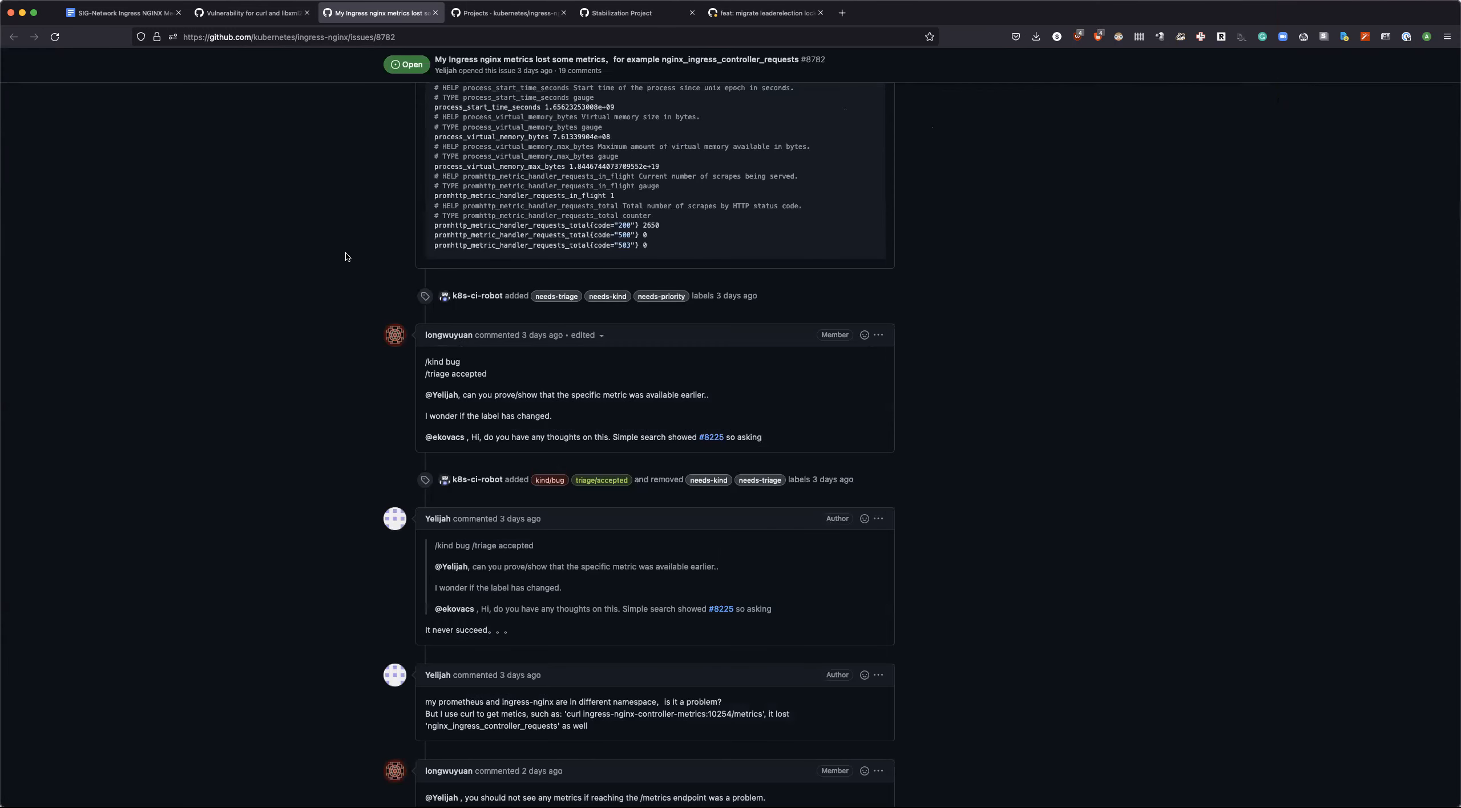
pyautogui.scroll(-3)
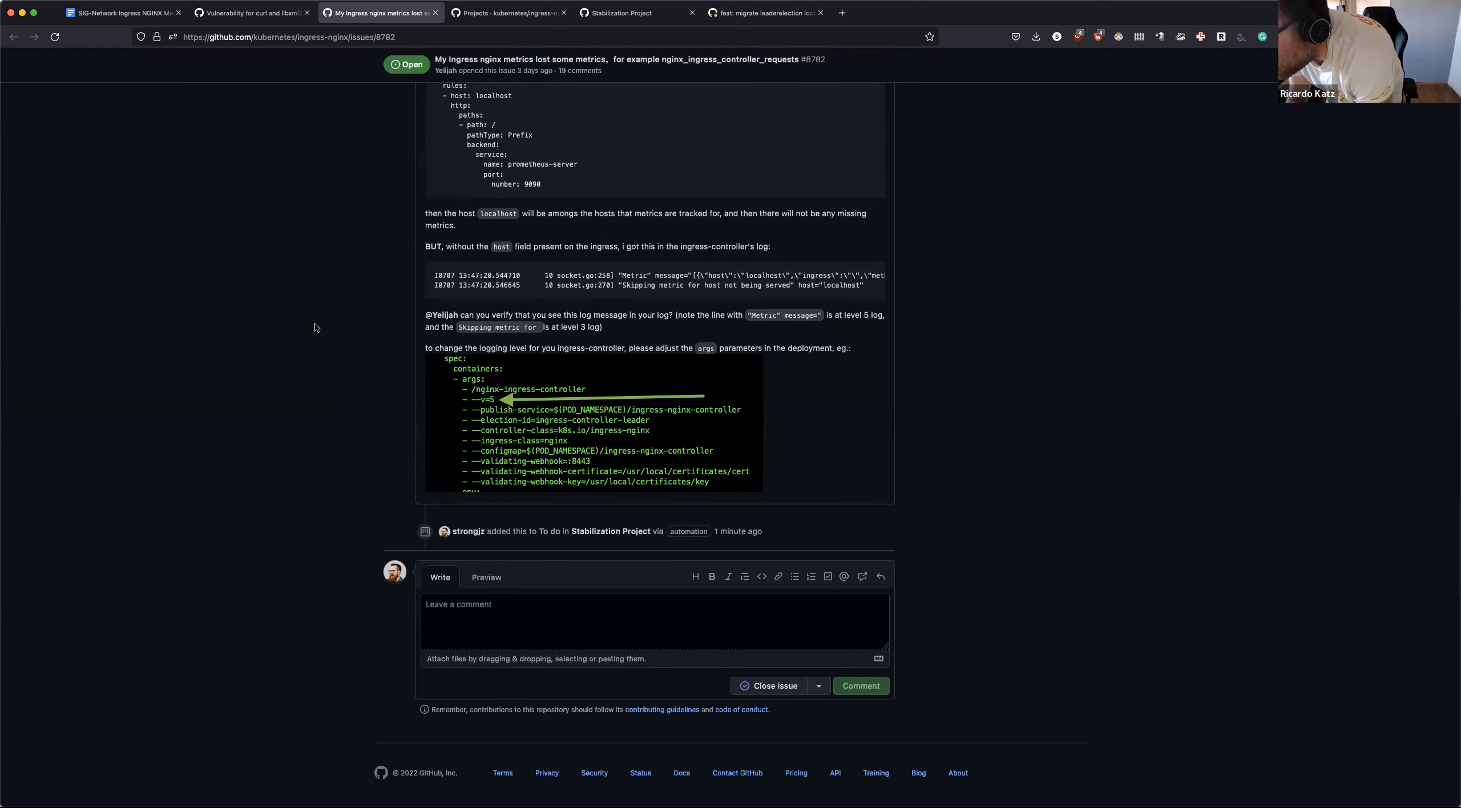
pyautogui.scroll(3)
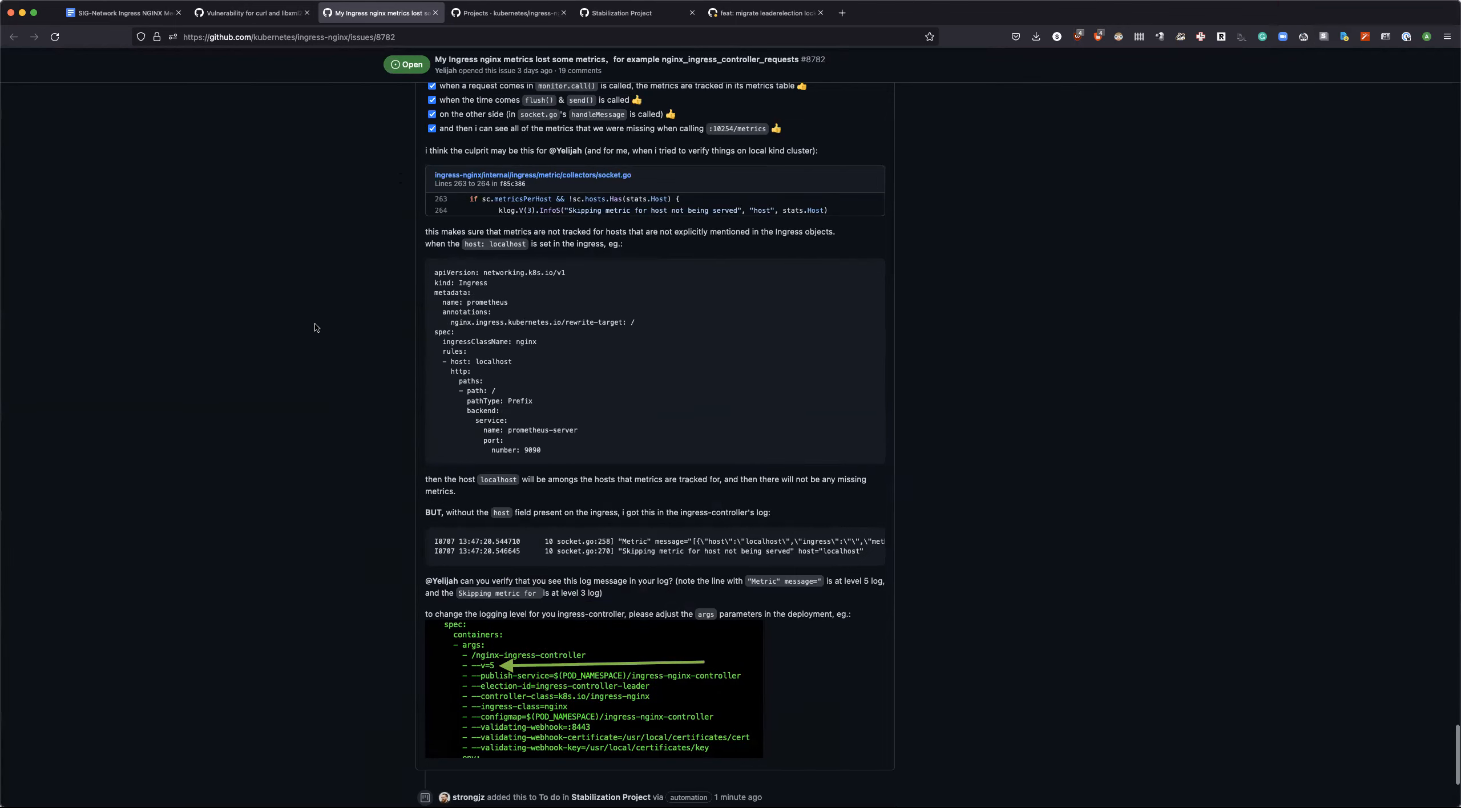
pyautogui.scroll(-3)
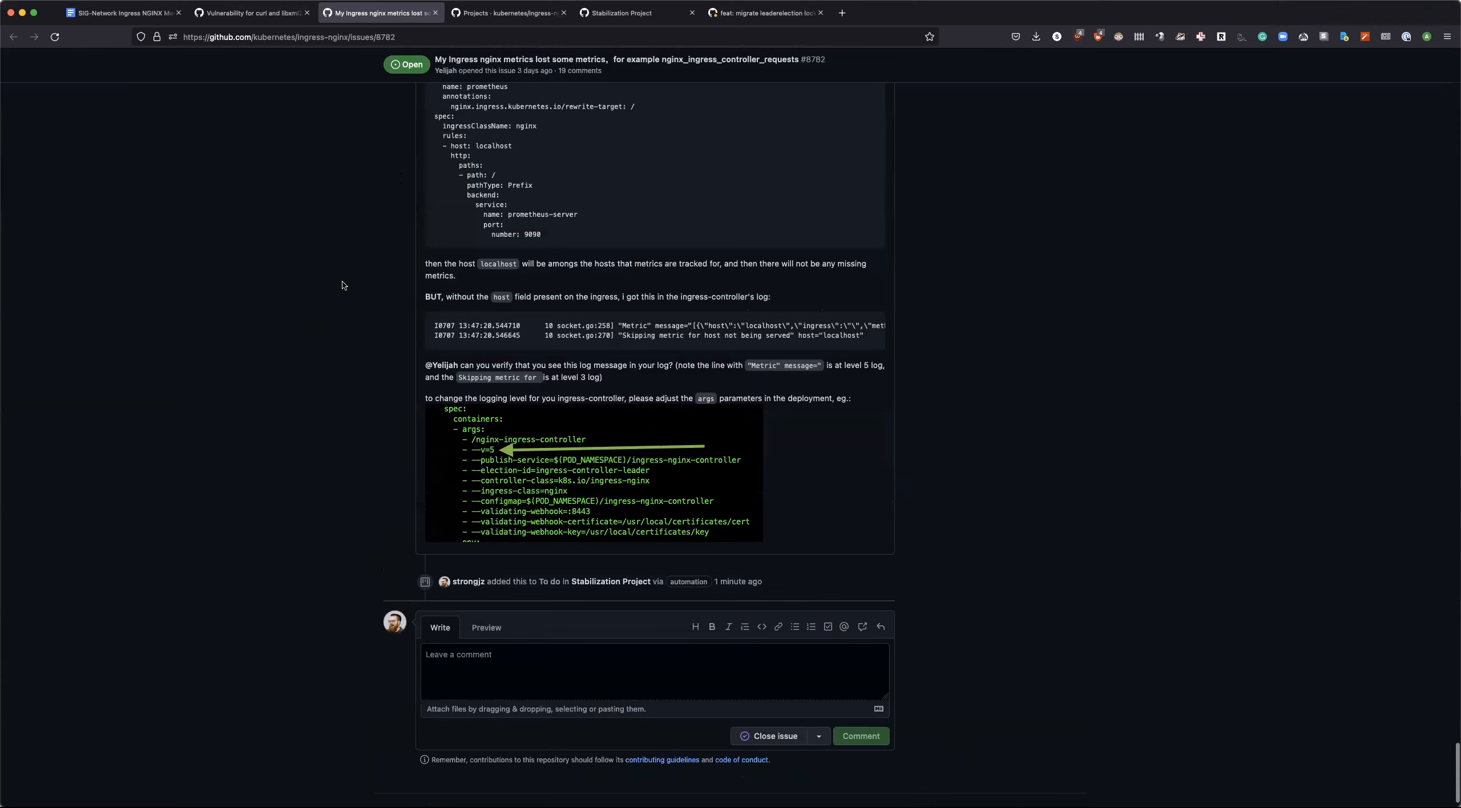
pyautogui.scroll(3)
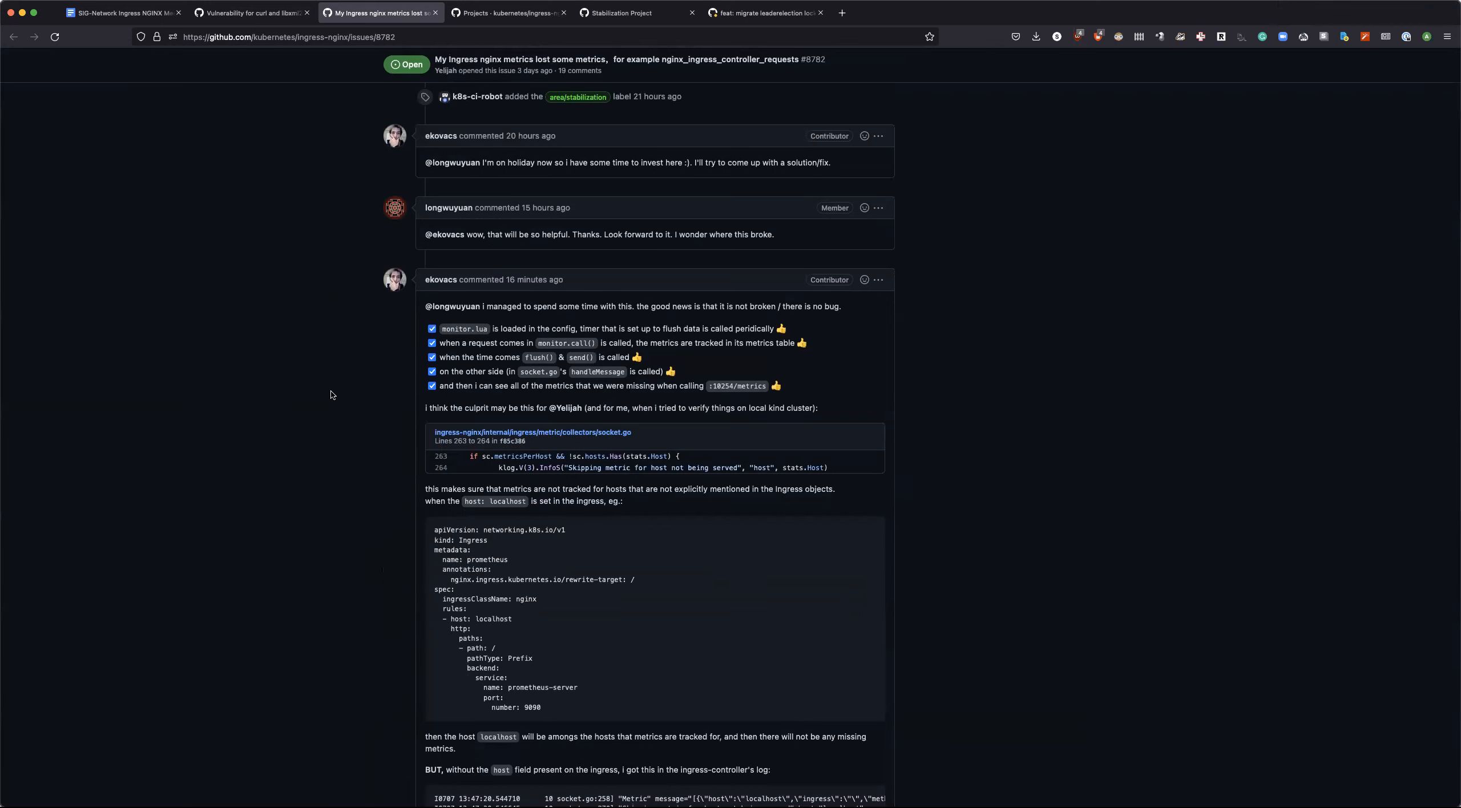
pyautogui.scroll(-3)
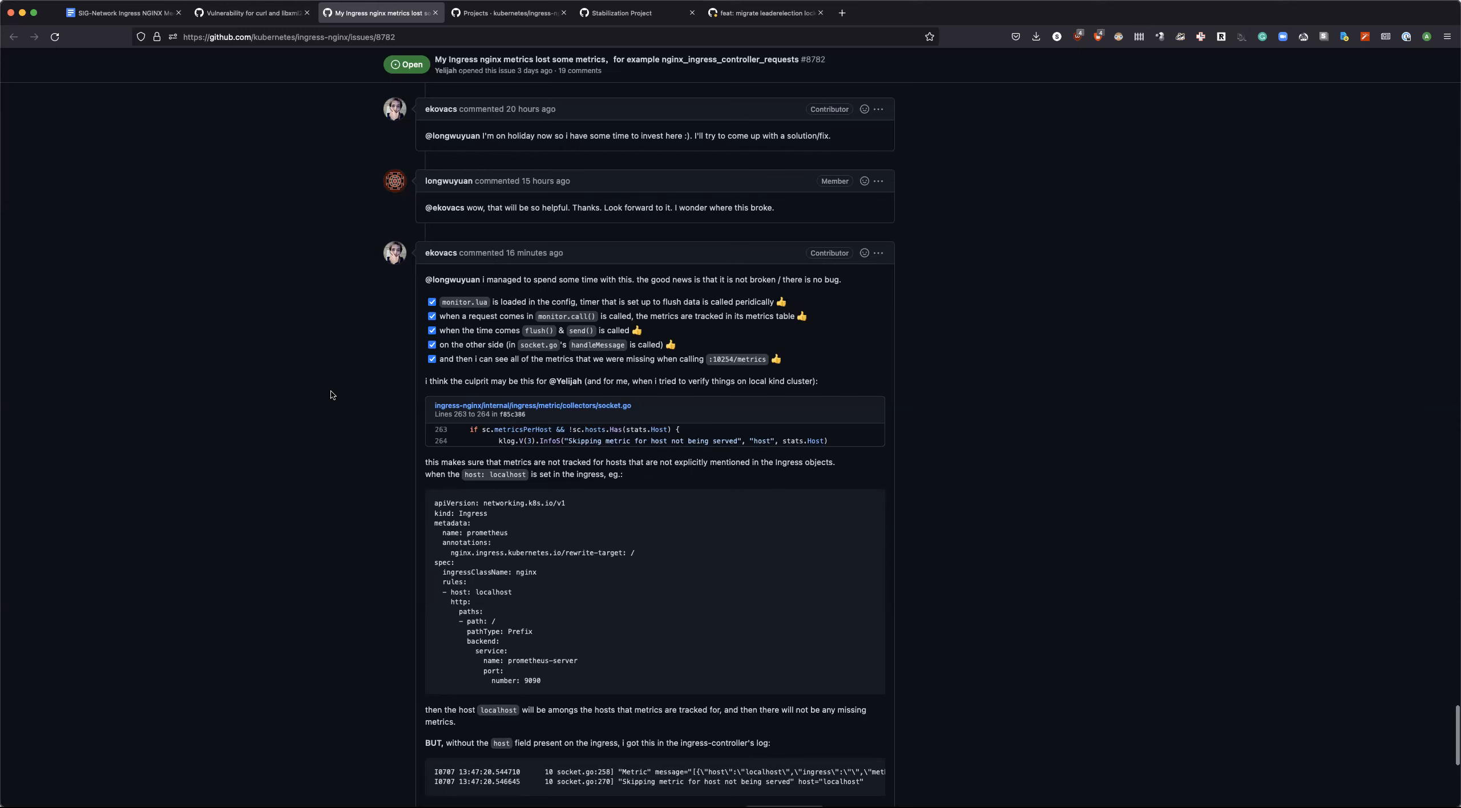
pyautogui.scroll(-3)
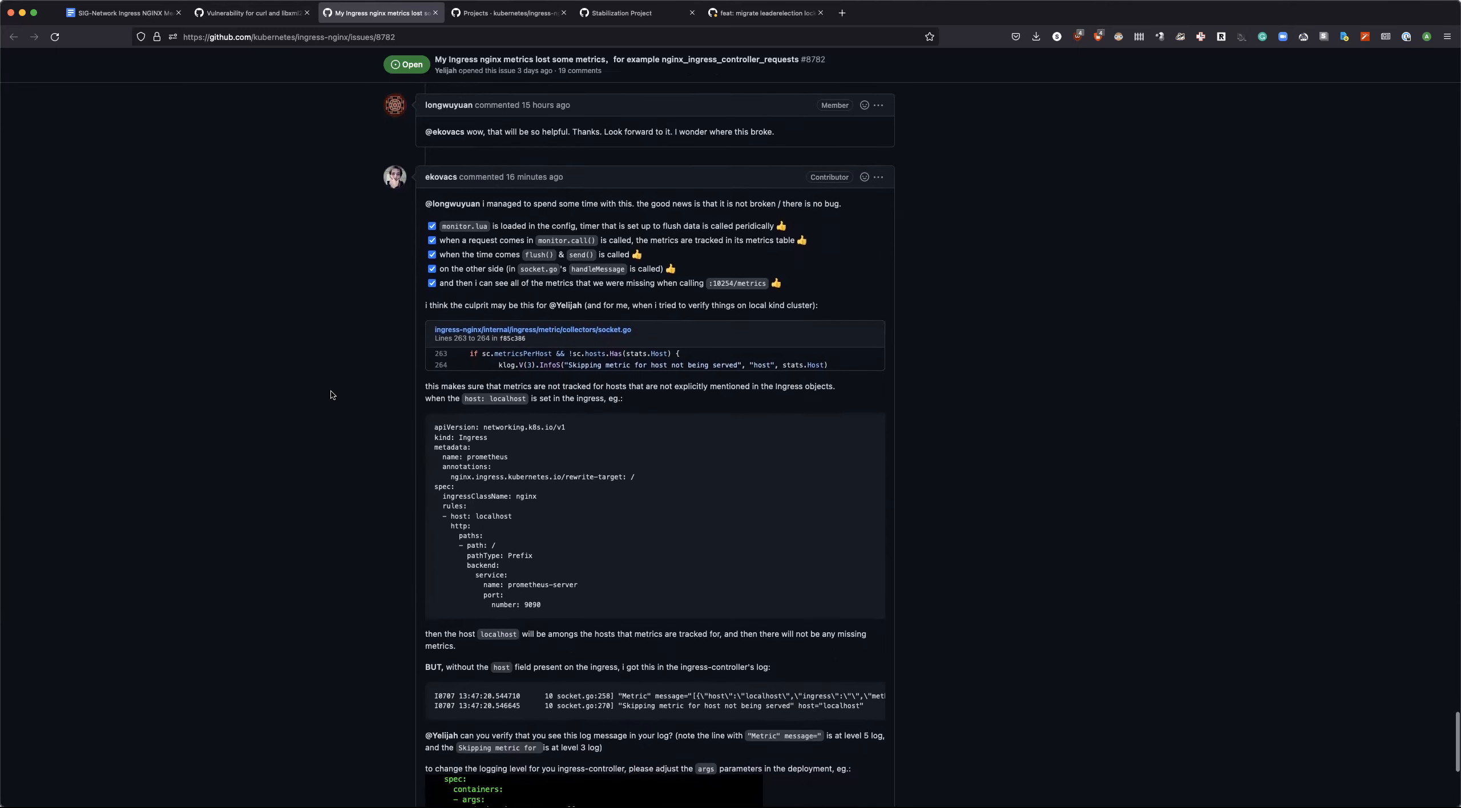
pyautogui.scroll(-3)
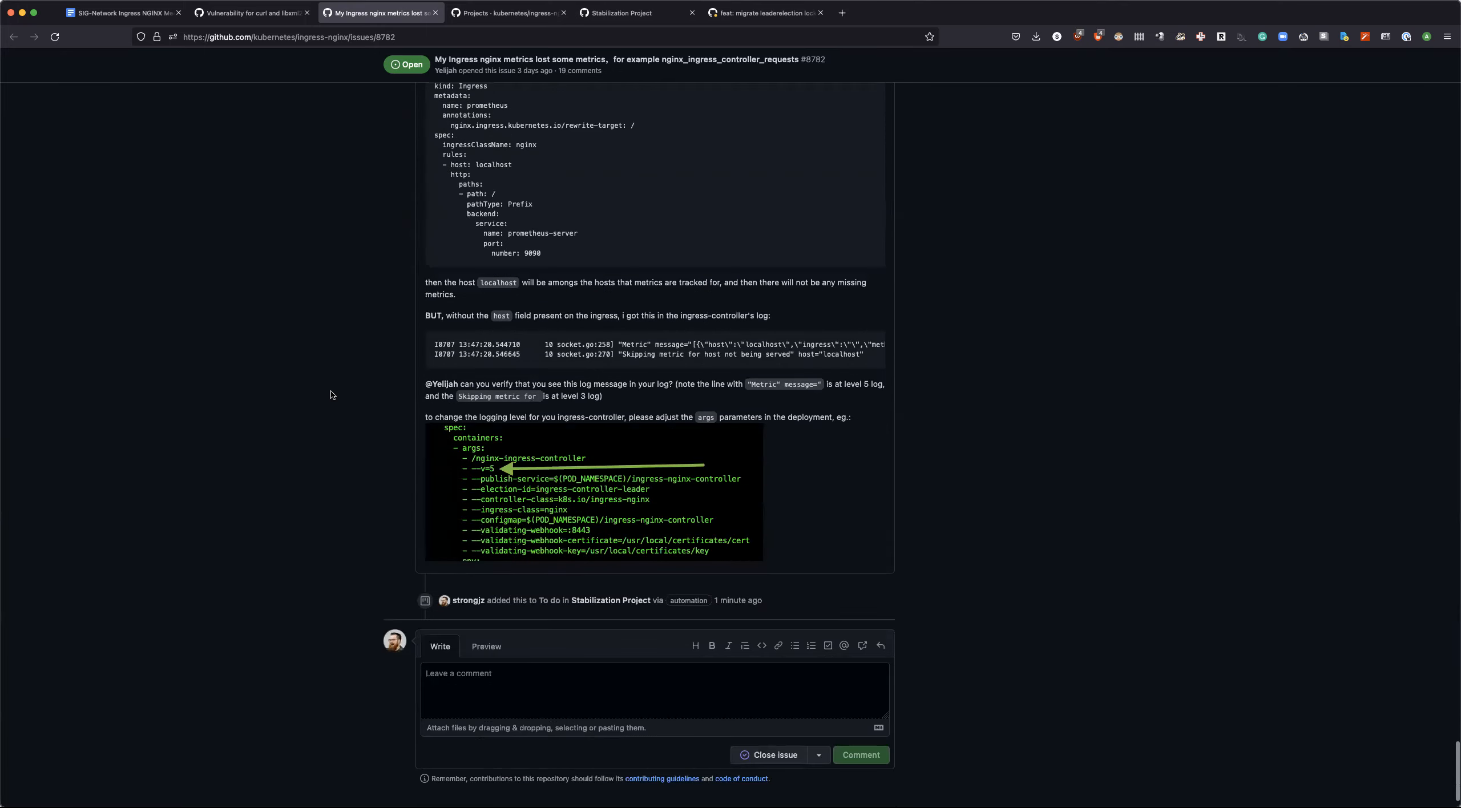
pyautogui.scroll(3)
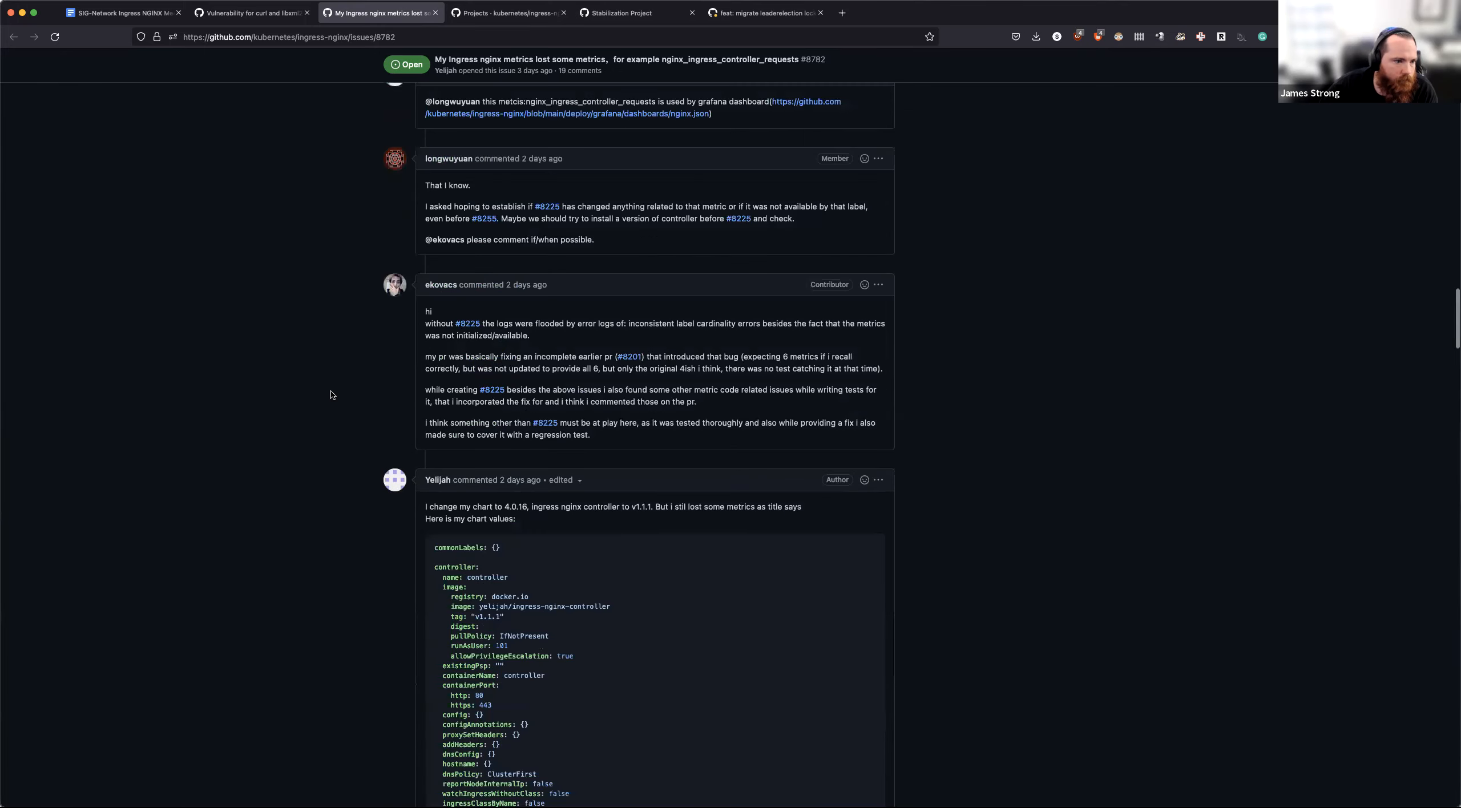
pyautogui.scroll(3)
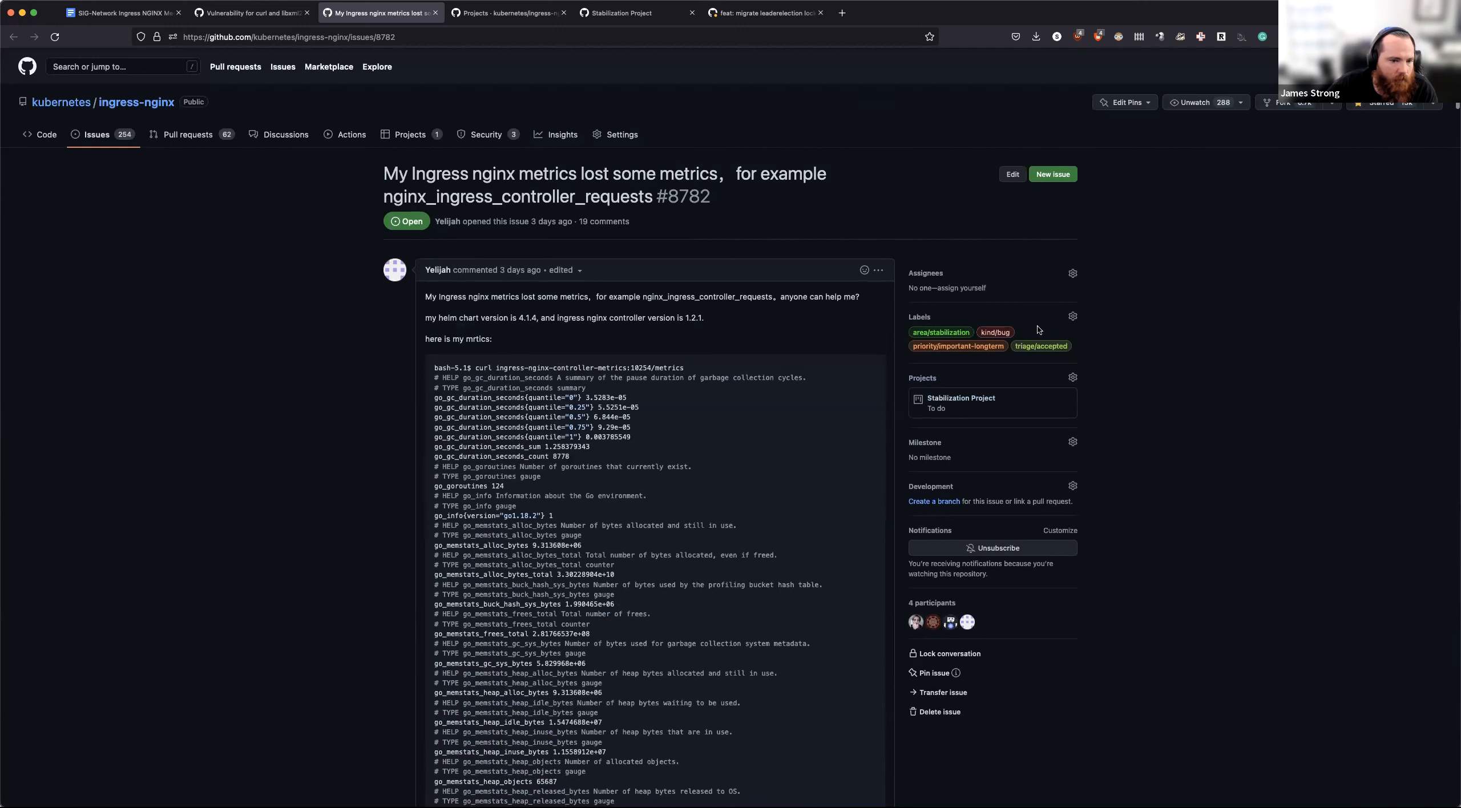
pyautogui.moveTo(281, 357)
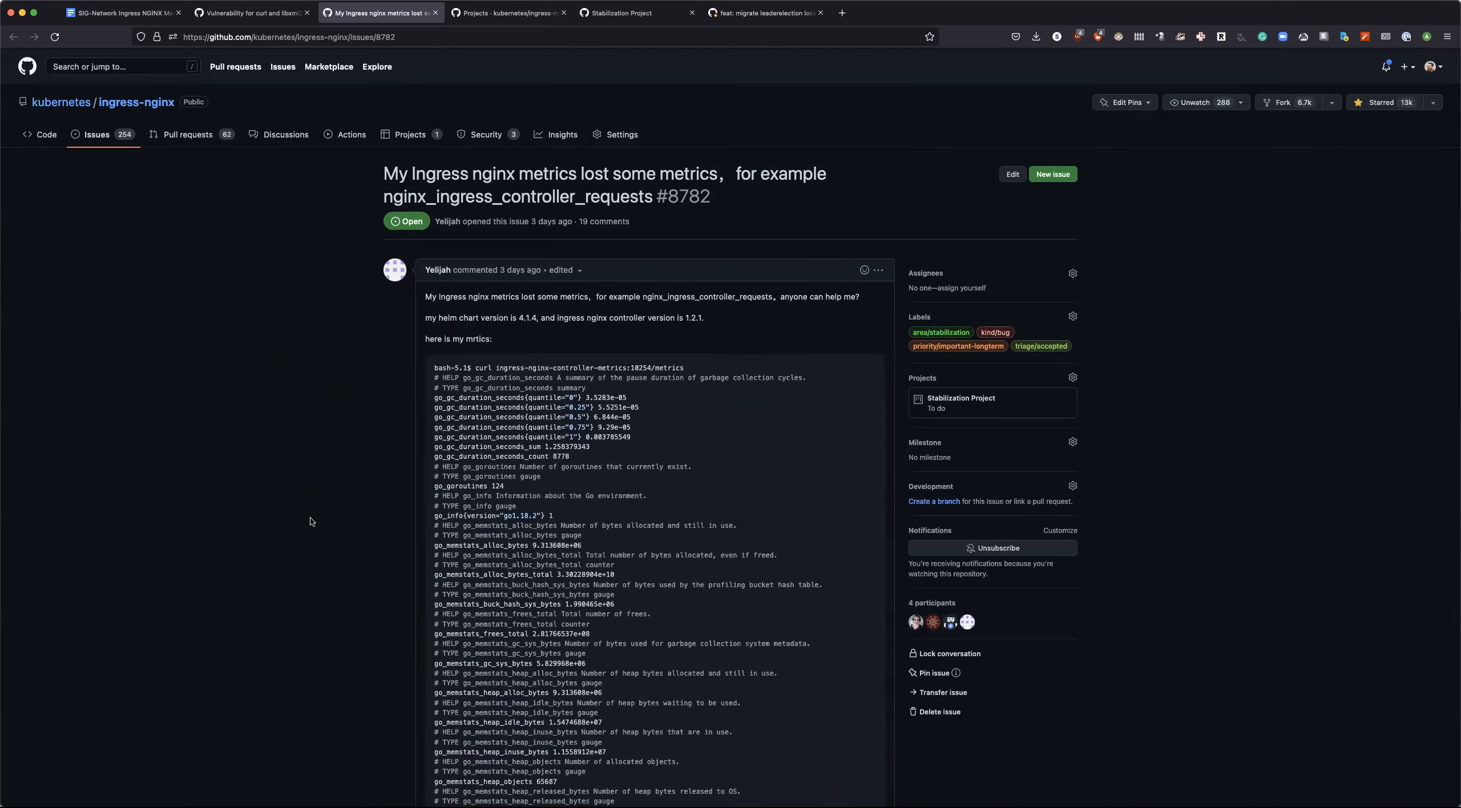
# Step: Scroll through the remaining comments on issue #8782 before heading to Projects (classic)
pyautogui.scroll(-3)
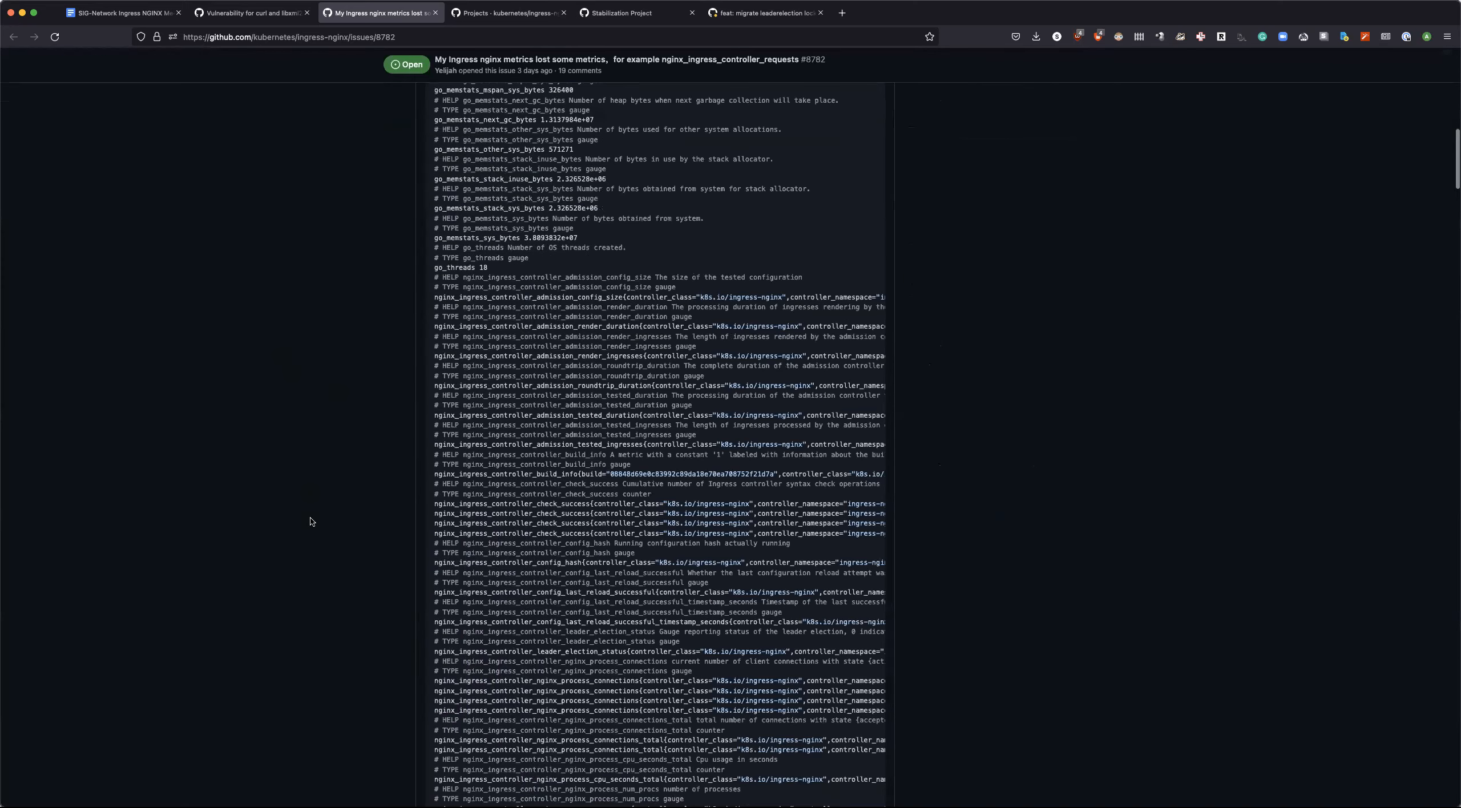
pyautogui.scroll(-3)
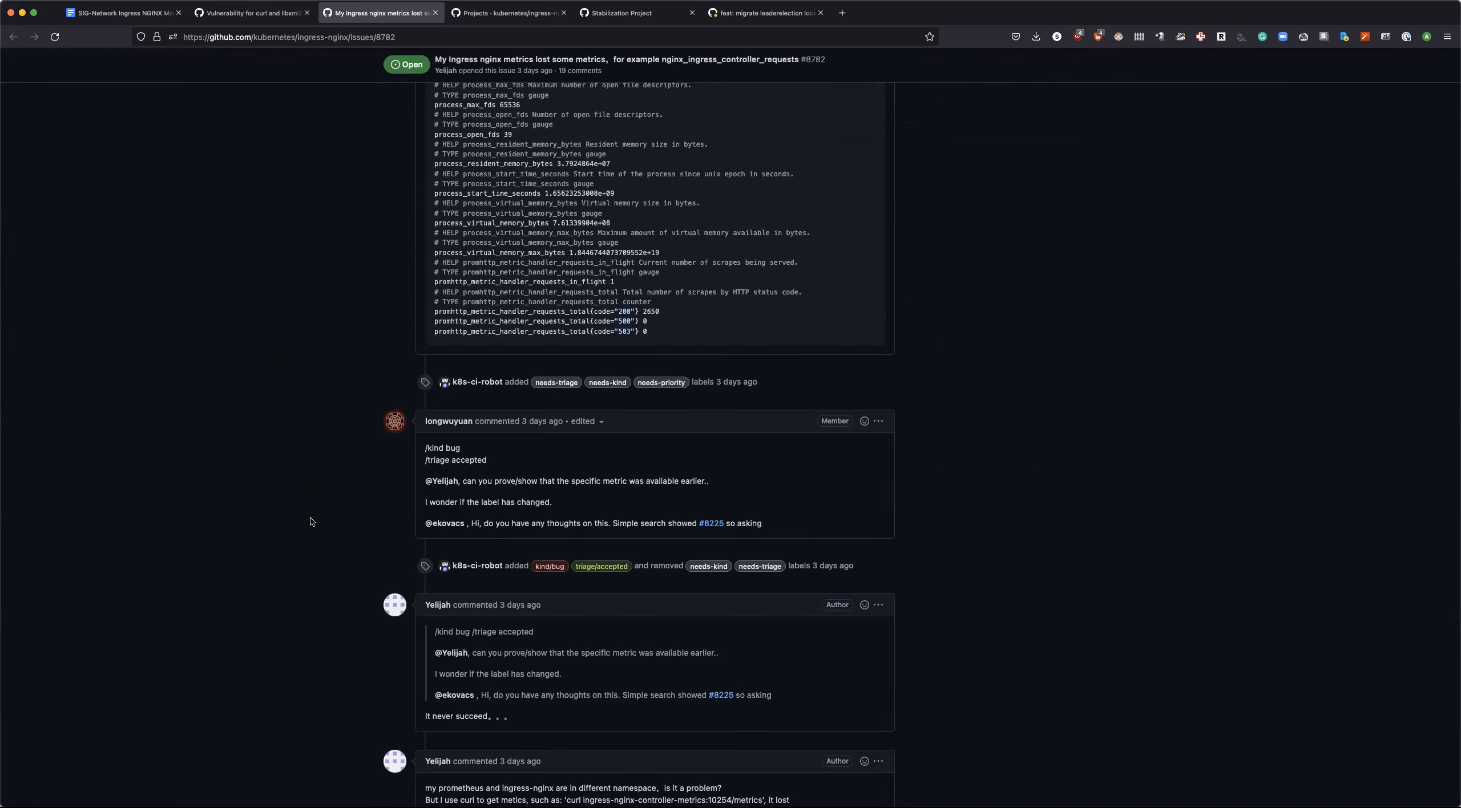
pyautogui.scroll(-3)
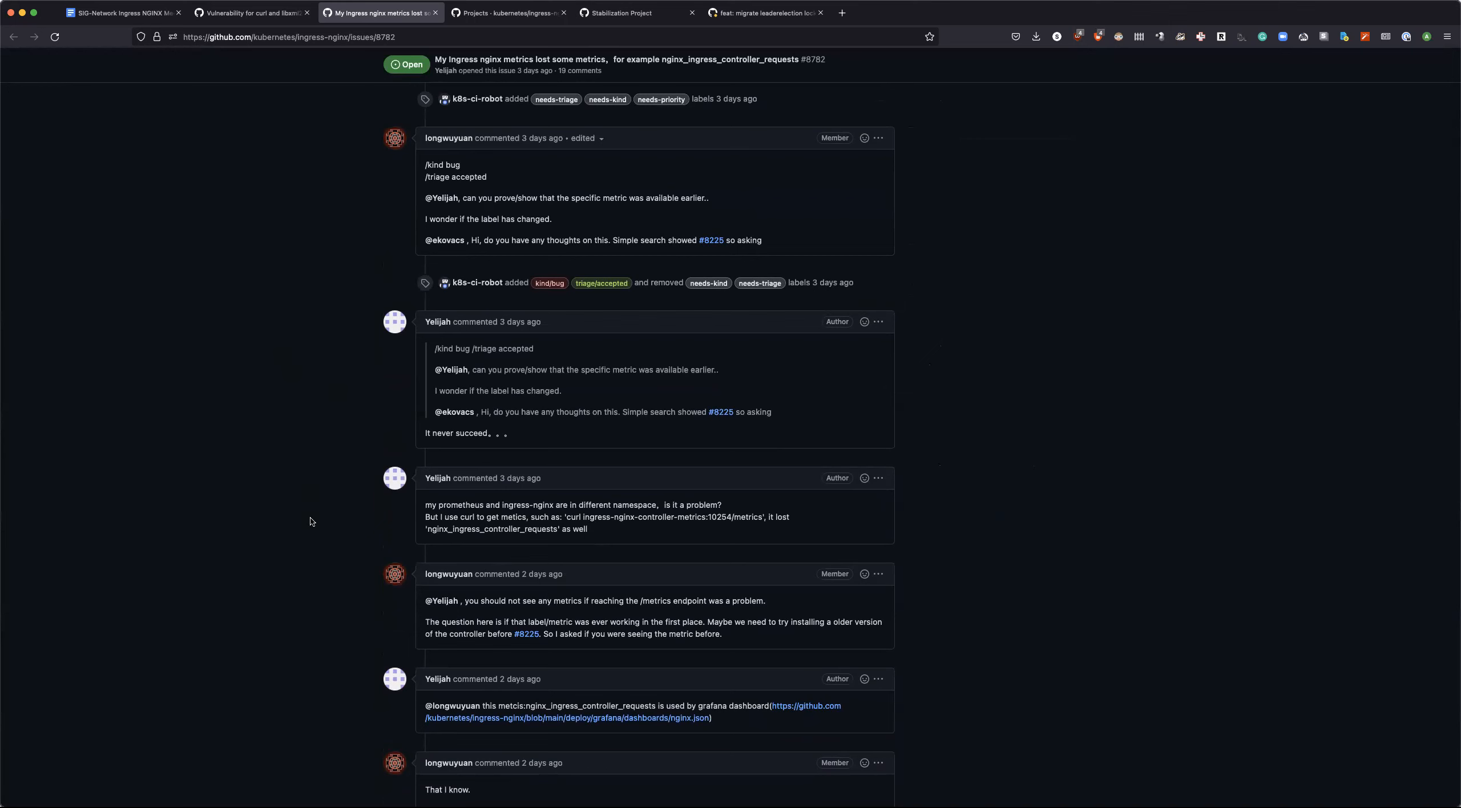
pyautogui.scroll(-3)
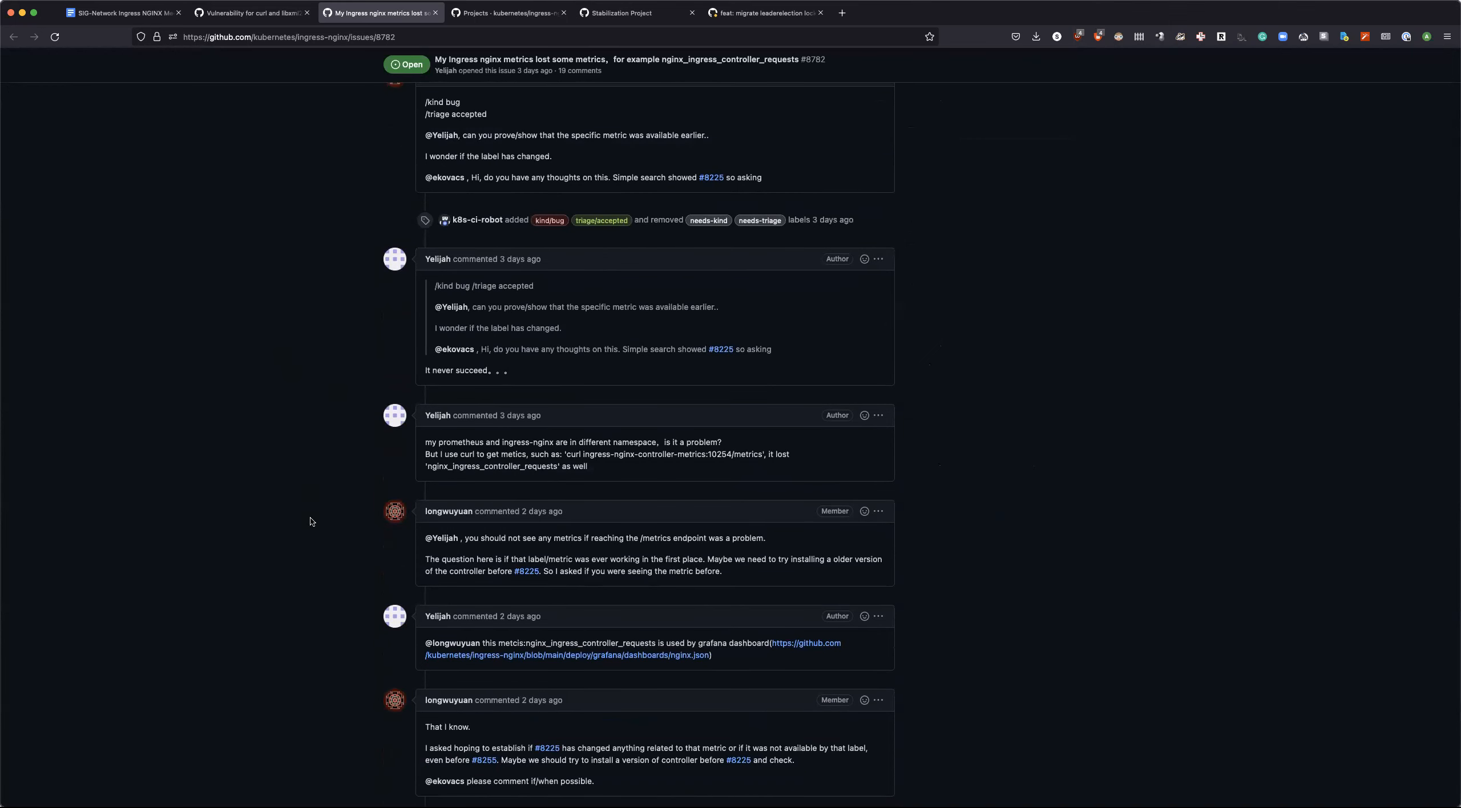
pyautogui.scroll(-3)
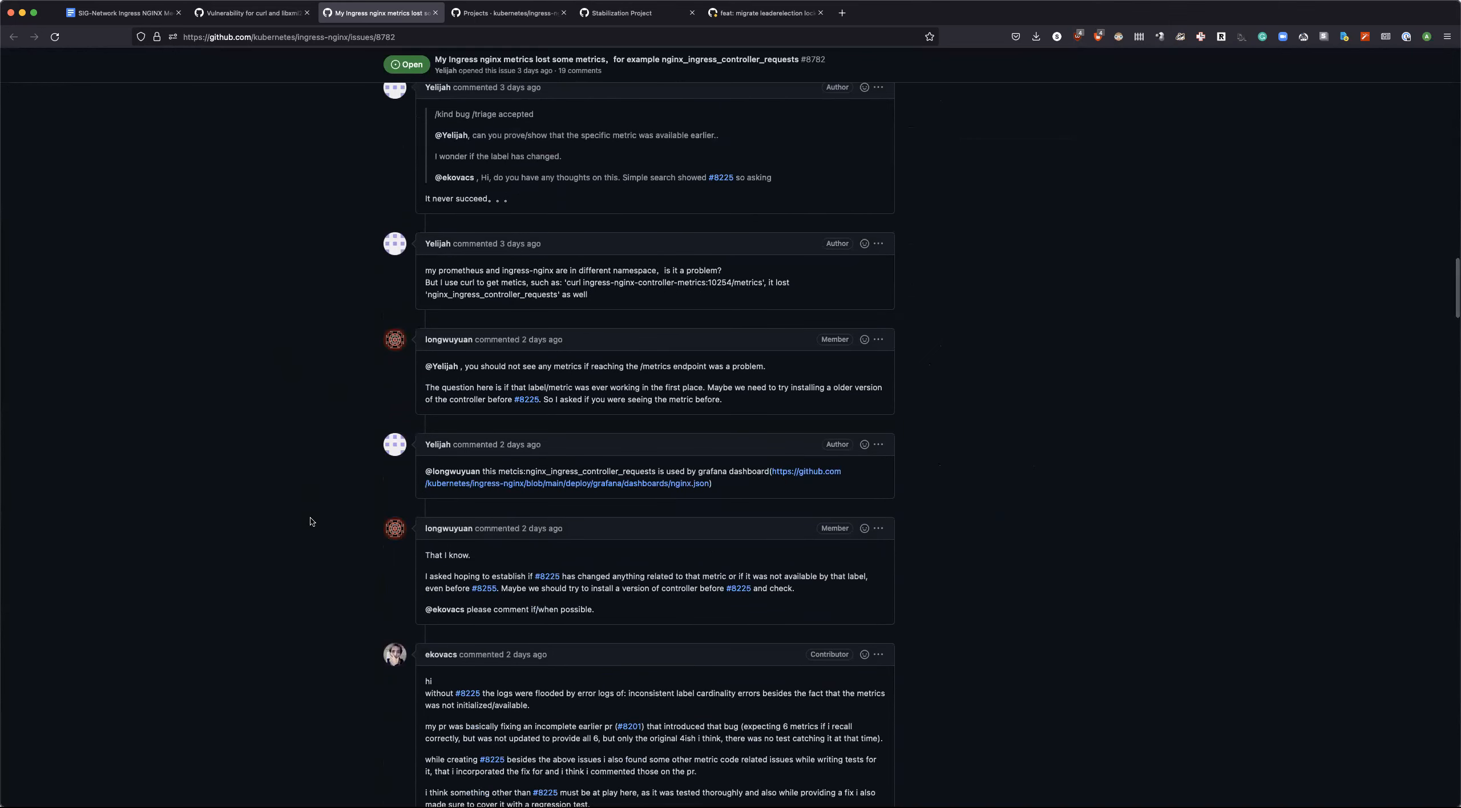
pyautogui.scroll(-3)
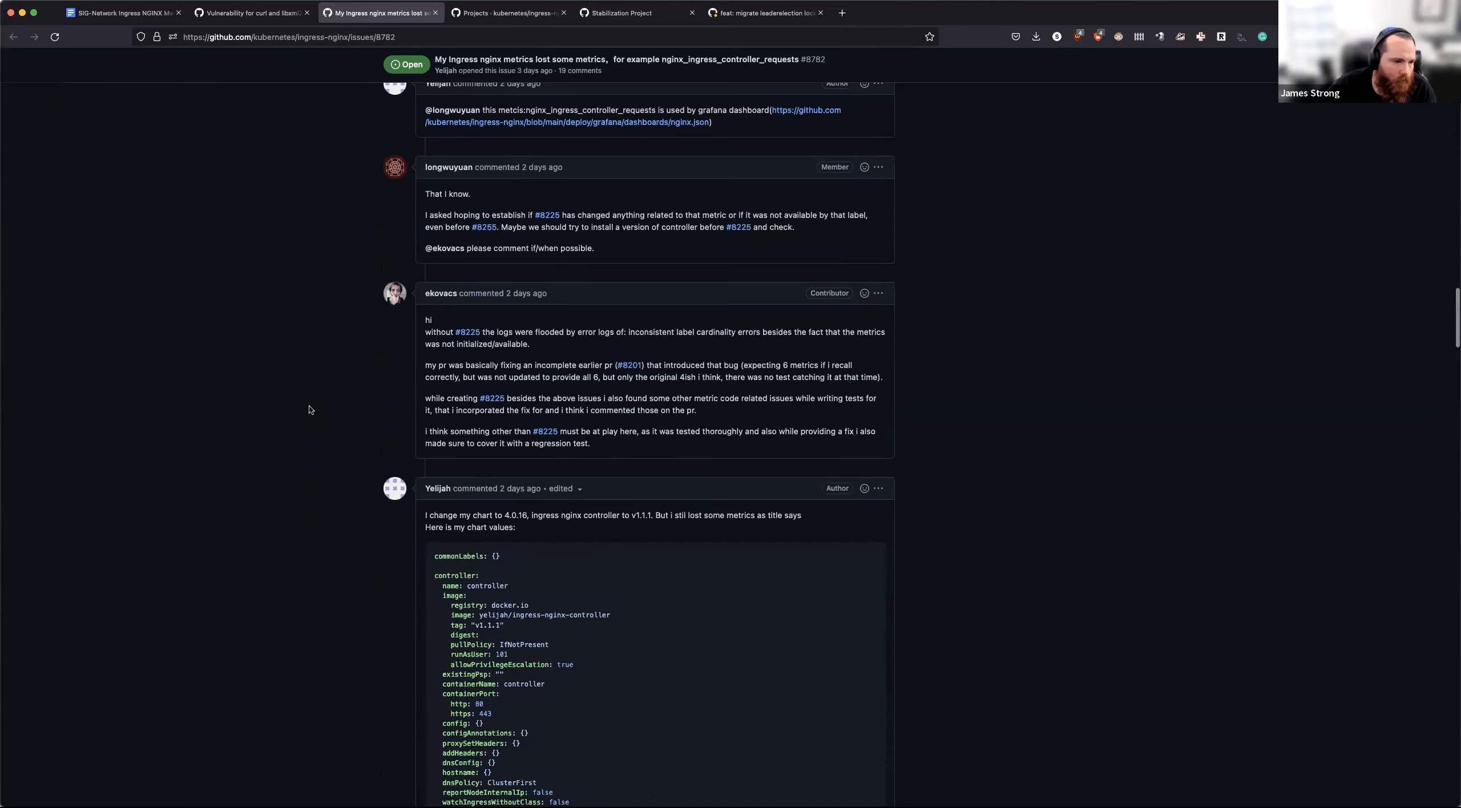
pyautogui.scroll(3)
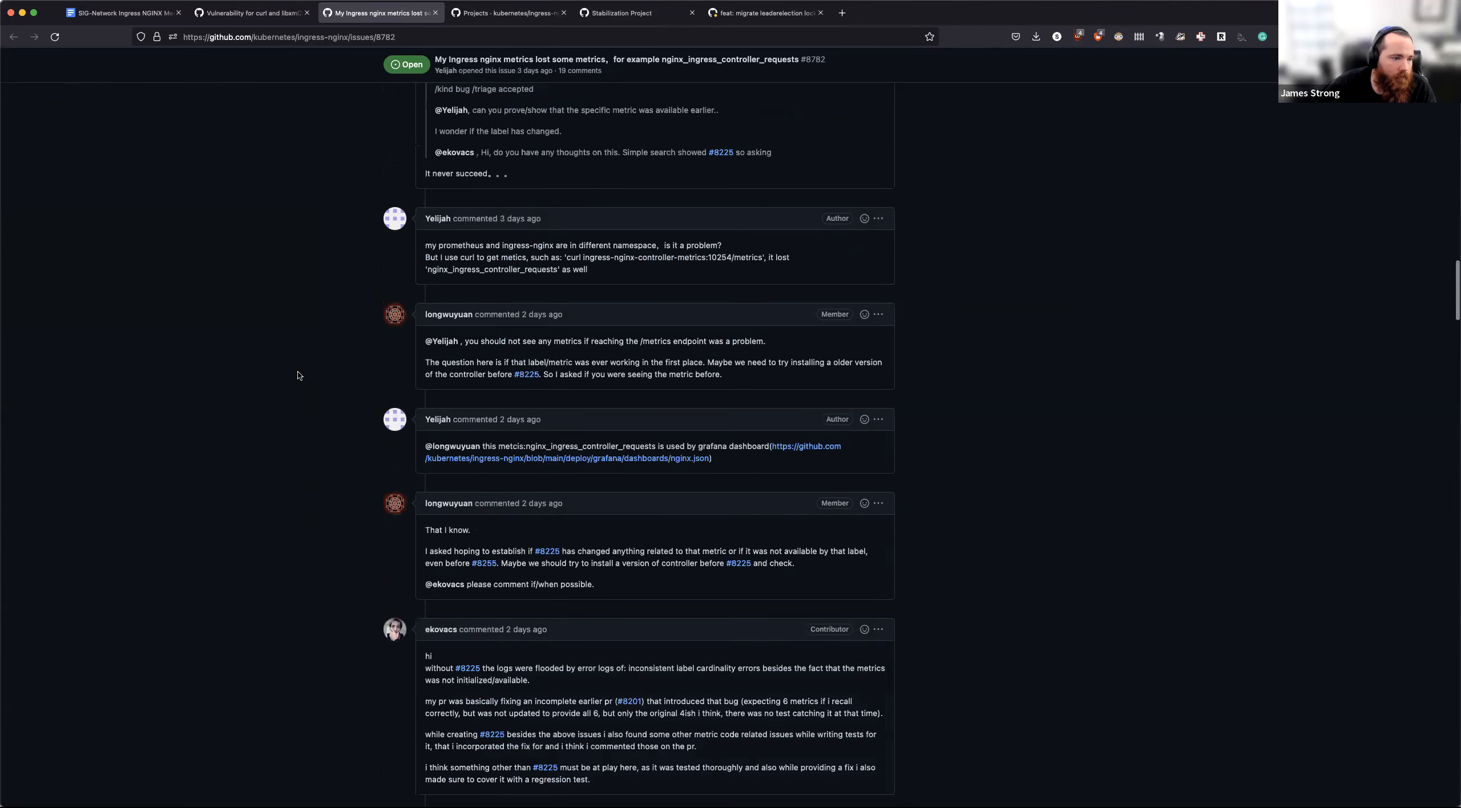
pyautogui.scroll(3)
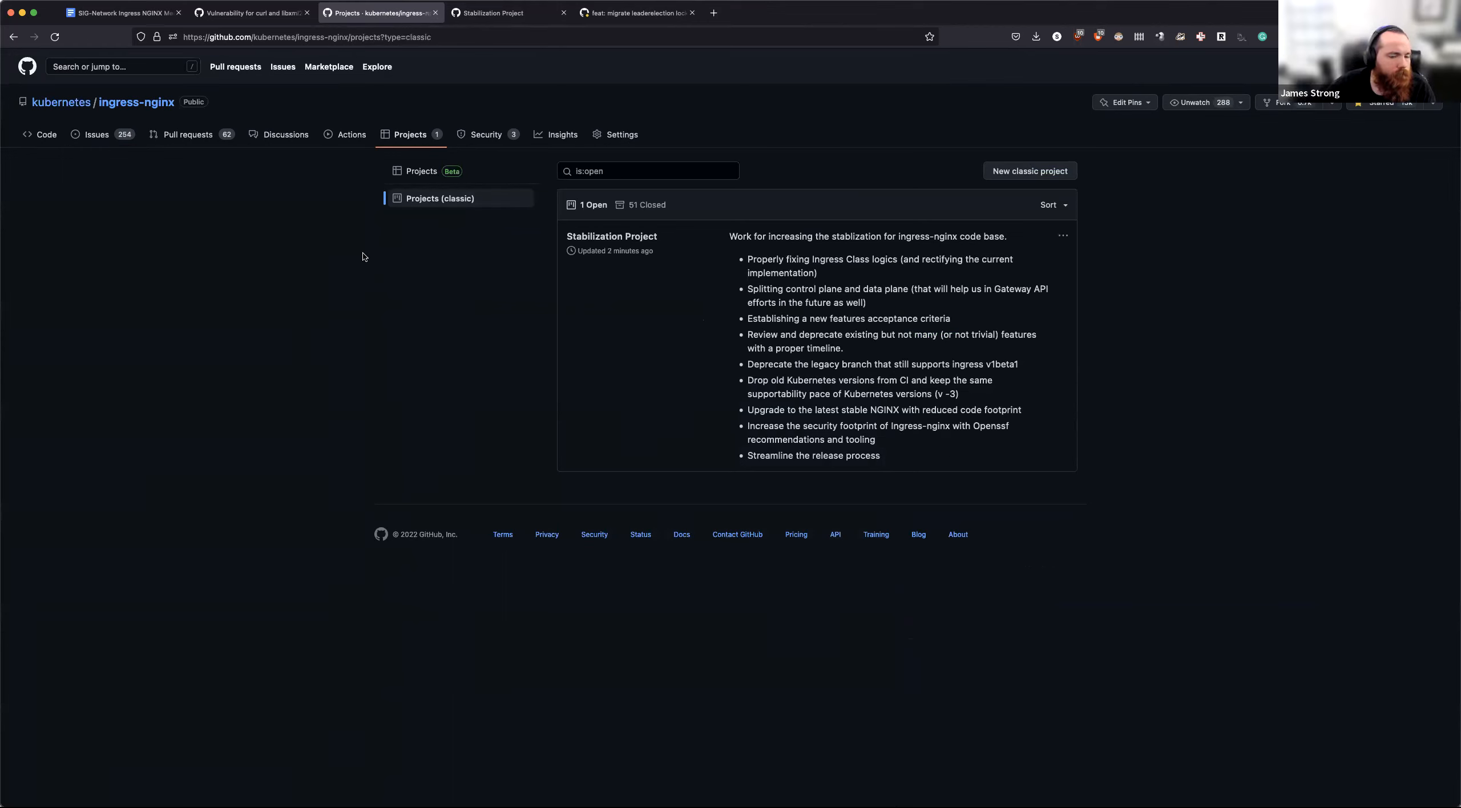
pyautogui.moveTo(612, 237)
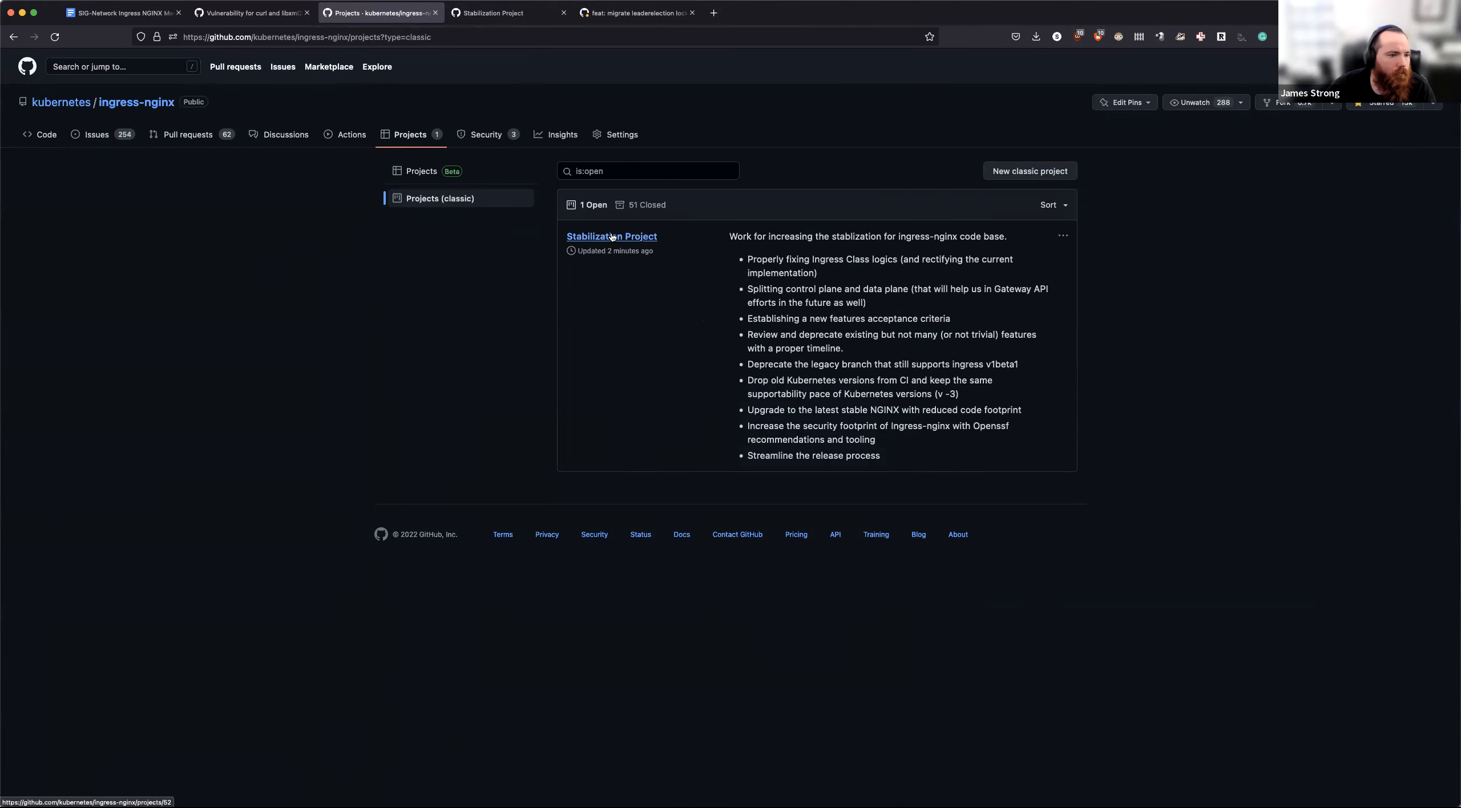
# Step: Open the Stabilization Project board from the classic Projects page
pyautogui.click(612, 236)
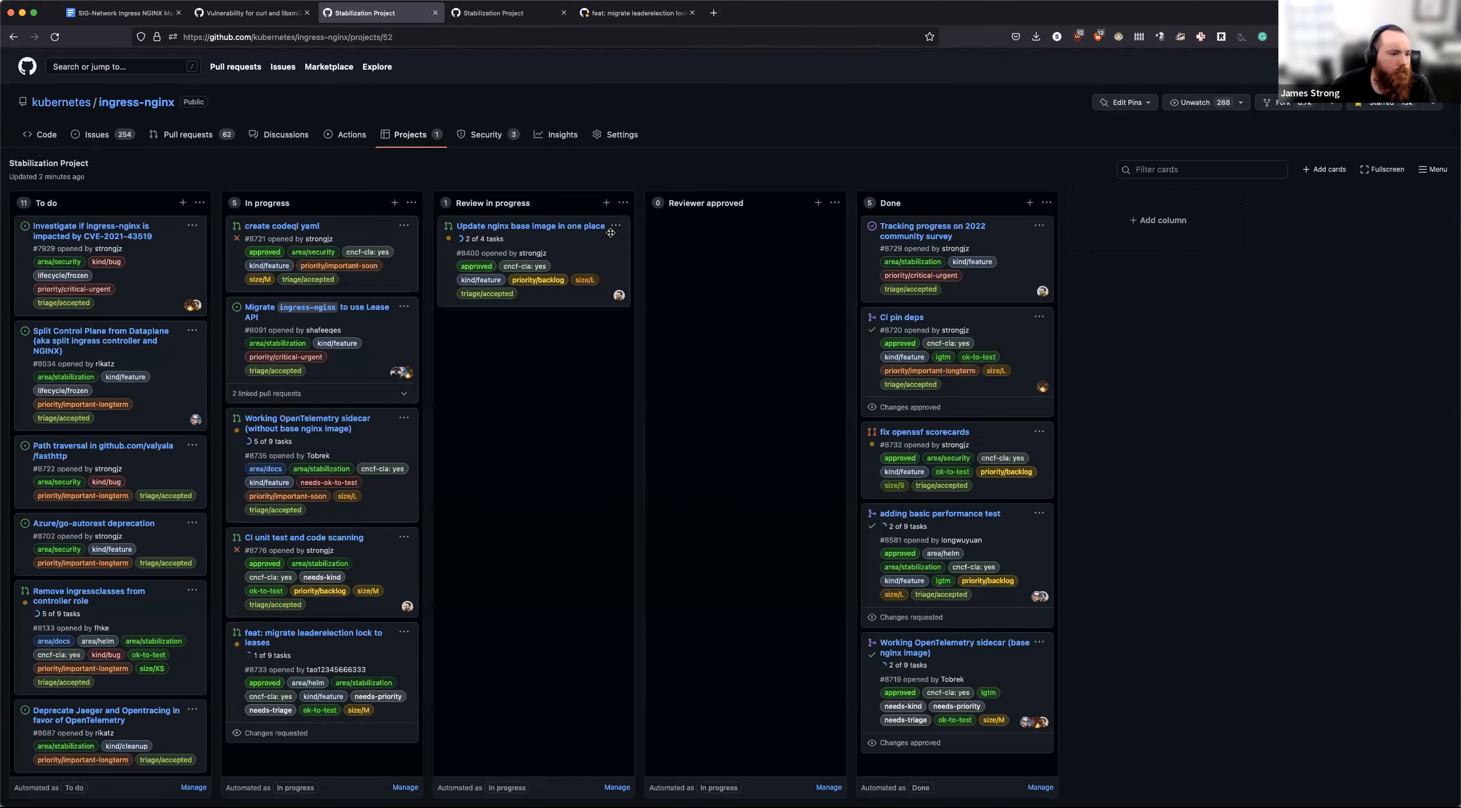
pyautogui.moveTo(522, 443)
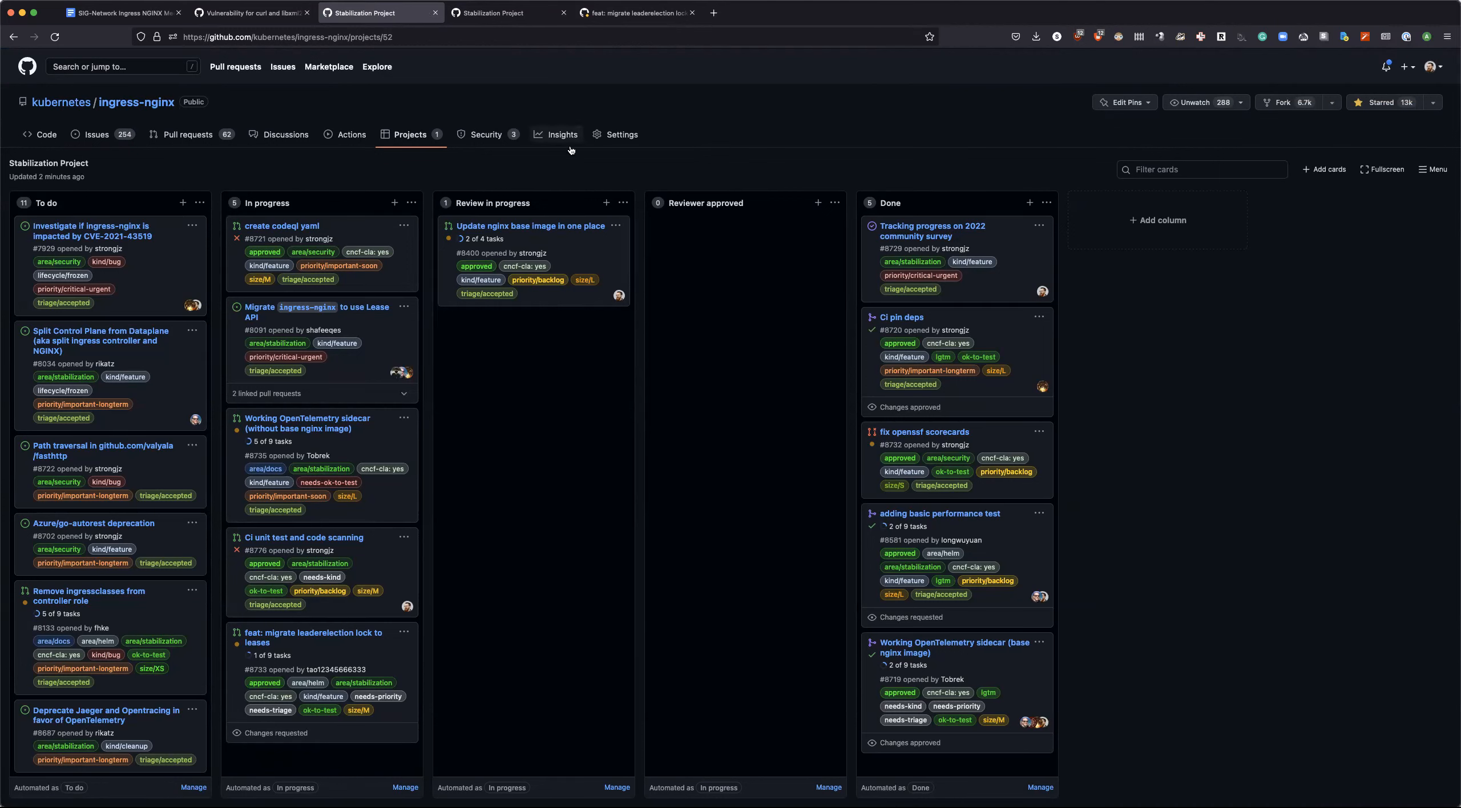
pyautogui.moveTo(419, 98)
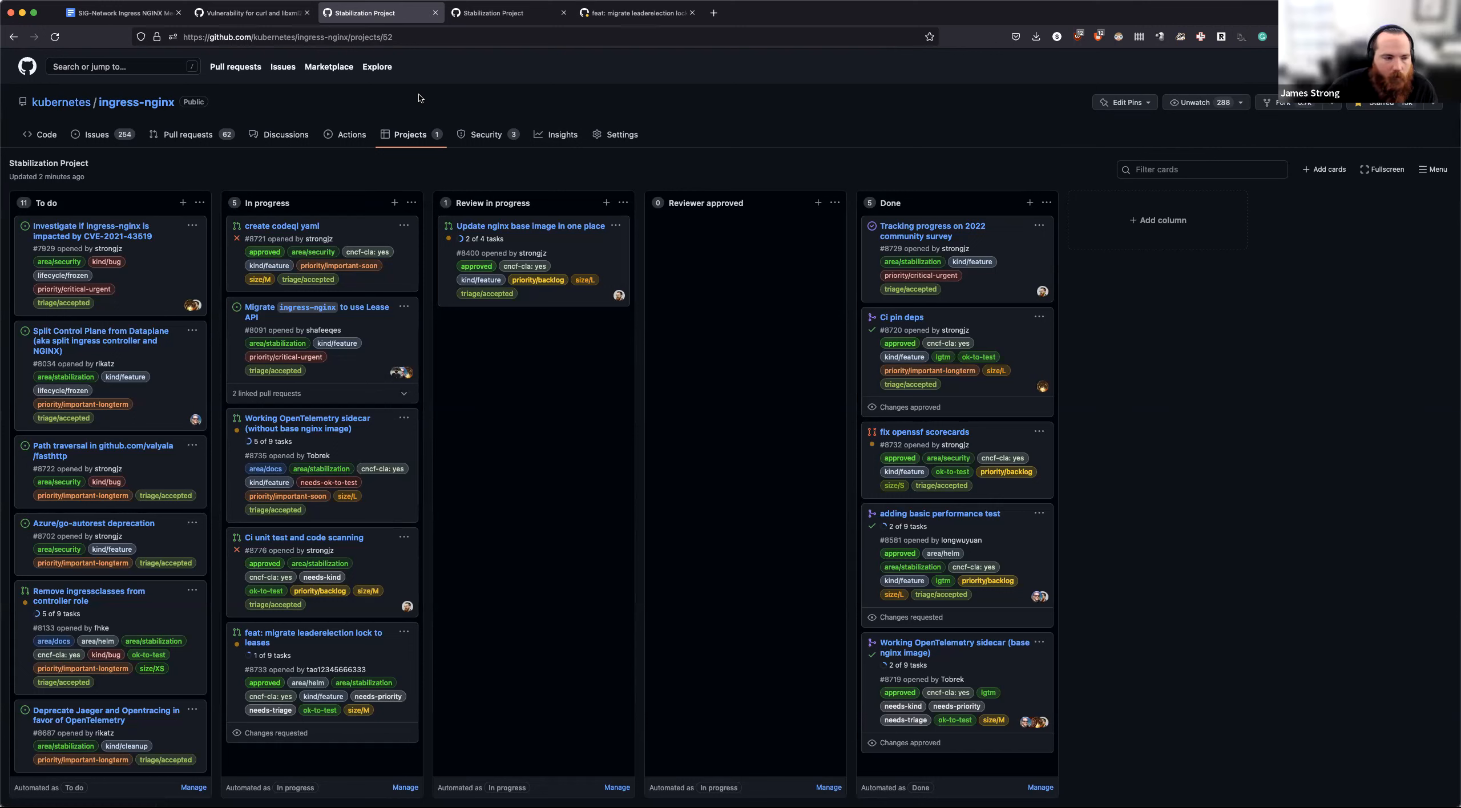
pyautogui.moveTo(505, 414)
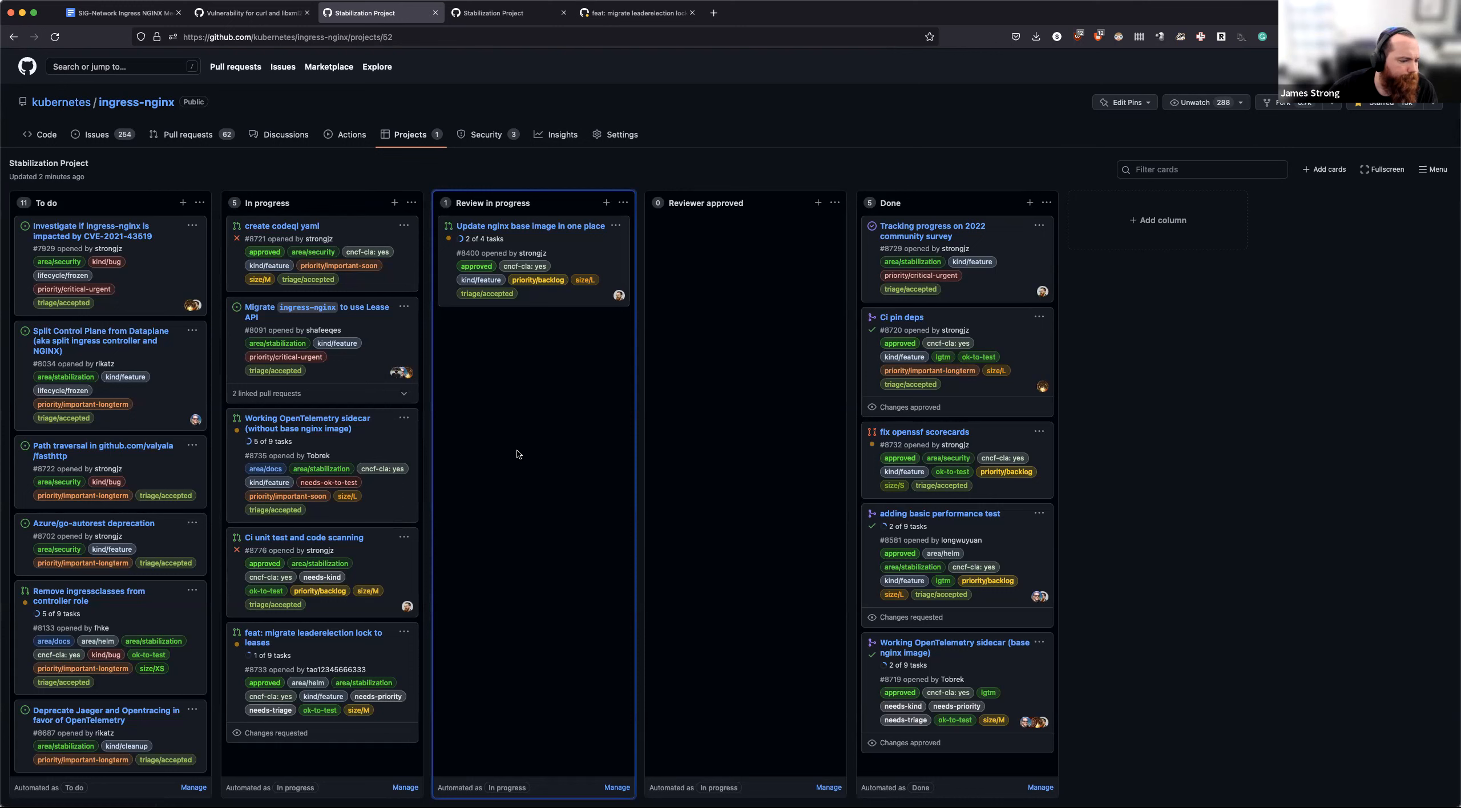
pyautogui.moveTo(520, 215)
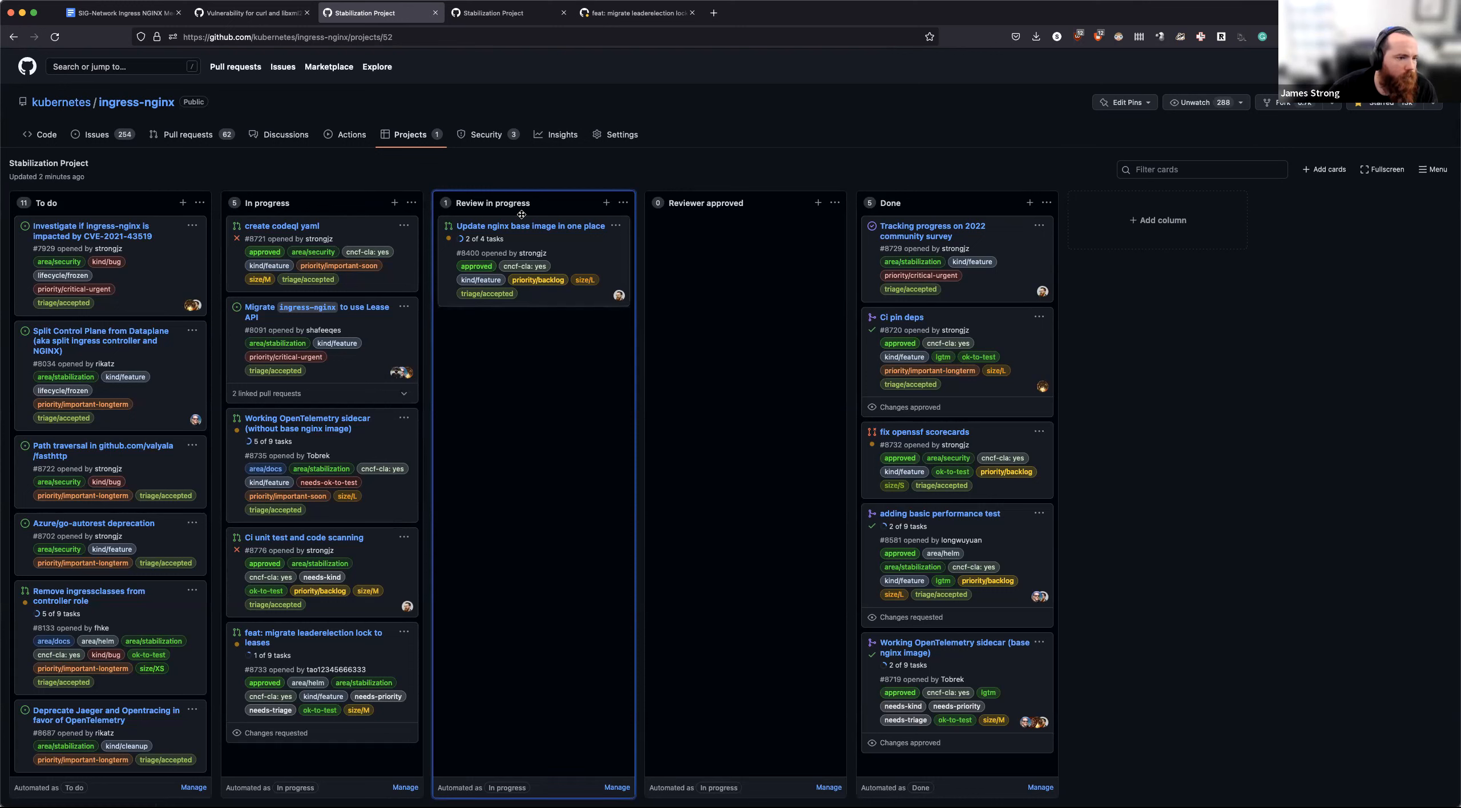
pyautogui.moveTo(528, 226)
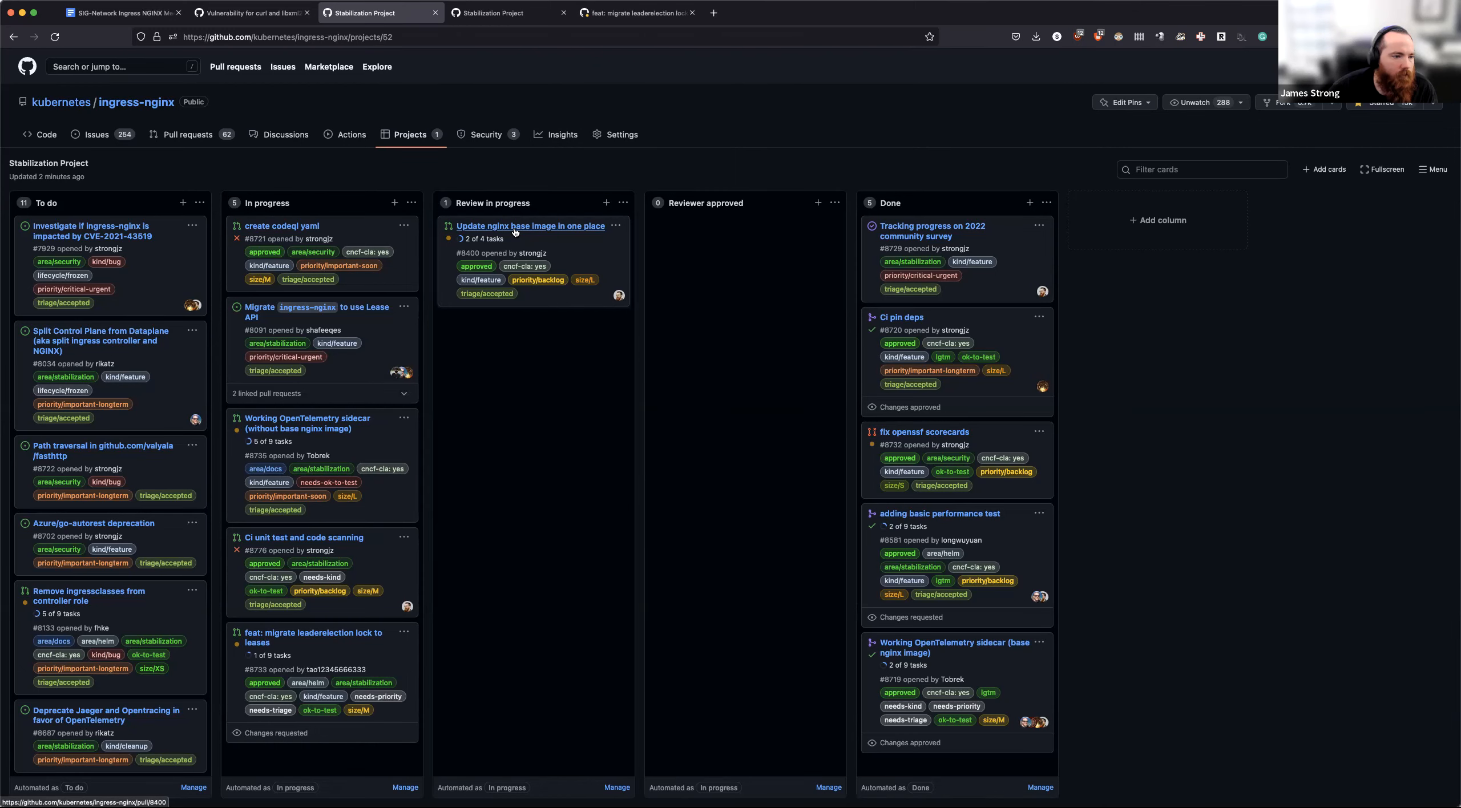
# Step: Review the conversation and checks of PR #8400 'Update nginx base image in one place'
pyautogui.click(530, 226)
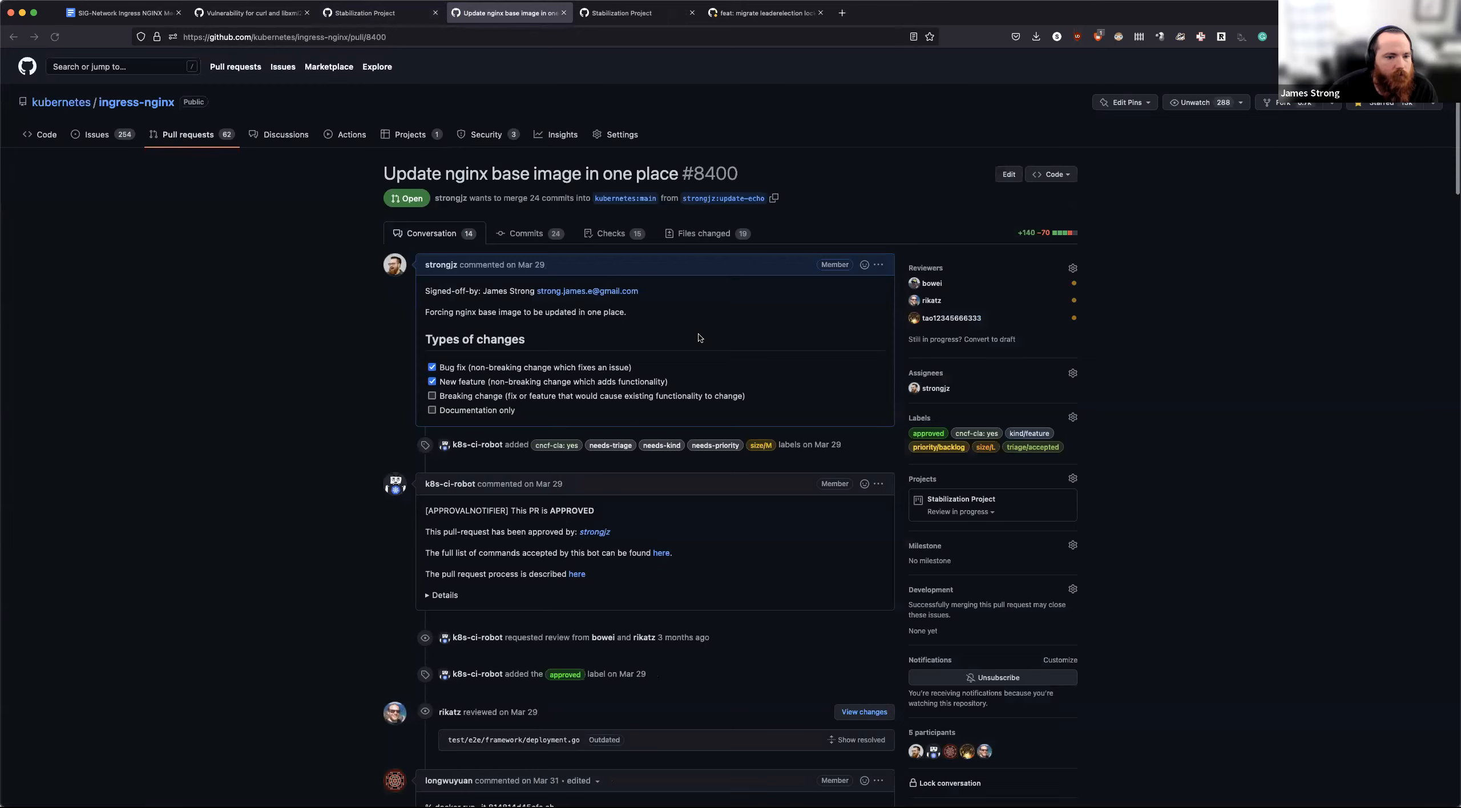
pyautogui.scroll(-3)
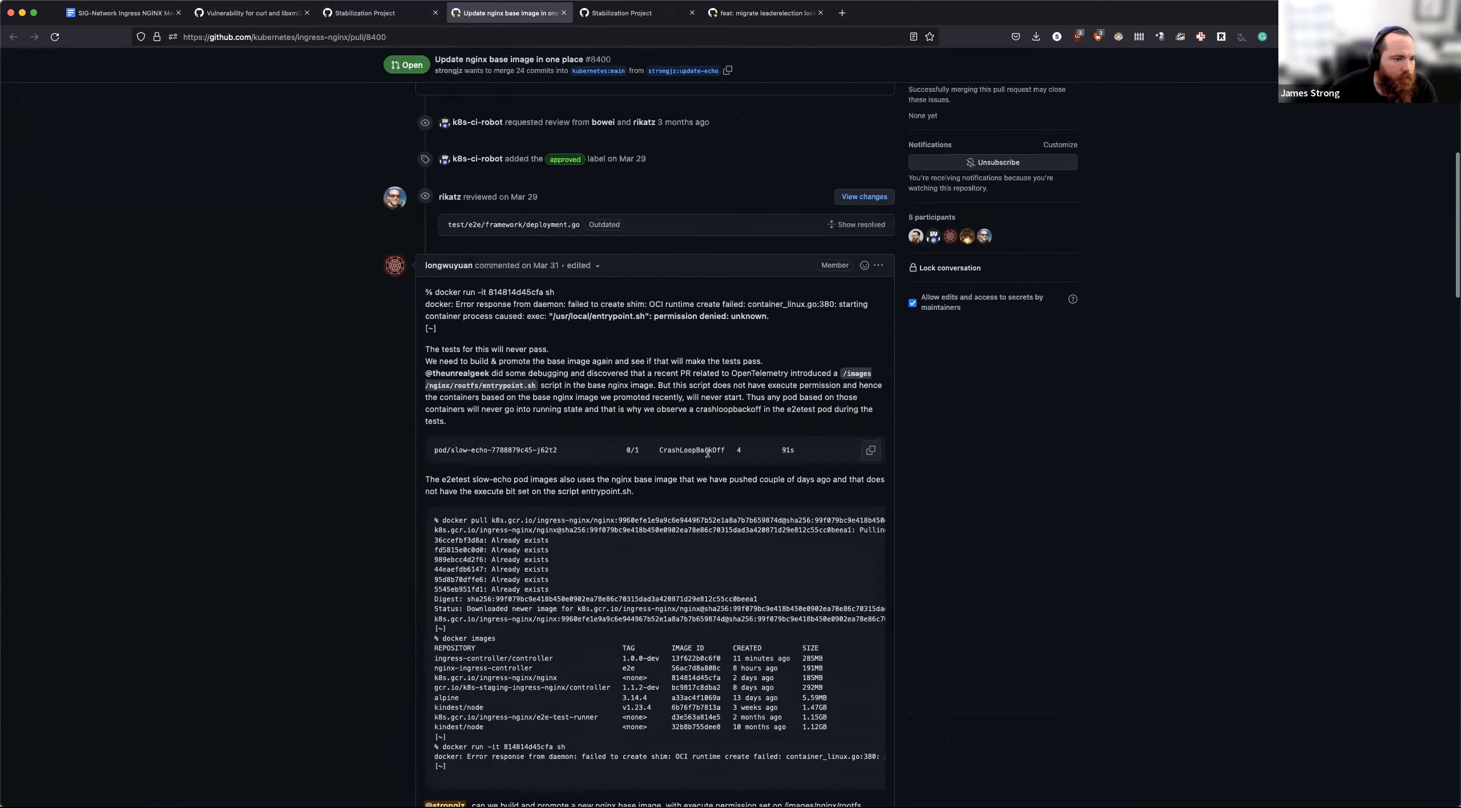
pyautogui.scroll(-3)
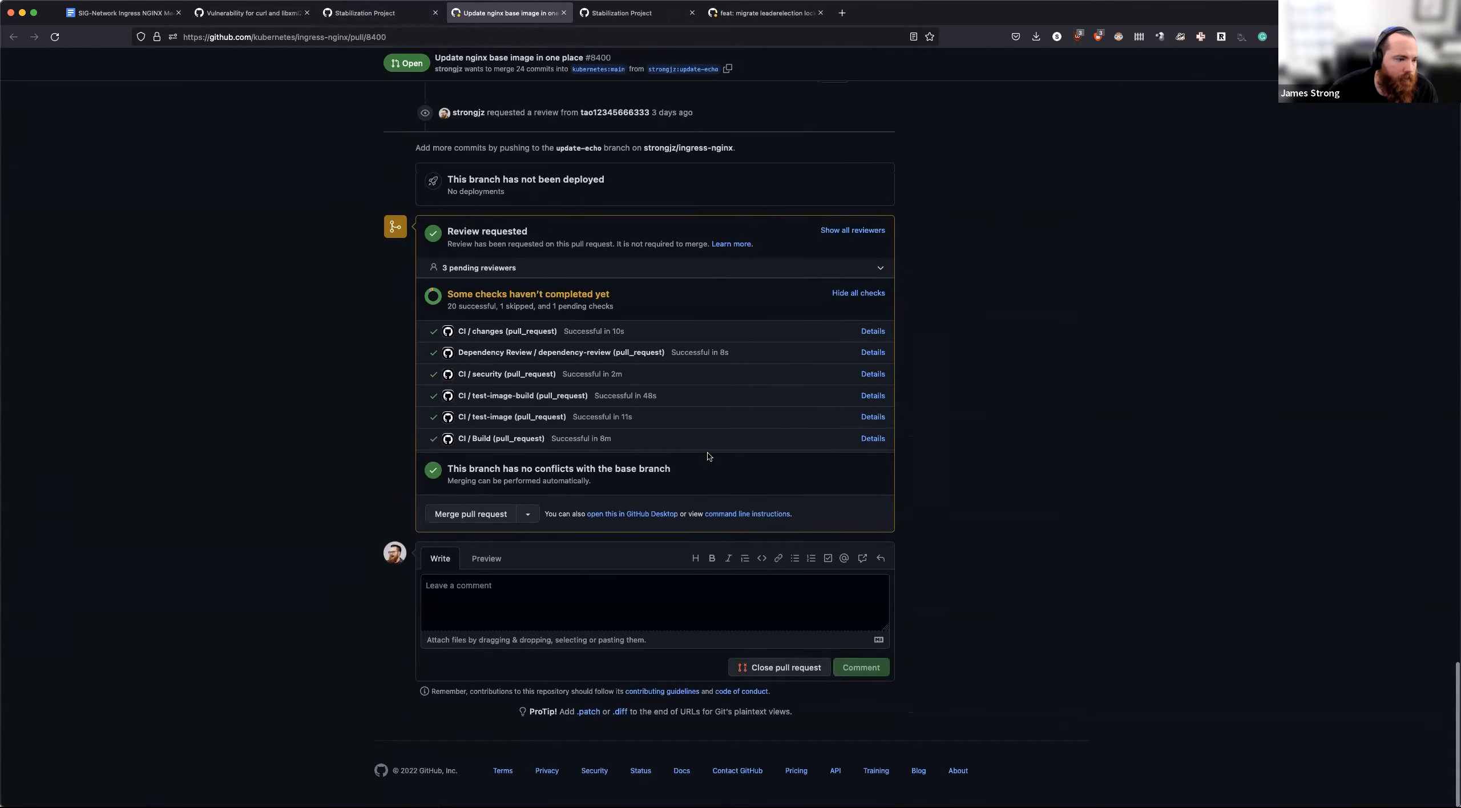
pyautogui.scroll(3)
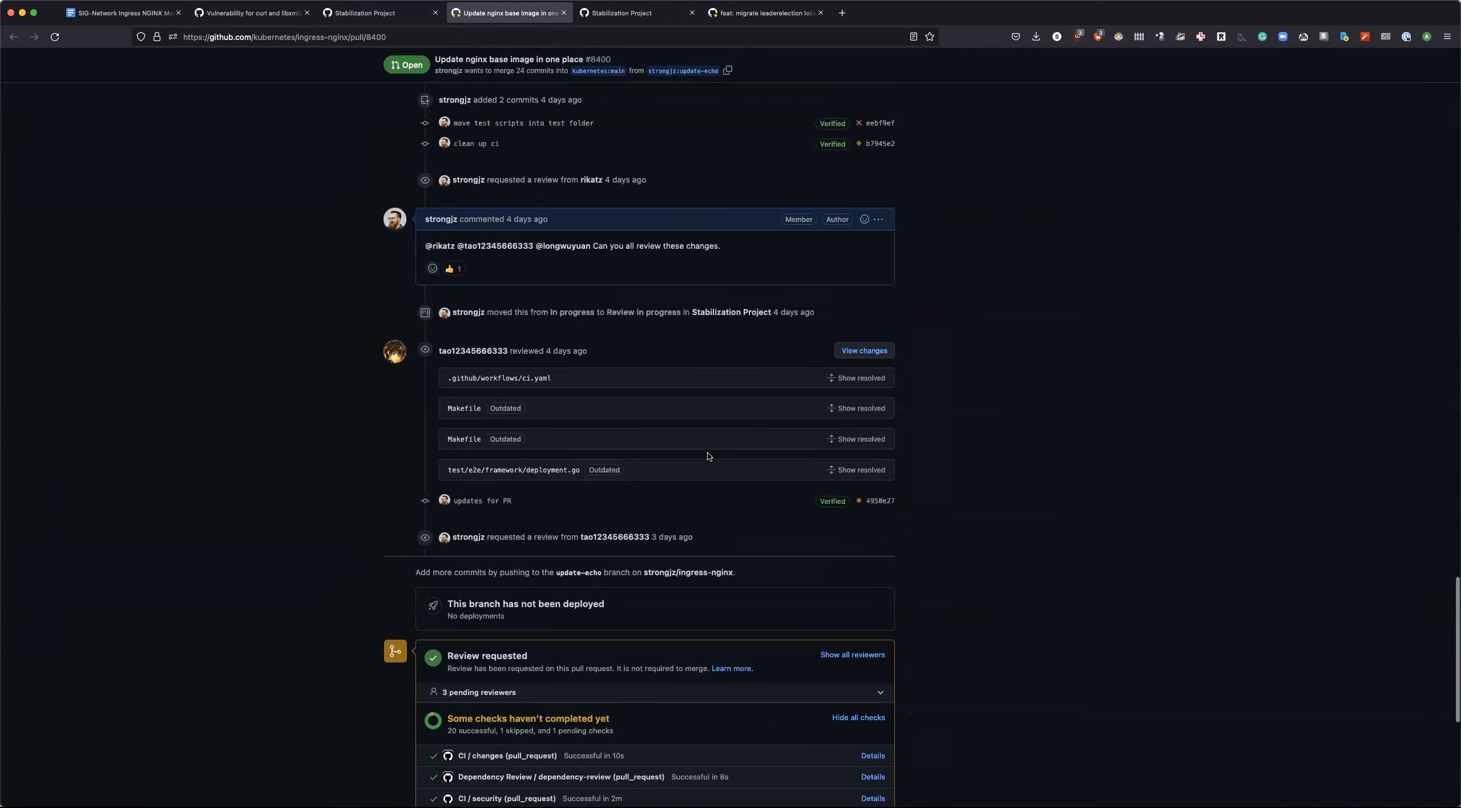
pyautogui.scroll(-3)
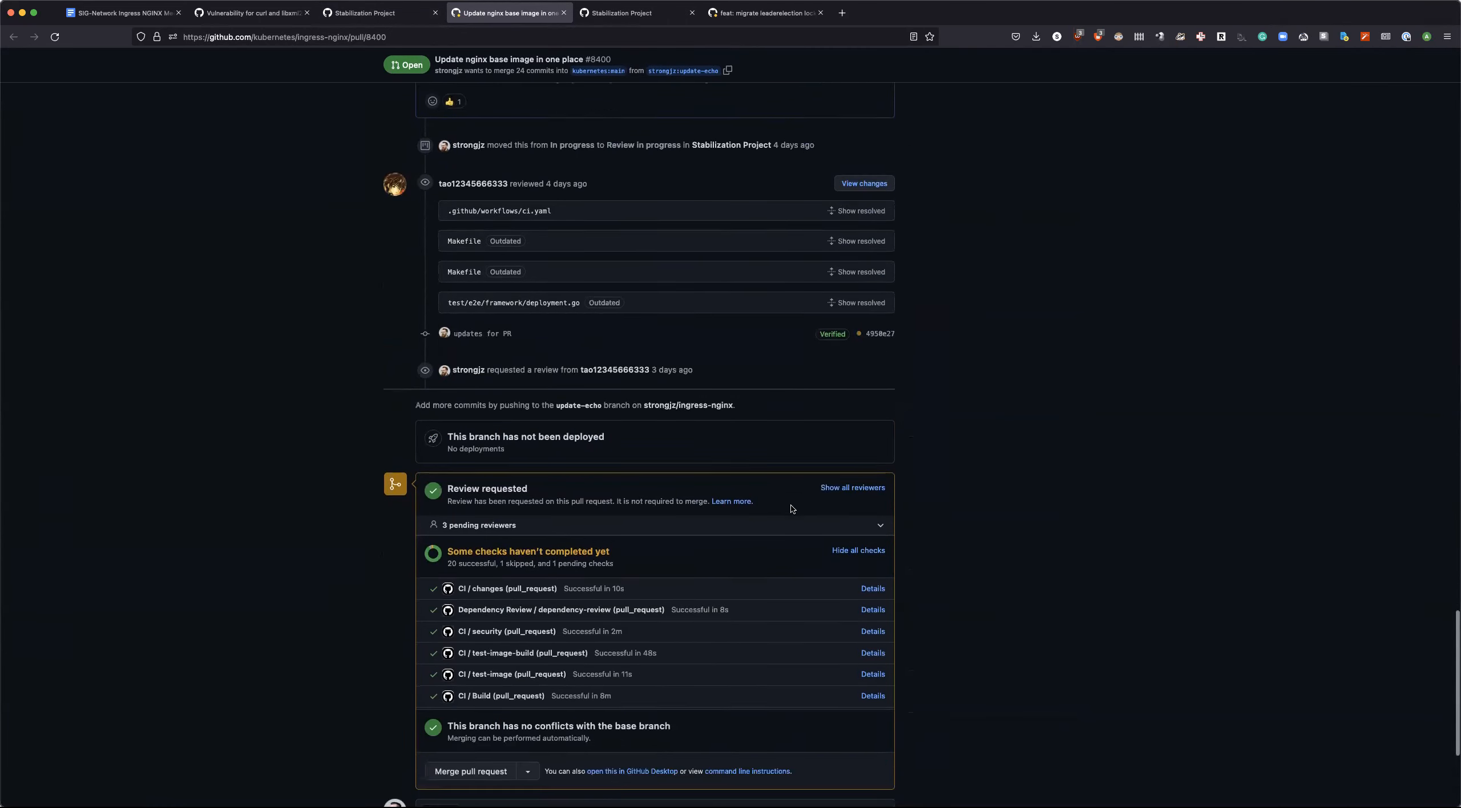
pyautogui.scroll(-3)
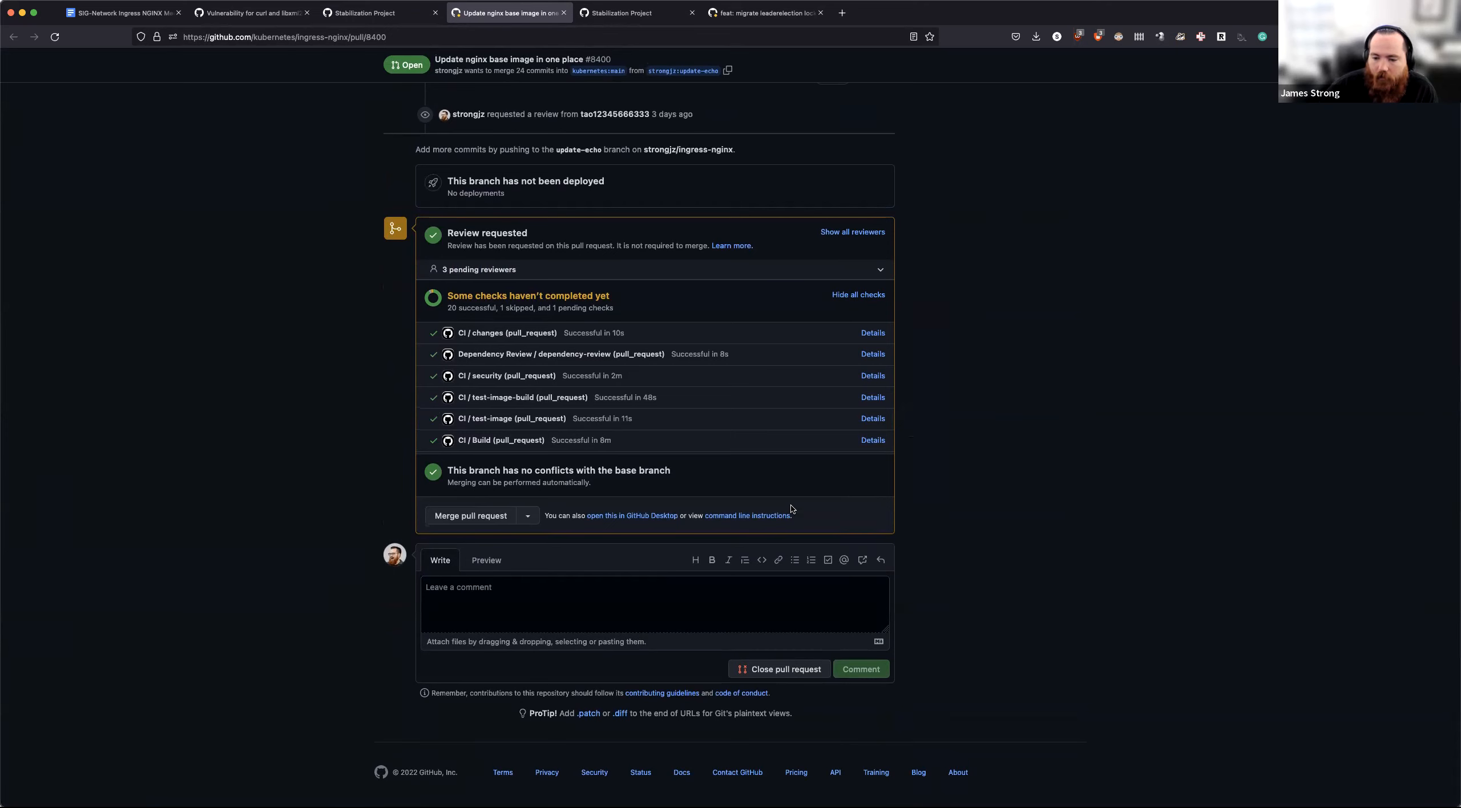
pyautogui.moveTo(700, 289)
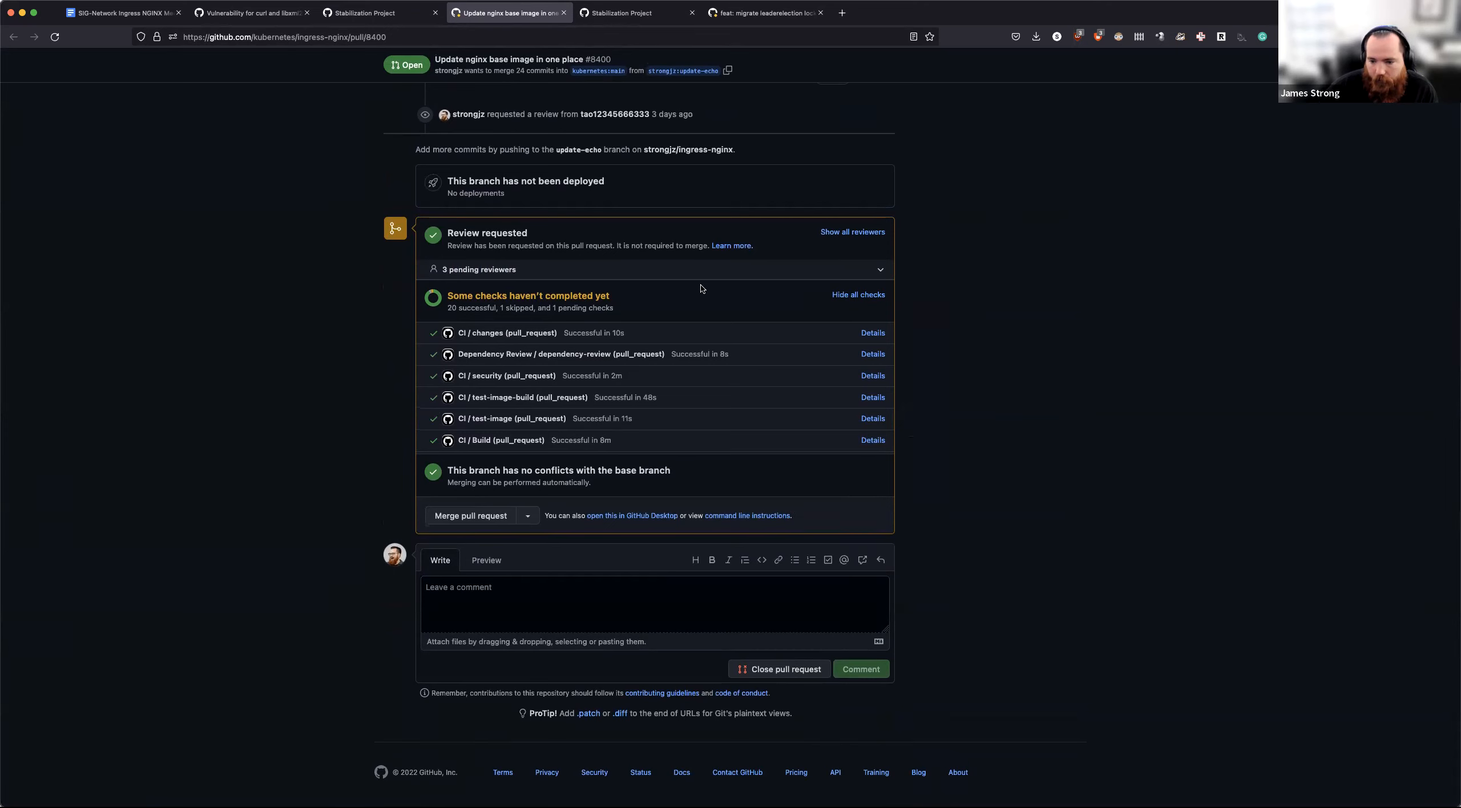
pyautogui.moveTo(884, 371)
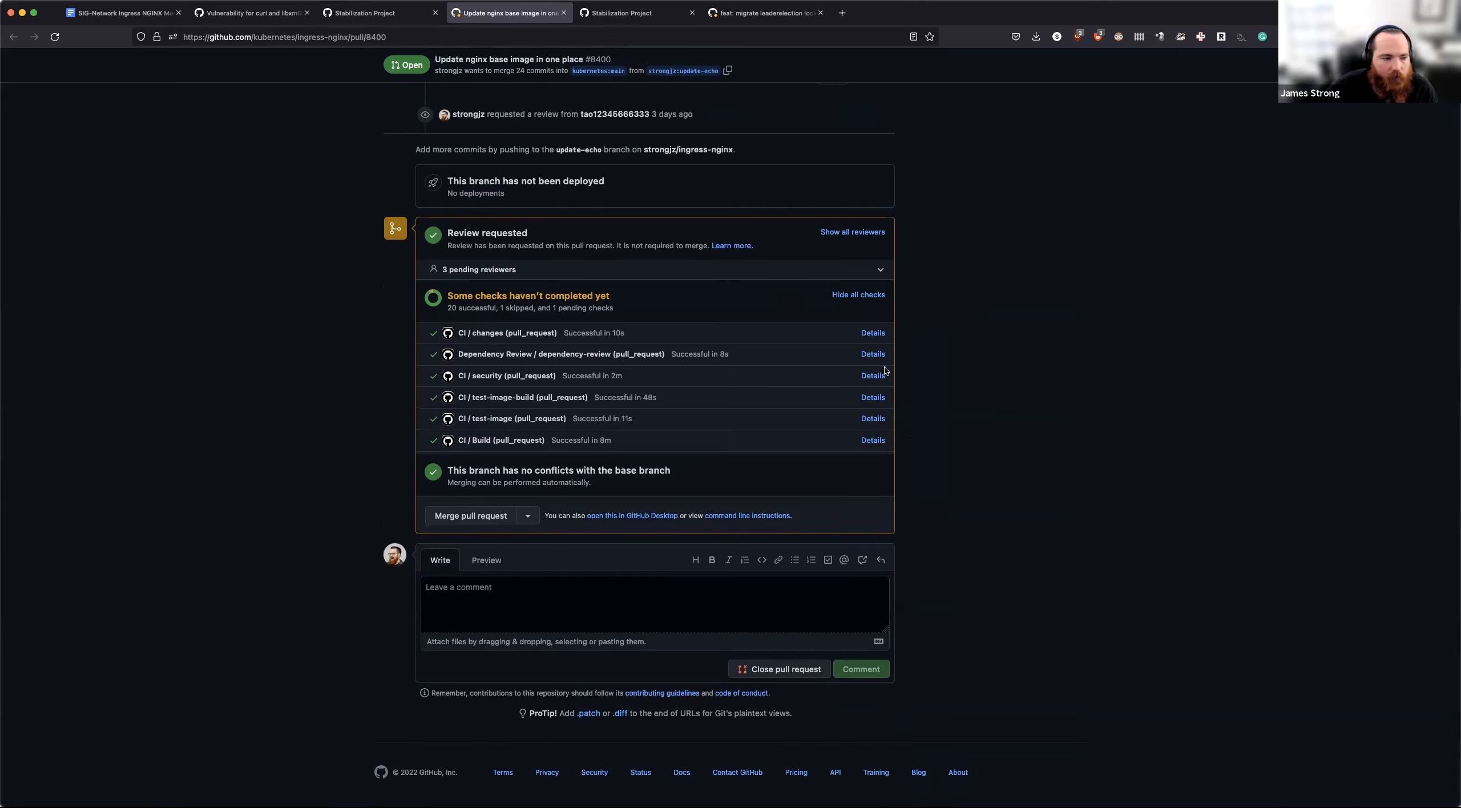
pyautogui.scroll(3)
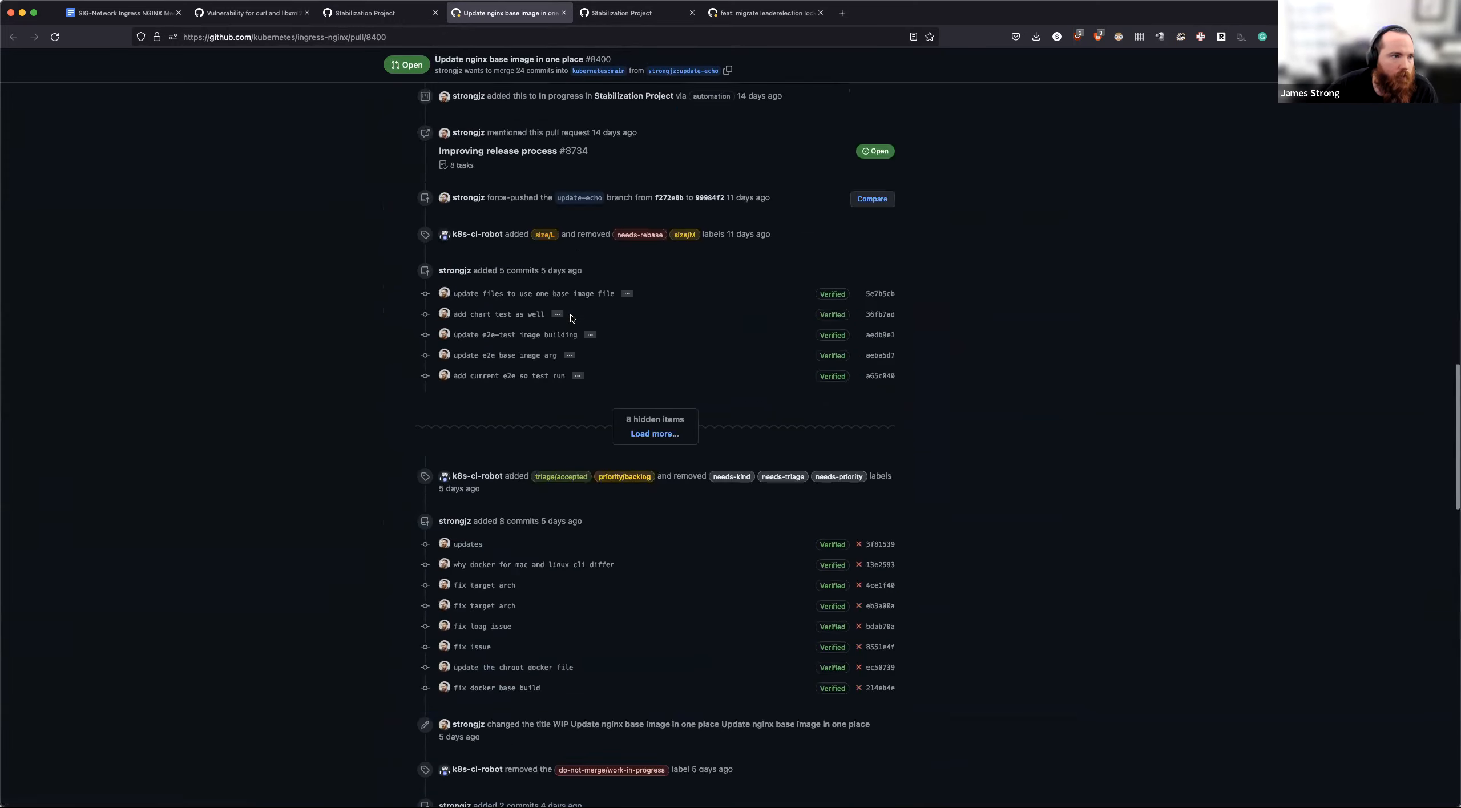
pyautogui.click(374, 13)
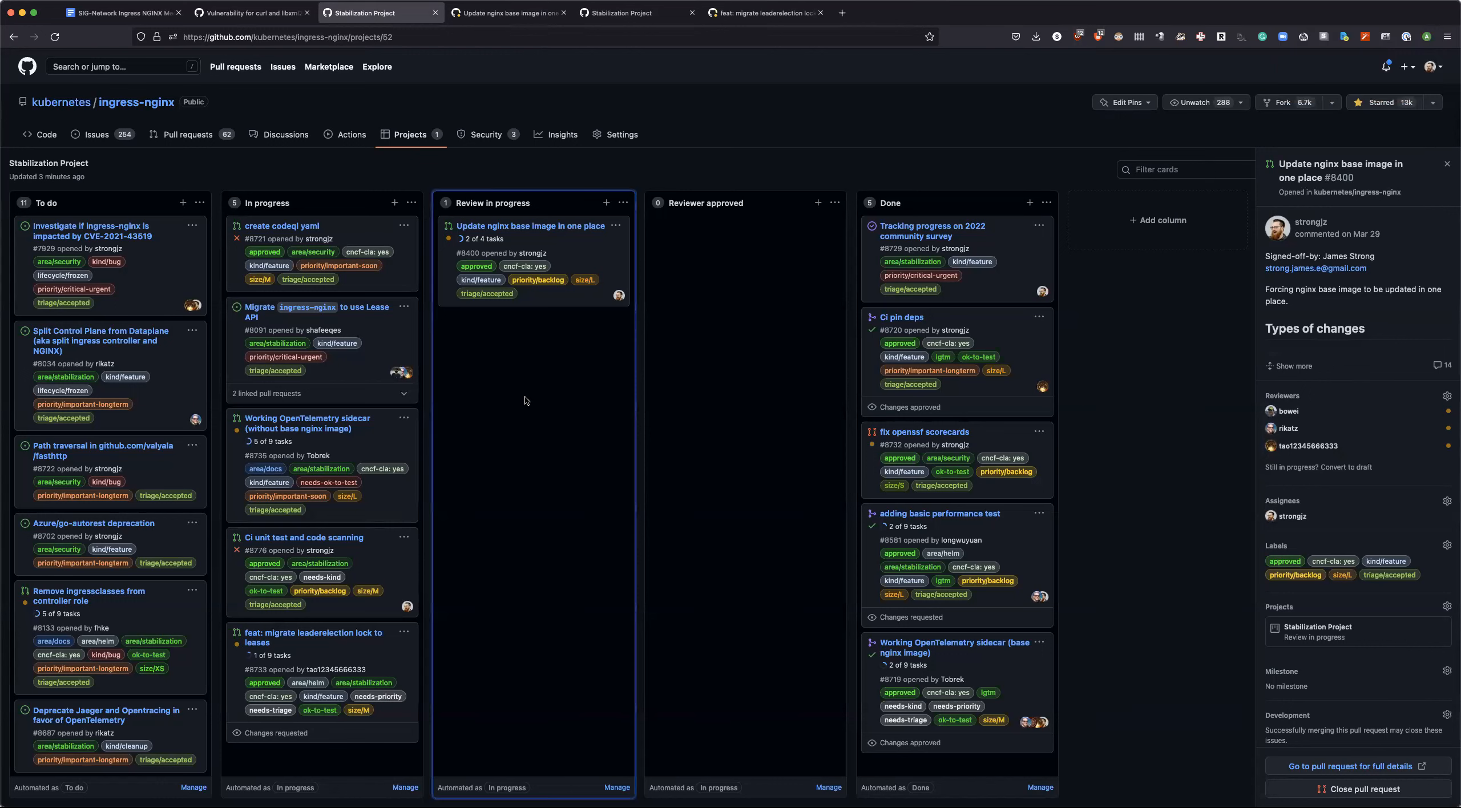
pyautogui.moveTo(323, 307)
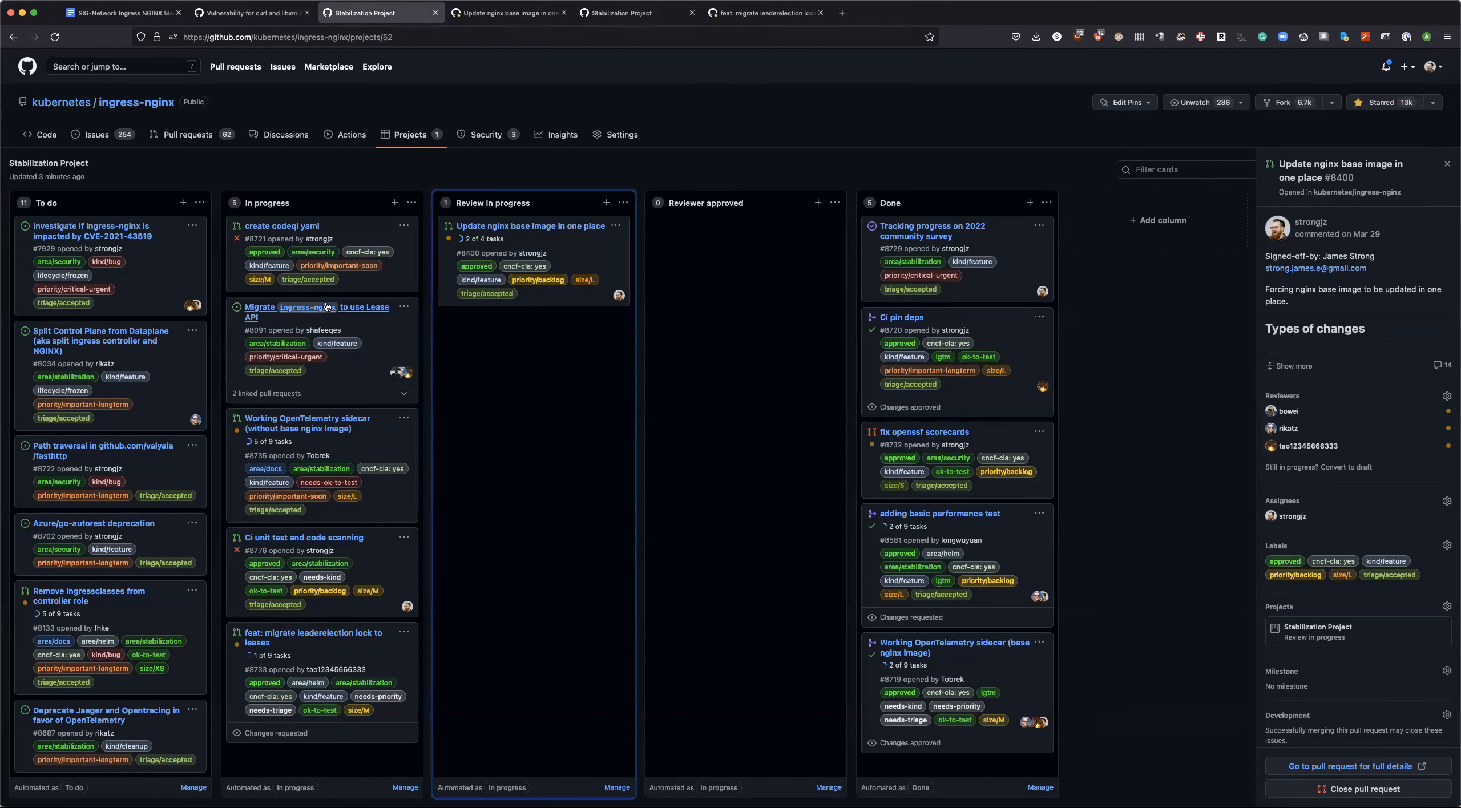
# Step: Show the side panel for issue #8091 'Migrate ingress-nginx to use Lease API' from In progress
pyautogui.click(312, 313)
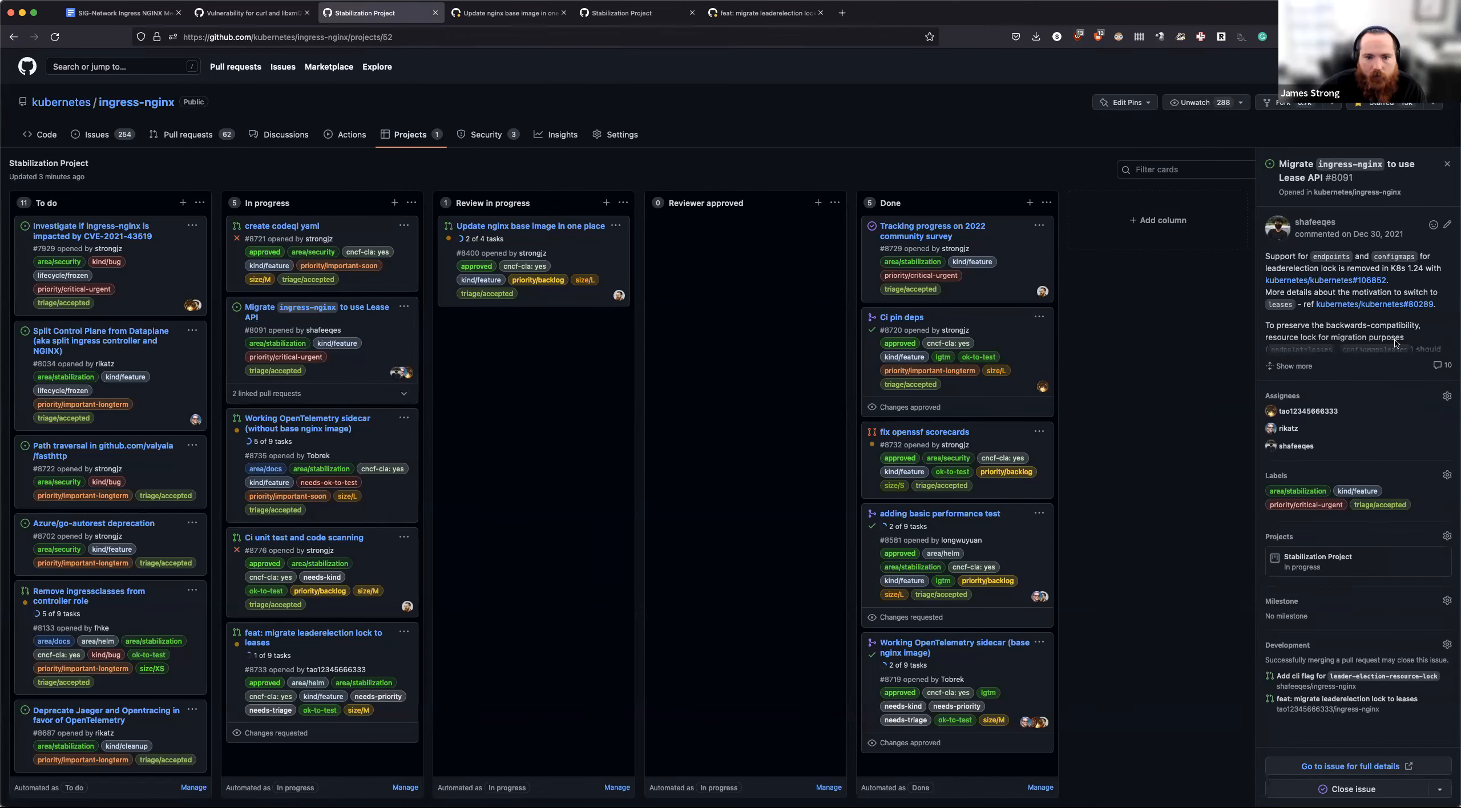
pyautogui.moveTo(1371, 440)
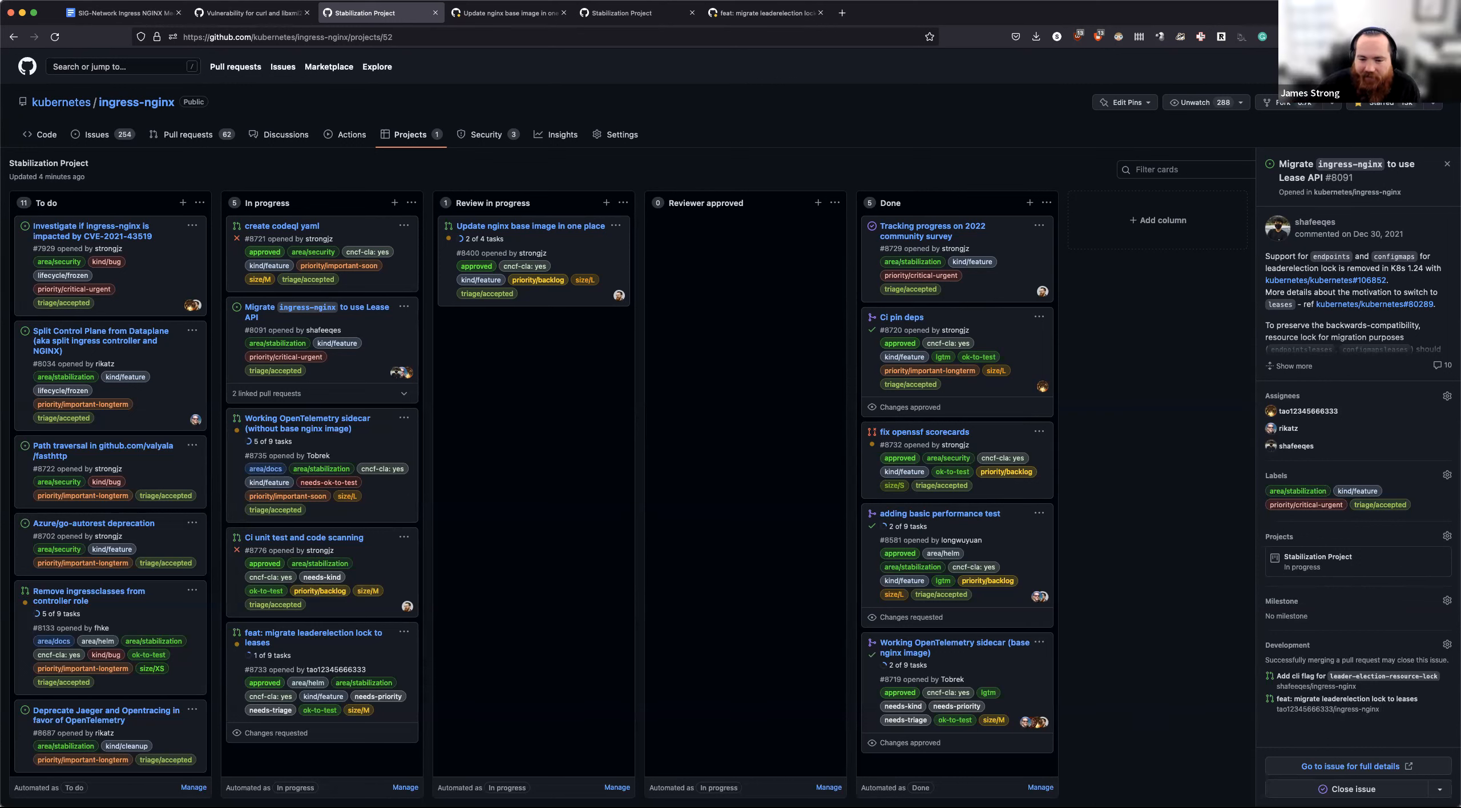
pyautogui.moveTo(815, 454)
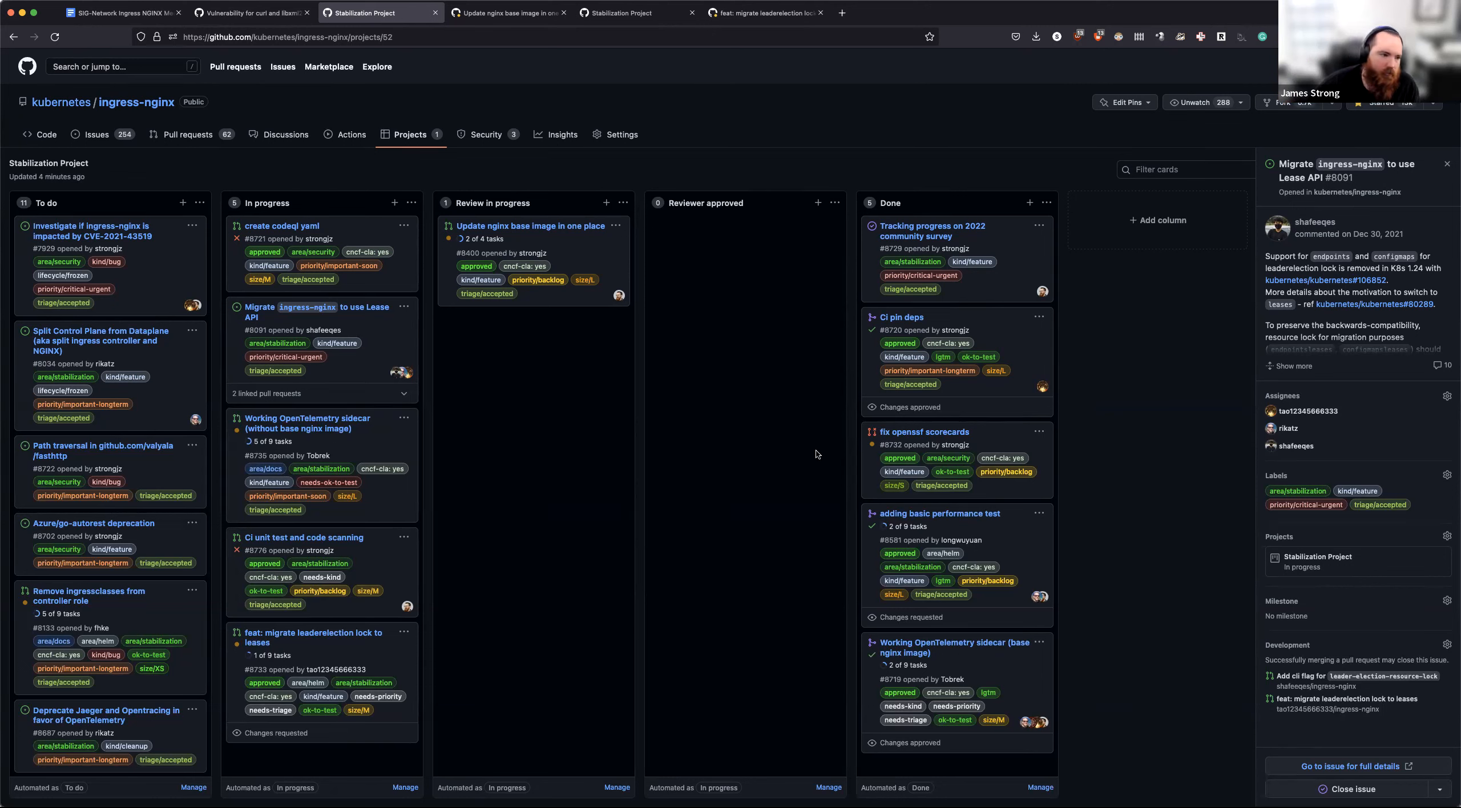
pyautogui.moveTo(307, 423)
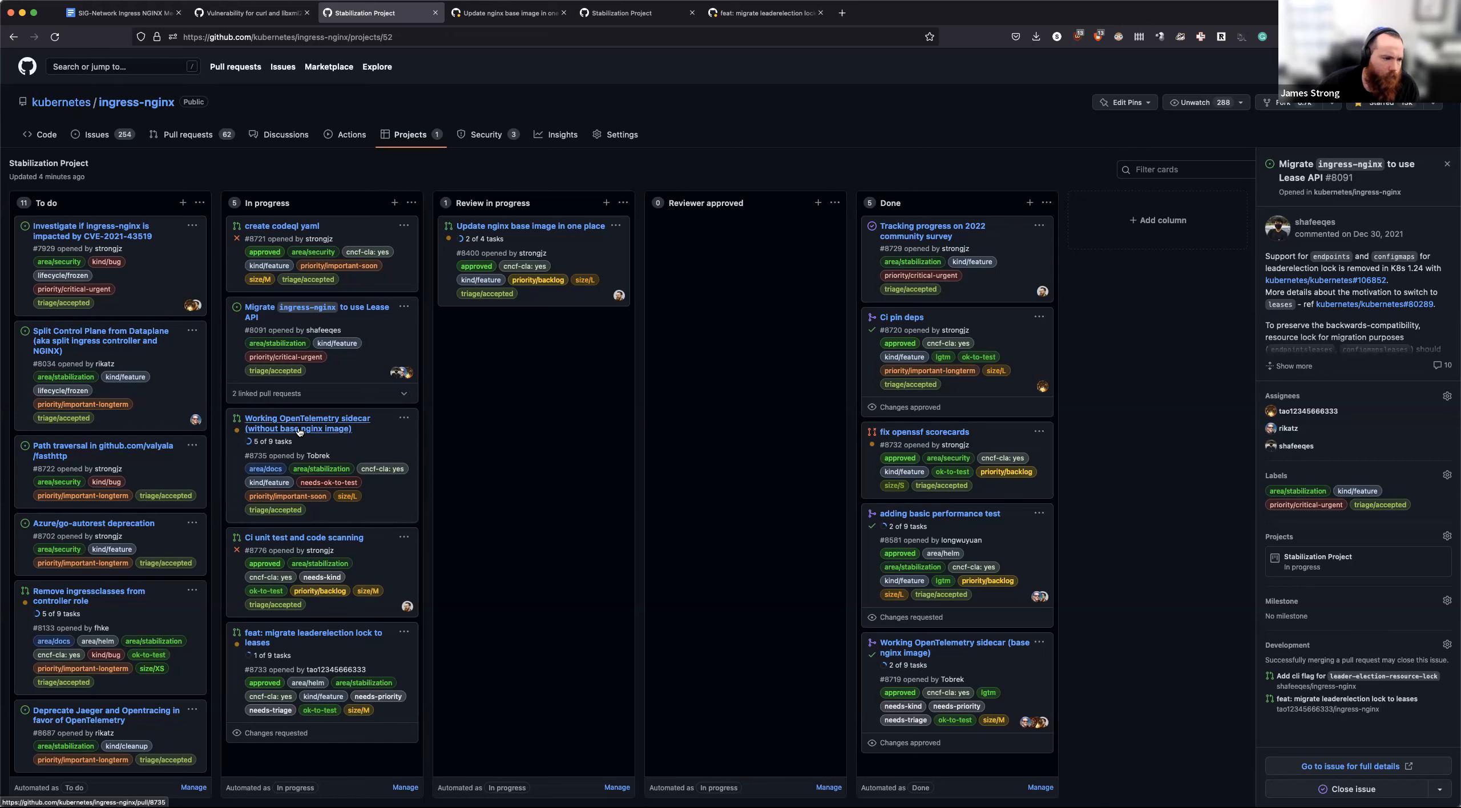
# Step: Show the side panel for PR #8735 'Working OpenTelemetry sidecar' from In progress
pyautogui.click(307, 424)
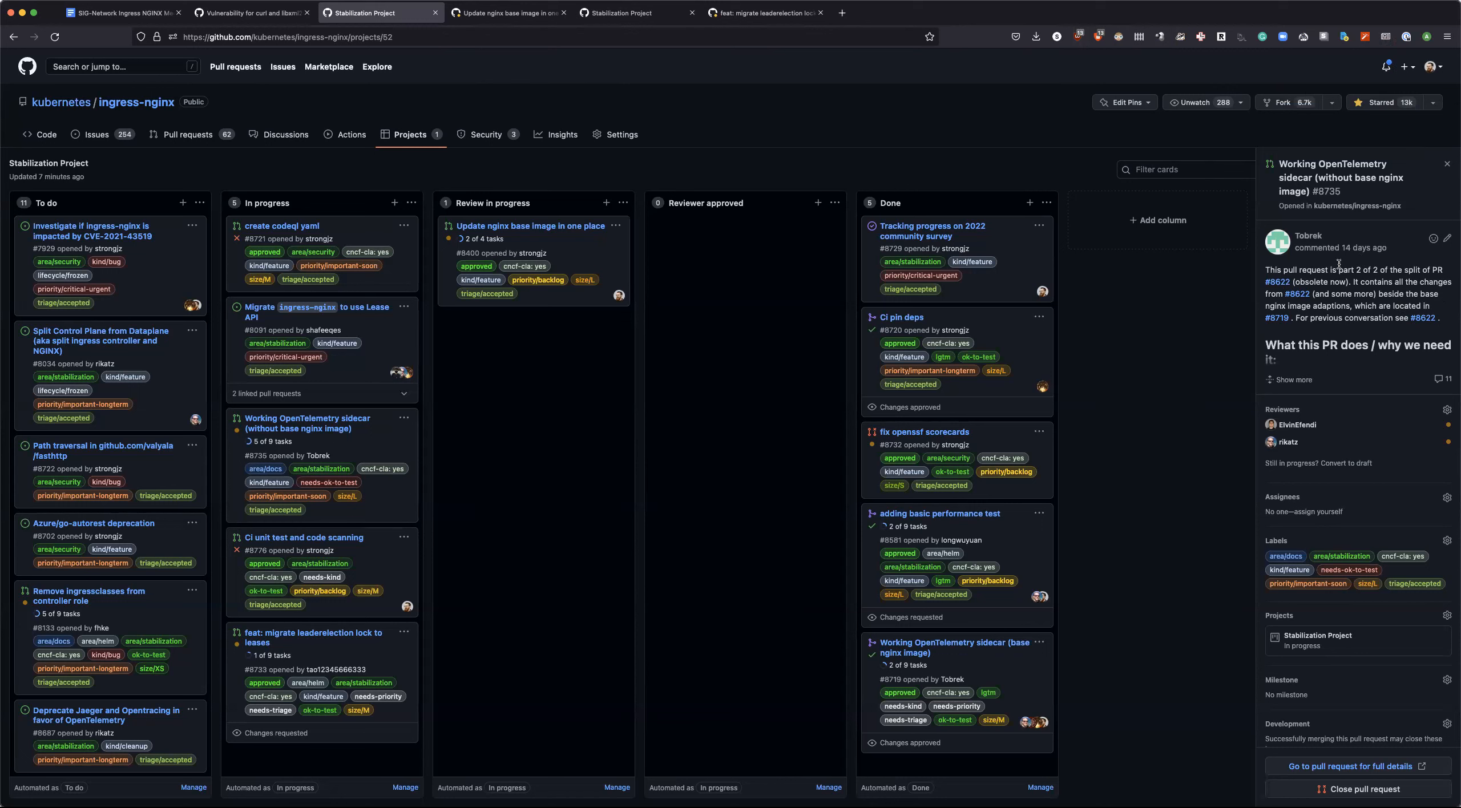
pyautogui.moveTo(1410, 314)
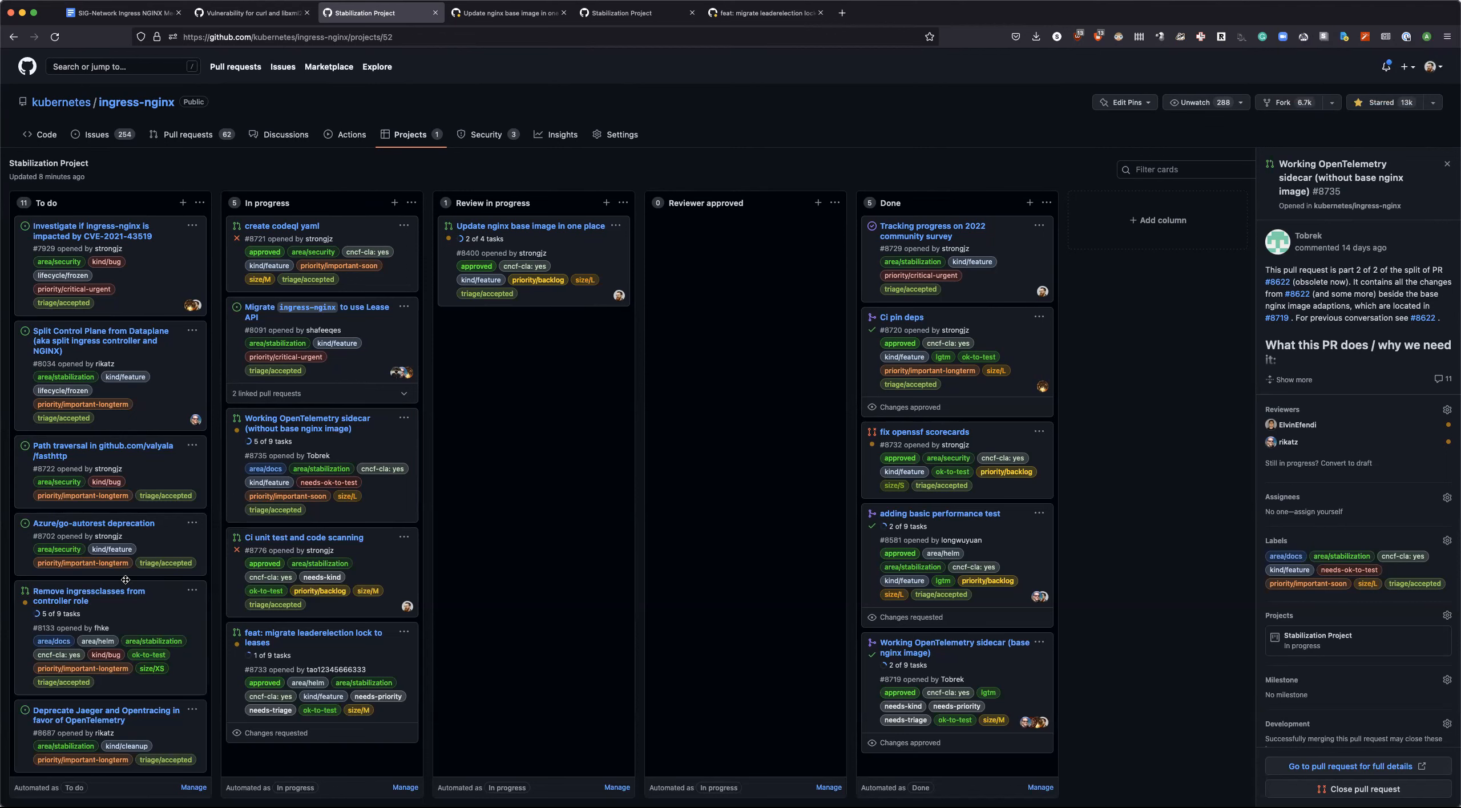
# Step: Scroll the Stabilization Project's To do column to reveal further cards, including the curl/libxml2 vulnerability
pyautogui.scroll(-3)
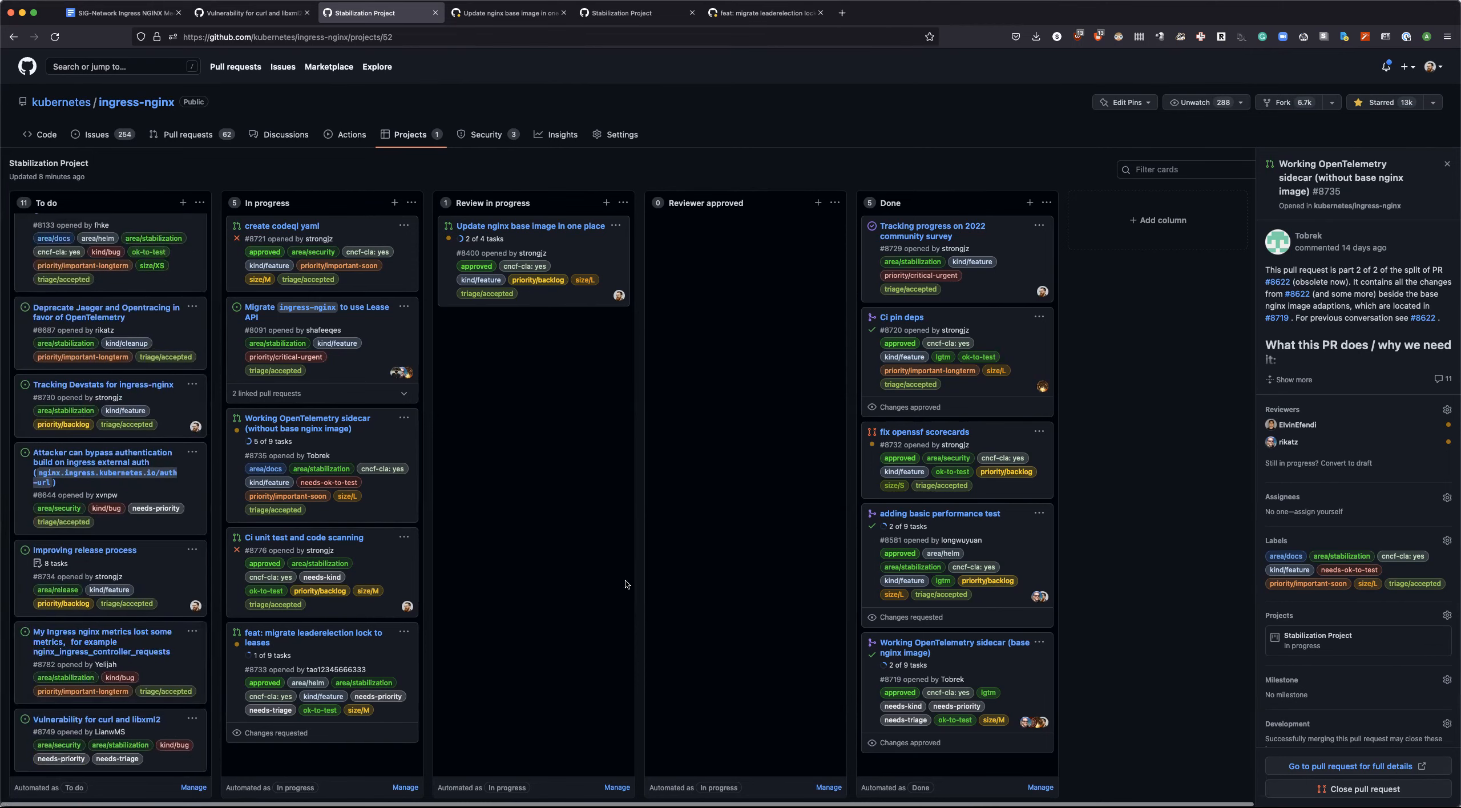
pyautogui.moveTo(381, 257)
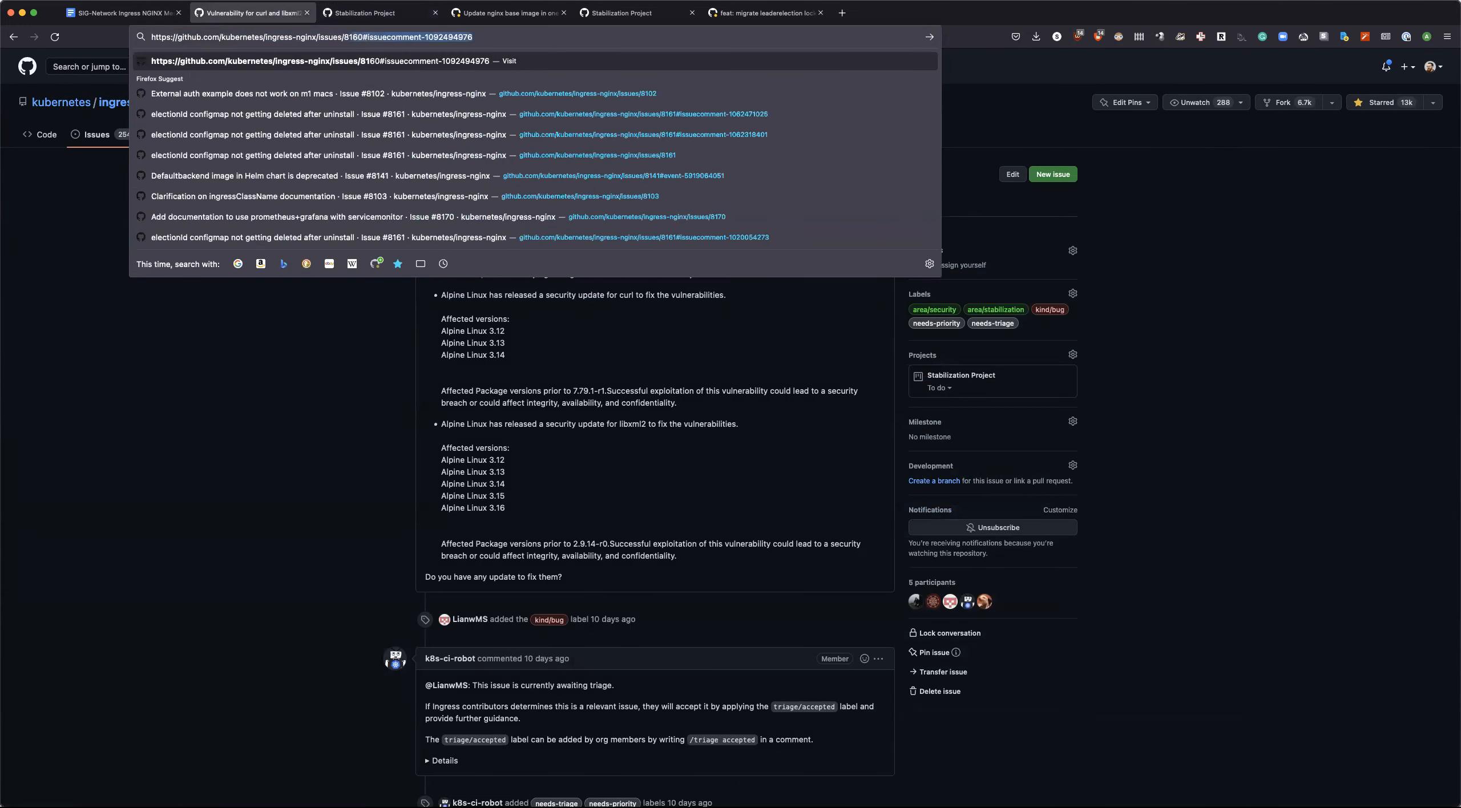
# Step: Go to issue #8166 (ingress pods consuming too much memory) and add it to the Stabilization Project as To do
pyautogui.press('Return')
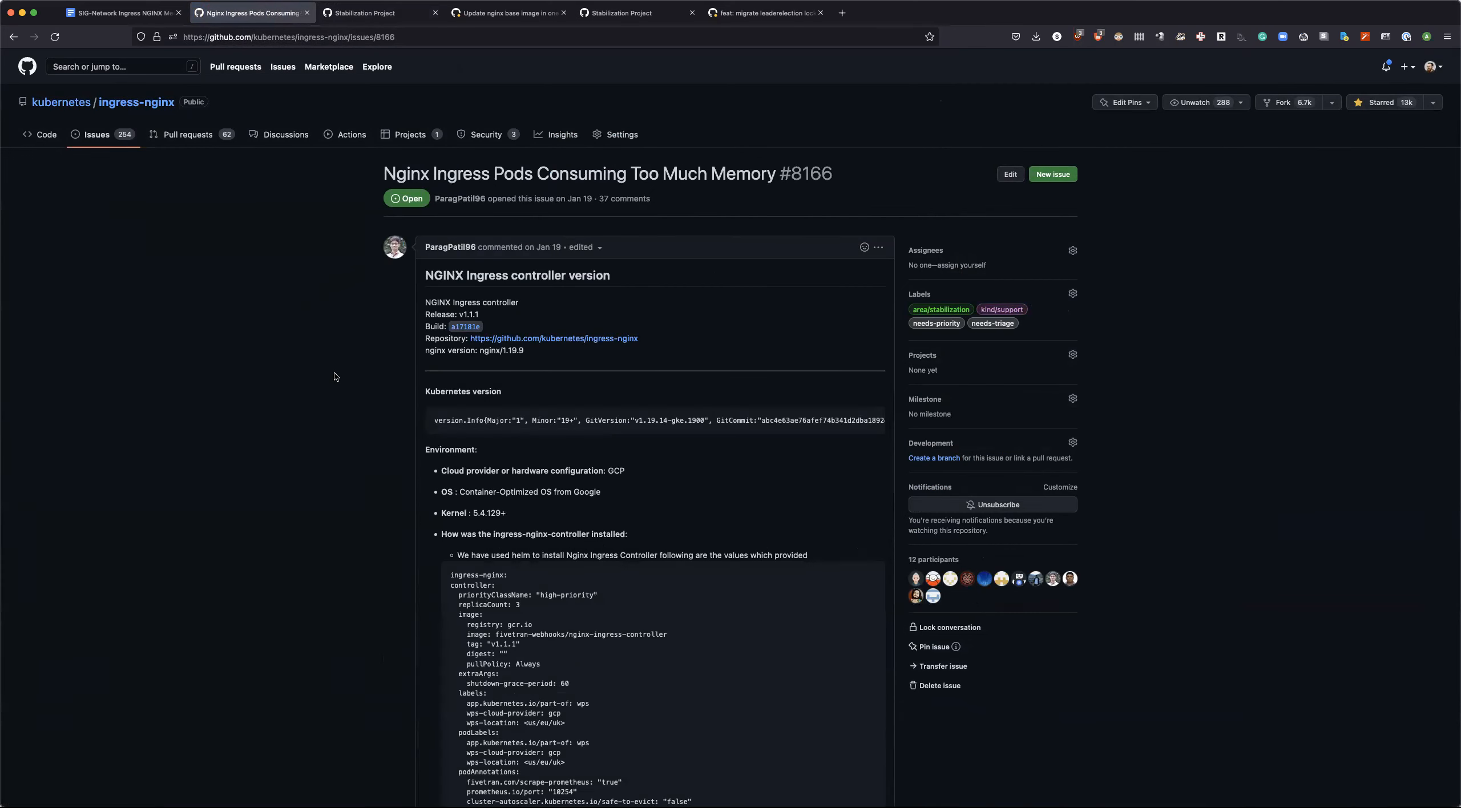
pyautogui.scroll(-3)
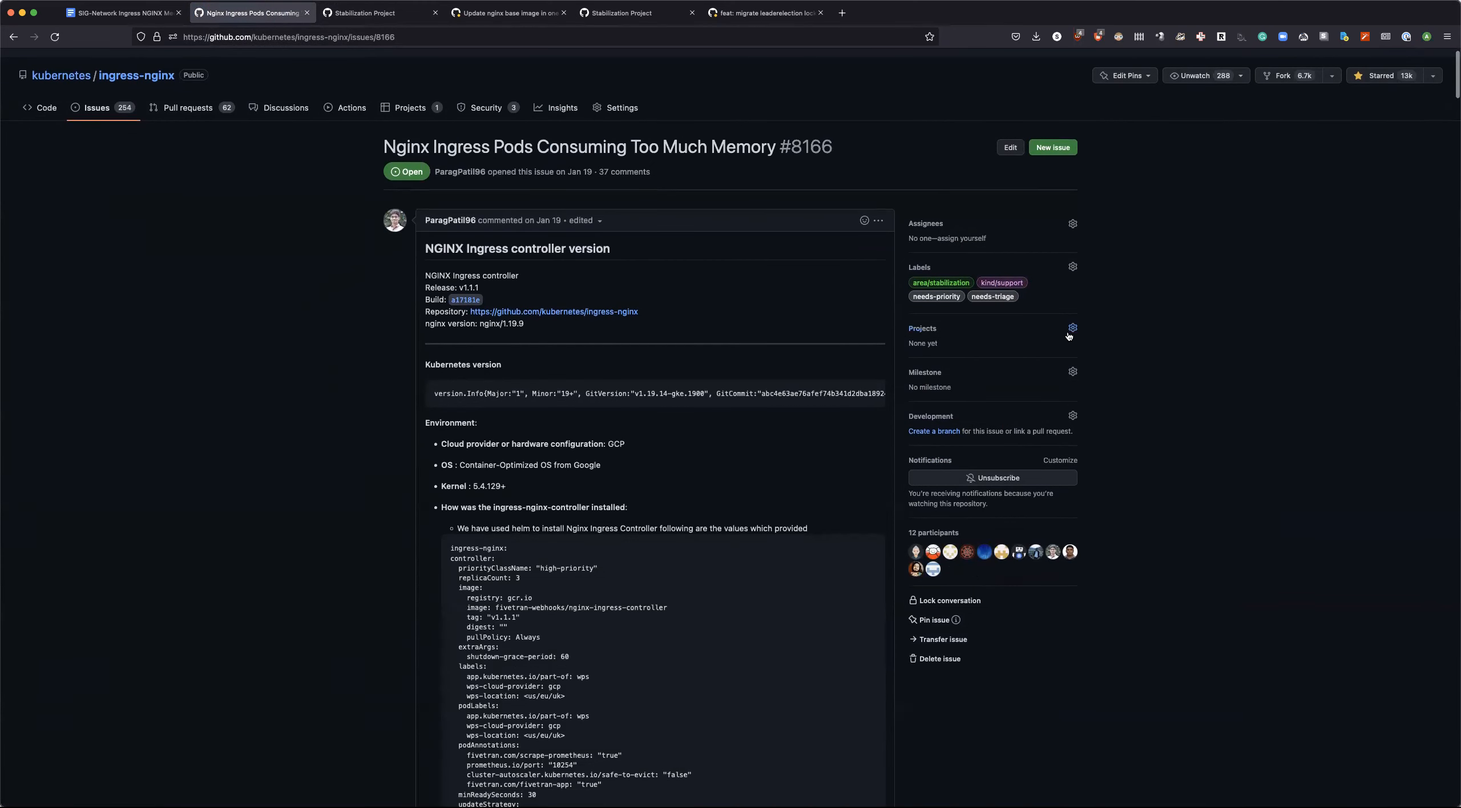
pyautogui.click(1073, 328)
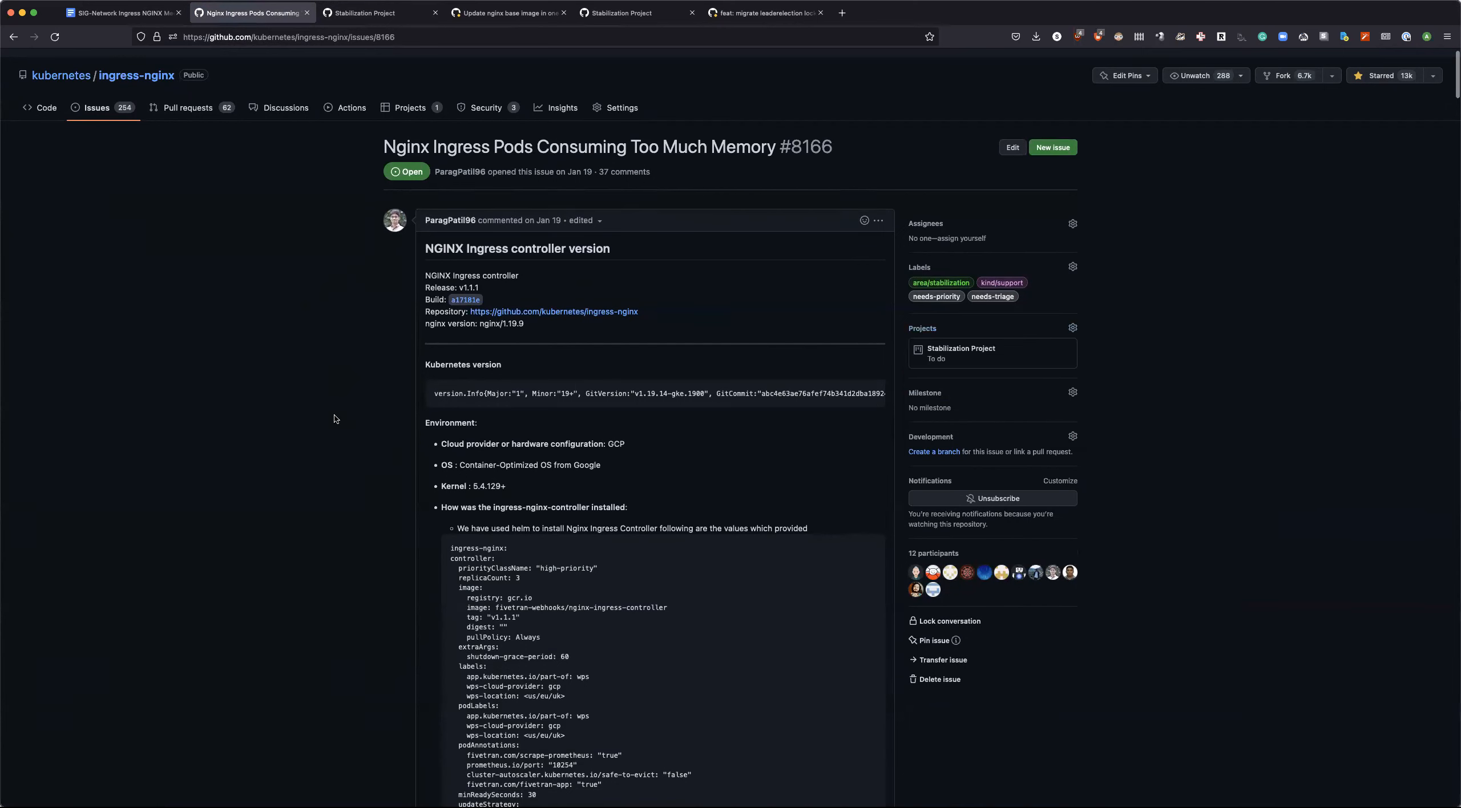
pyautogui.scroll(-3)
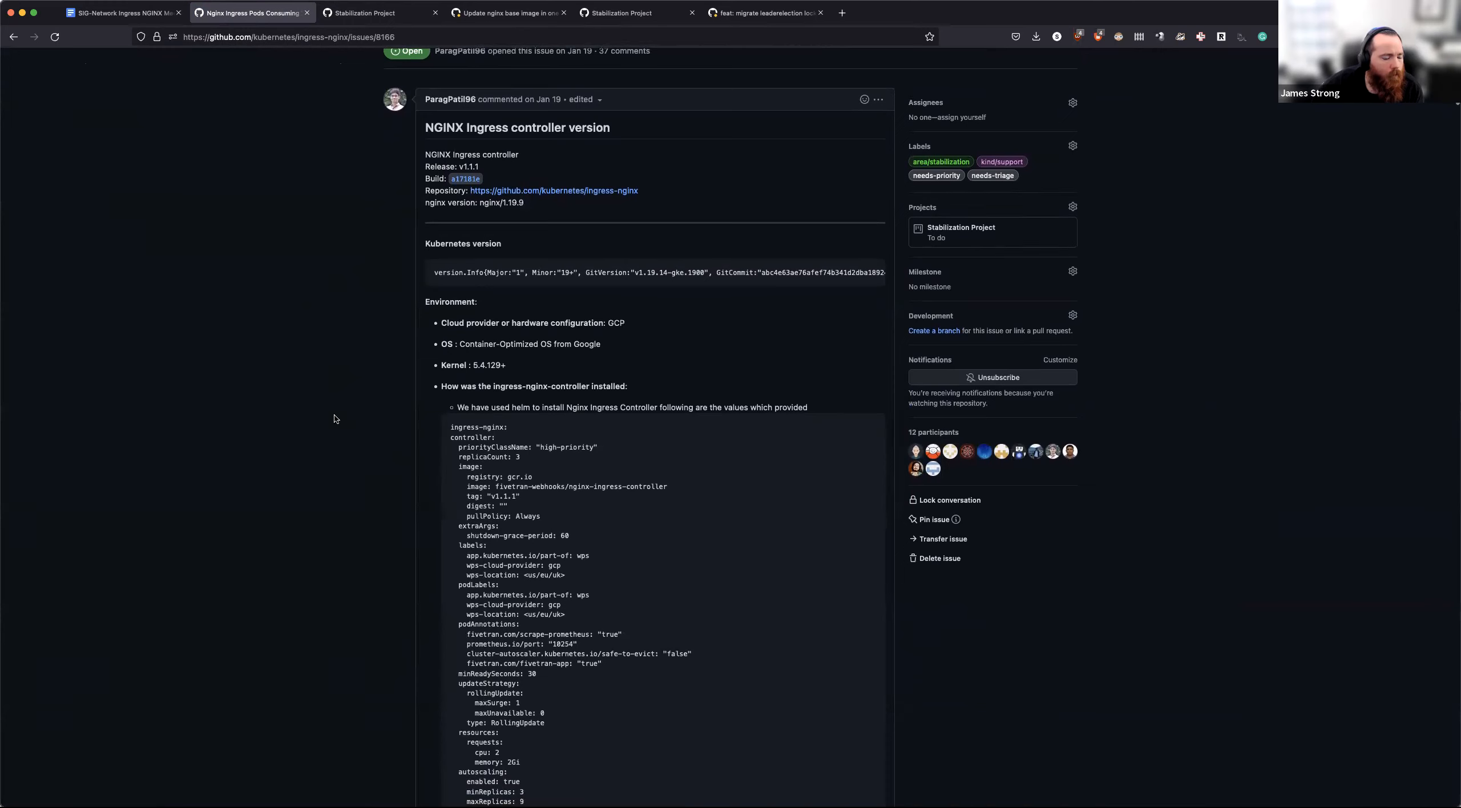
pyautogui.scroll(-3)
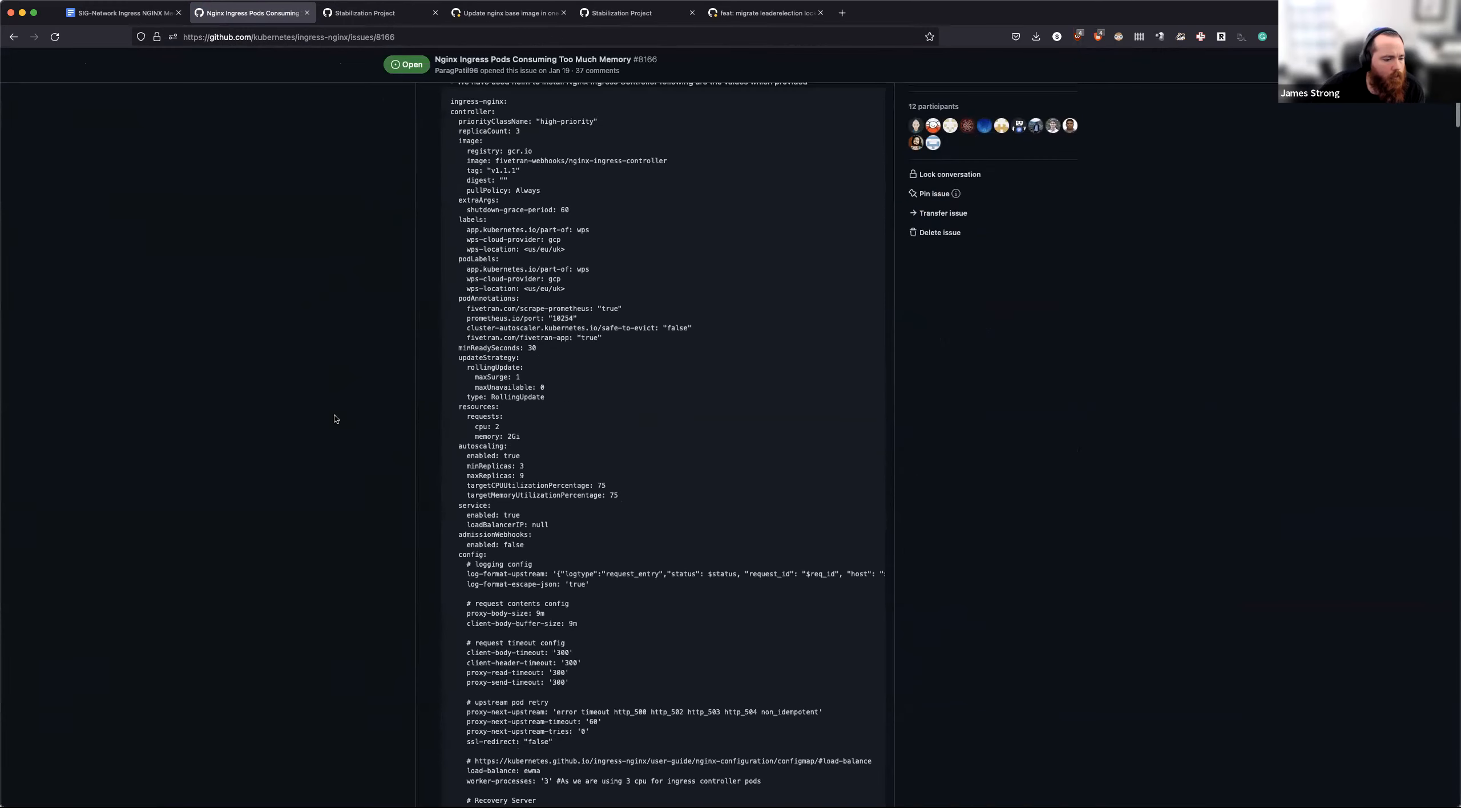
pyautogui.scroll(-3)
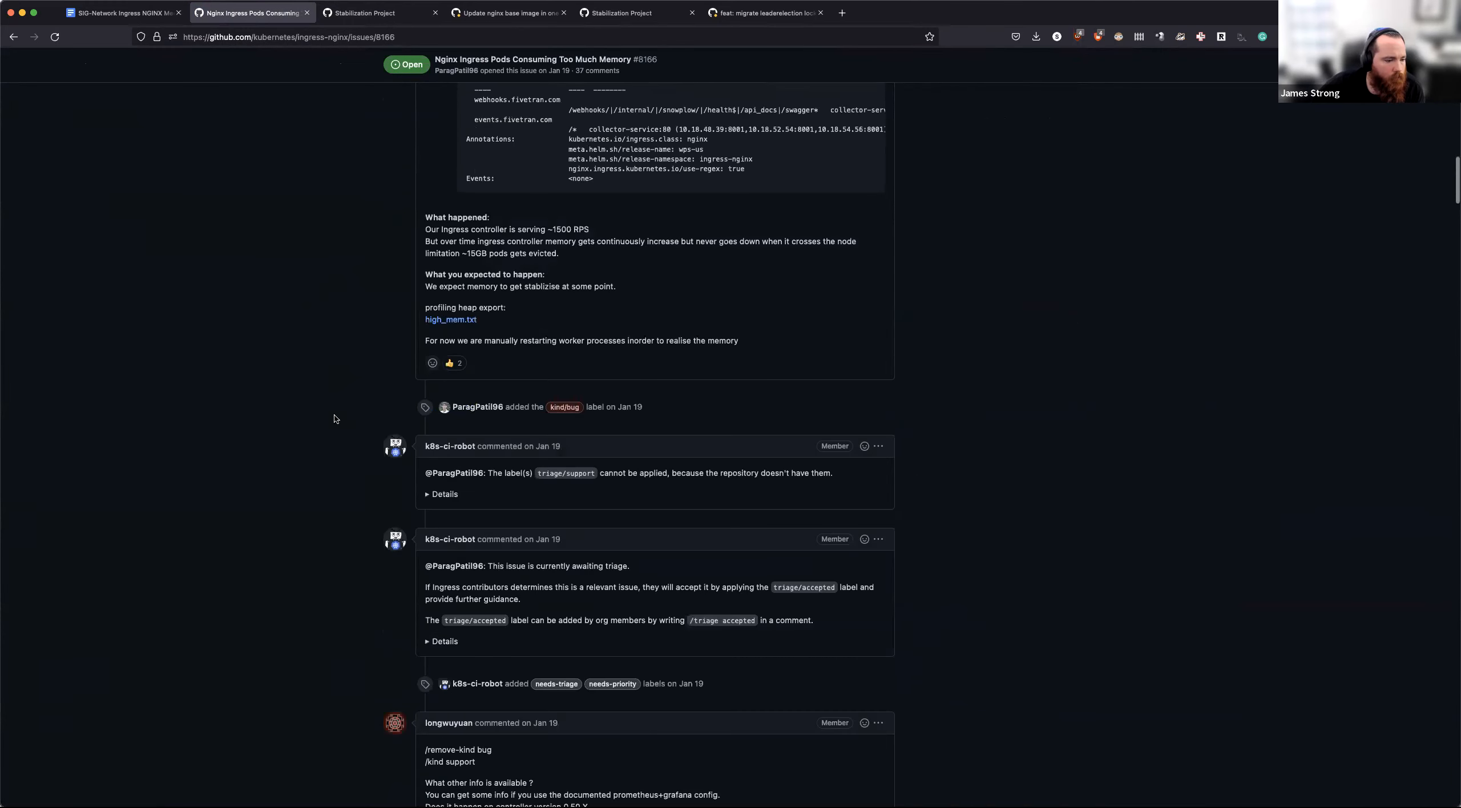
pyautogui.scroll(-3)
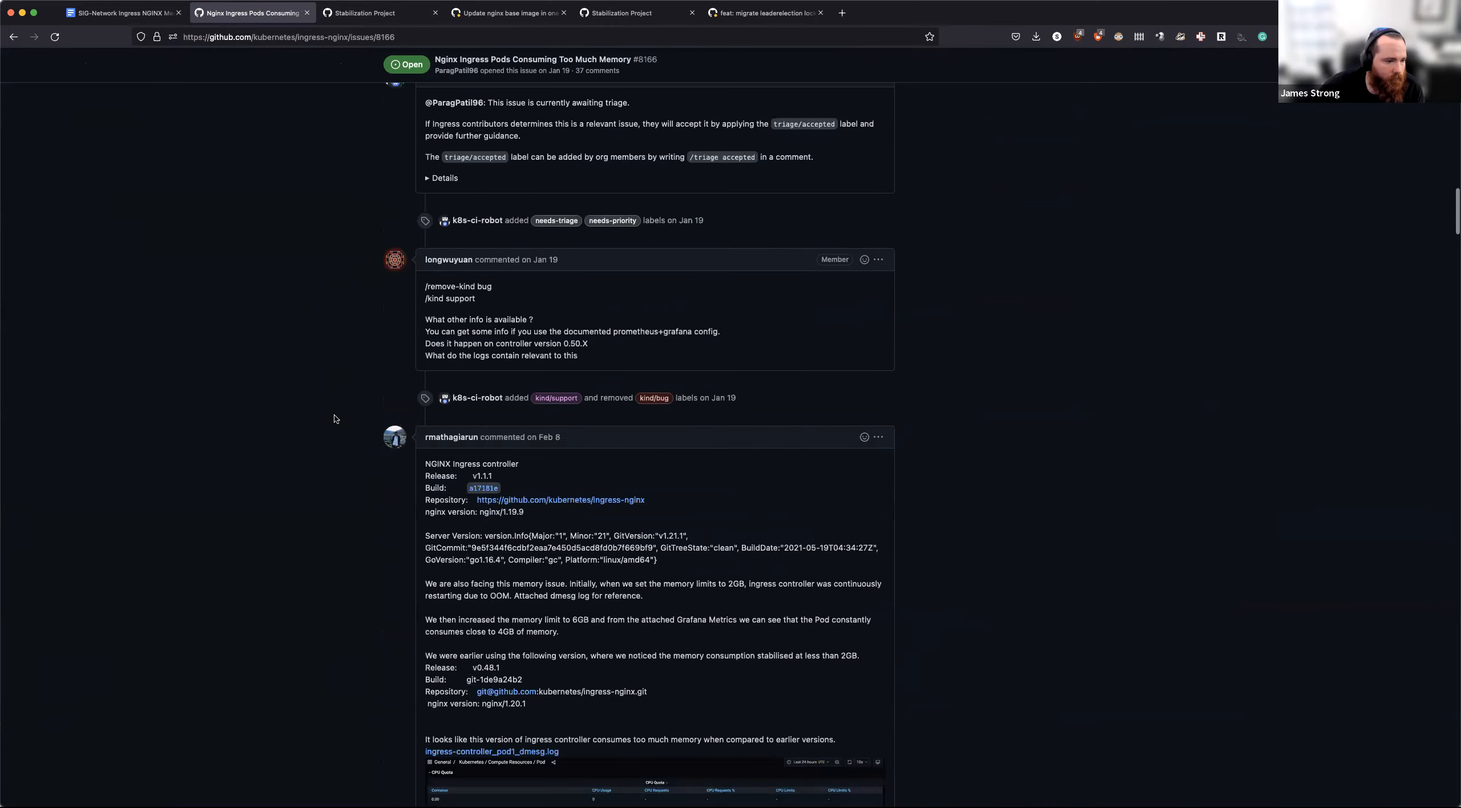
pyautogui.scroll(-3)
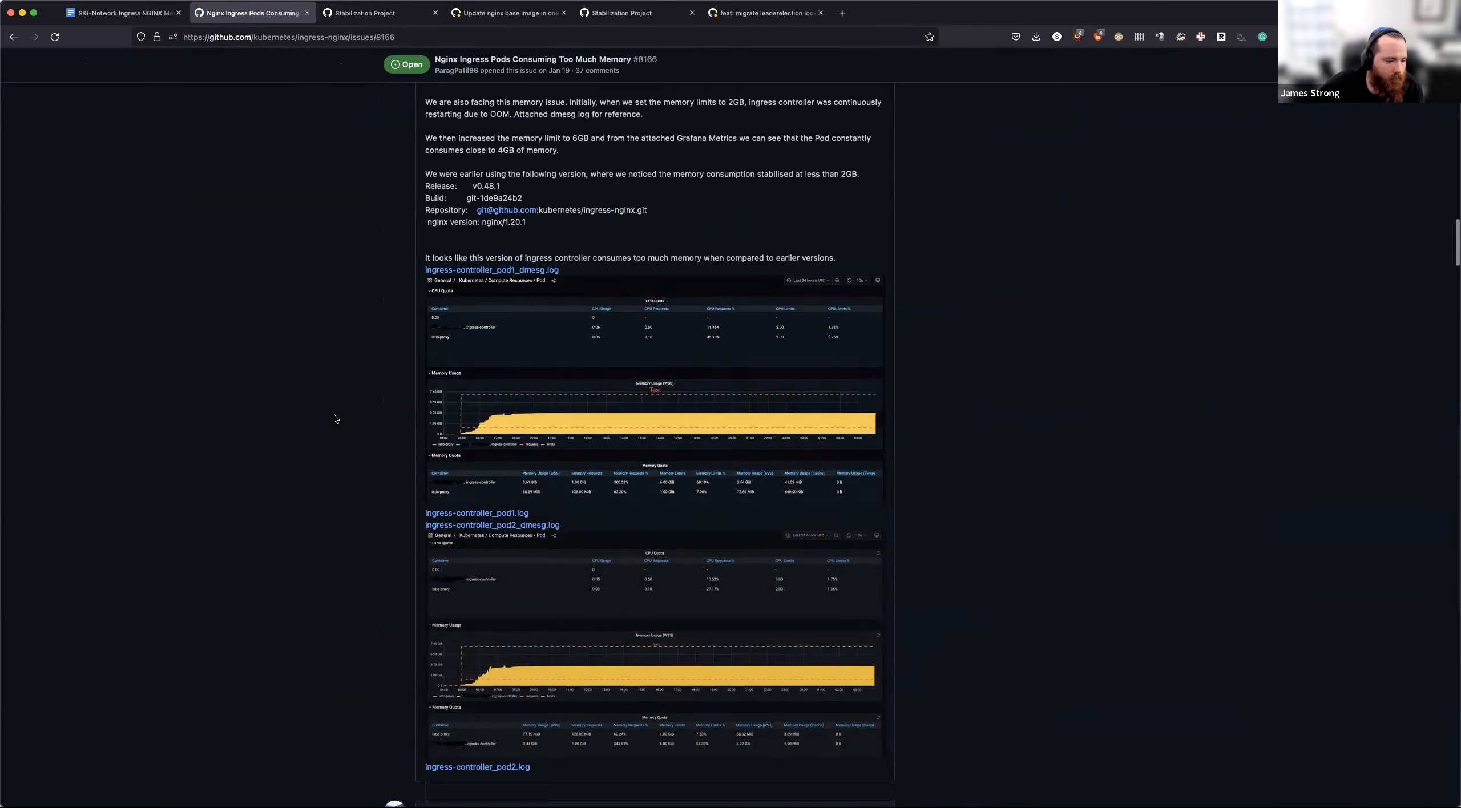
pyautogui.scroll(-3)
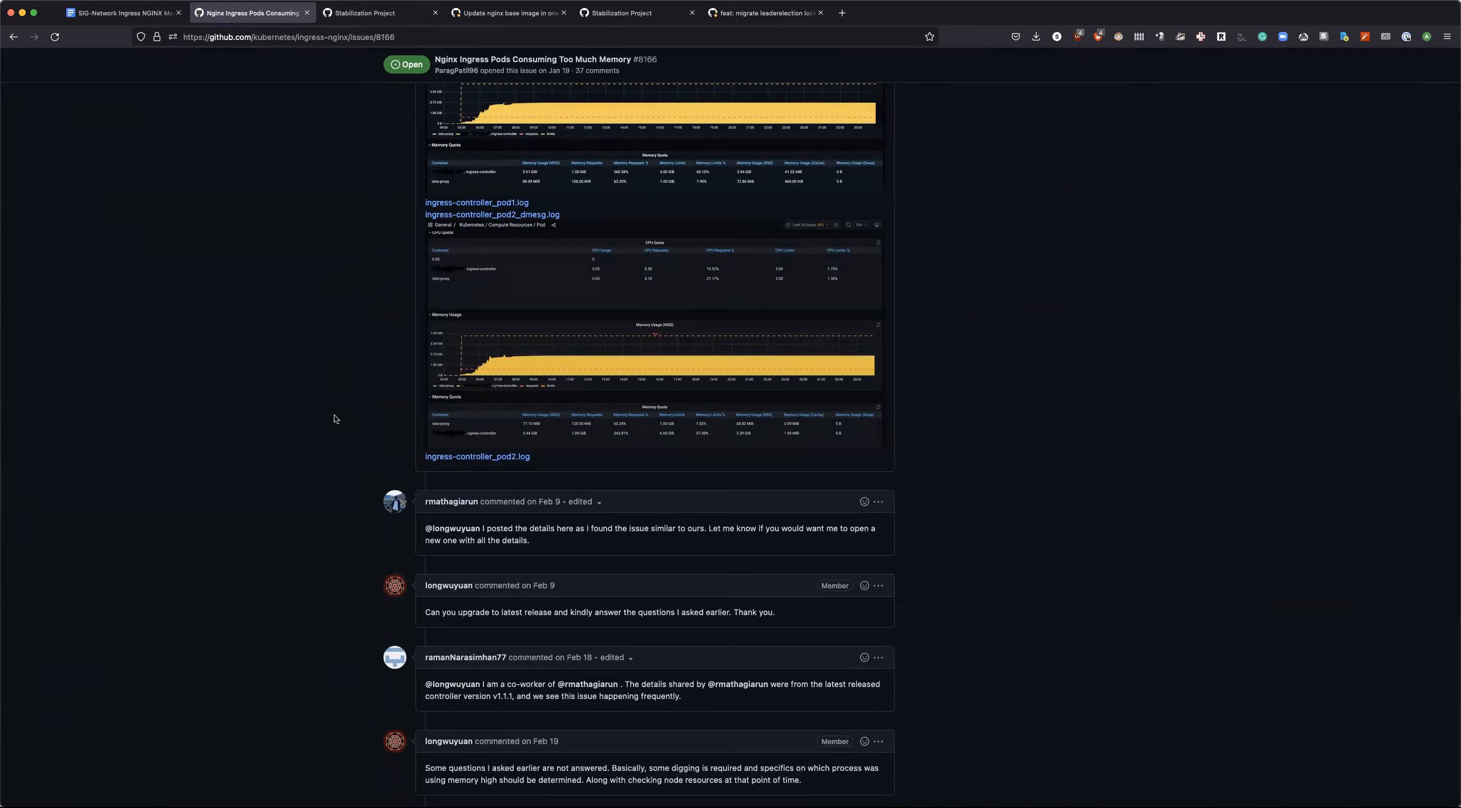
pyautogui.scroll(-3)
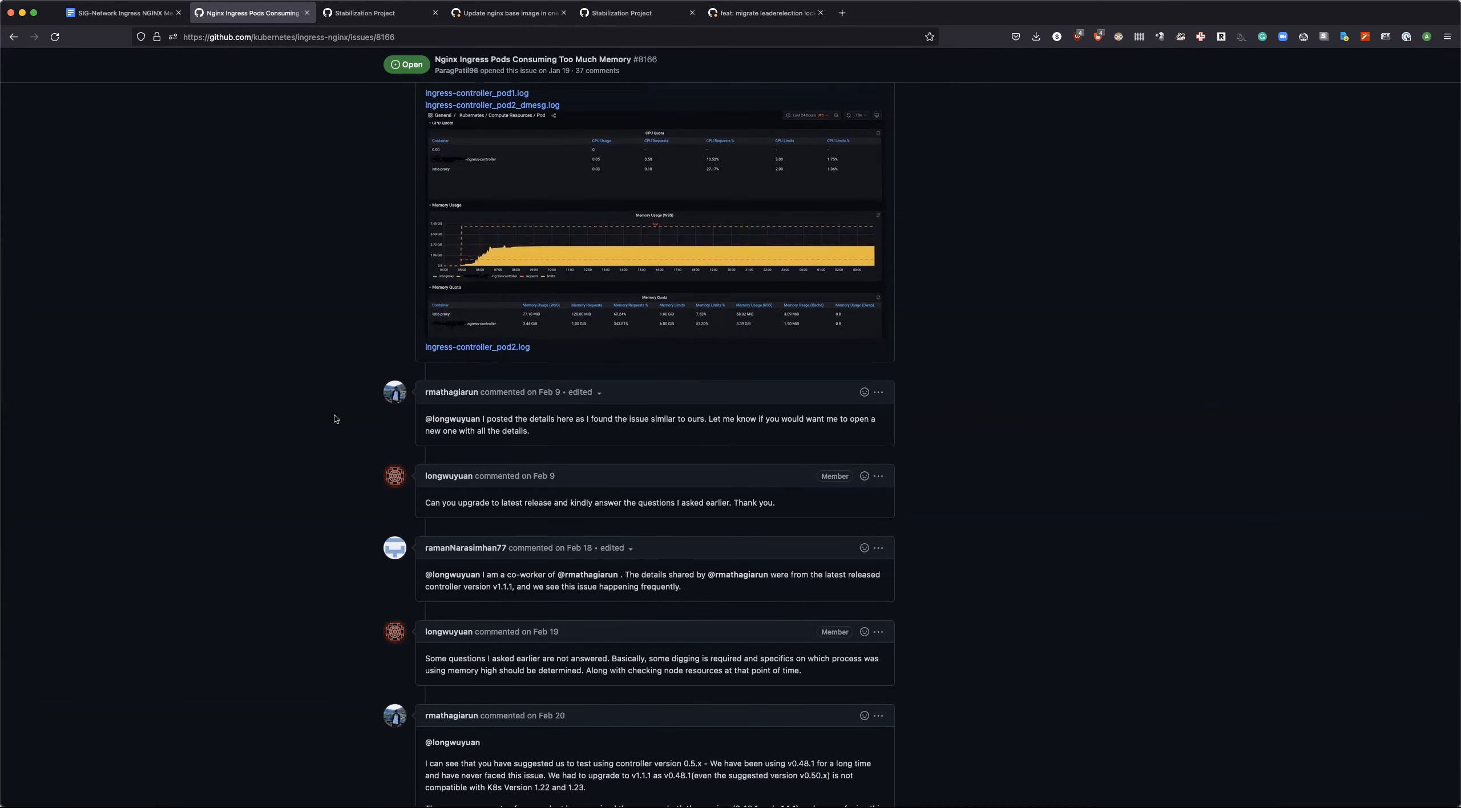
pyautogui.scroll(-3)
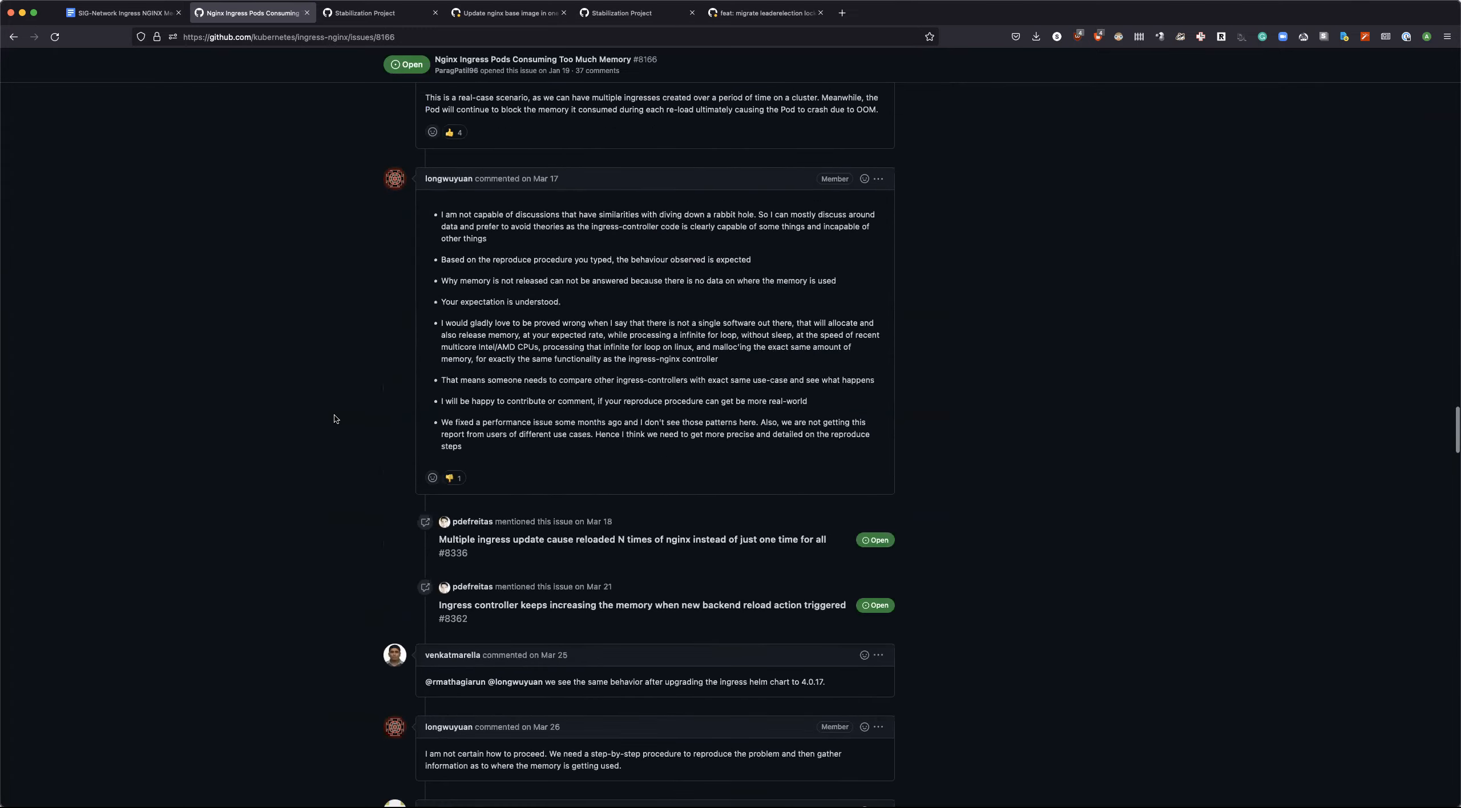
pyautogui.scroll(-3)
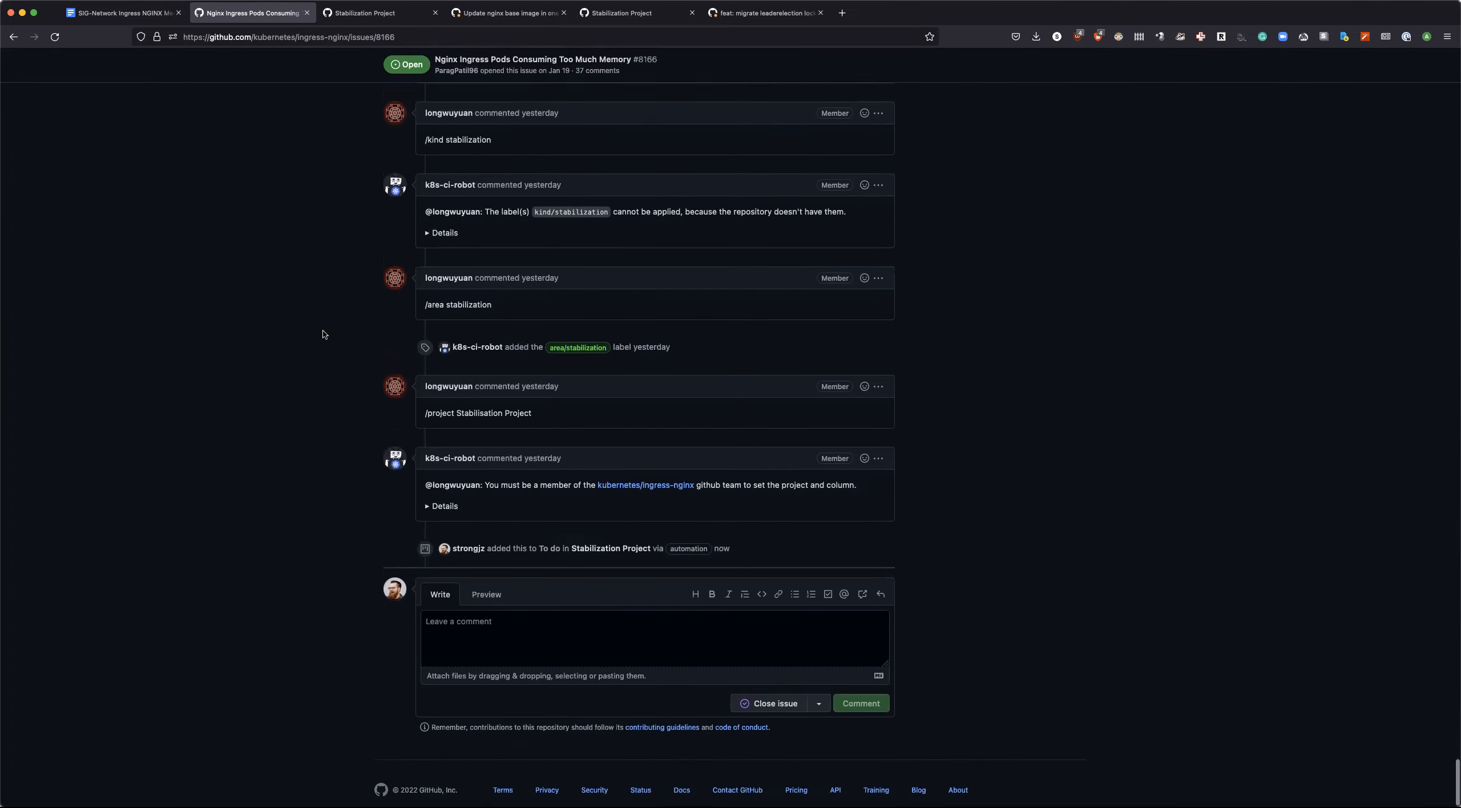
pyautogui.scroll(3)
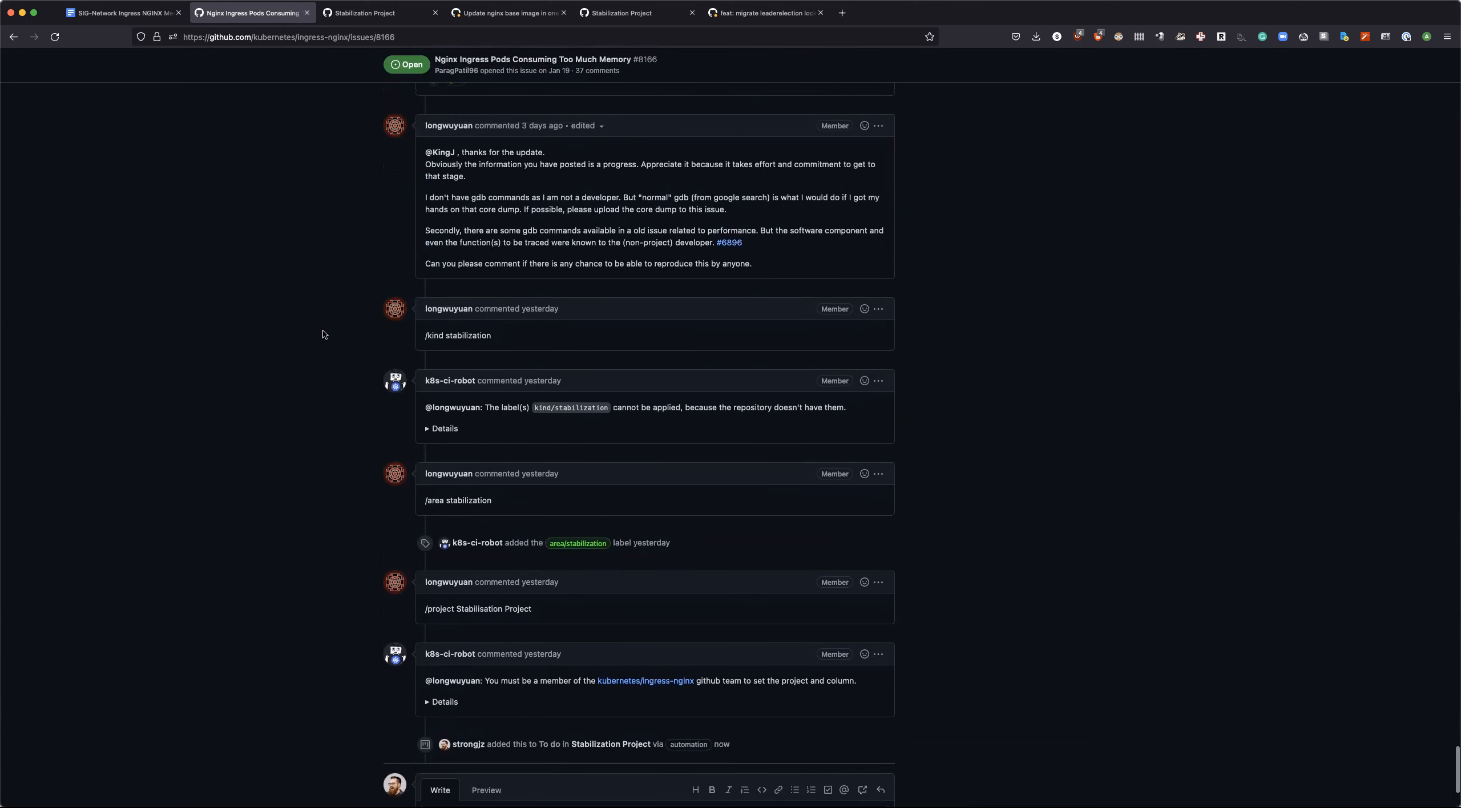
pyautogui.scroll(3)
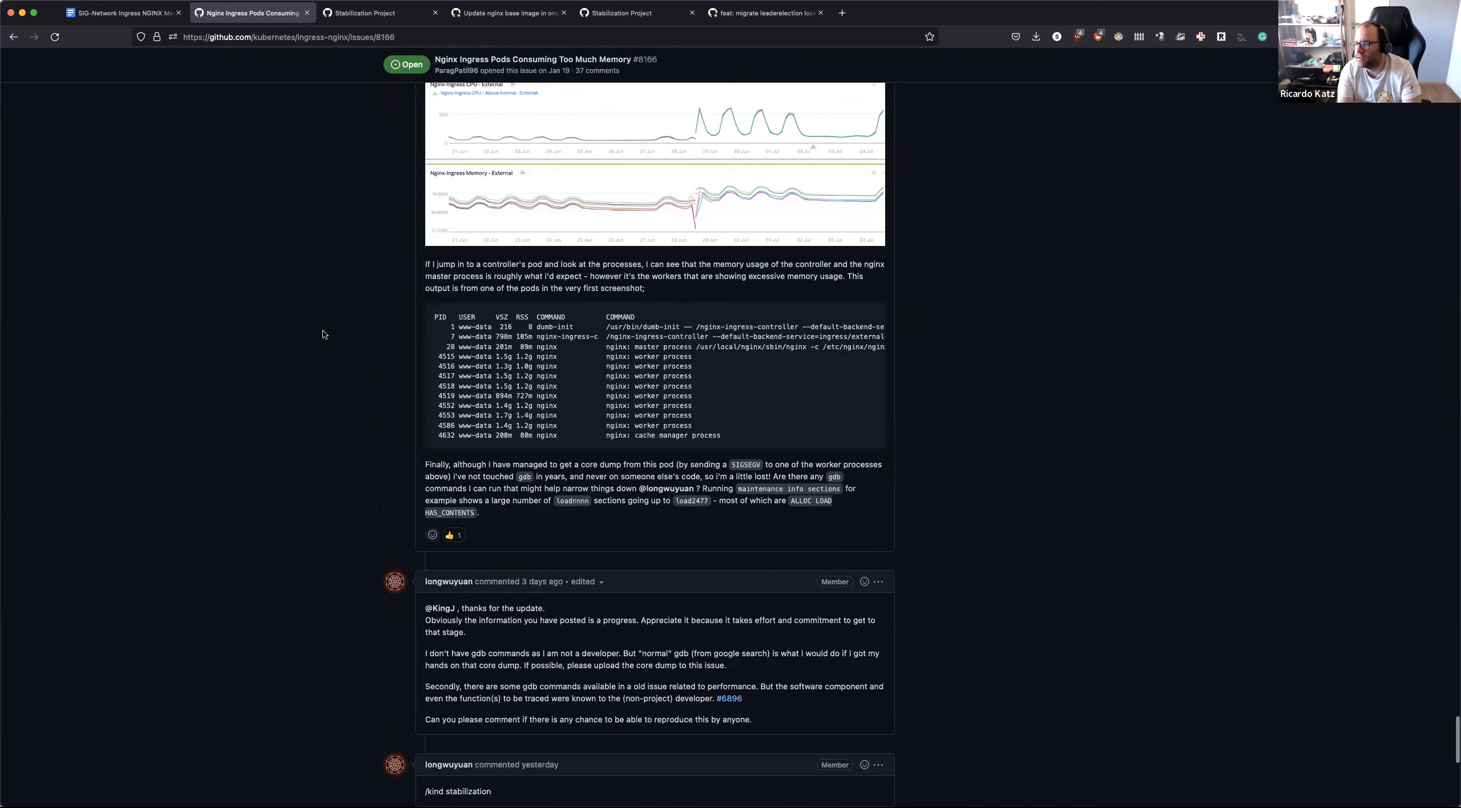
pyautogui.scroll(3)
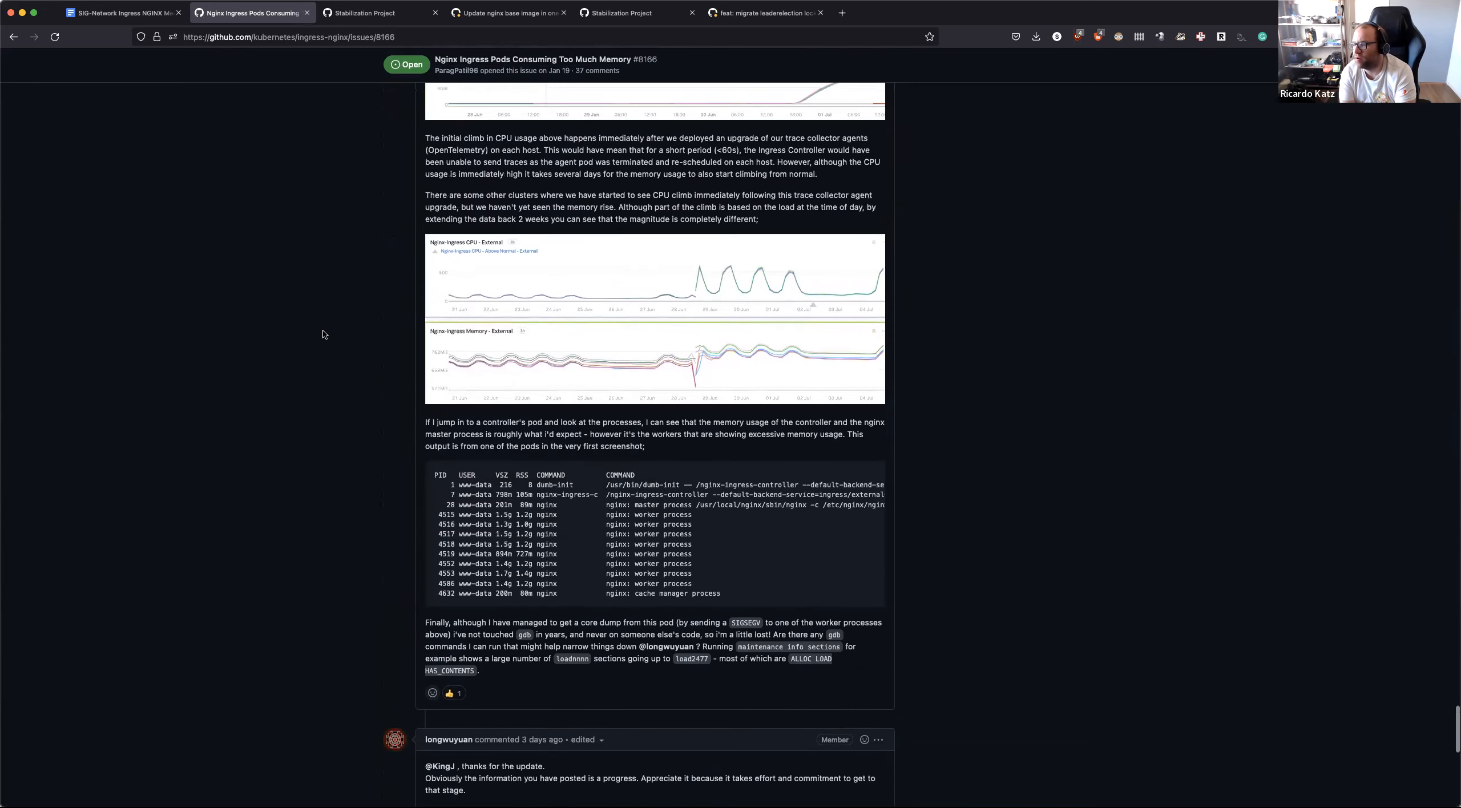
pyautogui.scroll(-3)
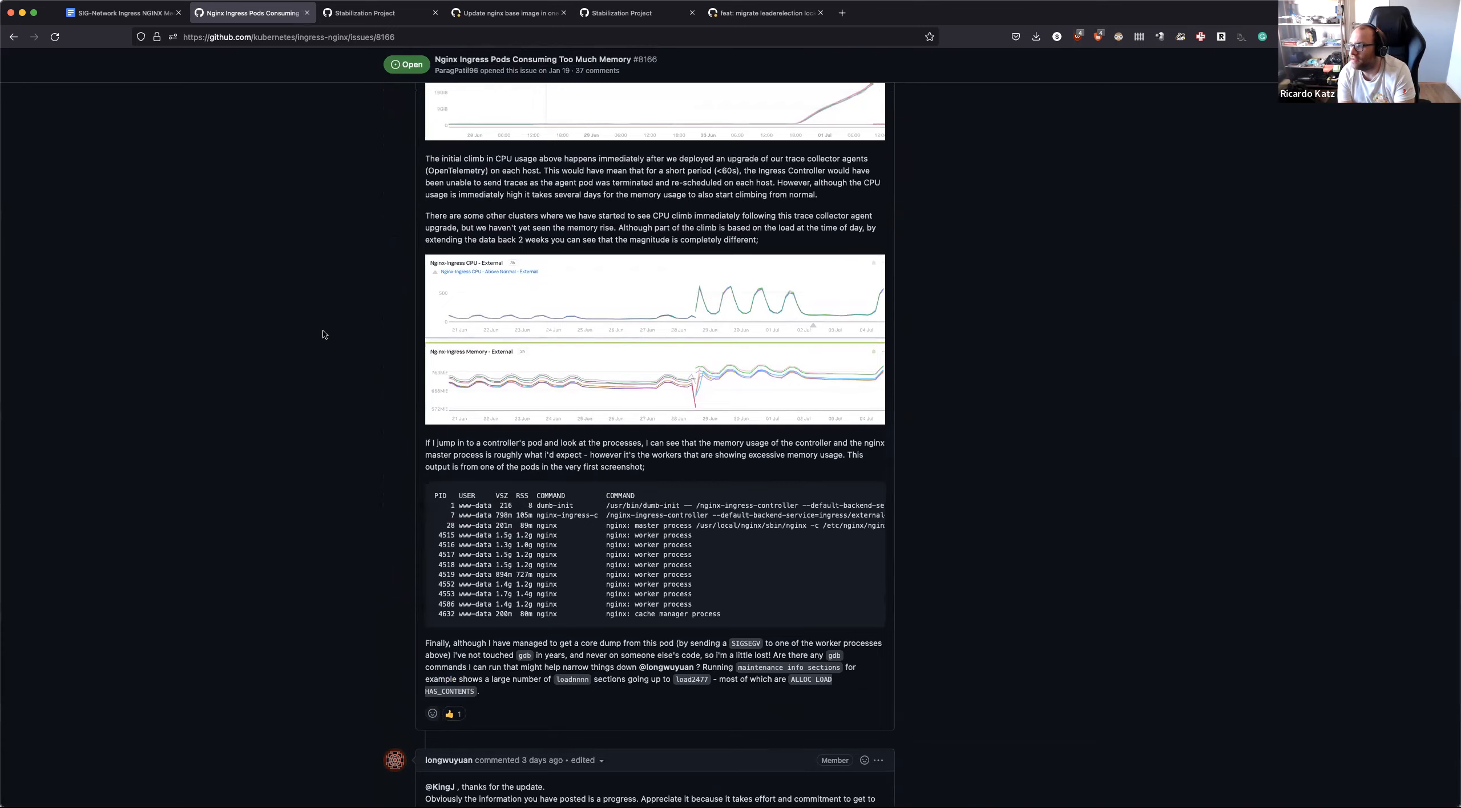
pyautogui.scroll(3)
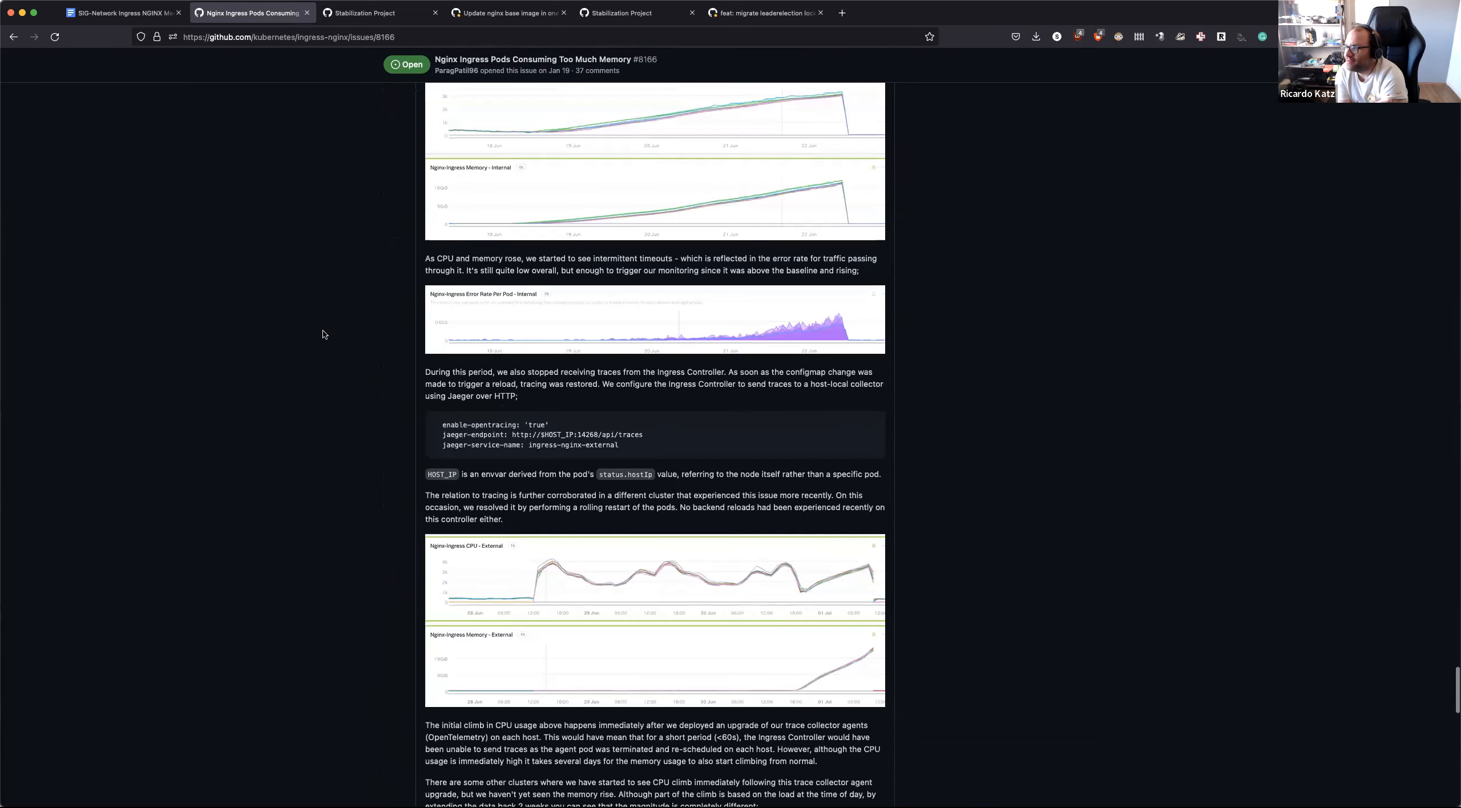
pyautogui.scroll(3)
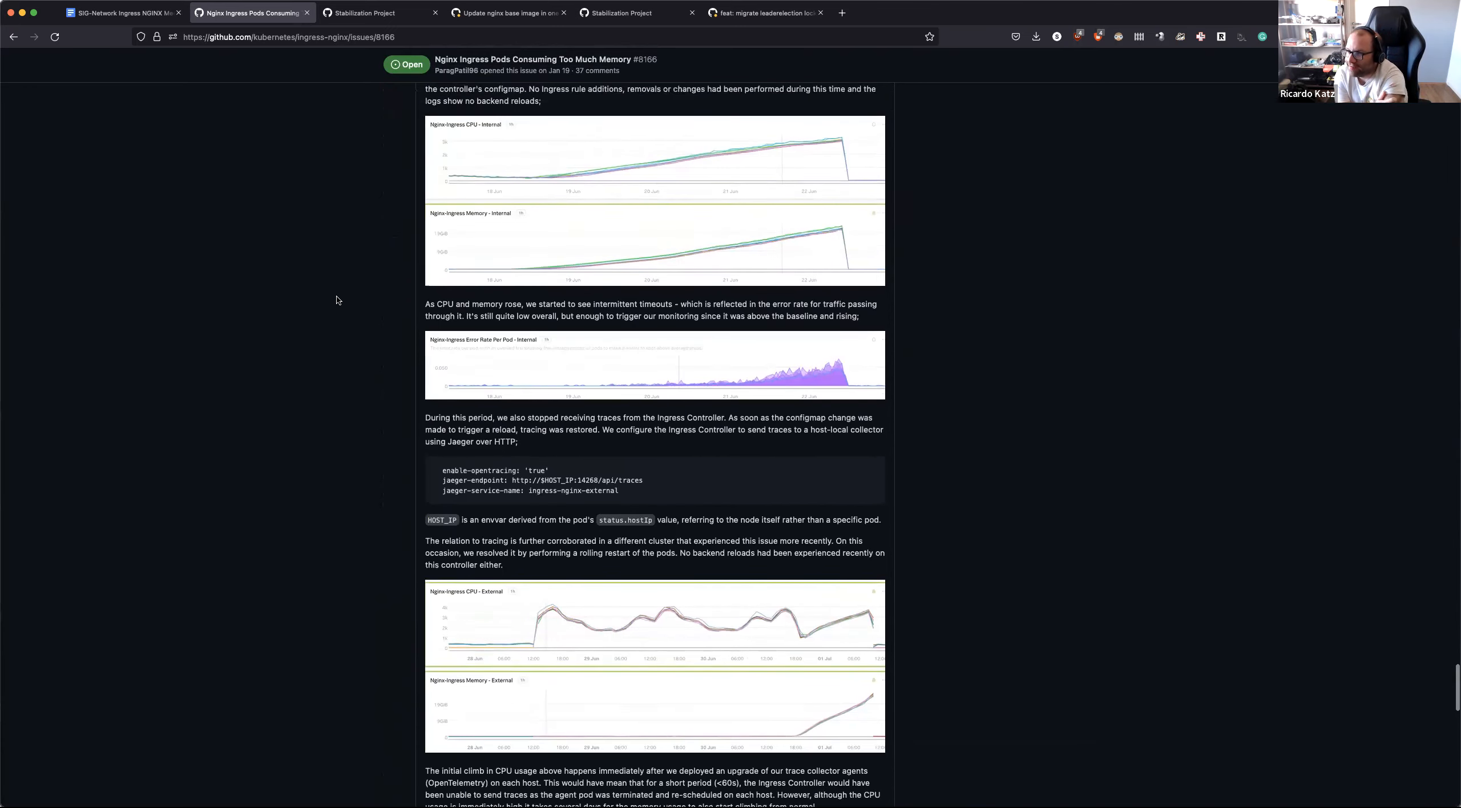
pyautogui.scroll(3)
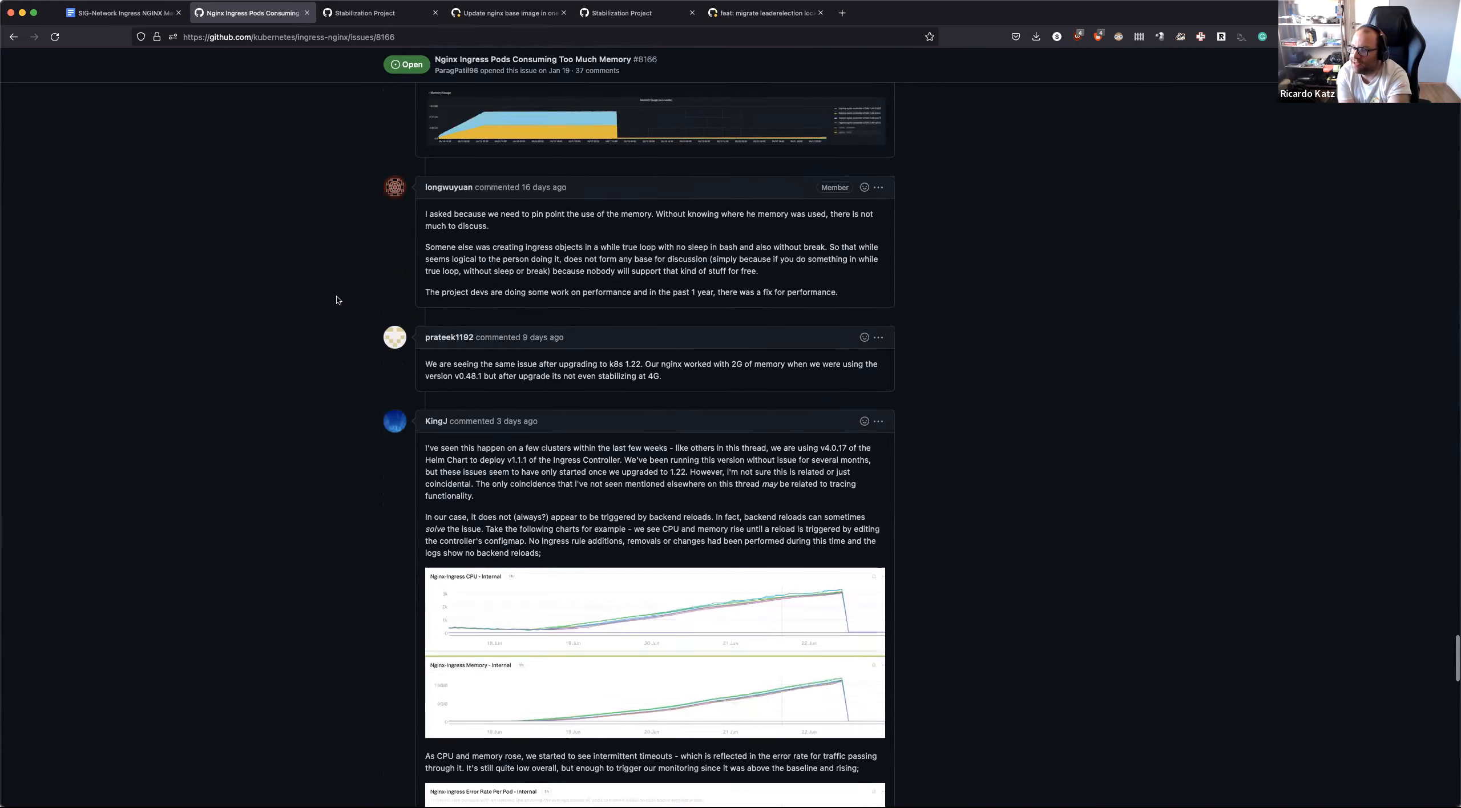
pyautogui.scroll(-3)
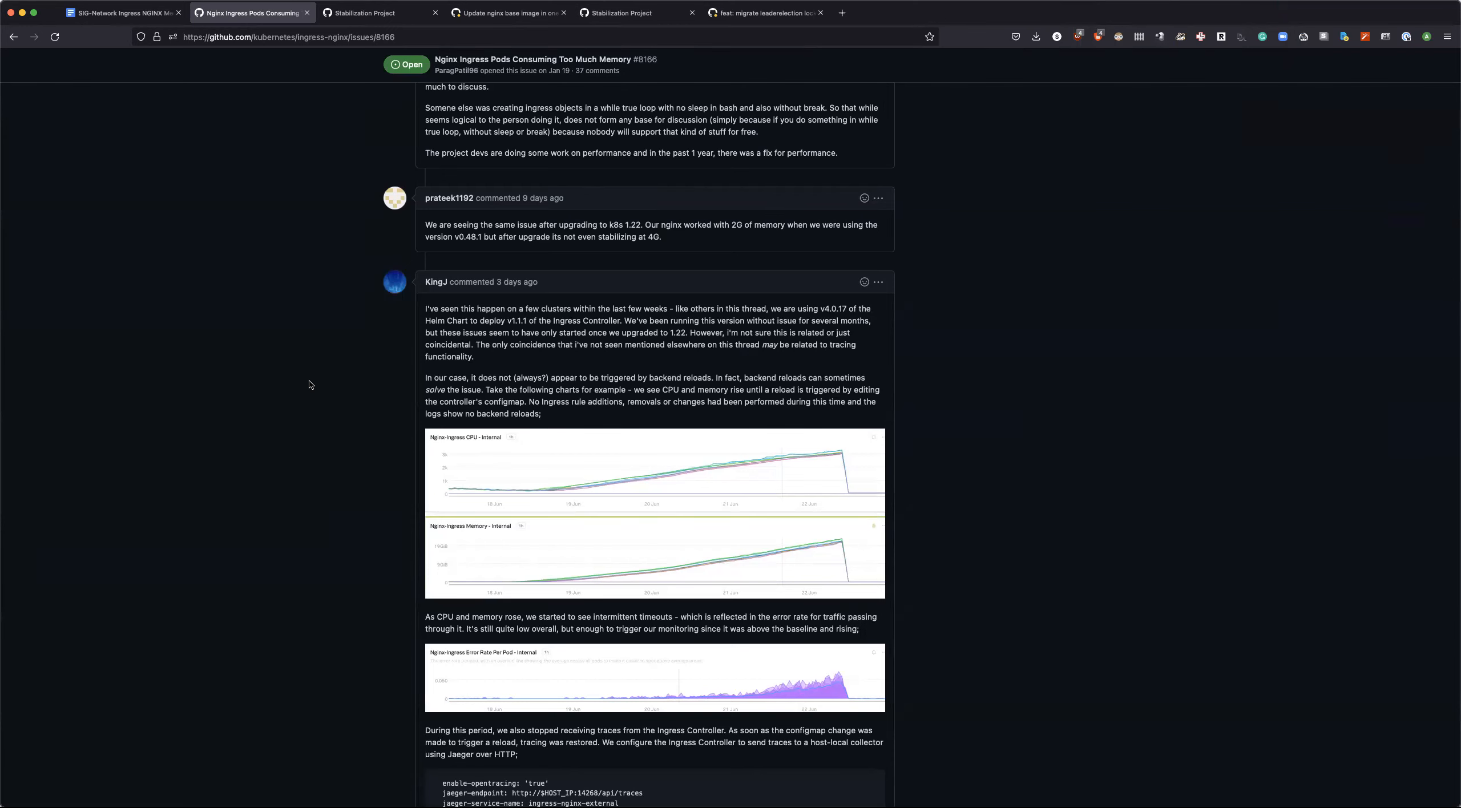
pyautogui.scroll(3)
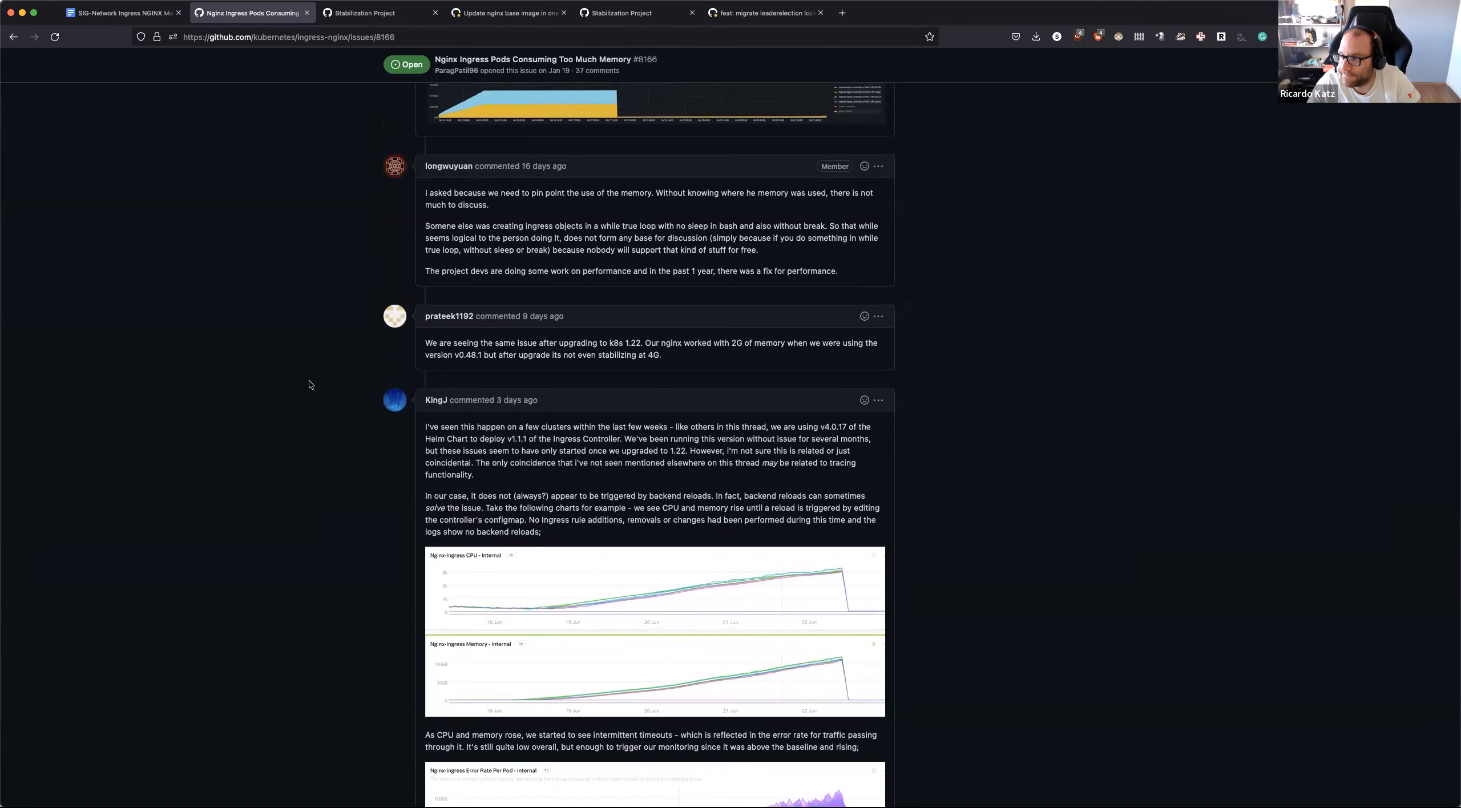
pyautogui.moveTo(641, 353)
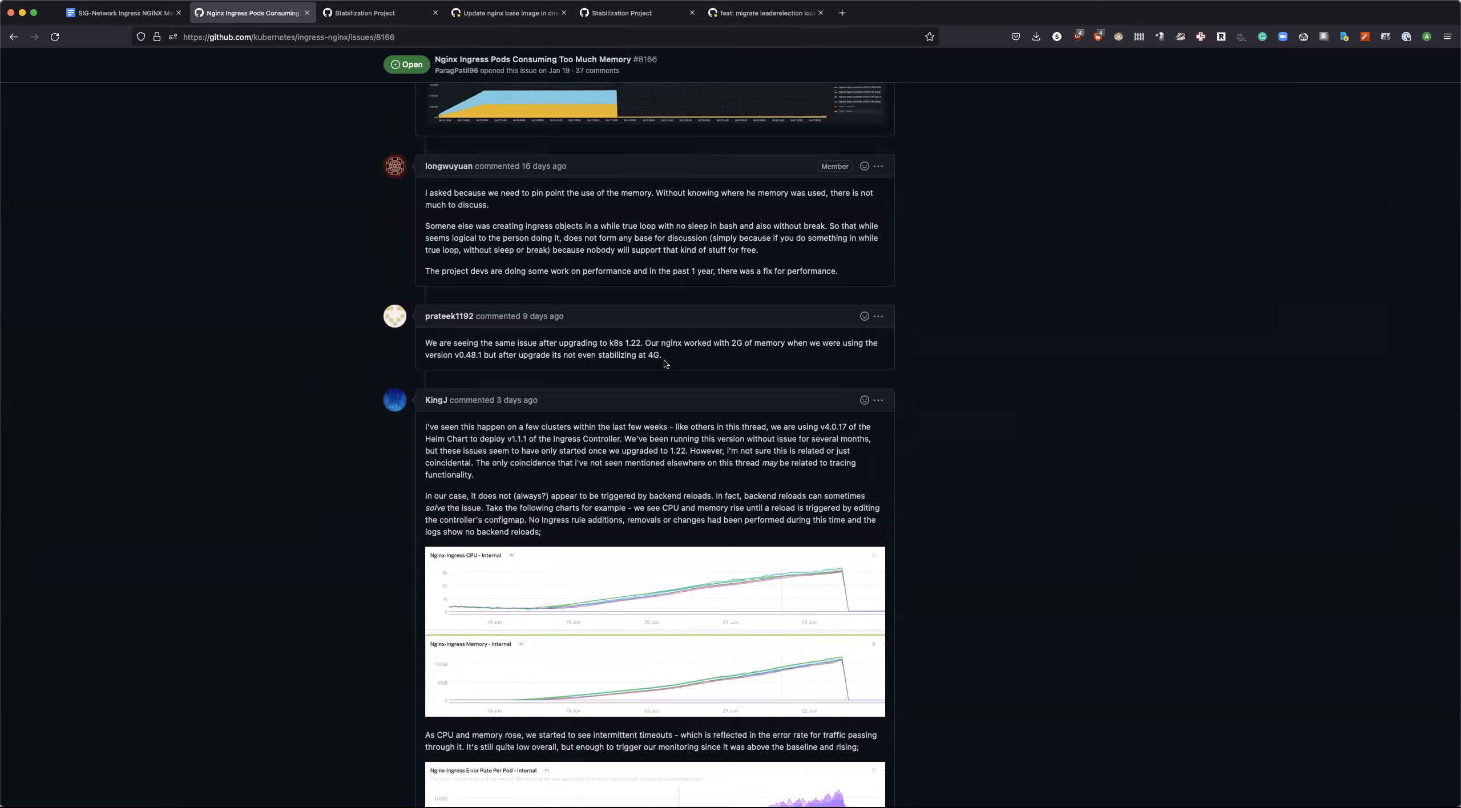
pyautogui.scroll(3)
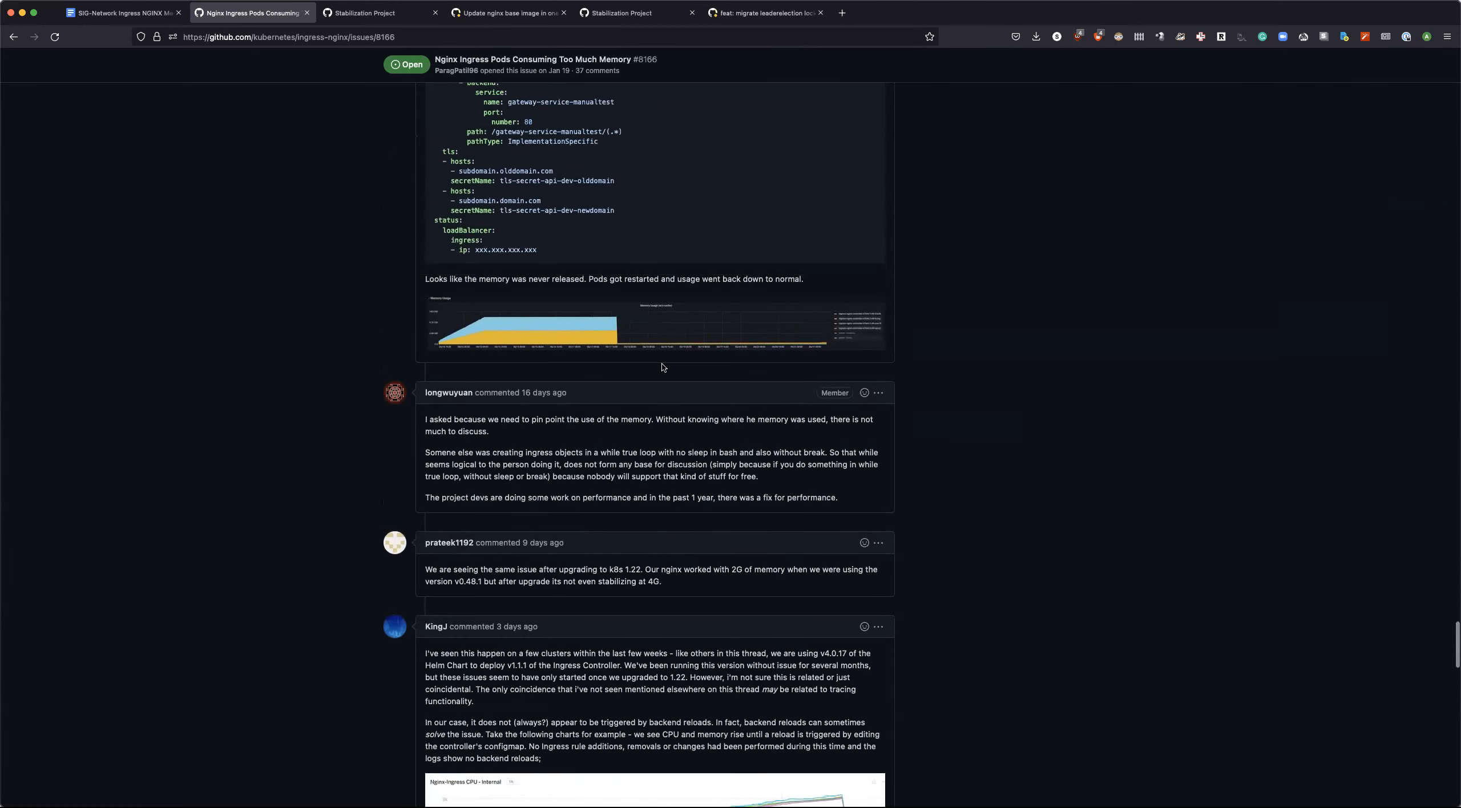
pyautogui.scroll(3)
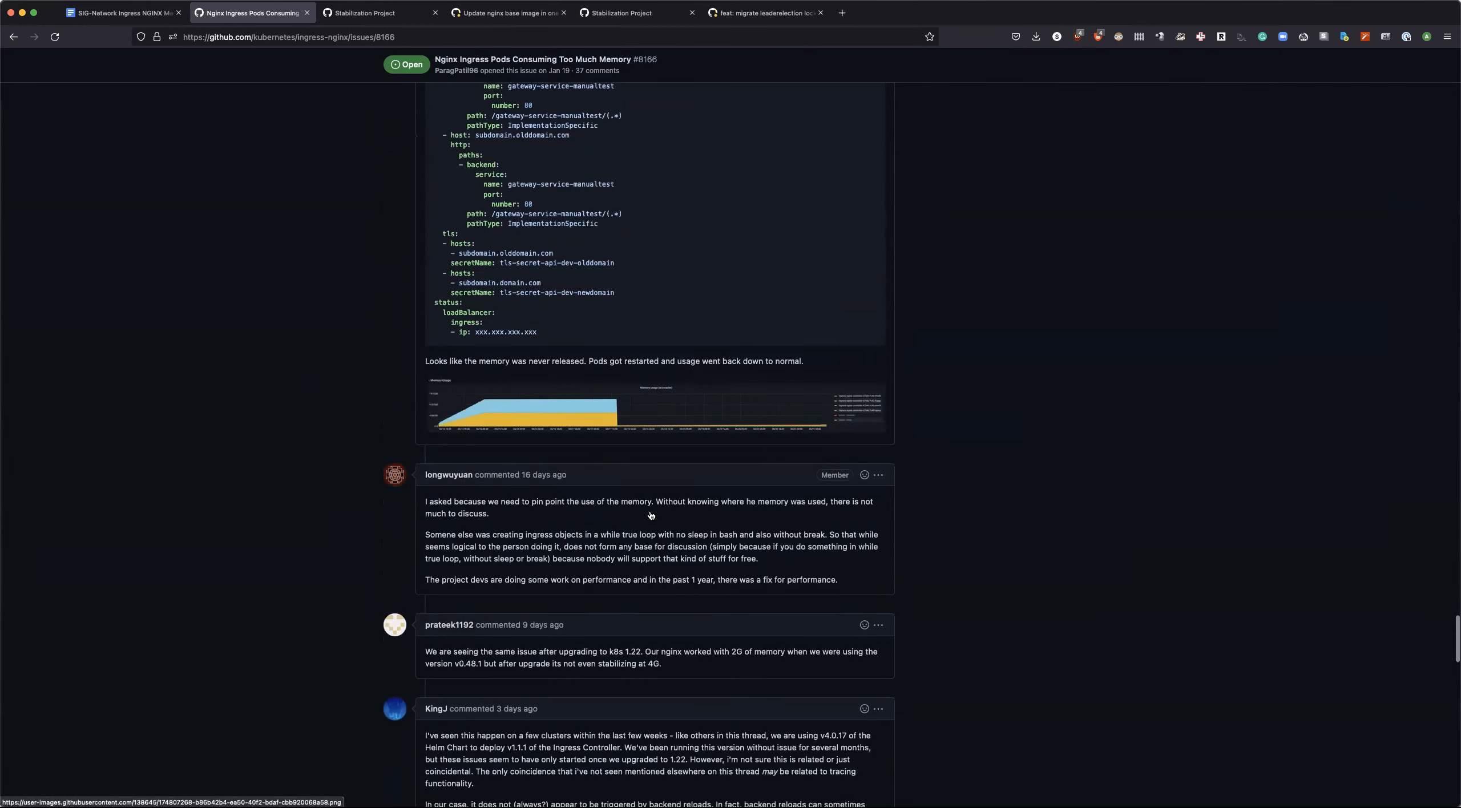
pyautogui.scroll(-3)
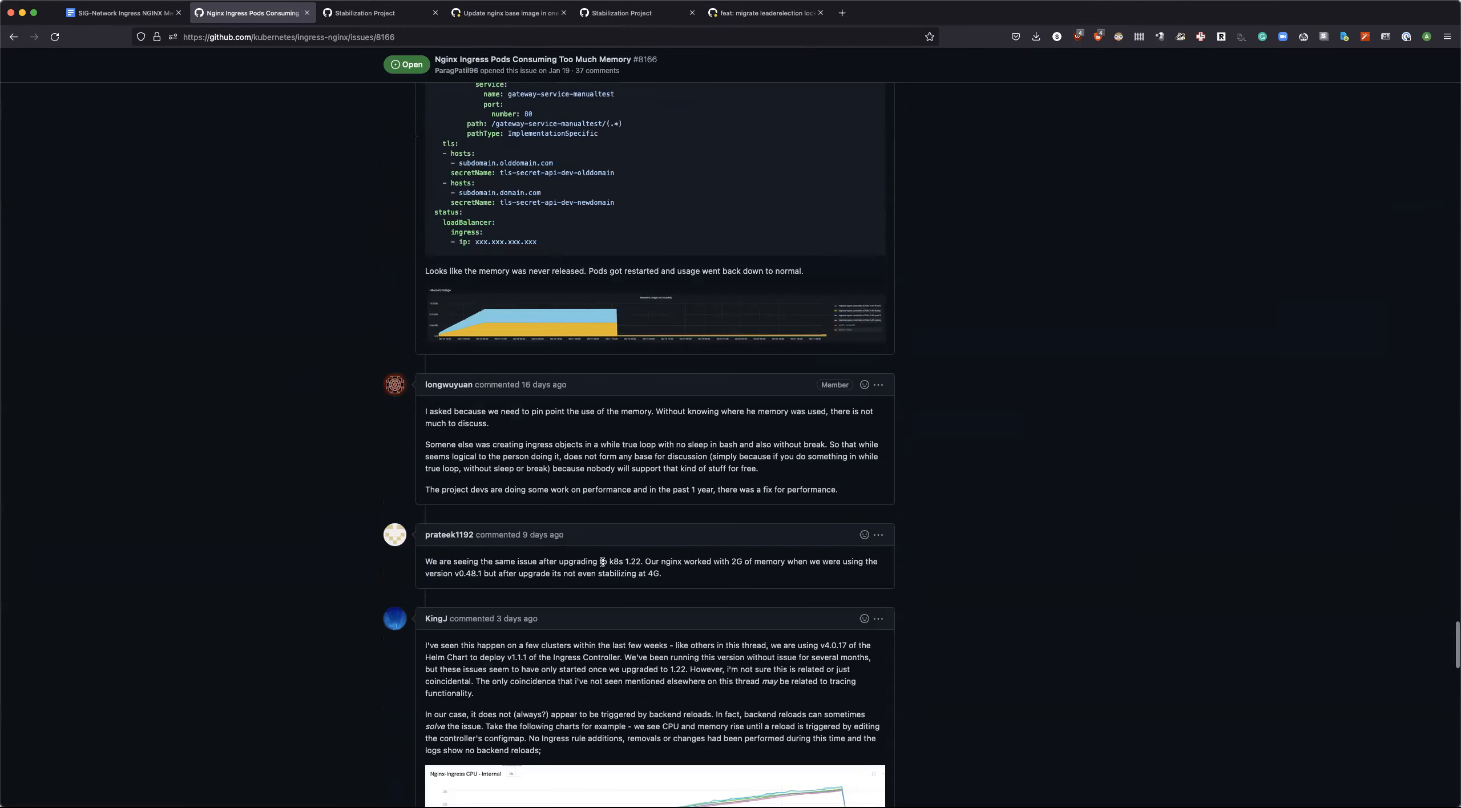
pyautogui.doubleClick(616, 561)
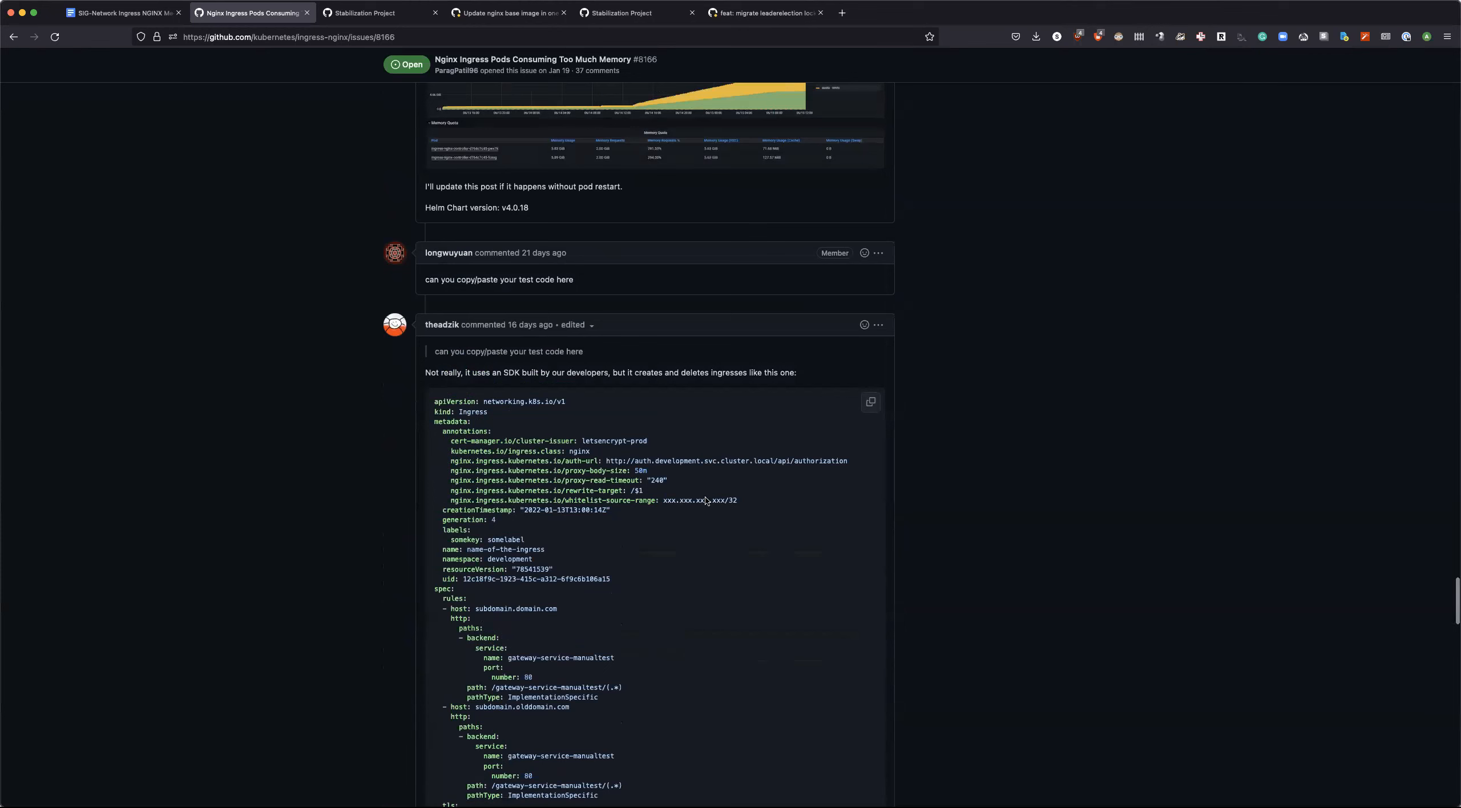
pyautogui.moveTo(986, 367)
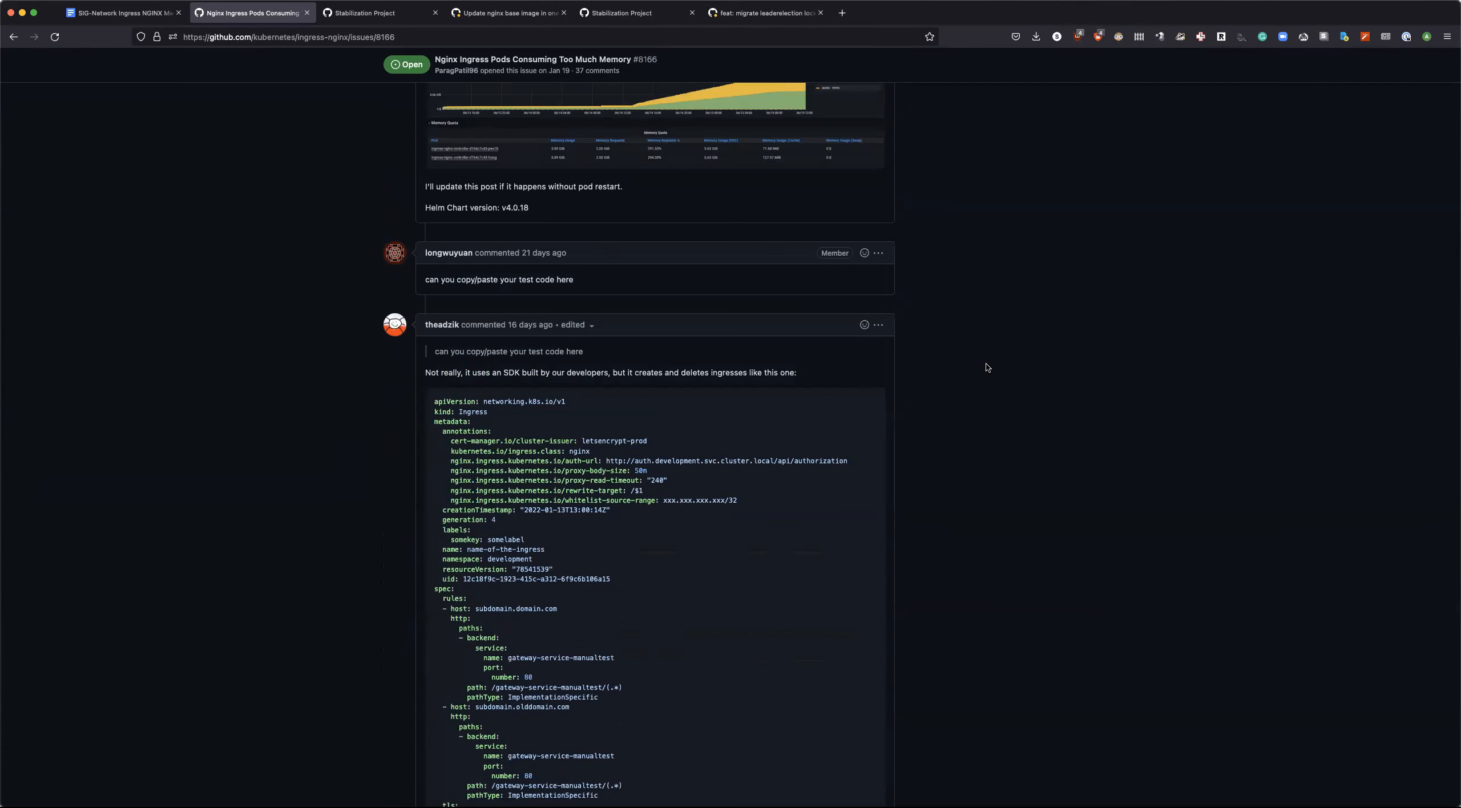
pyautogui.scroll(3)
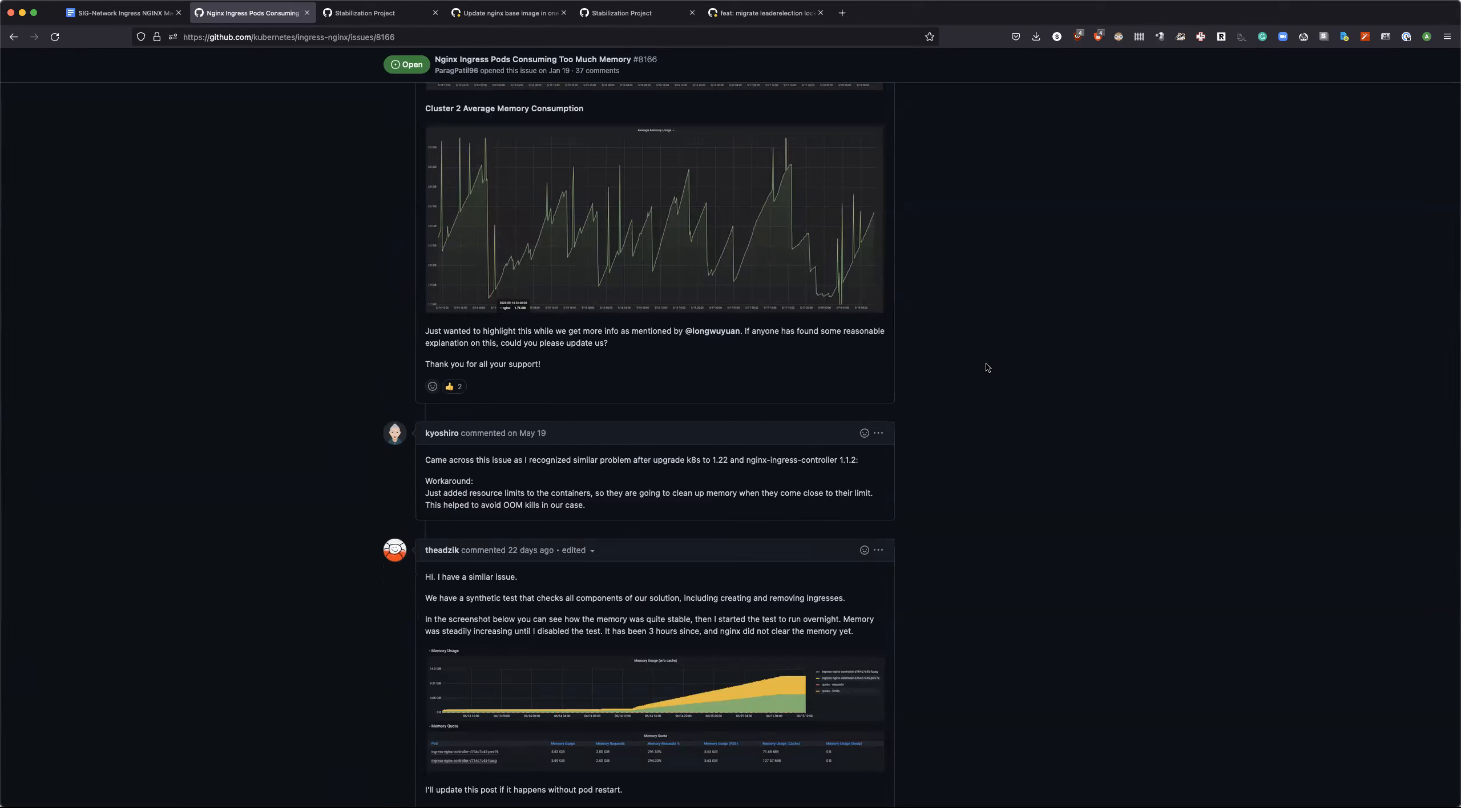
pyautogui.moveTo(1261, 332)
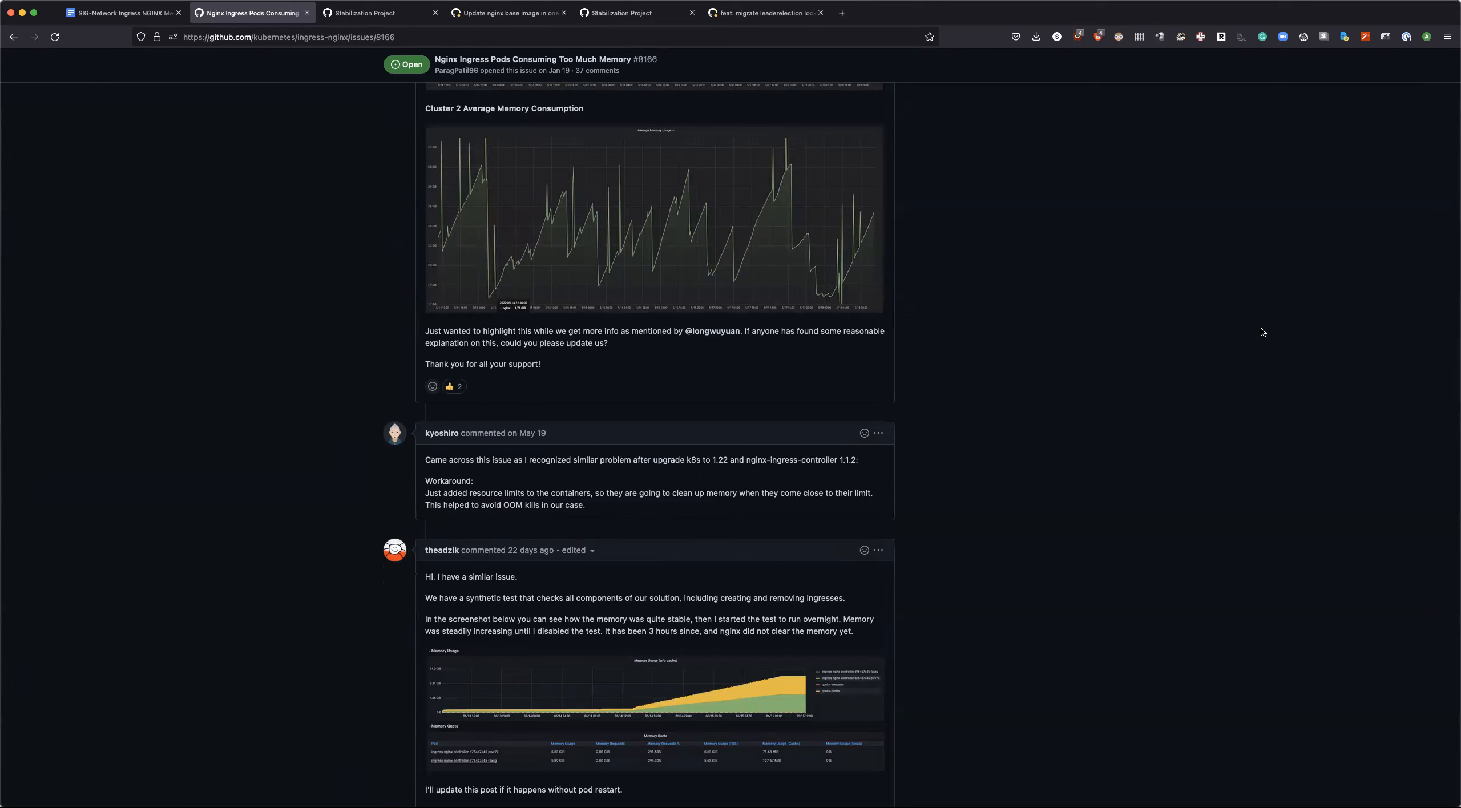
pyautogui.moveTo(985, 541)
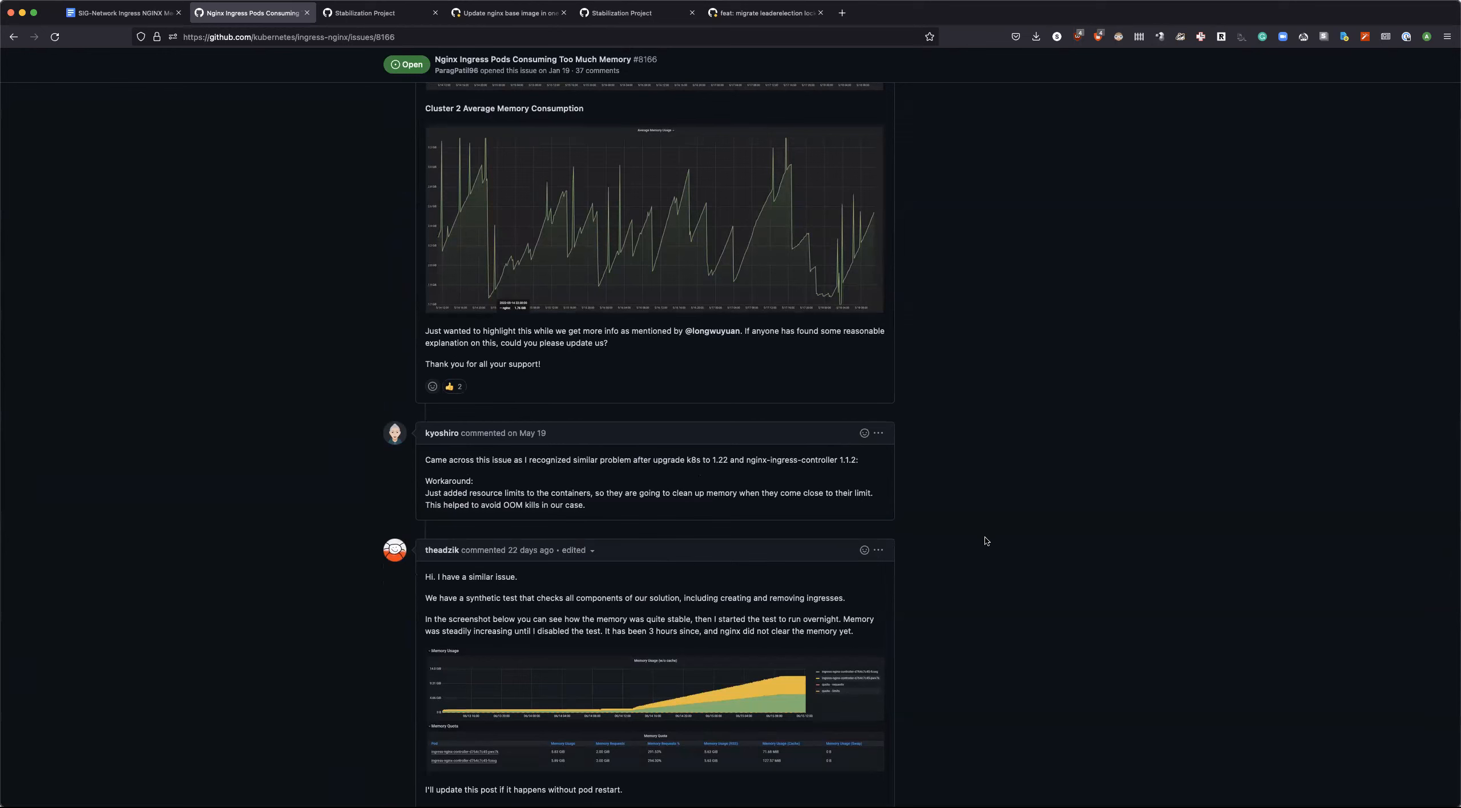
pyautogui.moveTo(712, 460)
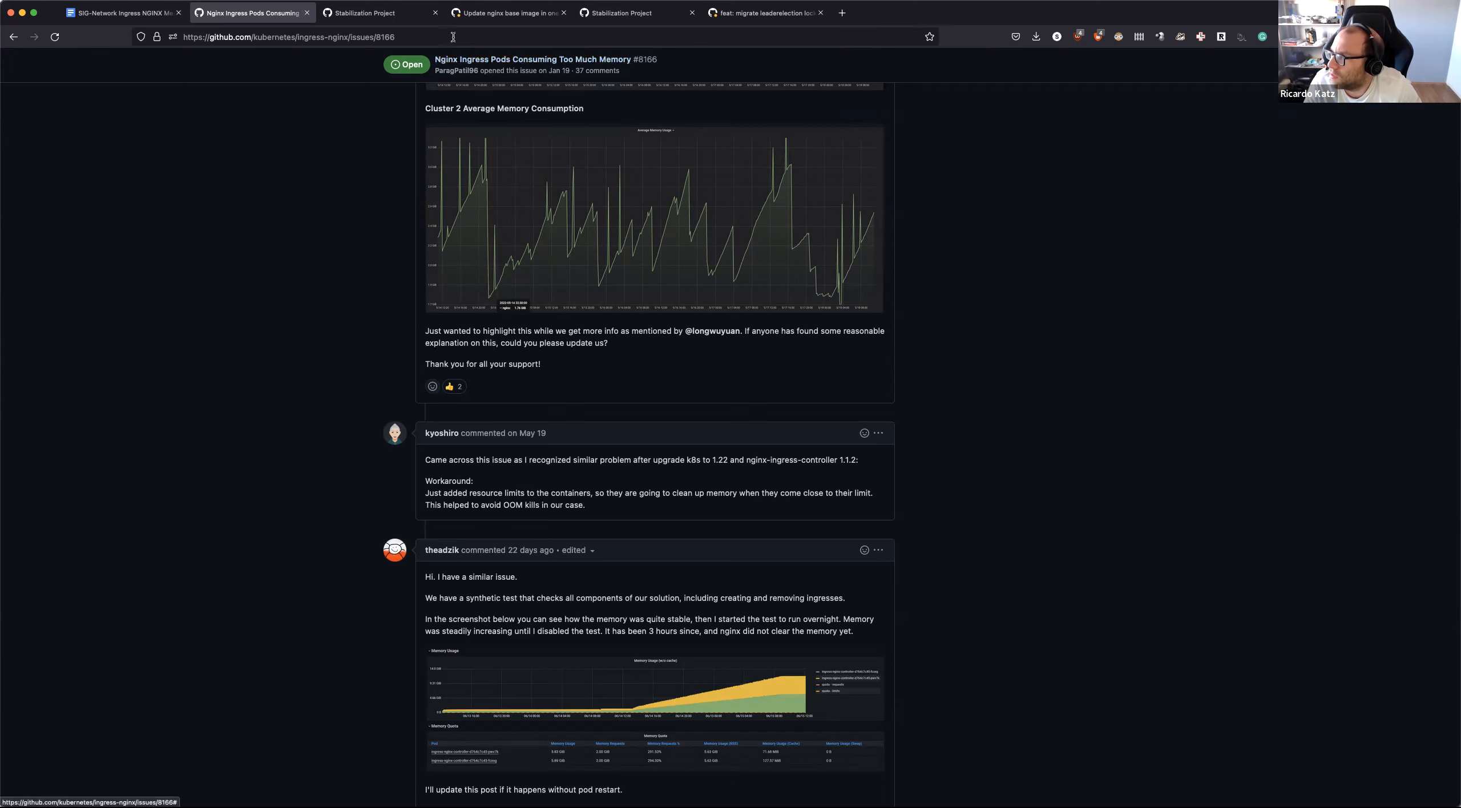
# Step: Return to the meeting notes and add the issue #8166 link as a bullet under Action Items
pyautogui.click(378, 13)
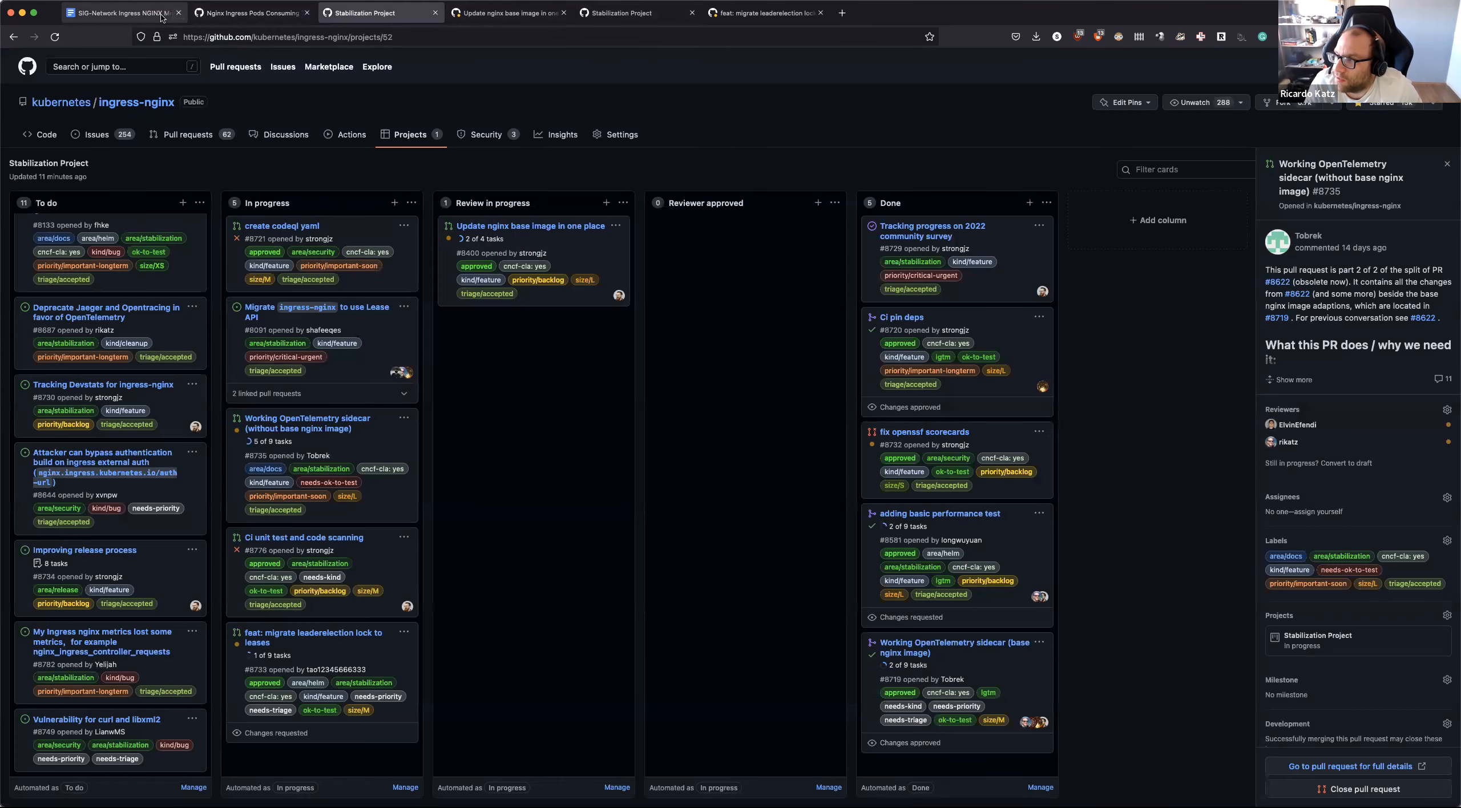
pyautogui.click(118, 13)
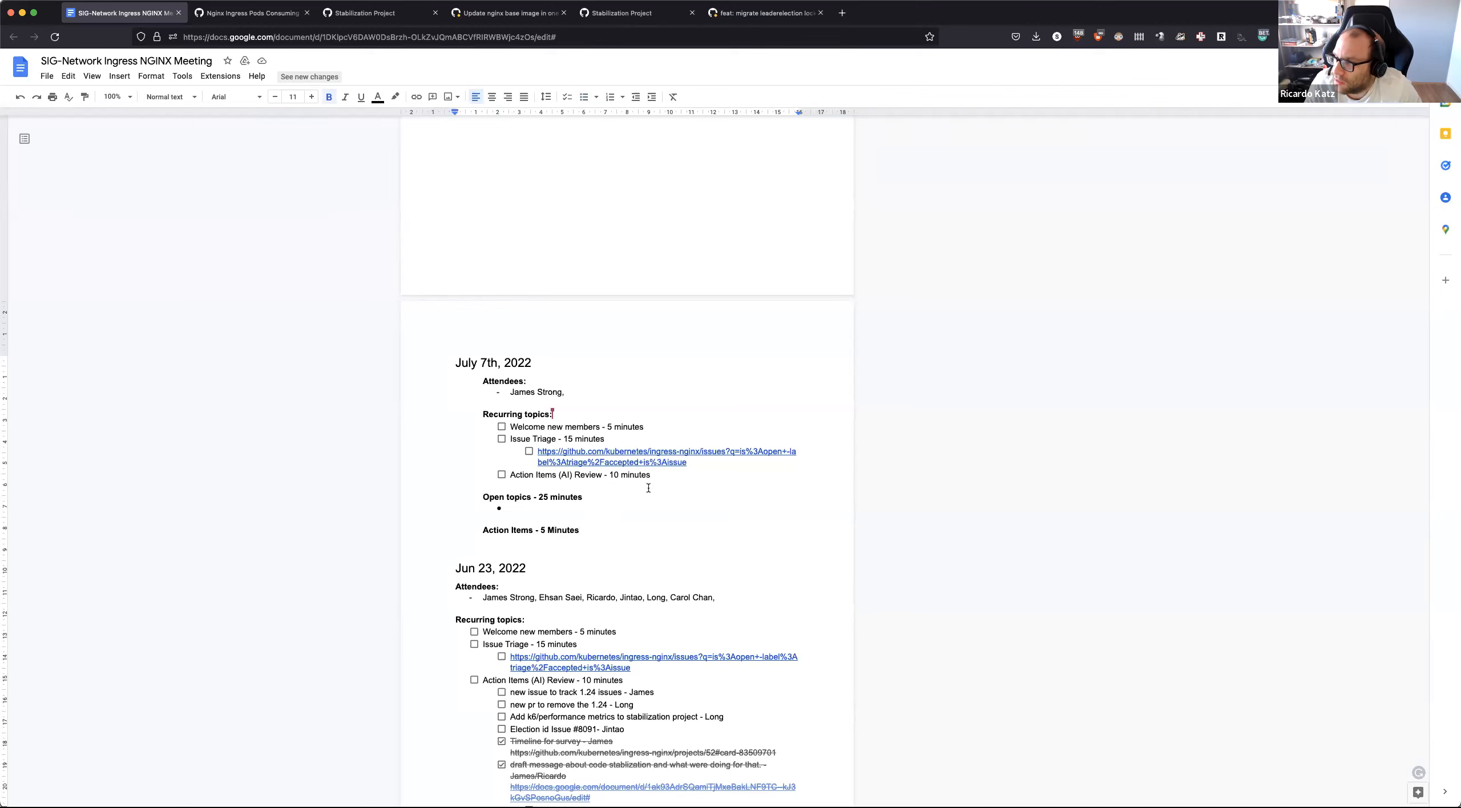
pyautogui.click(580, 530)
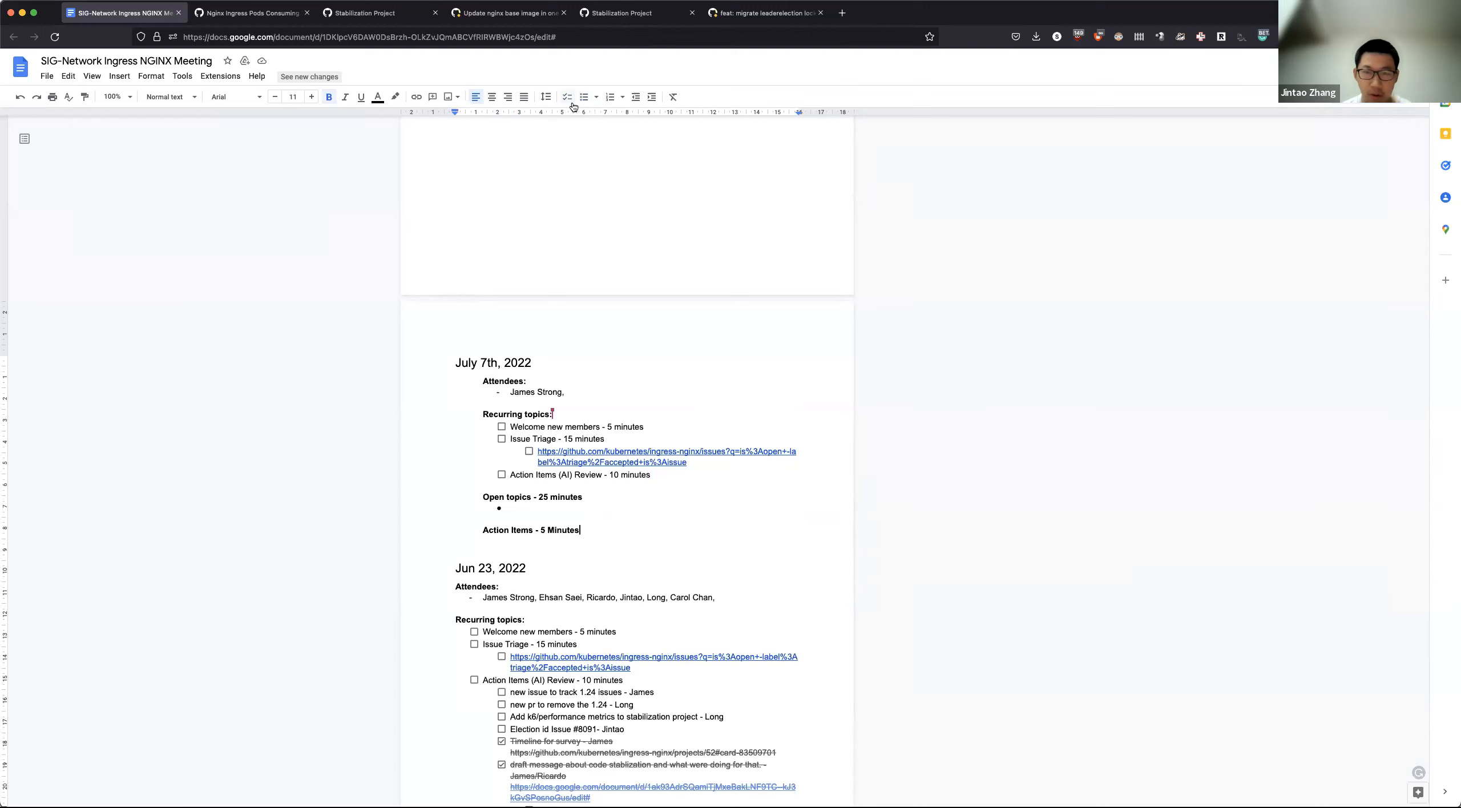
pyautogui.click(583, 96)
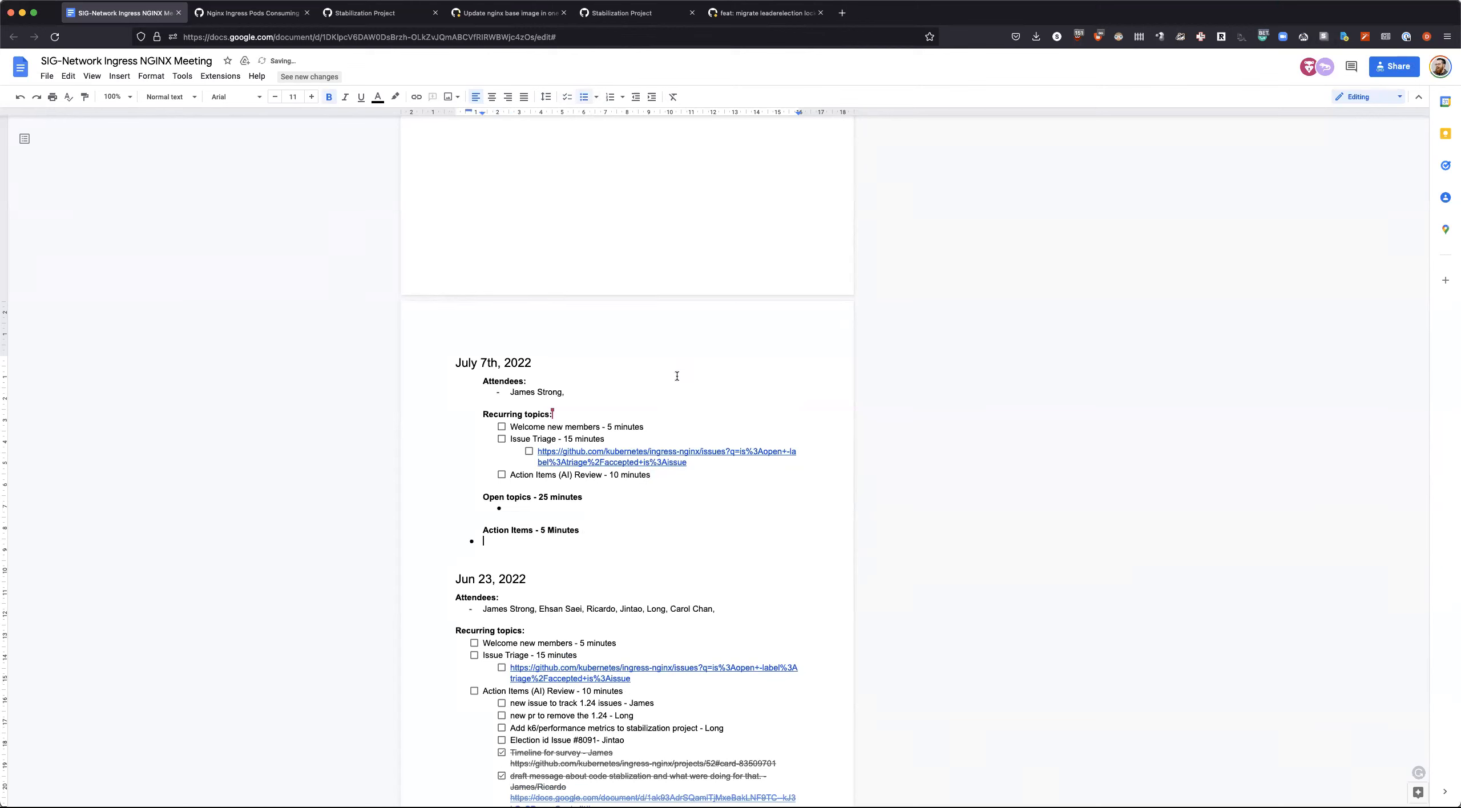
pyautogui.write('https://github.com/kubernetes/ingress-nginx/issues/8166')
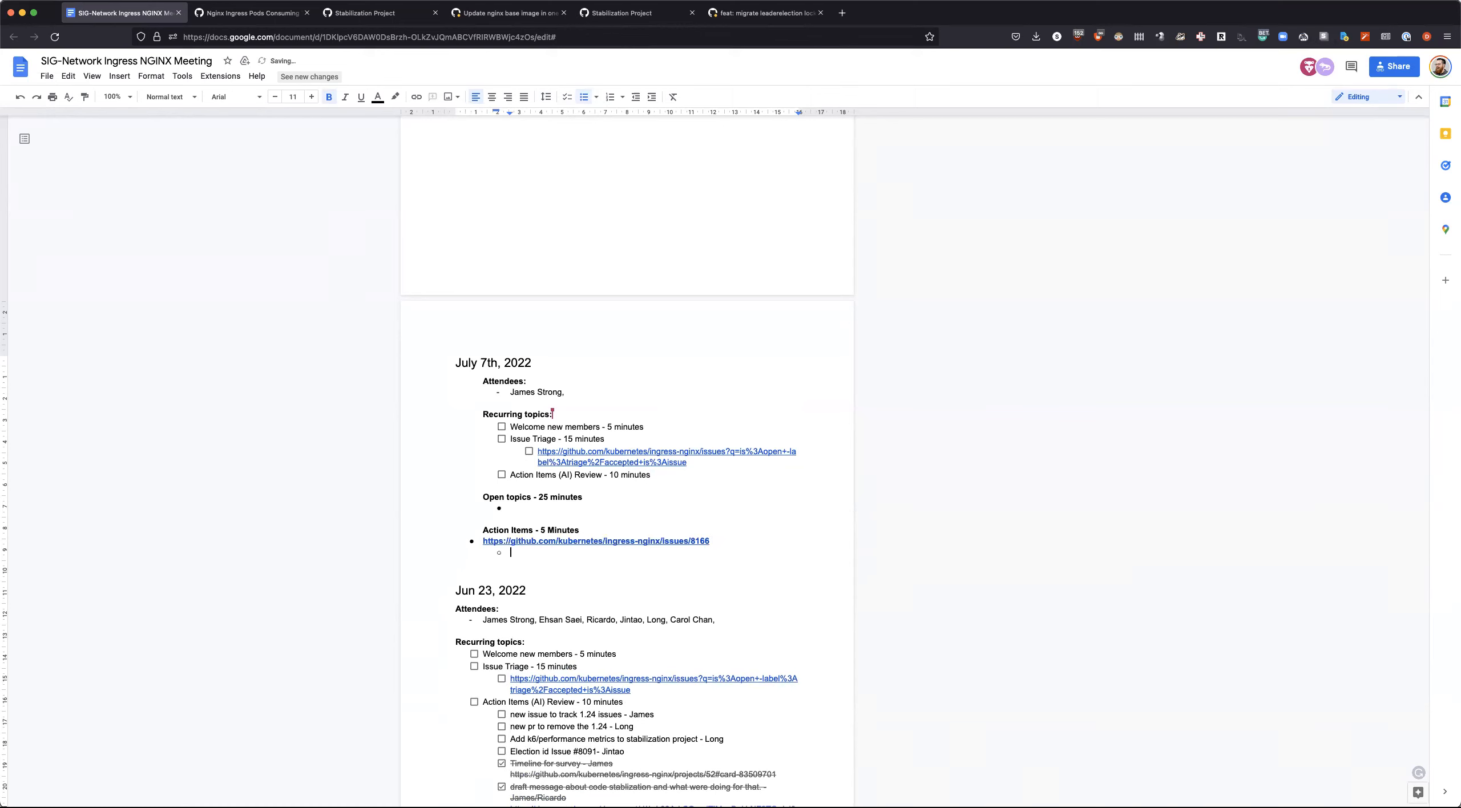
# Step: Note under it: 'Need to check if its k8s version prior to 1.22'
pyautogui.write('Need to')
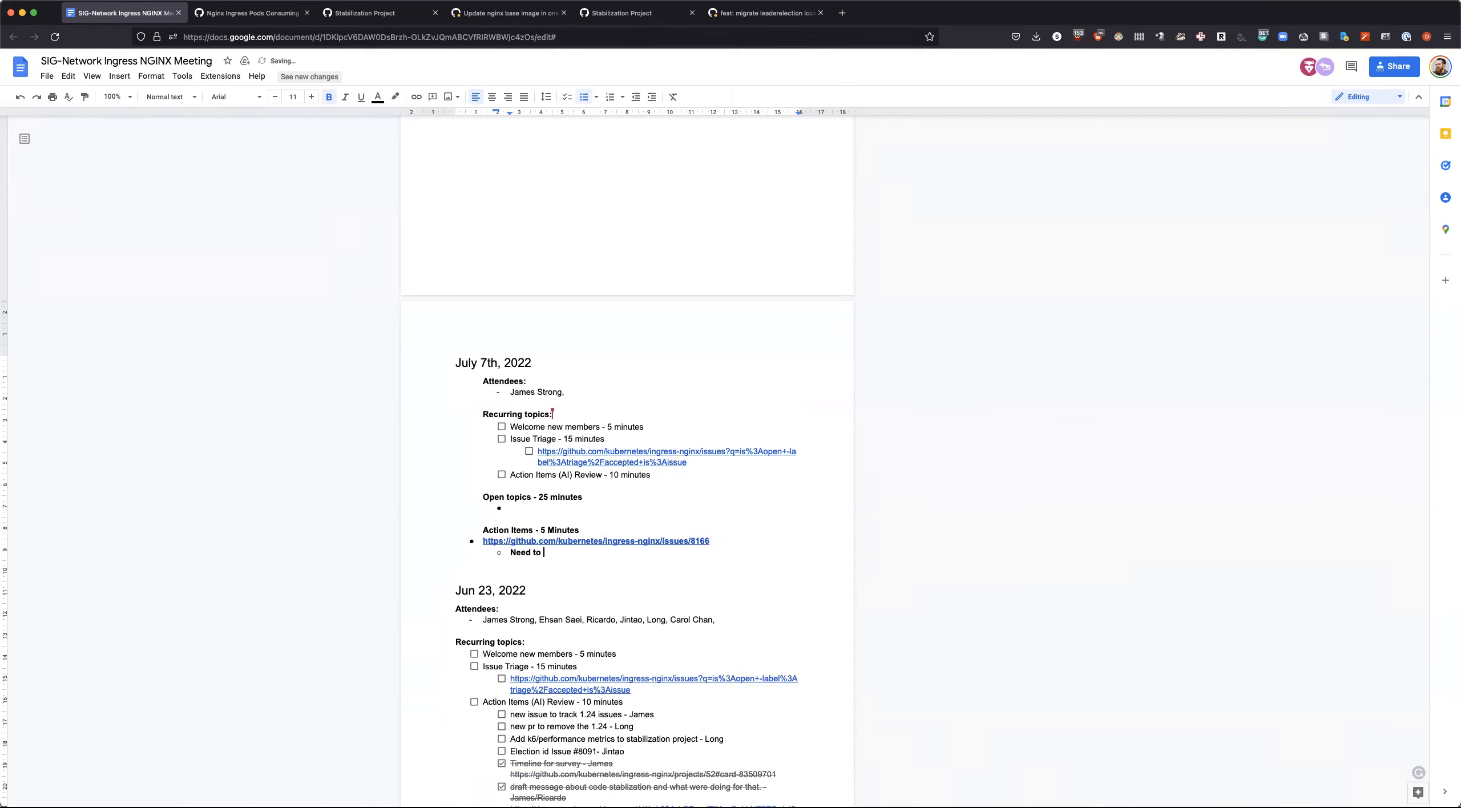
pyautogui.write('check if its')
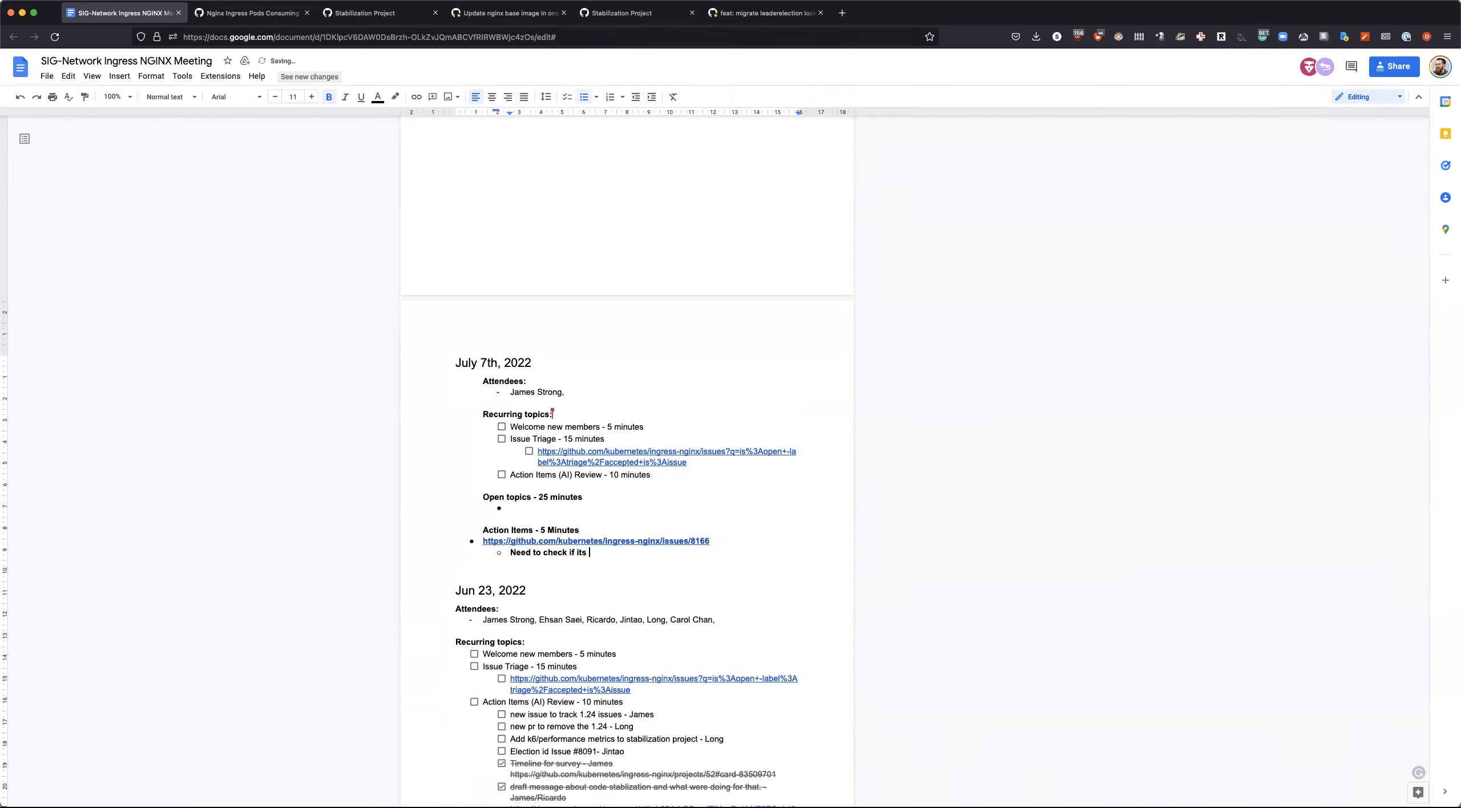
pyautogui.write('k8s version')
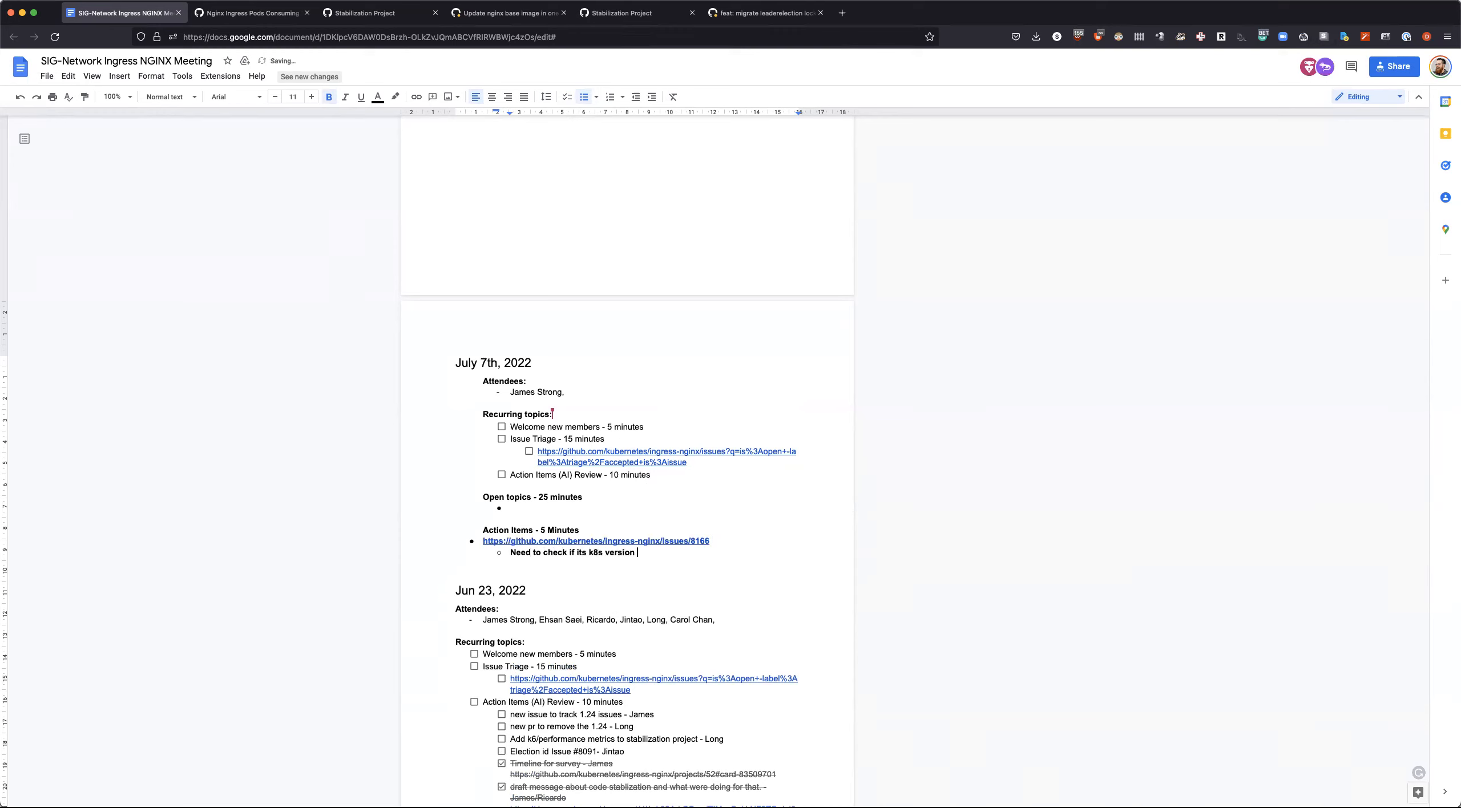
pyautogui.write('prior to 1.')
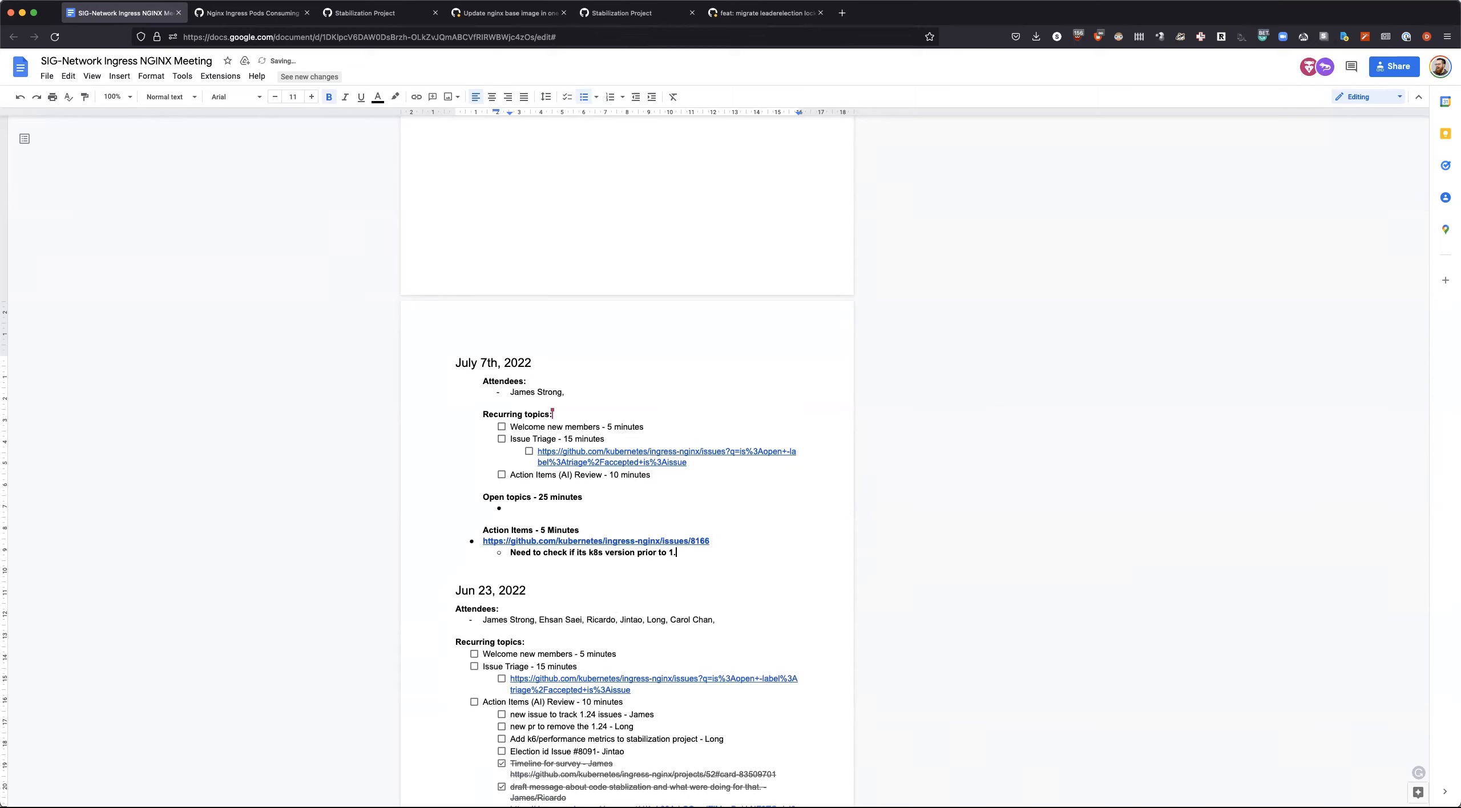
pyautogui.write('22')
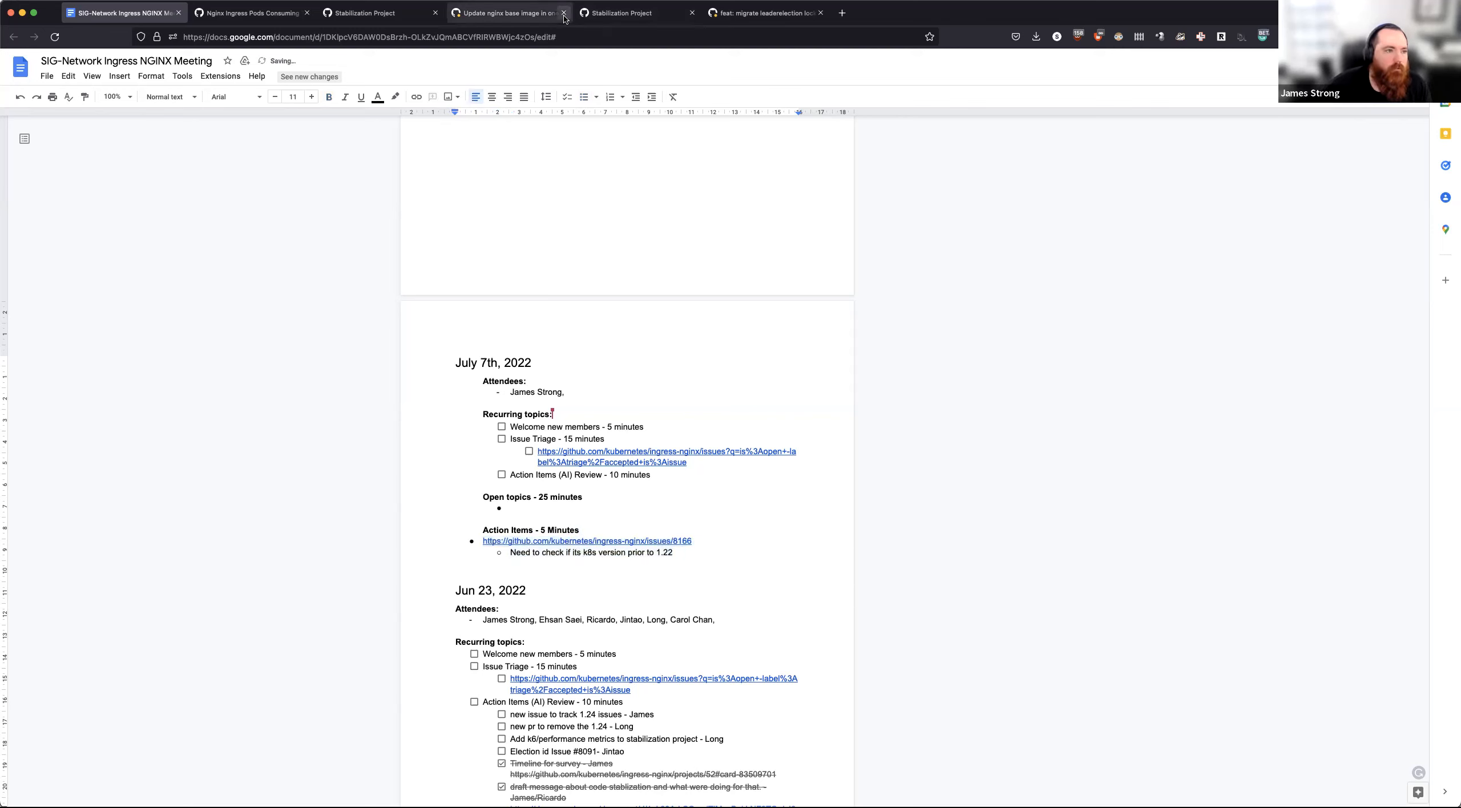
# Step: Return to the meeting notes and list OTEL and Control Plane split under Open topics
pyautogui.click(503, 12)
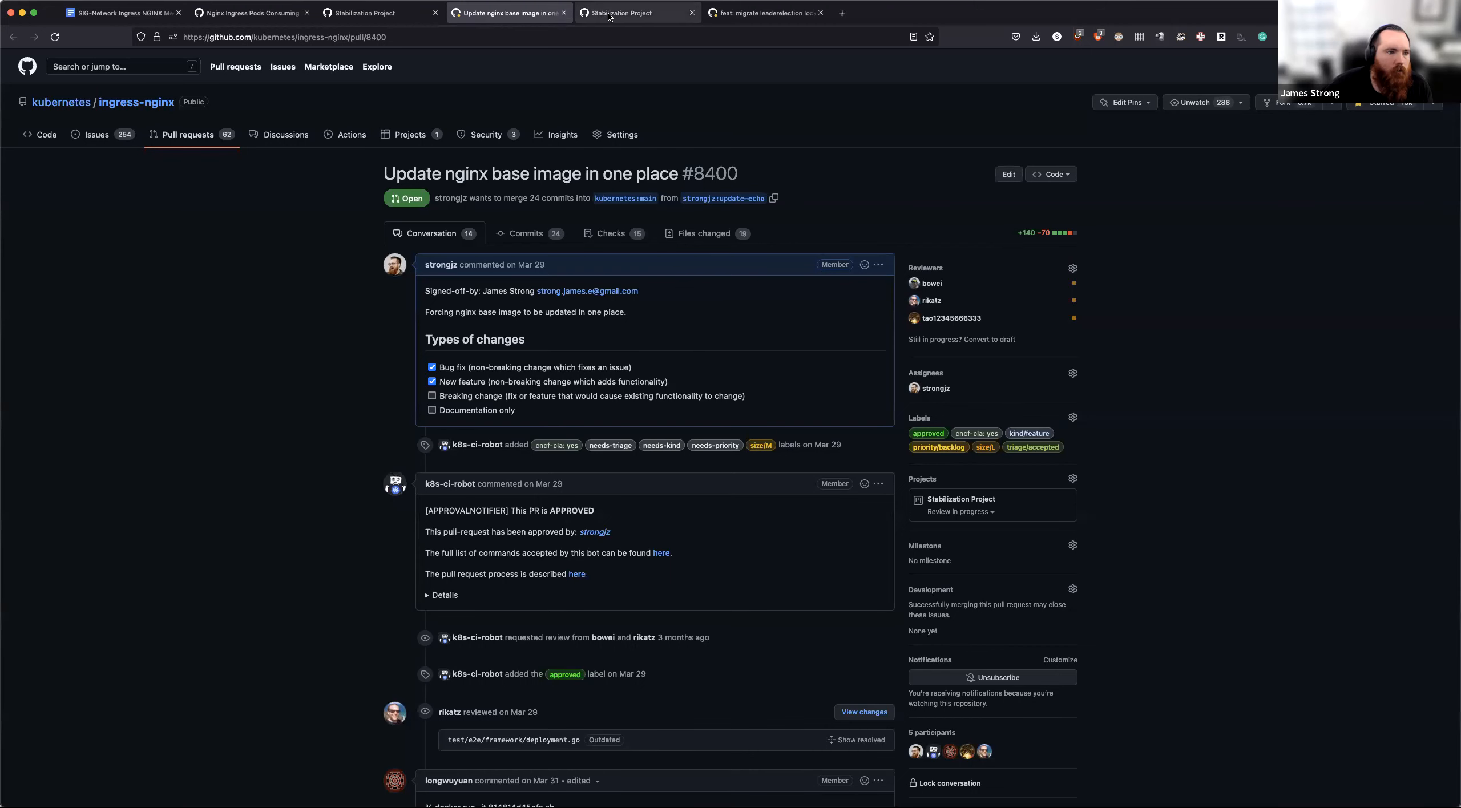
pyautogui.click(620, 13)
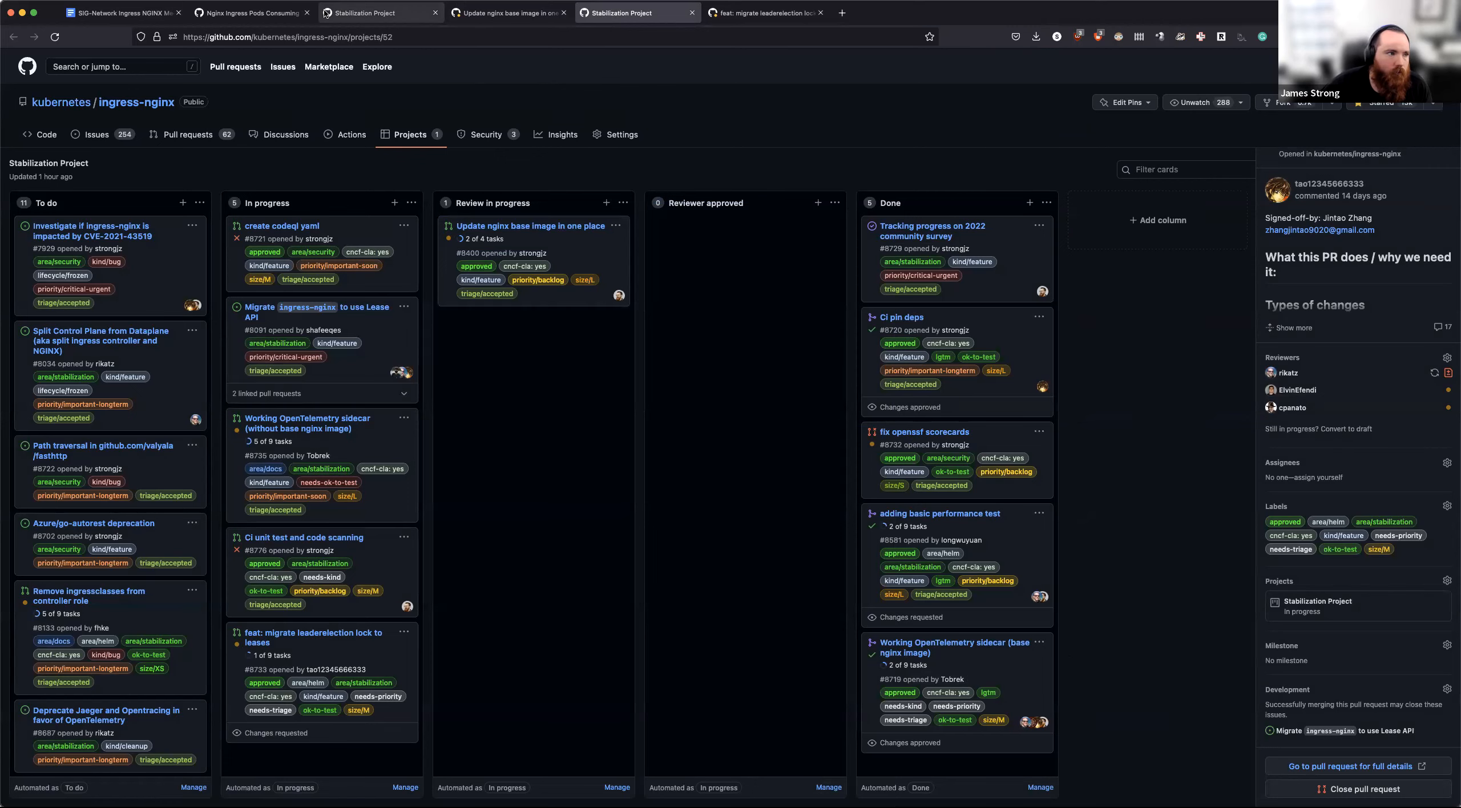
pyautogui.click(119, 12)
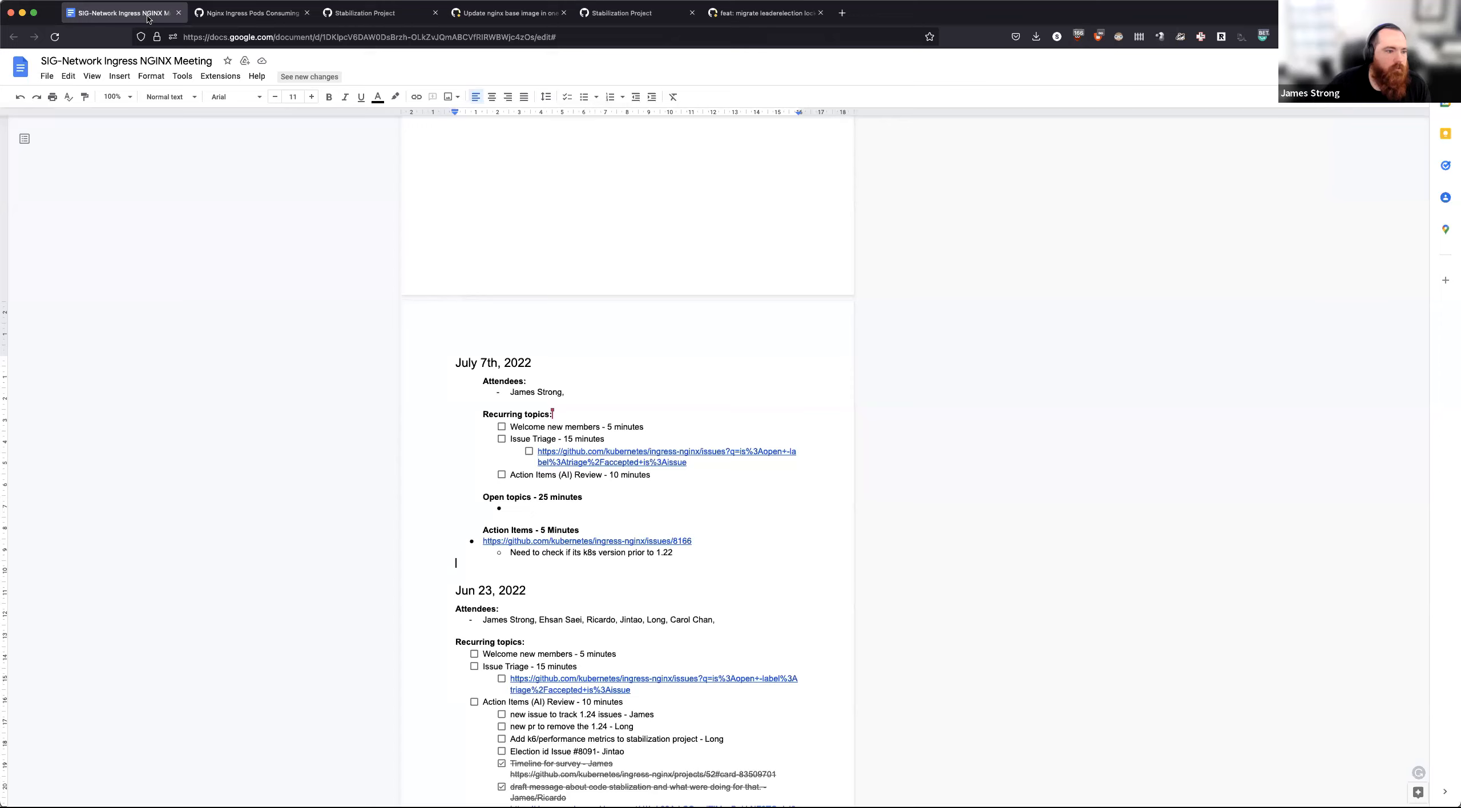
pyautogui.click(512, 509)
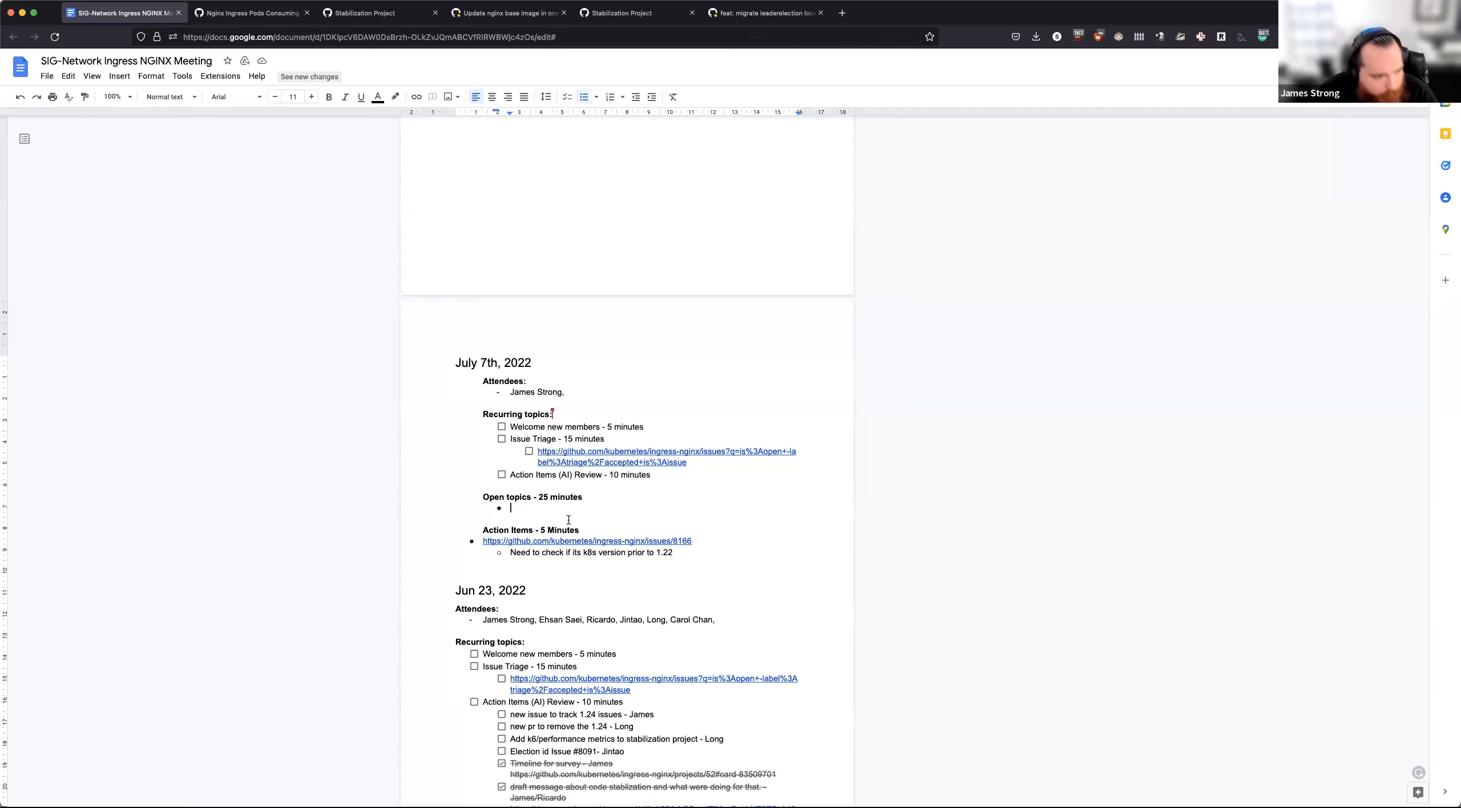
pyautogui.write('OP')
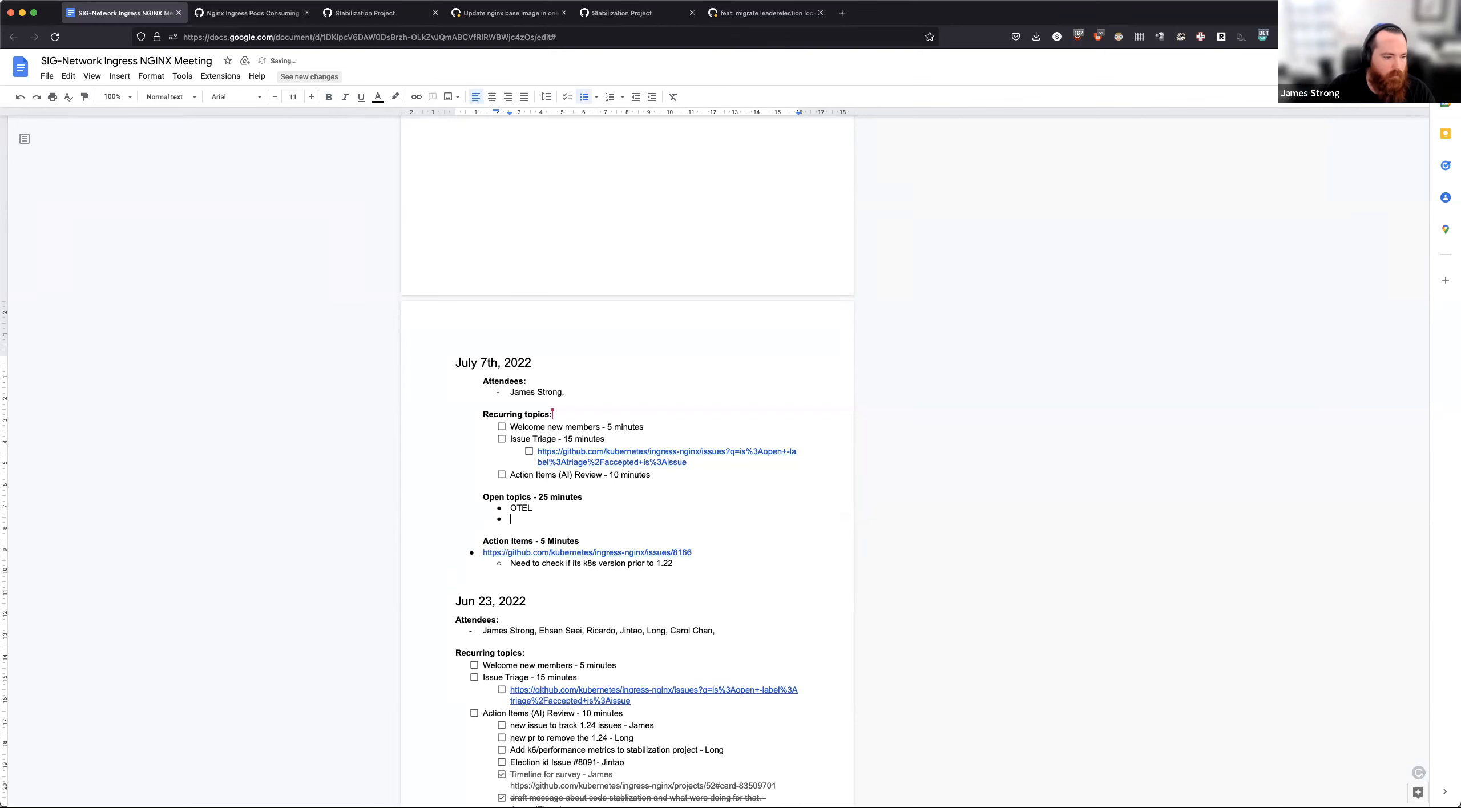
pyautogui.write('Control Plane split')
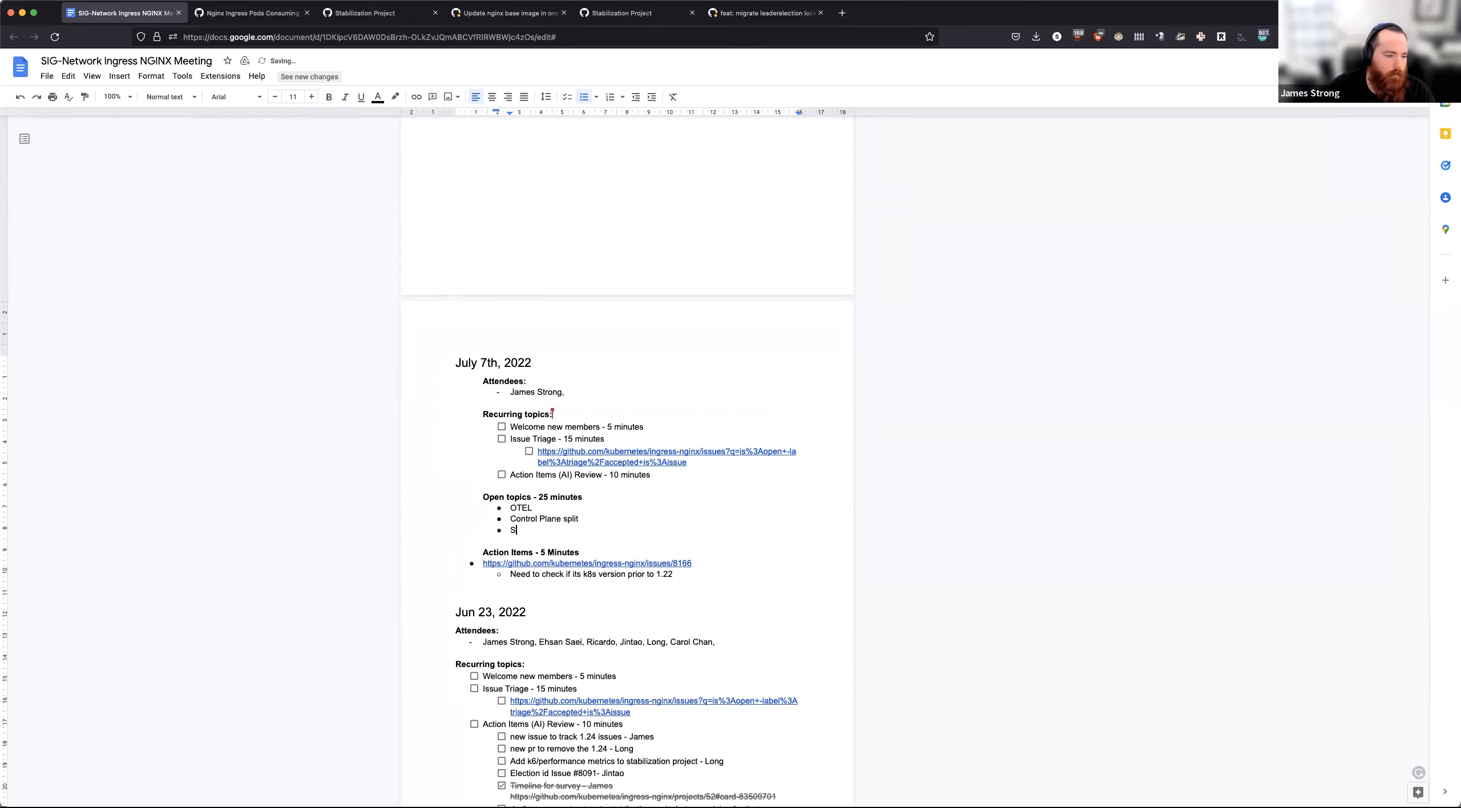
# Step: Add Release, Security/Bug Fix work and k8s 1.24 topics, then move k8s 1.24 up under OTEL
pyautogui.write('REI')
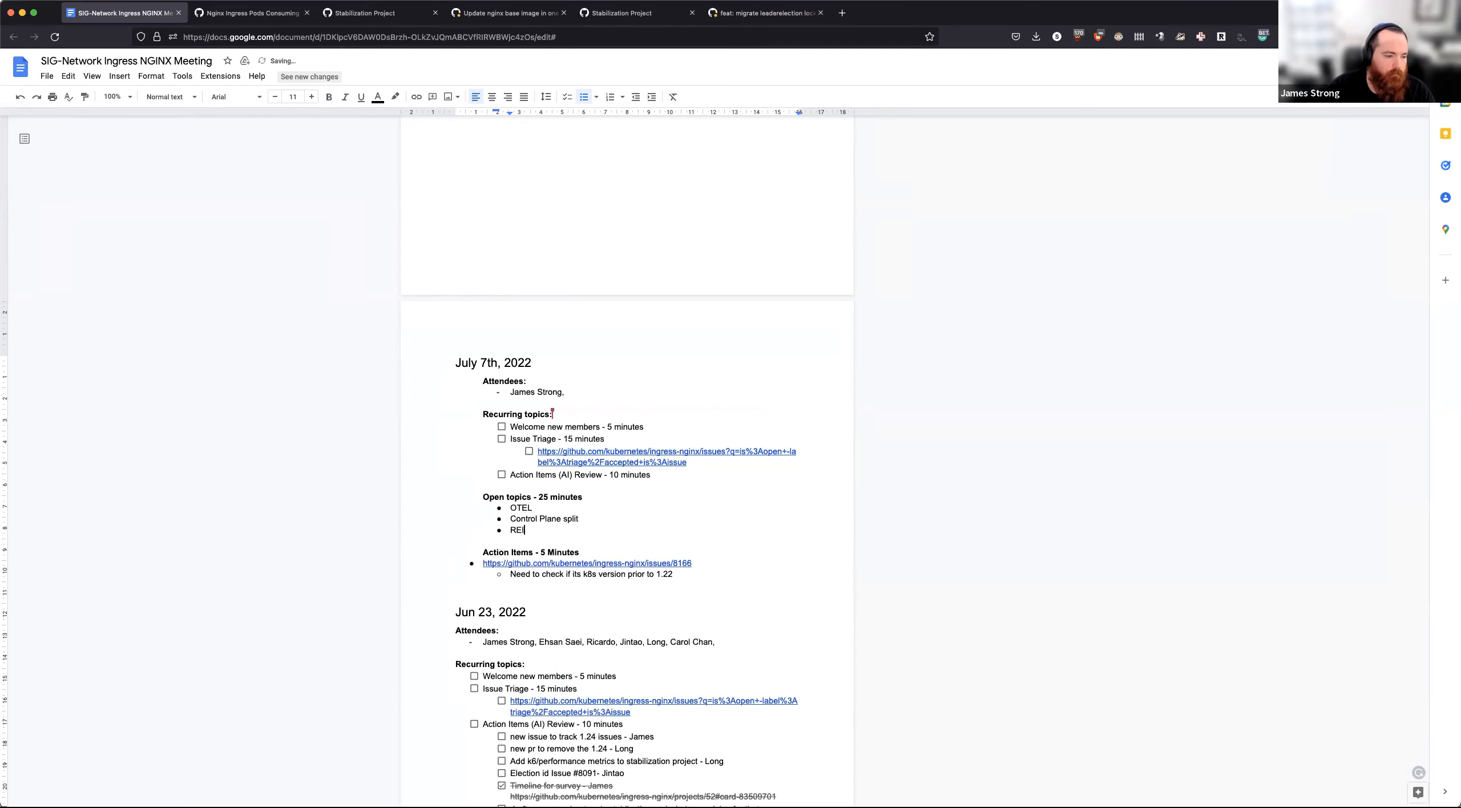
pyautogui.press('Backspace')
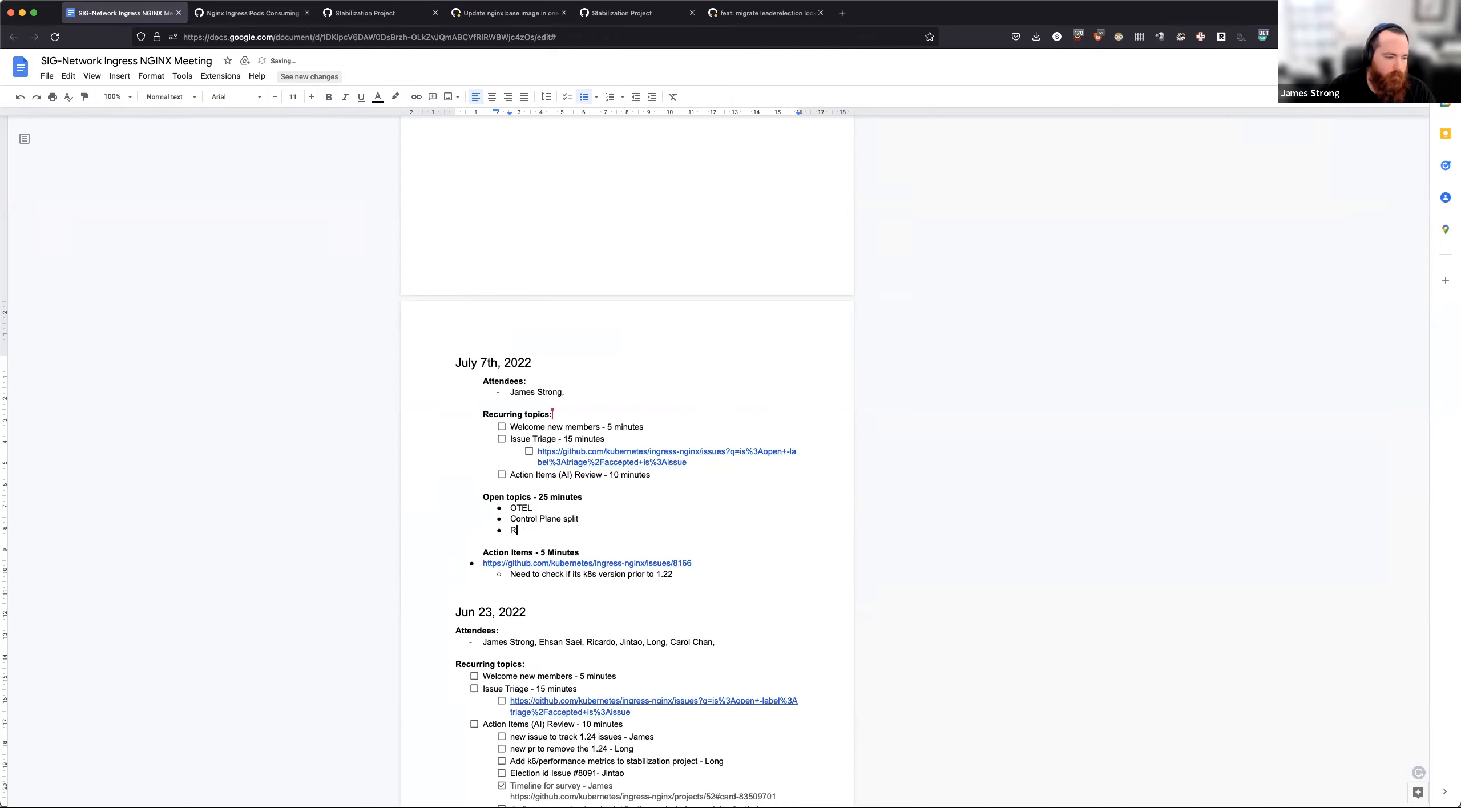
pyautogui.write('Release')
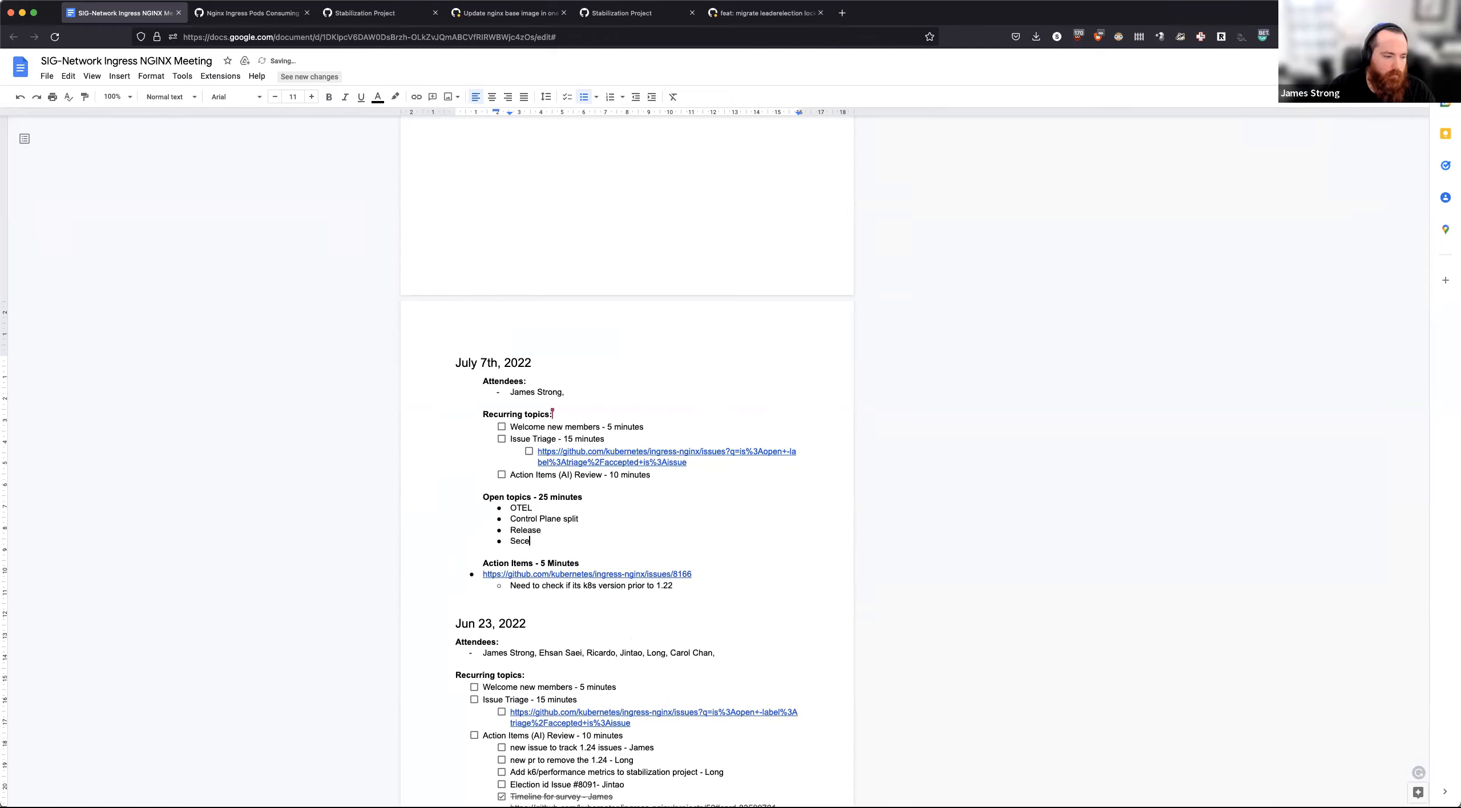
pyautogui.write('urity')
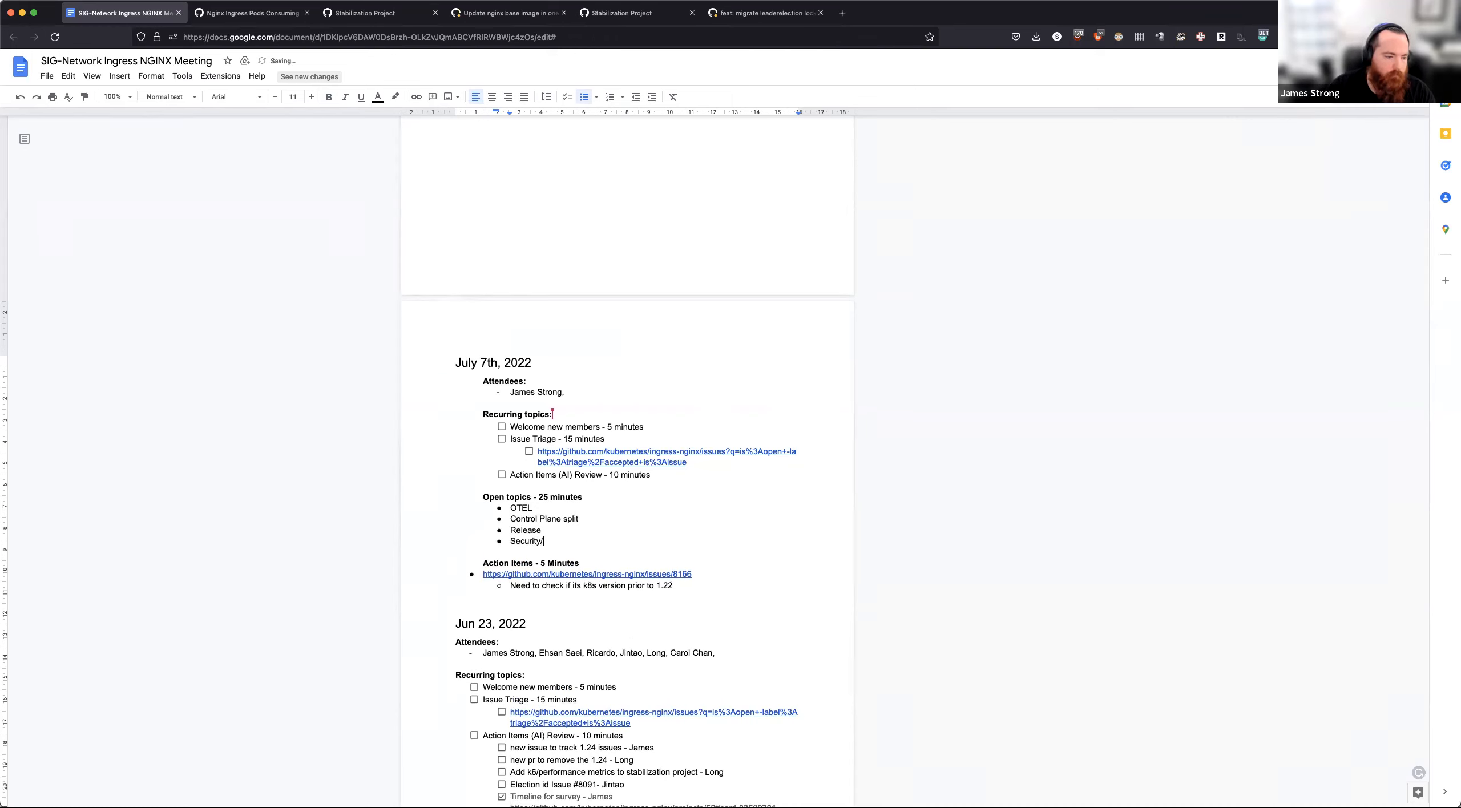
pyautogui.write('/Bug Fox')
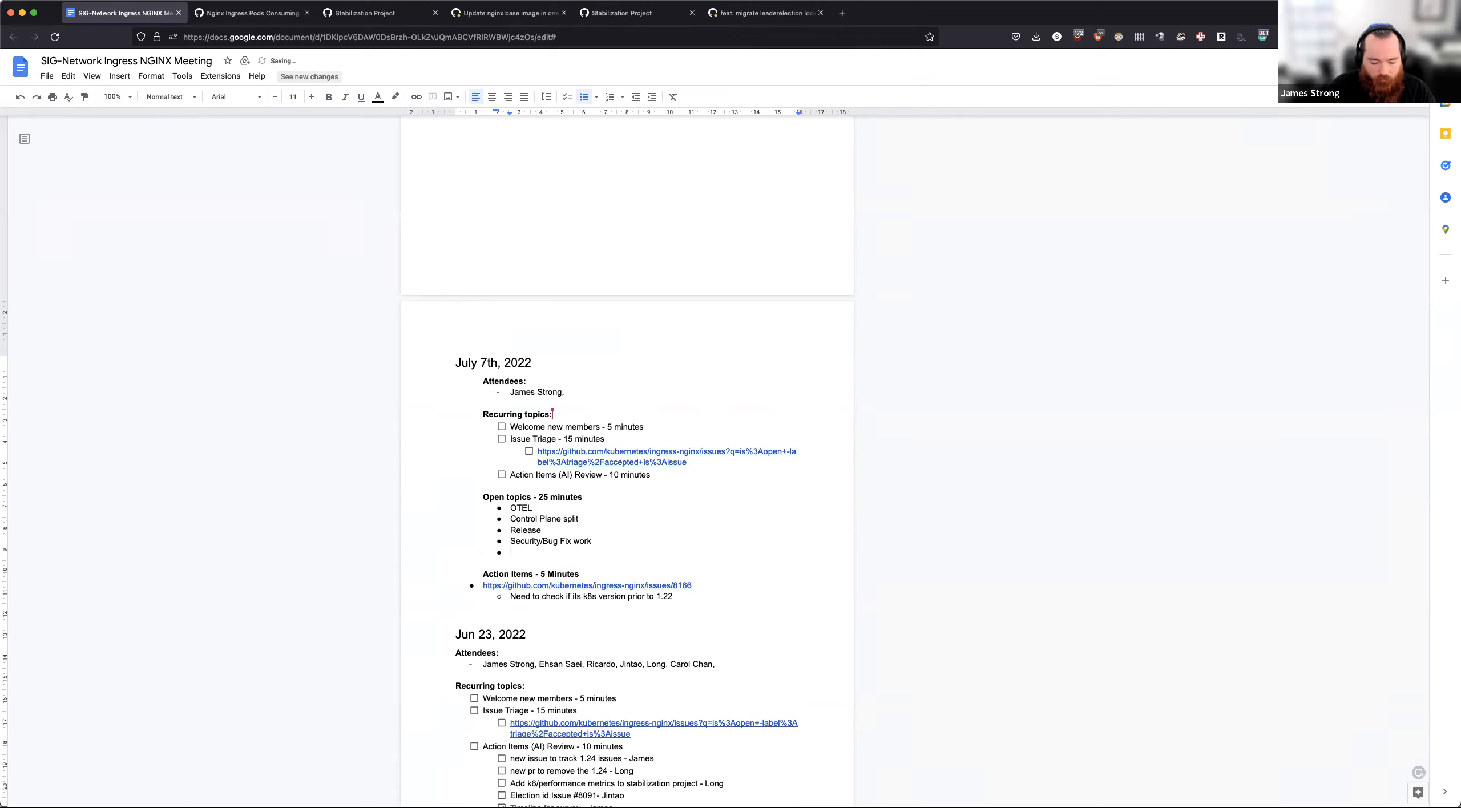
pyautogui.write('1.24')
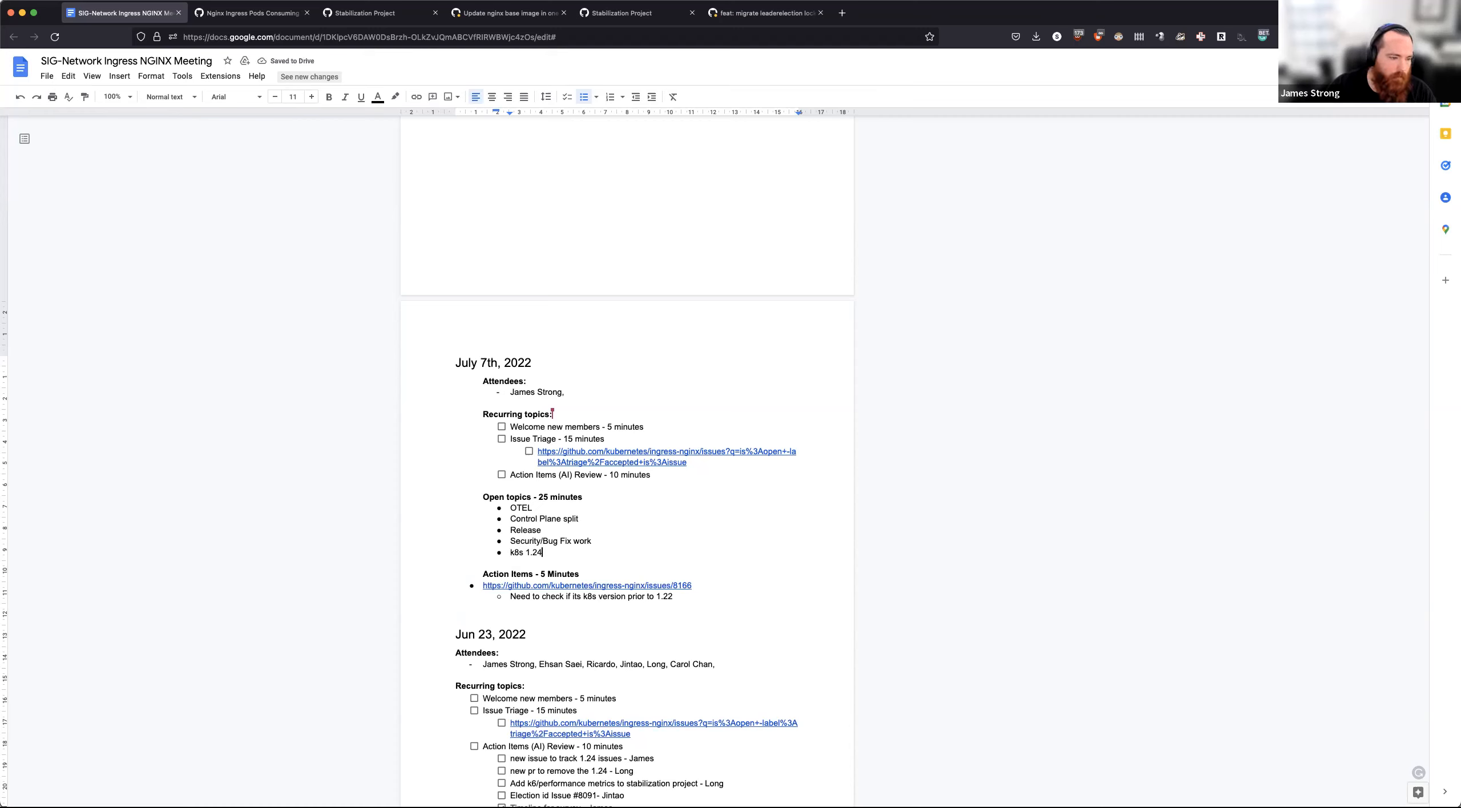
pyautogui.doubleClick(521, 507)
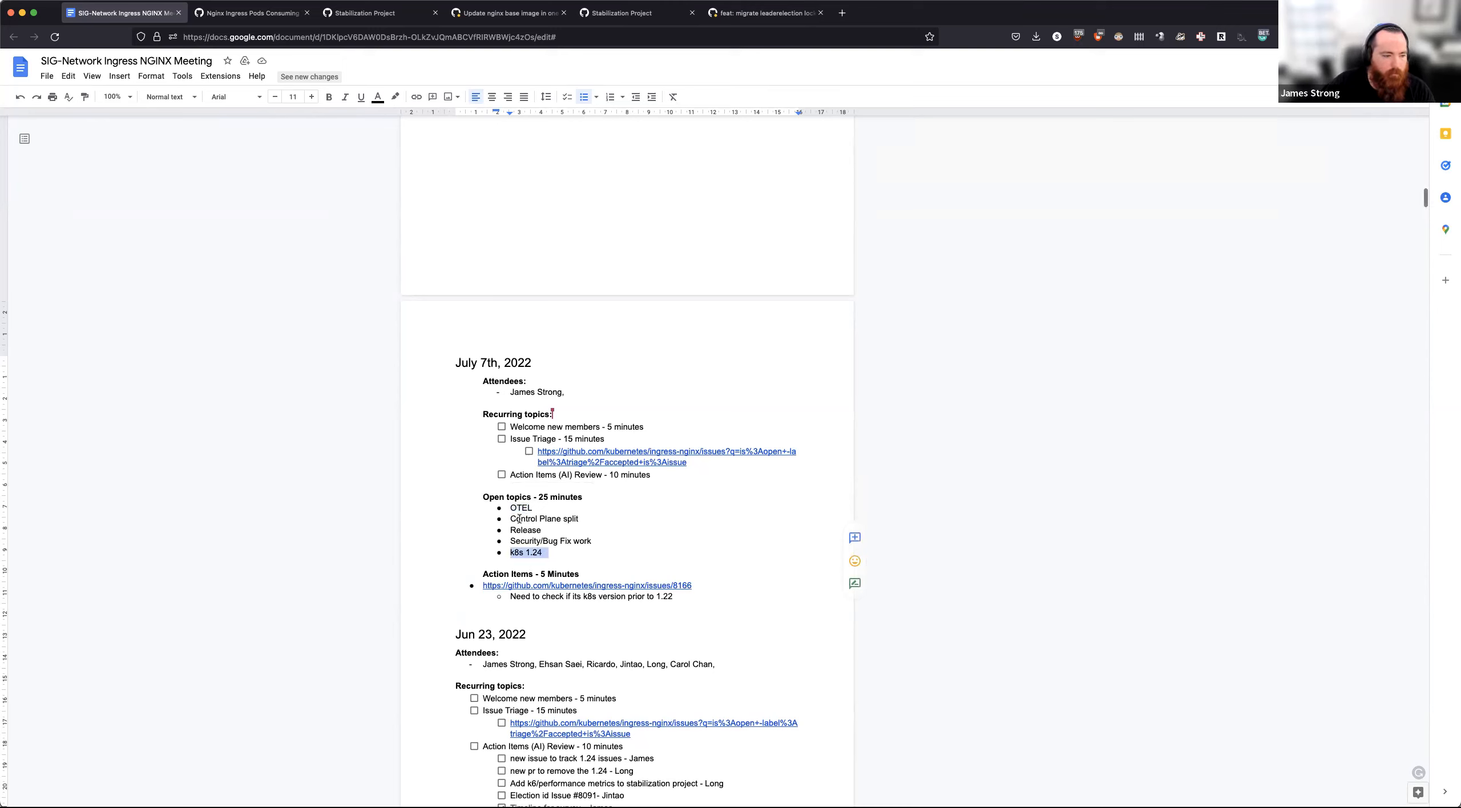
pyautogui.doubleClick(544, 518)
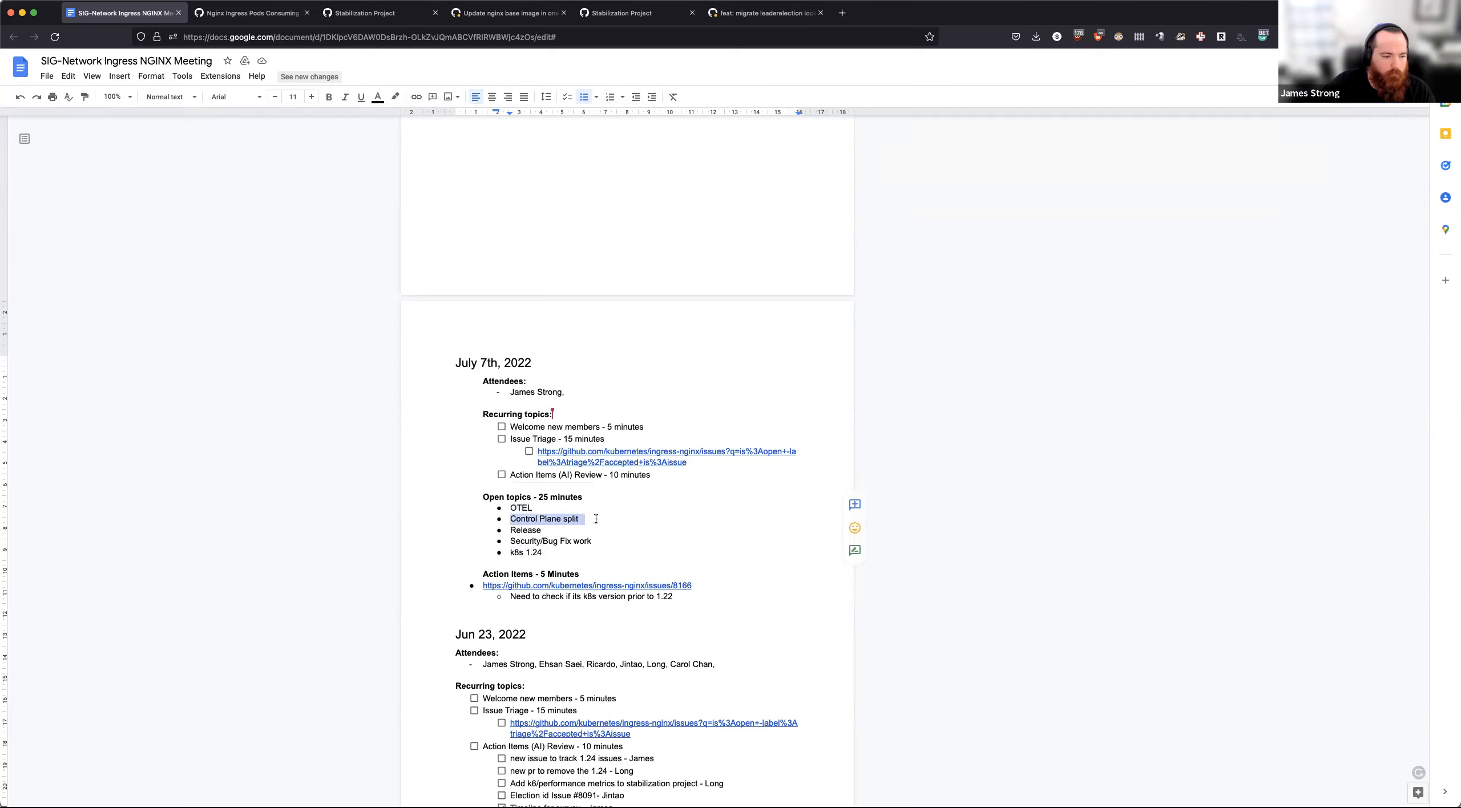
pyautogui.moveTo(563, 518)
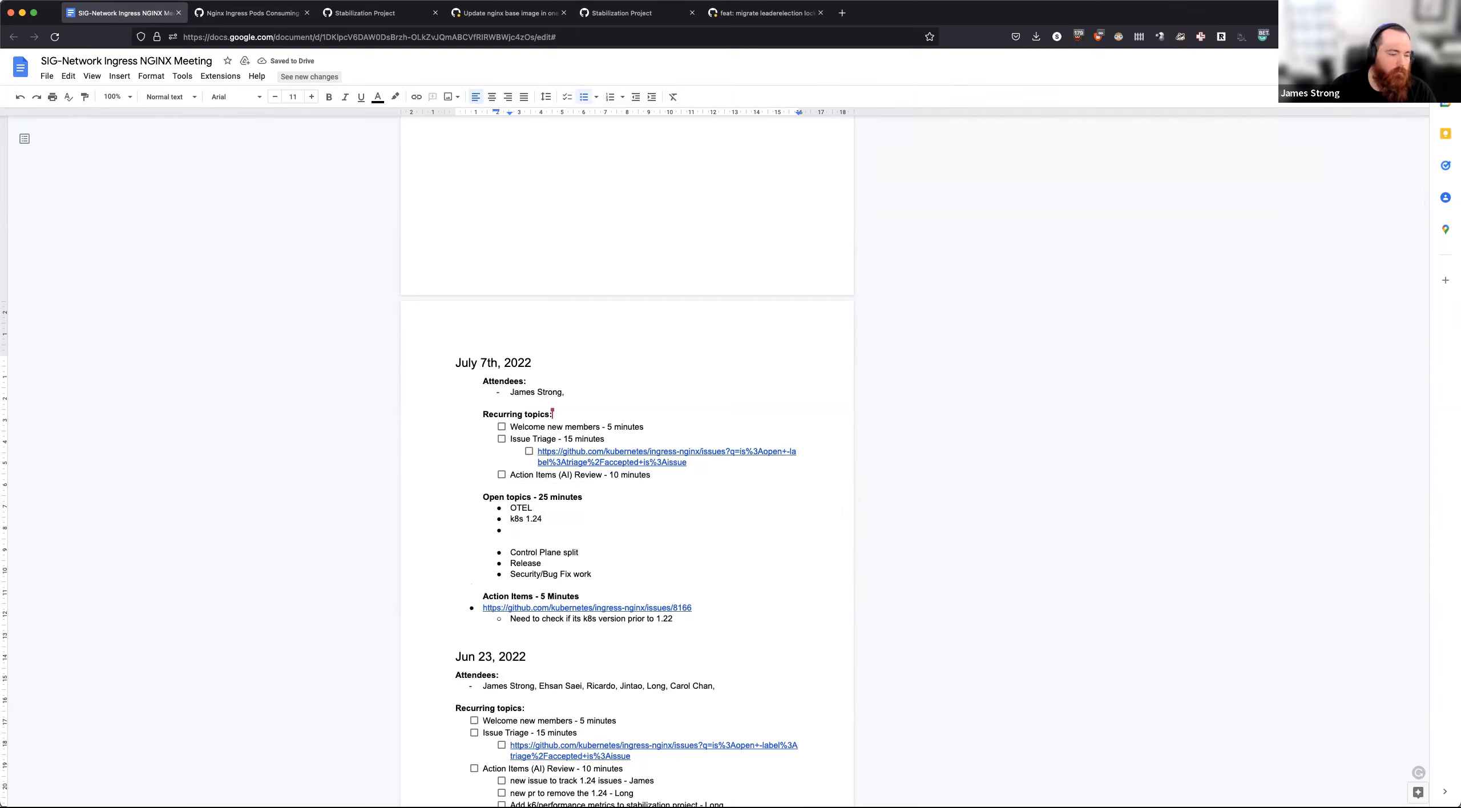
# Step: After glancing at the project board, add the open topic 'List of done PRs - Long'
pyautogui.click(371, 12)
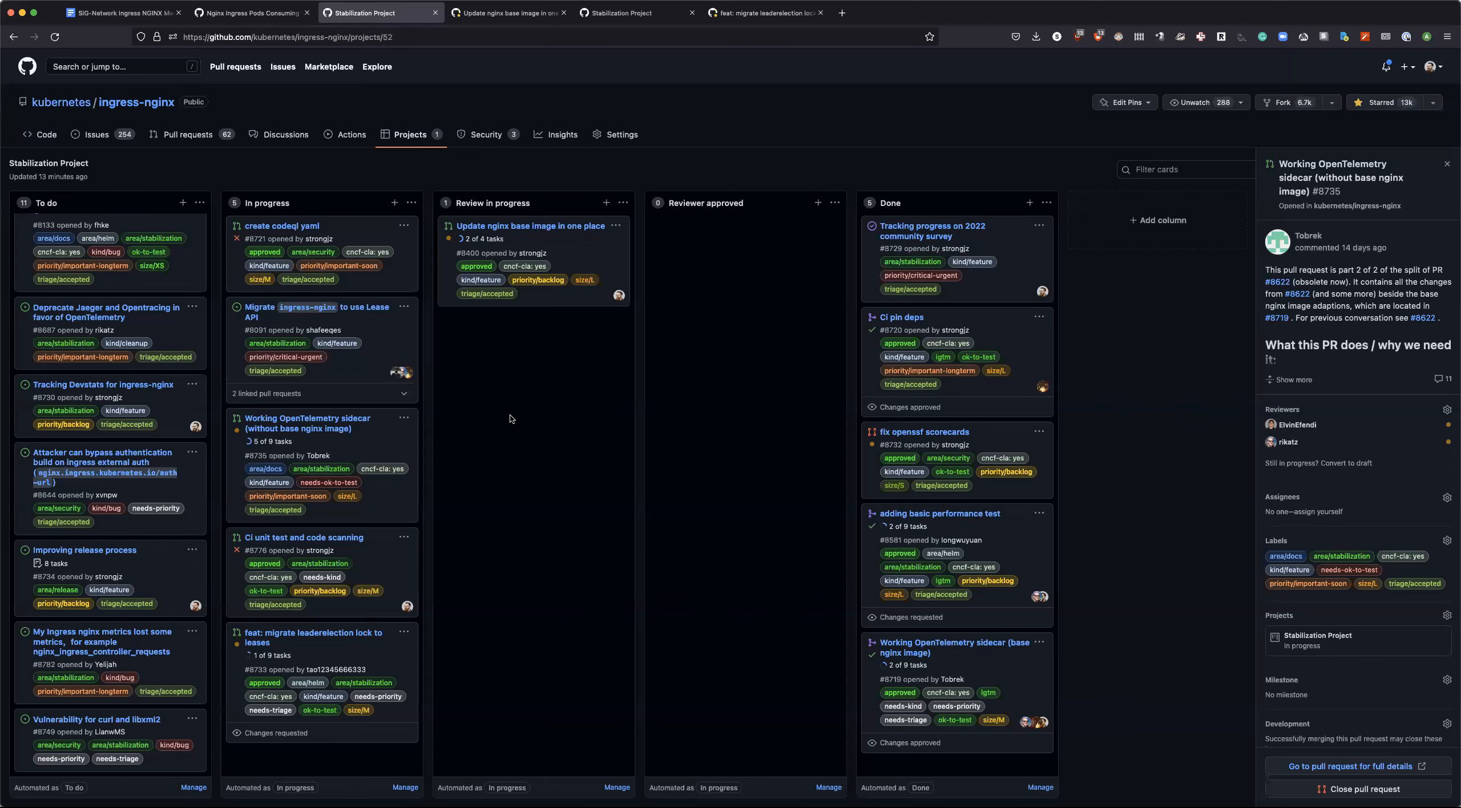
pyautogui.click(116, 13)
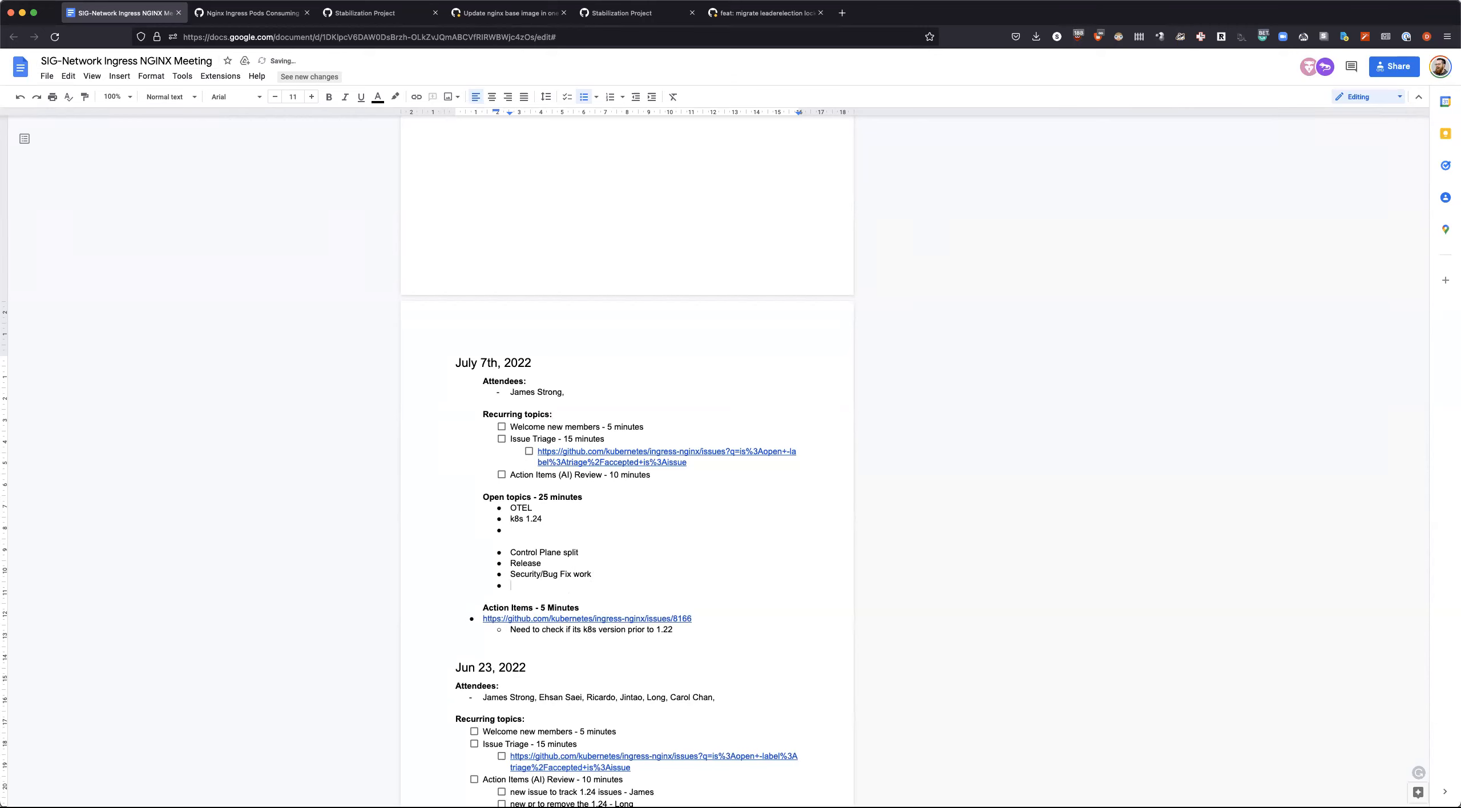
pyautogui.write('List of done')
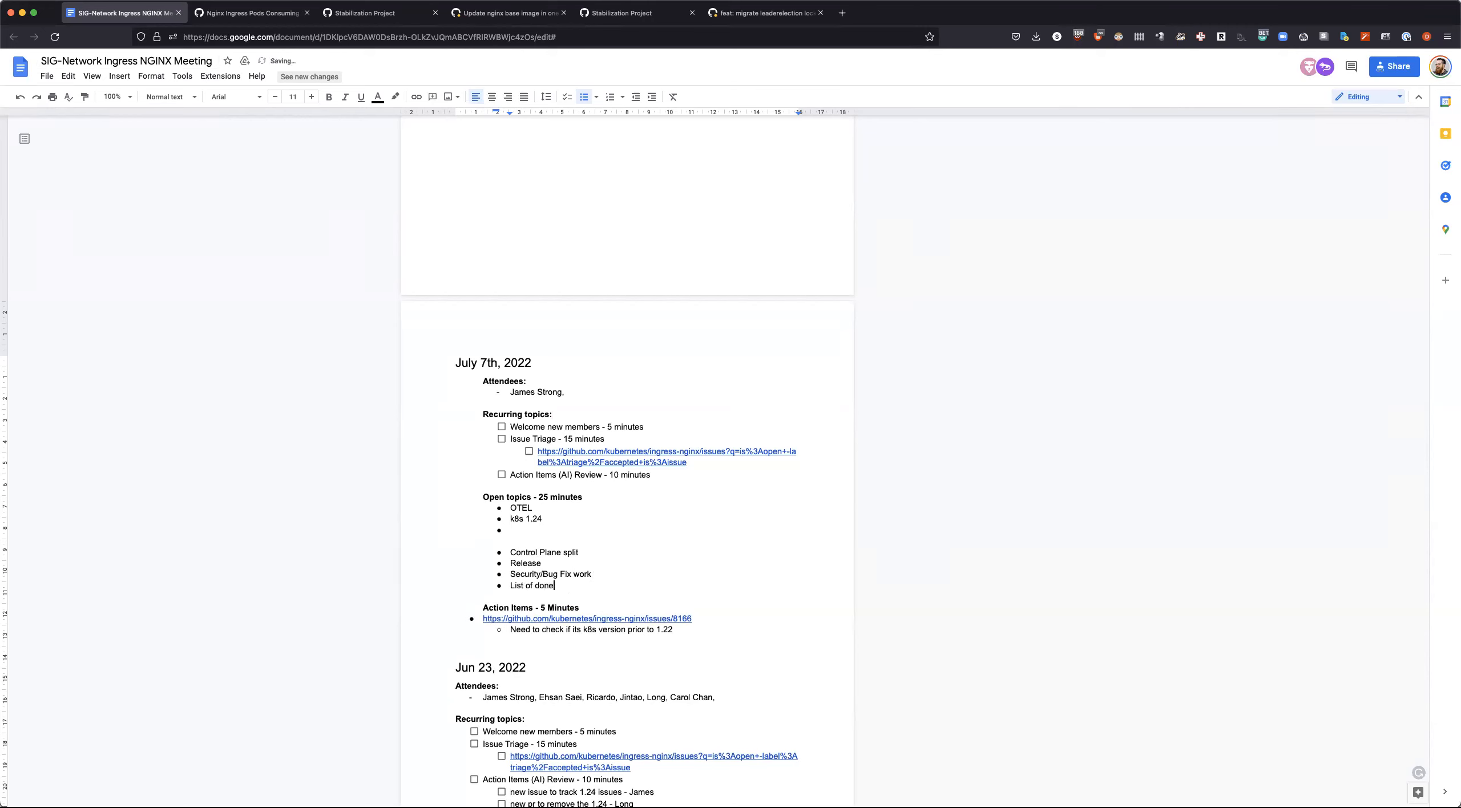
pyautogui.write('PRs')
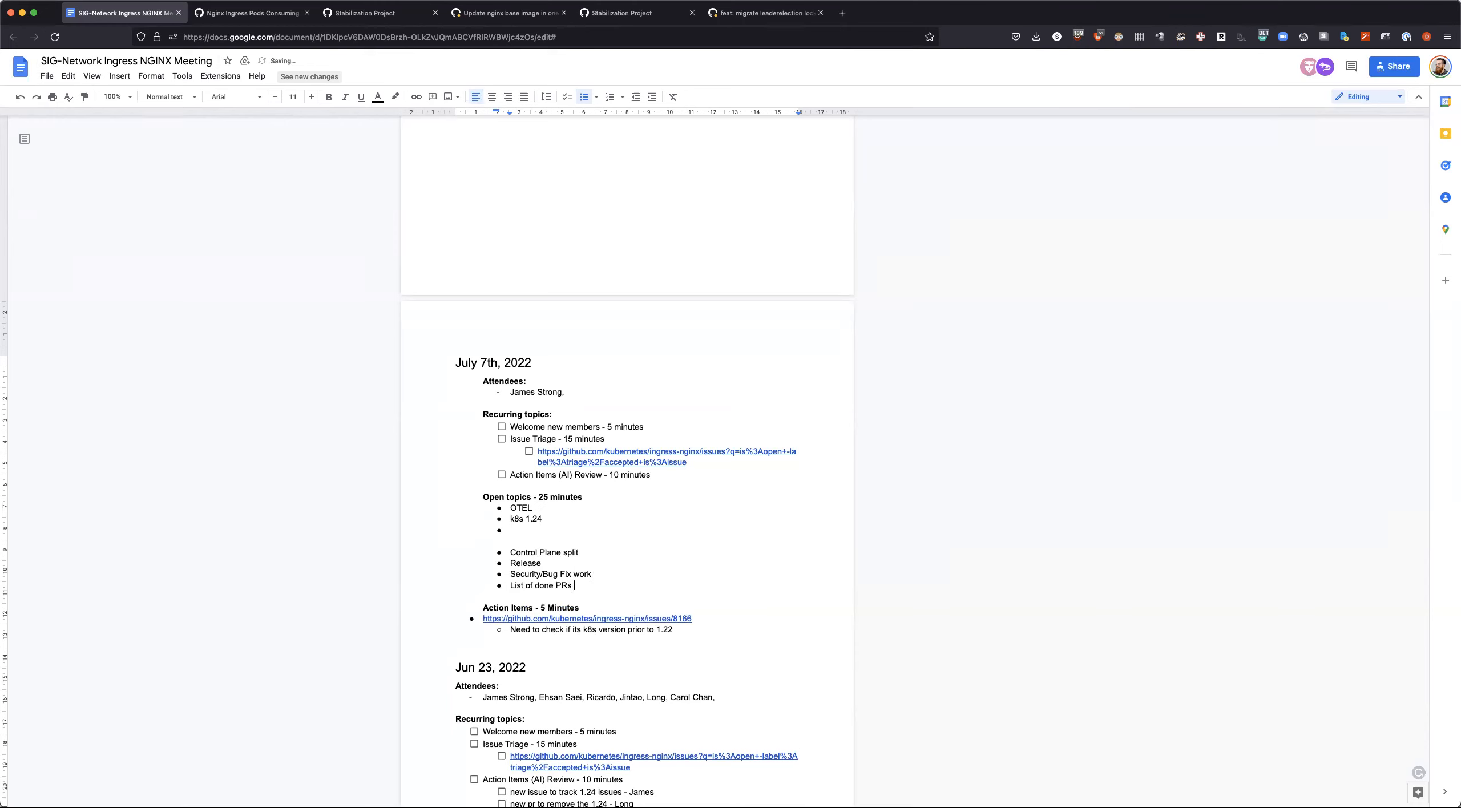
pyautogui.write('- Long')
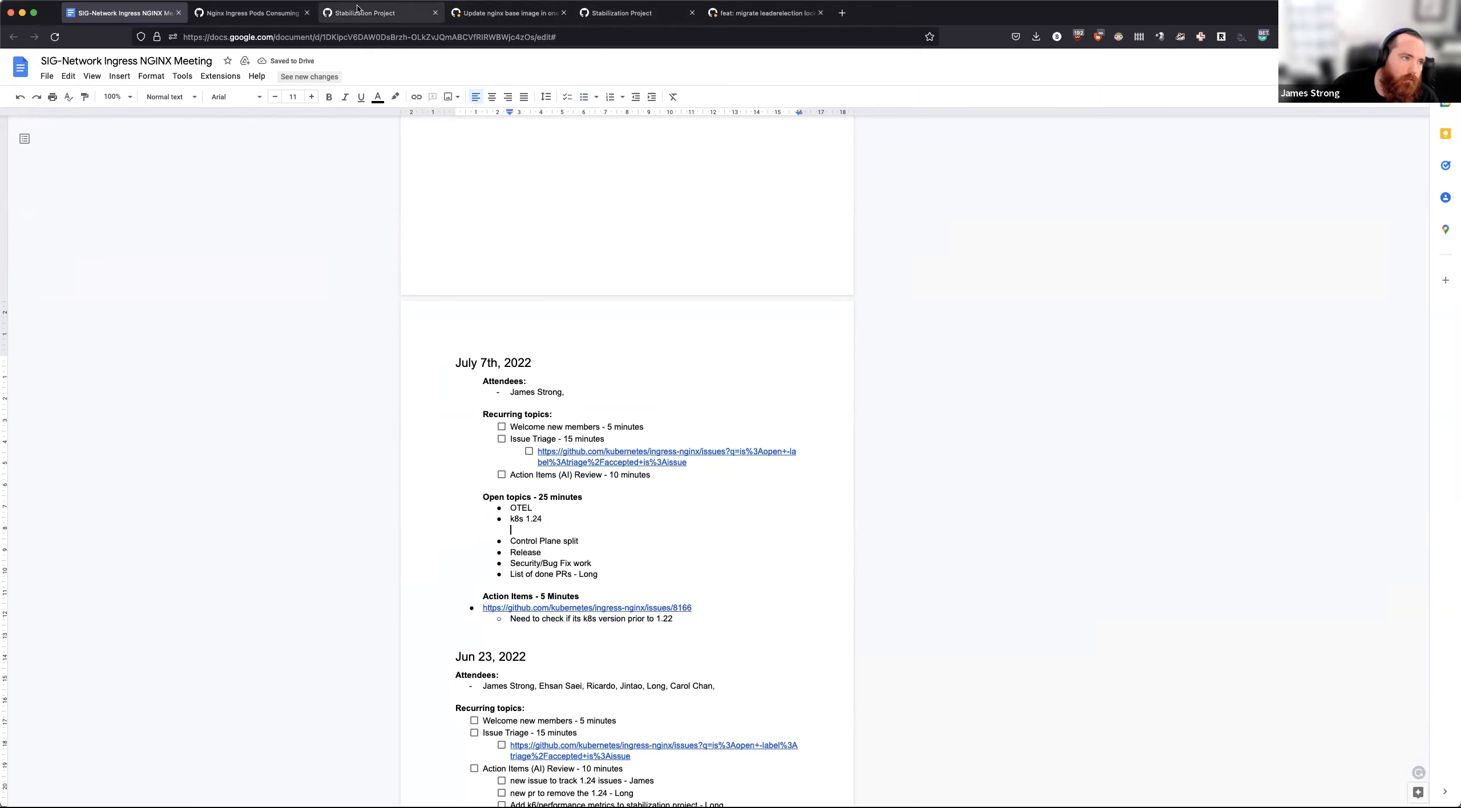
pyautogui.moveTo(362, 13)
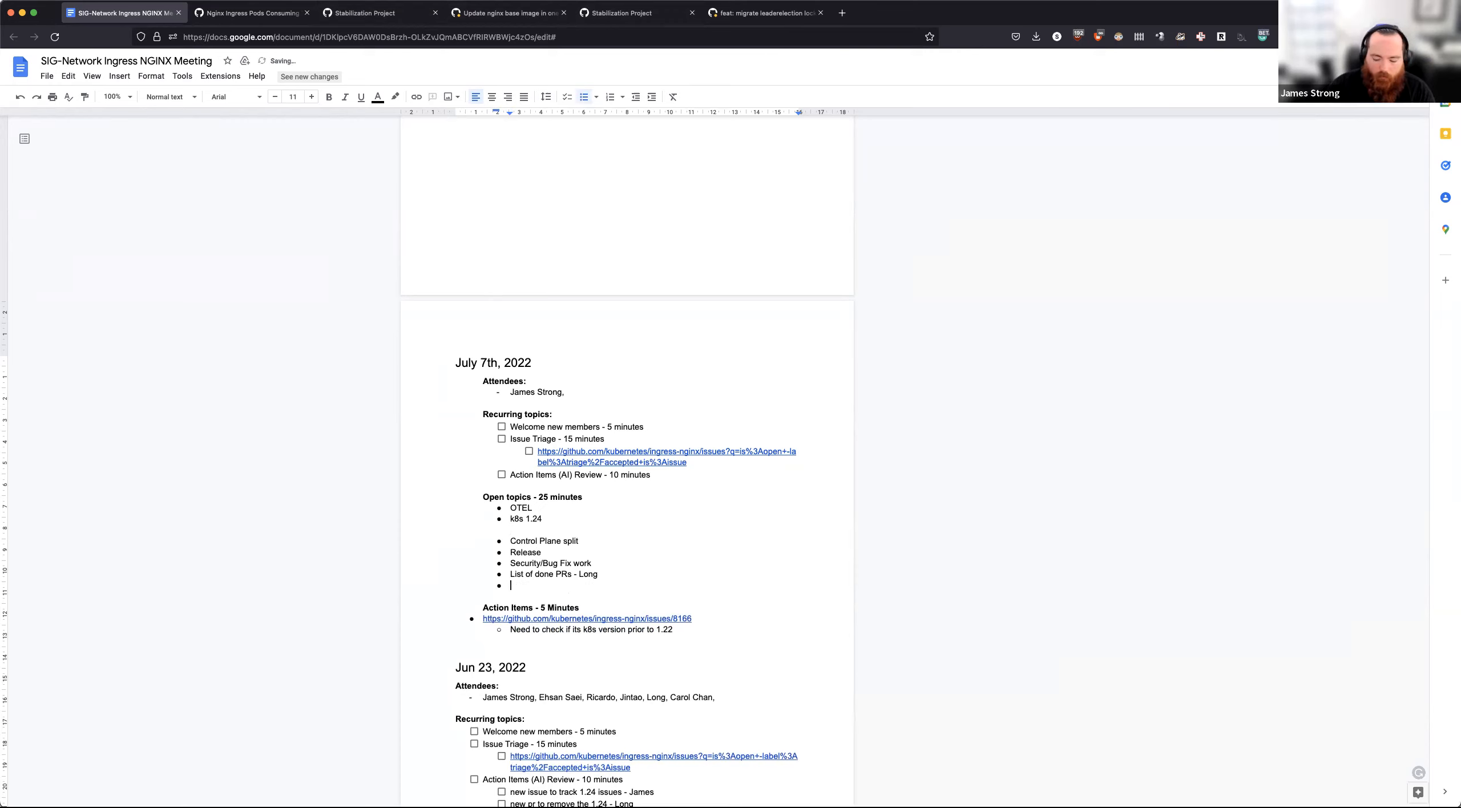
# Step: Add the open topic '8166 Performance issues'
pyautogui.write('8116')
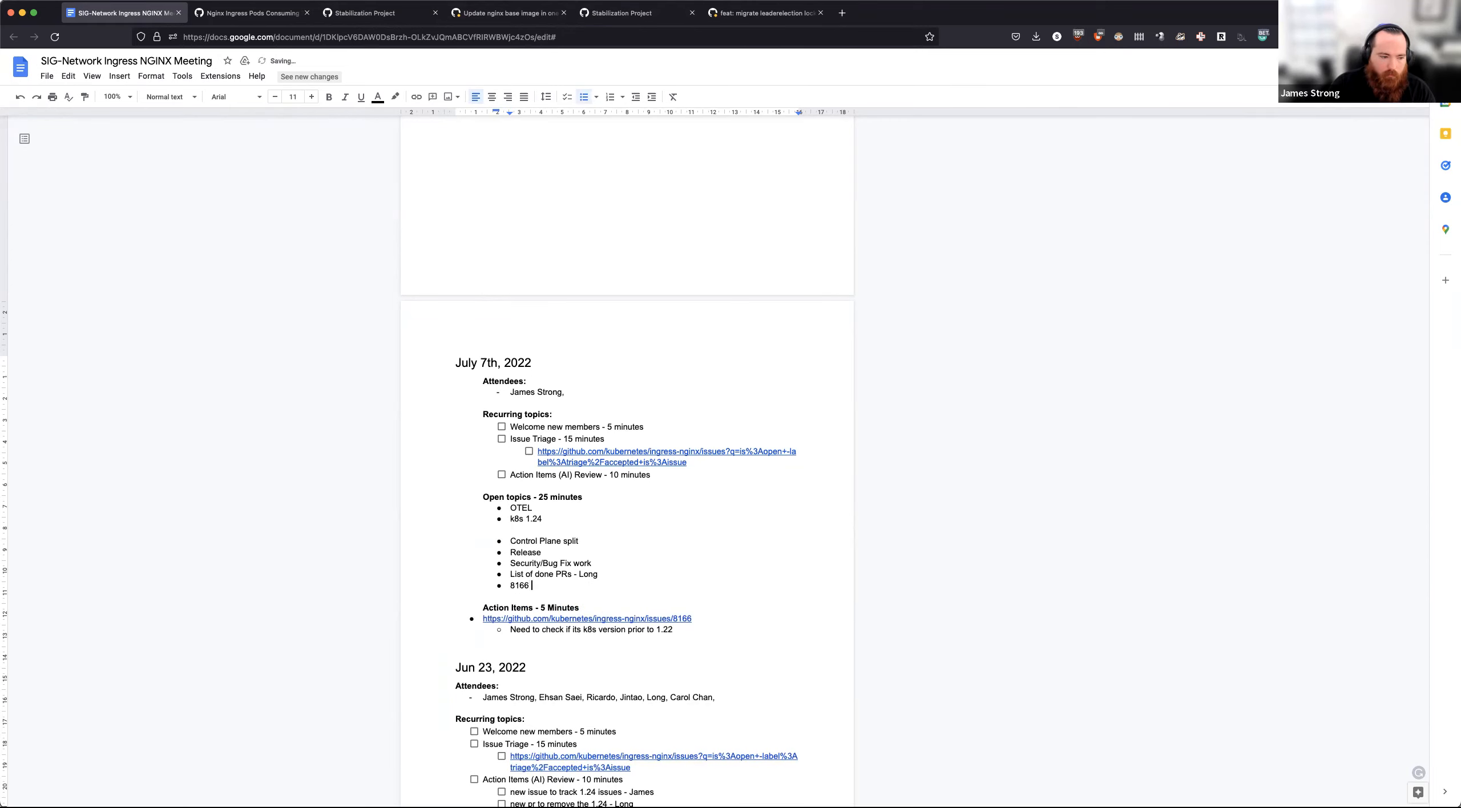
pyautogui.write('Performa')
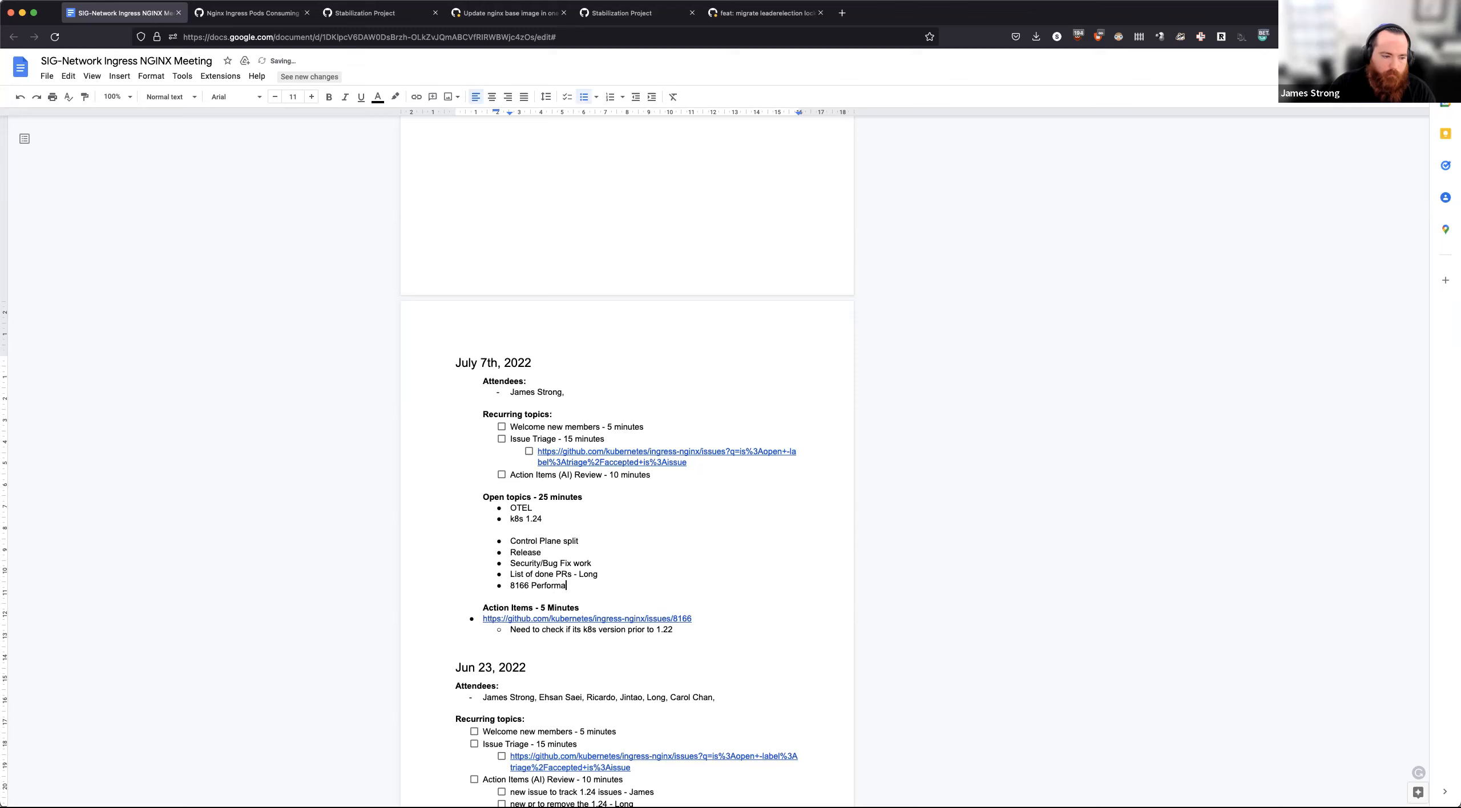
pyautogui.write('nce issues')
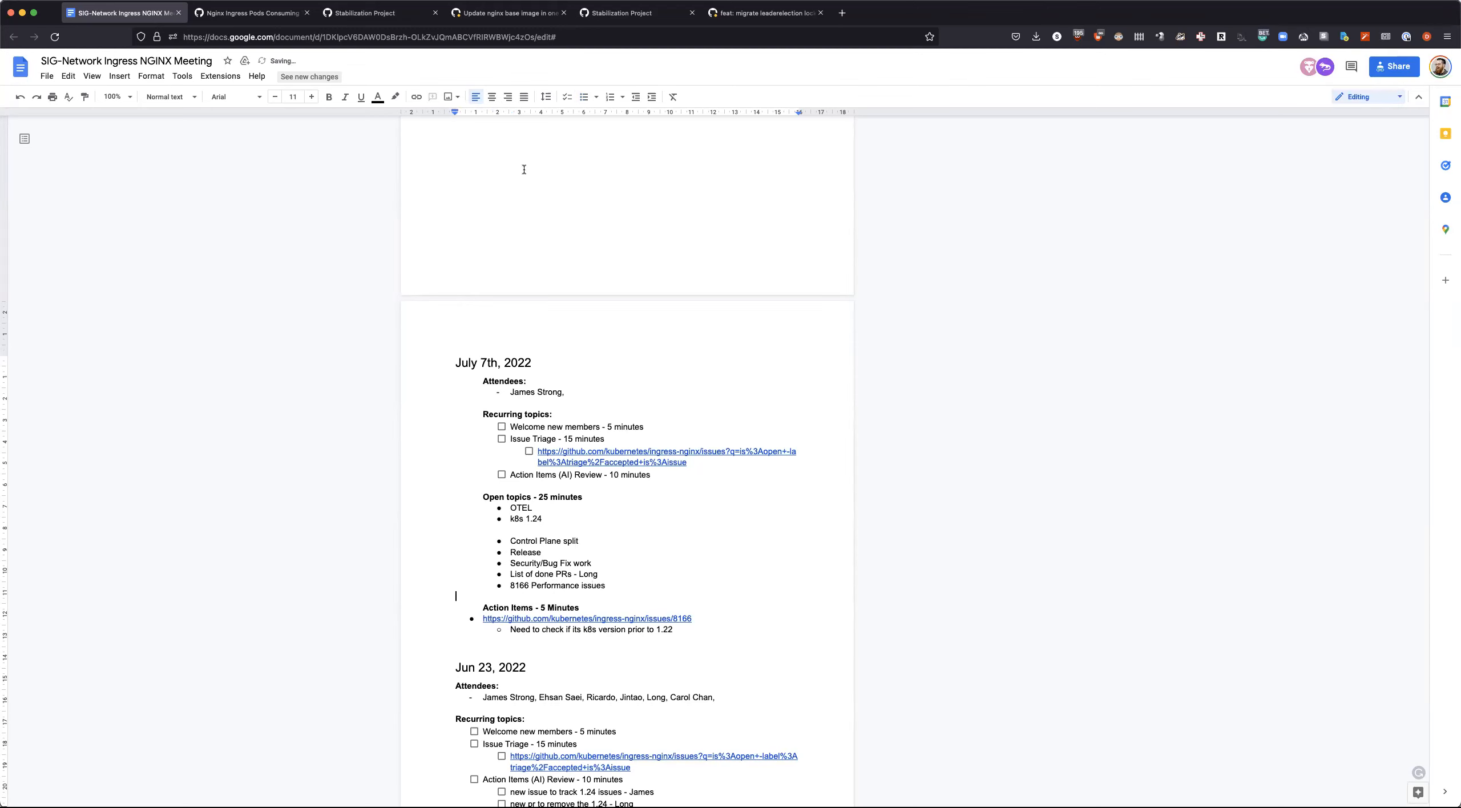
pyautogui.click(378, 12)
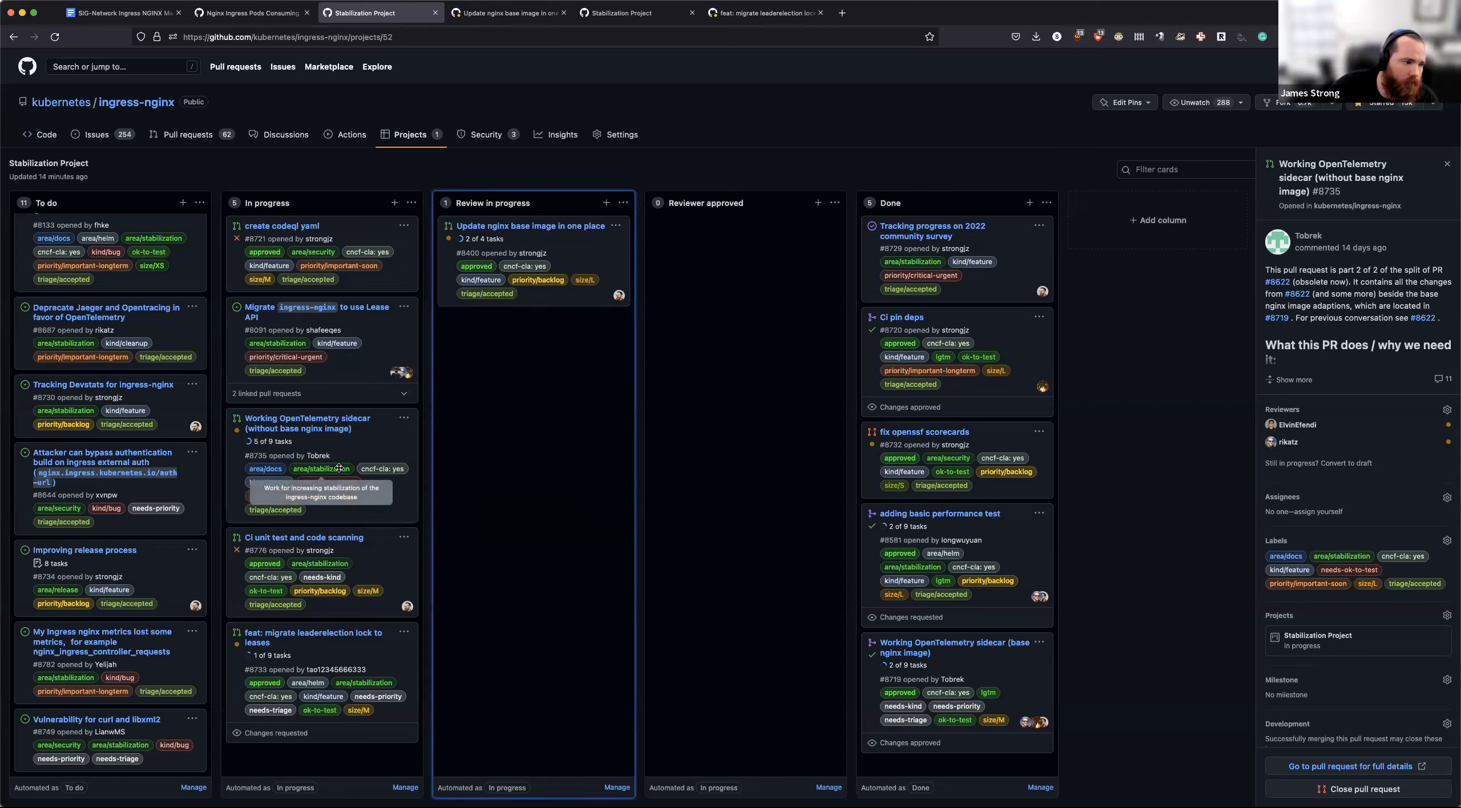
pyautogui.moveTo(557, 384)
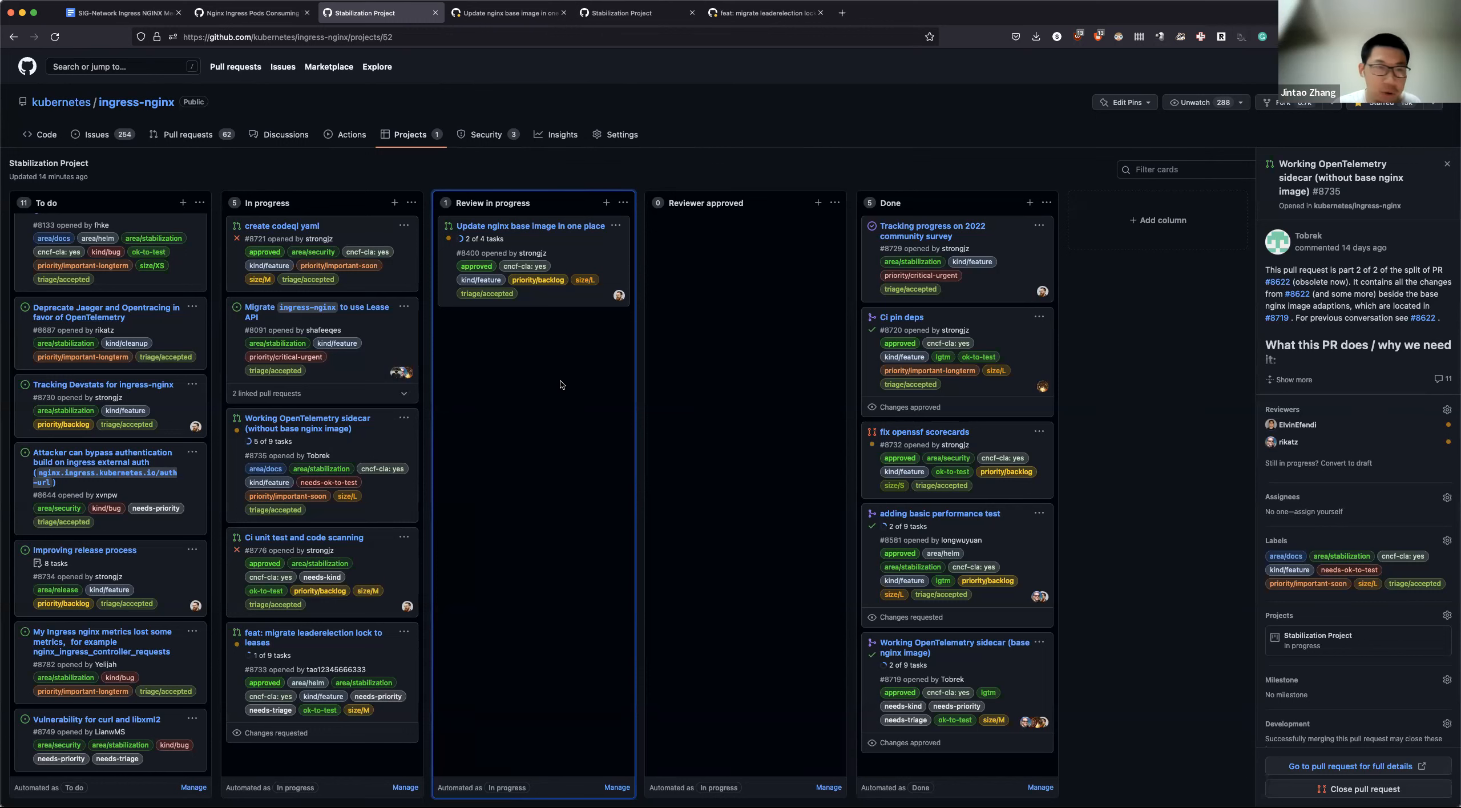
pyautogui.moveTo(659, 323)
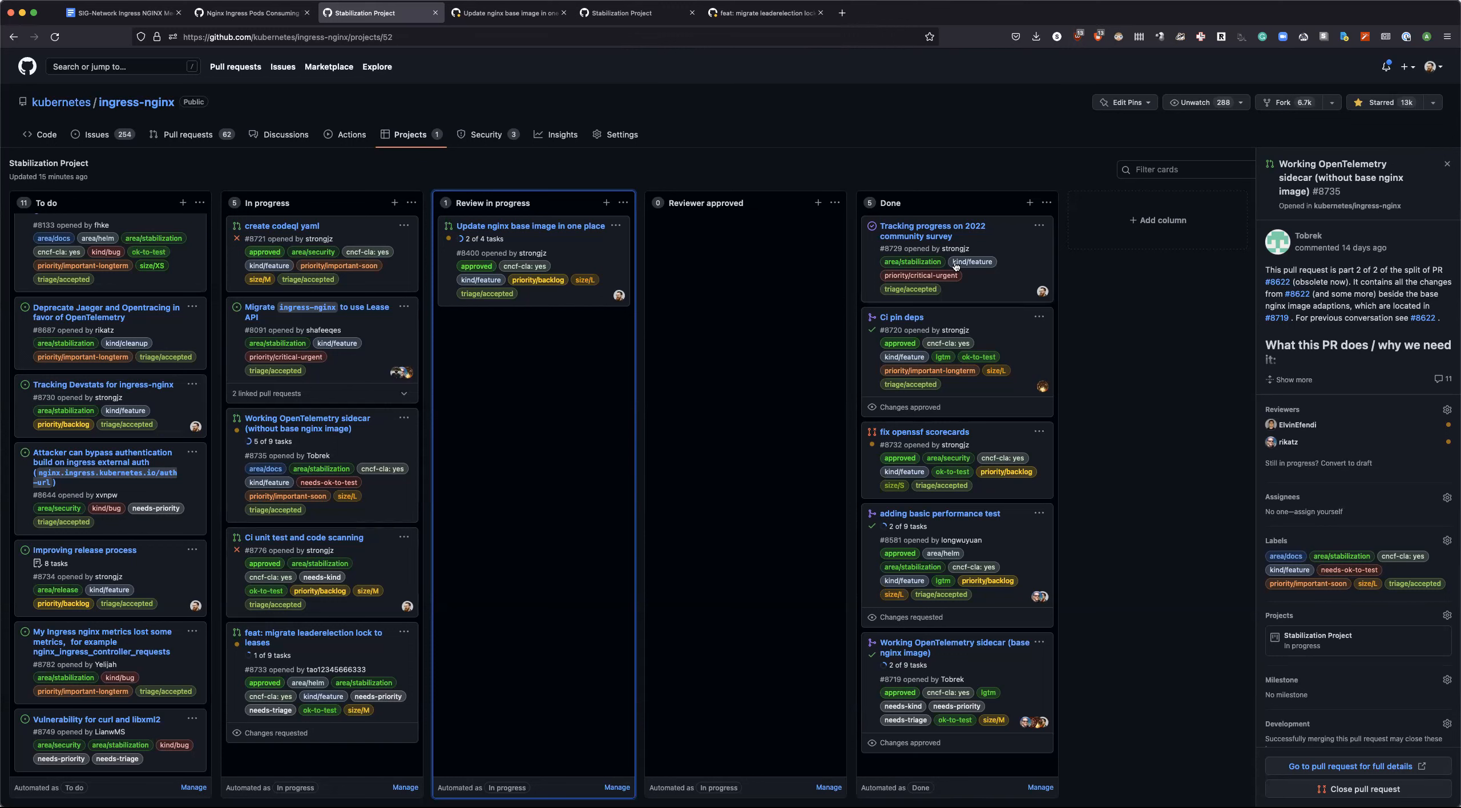
pyautogui.moveTo(521, 439)
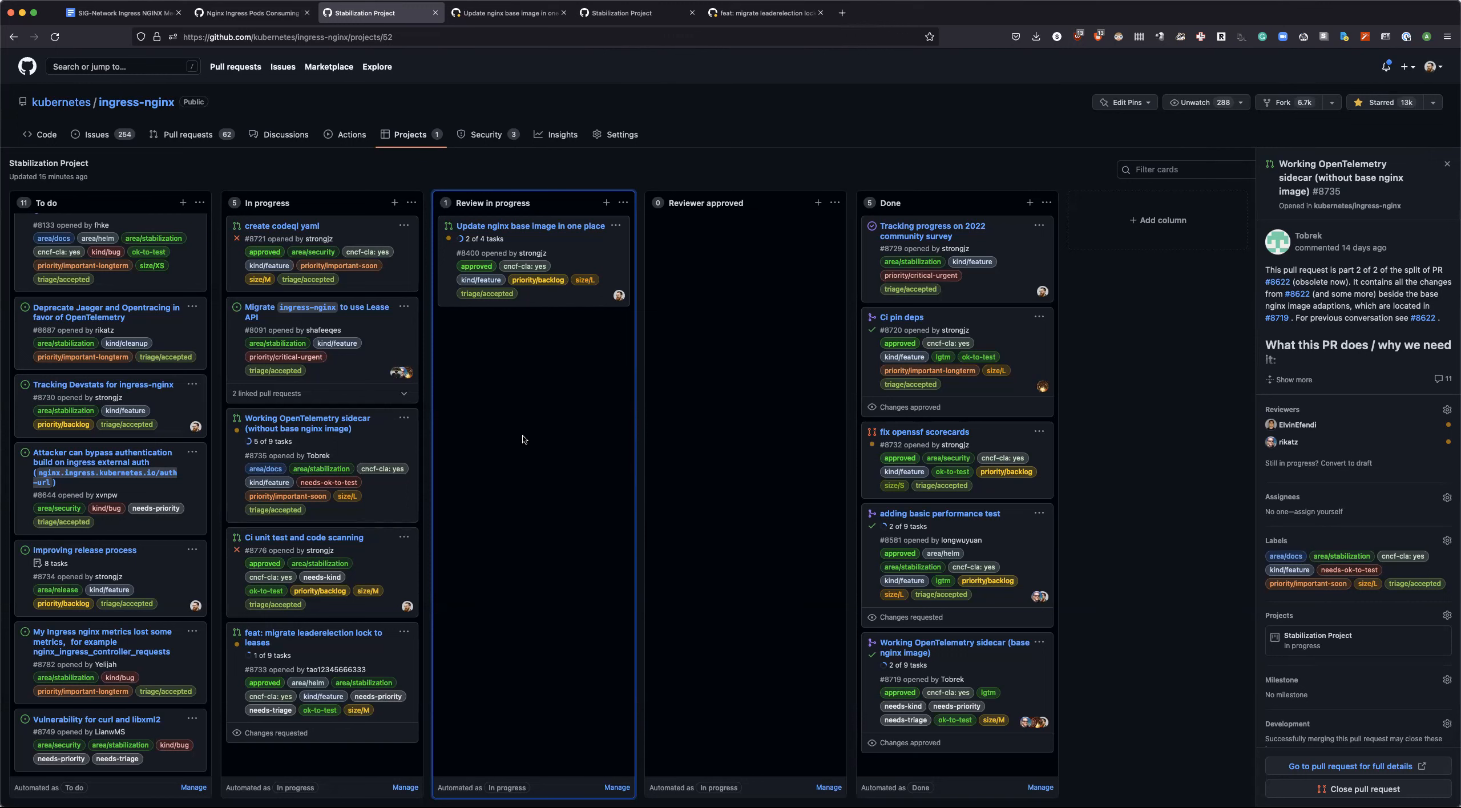
pyautogui.moveTo(338, 181)
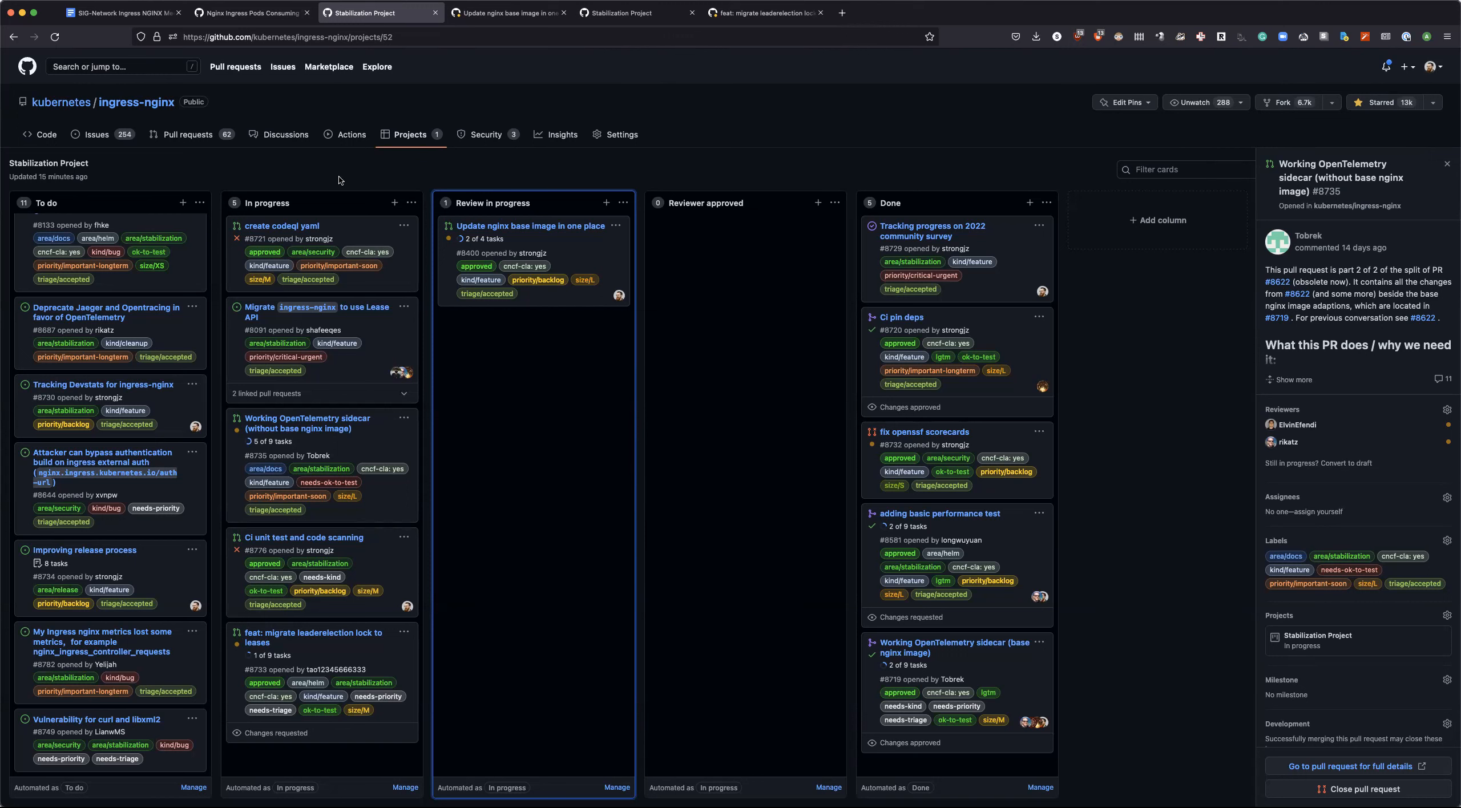
pyautogui.moveTo(314, 638)
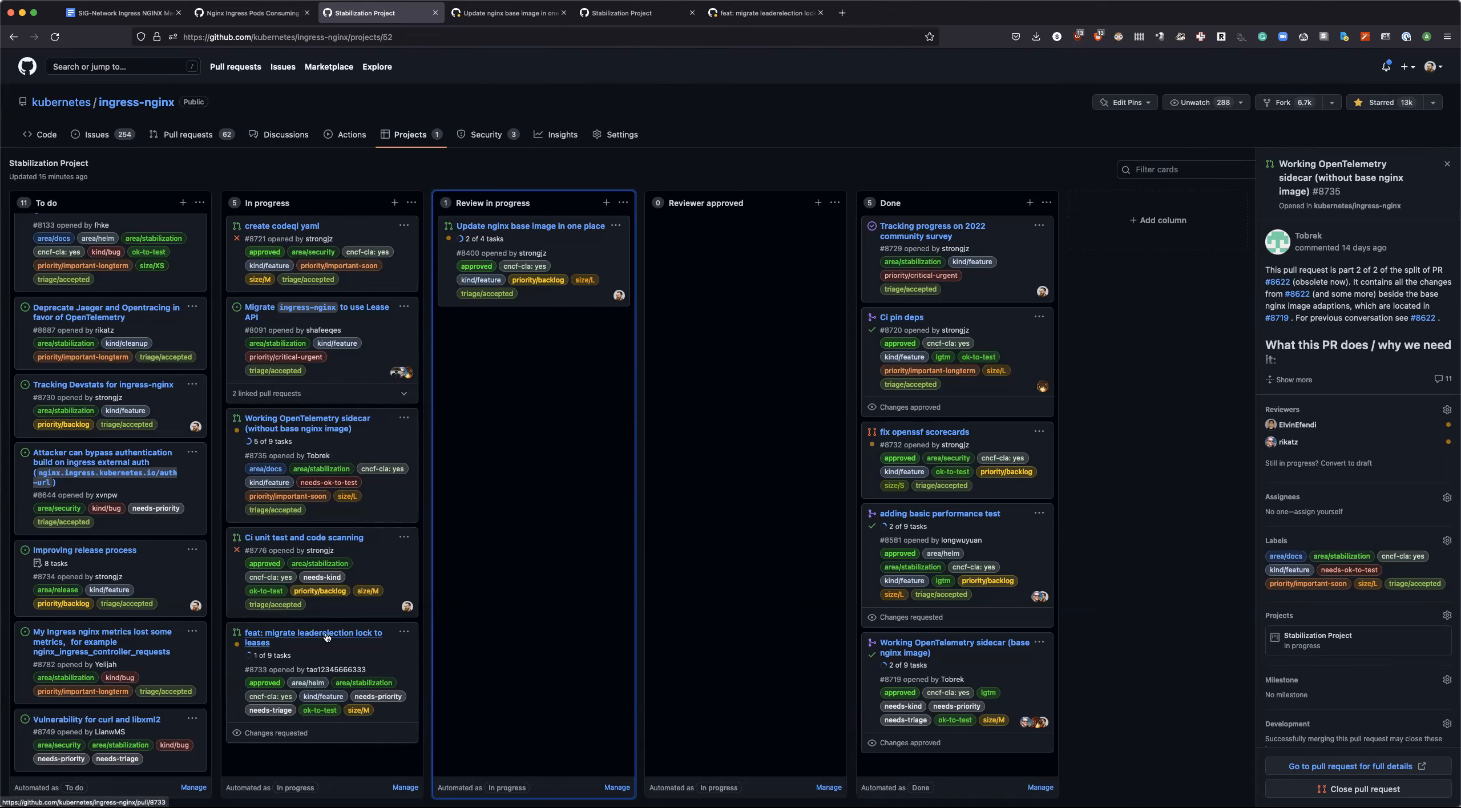
pyautogui.moveTo(314, 697)
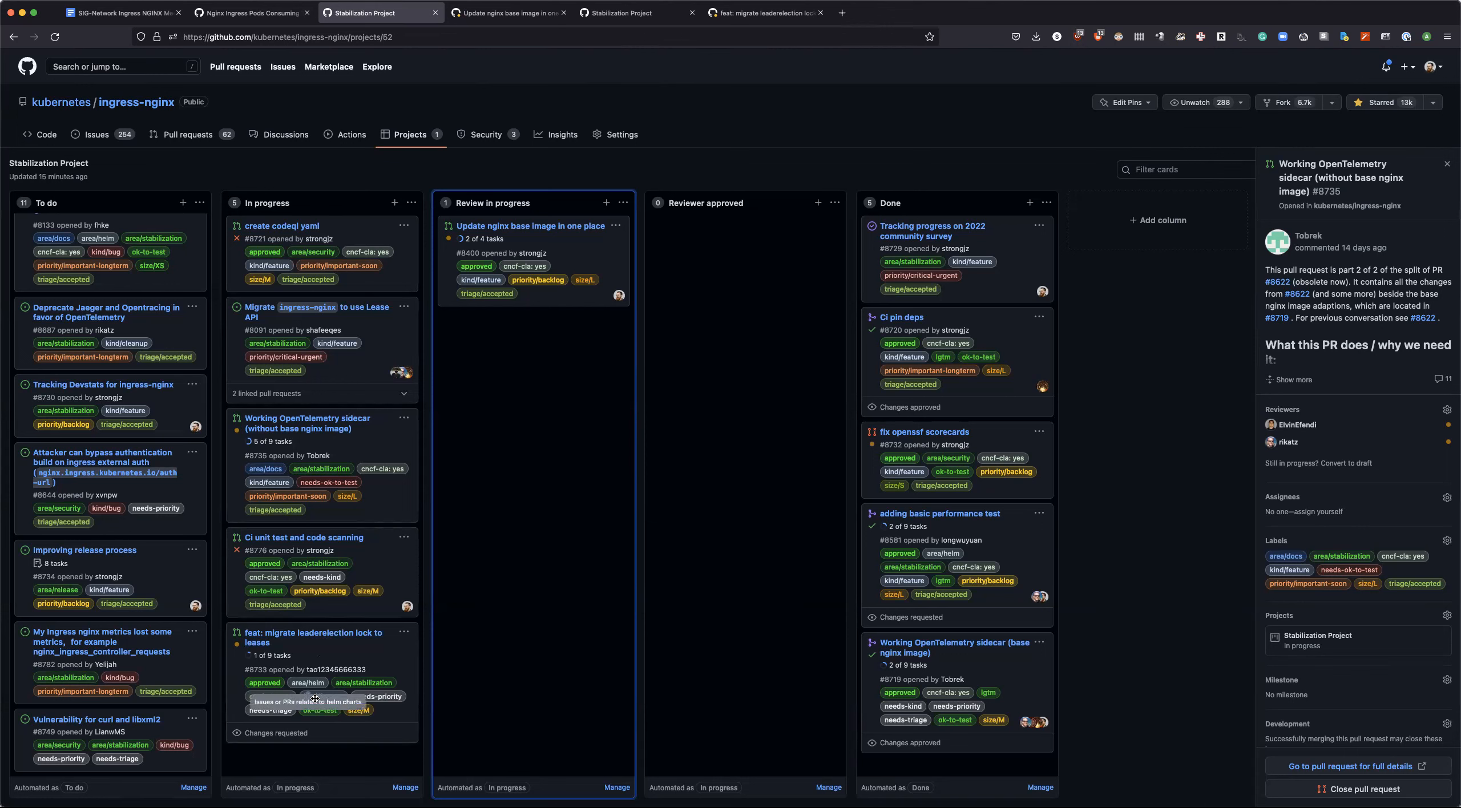
pyautogui.moveTo(342, 536)
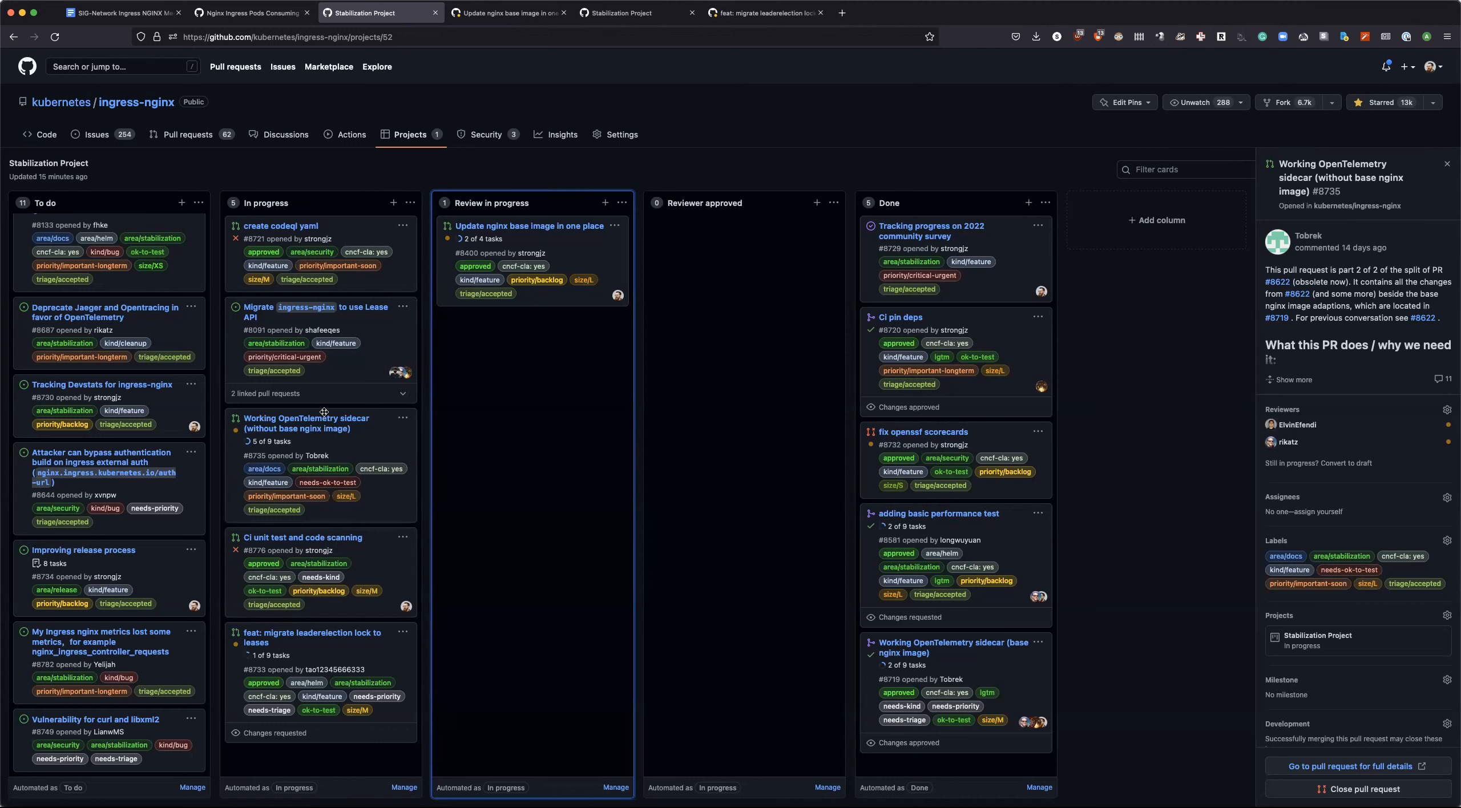
pyautogui.moveTo(307, 424)
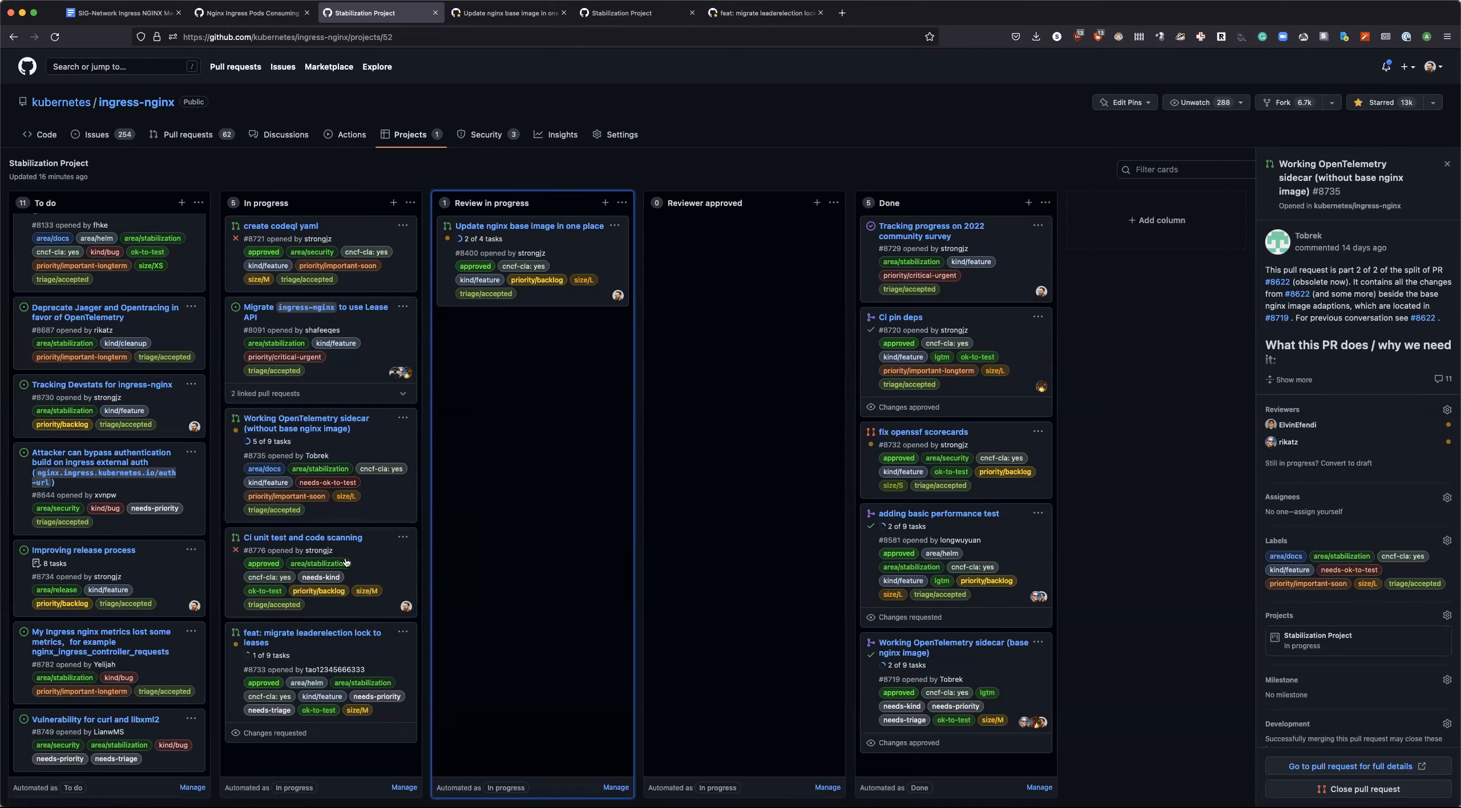
pyautogui.moveTo(510, 471)
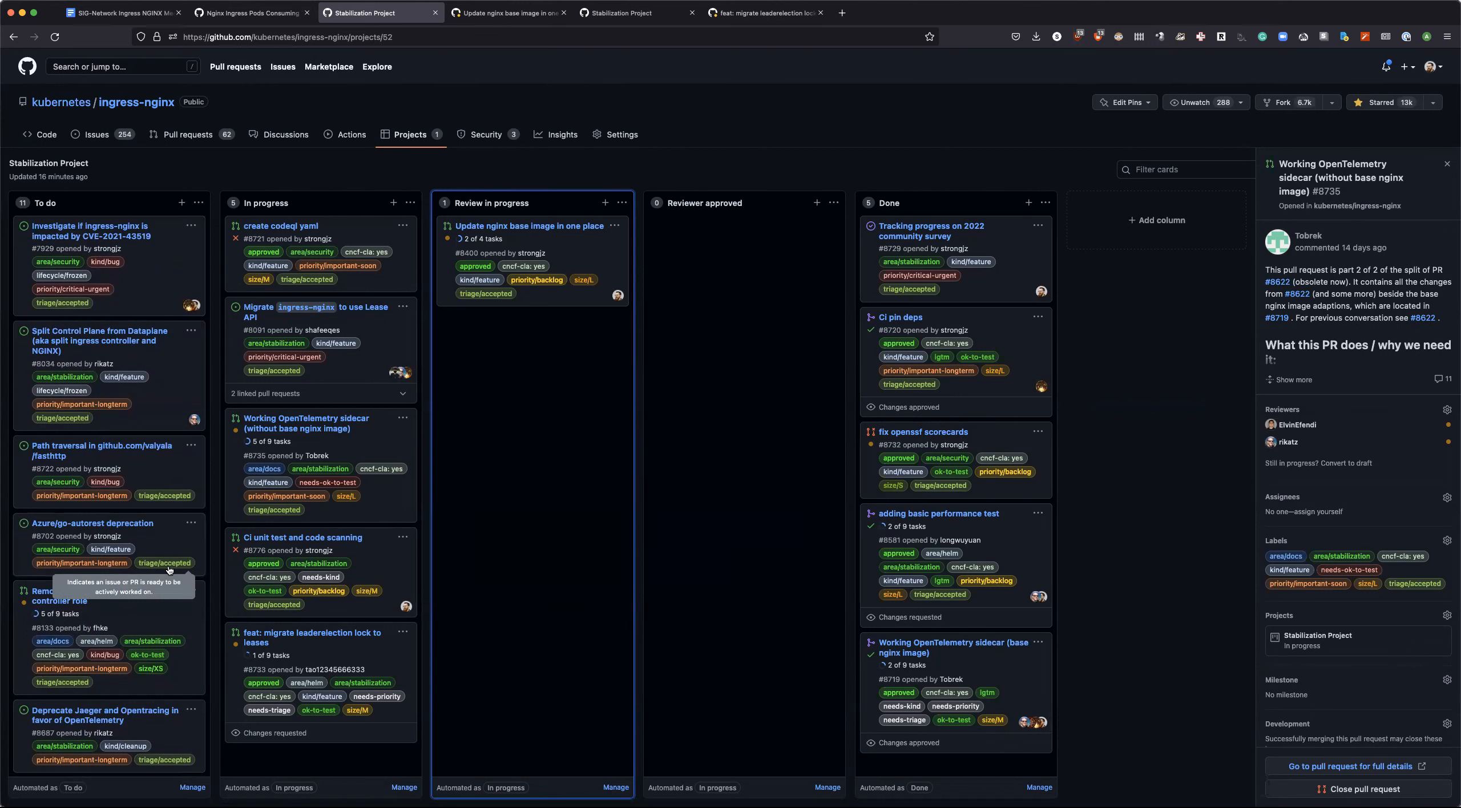
pyautogui.moveTo(860, 89)
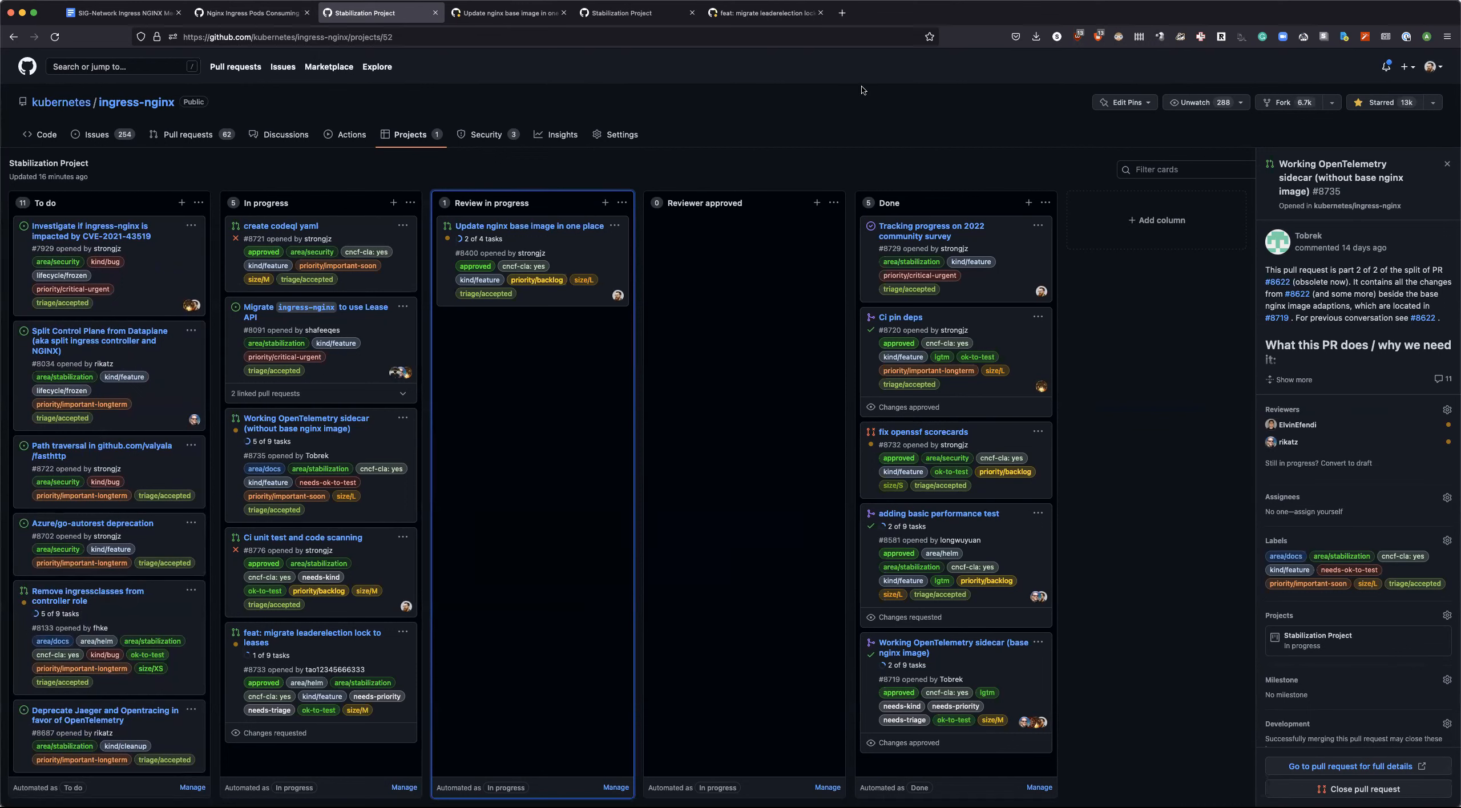
pyautogui.moveTo(840, 13)
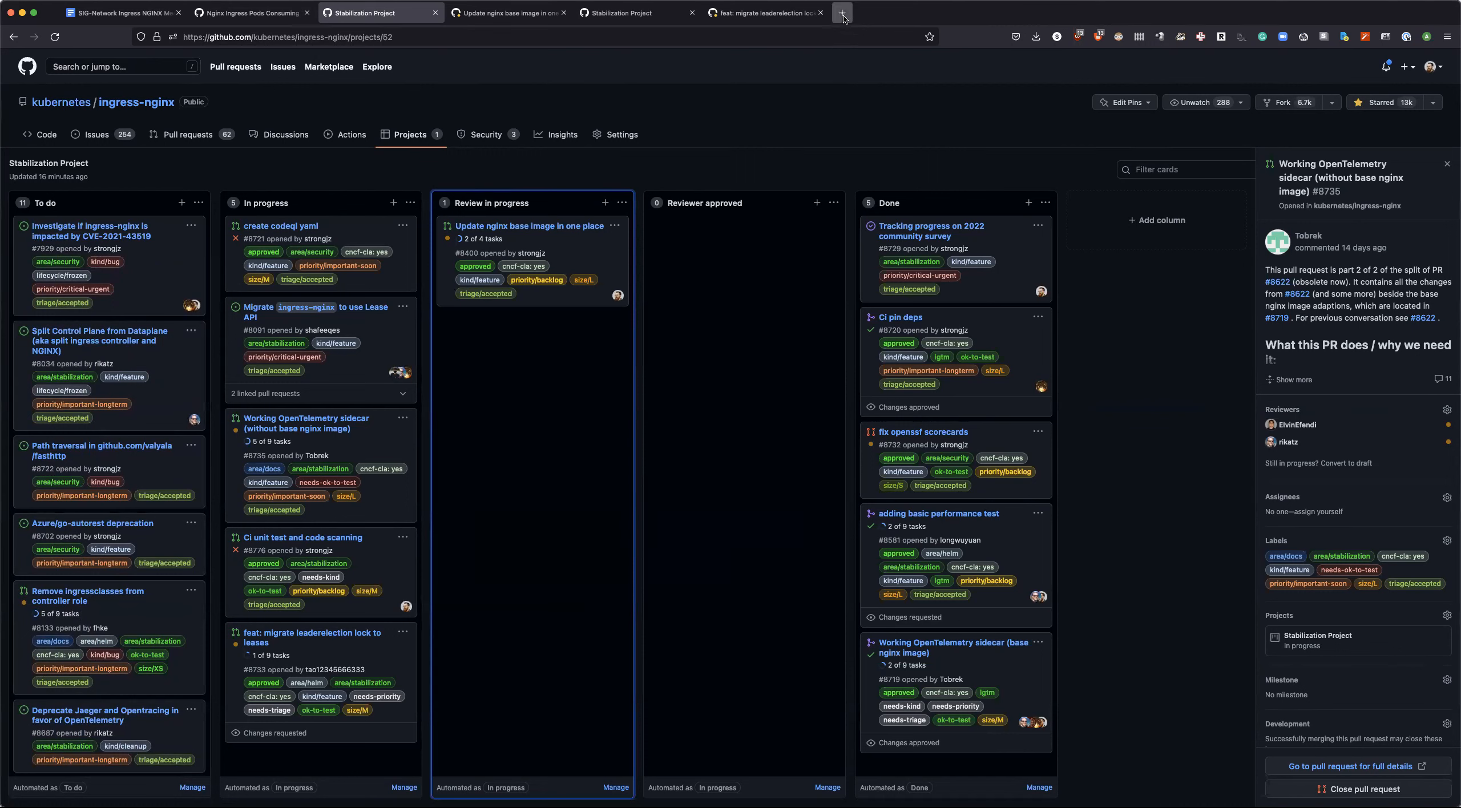
pyautogui.moveTo(842, 13)
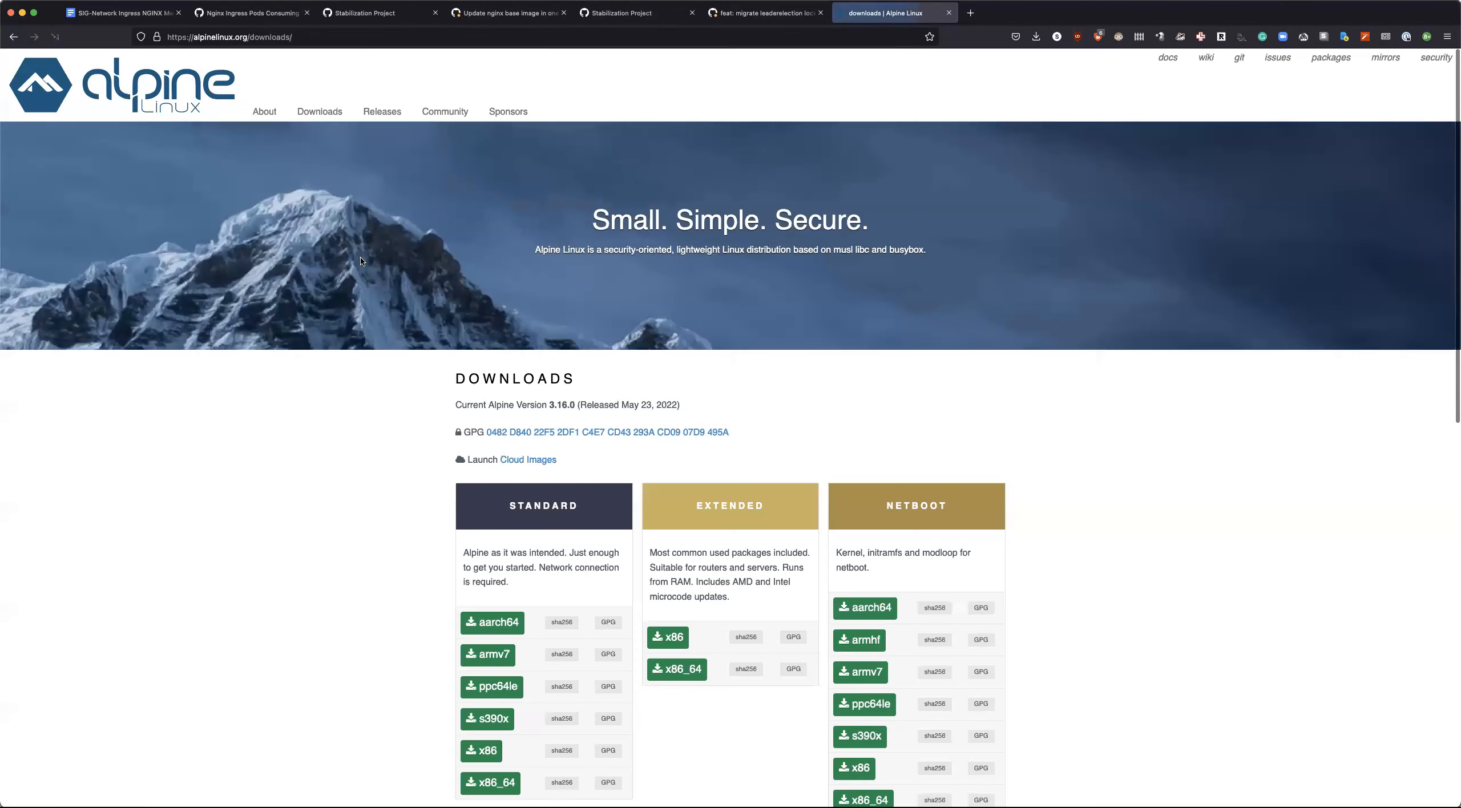
# Step: Check the Alpine downloads page for current version 3.16.0 and return to the meeting notes
pyautogui.scroll(-3)
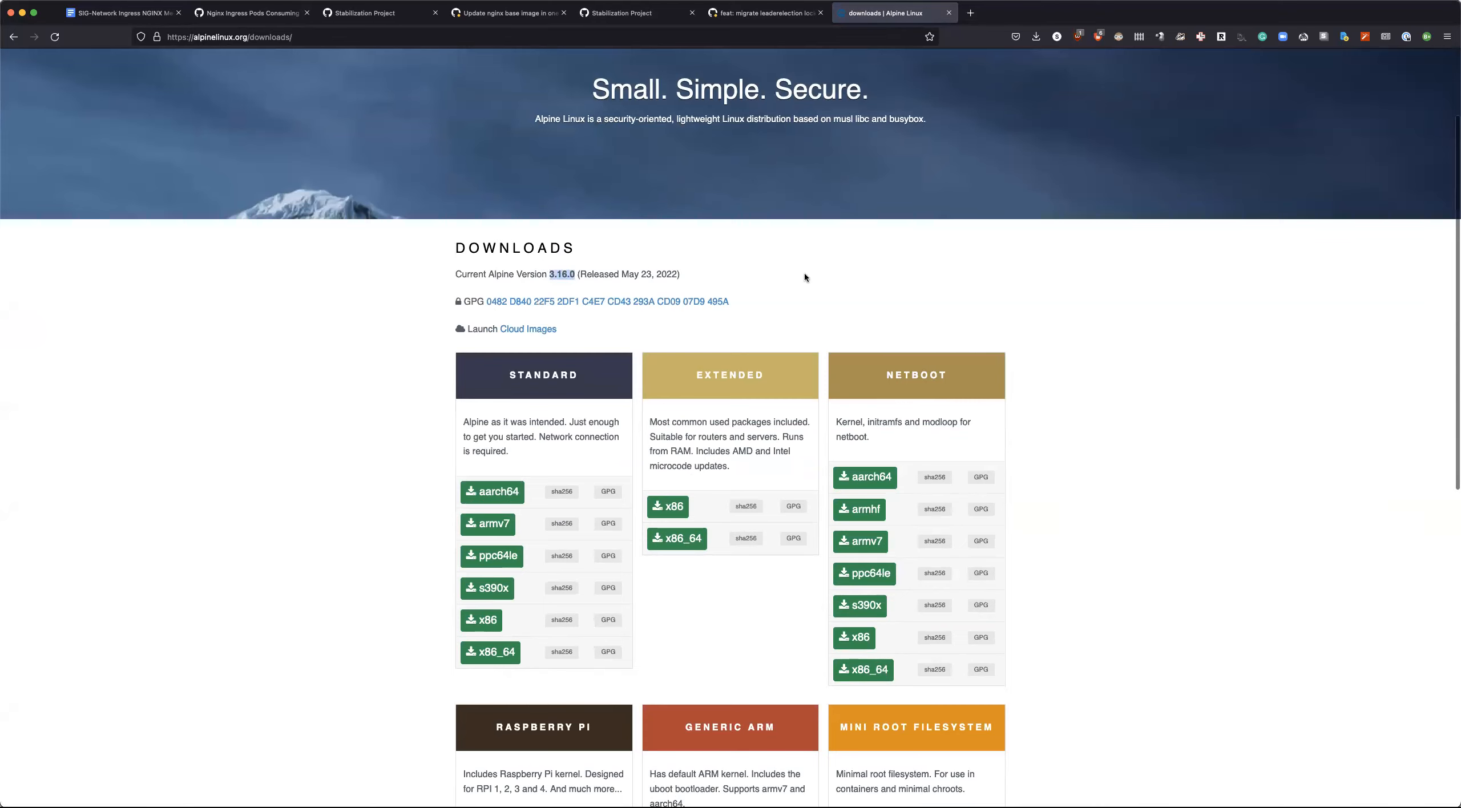
pyautogui.scroll(3)
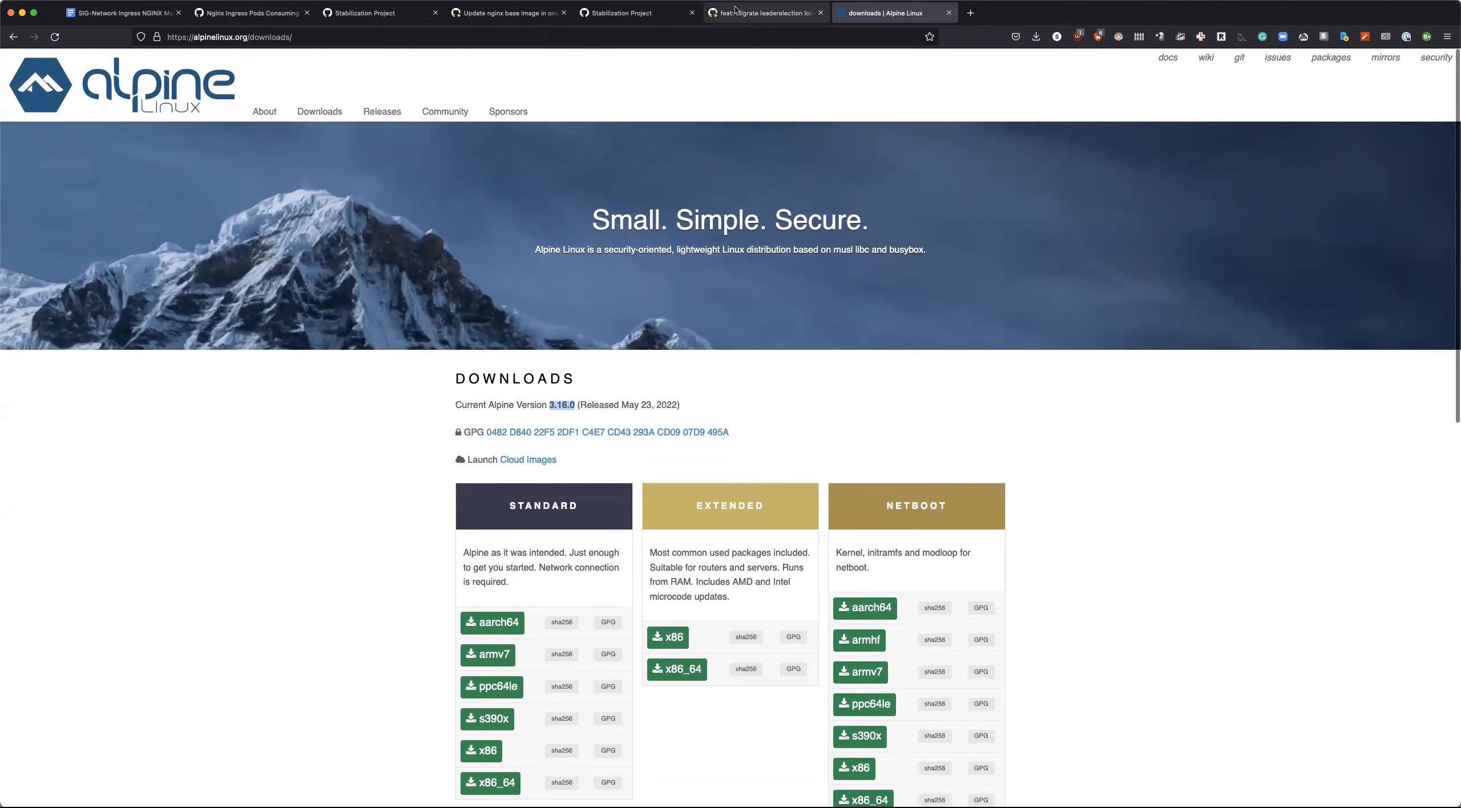
pyautogui.click(121, 13)
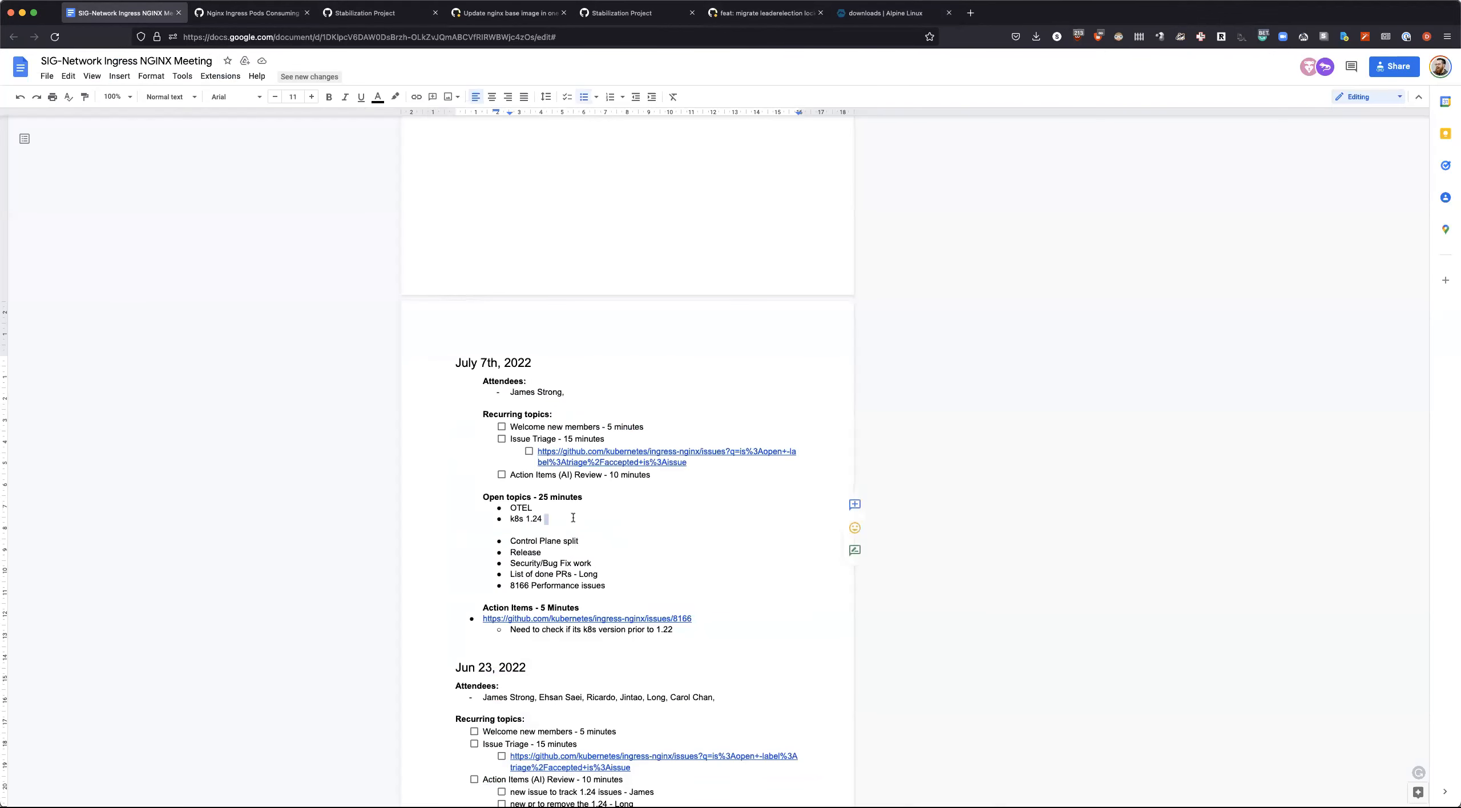
# Step: Add the open topic 'Alpine 3.16.0 - needs issue/PR' under k8s 1.24
pyautogui.write('3.16.0')
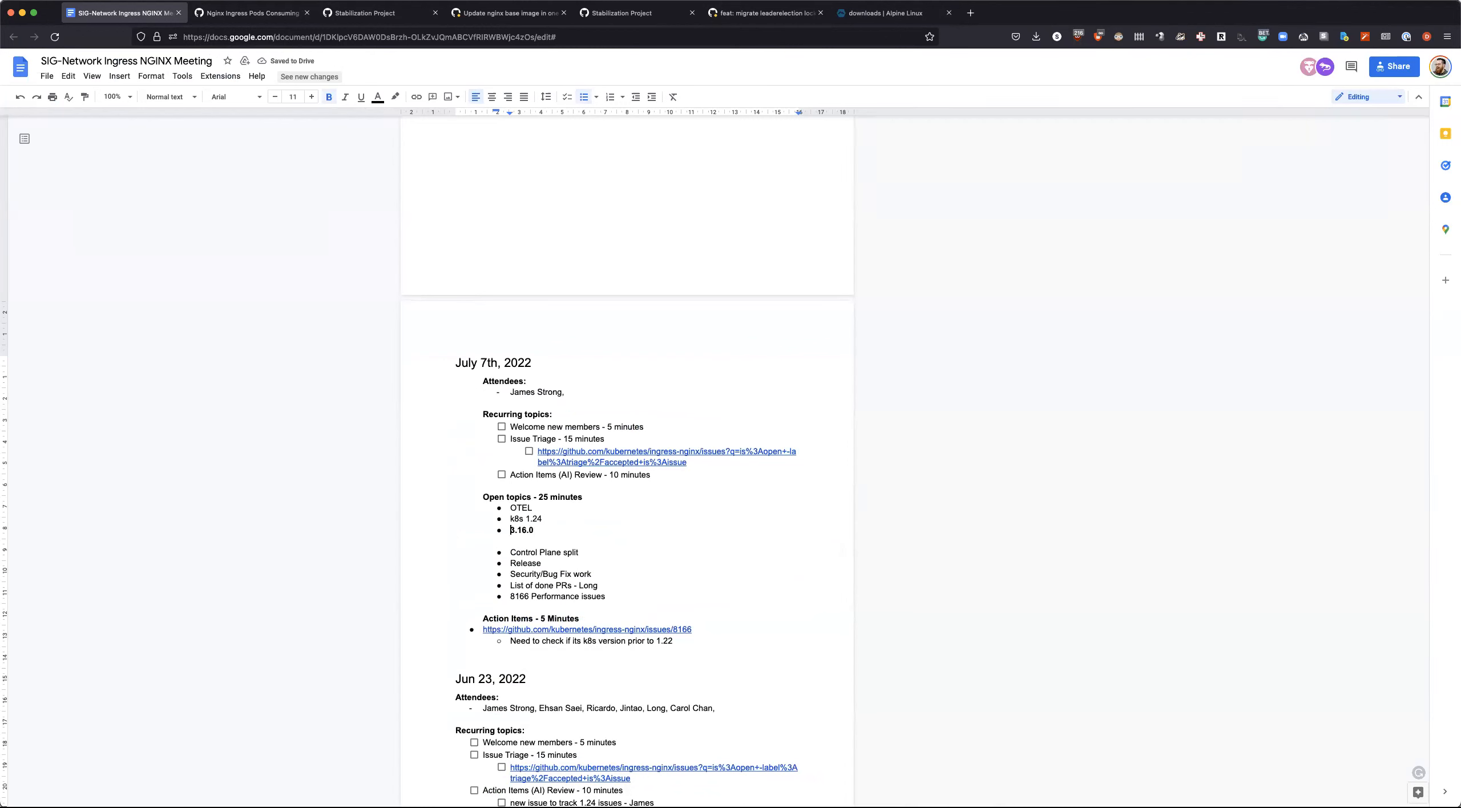
pyautogui.write('Alpine')
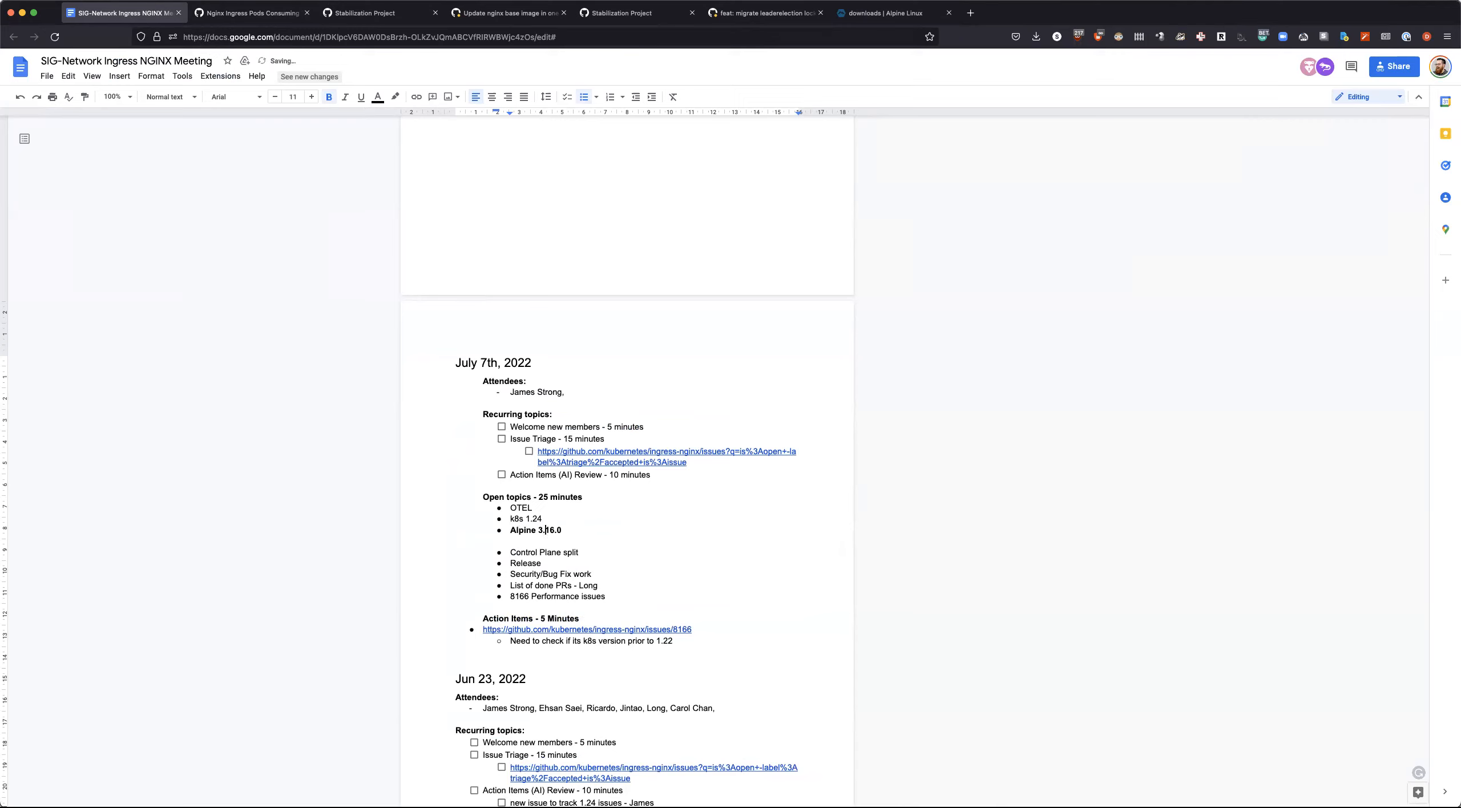
pyautogui.write('- needs issue/')
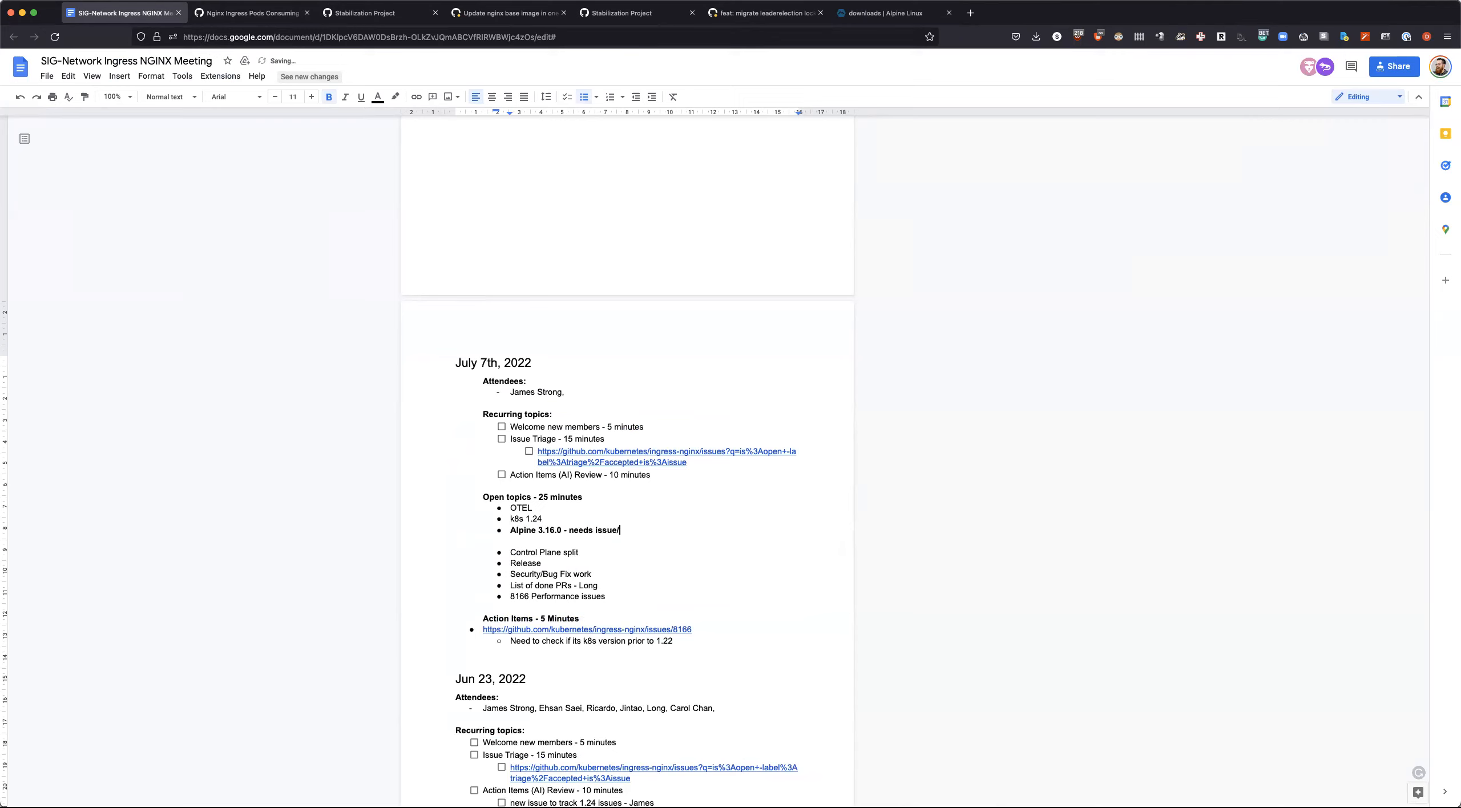
pyautogui.write('PR')
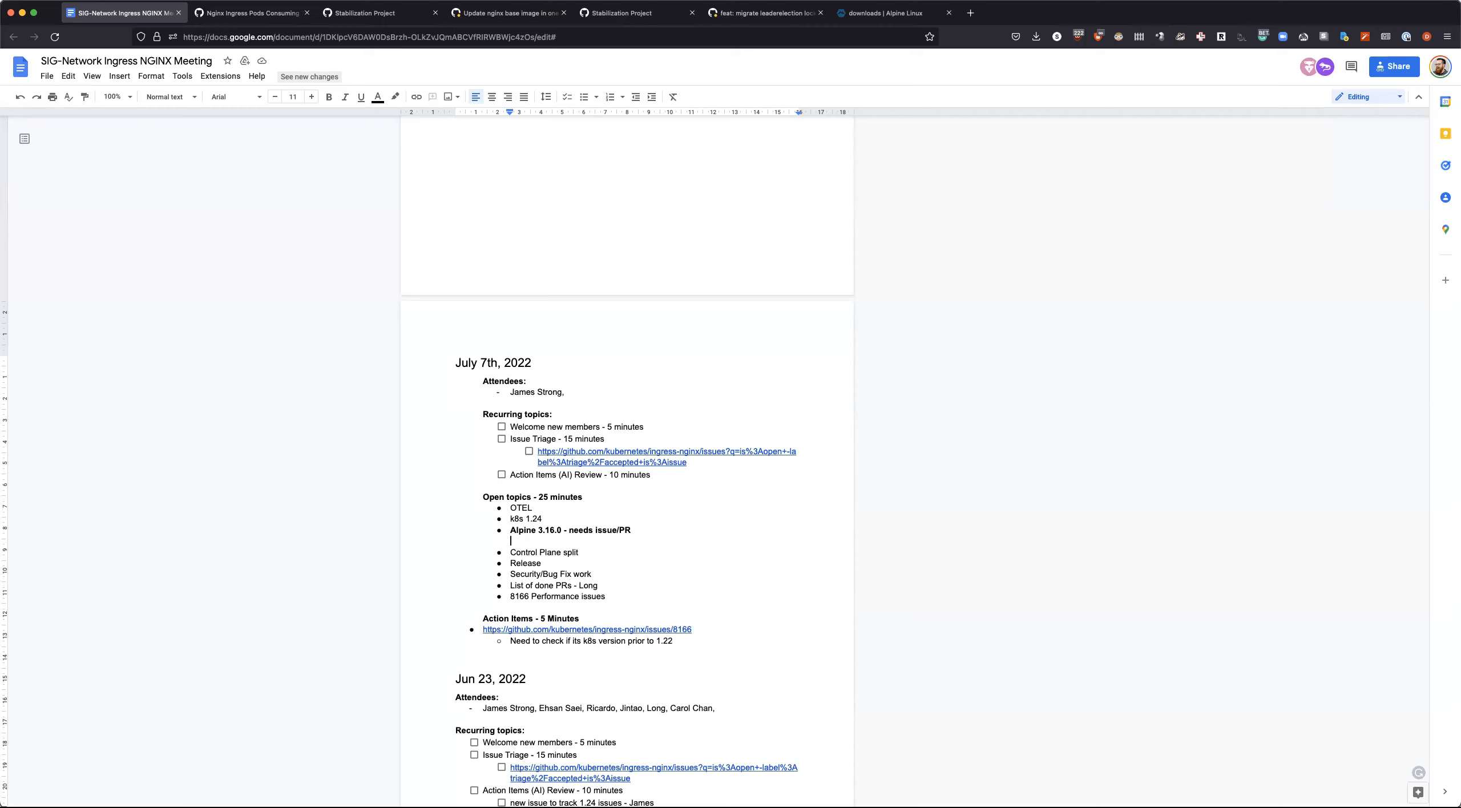
pyautogui.moveTo(656, 411)
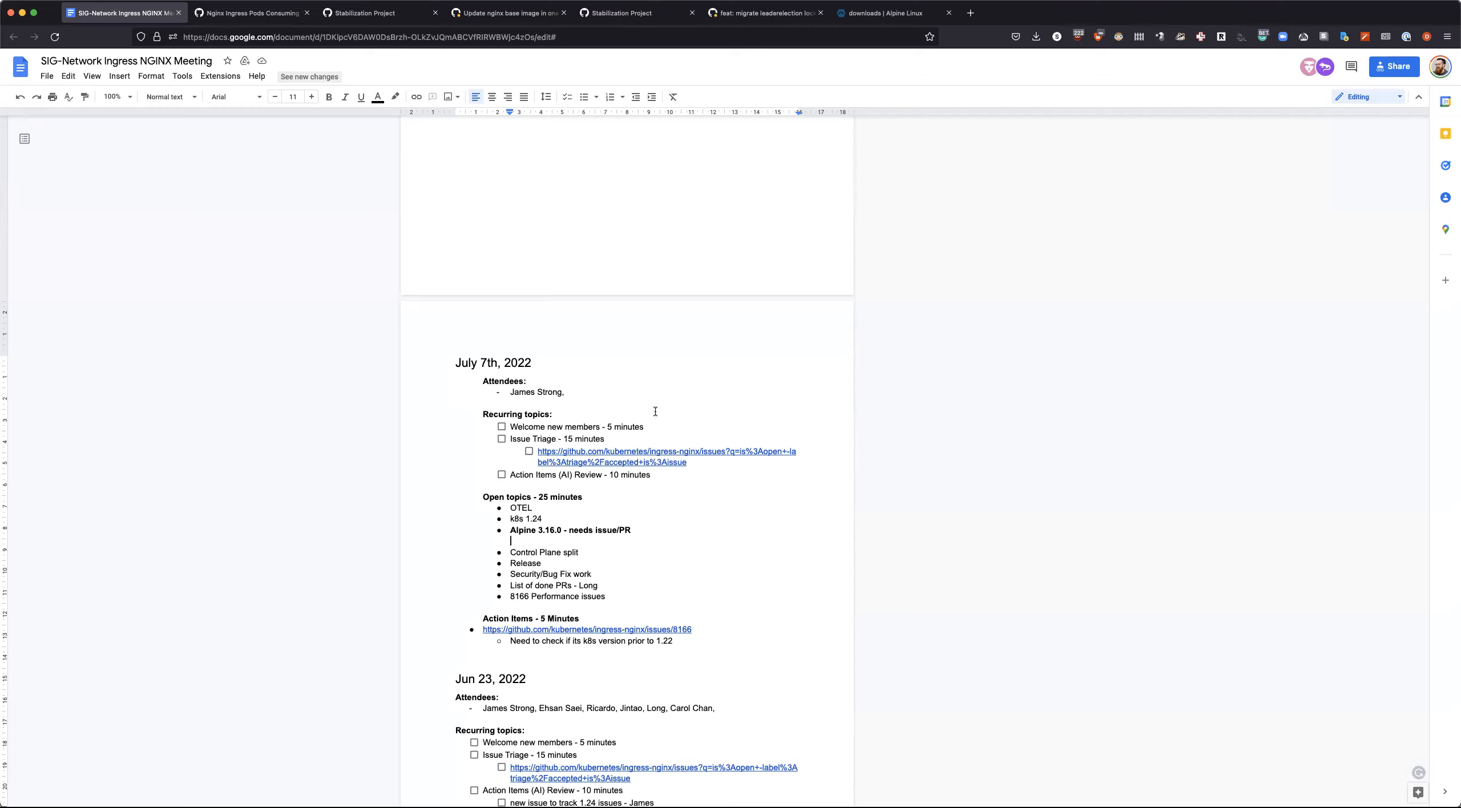
pyautogui.moveTo(484, 56)
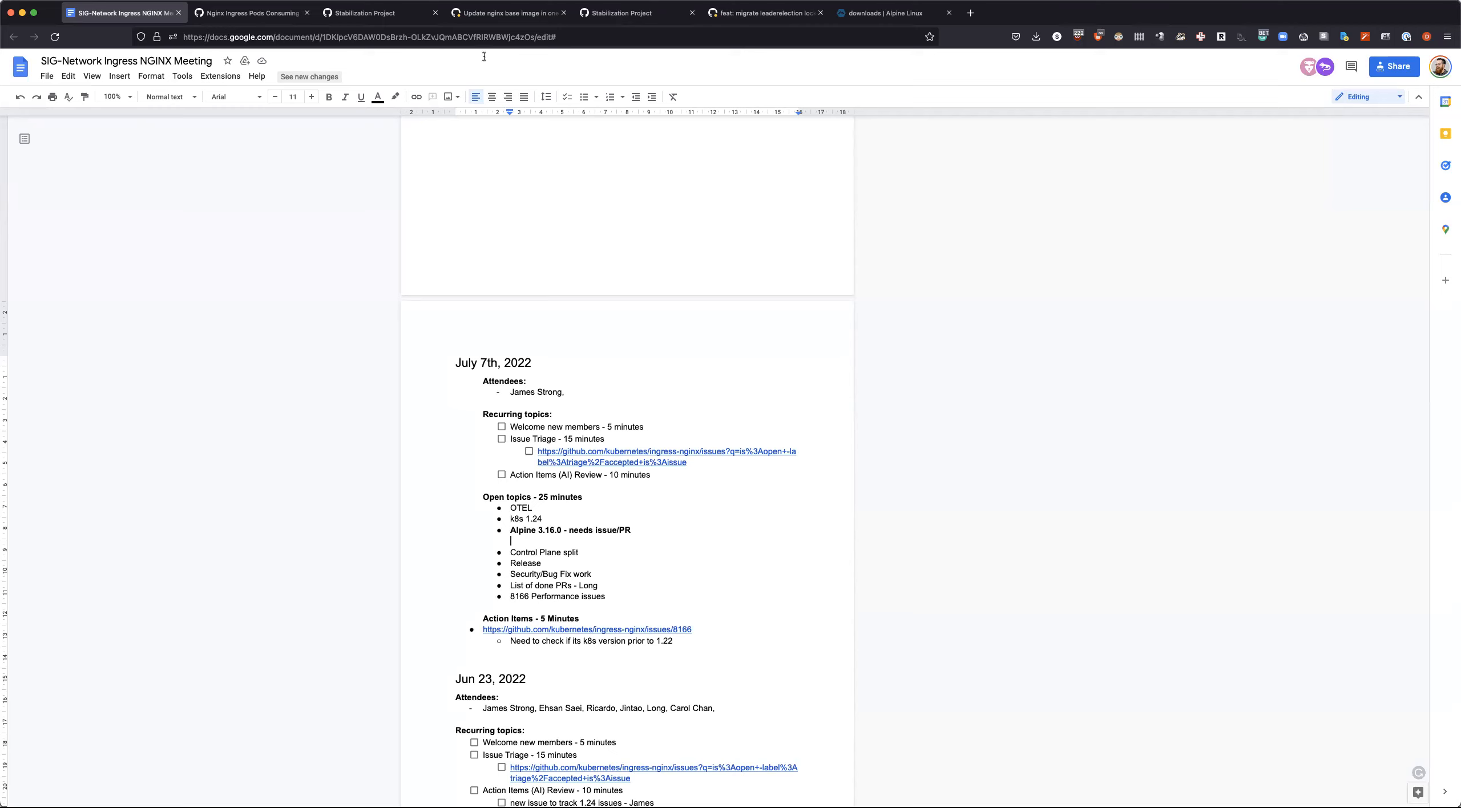
pyautogui.moveTo(383, 13)
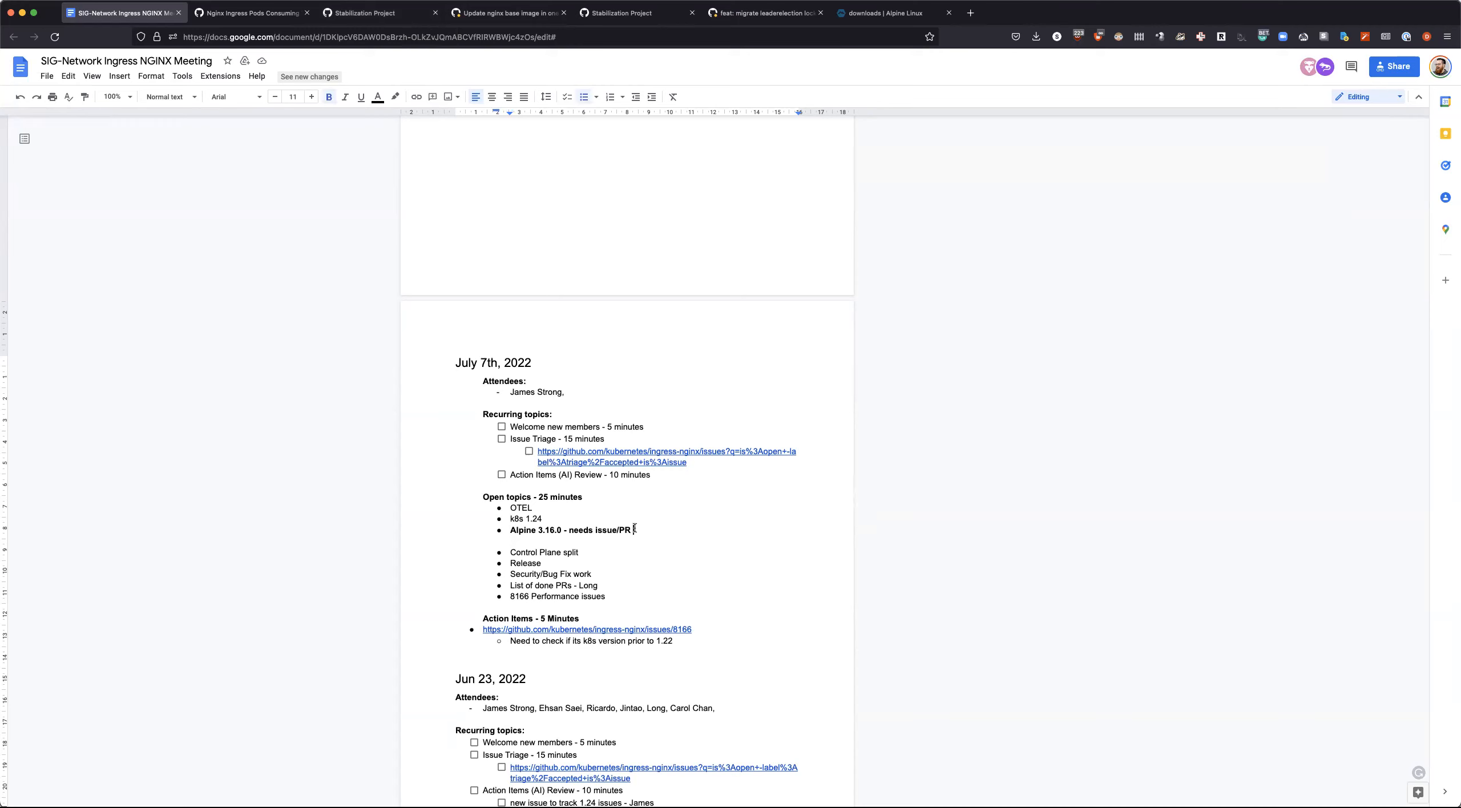
# Step: Add the bullet 'nginx version 1.21 - Ricardo/PR'
pyautogui.write('mn')
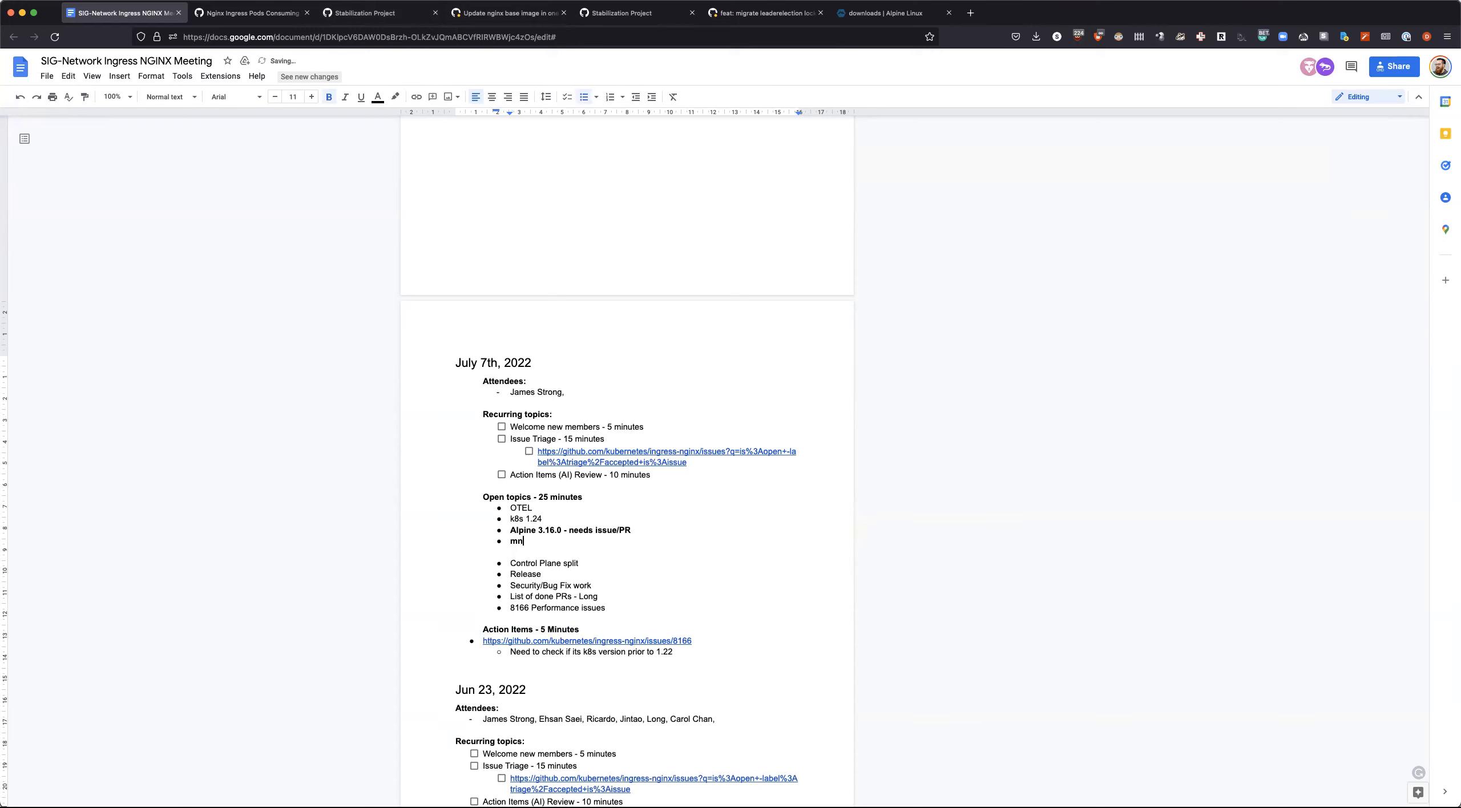
pyautogui.write('nginx vers')
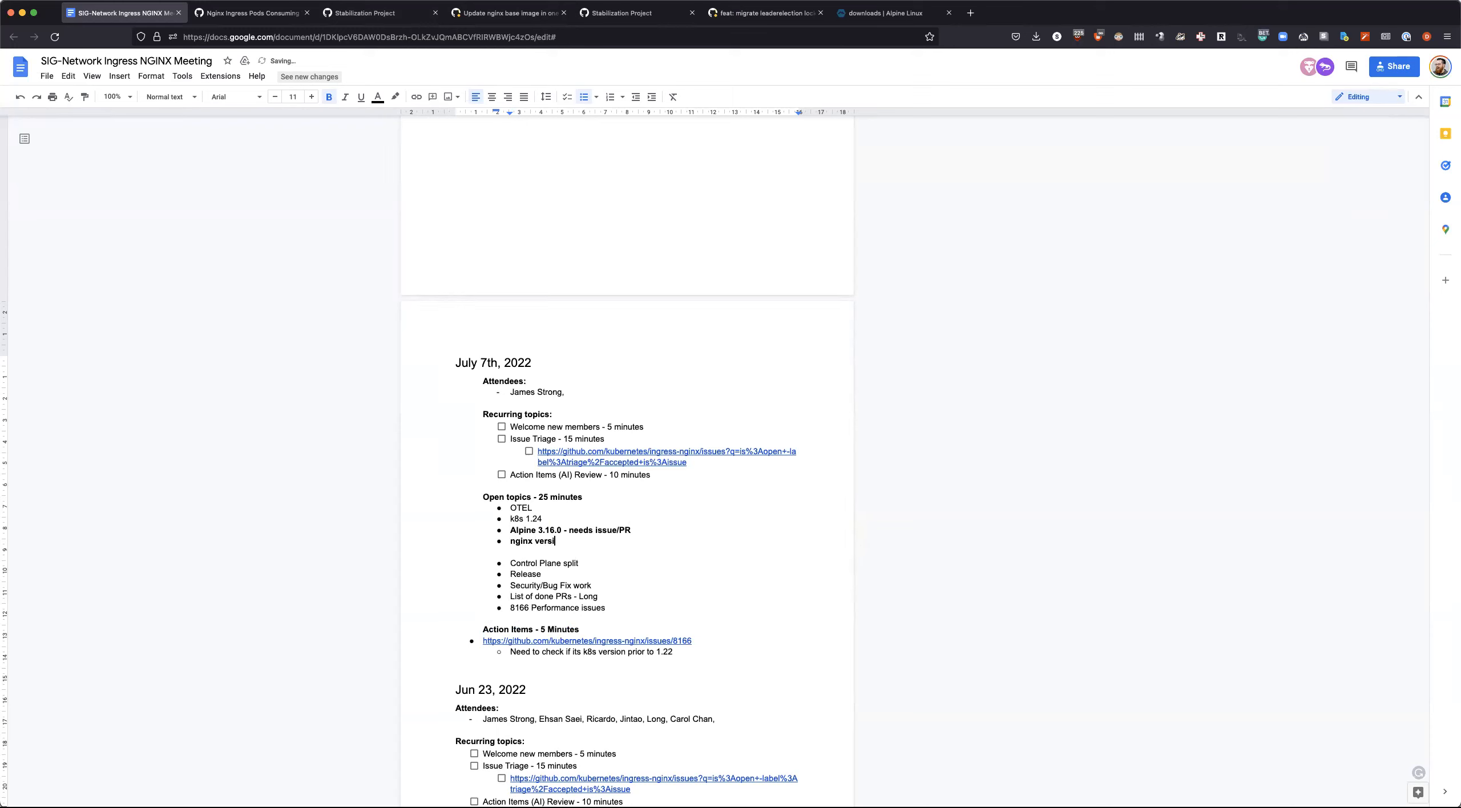
pyautogui.write('ion 1.21 -')
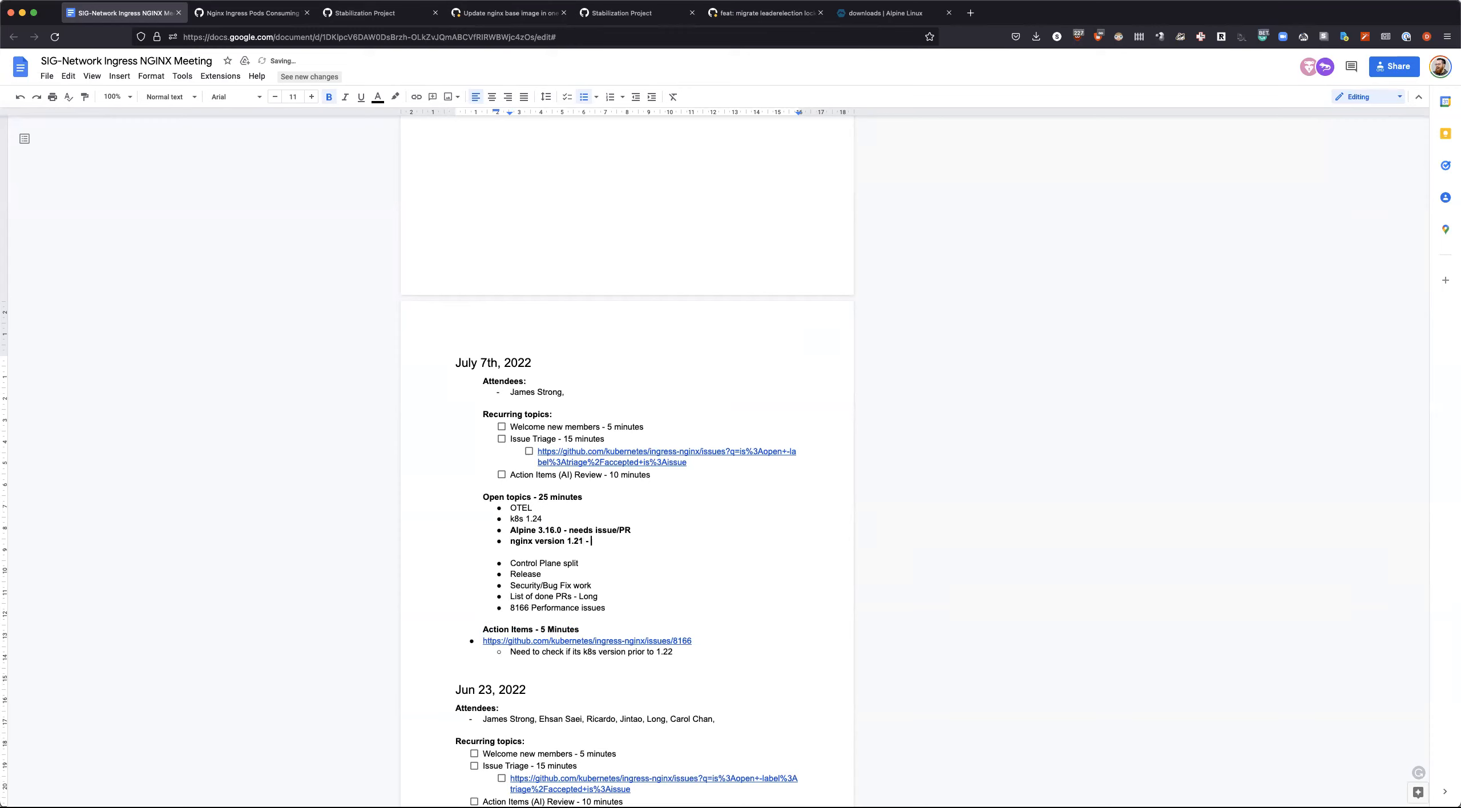
pyautogui.write('Ricardo')
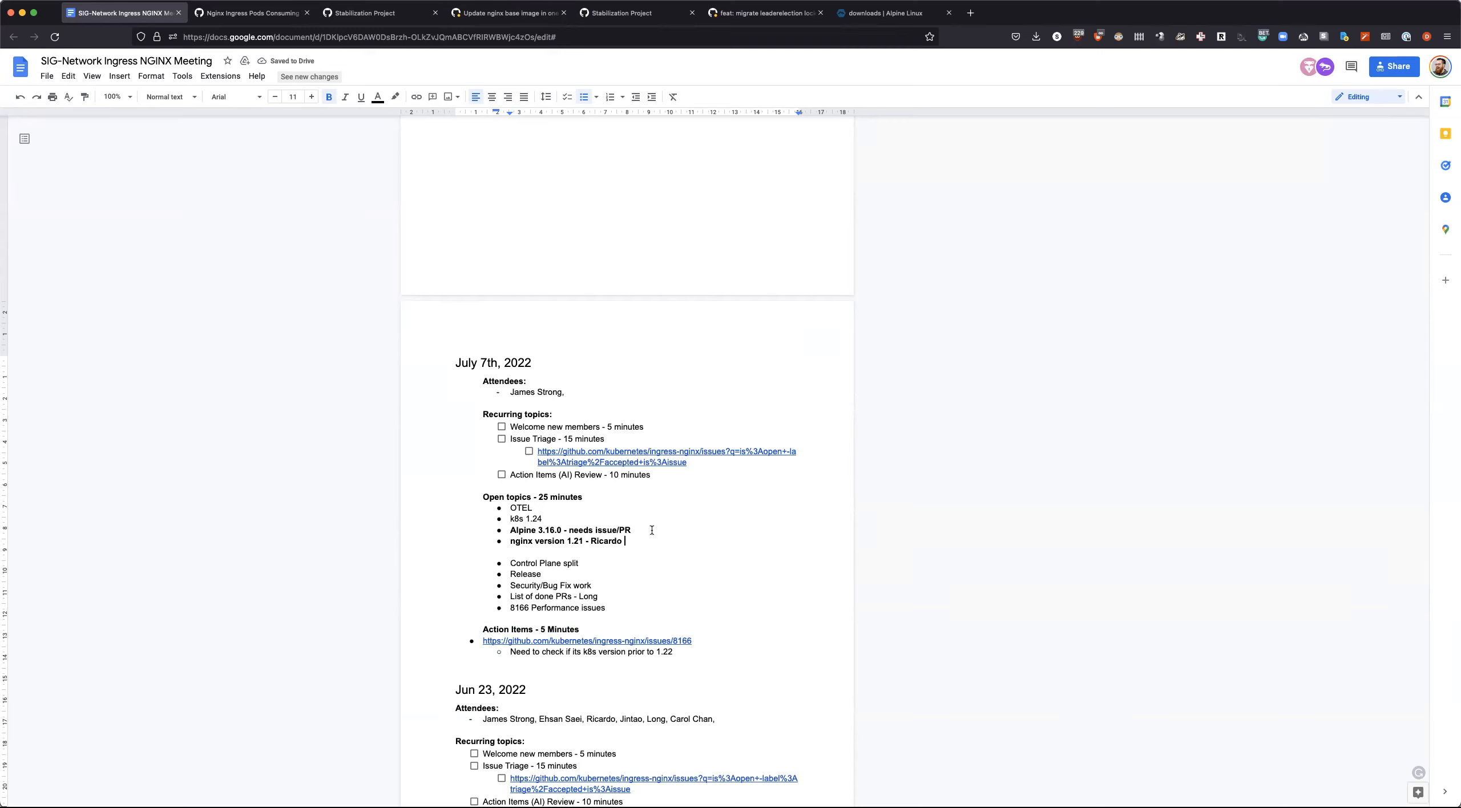
pyautogui.write('/PR')
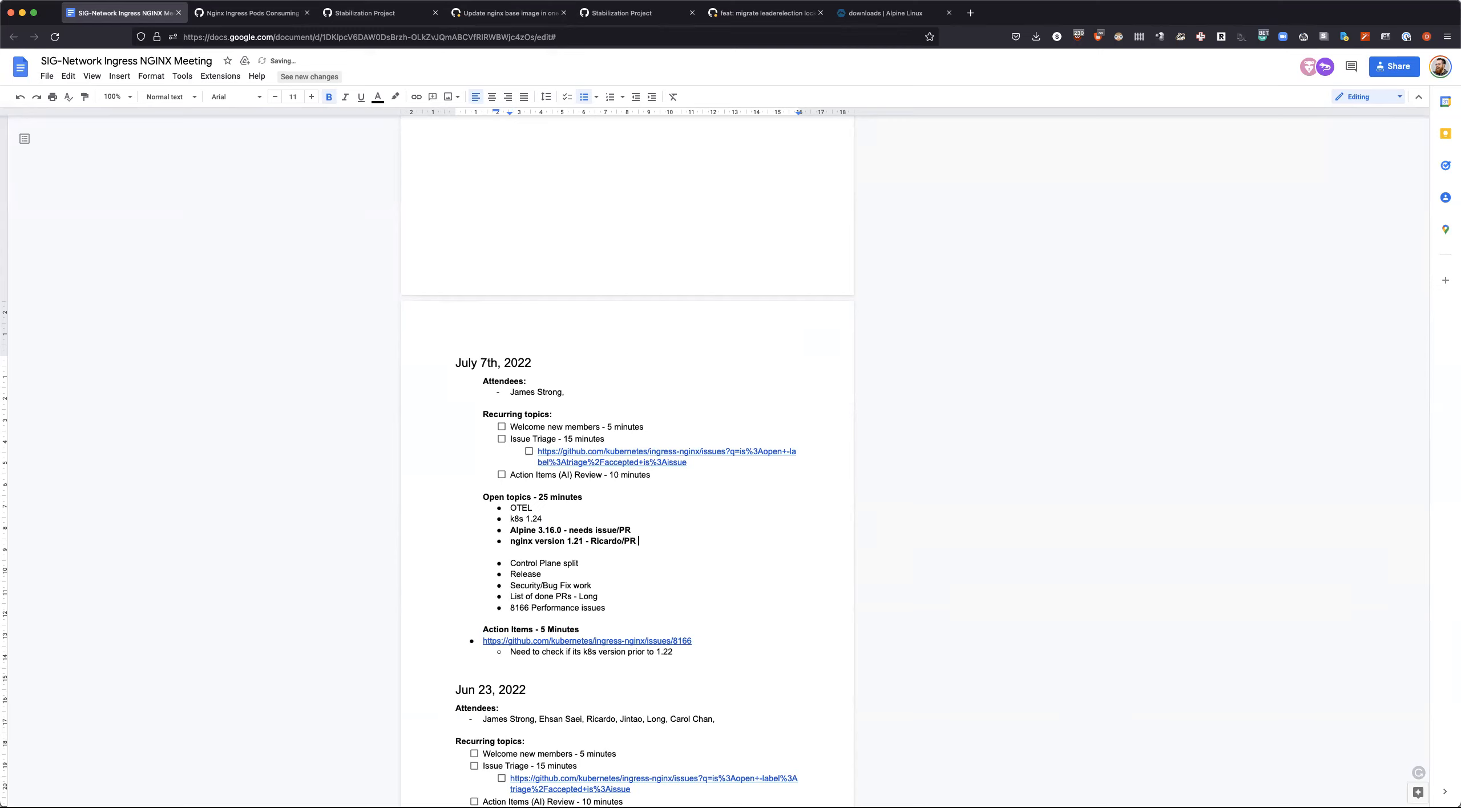
# Step: Tag the Alpine, k8s 1.24 and OTEL topics with '1.2.2 Release timing'
pyautogui.write('1.2.2 Release tim')
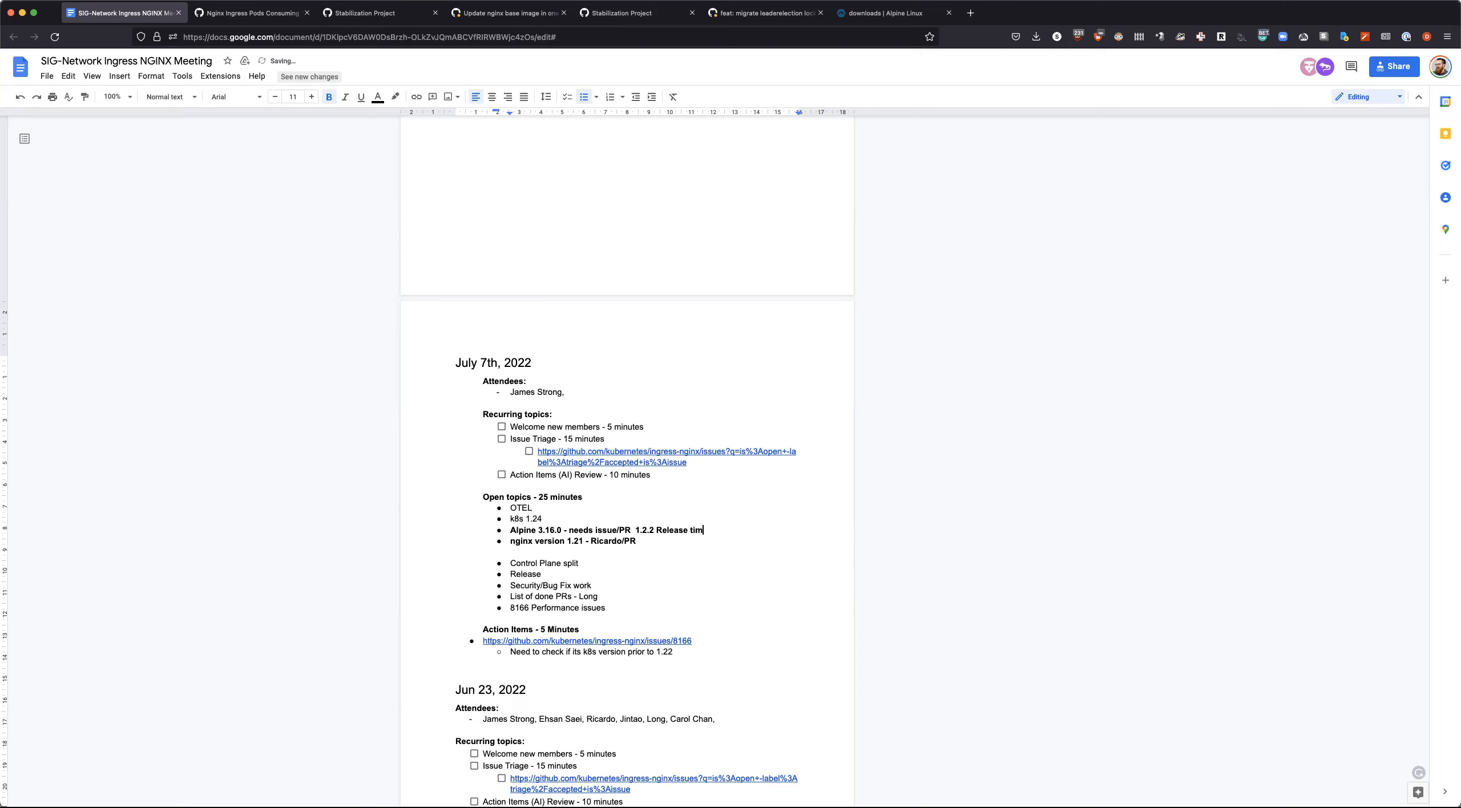
pyautogui.doubleClick(706, 530)
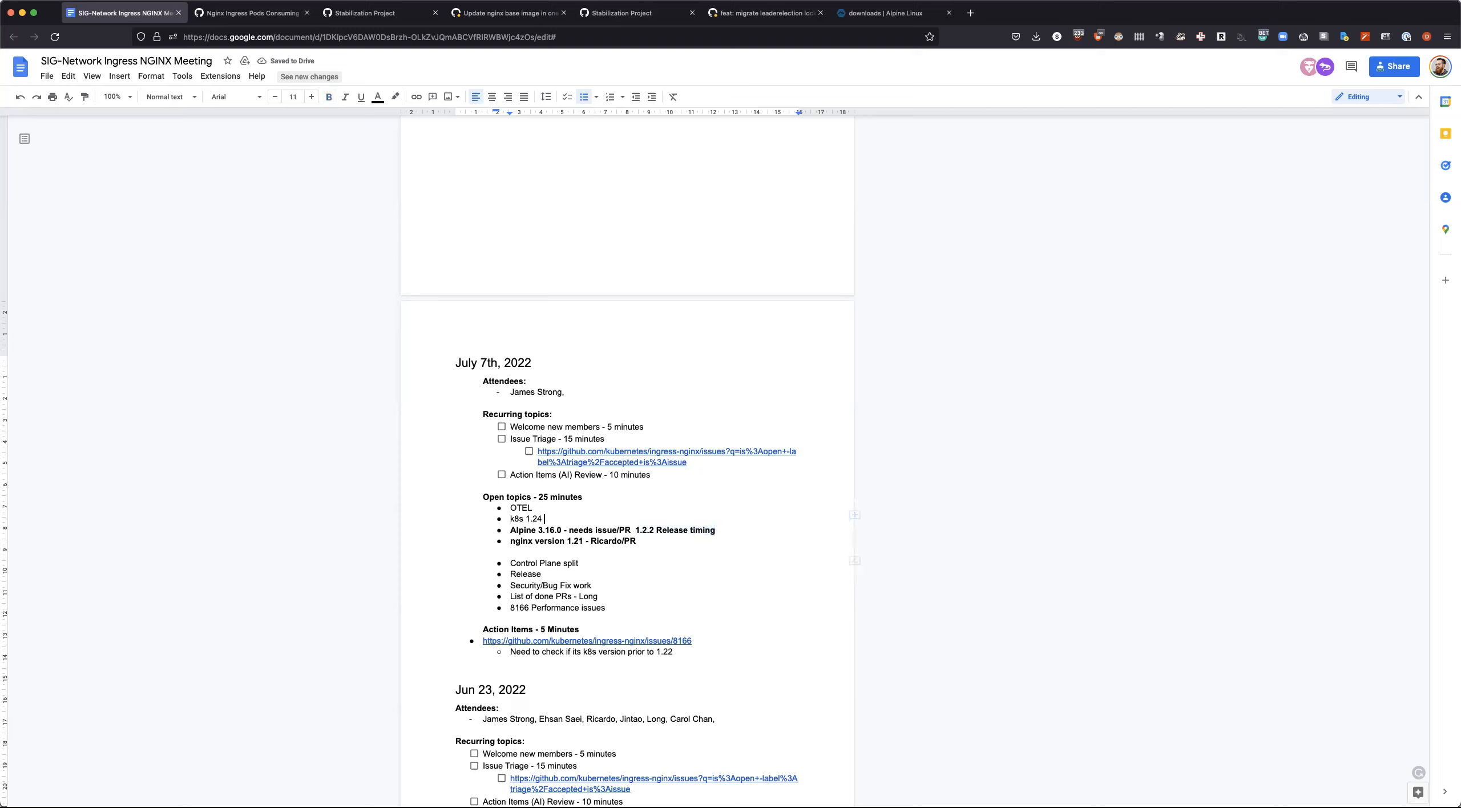
pyautogui.write('1.2.2 Release timing')
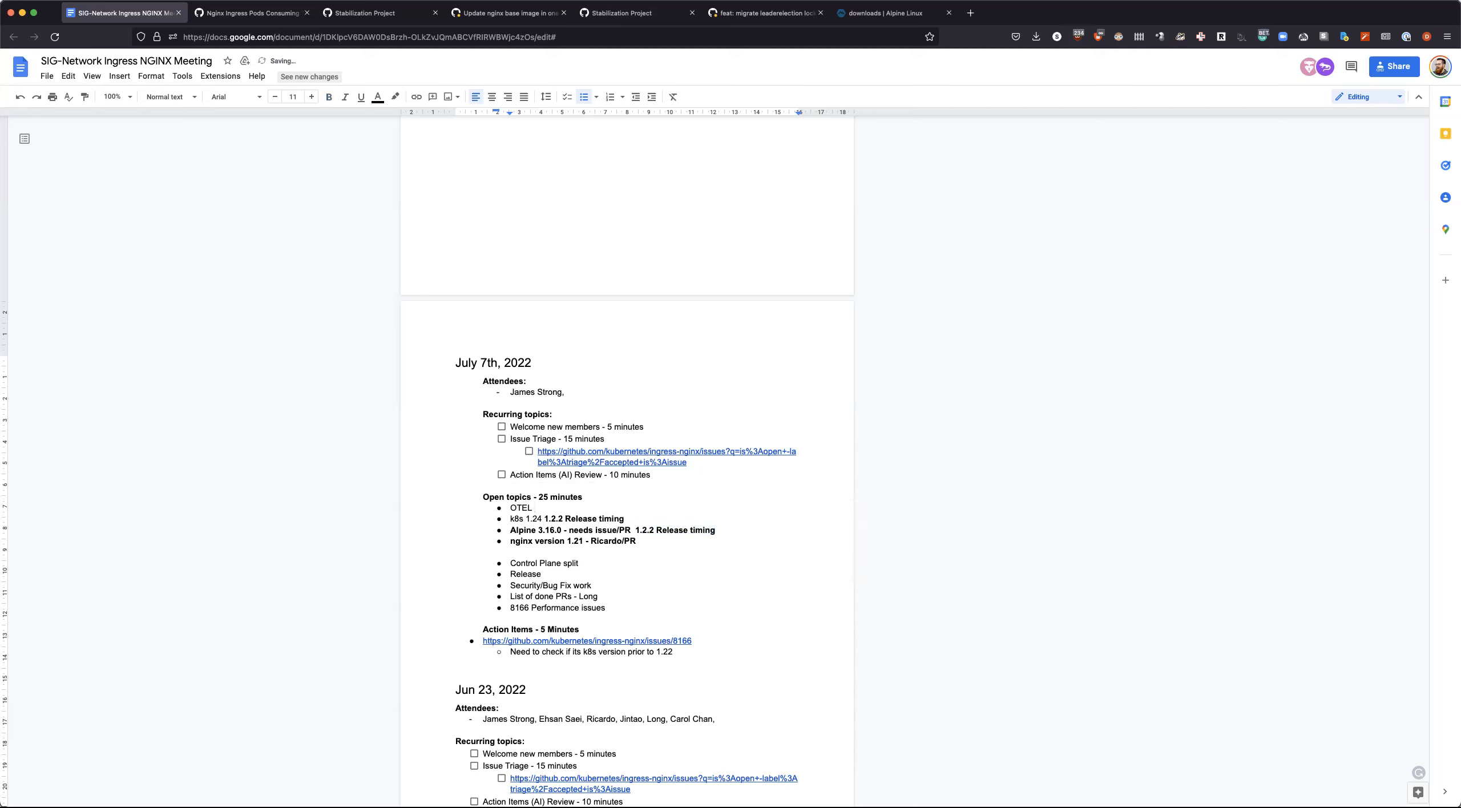
pyautogui.write('1.2.2 Release timing')
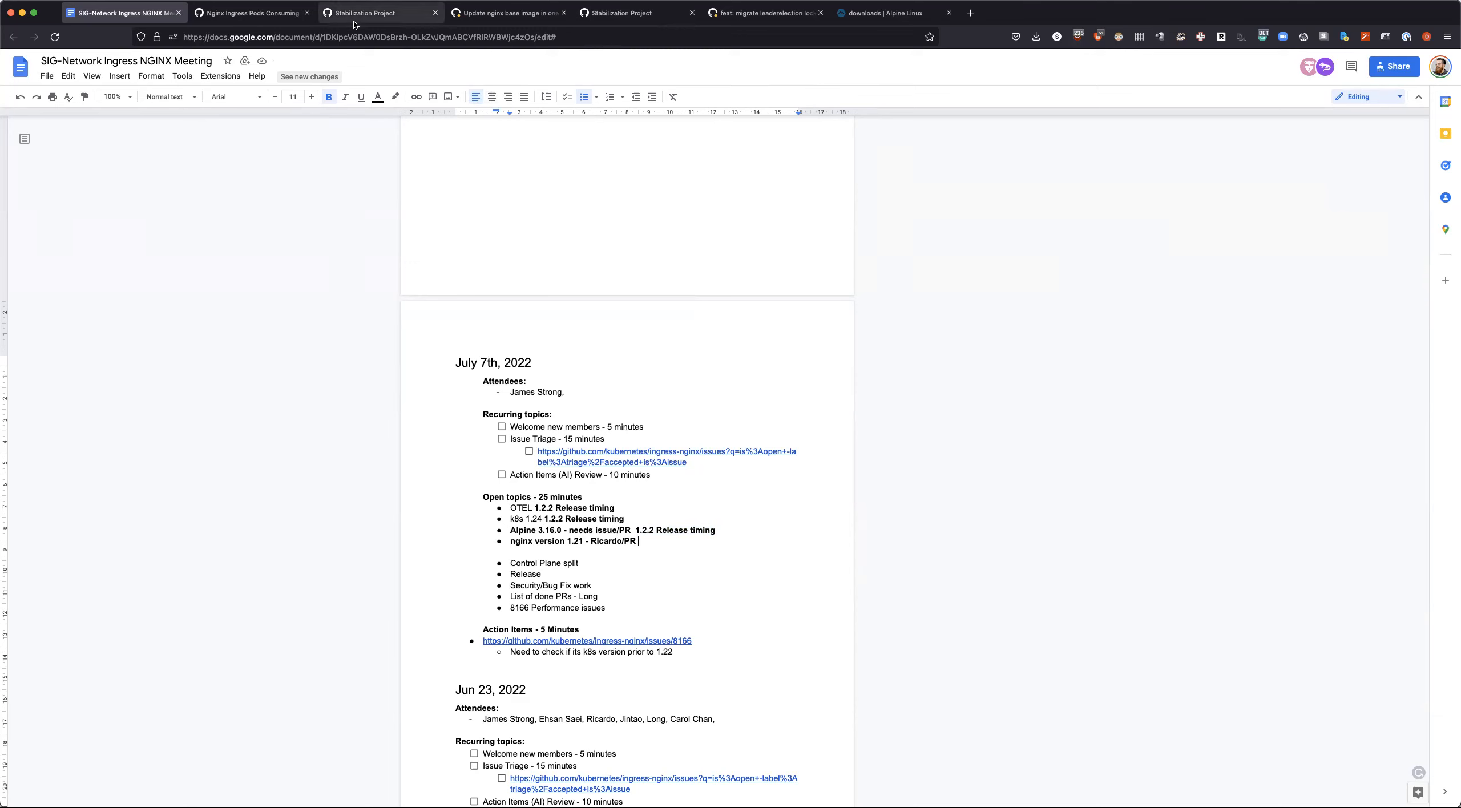
pyautogui.click(379, 13)
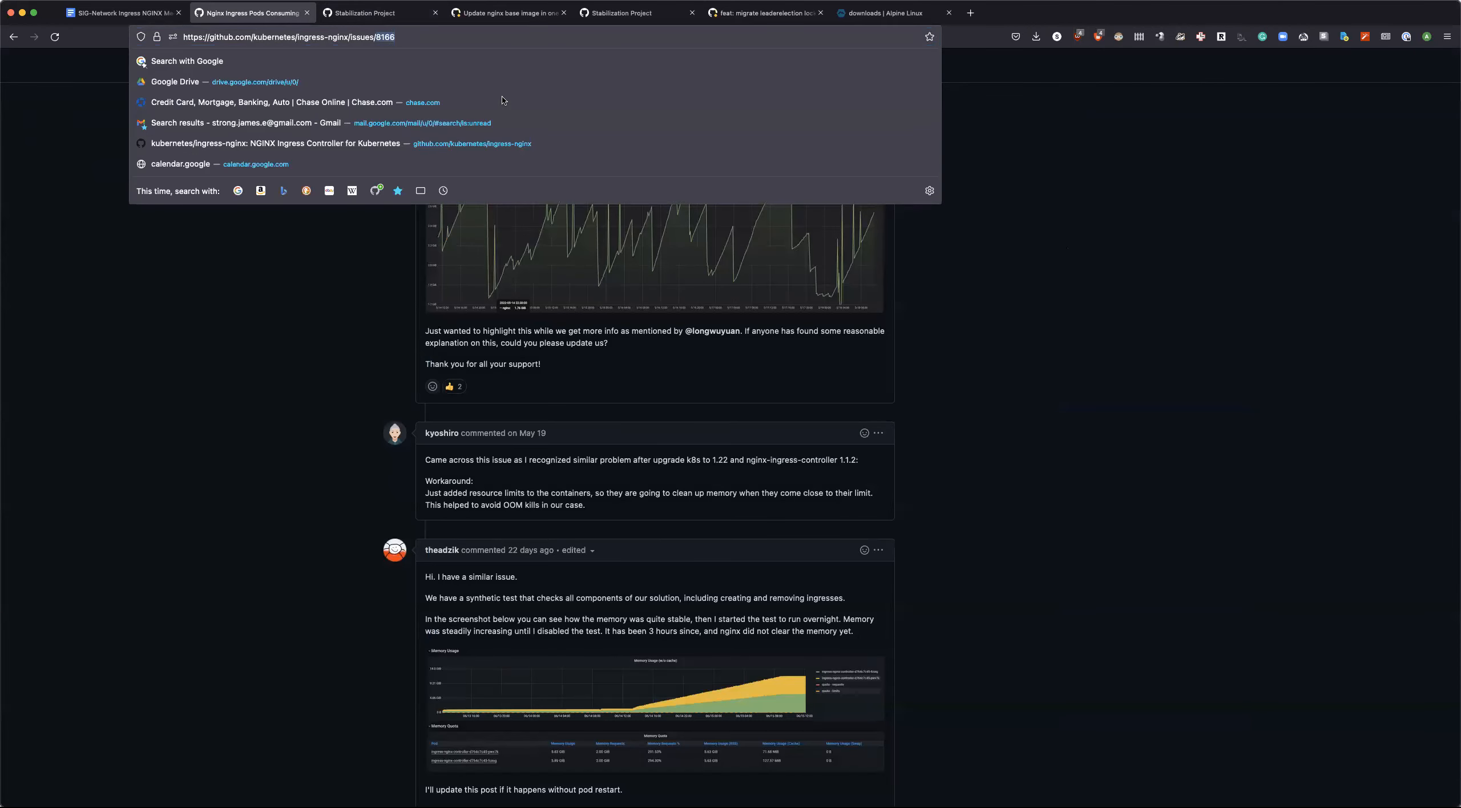
pyautogui.moveTo(647, 94)
pyautogui.write('725')
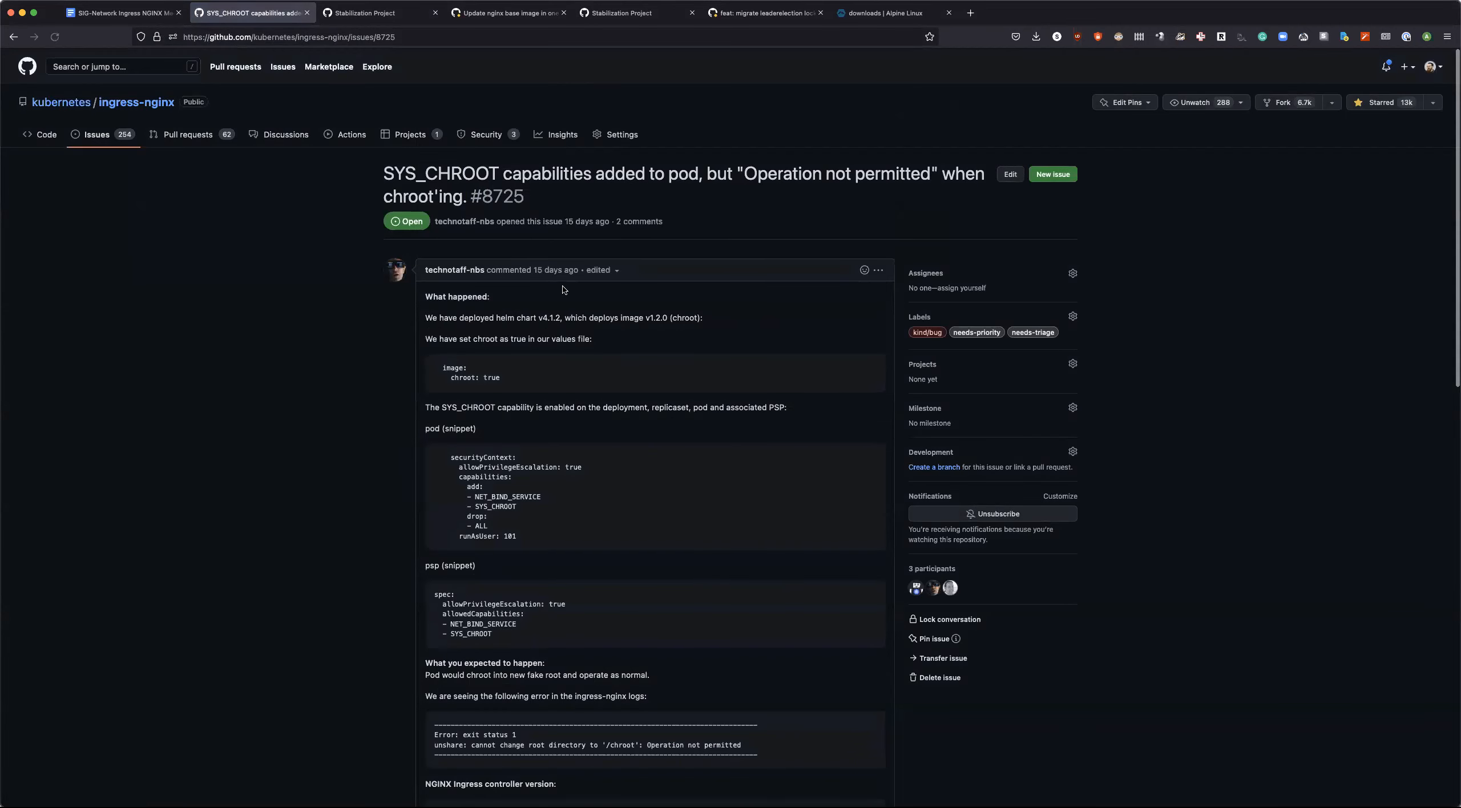
pyautogui.moveTo(331, 372)
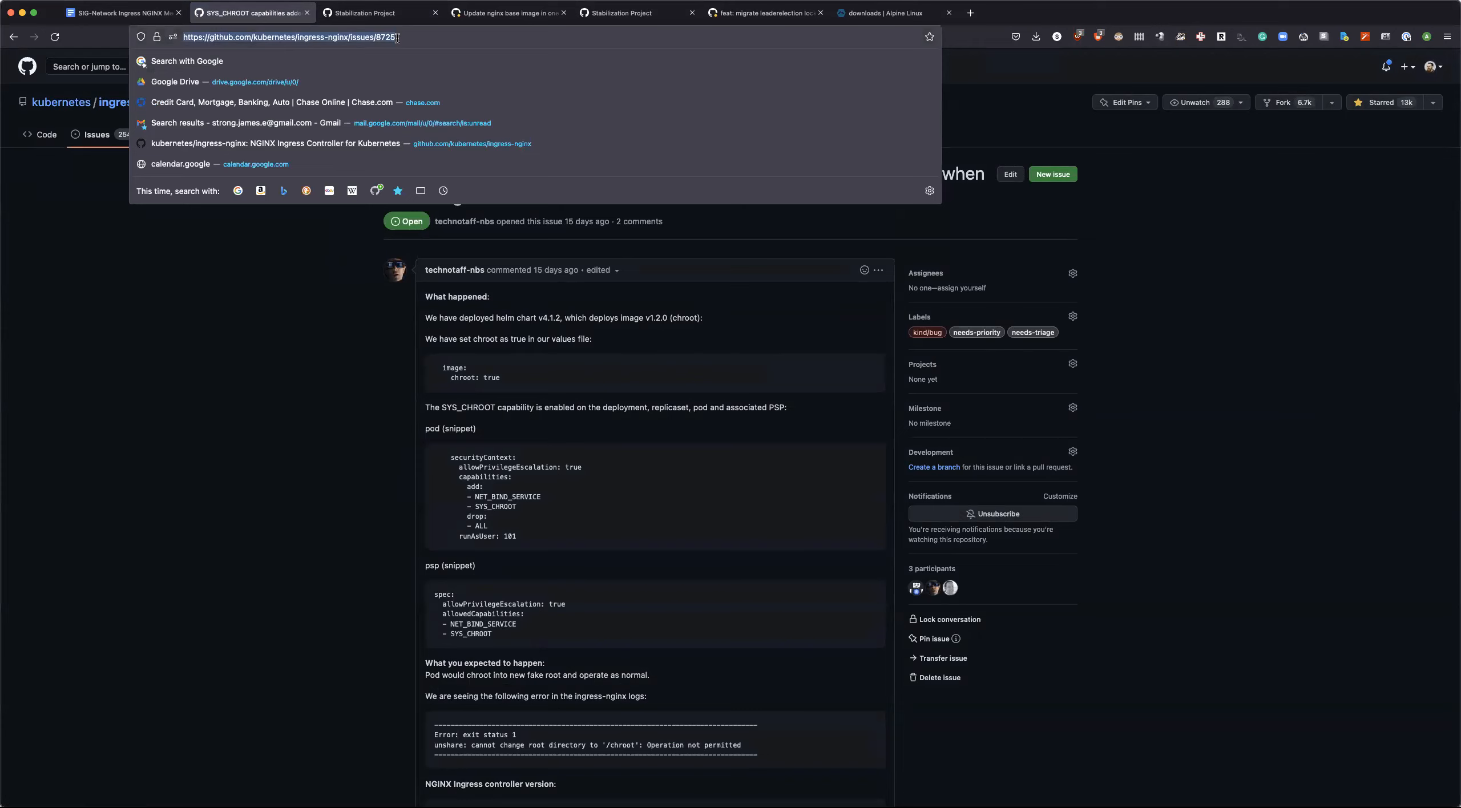
# Step: Copy the SYS_CHROOT issue #8725 URL and return to the meeting notes
pyautogui.click(509, 13)
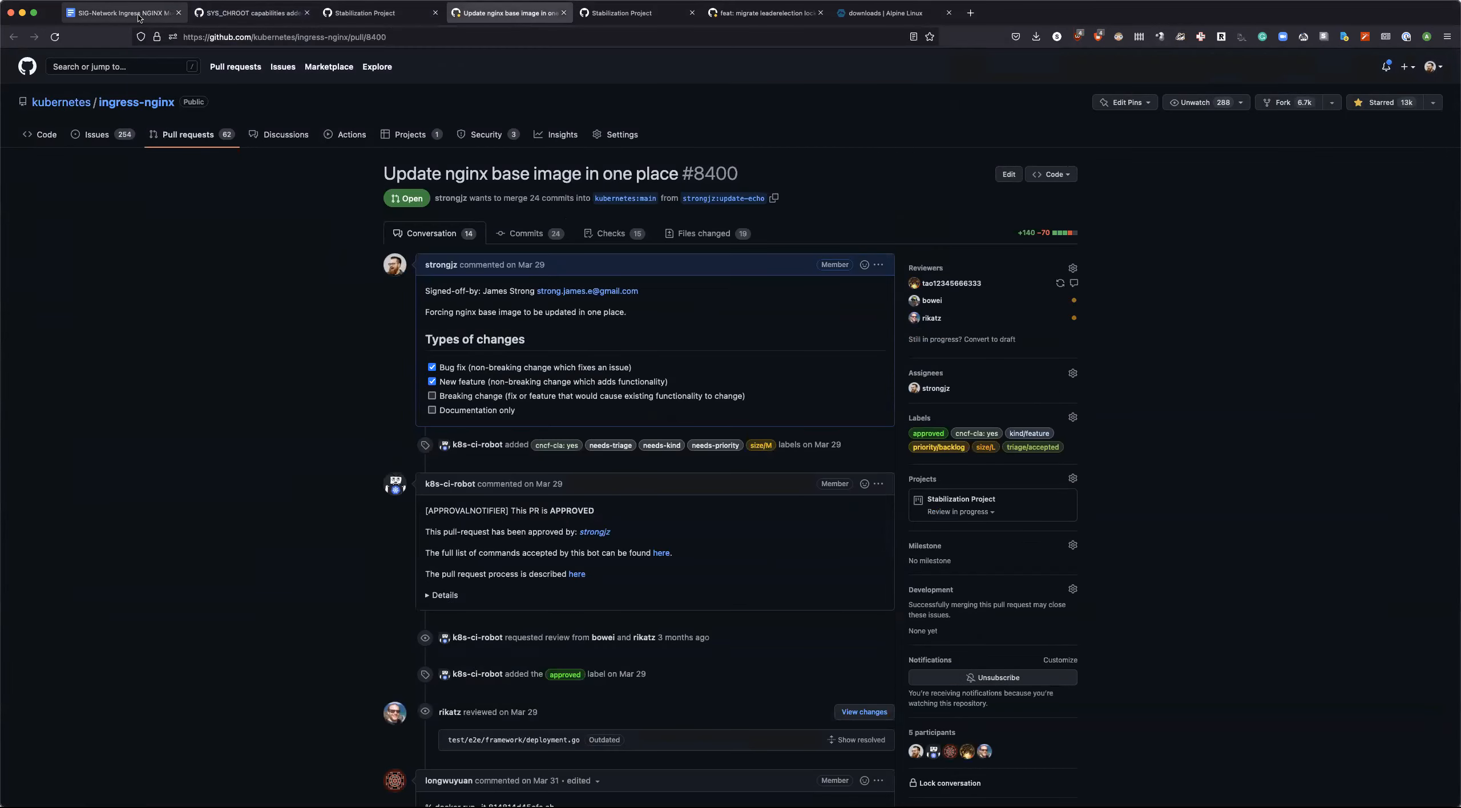
pyautogui.click(121, 13)
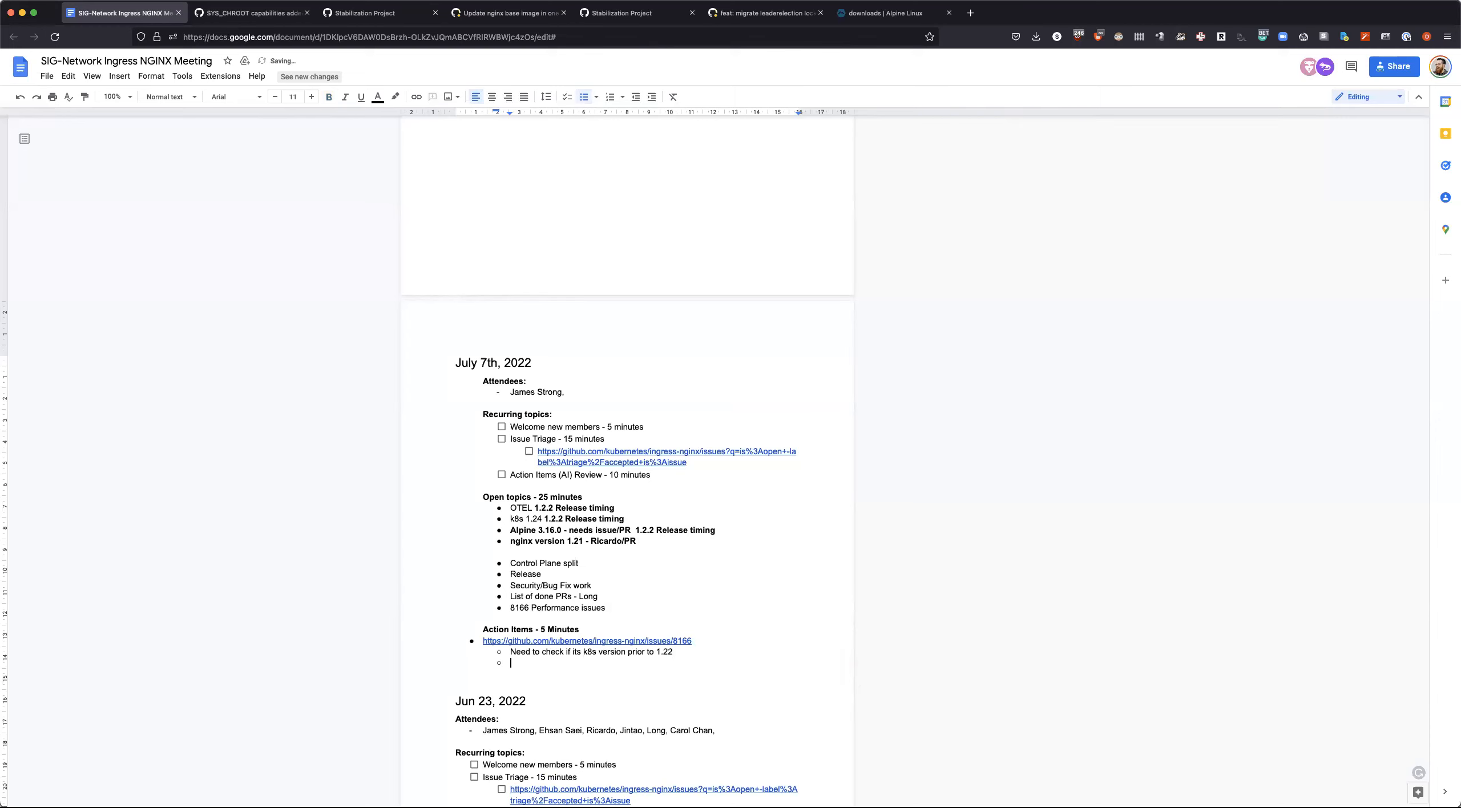
# Step: Add a 'Chroot issue' action item linking issue 8743 with 8725 and 8680
pyautogui.write('Ch')
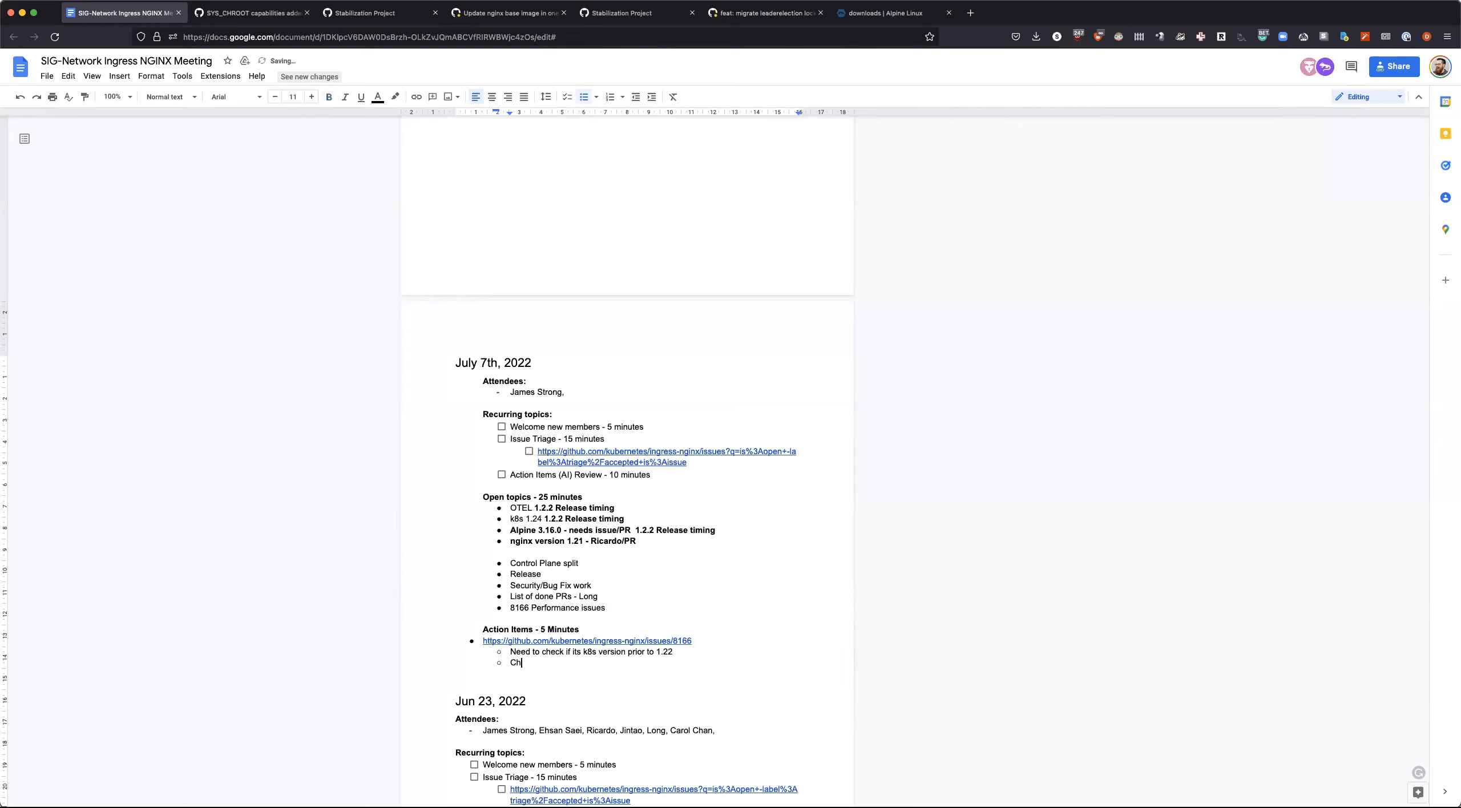
pyautogui.write('root issue')
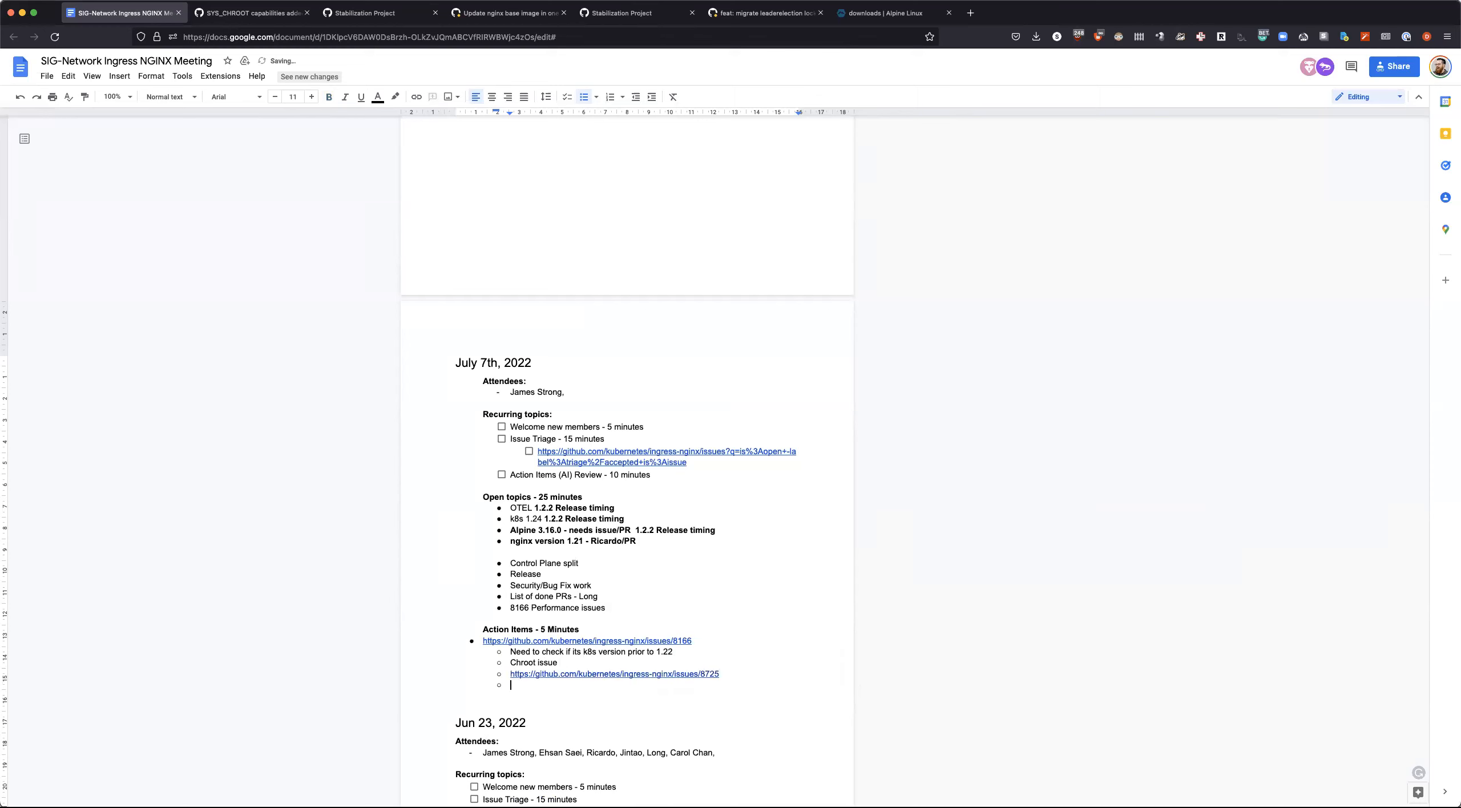
pyautogui.write('https://github.com/kubernetes/ingress-nginx/issues/8725')
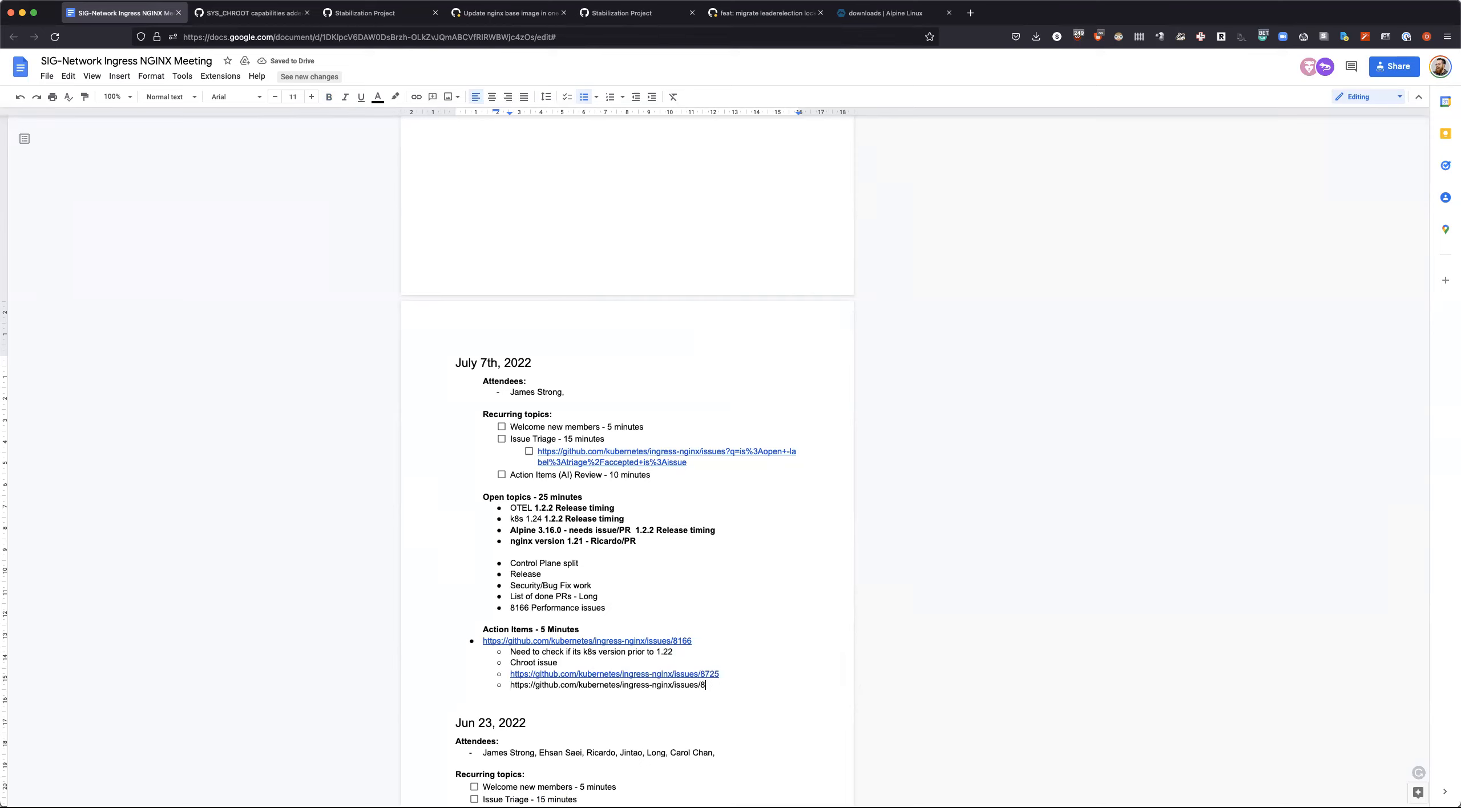
pyautogui.write('74')
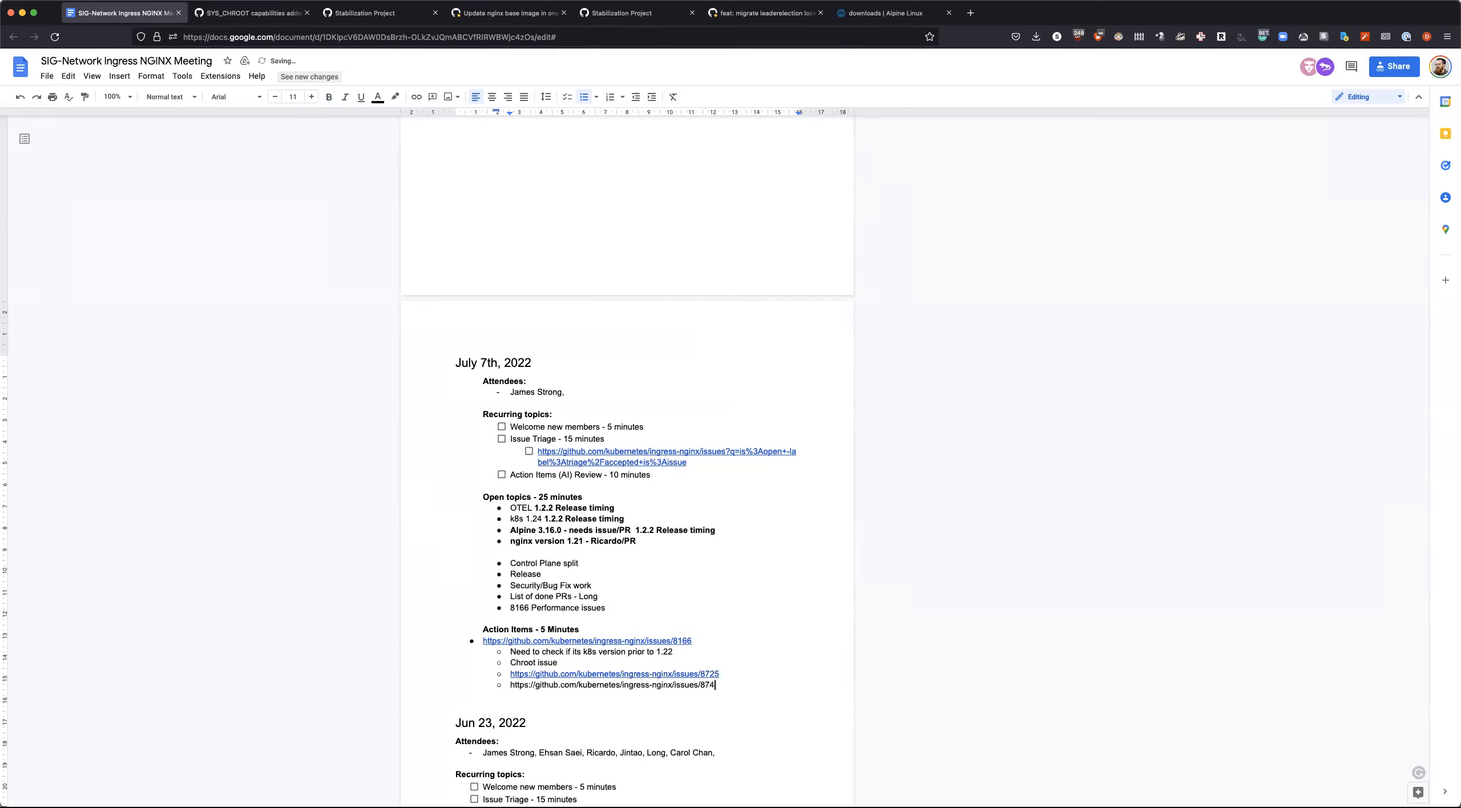
pyautogui.write('3,')
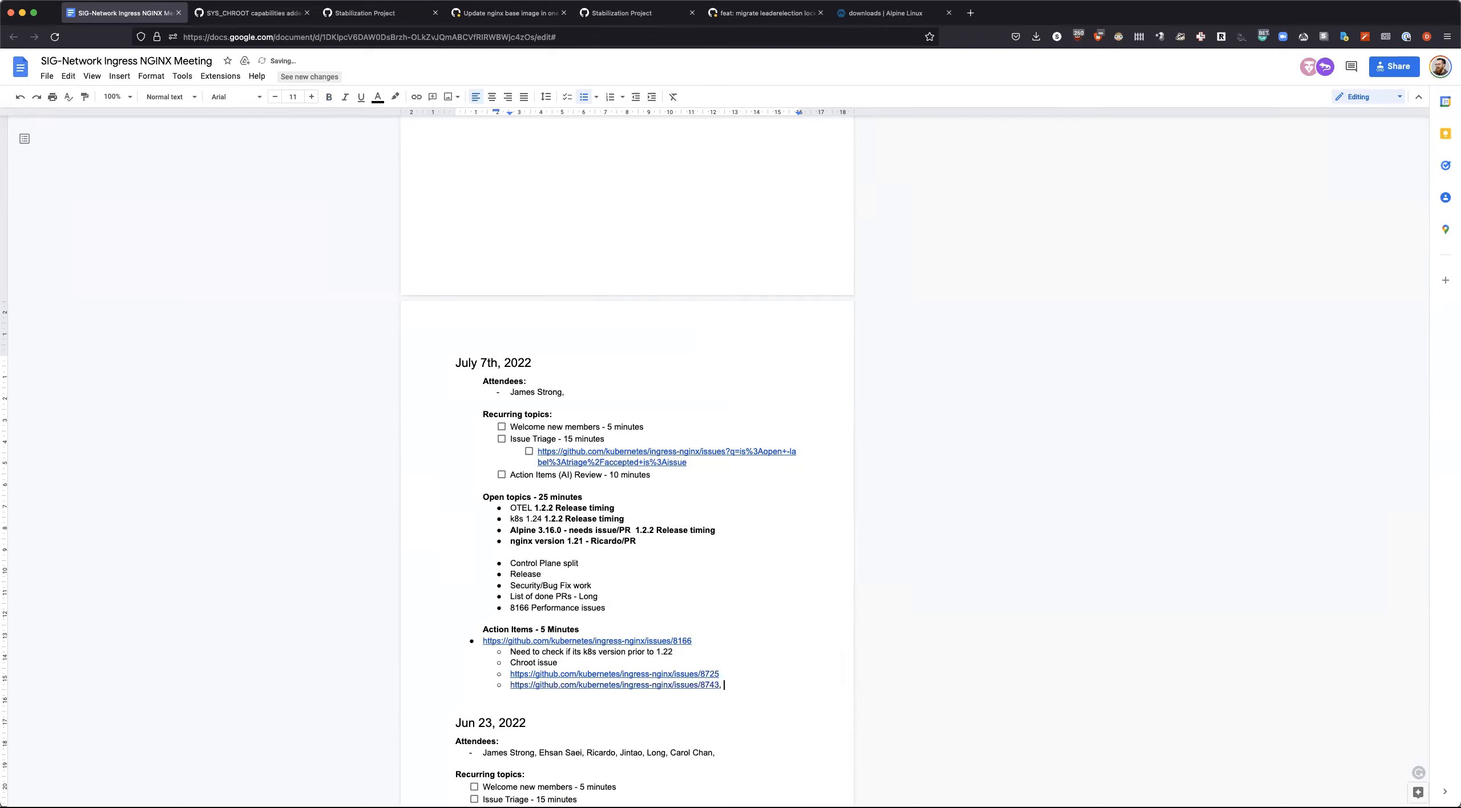
pyautogui.write('8725 ,')
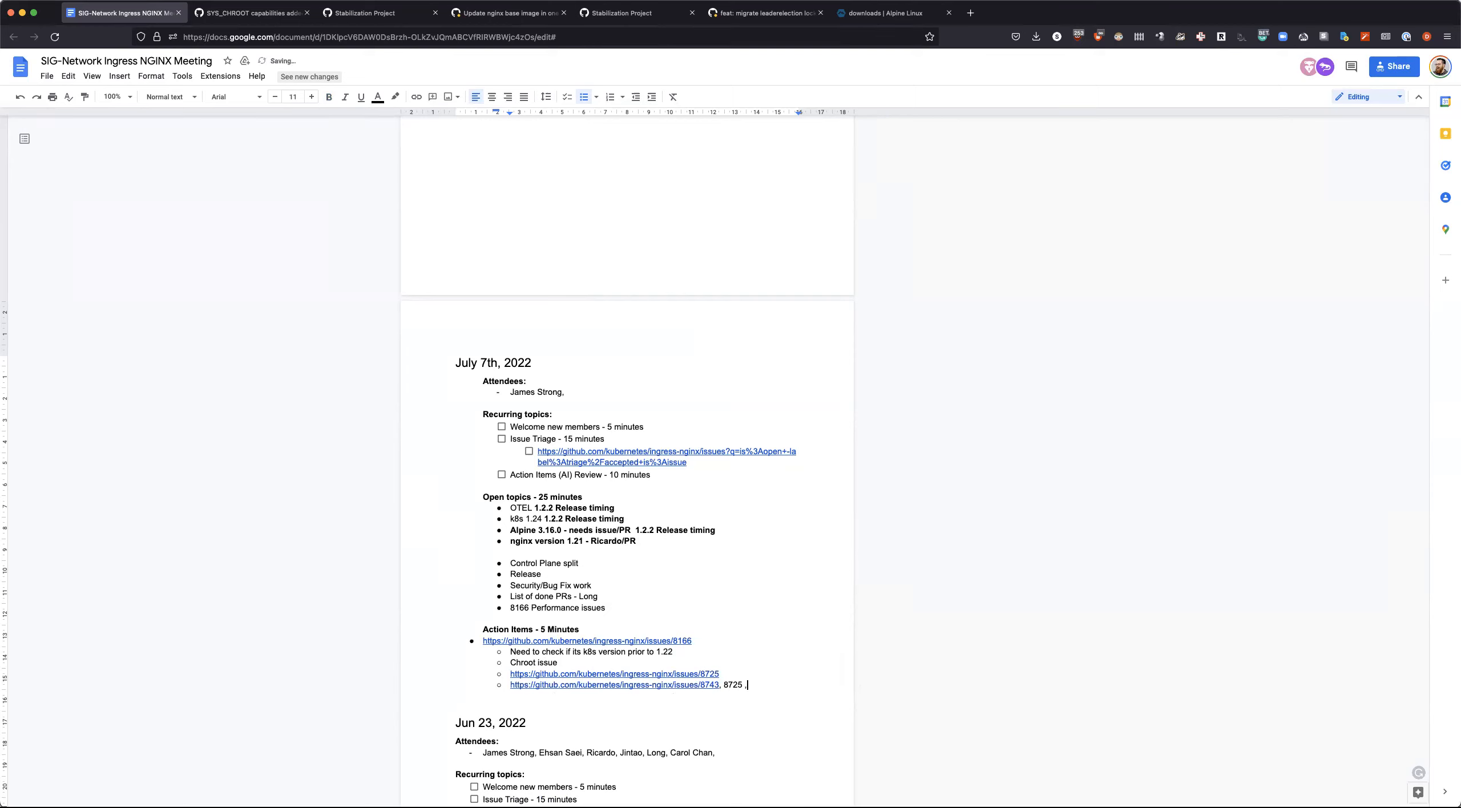
pyautogui.write('86')
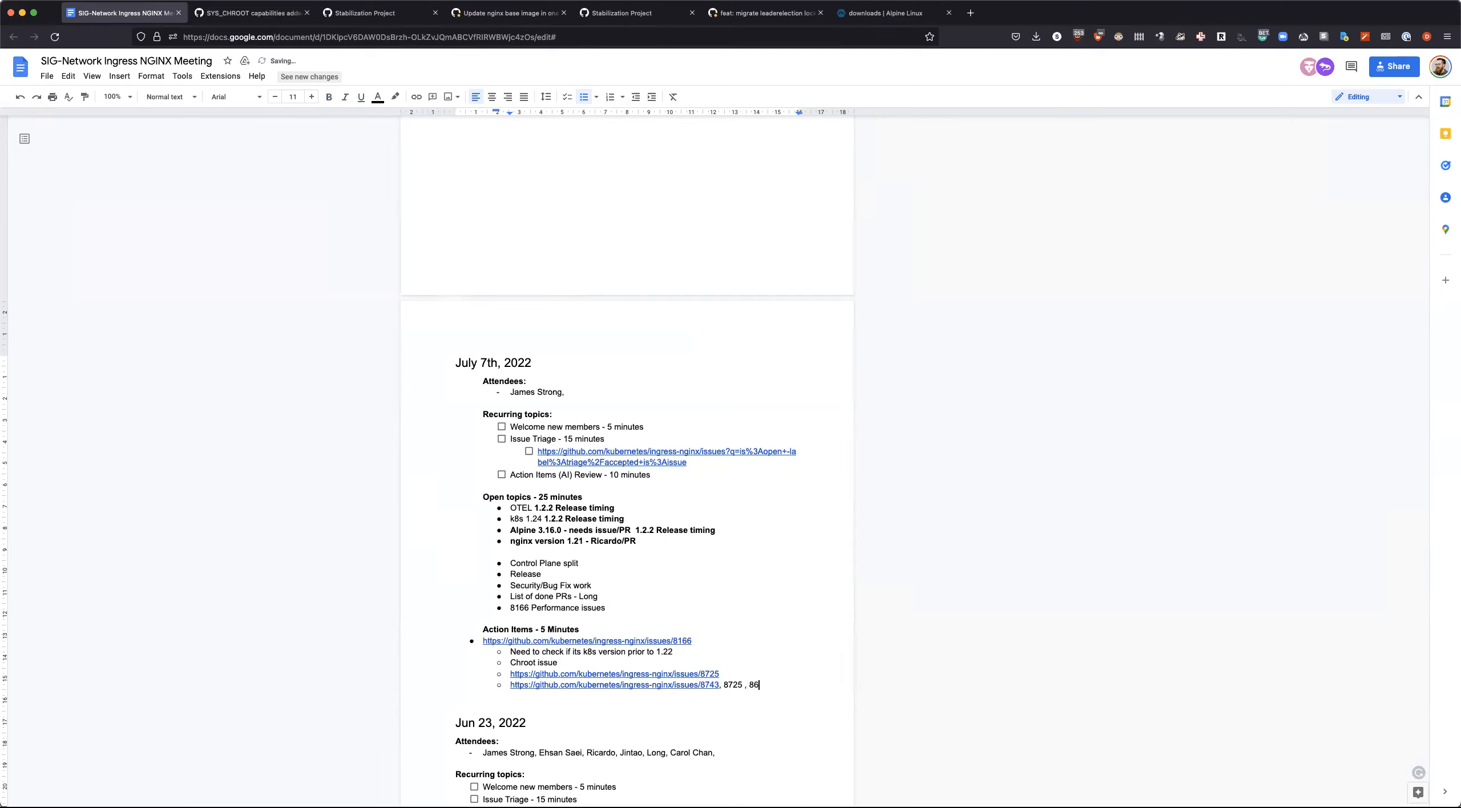
pyautogui.write('80 -')
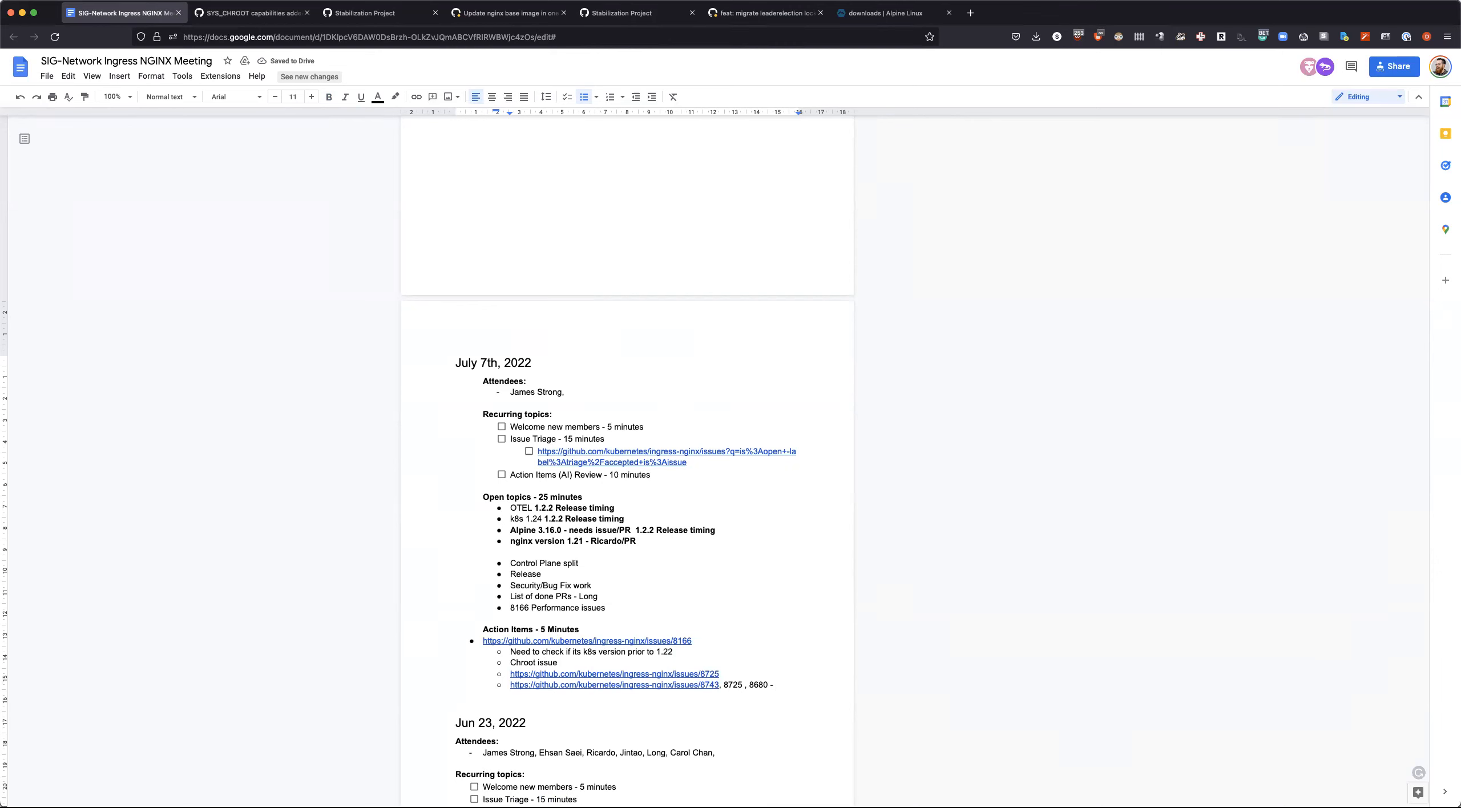
# Step: Add 8572, the 'look if they need consolidation' note and 'James - add to project to track'
pyautogui.write('Jame')
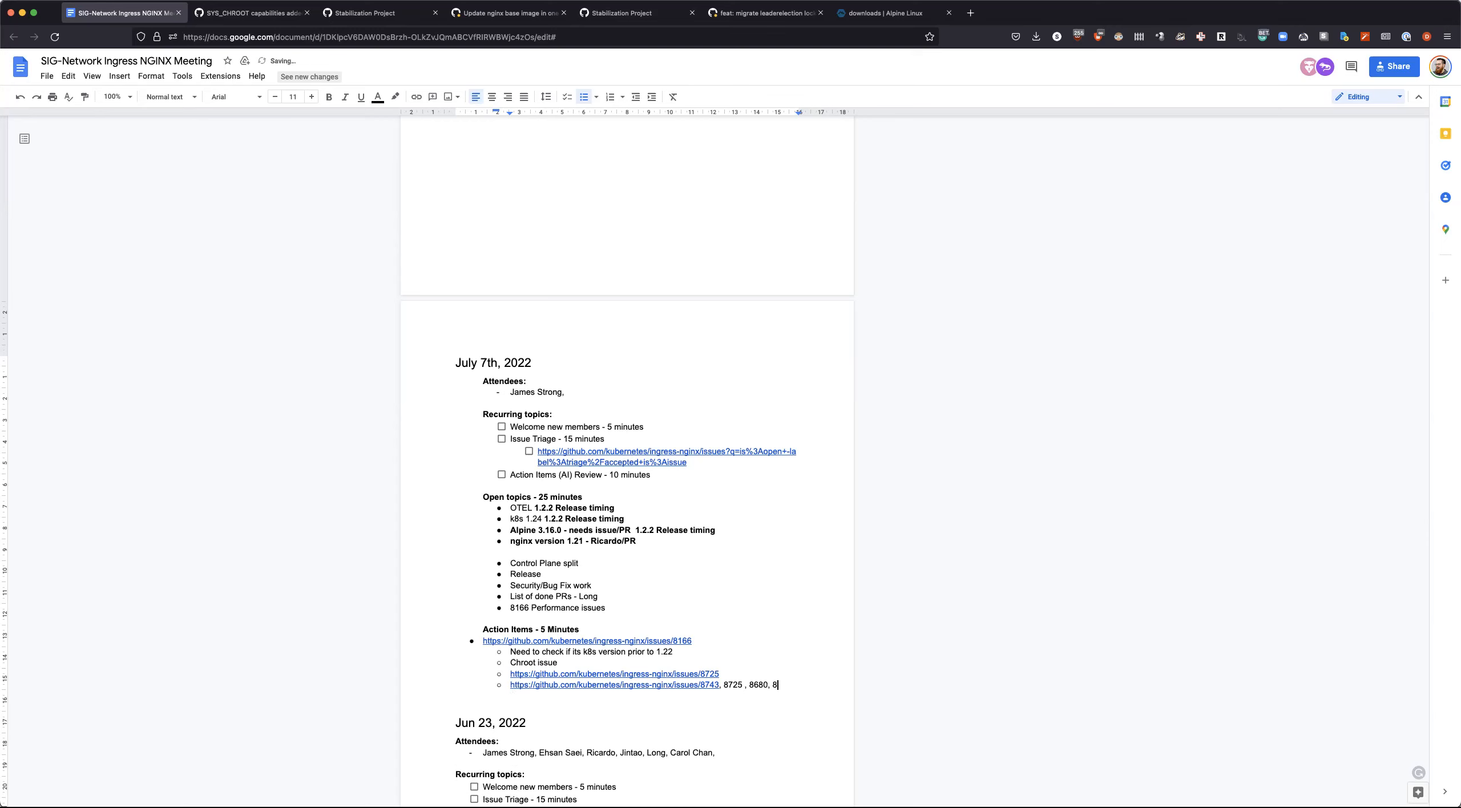
pyautogui.write('572 , need t')
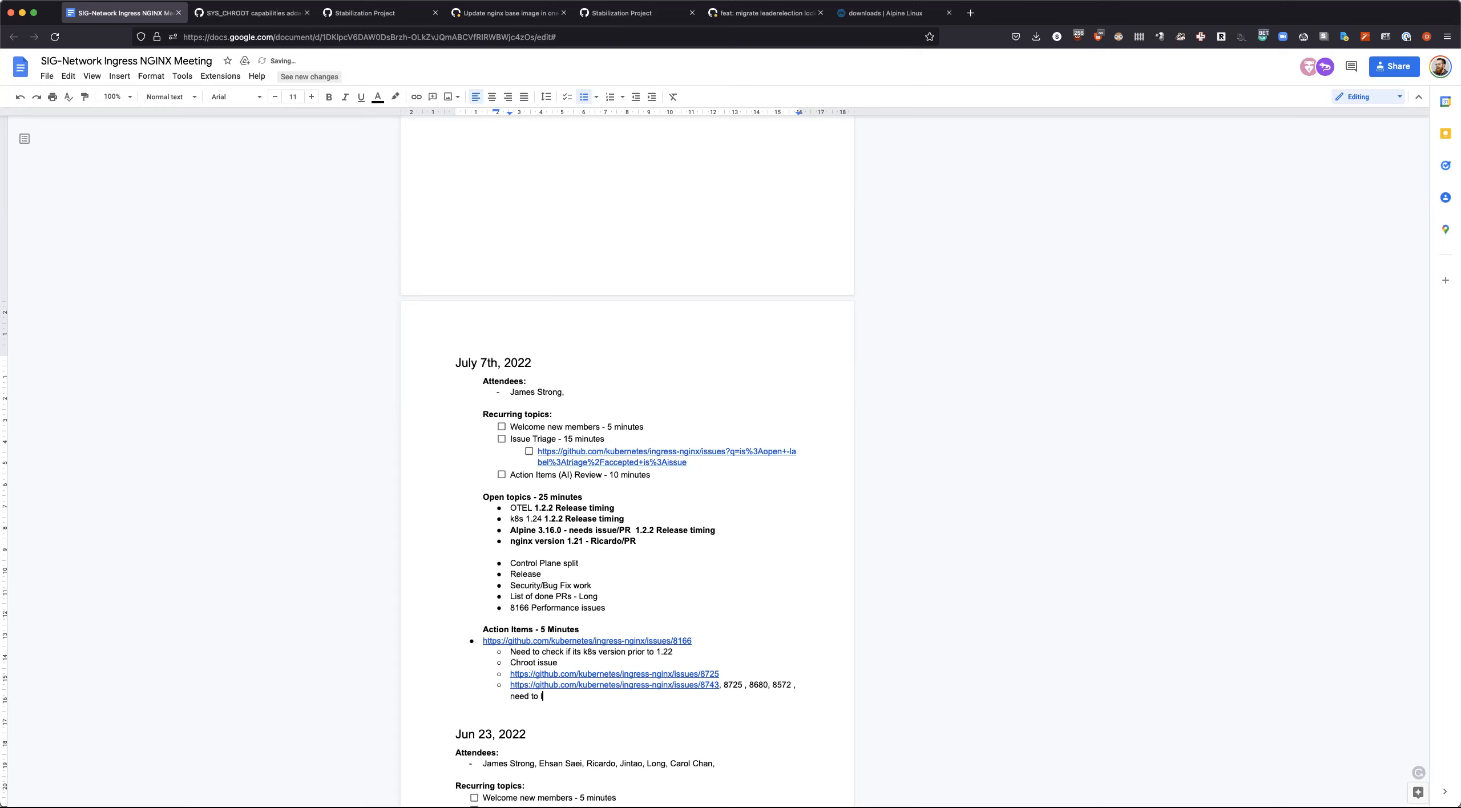
pyautogui.write('ook if they')
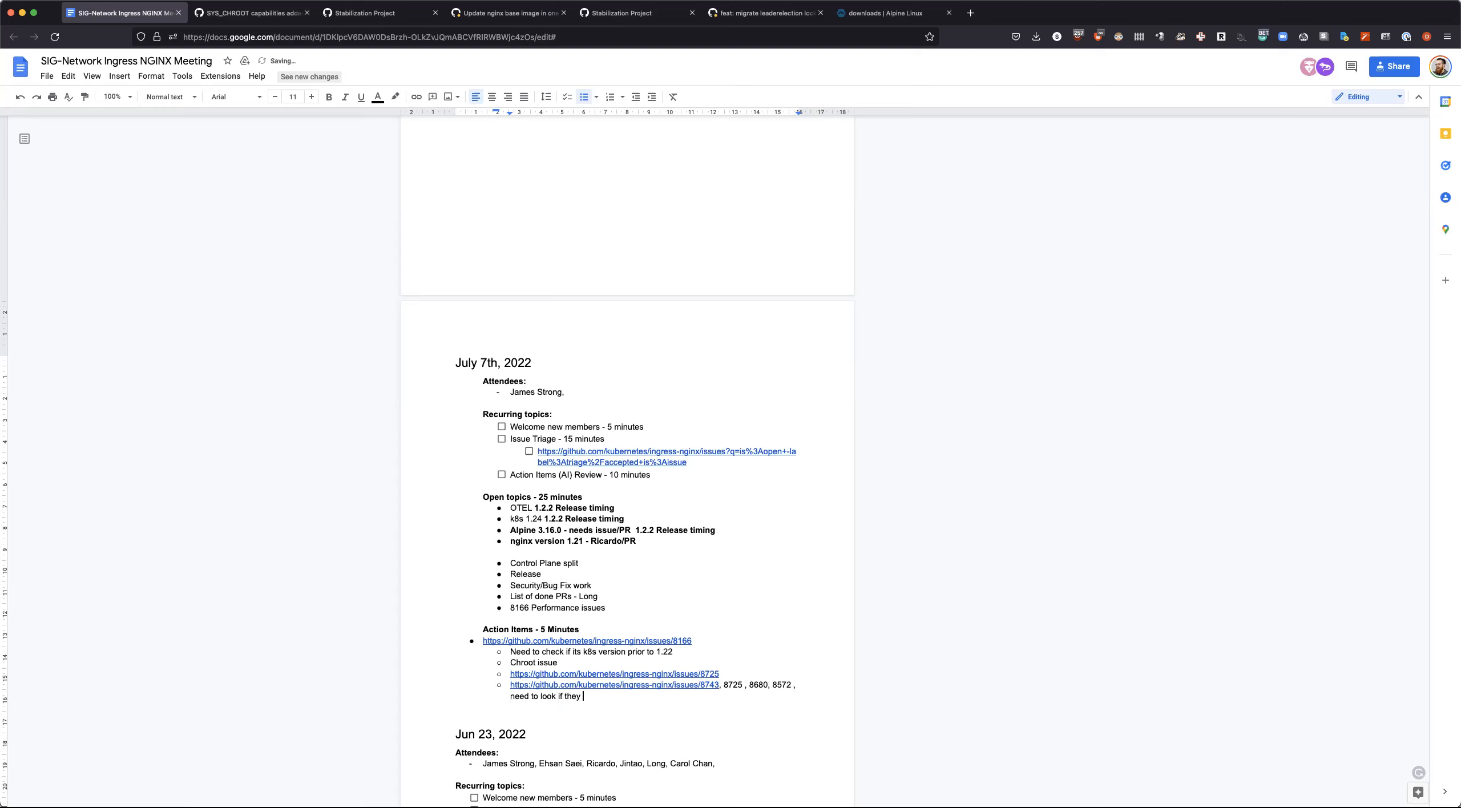
pyautogui.write('need consolidated.')
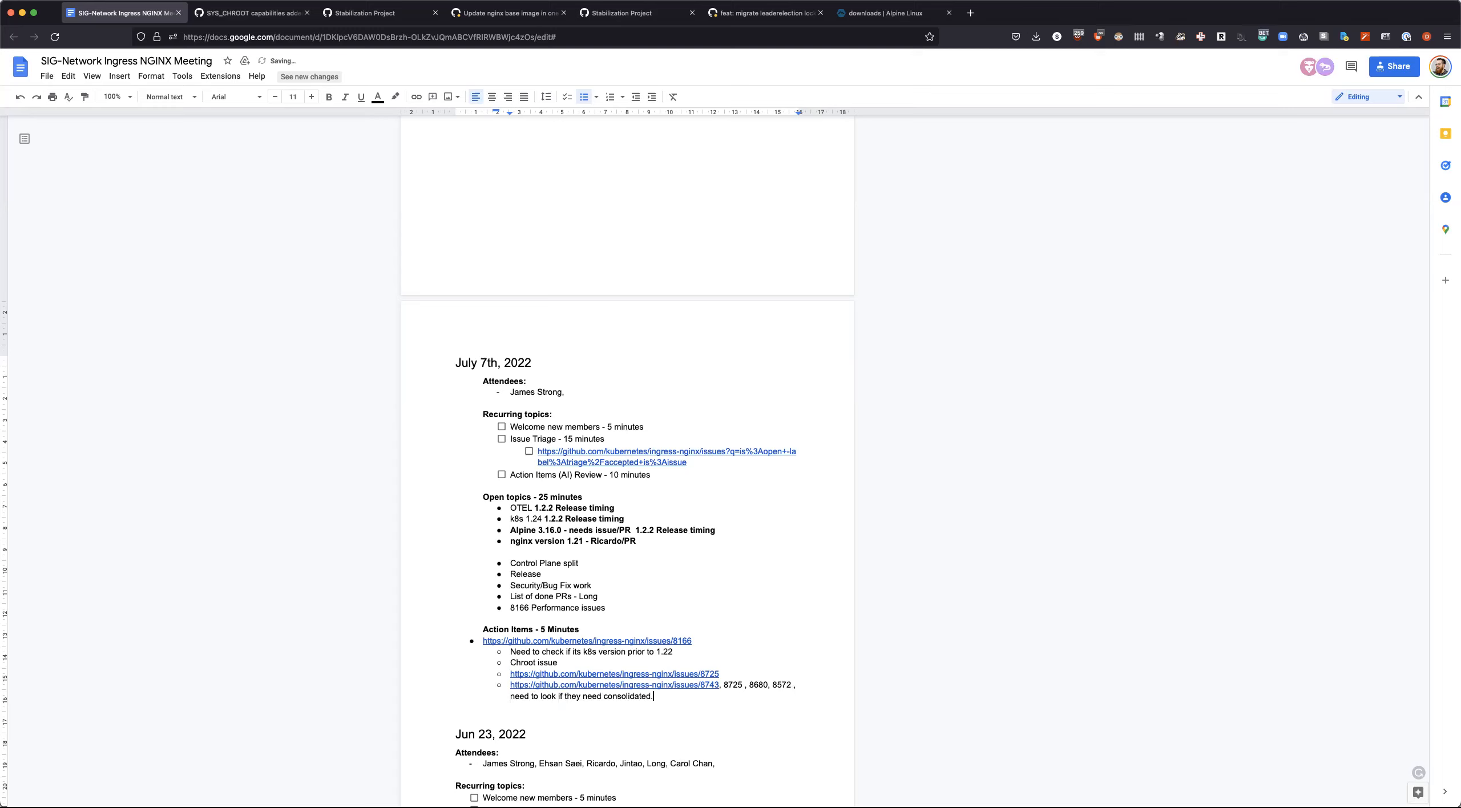
pyautogui.moveTo(738, 670)
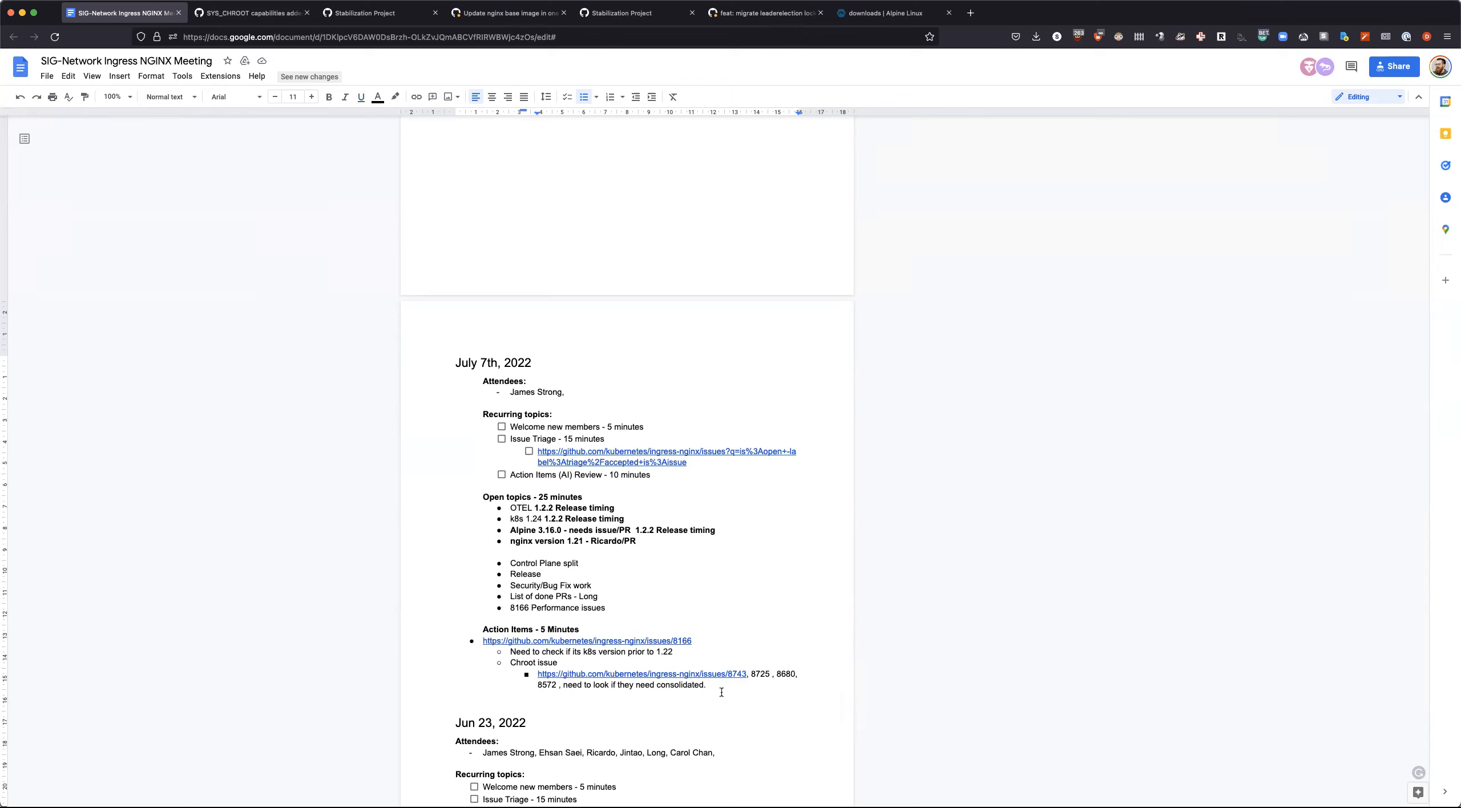
pyautogui.write('James - add to project to')
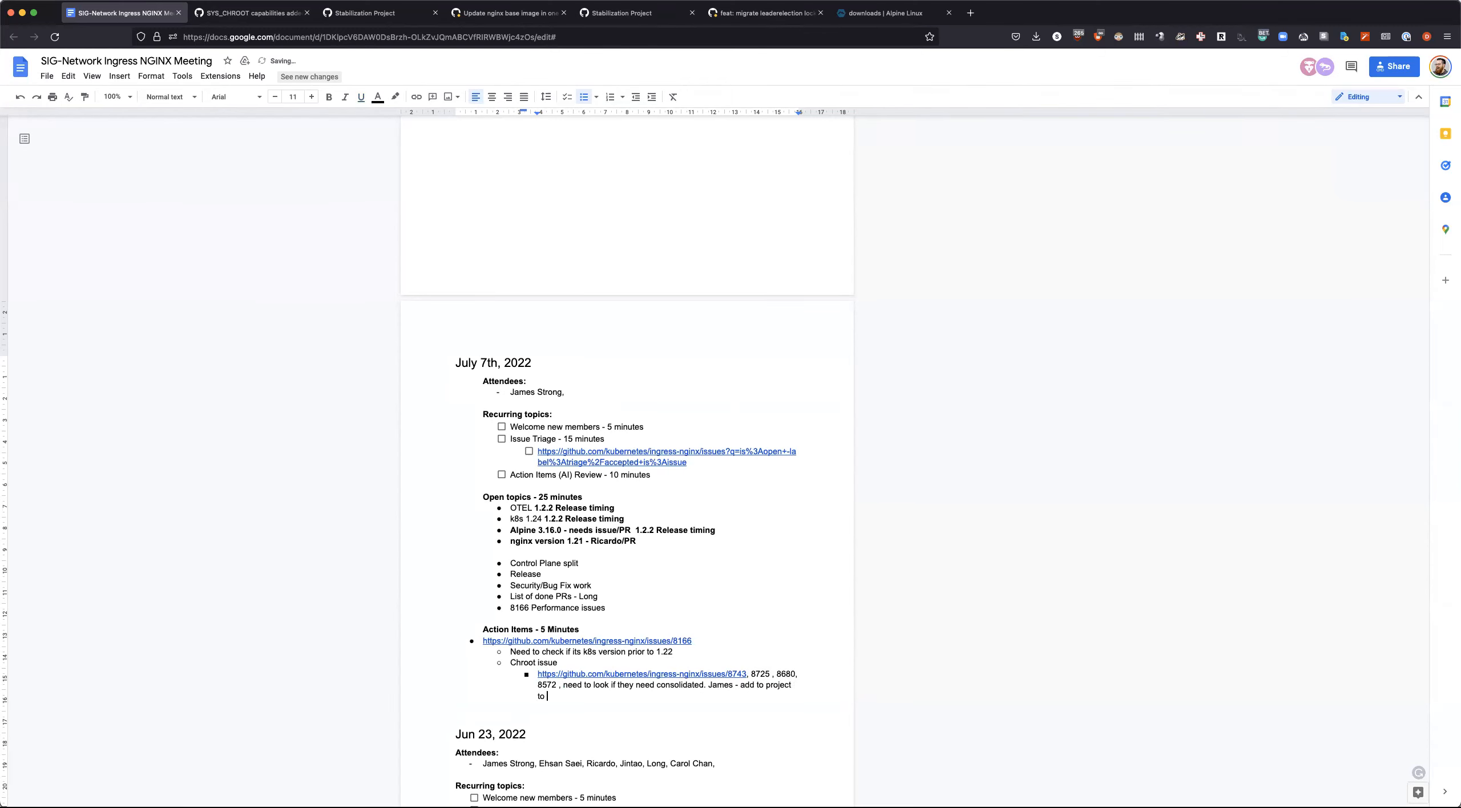
pyautogui.write('track')
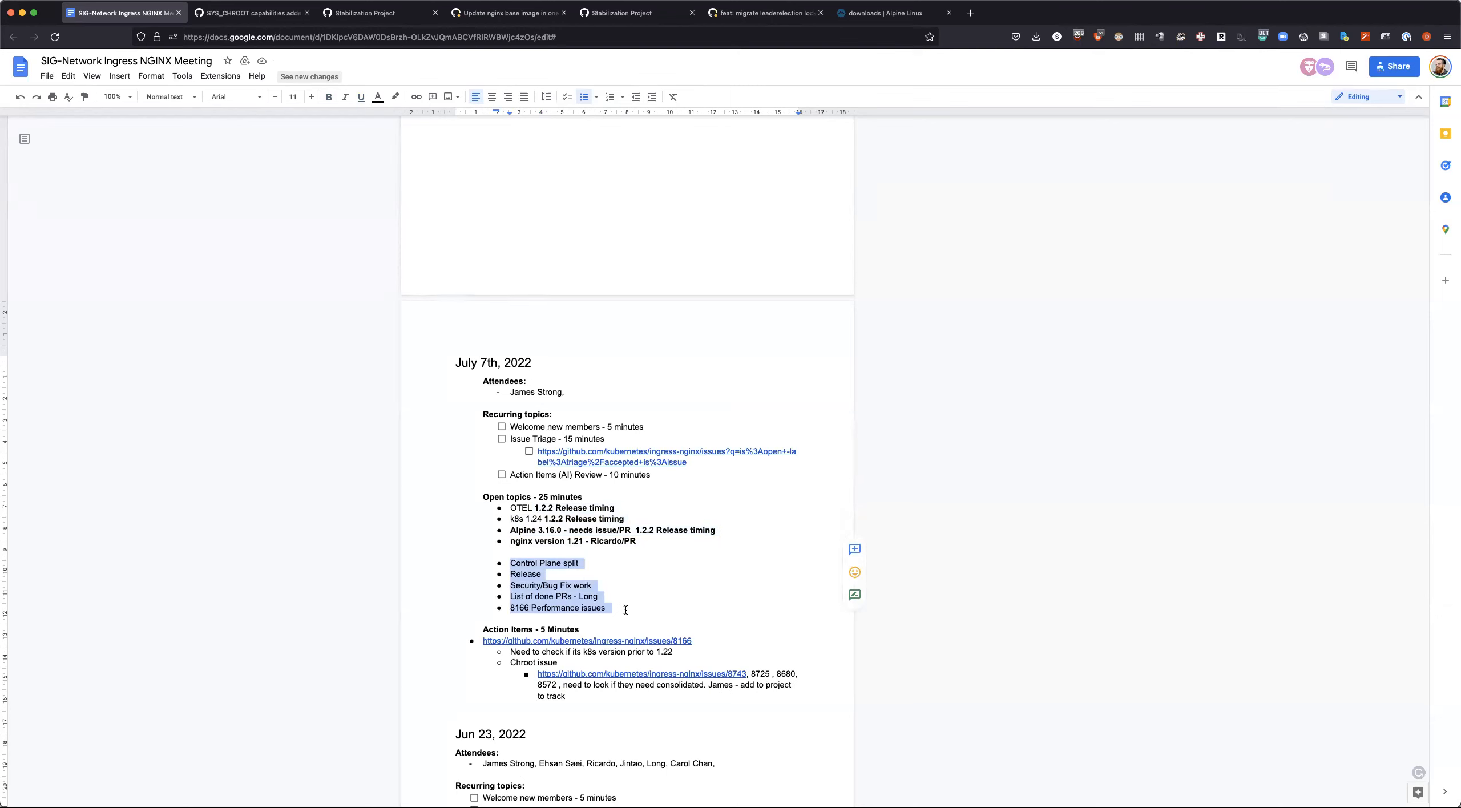
pyautogui.moveTo(526, 563)
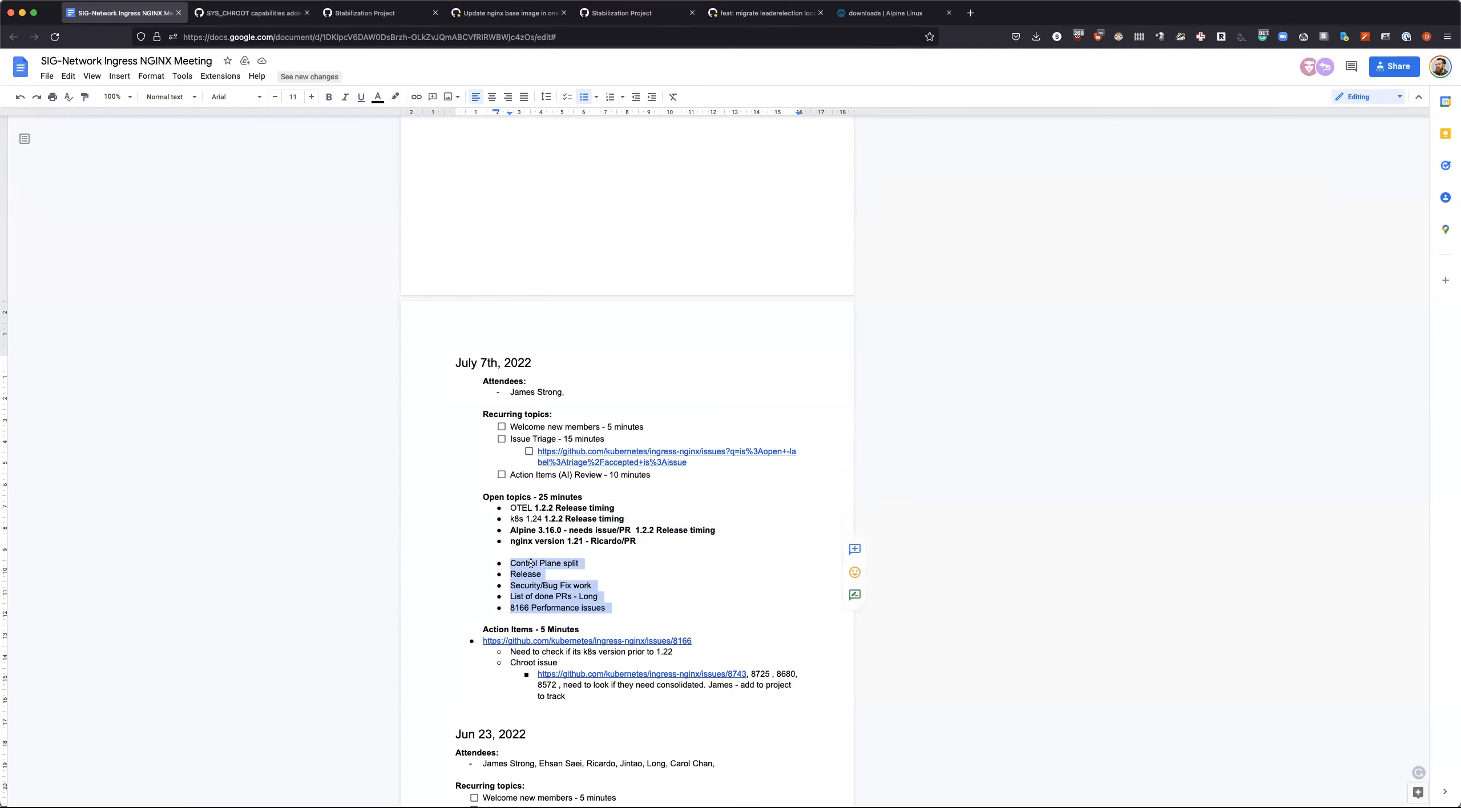
# Step: Append '- James to review' to the '8166 Performance issues' open topic in the July 7th notes
pyautogui.click(546, 563)
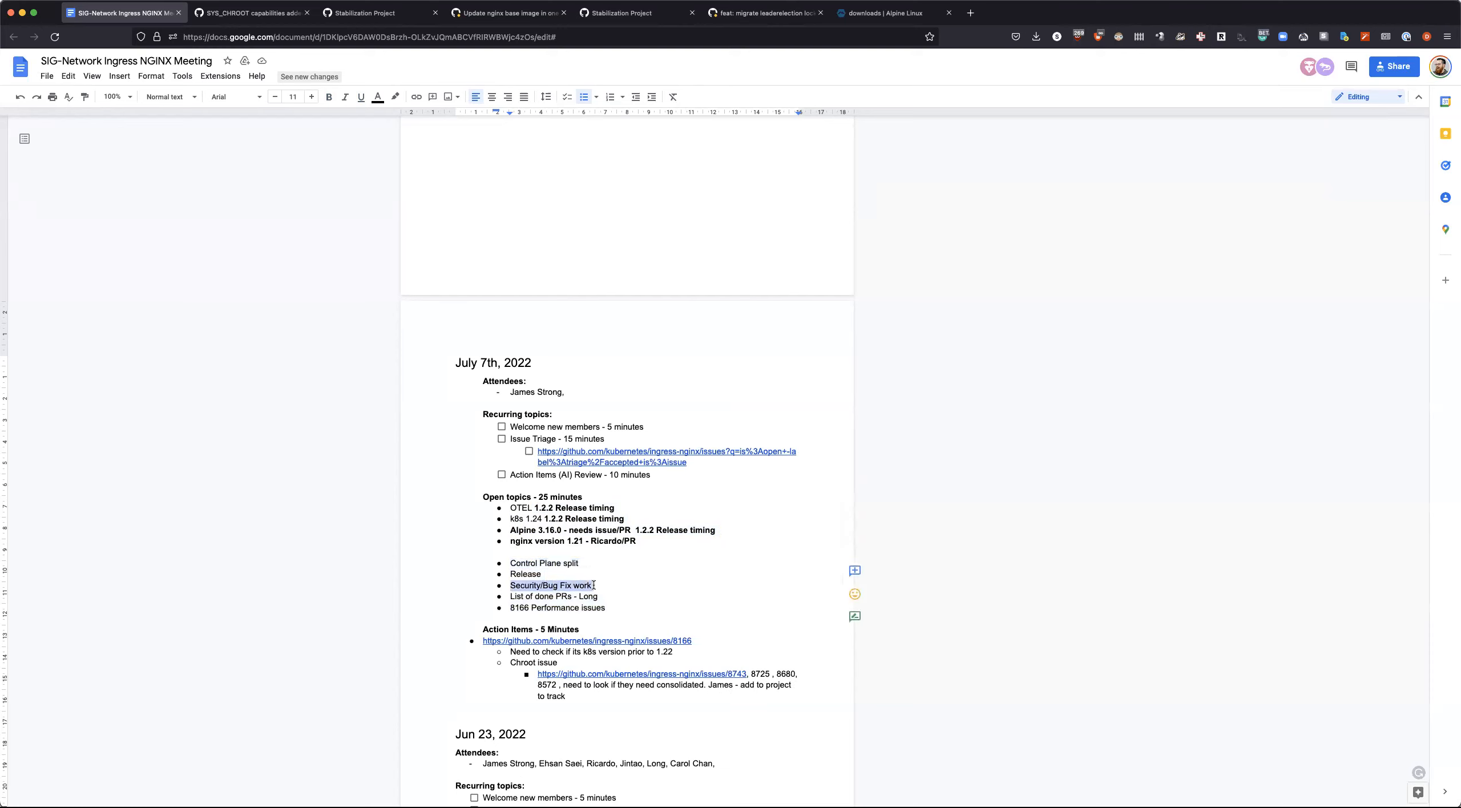
pyautogui.click(513, 597)
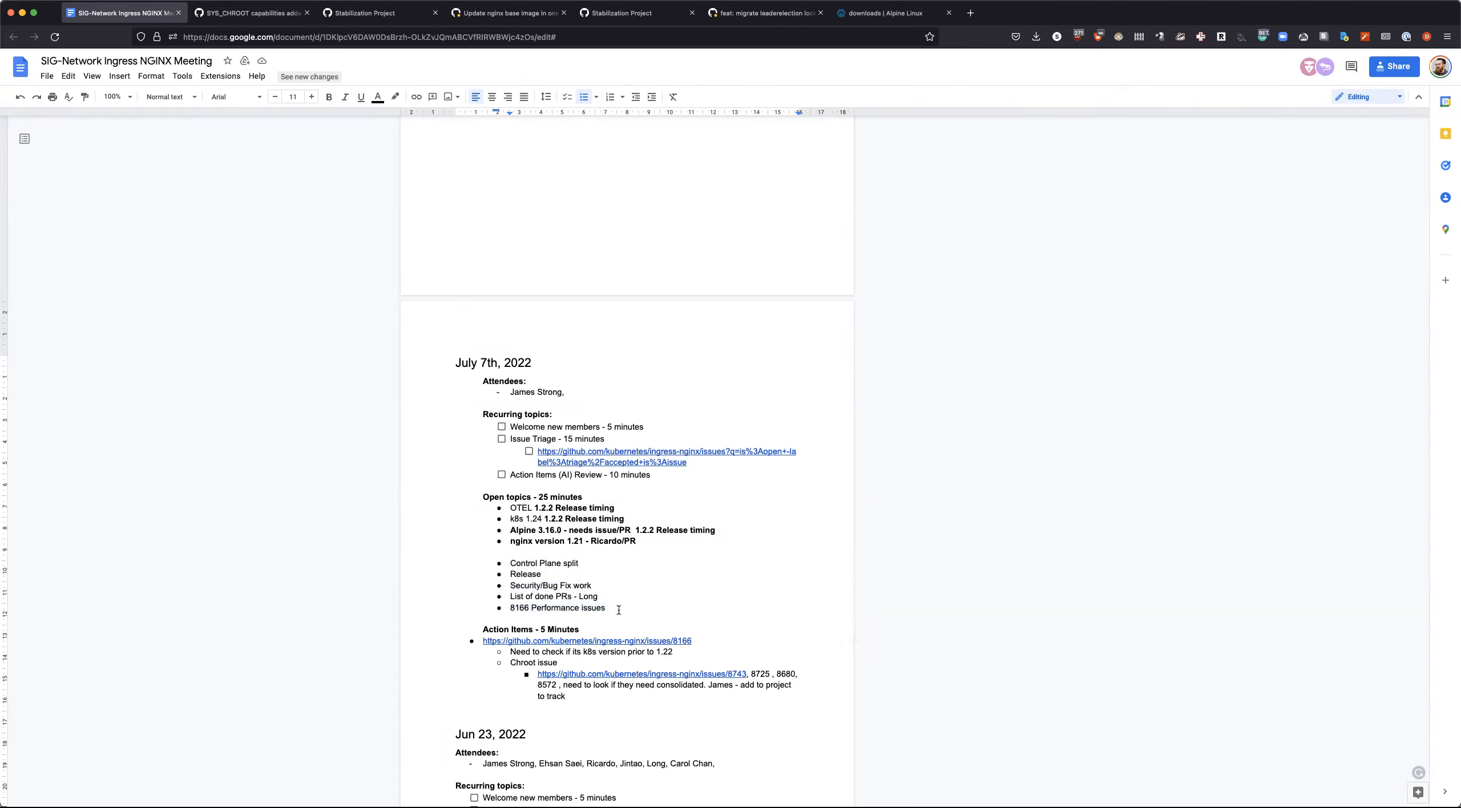
pyautogui.write('- James to re')
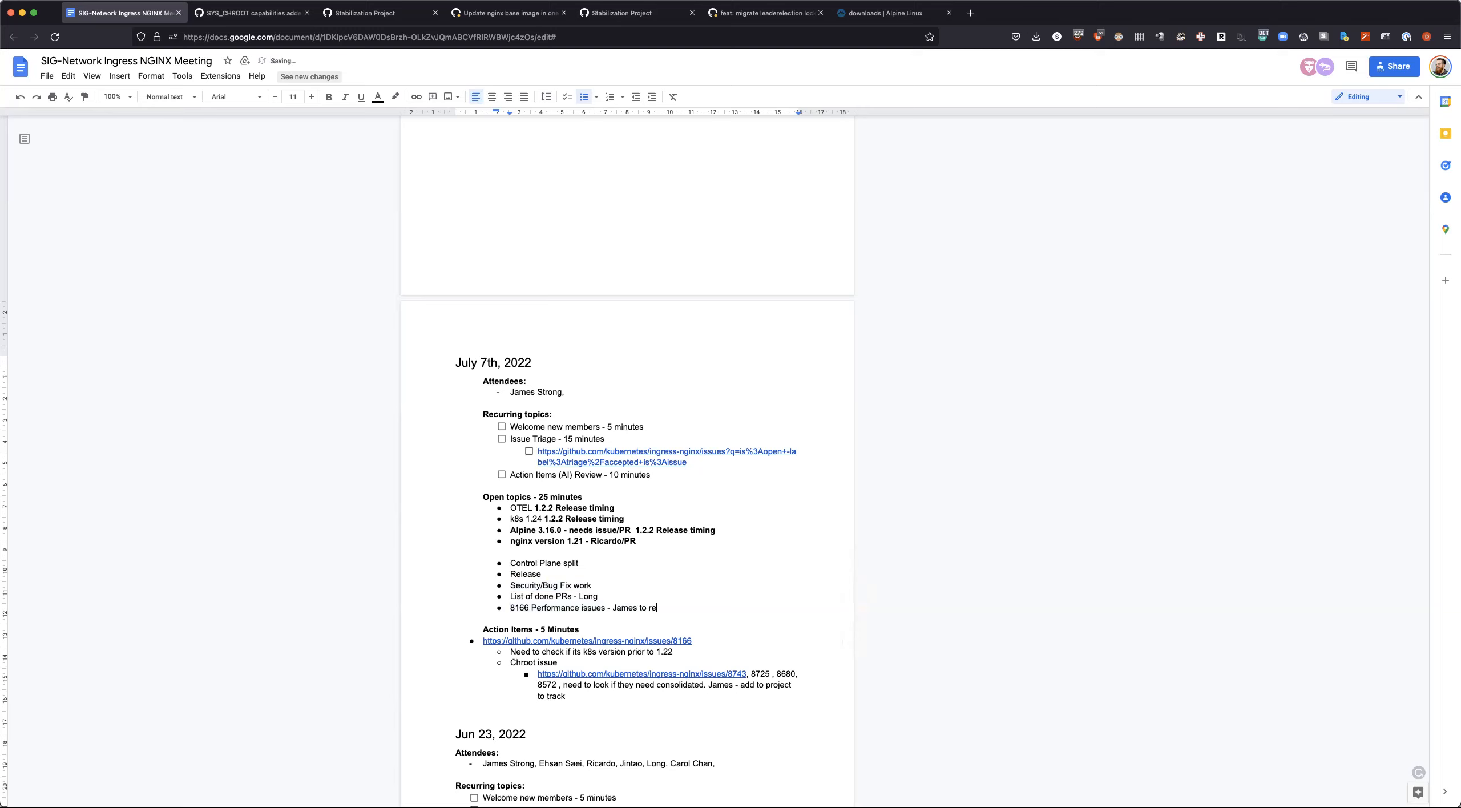
pyautogui.write('view')
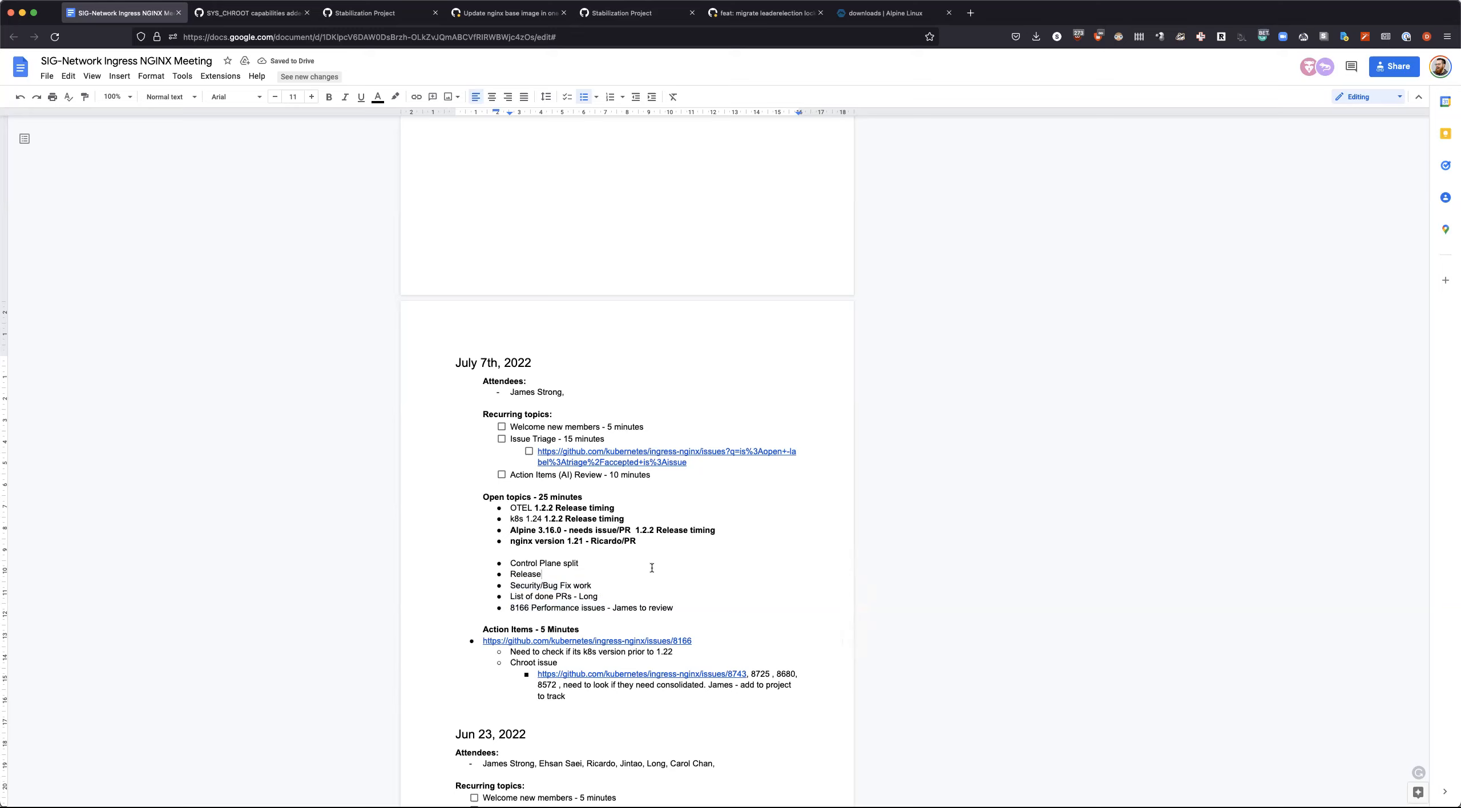
pyautogui.moveTo(1348, 468)
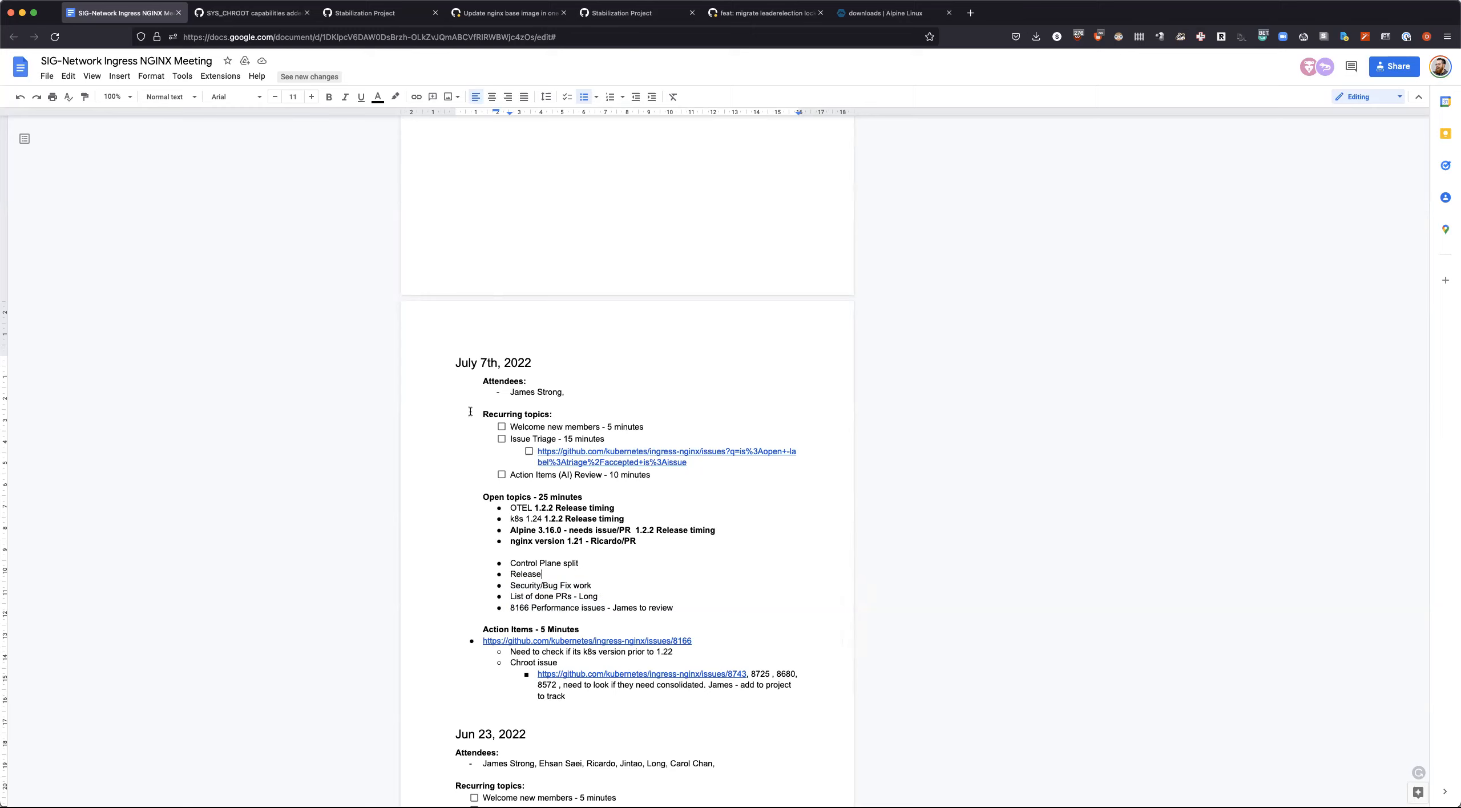
pyautogui.moveTo(490, 78)
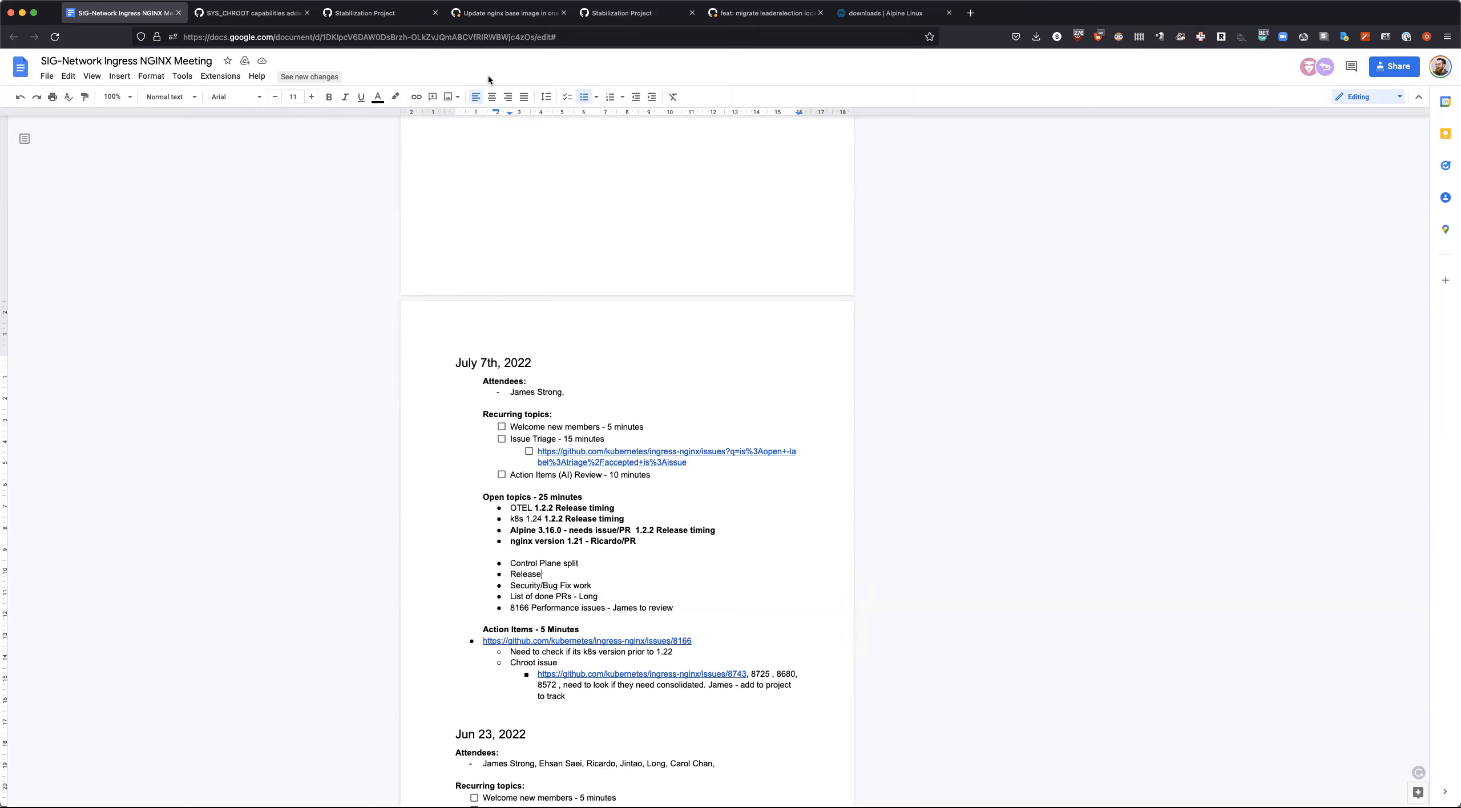
pyautogui.moveTo(373, 13)
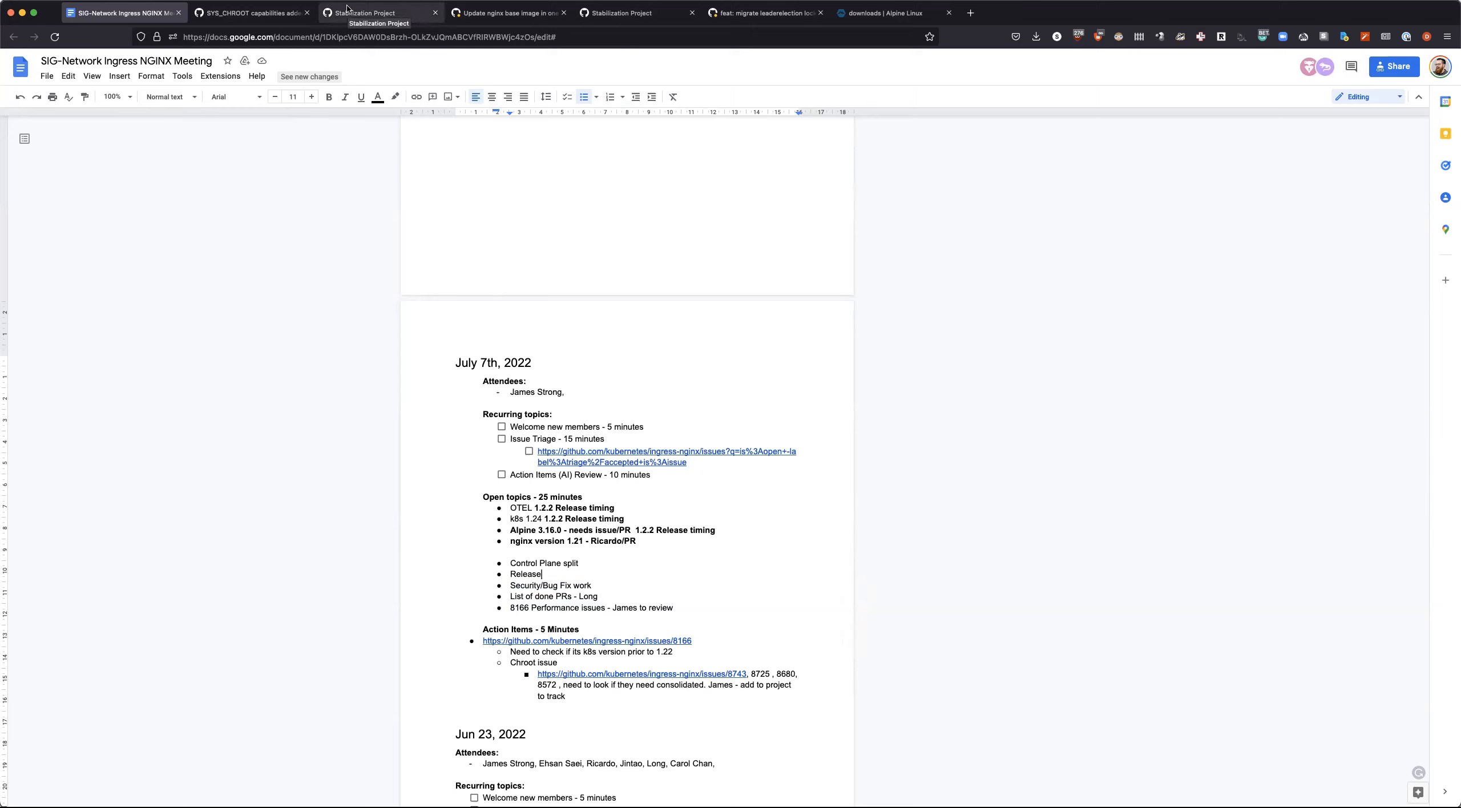
# Step: Switch to the Stabilization Project board tab with PR #8735's details alongside
pyautogui.click(378, 12)
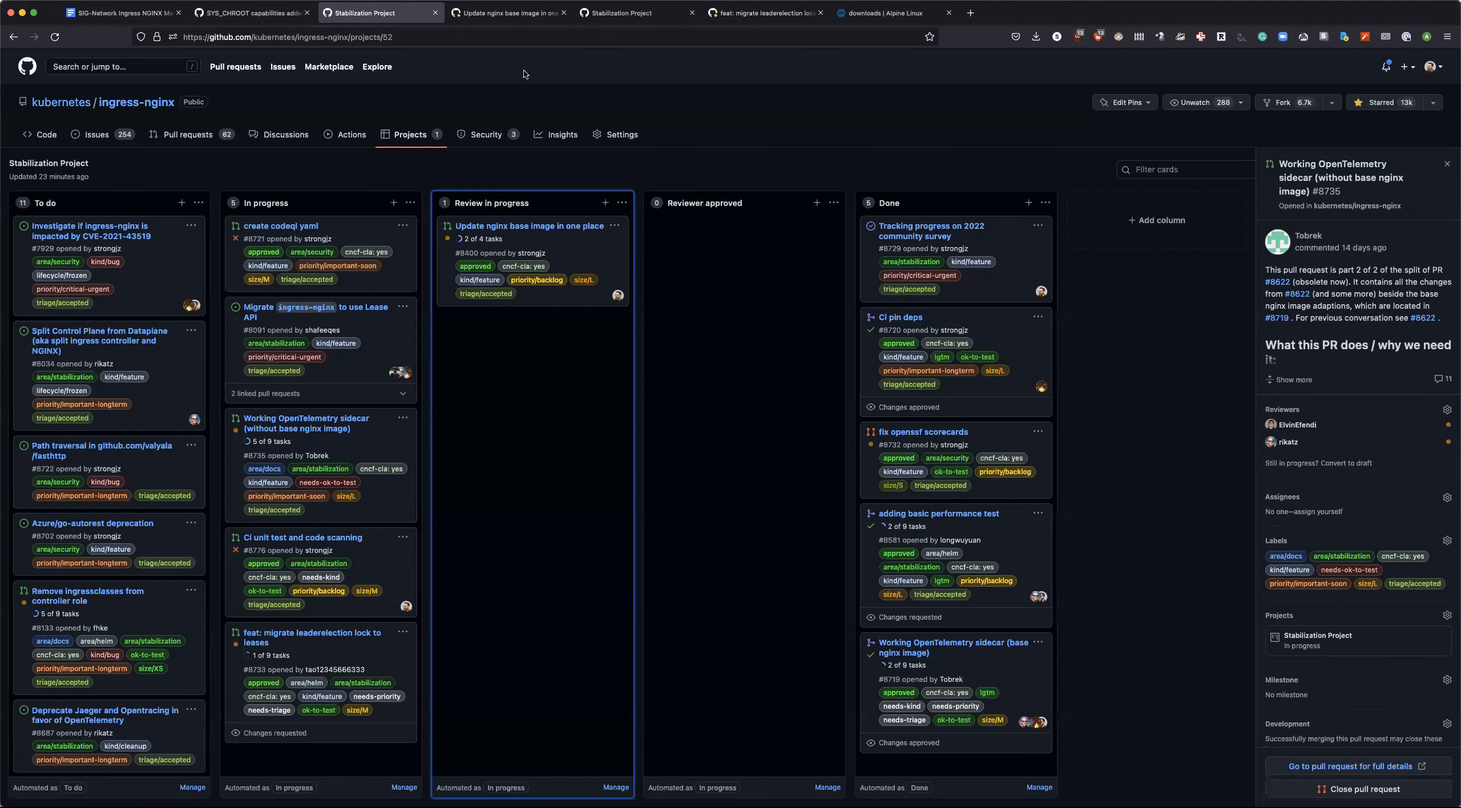
pyautogui.moveTo(637, 13)
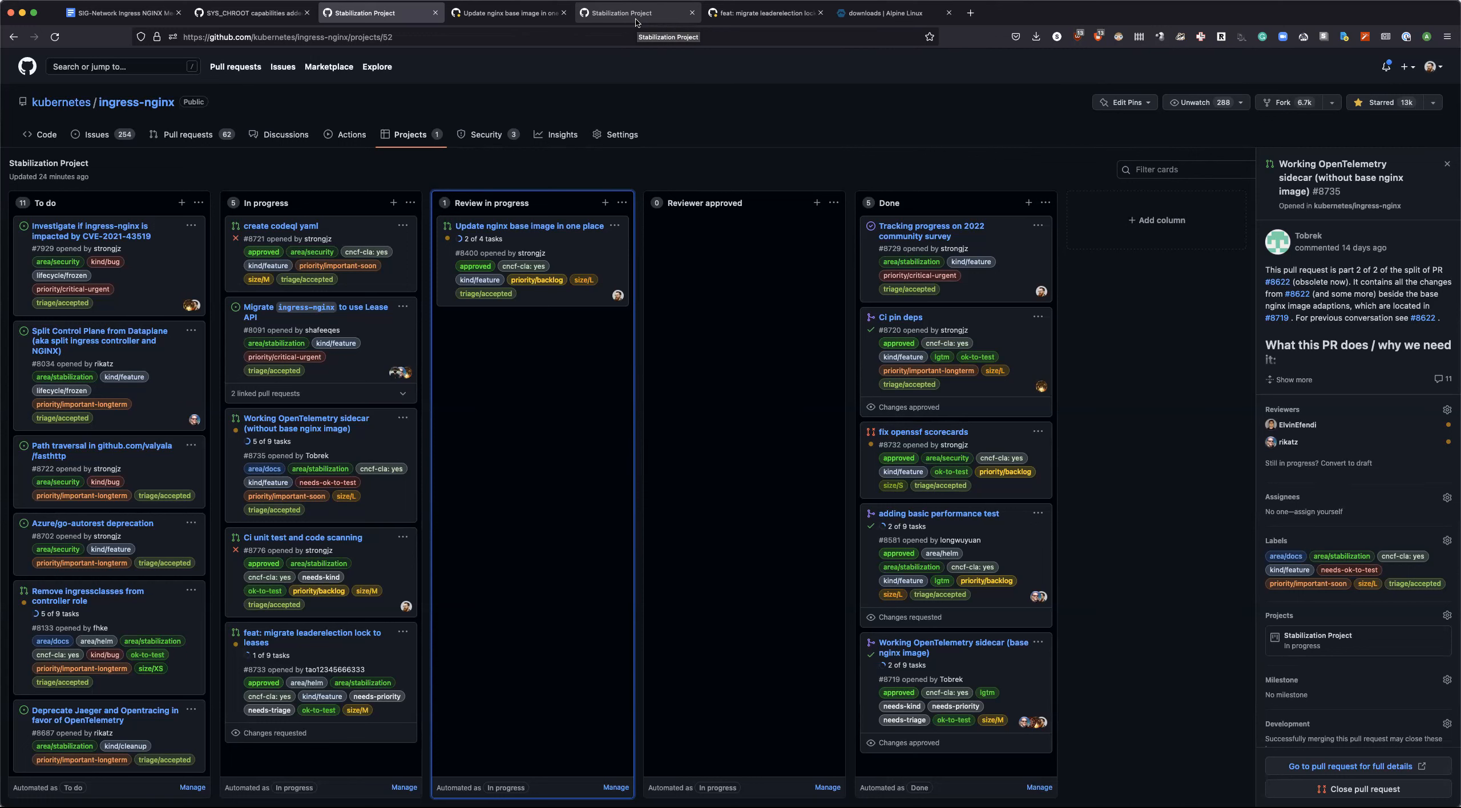
pyautogui.moveTo(373, 13)
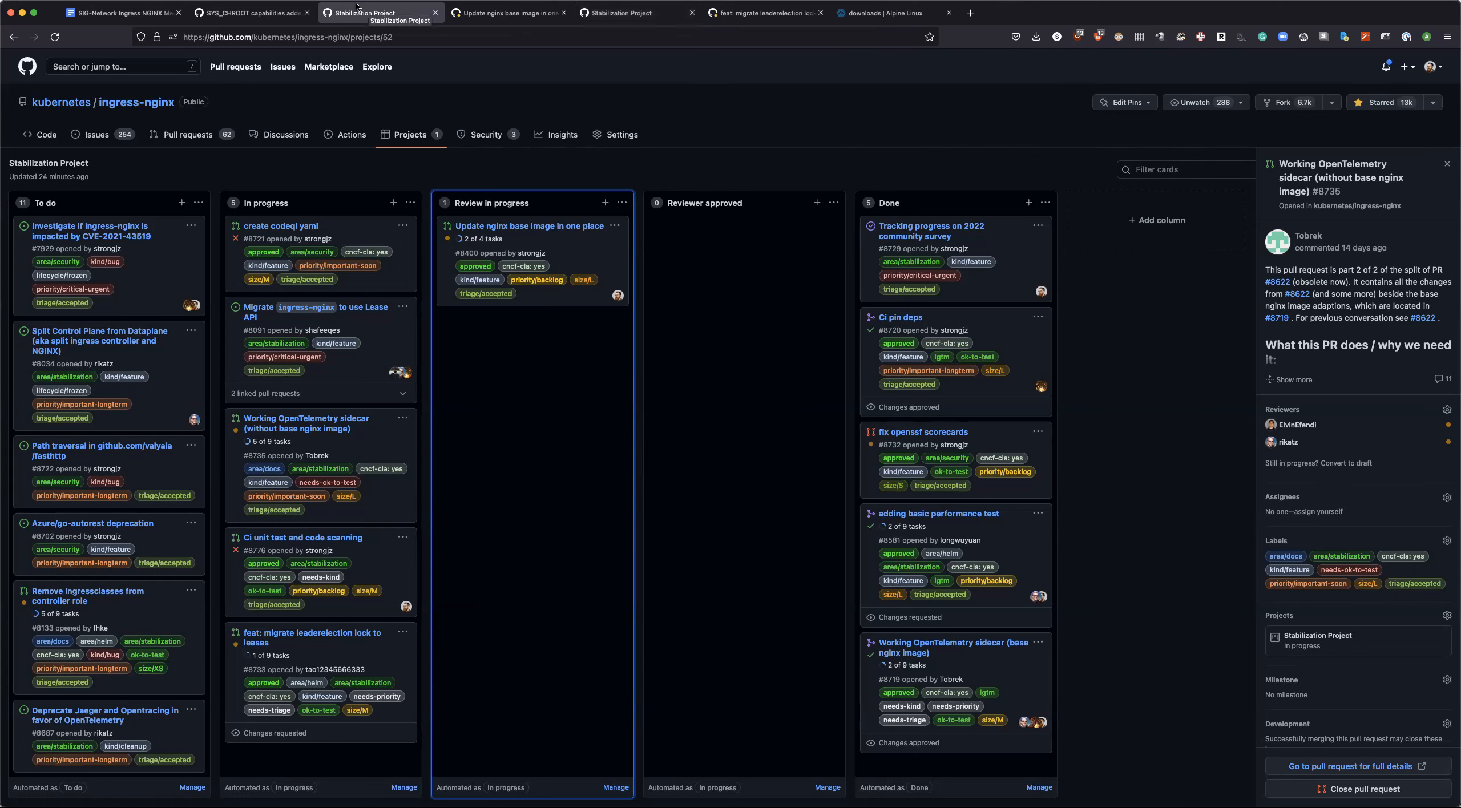
pyautogui.moveTo(251, 12)
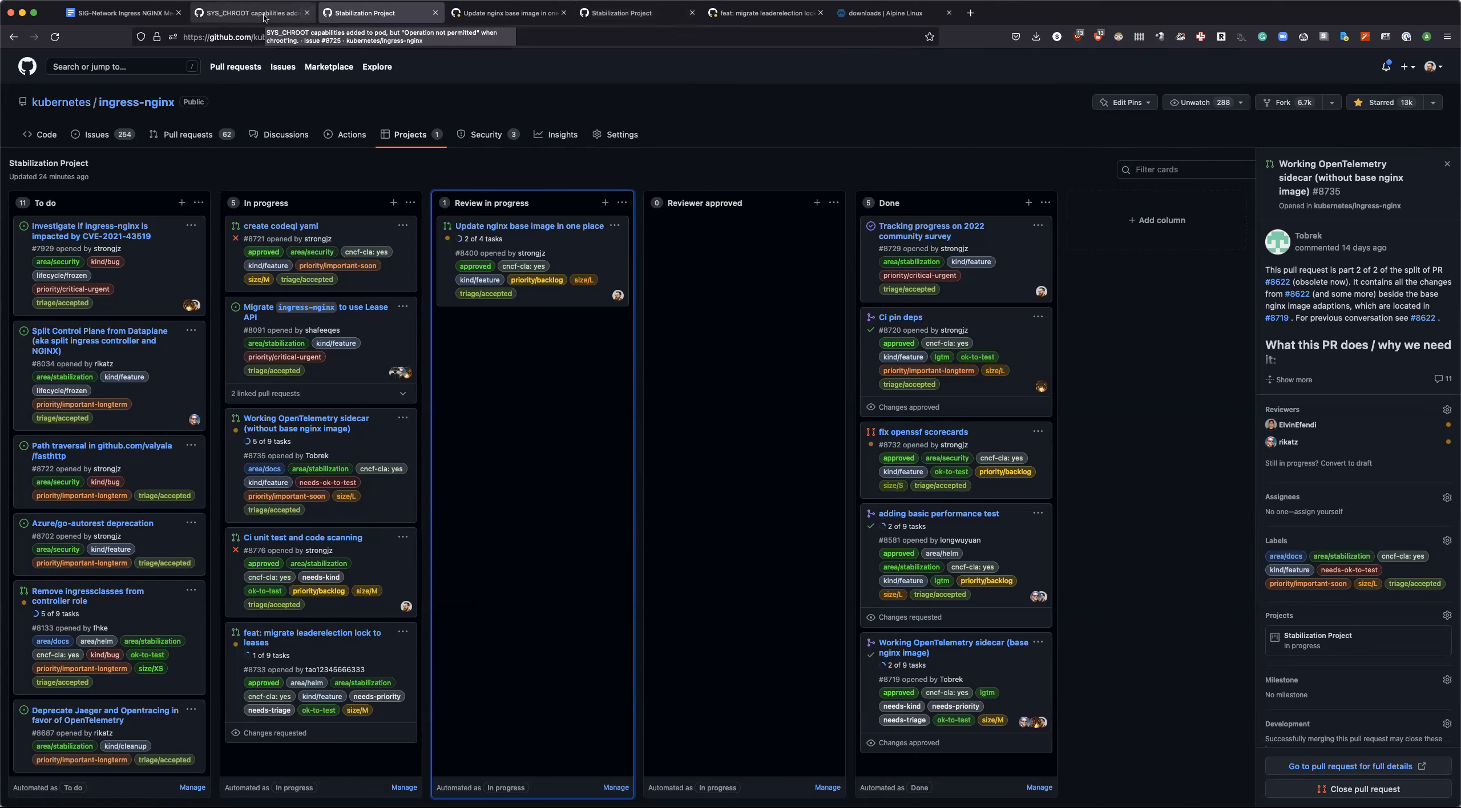
# Step: Filter the ingress-nginx issues list to the 'good first issue' label (15 open, 43 closed)
pyautogui.click(250, 12)
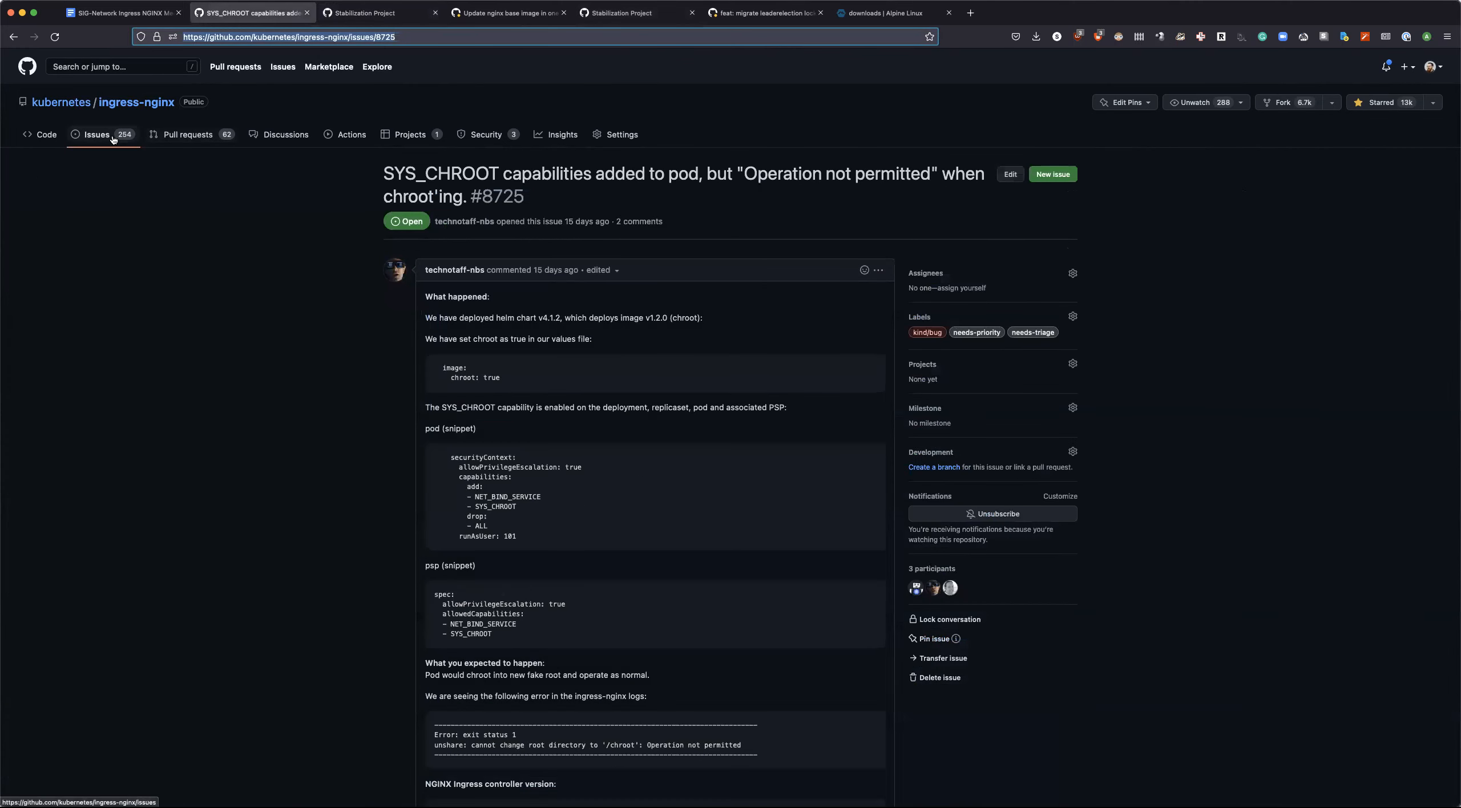
pyautogui.click(97, 135)
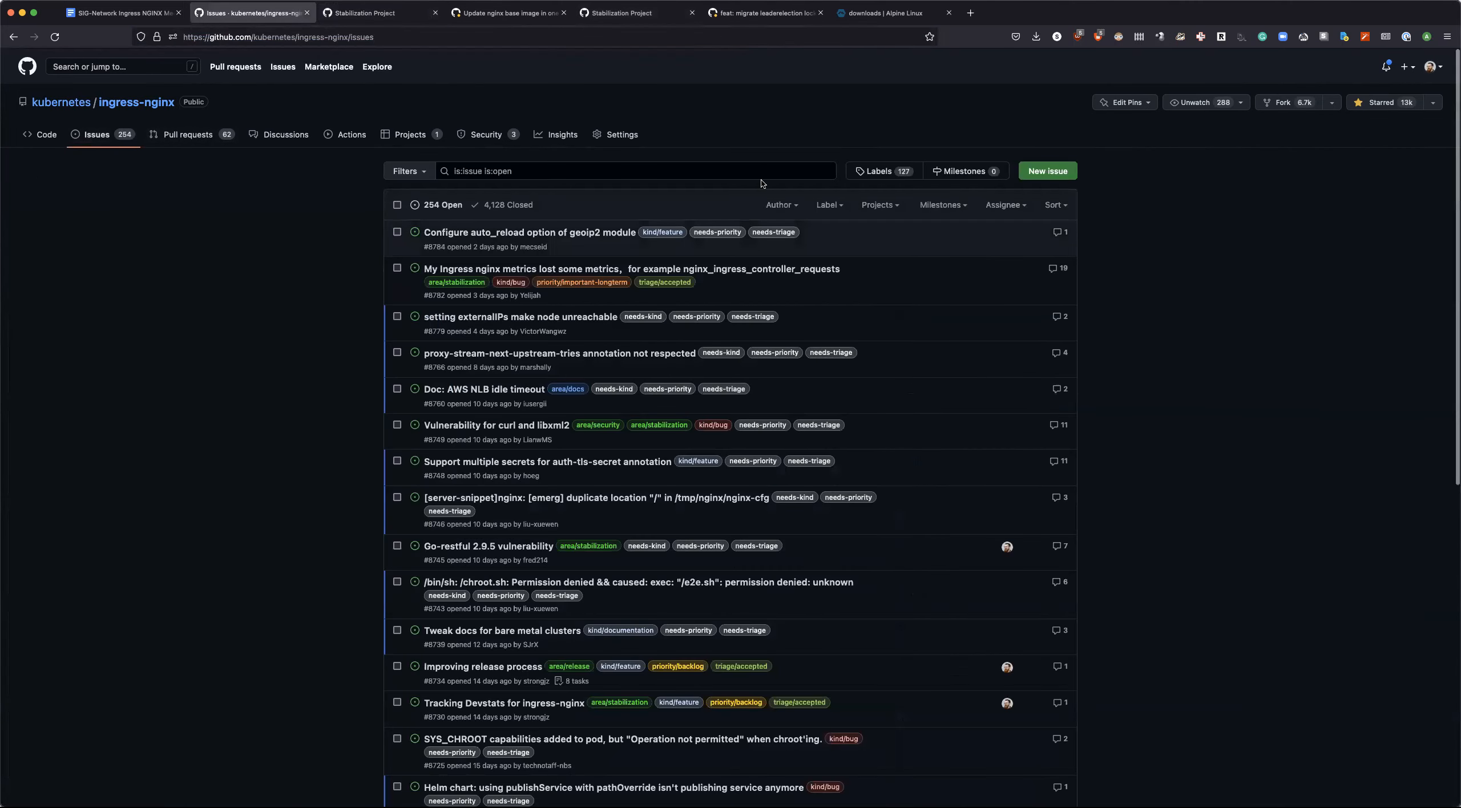
pyautogui.click(826, 204)
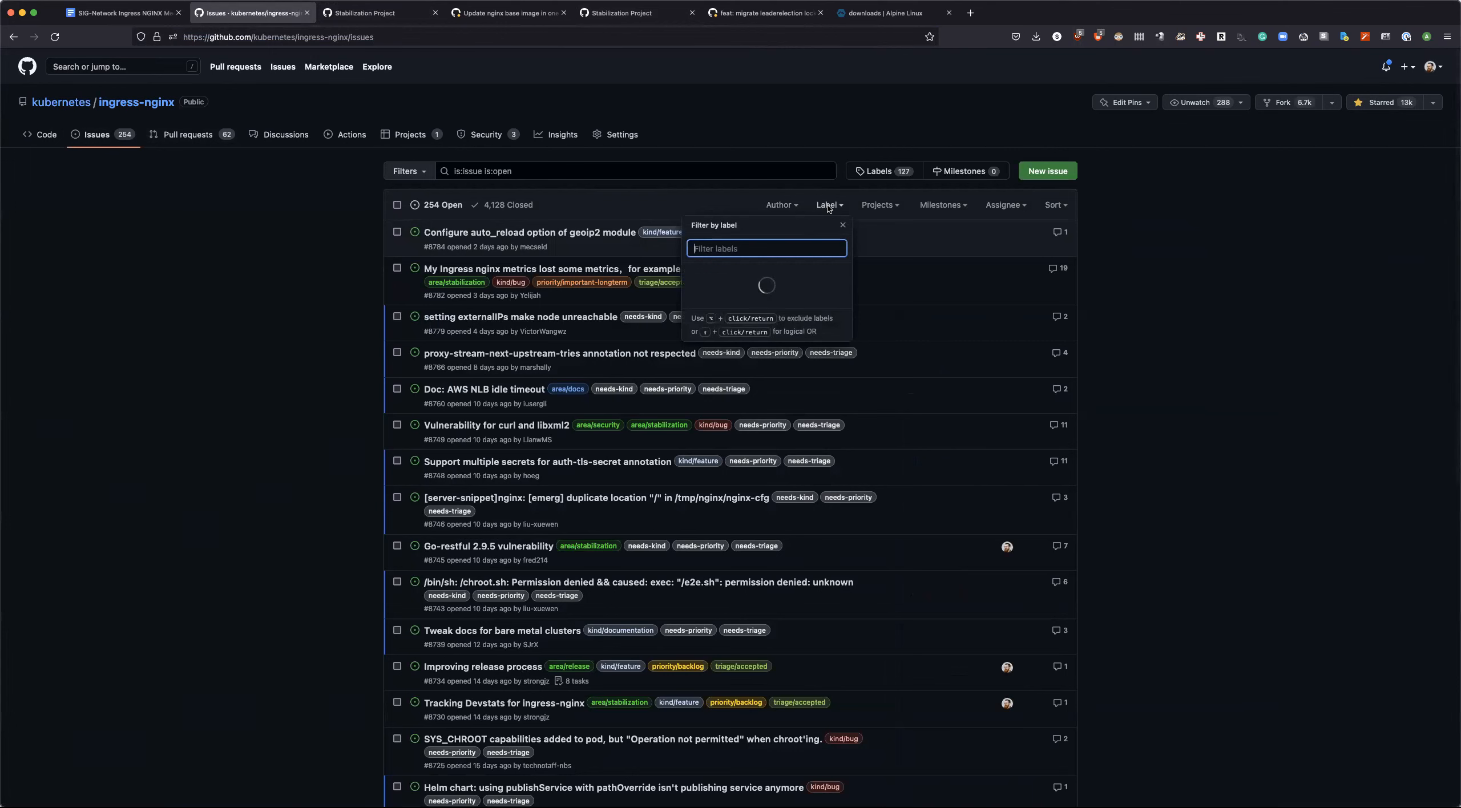
pyautogui.write('good')
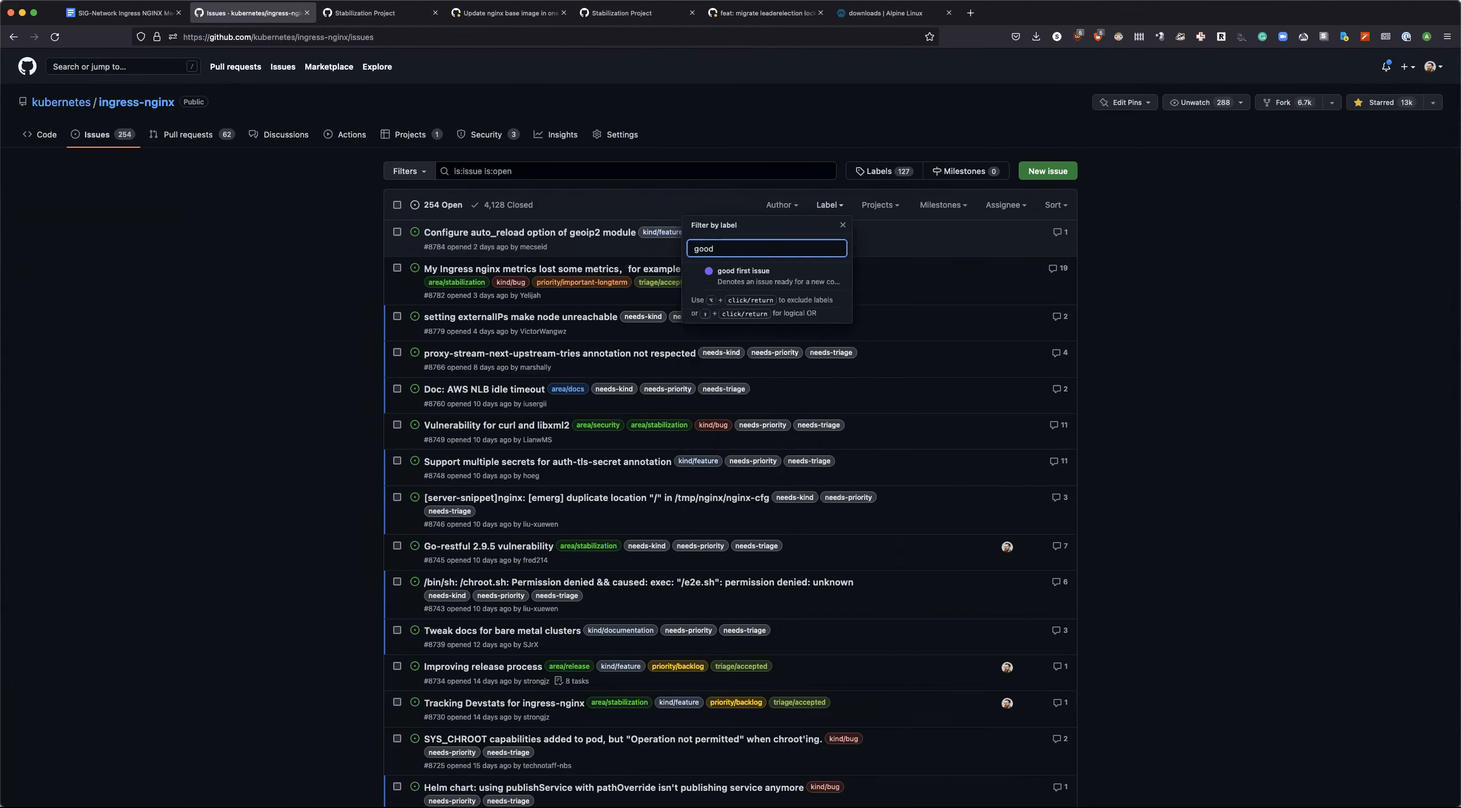
pyautogui.click(742, 272)
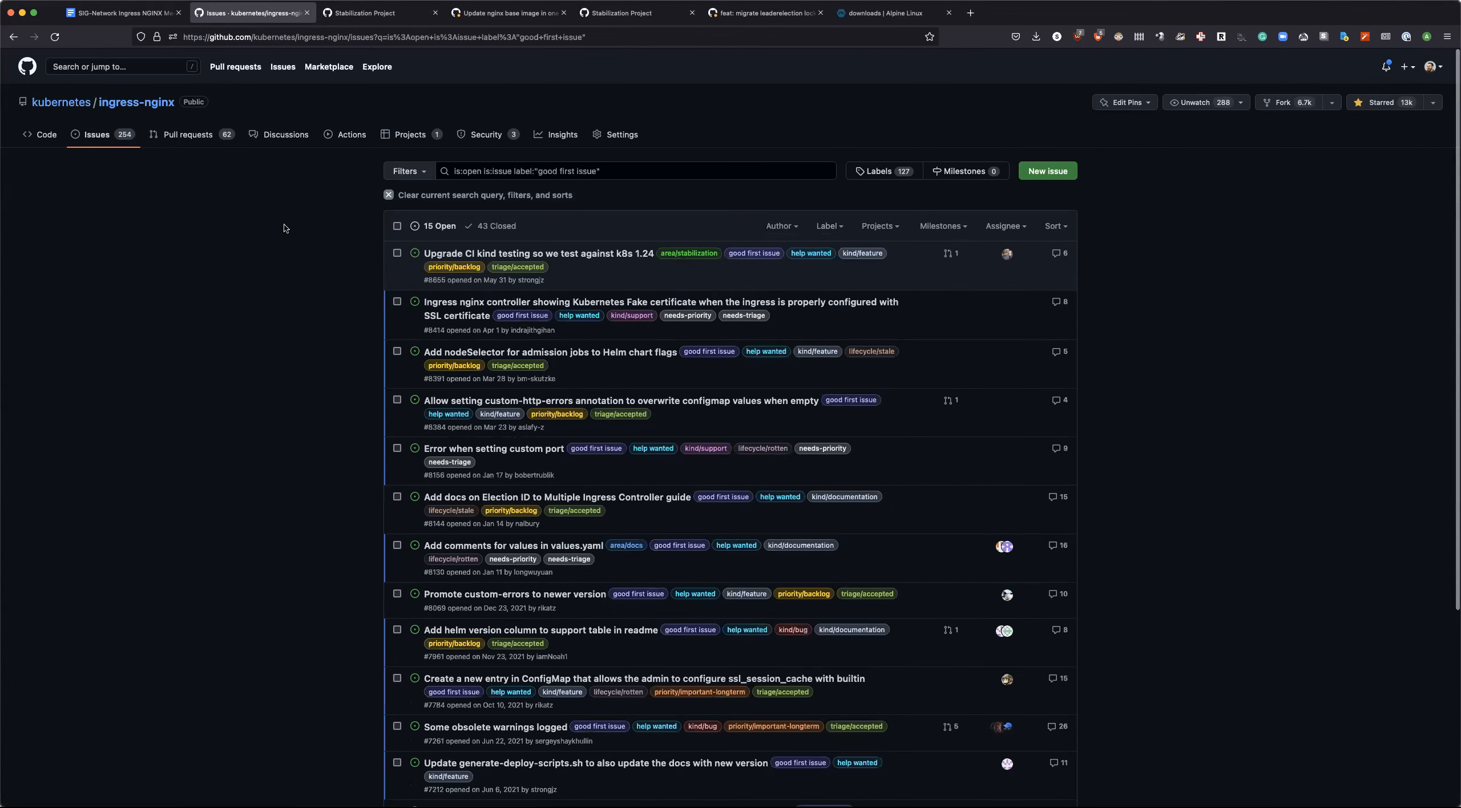
pyautogui.click(373, 36)
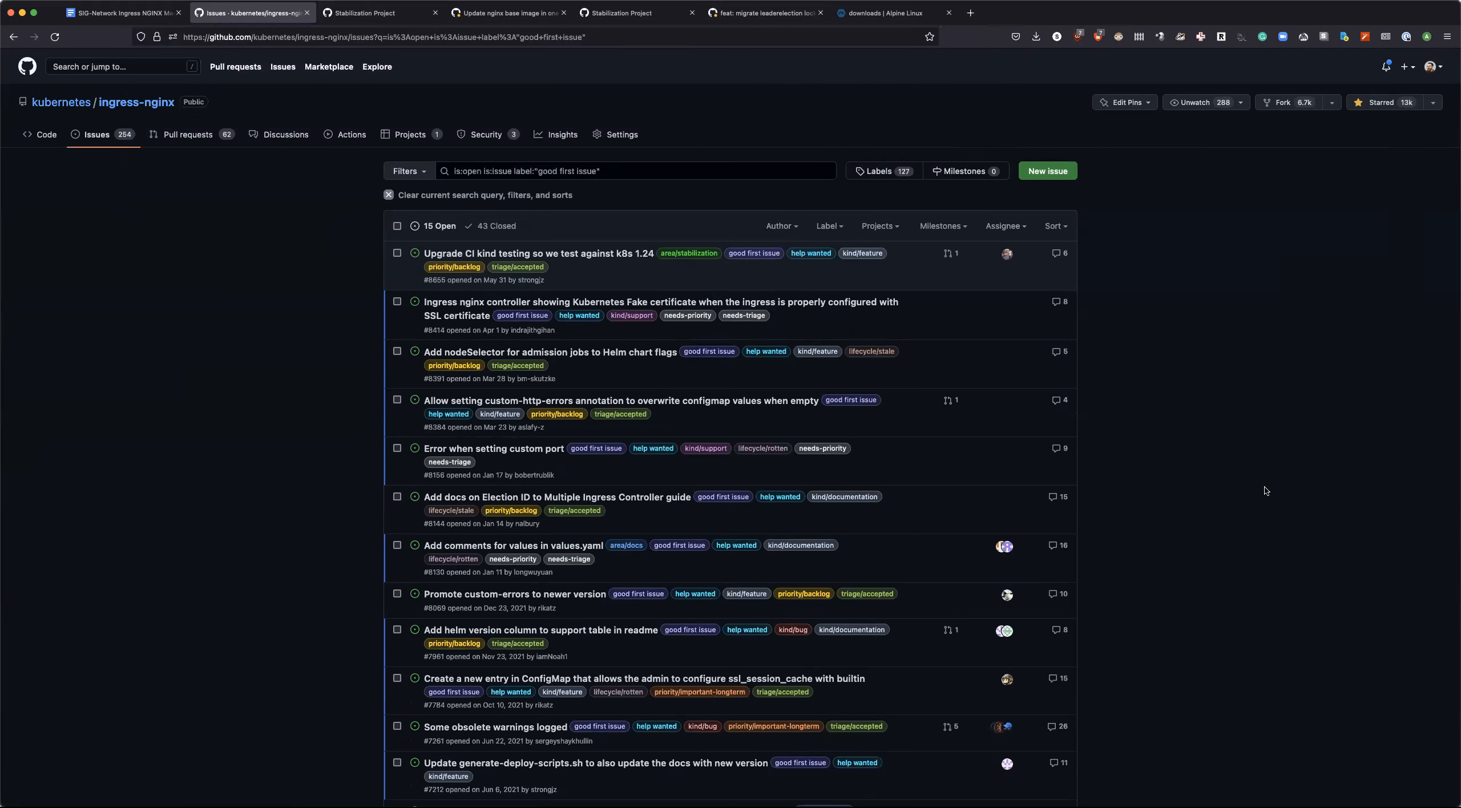
pyautogui.moveTo(1056, 231)
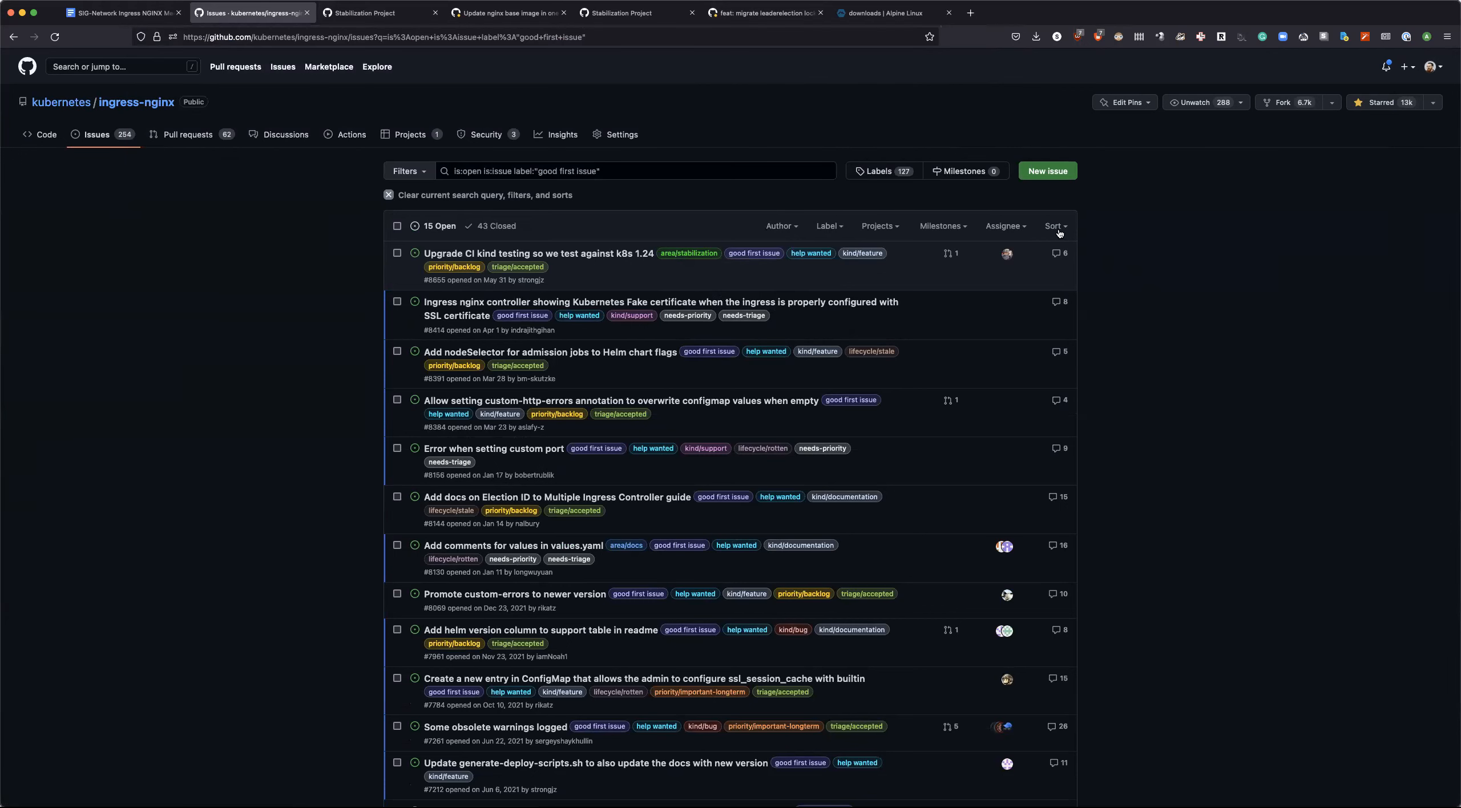
pyautogui.moveTo(994, 285)
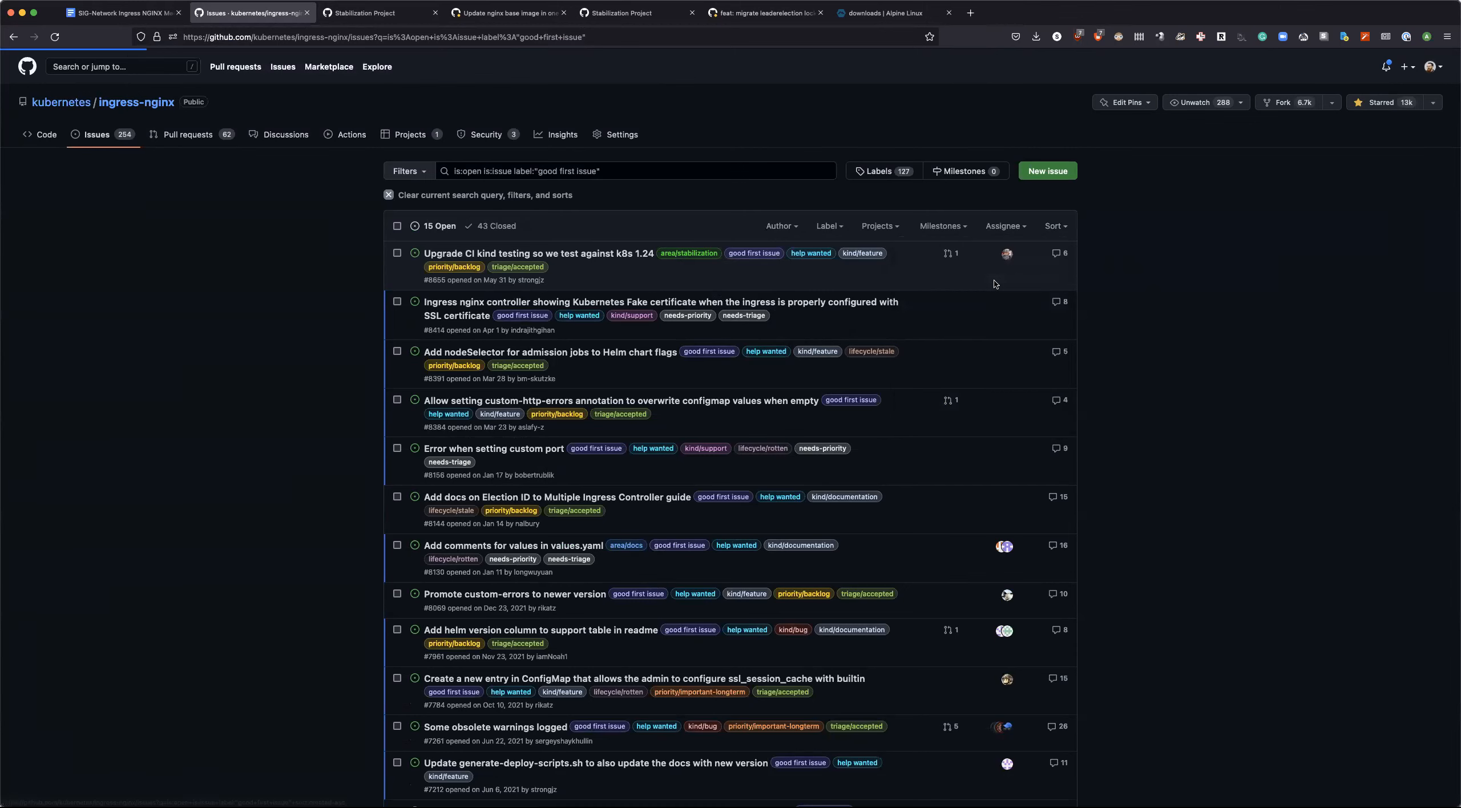
# Step: Sort the good-first-issue results oldest first, try the kind/bug filter, then drop it
pyautogui.click(1053, 226)
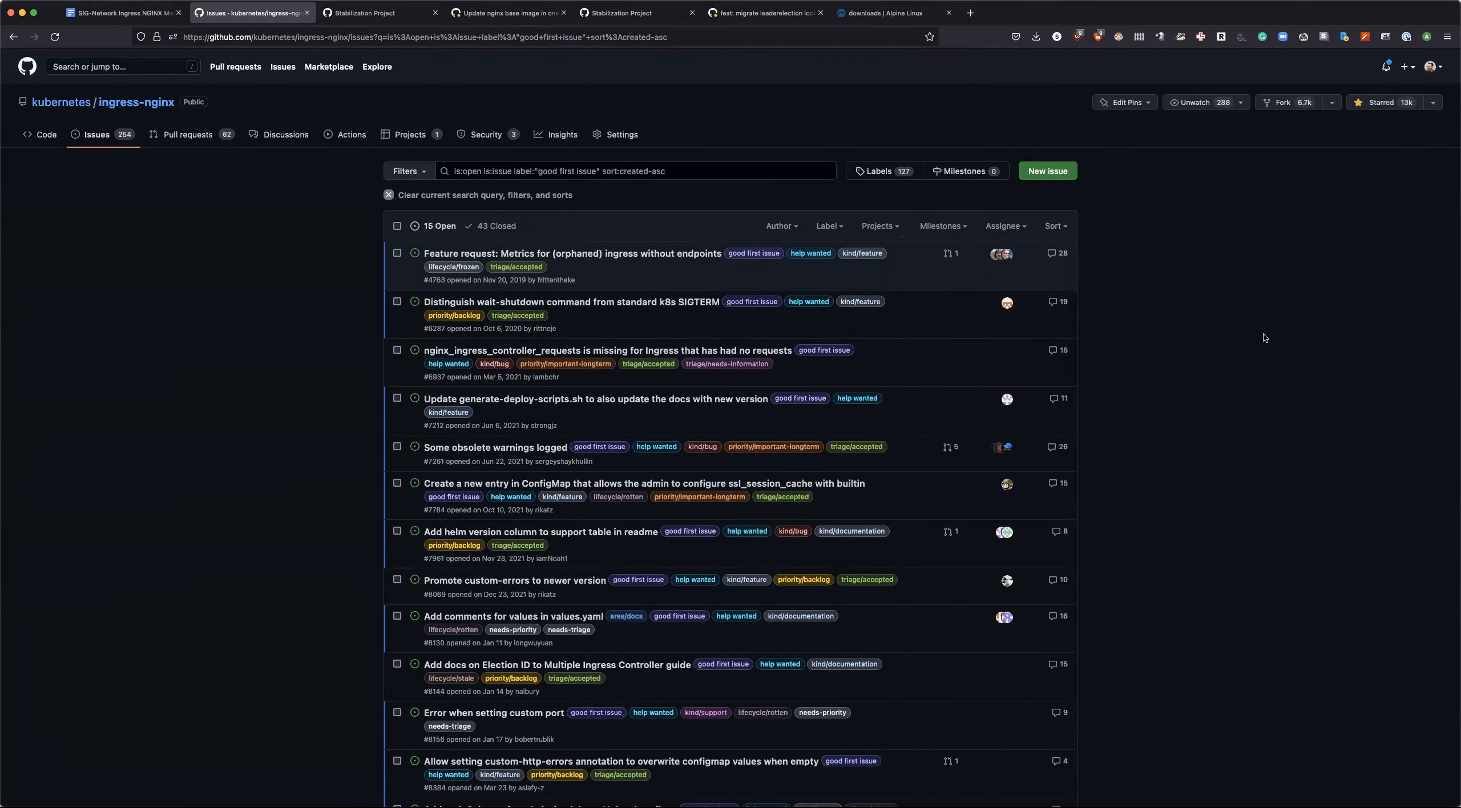
pyautogui.moveTo(1067, 259)
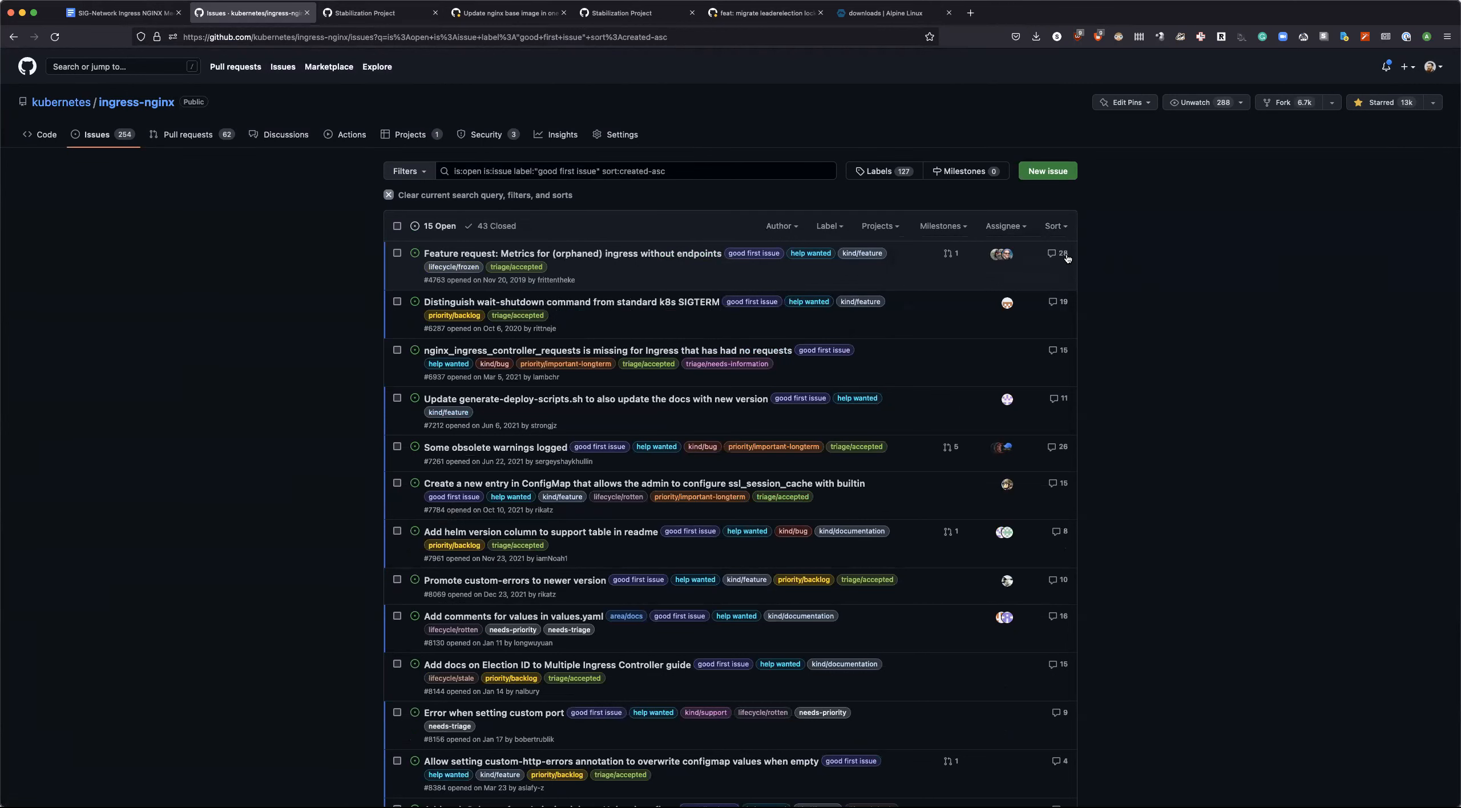
pyautogui.click(825, 226)
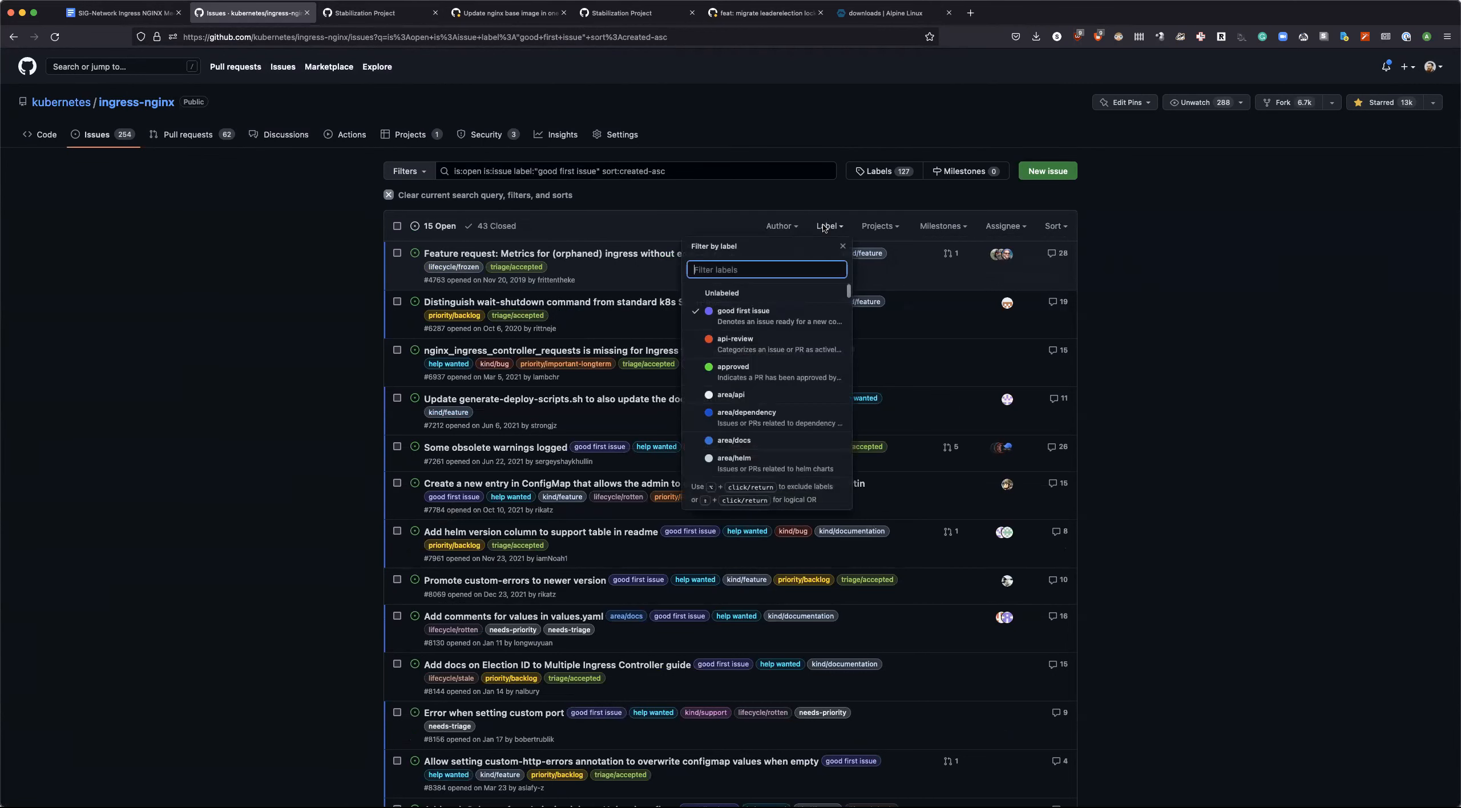
pyautogui.write('bug')
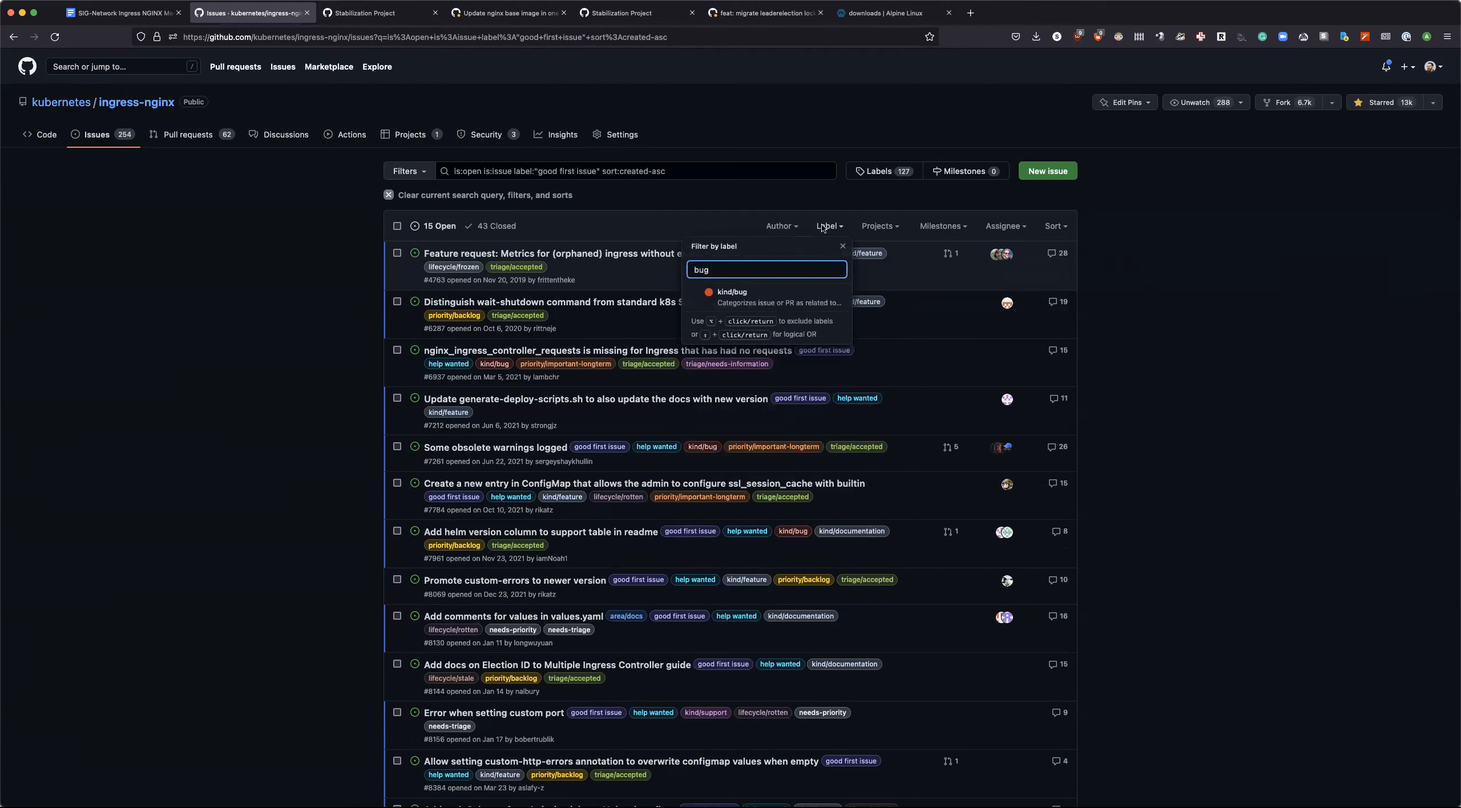
pyautogui.click(731, 292)
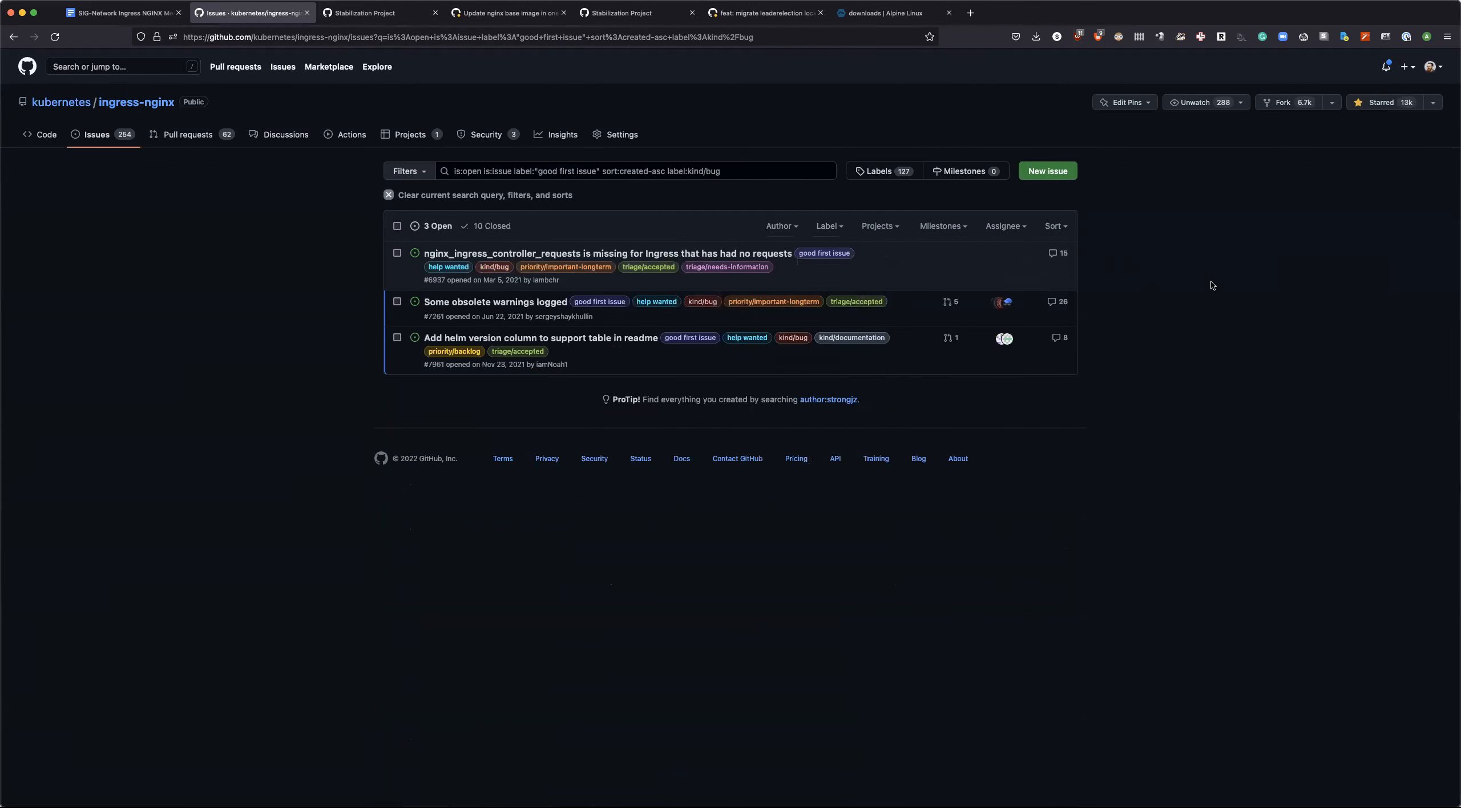
pyautogui.moveTo(519, 162)
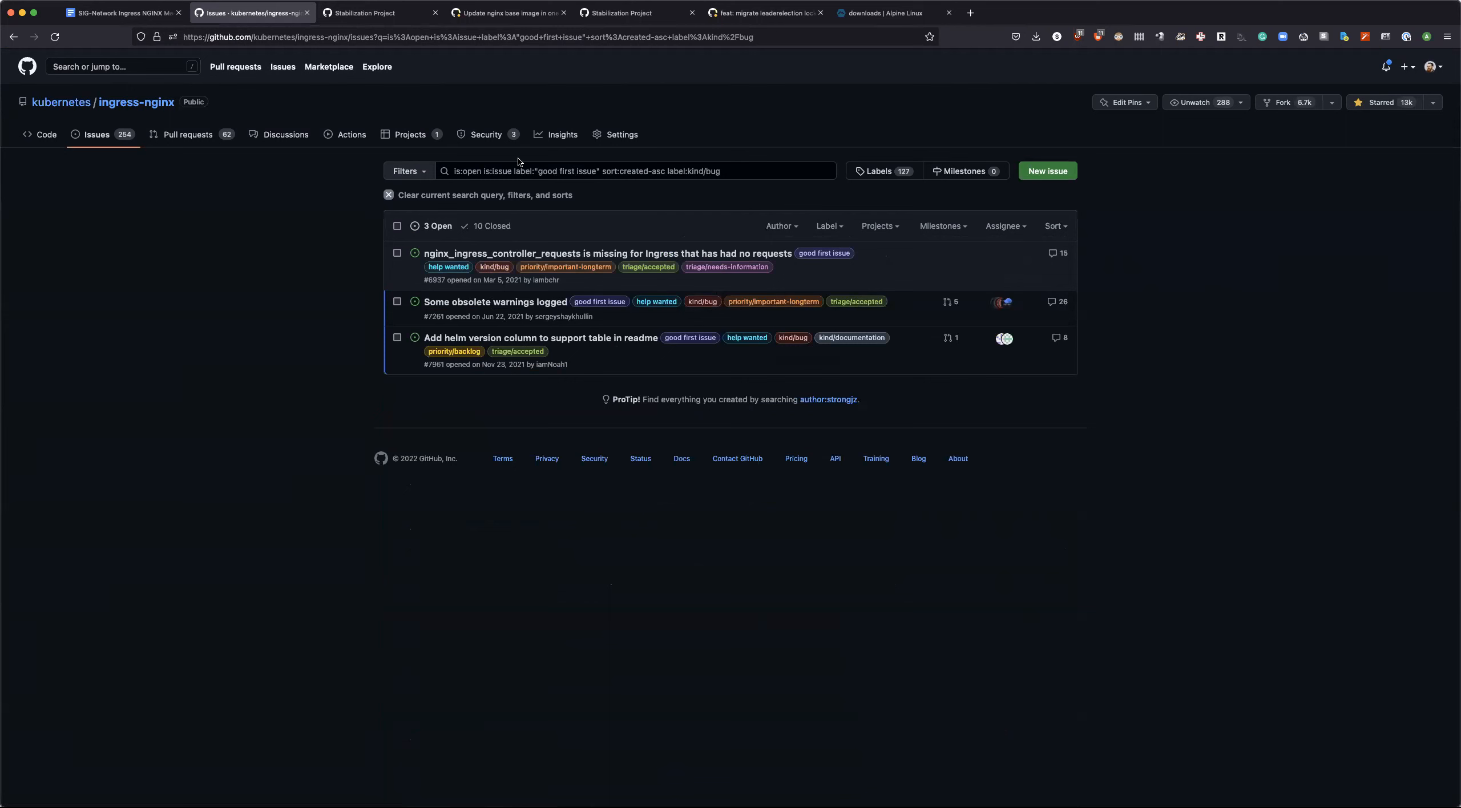
pyautogui.click(466, 37)
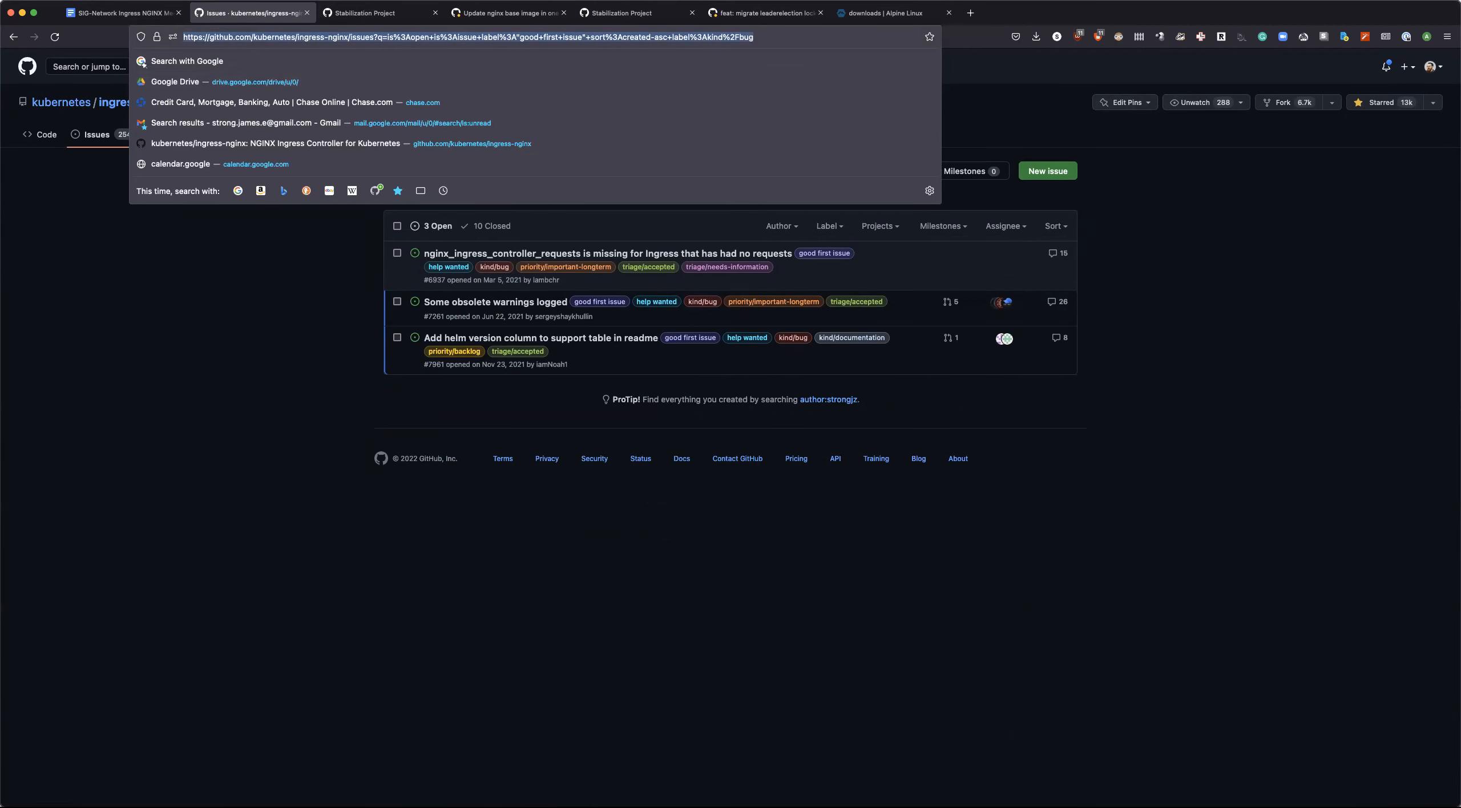
pyautogui.moveTo(1115, 464)
pyautogui.write('bug')
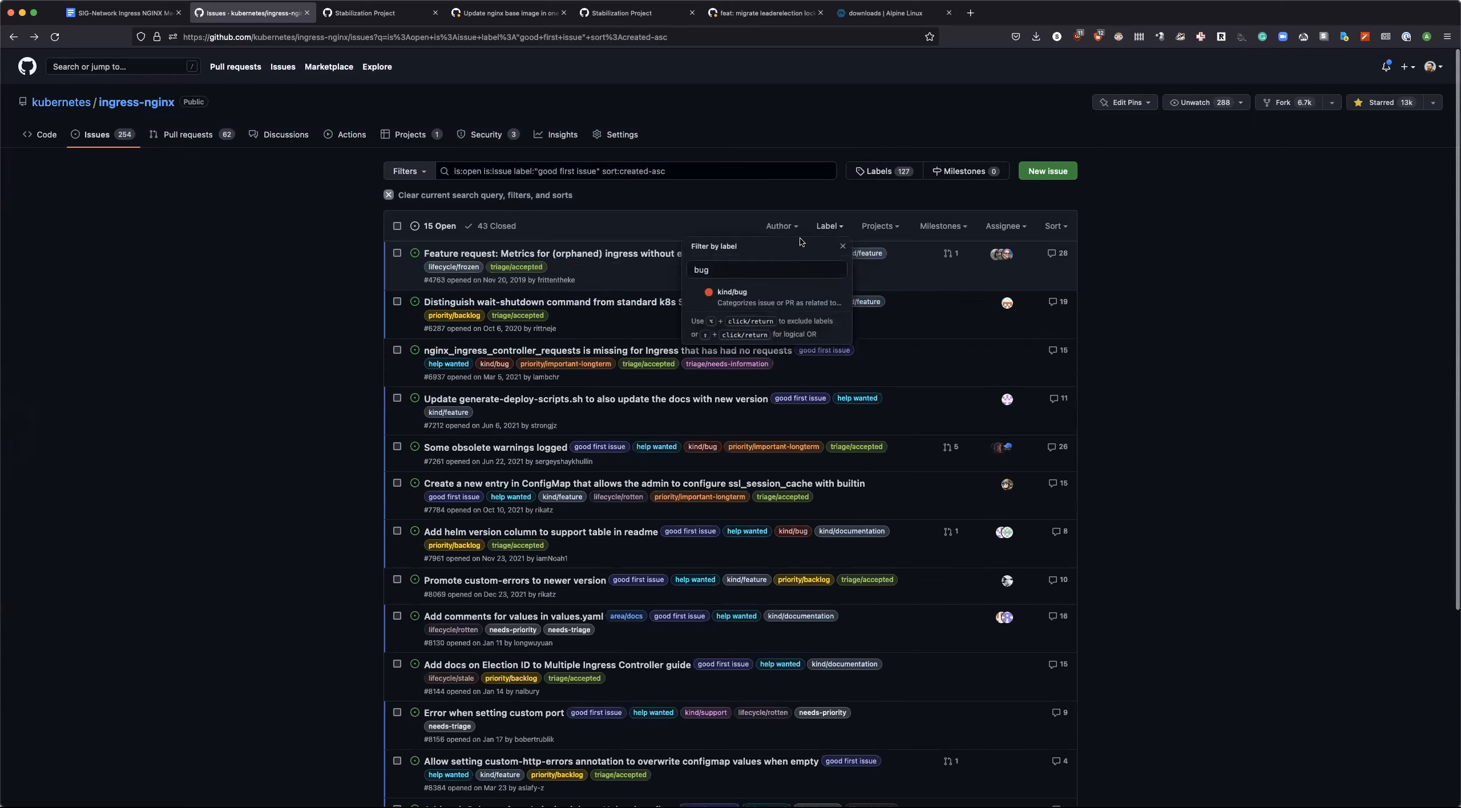
# Step: Narrow the search to label:"help wanted" alone, 37 open oldest first, then return to the meeting notes
pyautogui.write('hel')
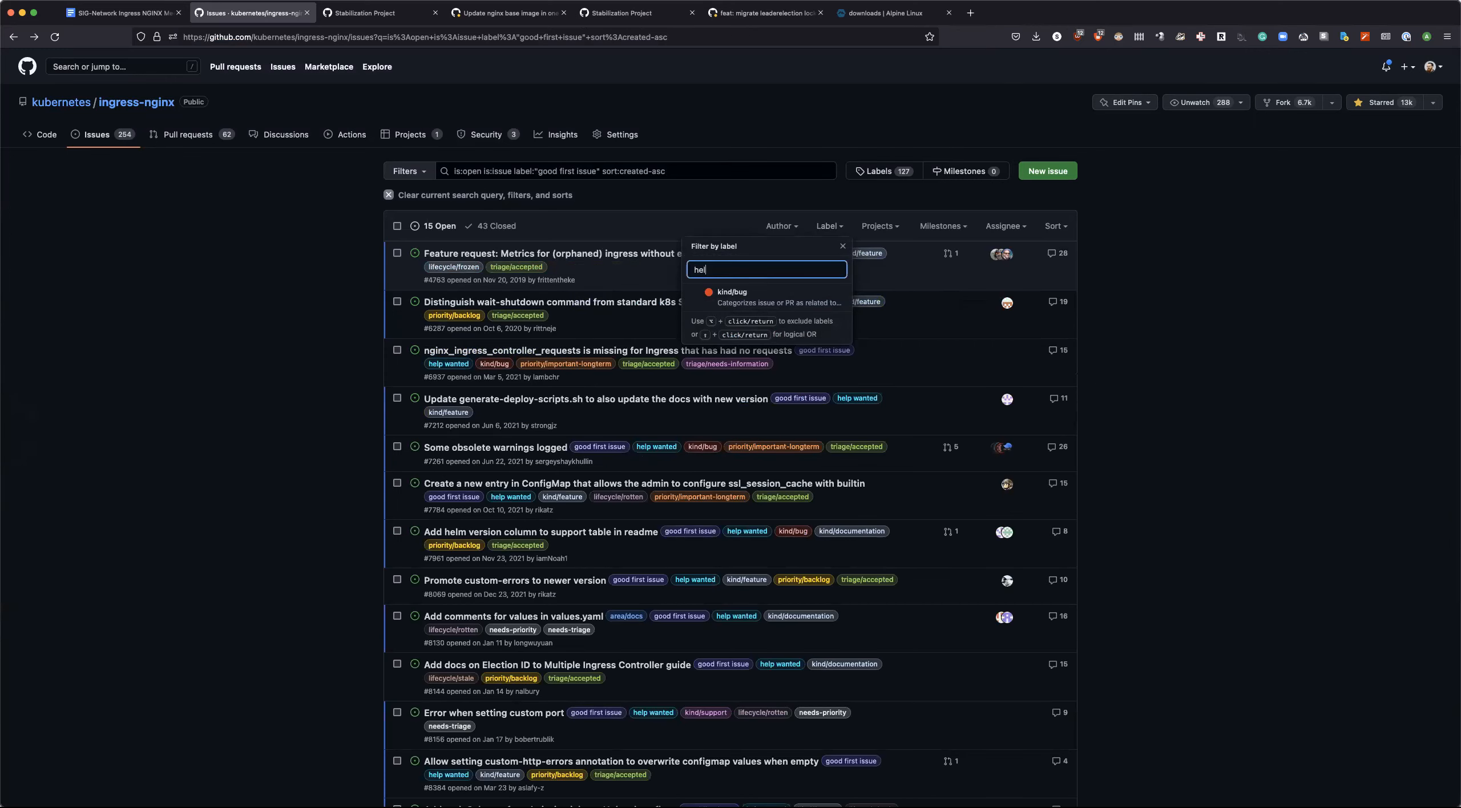
pyautogui.write('p')
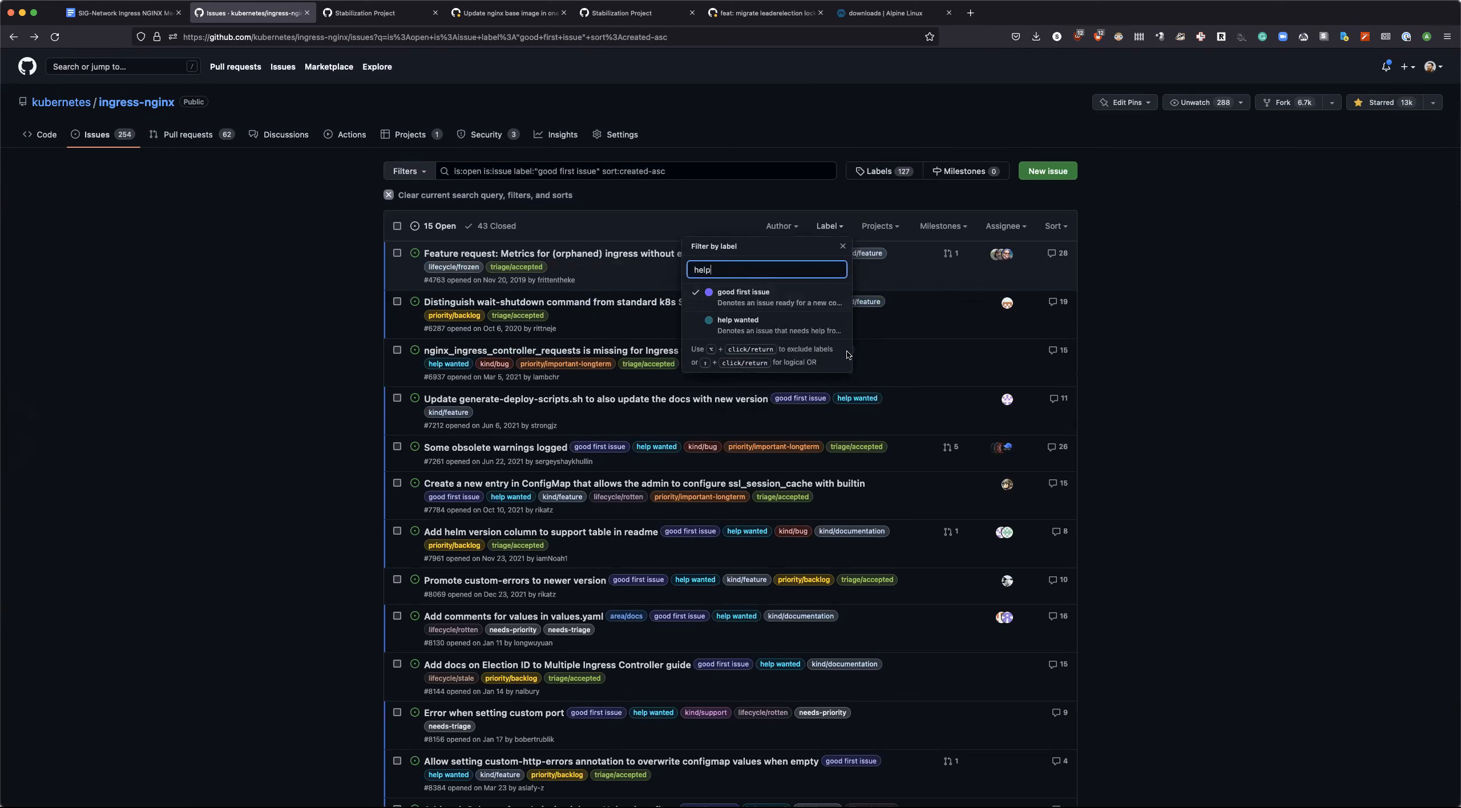
pyautogui.click(736, 320)
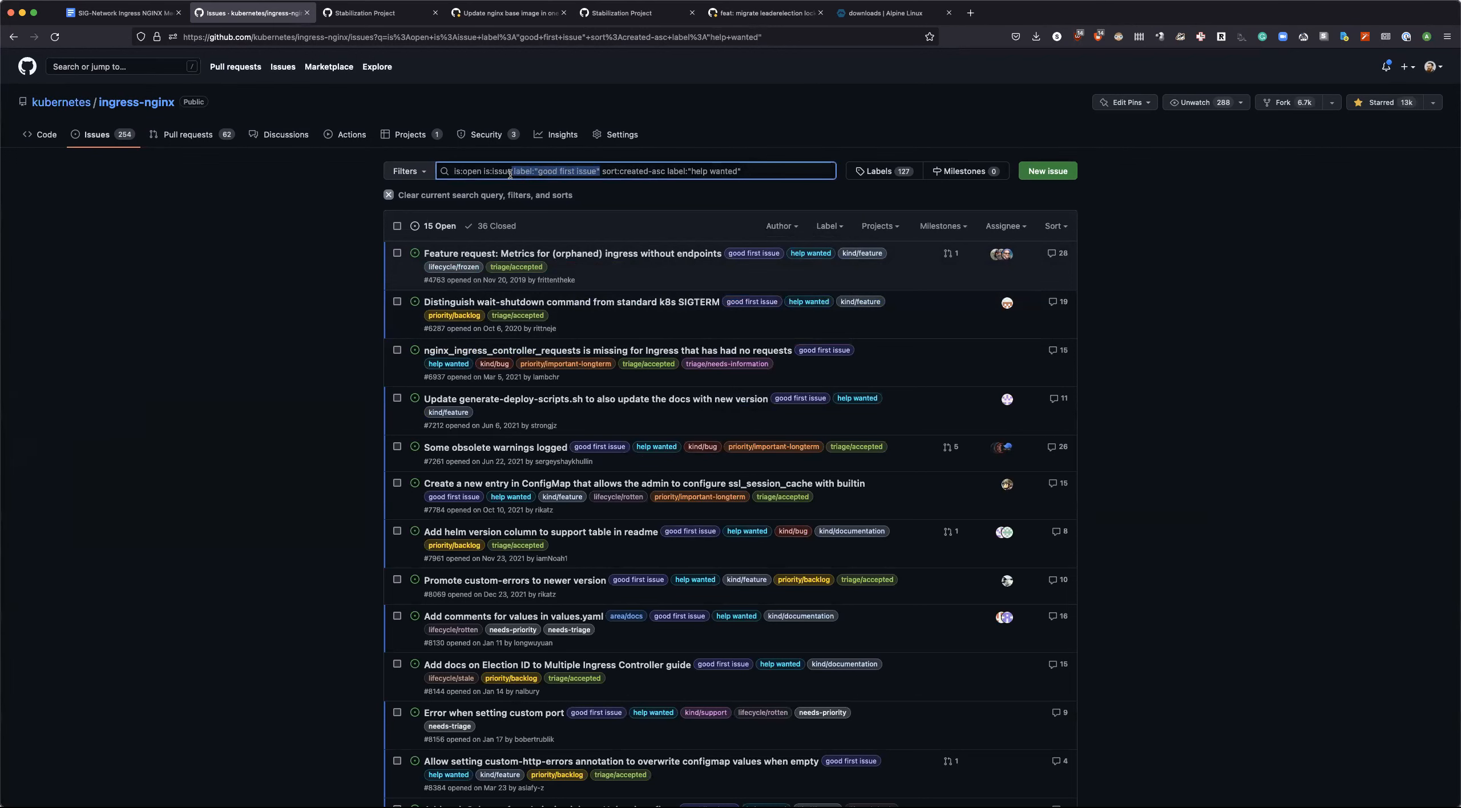
pyautogui.write('is:open is:issue sort:created-asc label:"help wanted"')
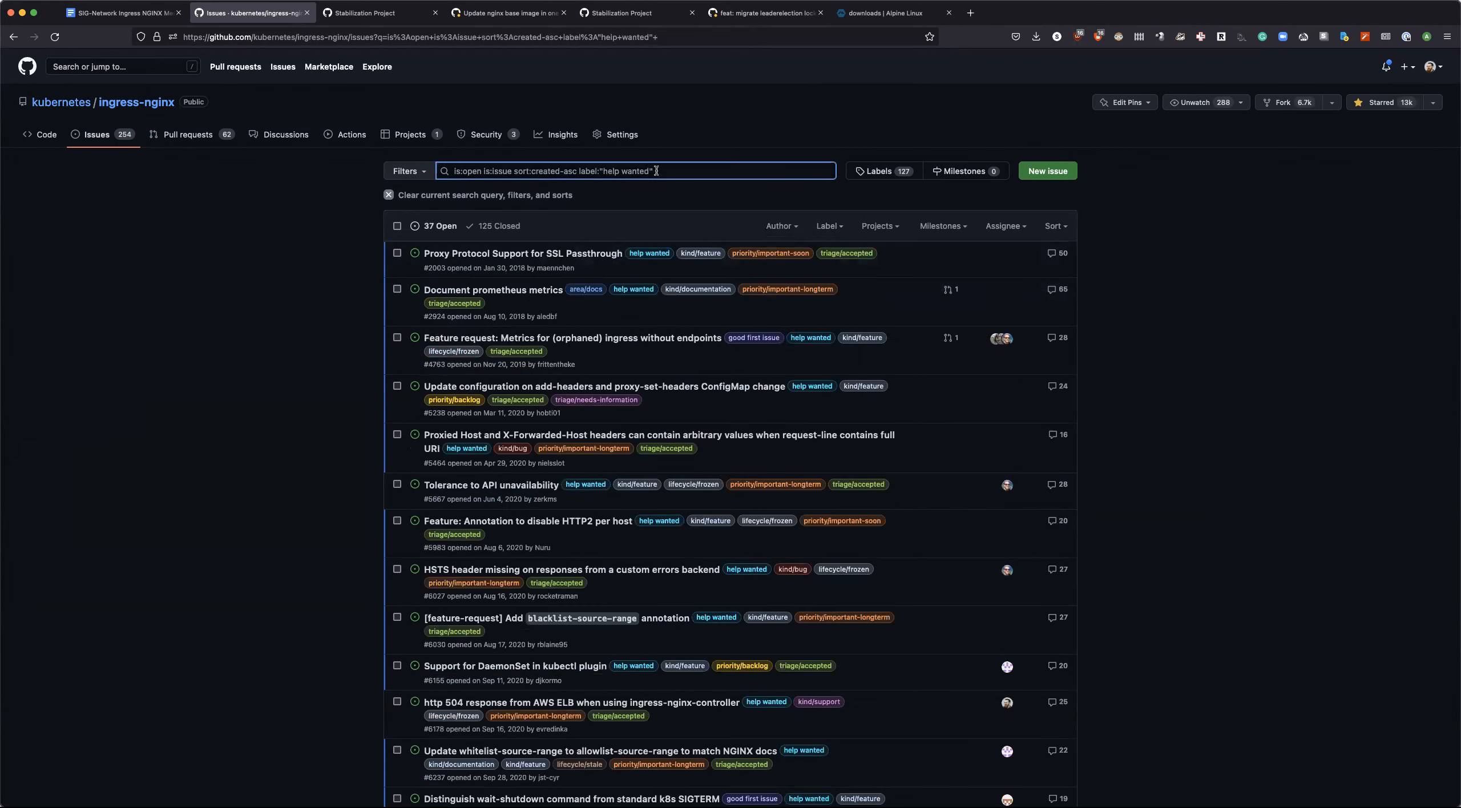
pyautogui.moveTo(376, 66)
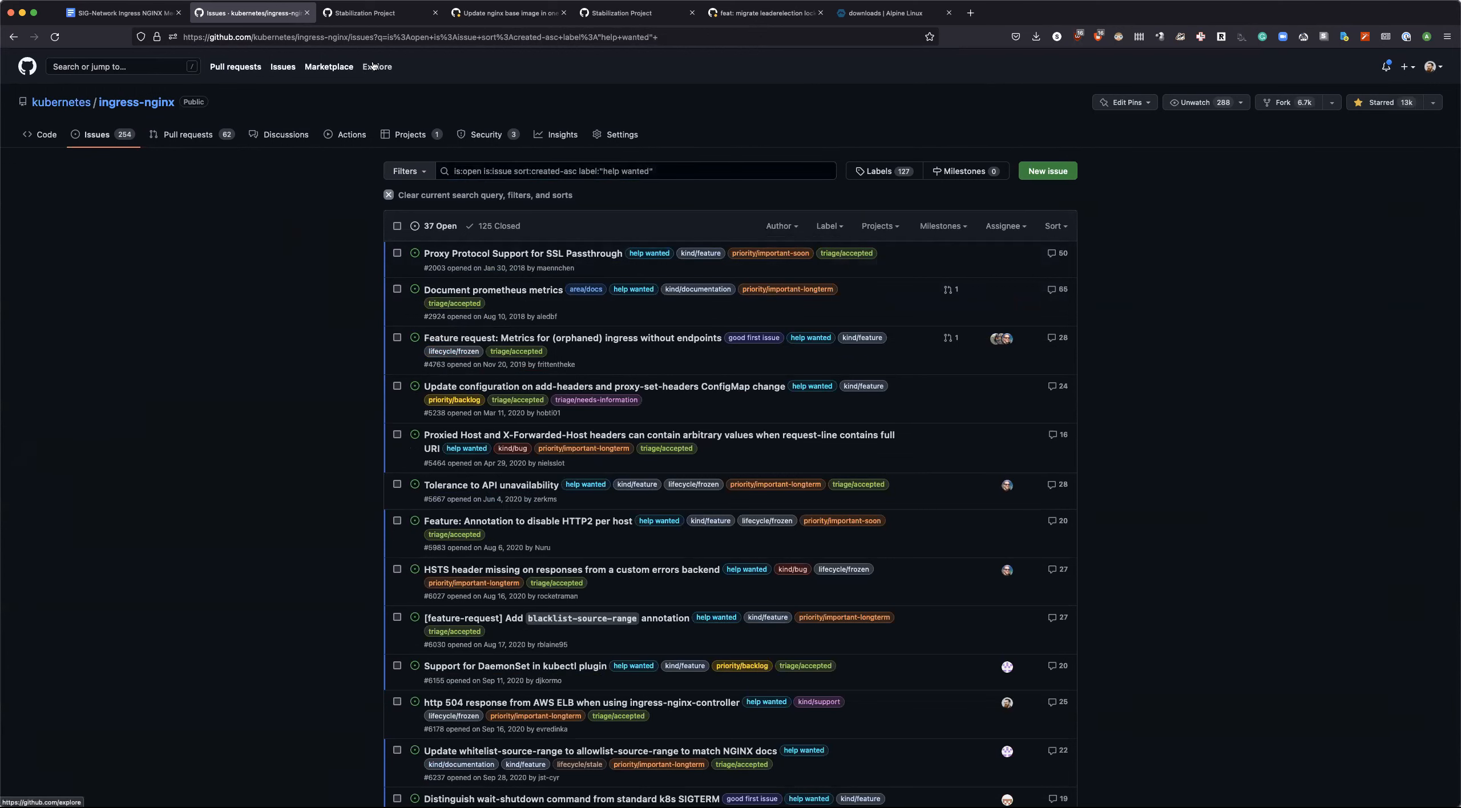
pyautogui.click(419, 37)
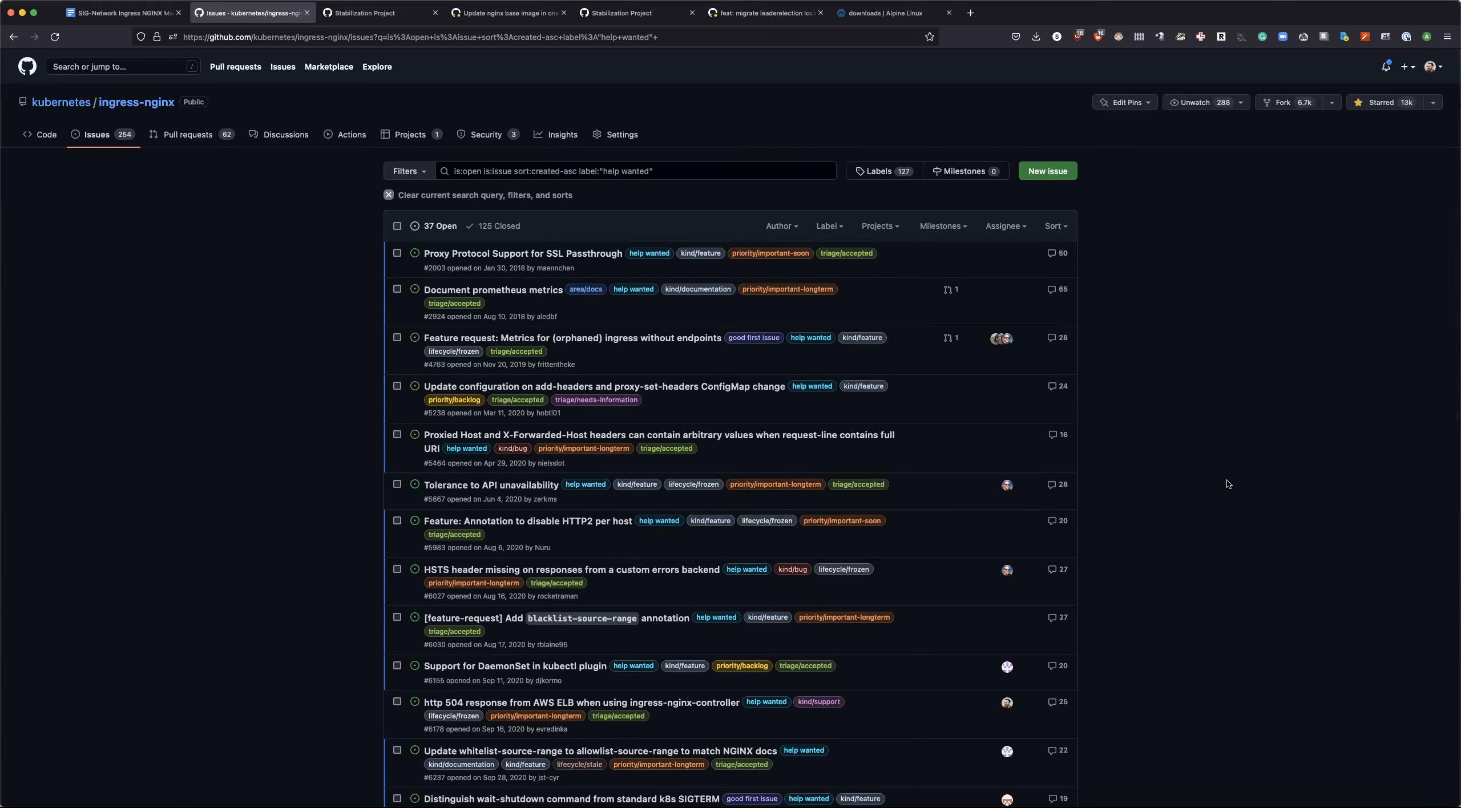
pyautogui.moveTo(1217, 489)
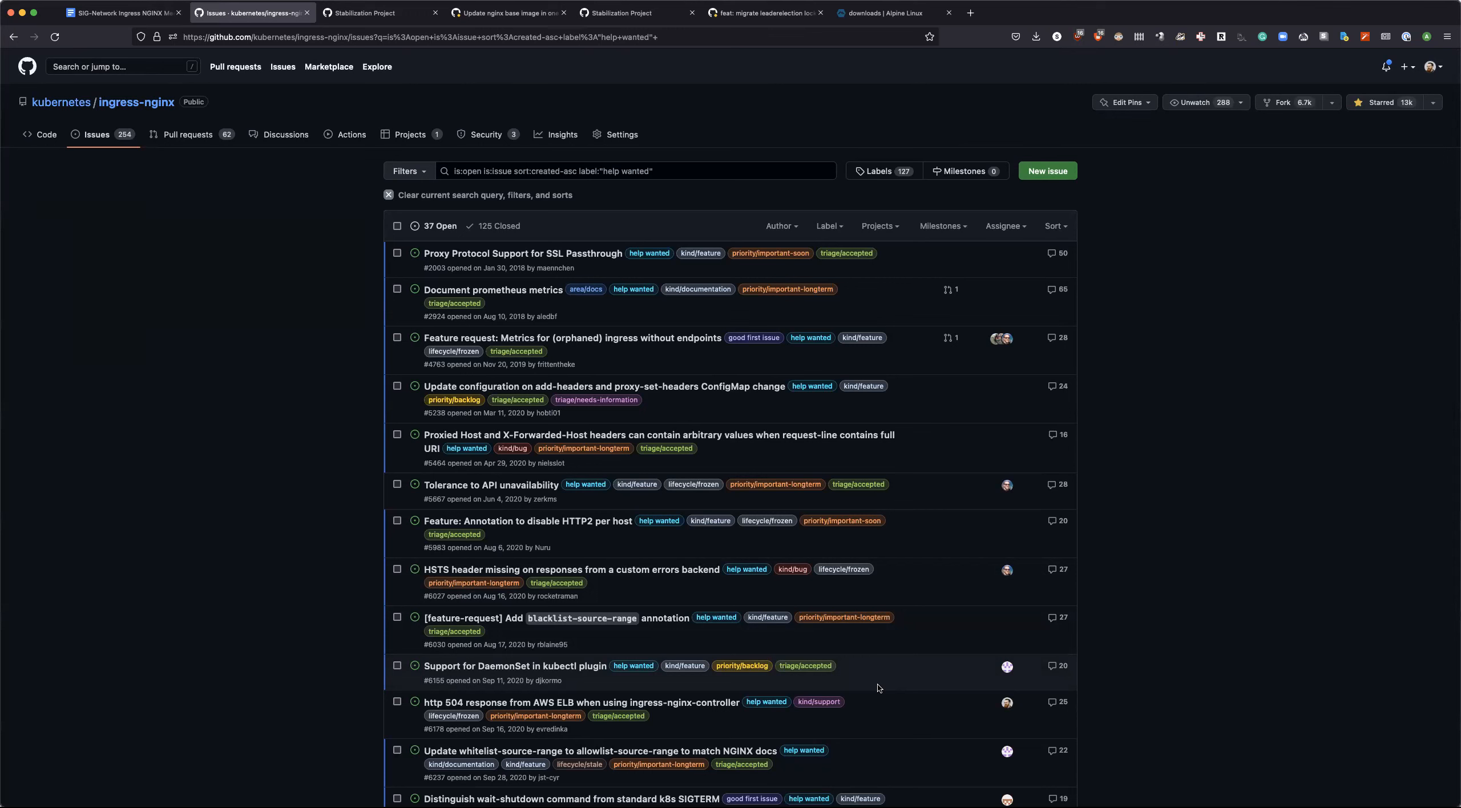
pyautogui.moveTo(939, 645)
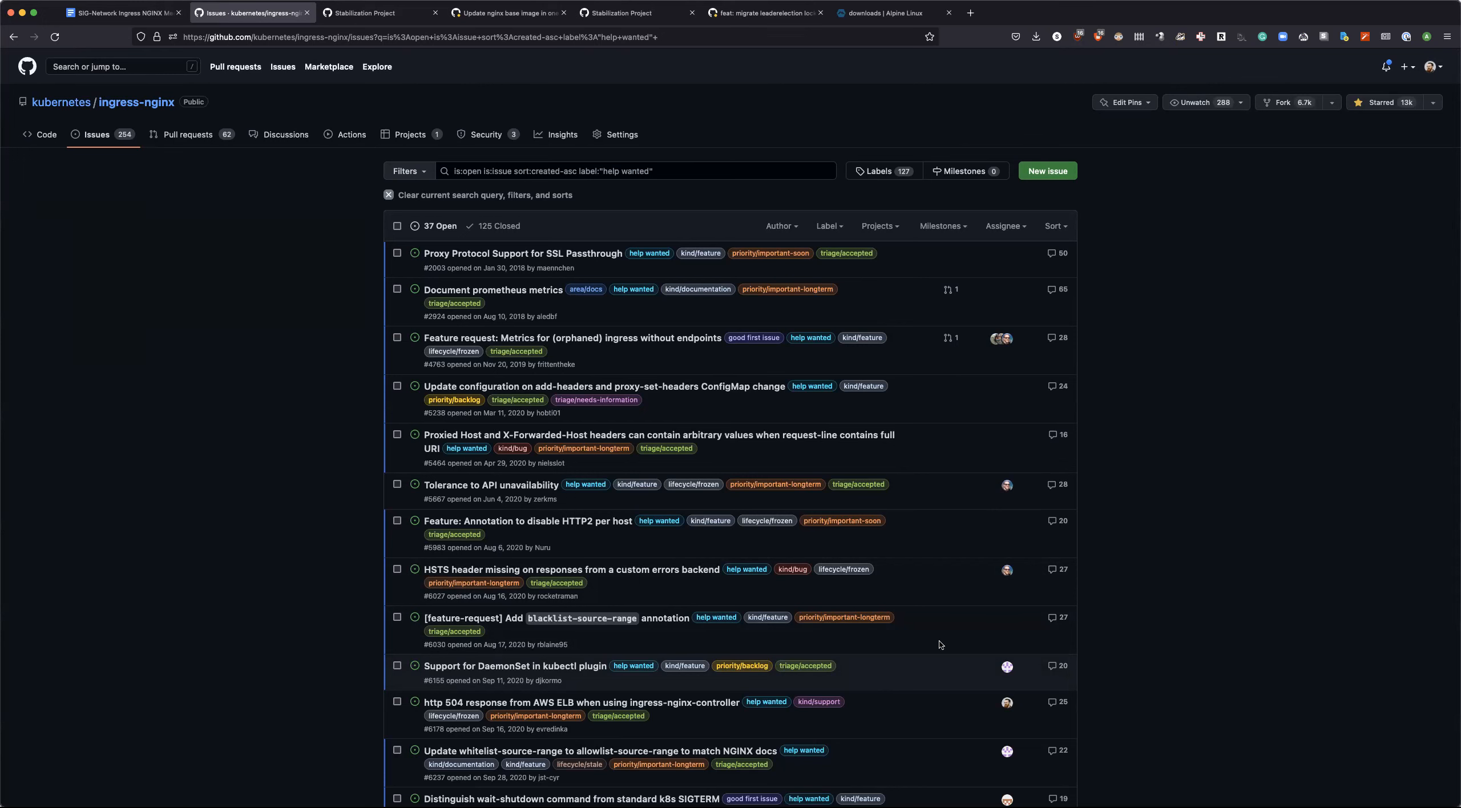
pyautogui.moveTo(1252, 510)
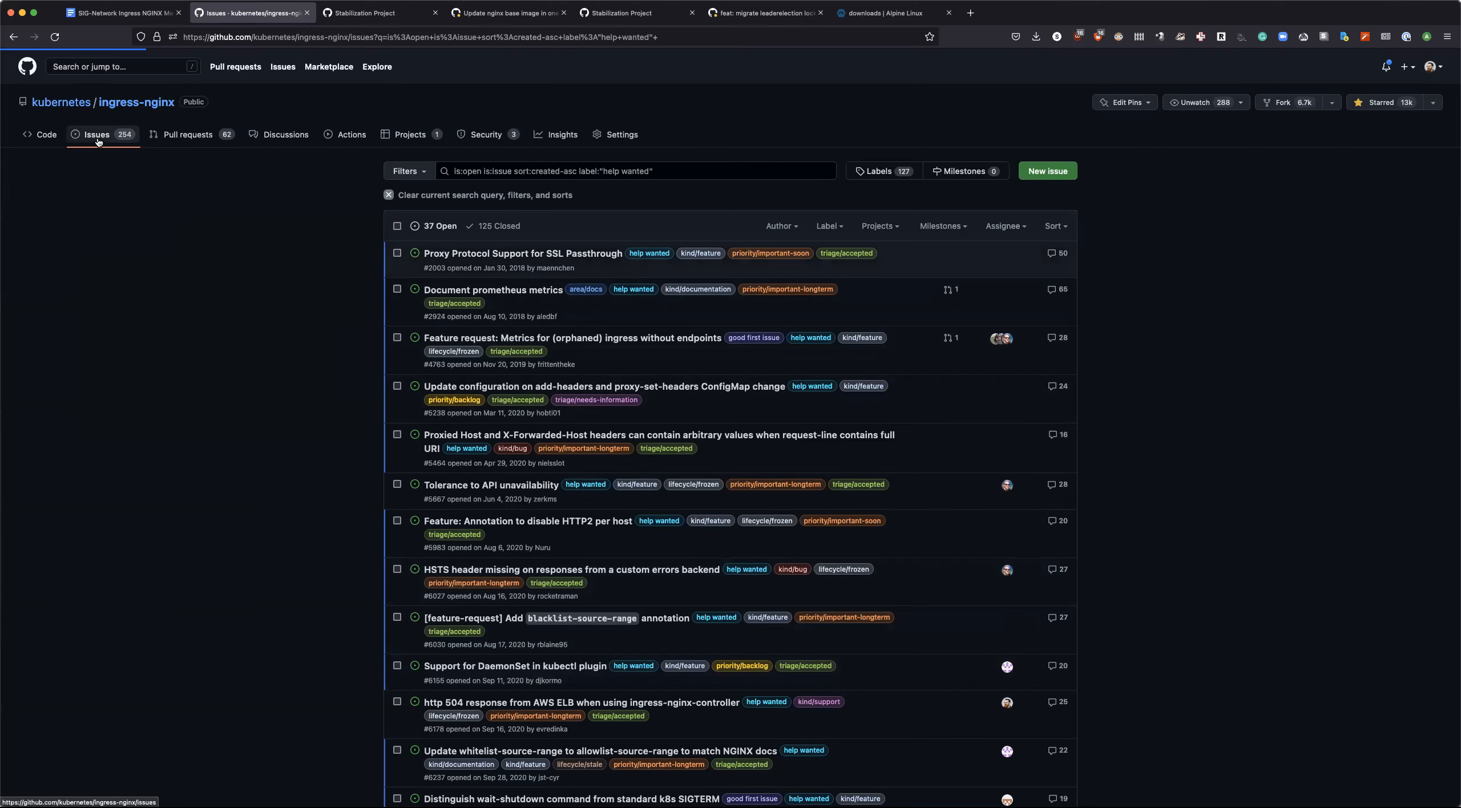
pyautogui.click(119, 13)
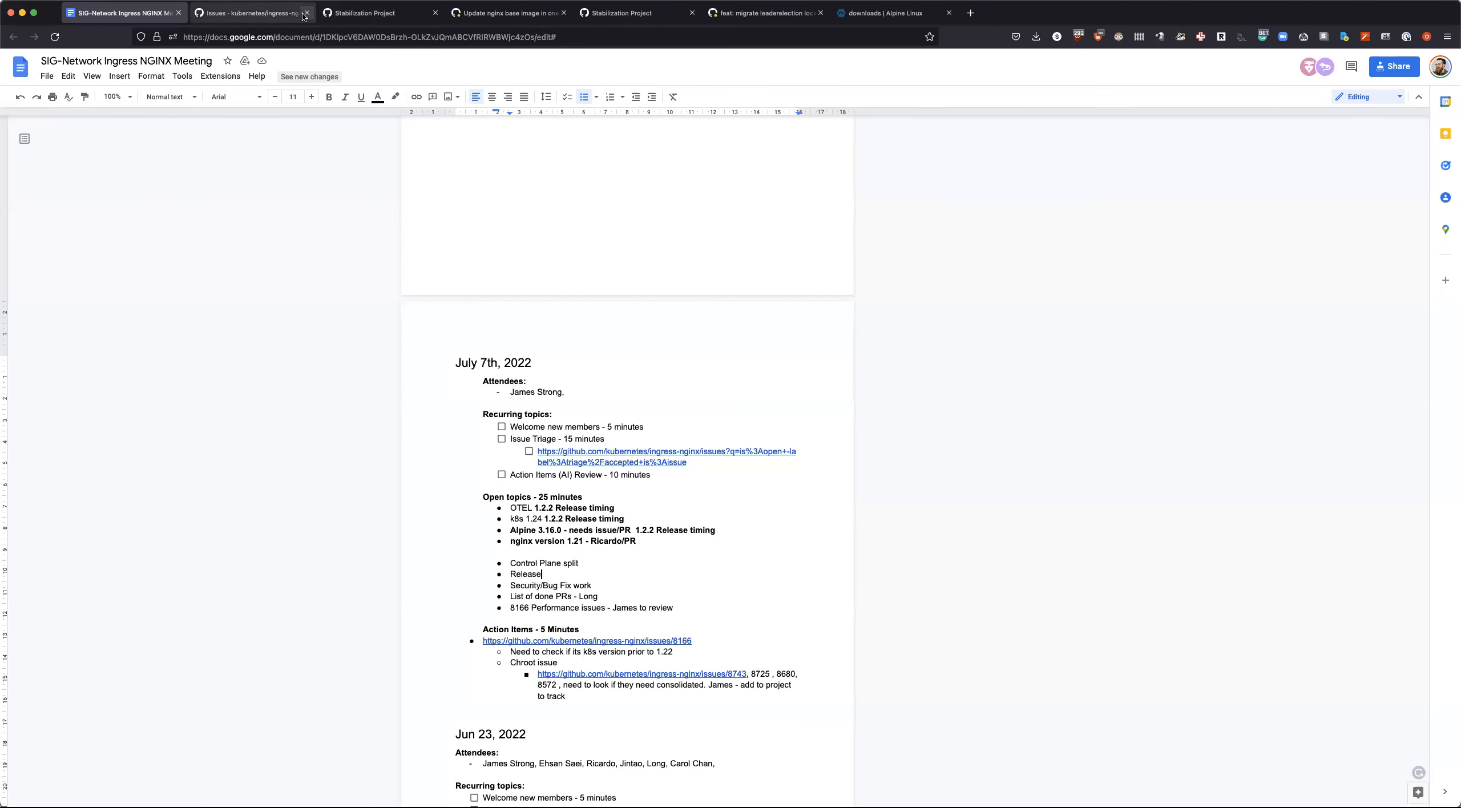
pyautogui.click(306, 13)
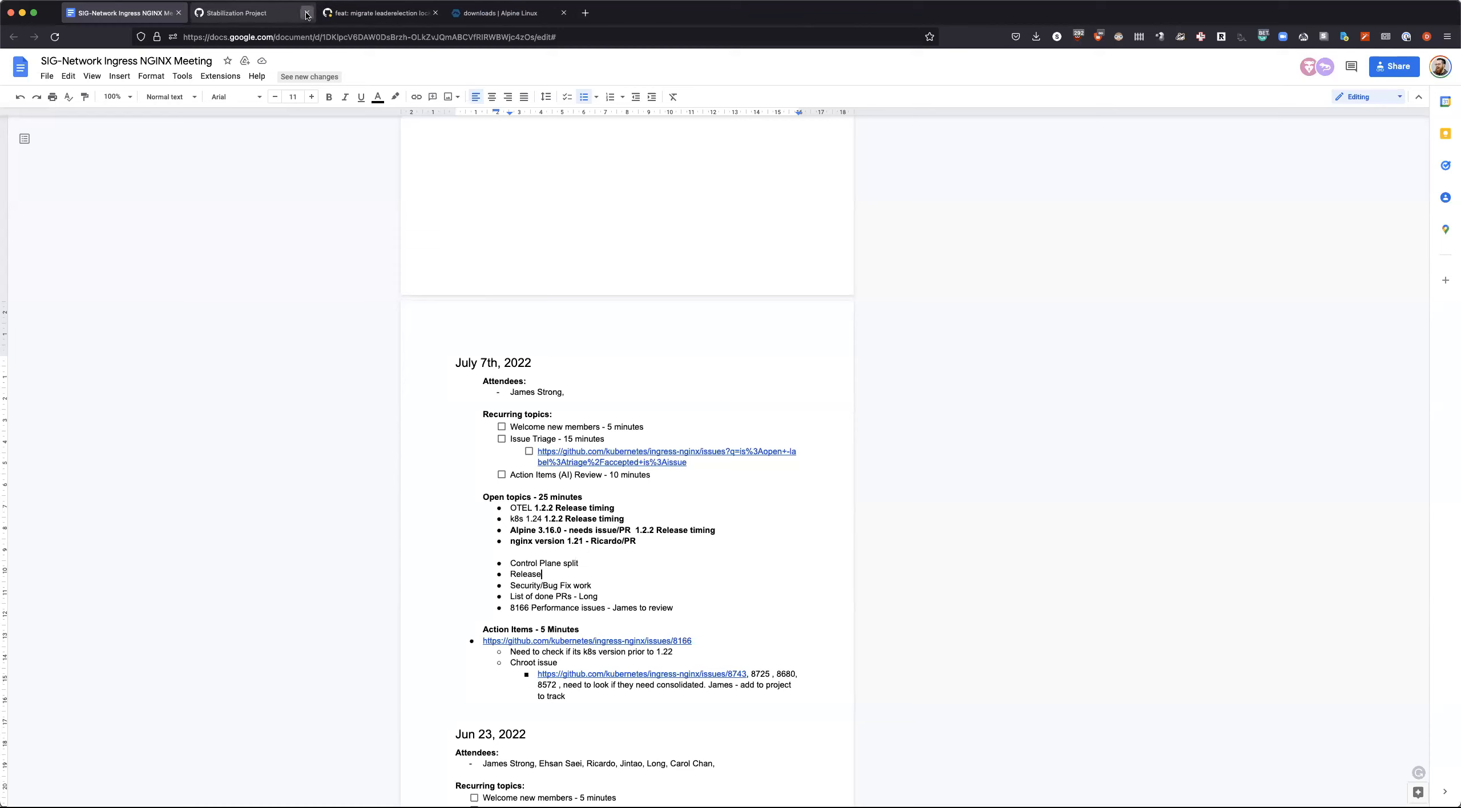
pyautogui.click(308, 13)
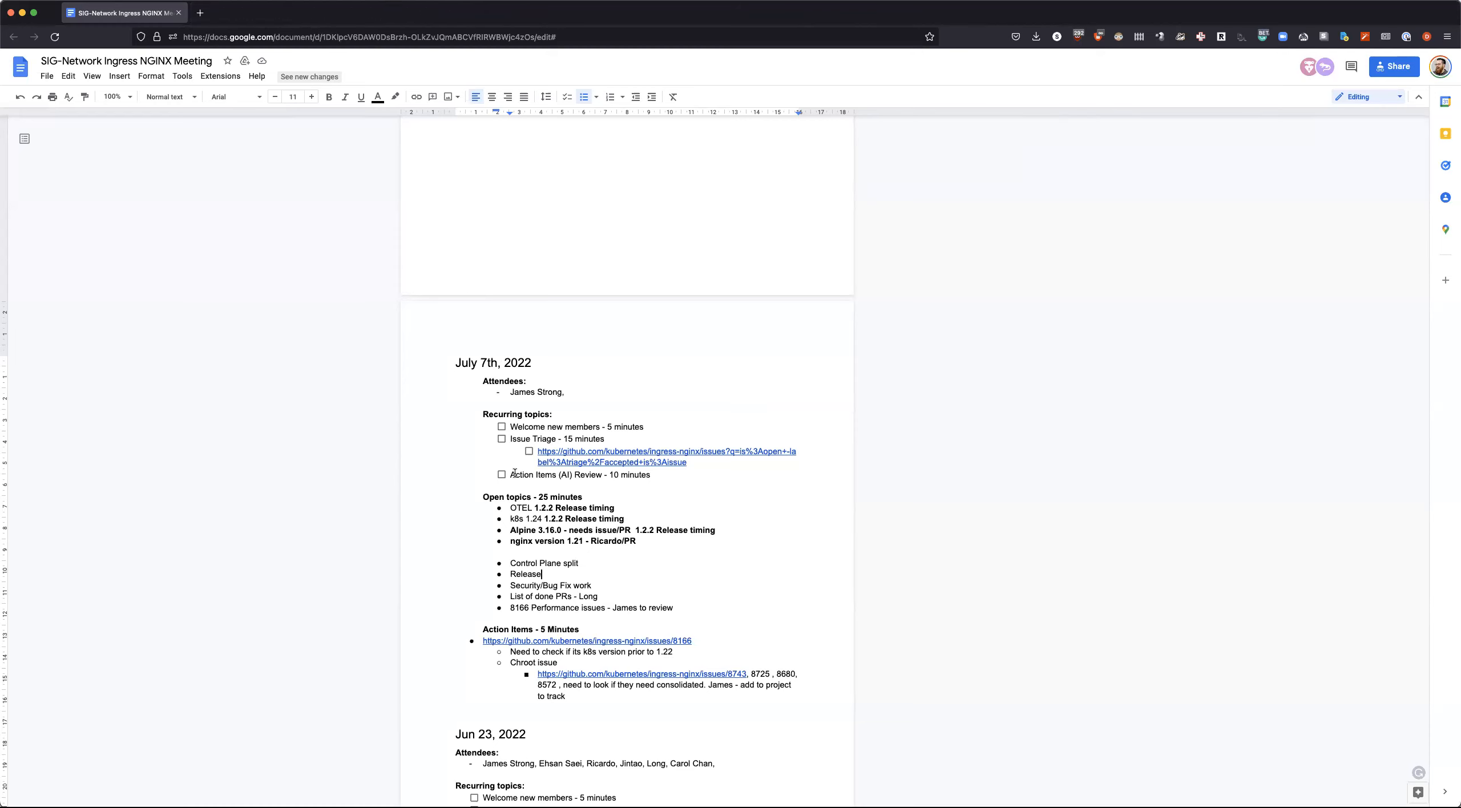
pyautogui.click(666, 450)
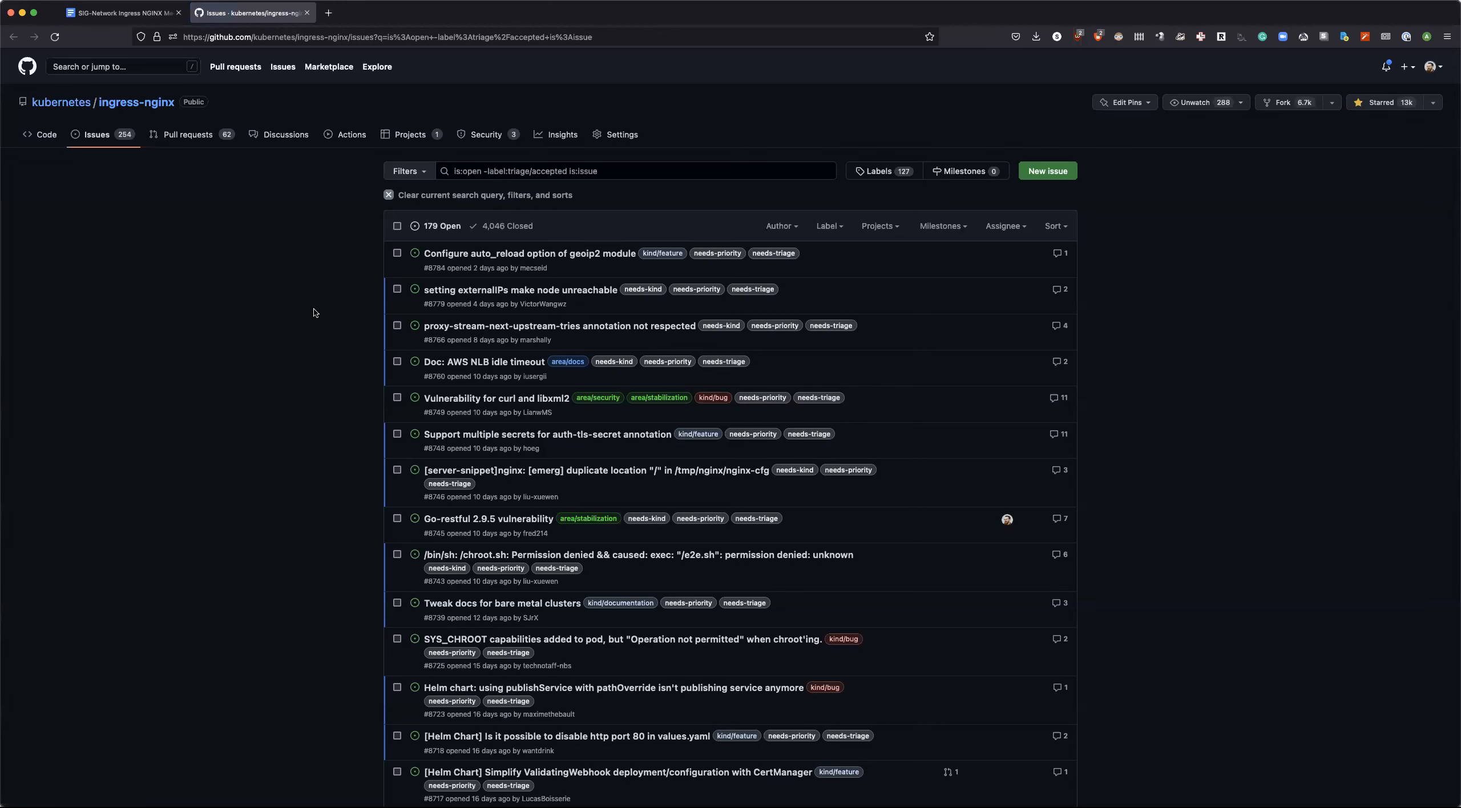
pyautogui.click(1054, 226)
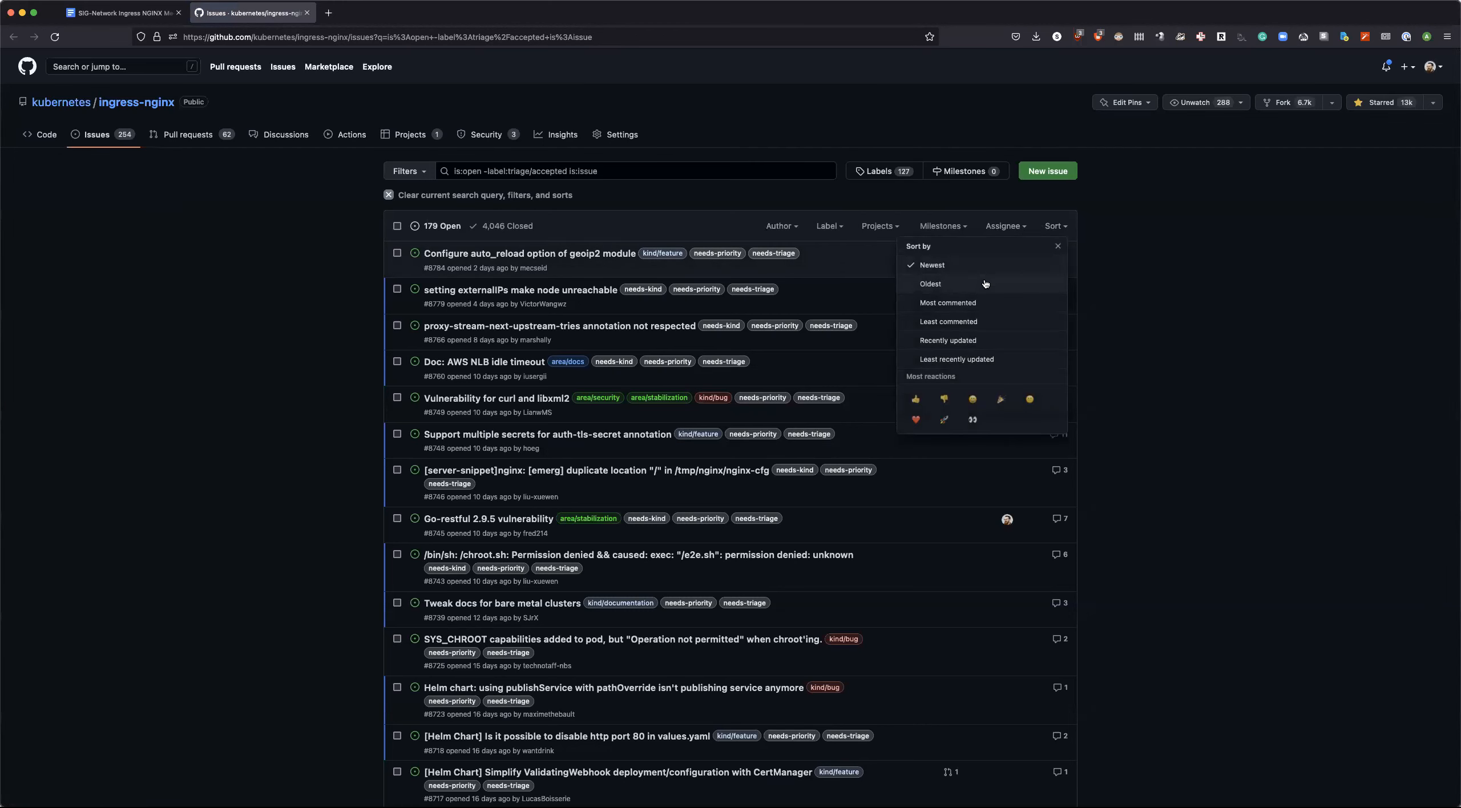
pyautogui.click(929, 283)
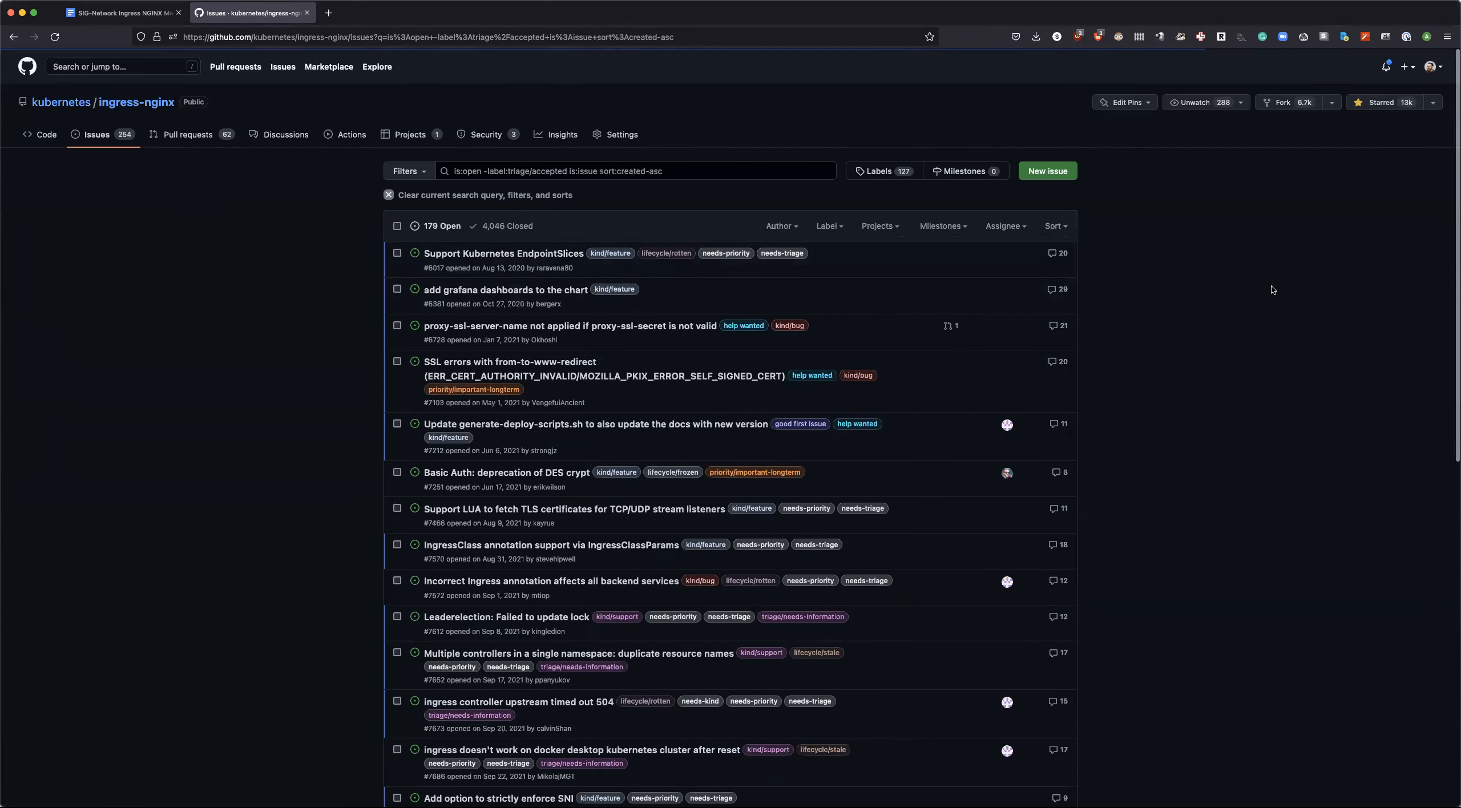
pyautogui.moveTo(782, 252)
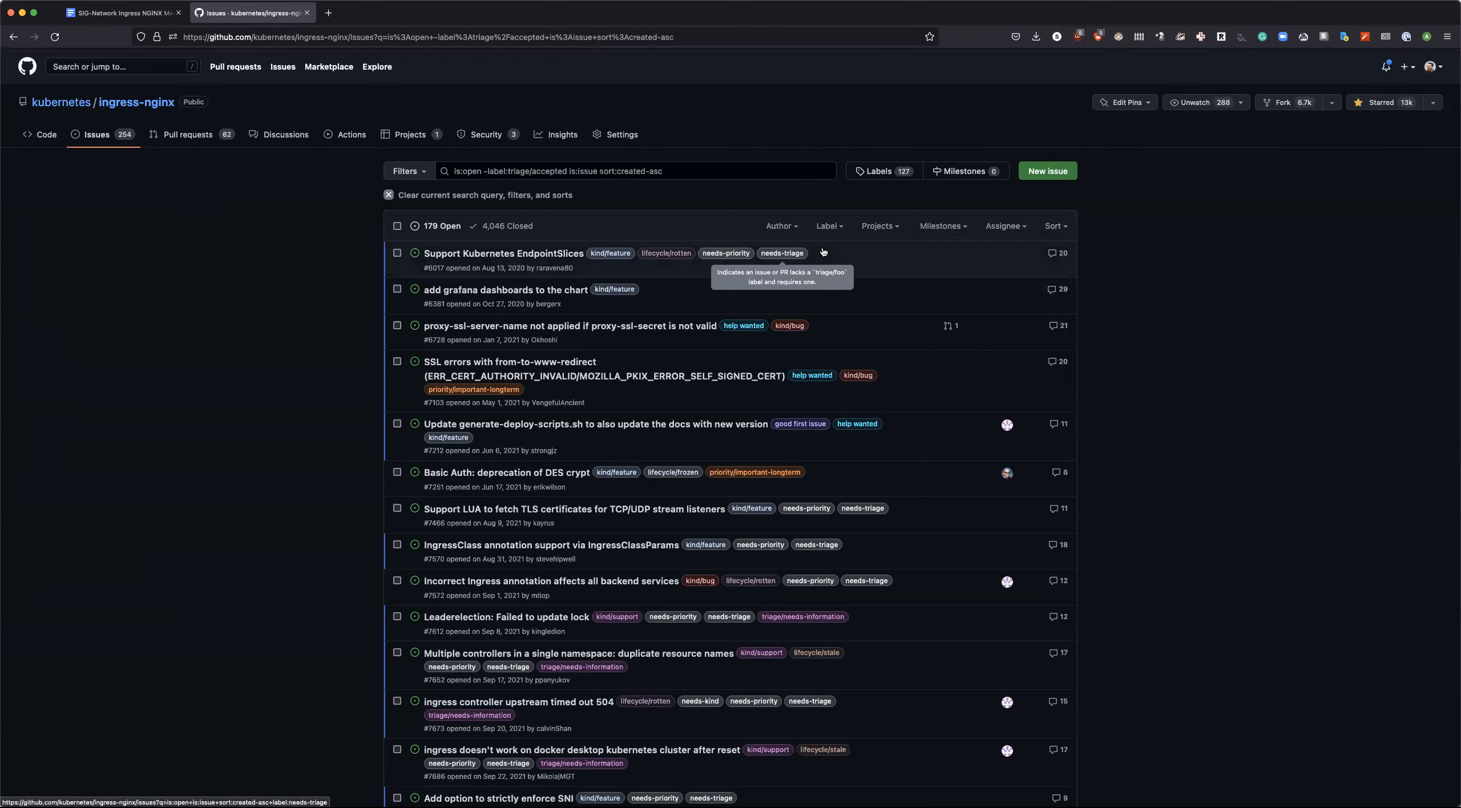
pyautogui.moveTo(275, 261)
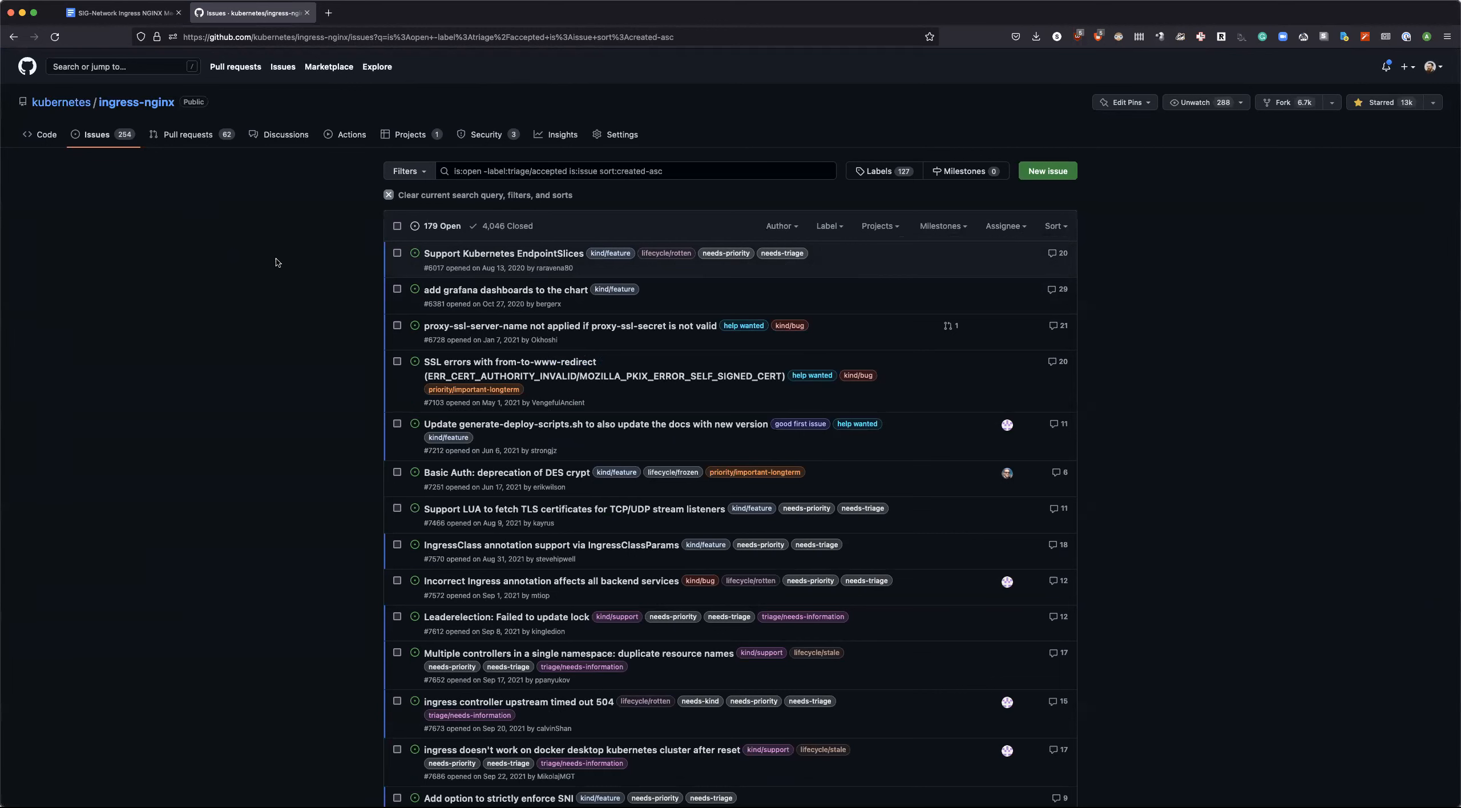
pyautogui.rightClick(502, 252)
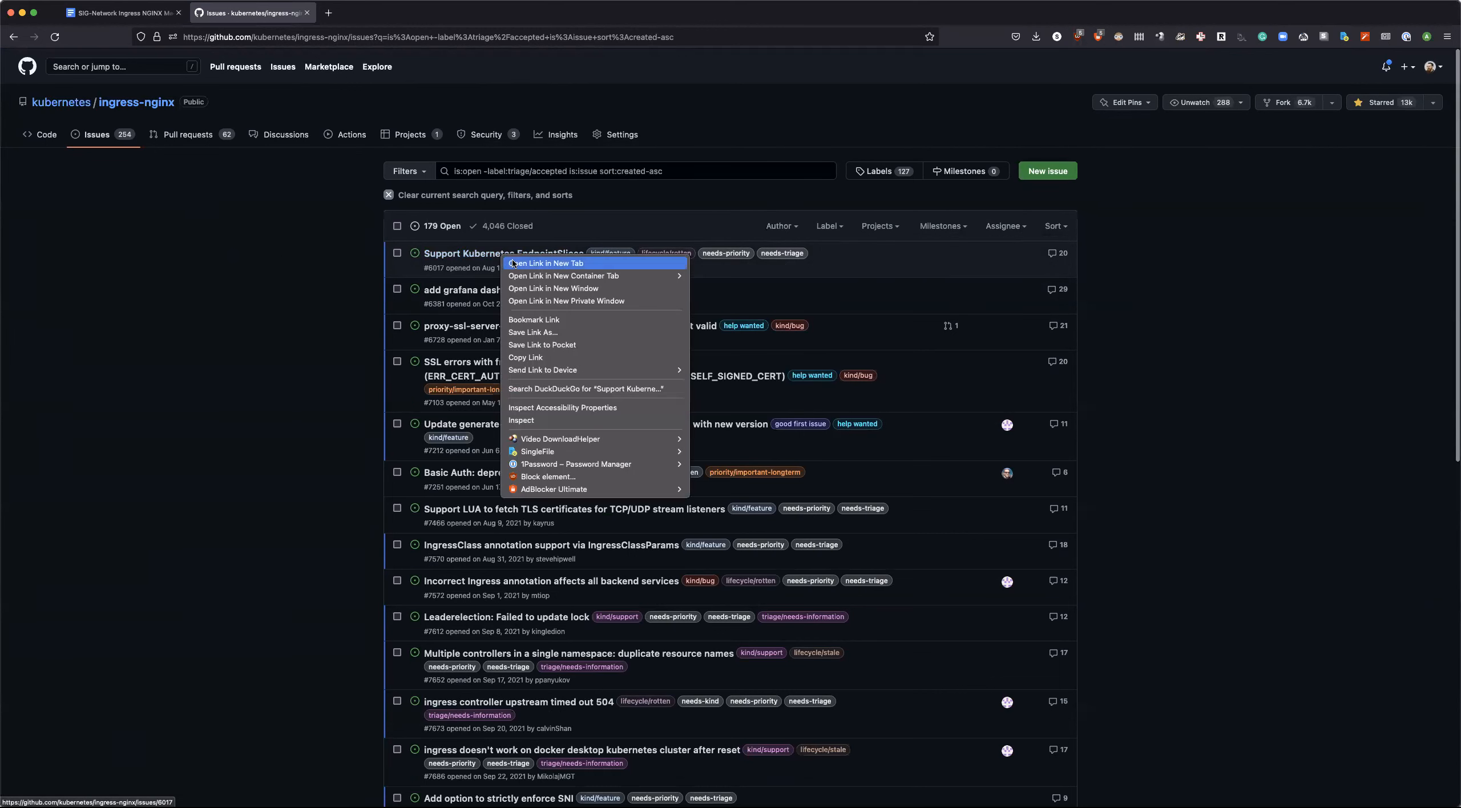
# Step: Open issue #6017 'Support Kubernetes EndpointSlices' in a new tab and read down to its latest comments
pyautogui.click(546, 262)
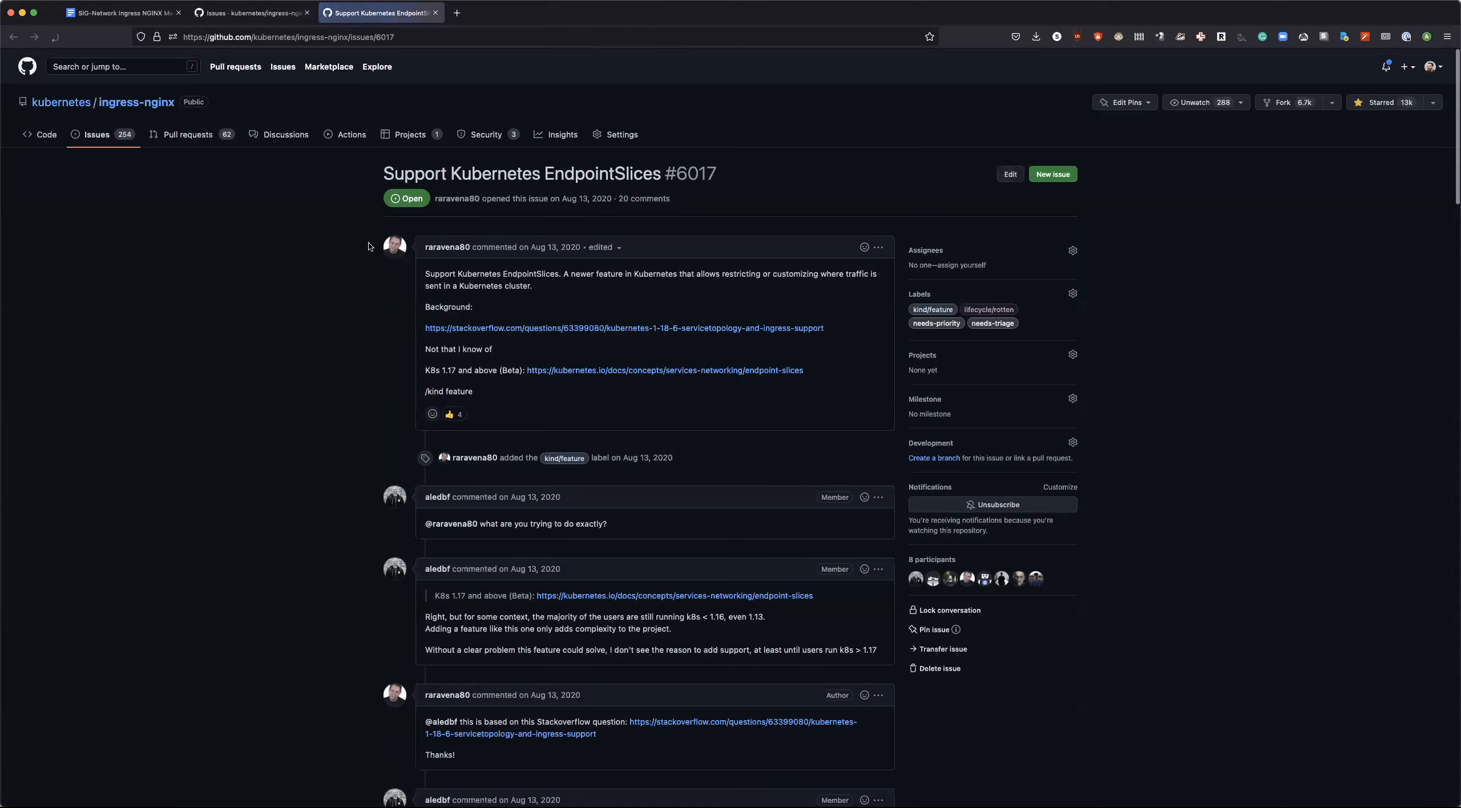
pyautogui.scroll(-3)
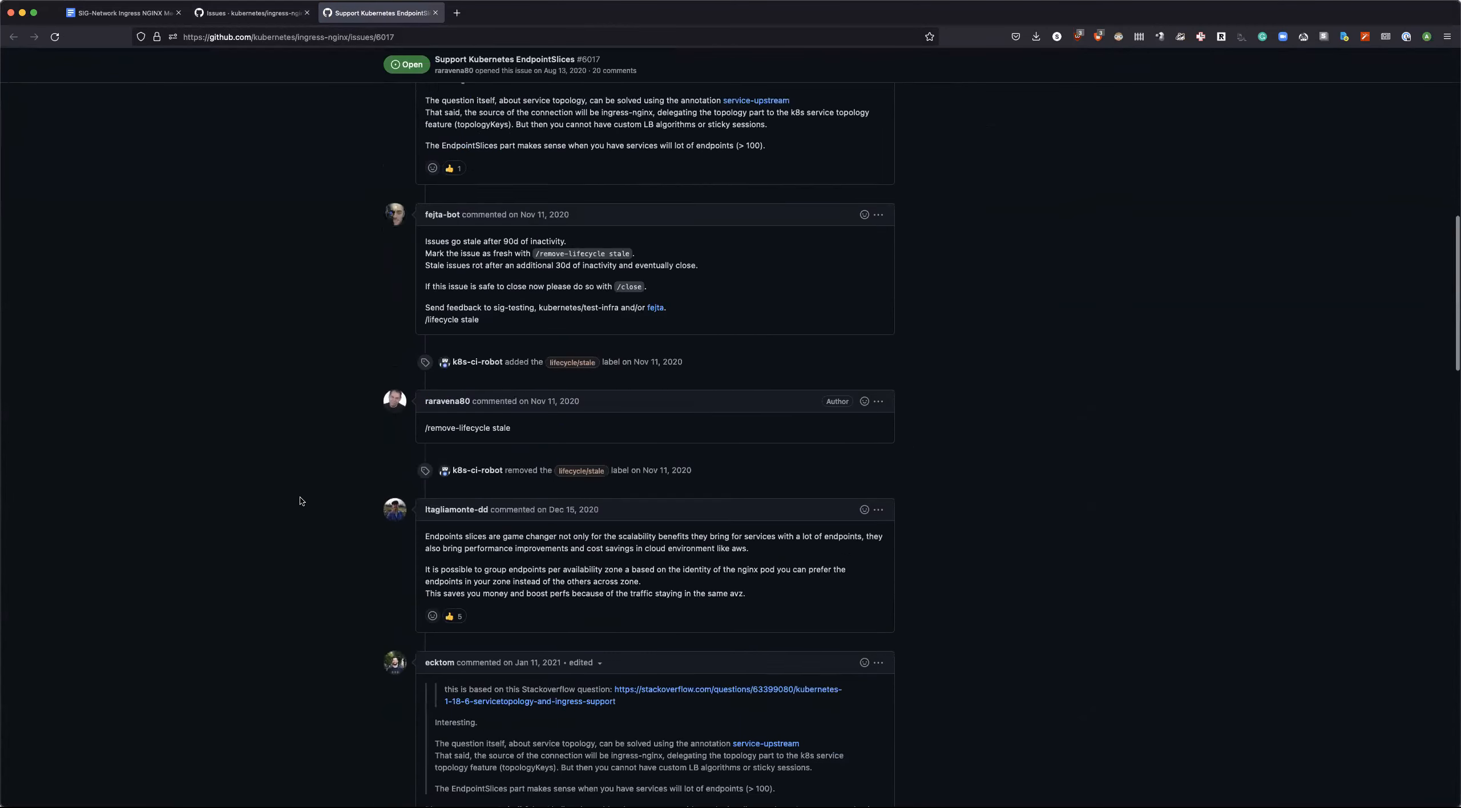
pyautogui.scroll(-3)
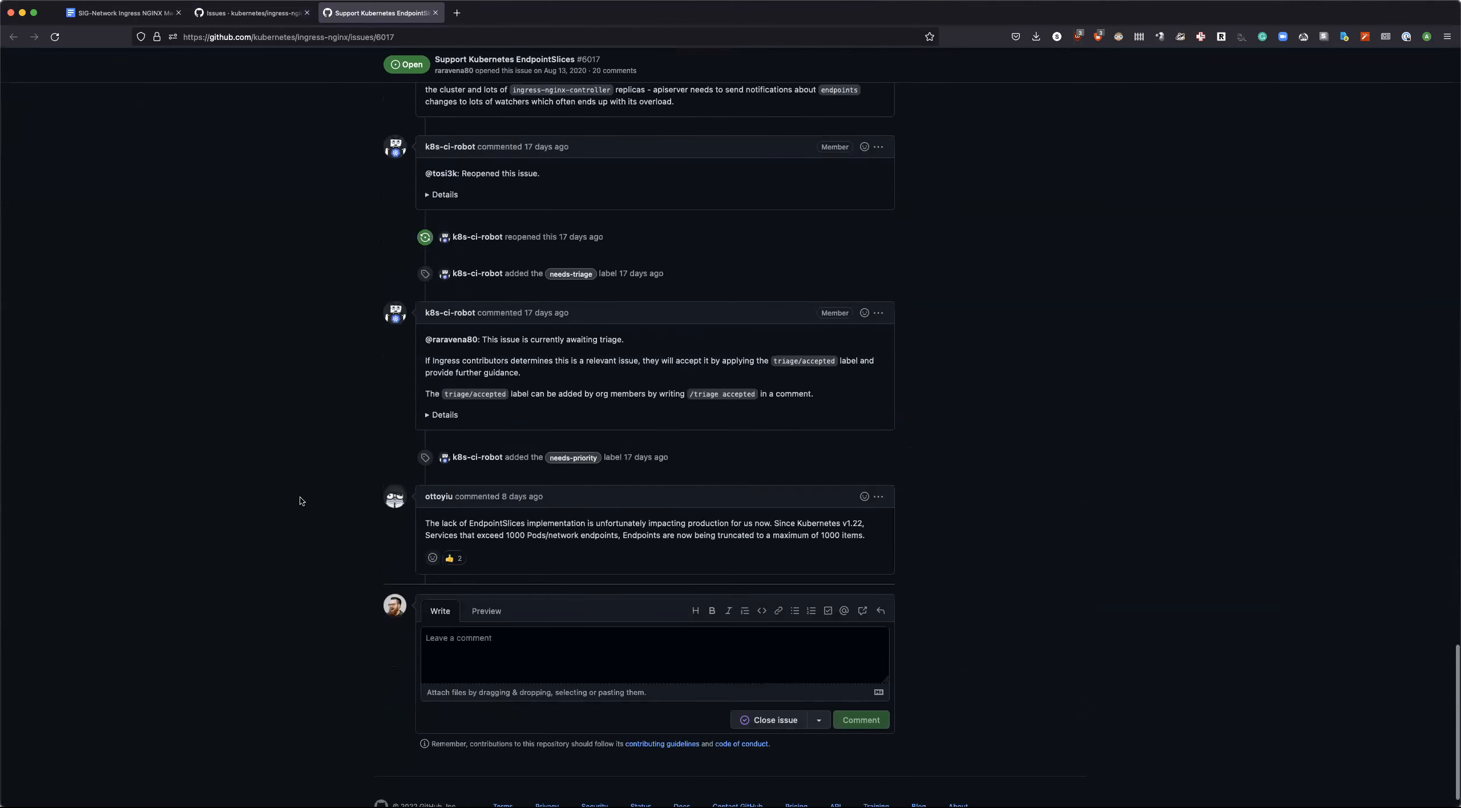
pyautogui.scroll(-3)
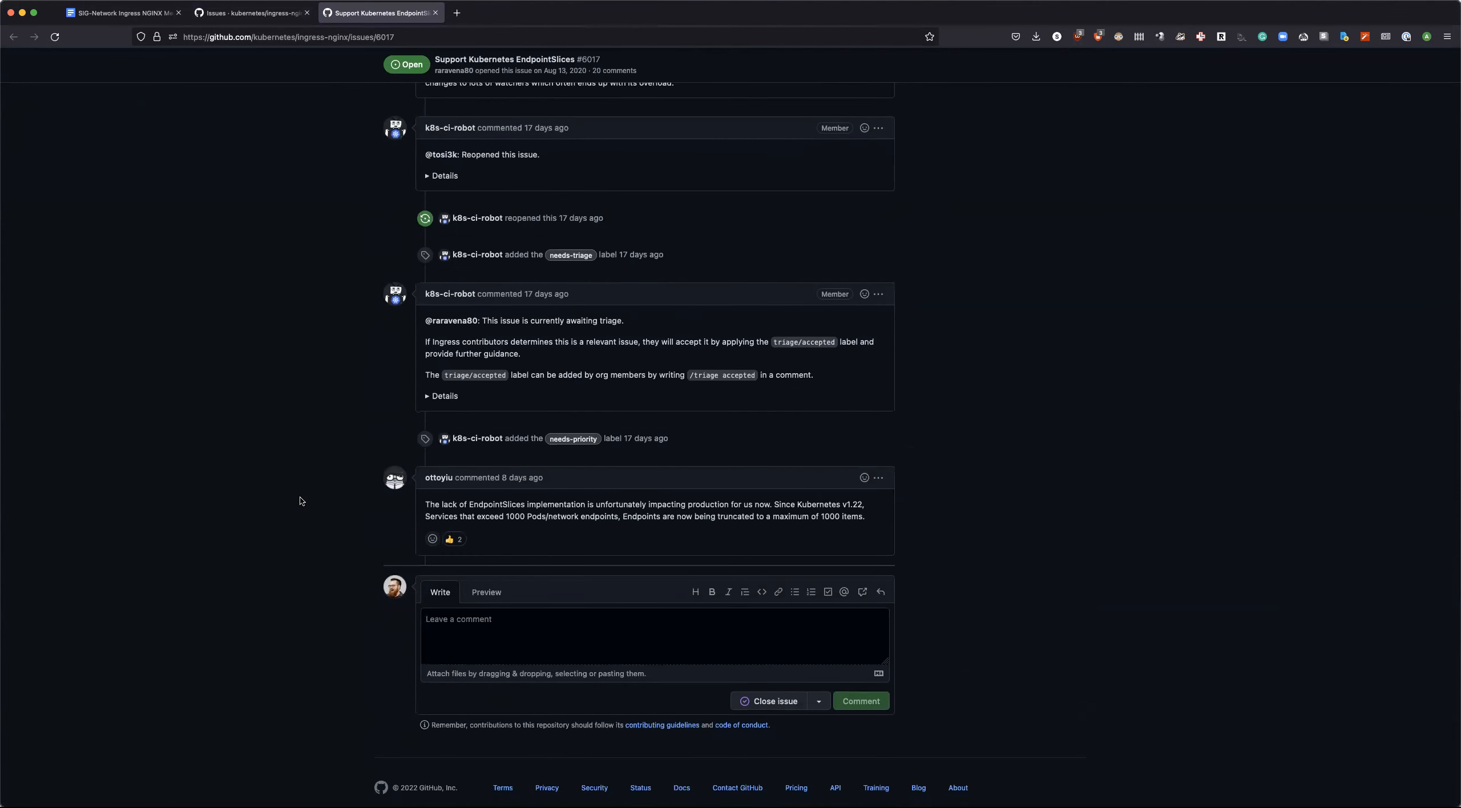
pyautogui.moveTo(570, 515)
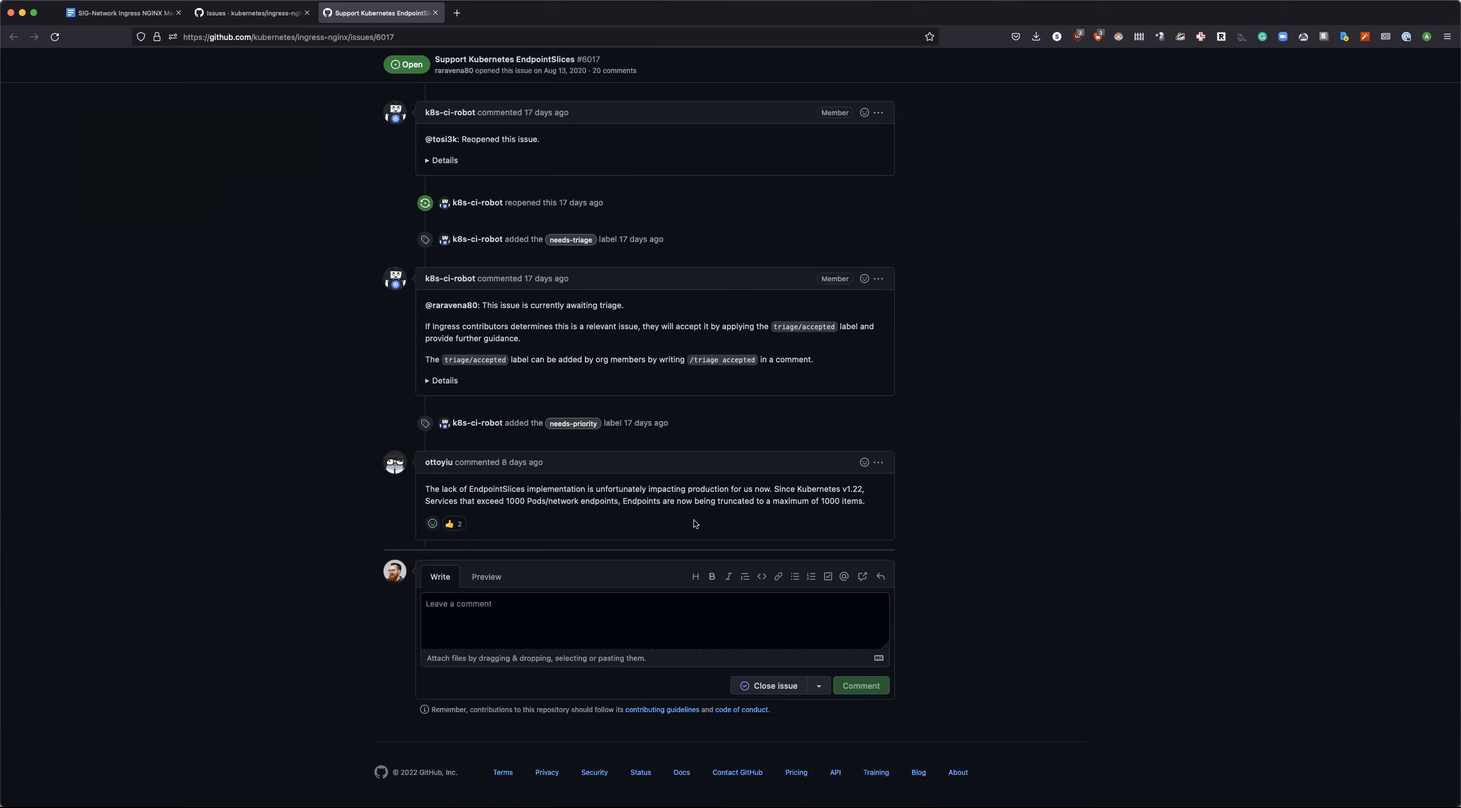
pyautogui.moveTo(682, 541)
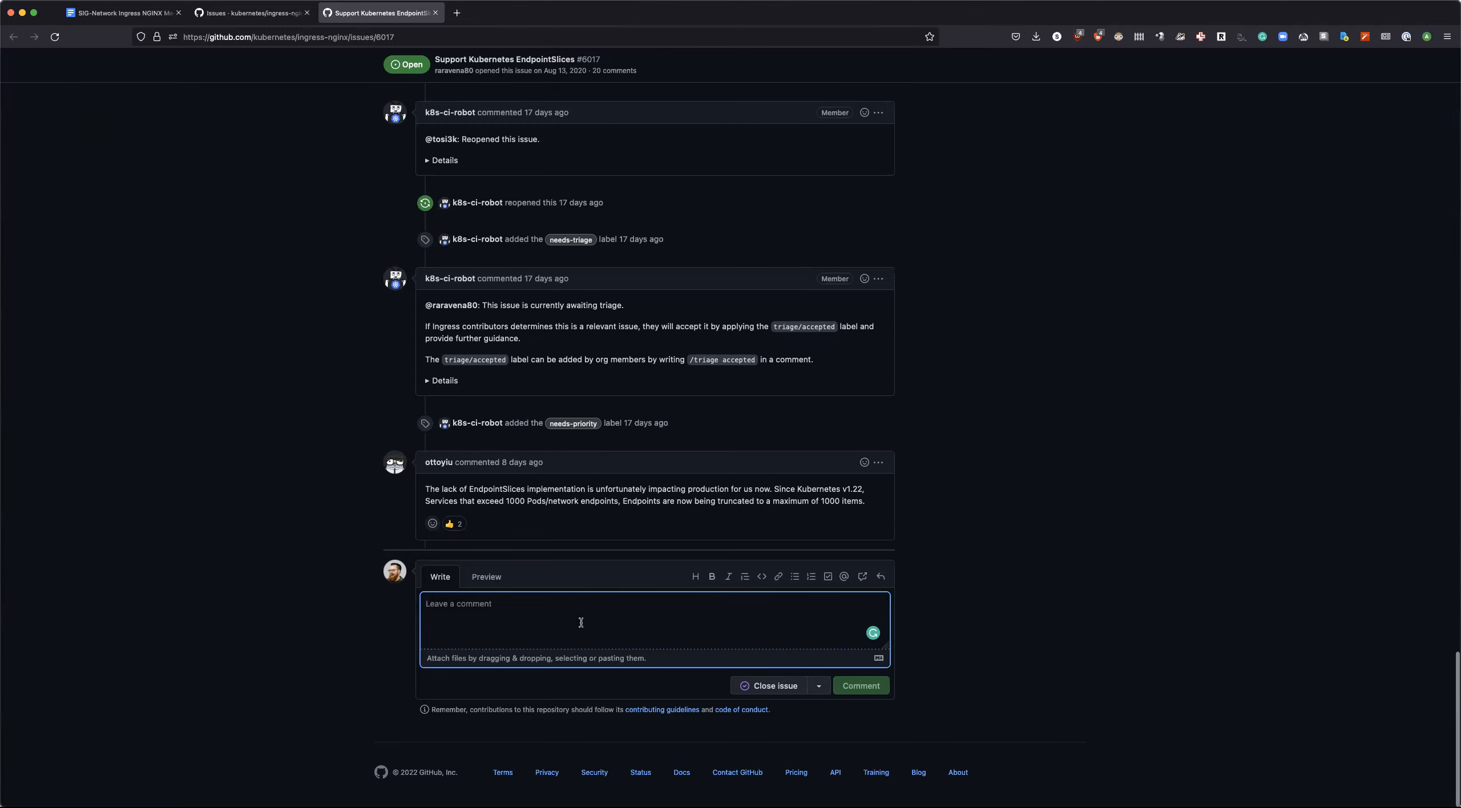
# Step: Draft '/priority backlog' in the comment box of issue #6017 and scroll back to its description
pyautogui.scroll(3)
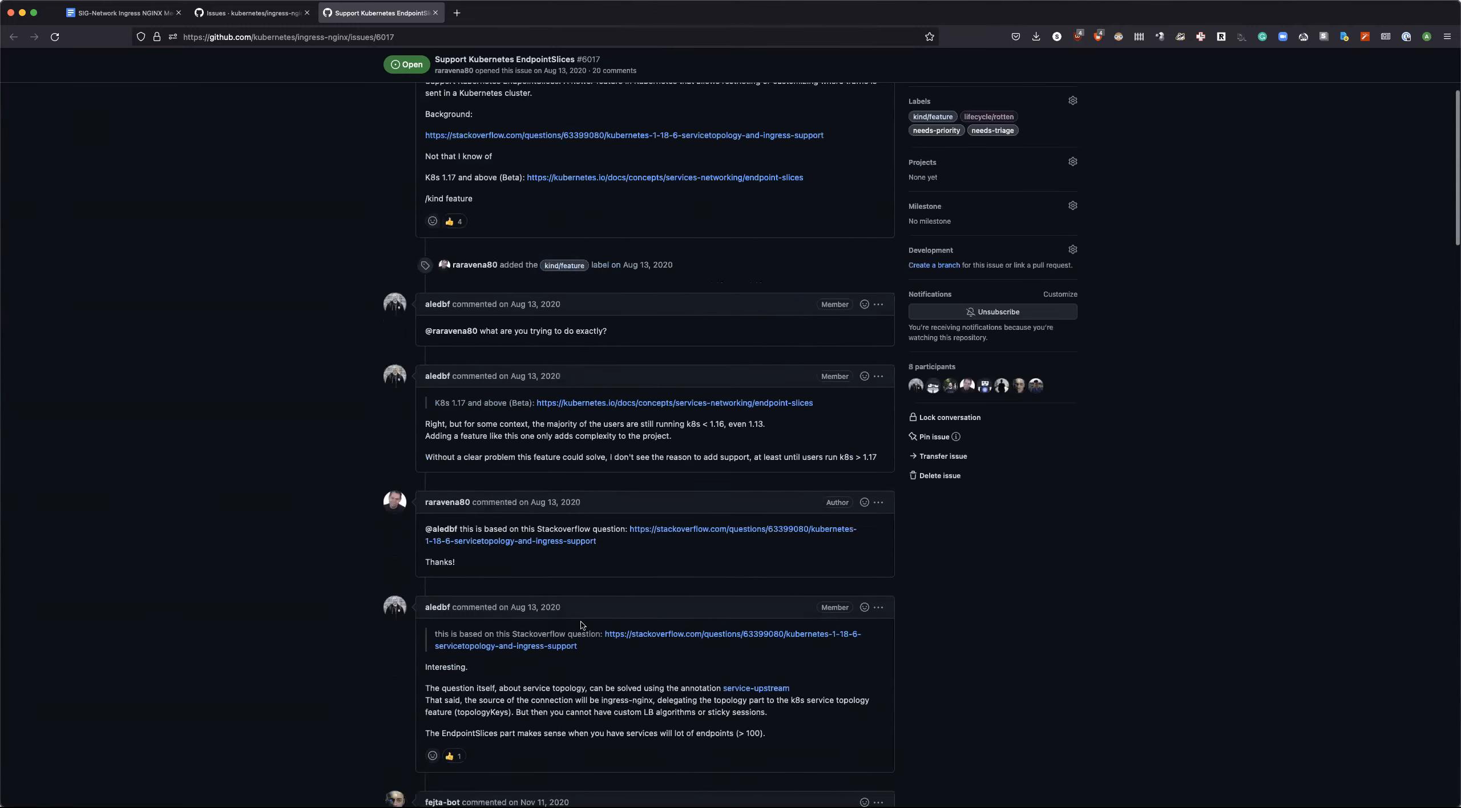
pyautogui.scroll(-3)
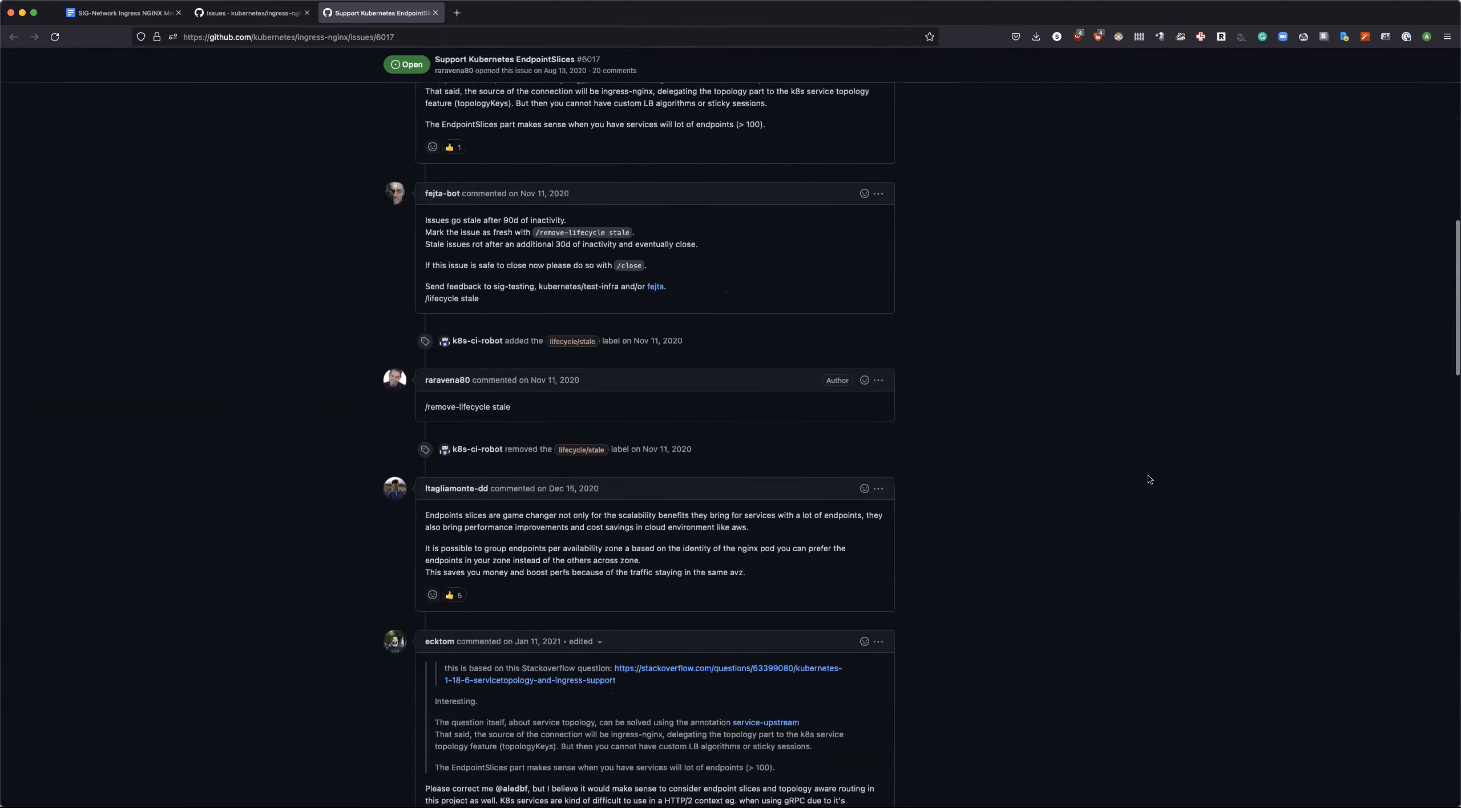
pyautogui.scroll(-3)
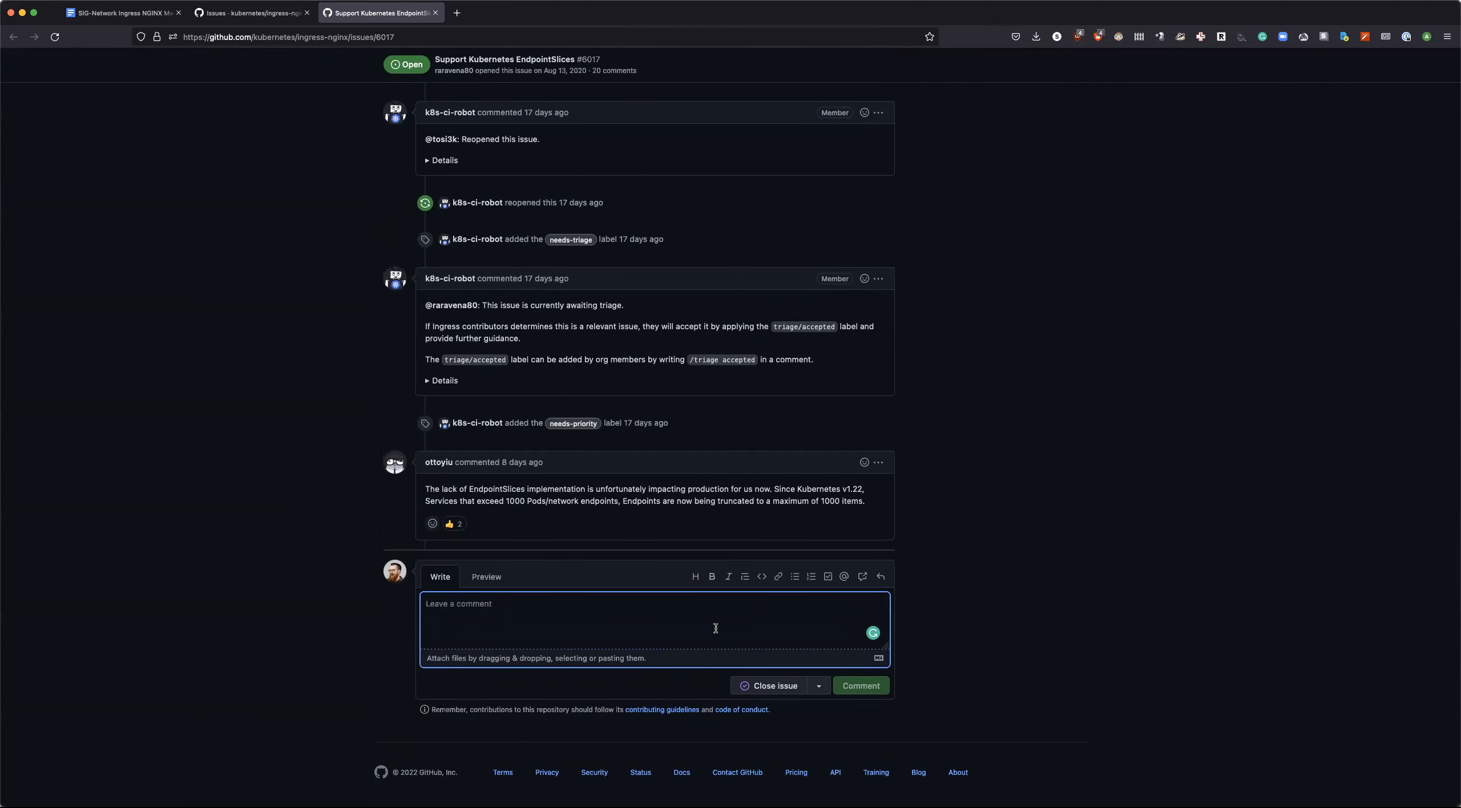
pyautogui.write('/p')
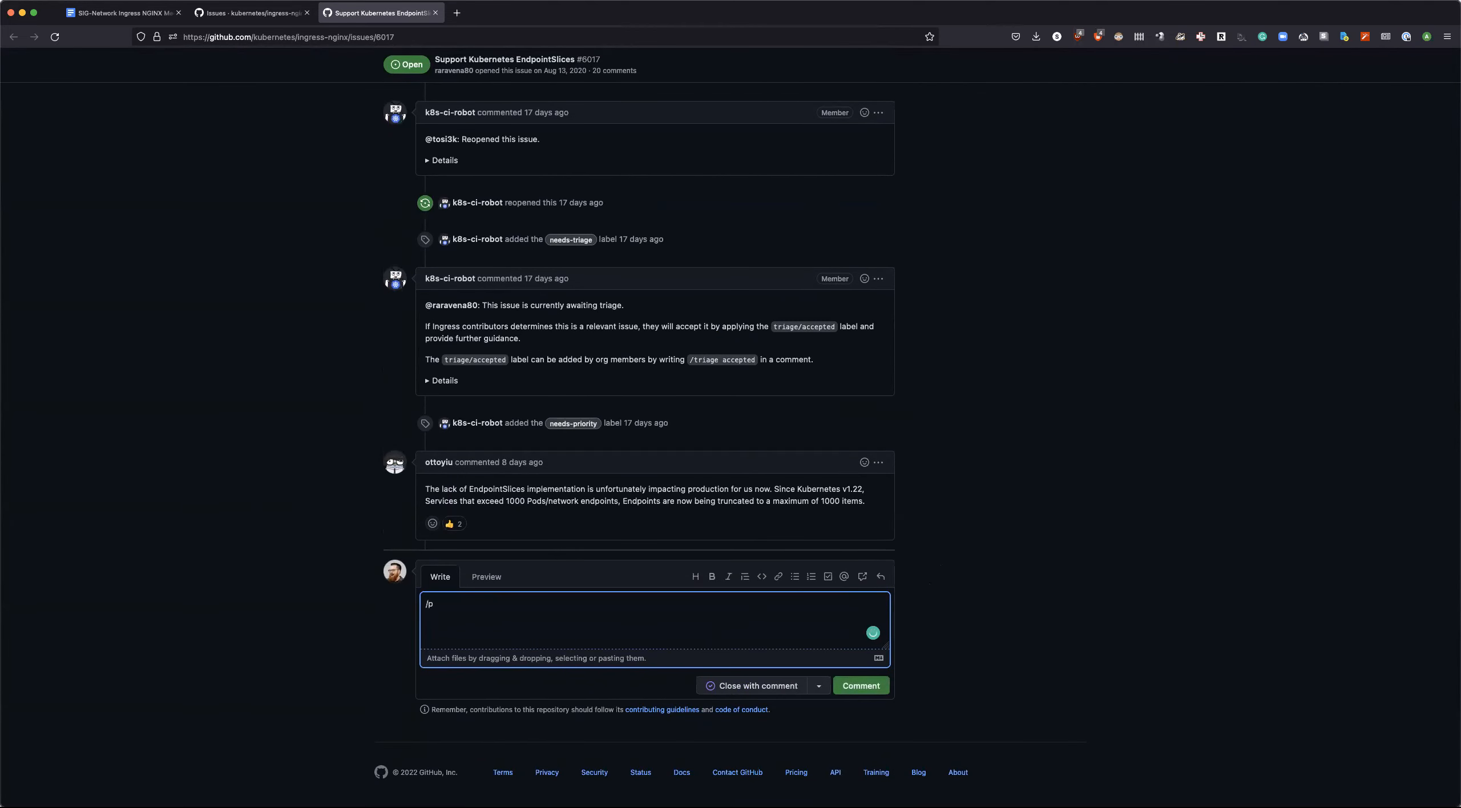
pyautogui.write('riority')
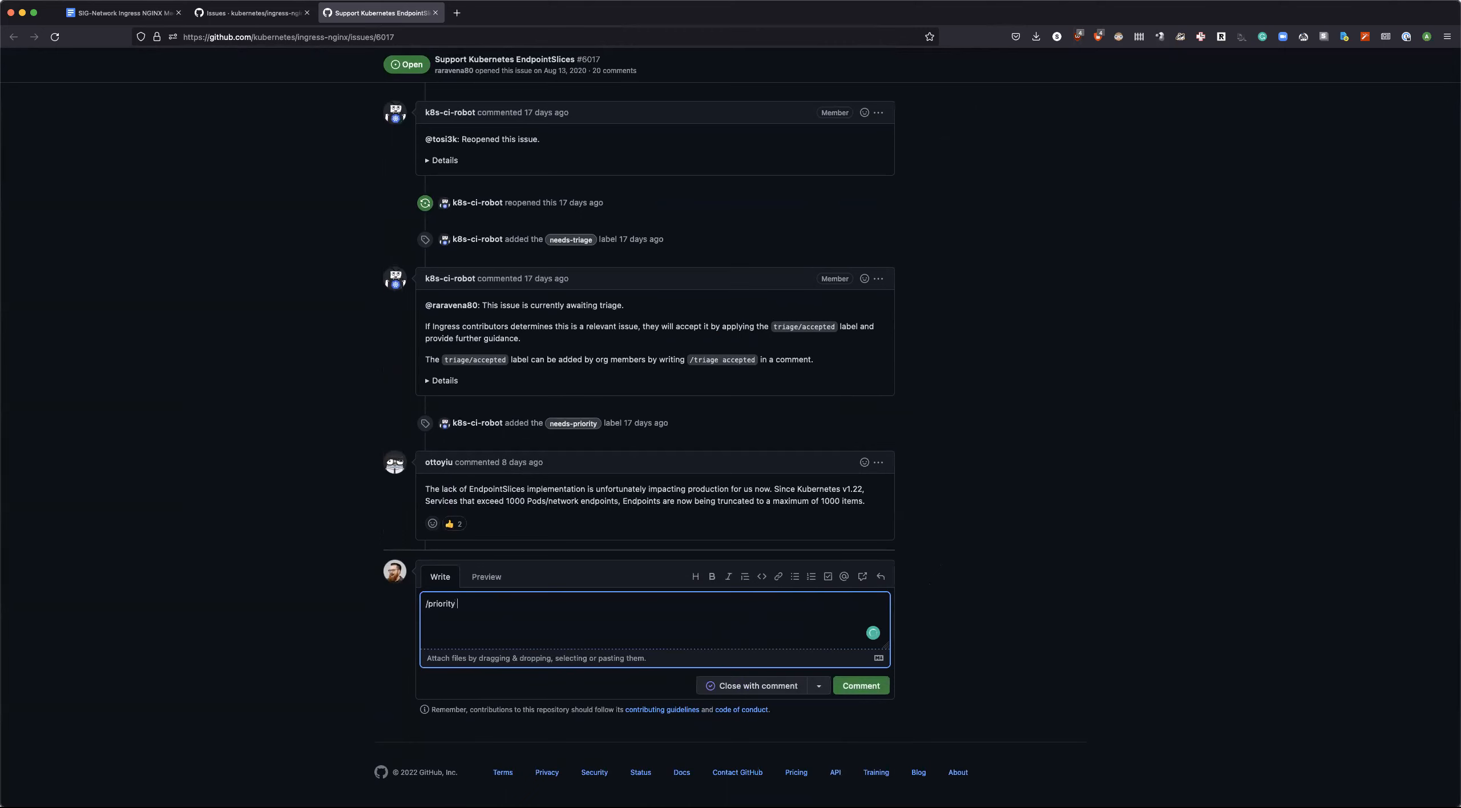
pyautogui.write('back')
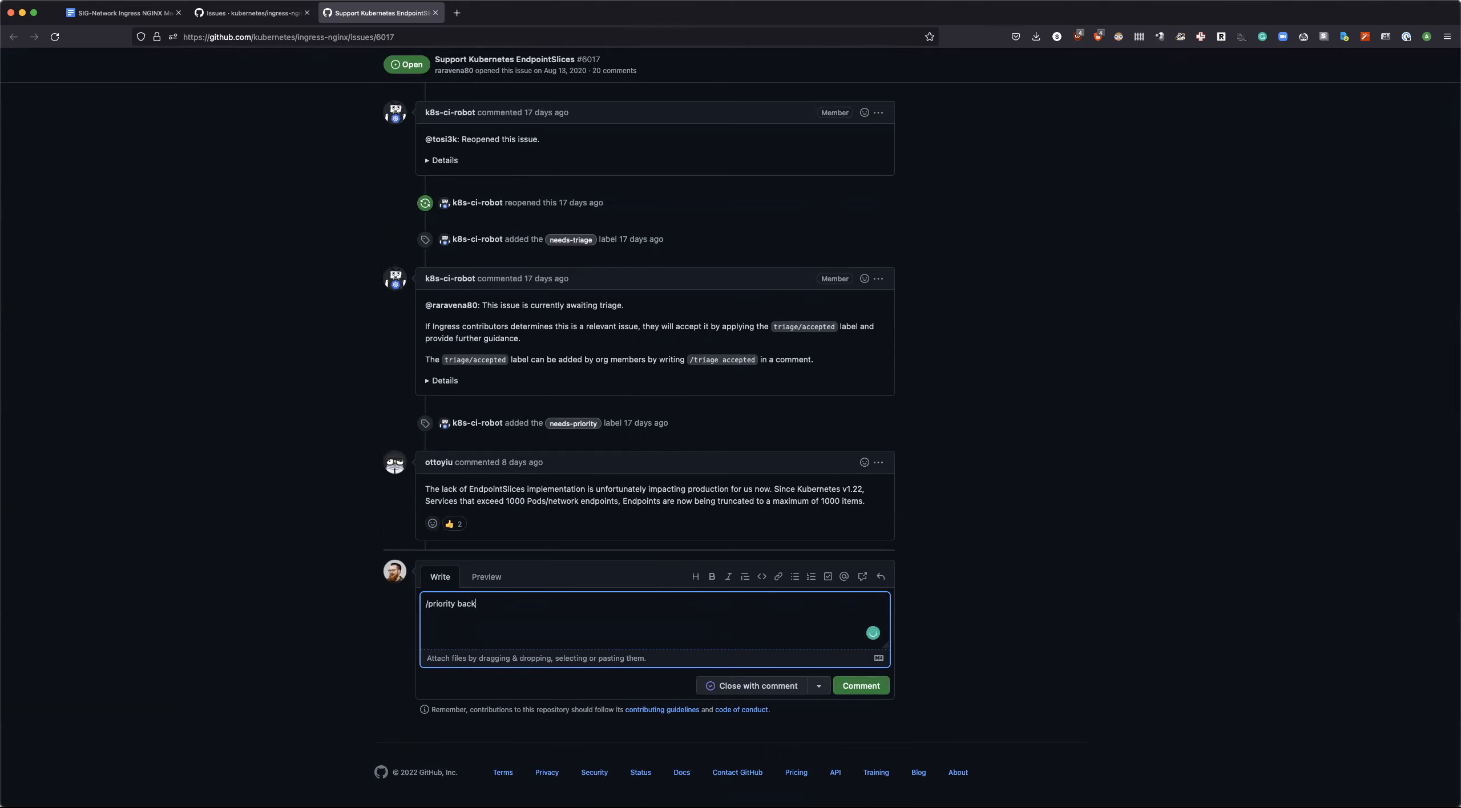
pyautogui.write('log')
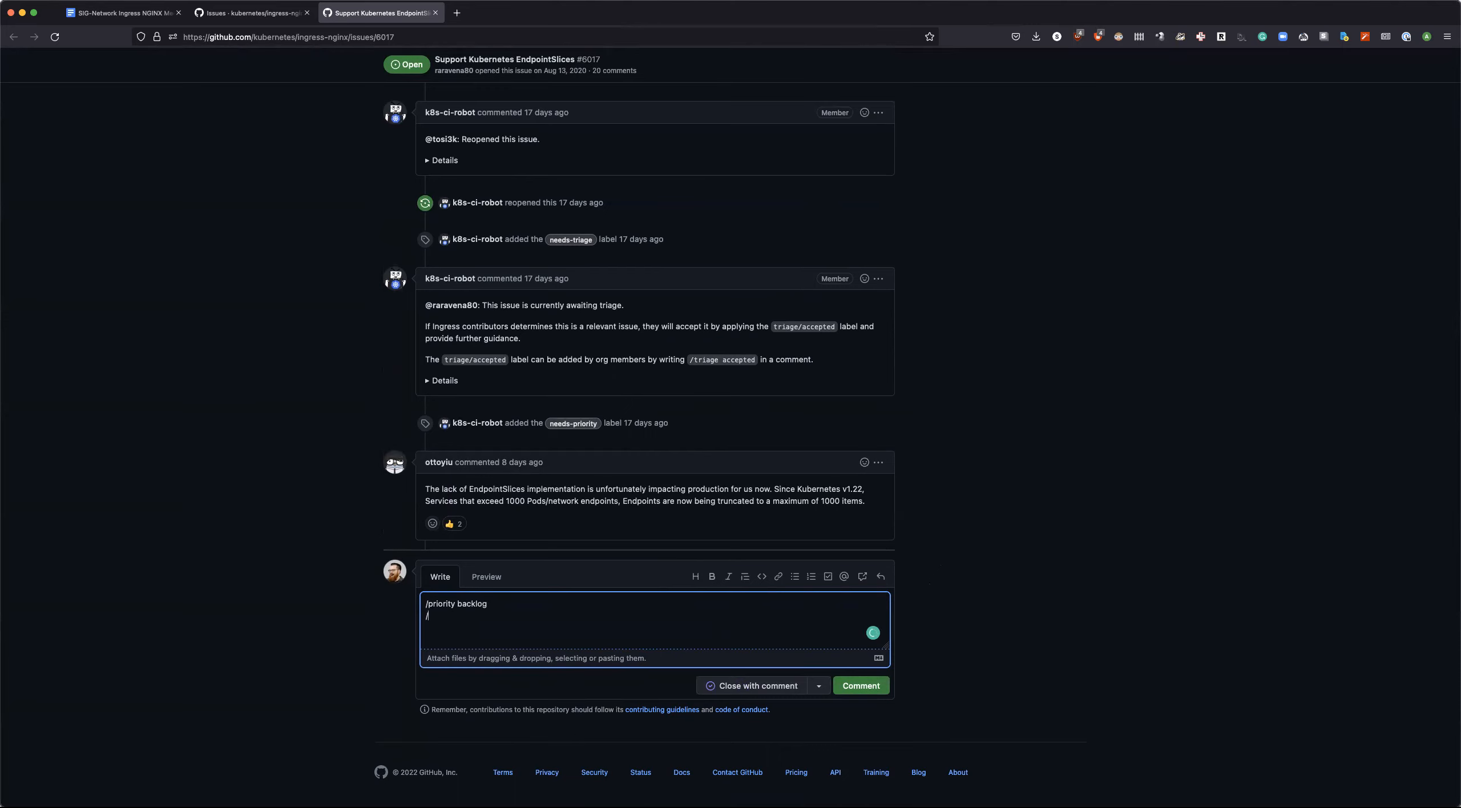
pyautogui.scroll(3)
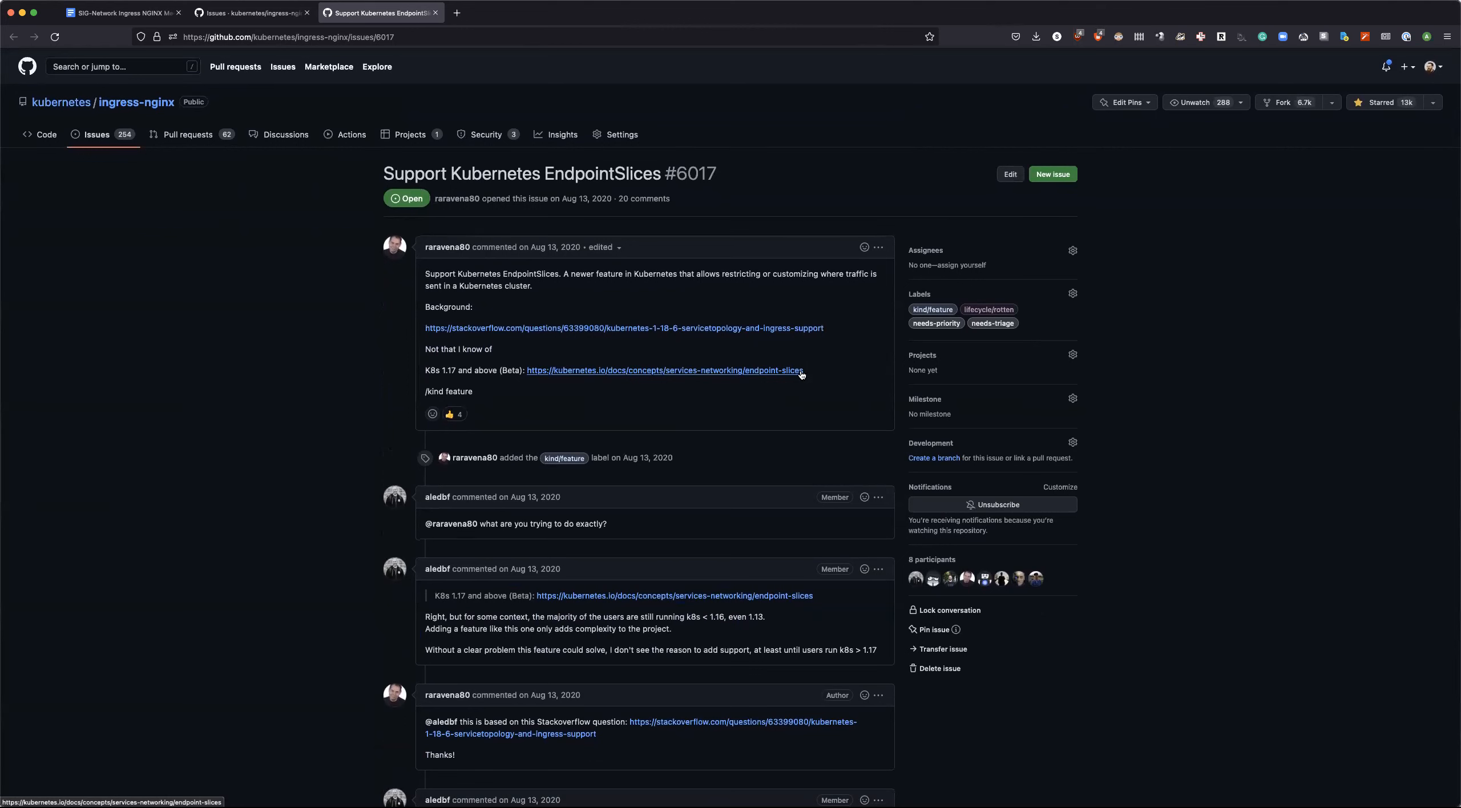
pyautogui.moveTo(863, 390)
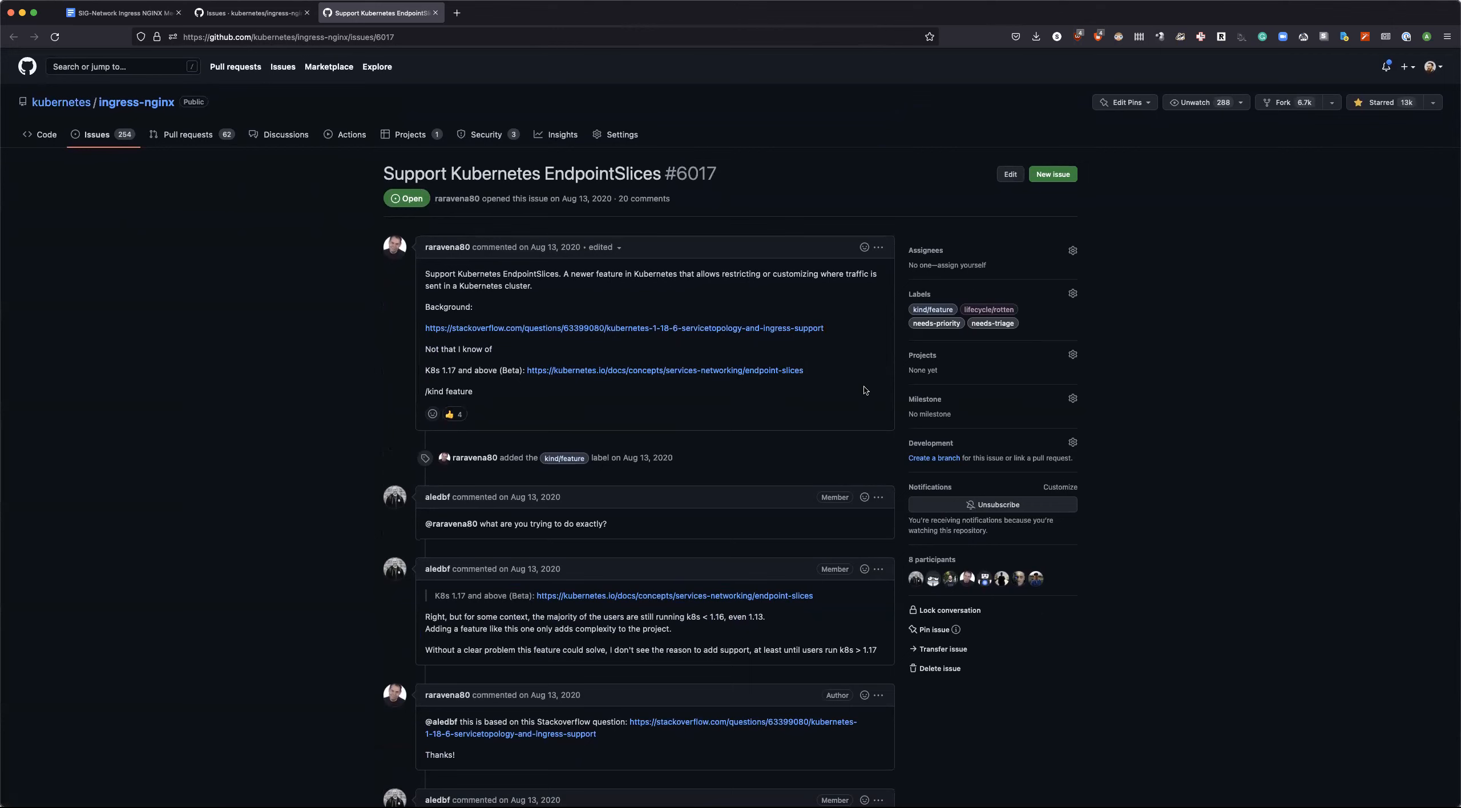
# Step: Scroll through the entire comment timeline of the EndpointSlices issue #6017 down to the comment box
pyautogui.scroll(-3)
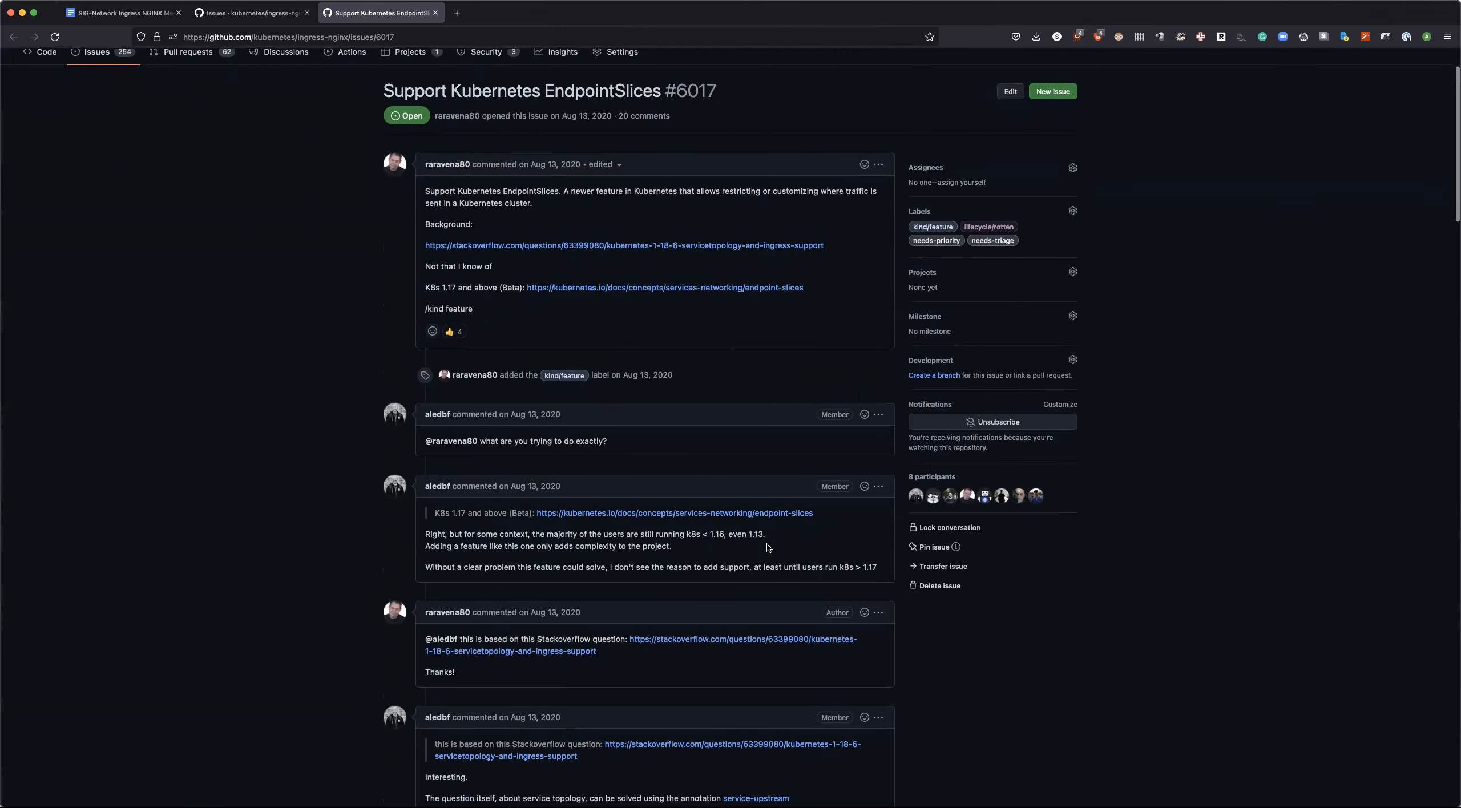
pyautogui.scroll(-3)
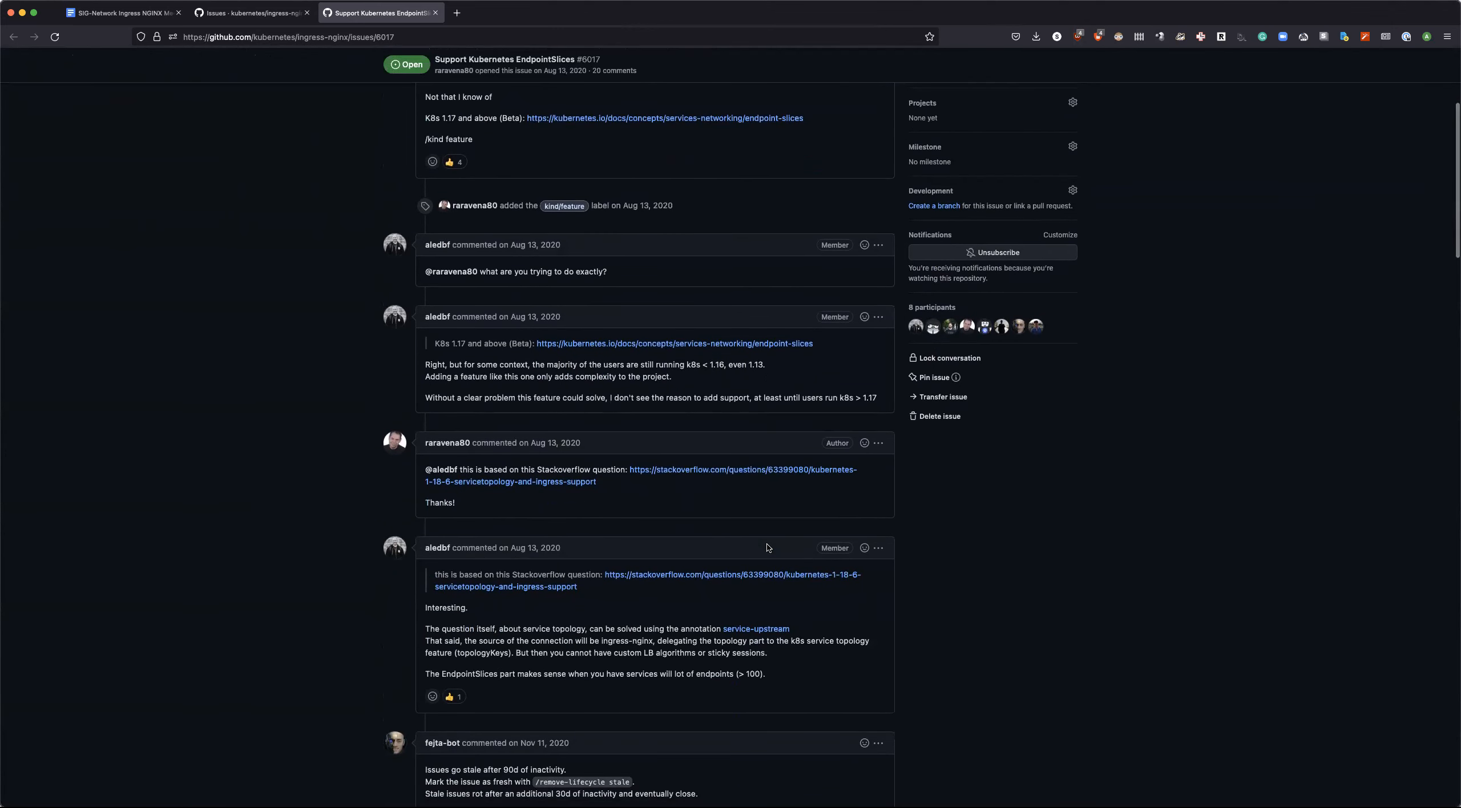
pyautogui.scroll(-3)
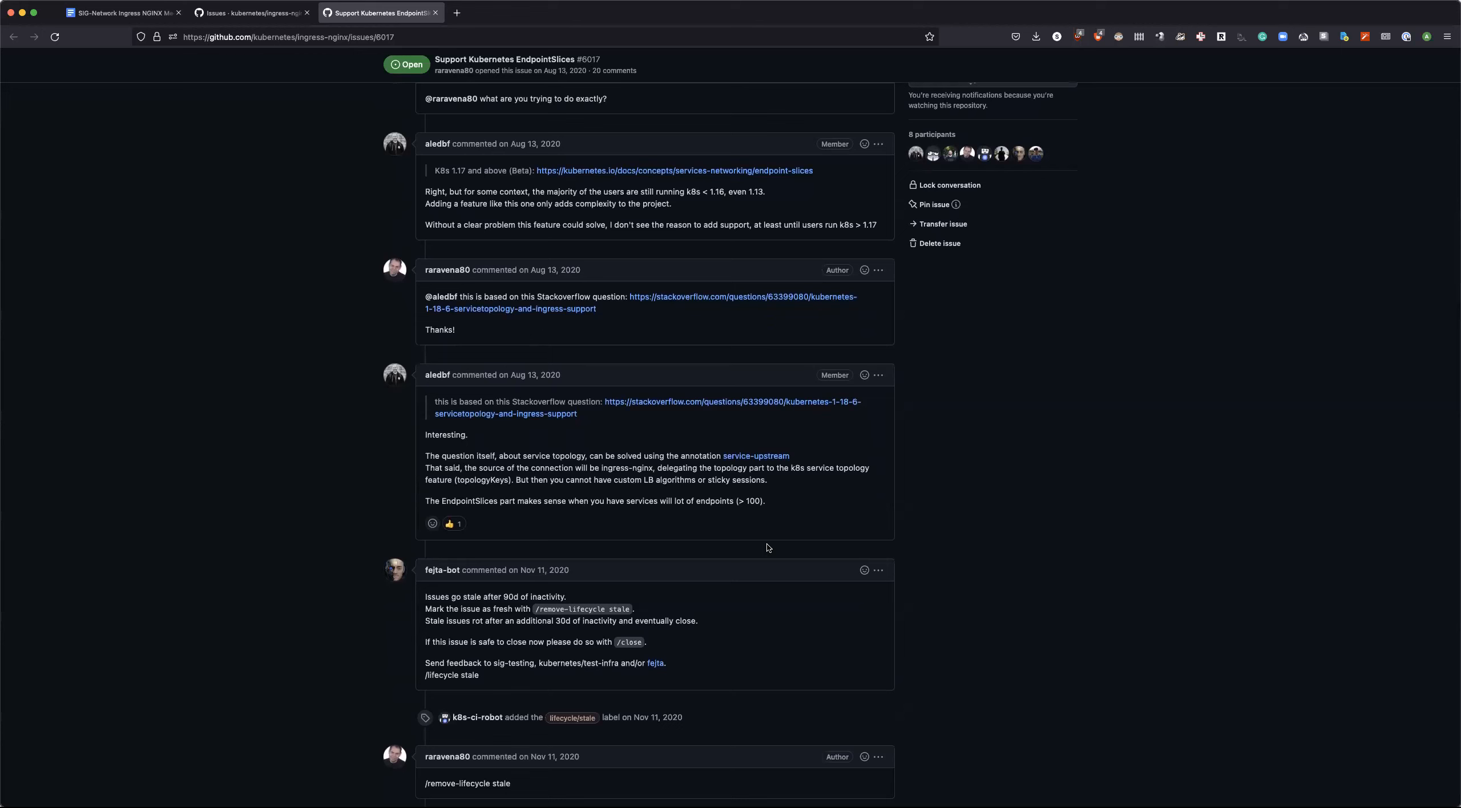
pyautogui.scroll(-3)
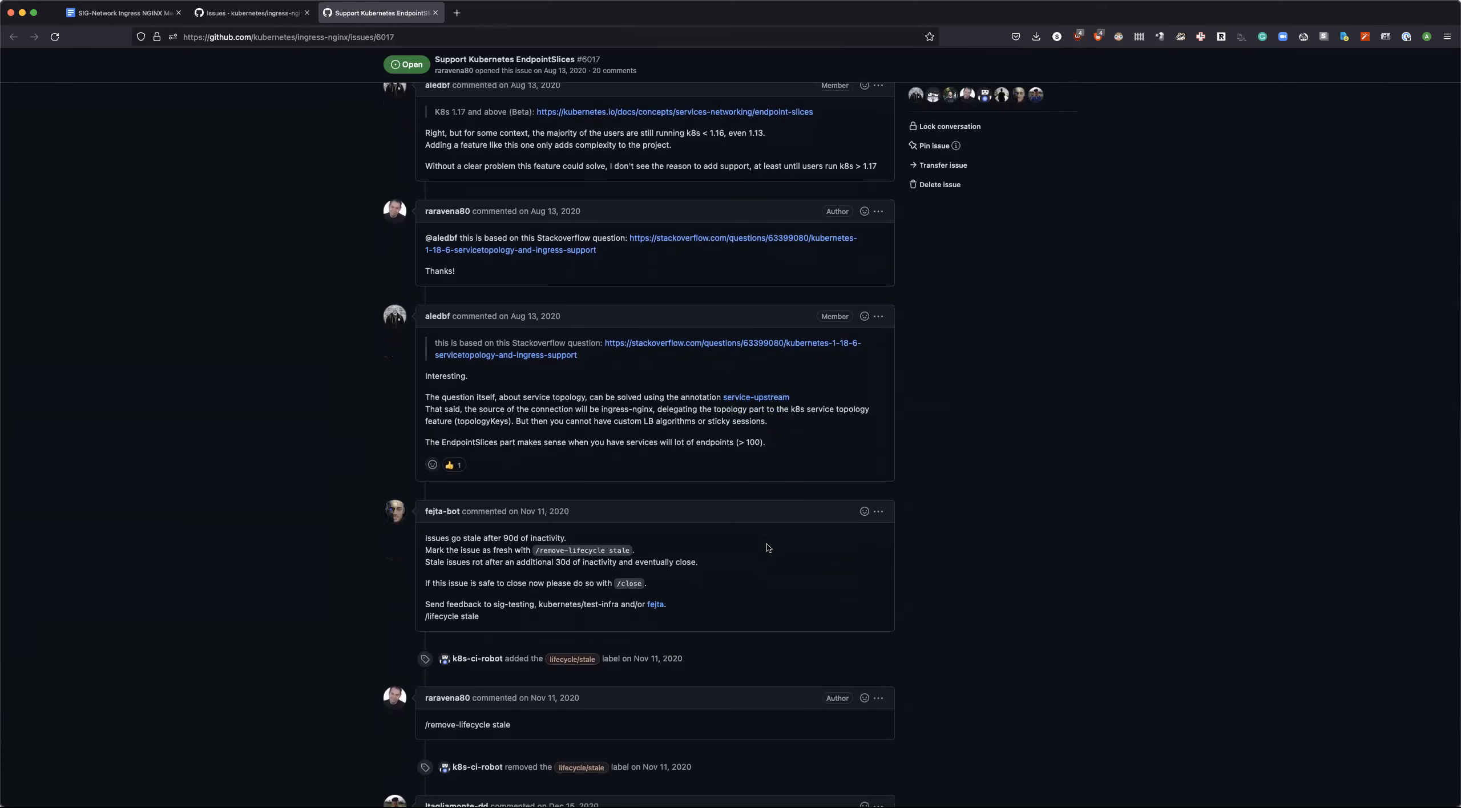
pyautogui.scroll(-3)
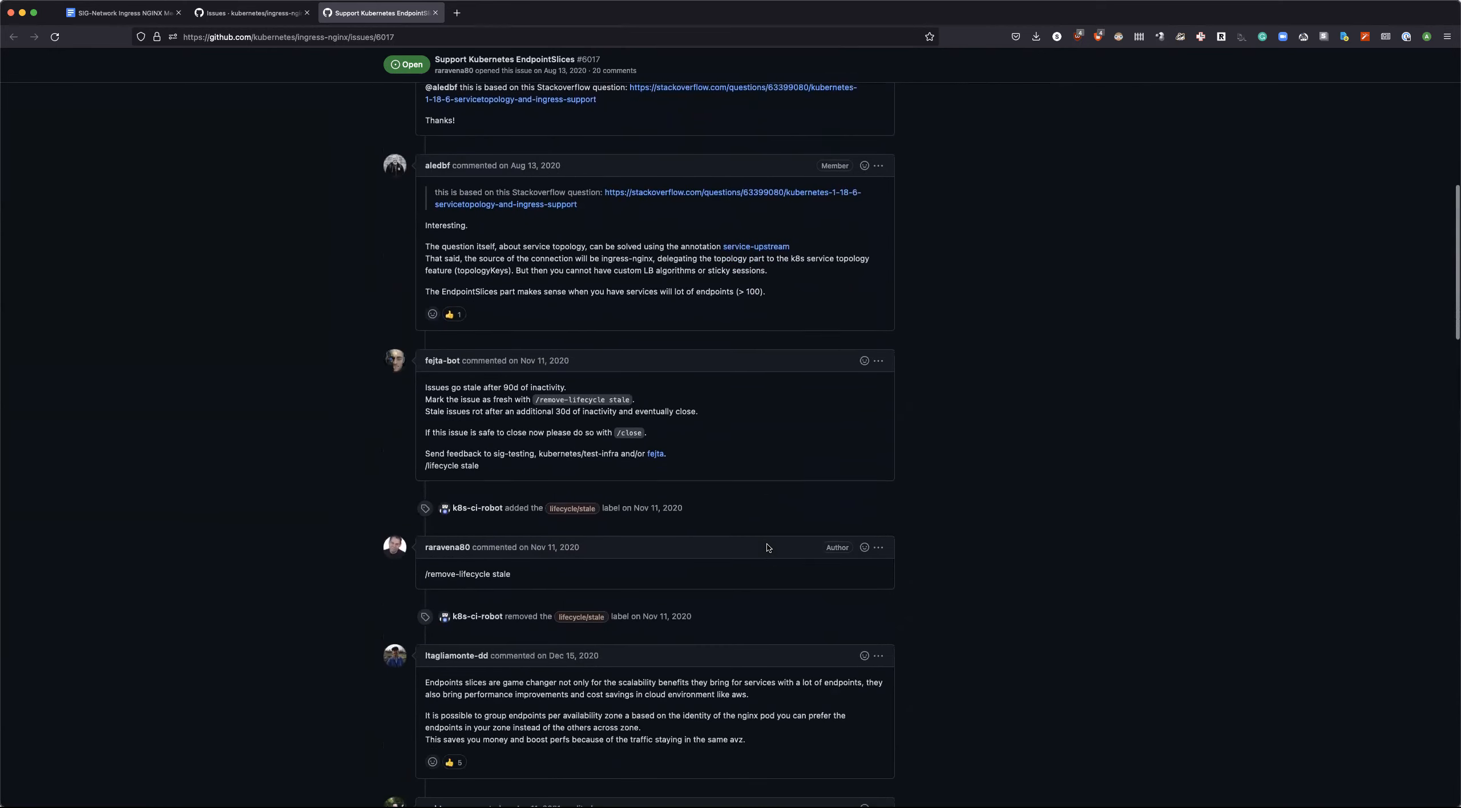
pyautogui.scroll(-3)
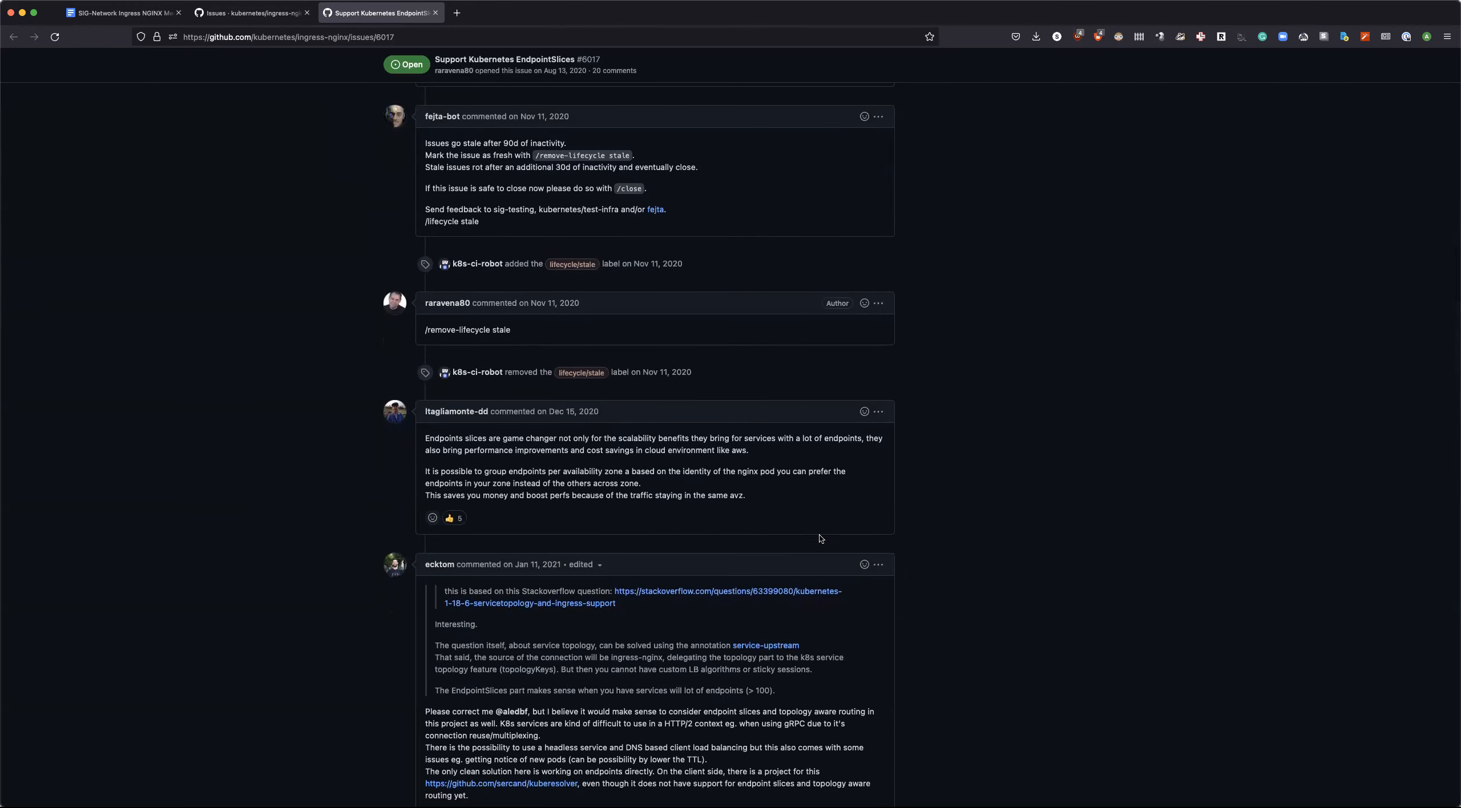
pyautogui.scroll(-3)
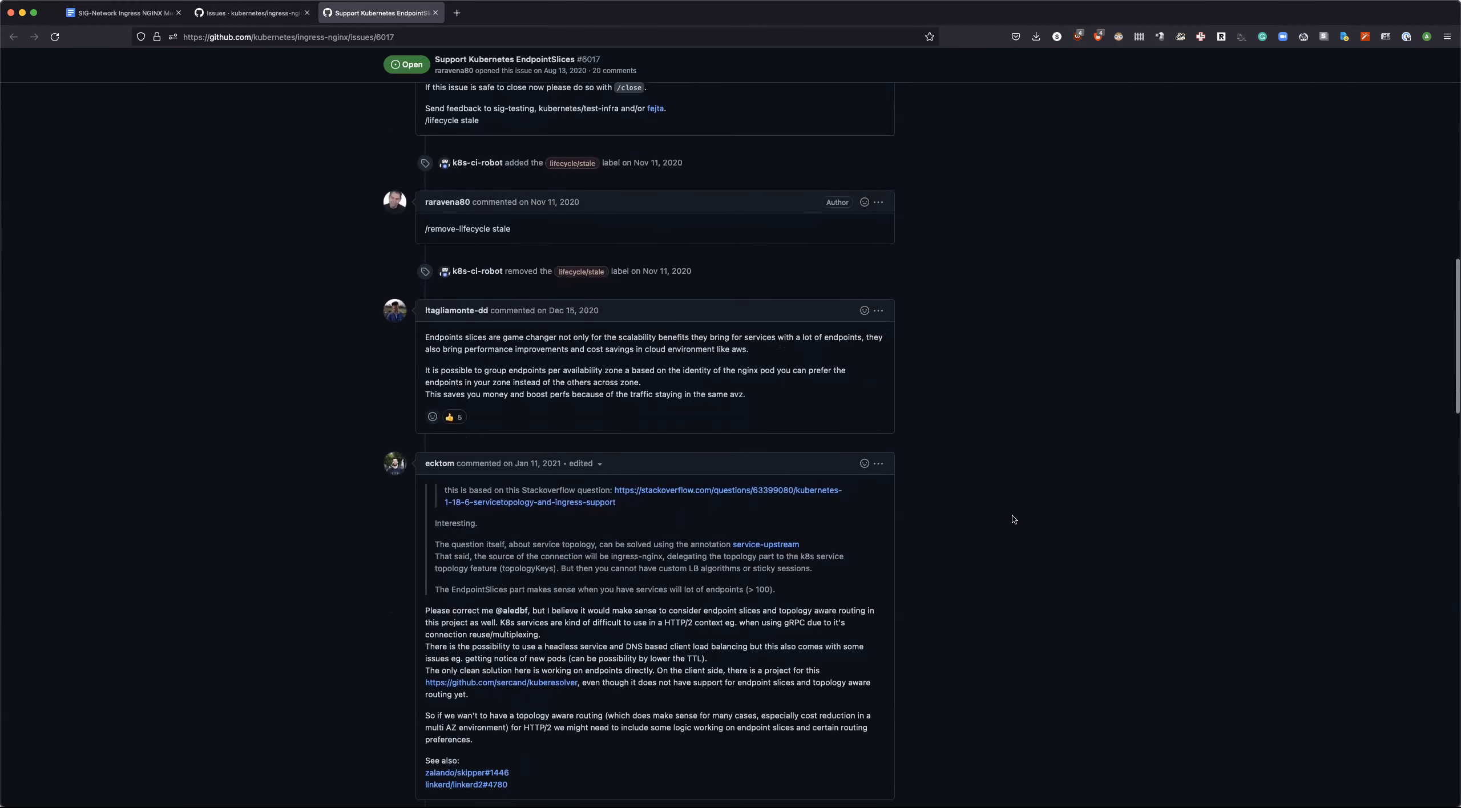
pyautogui.scroll(-3)
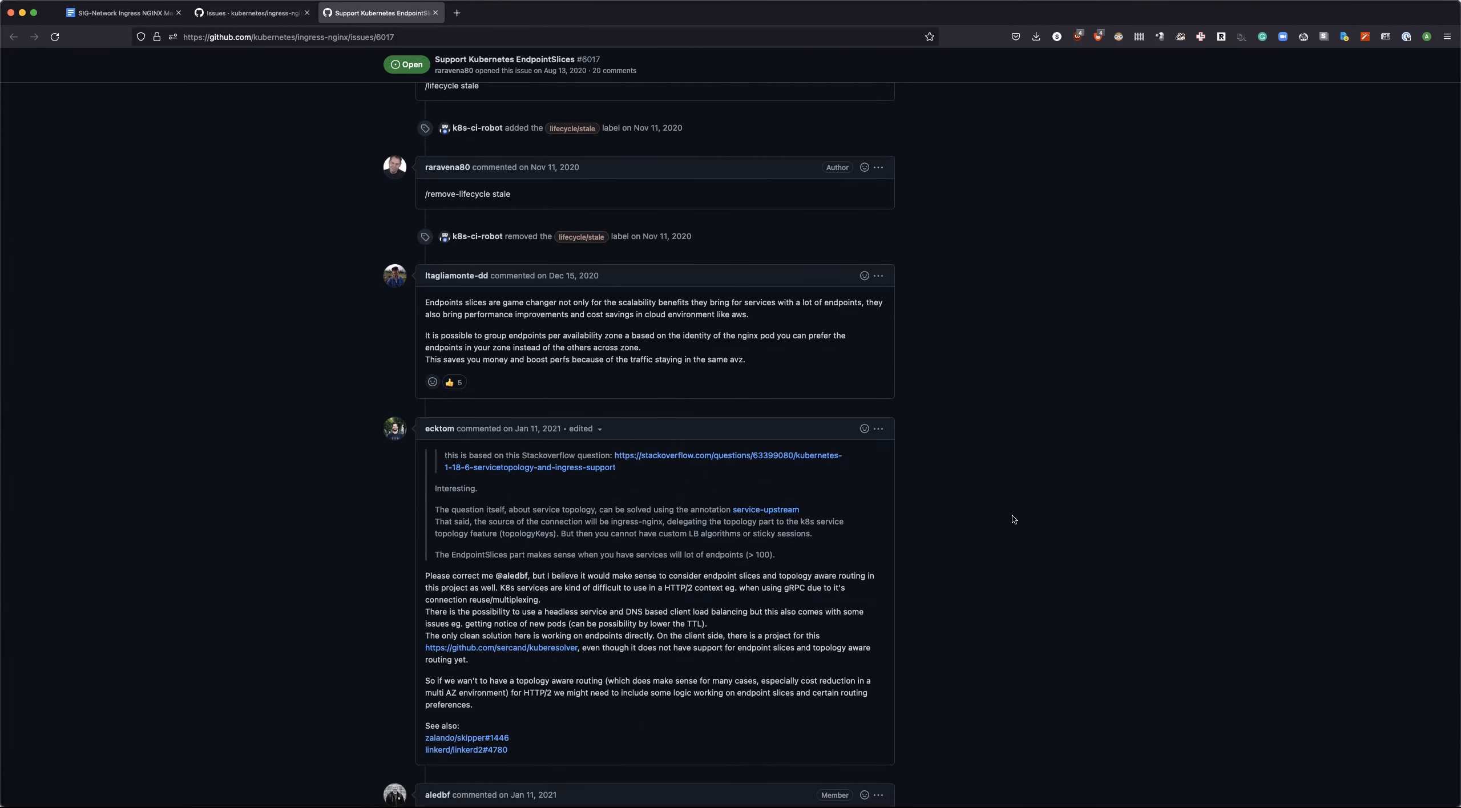
pyautogui.scroll(-3)
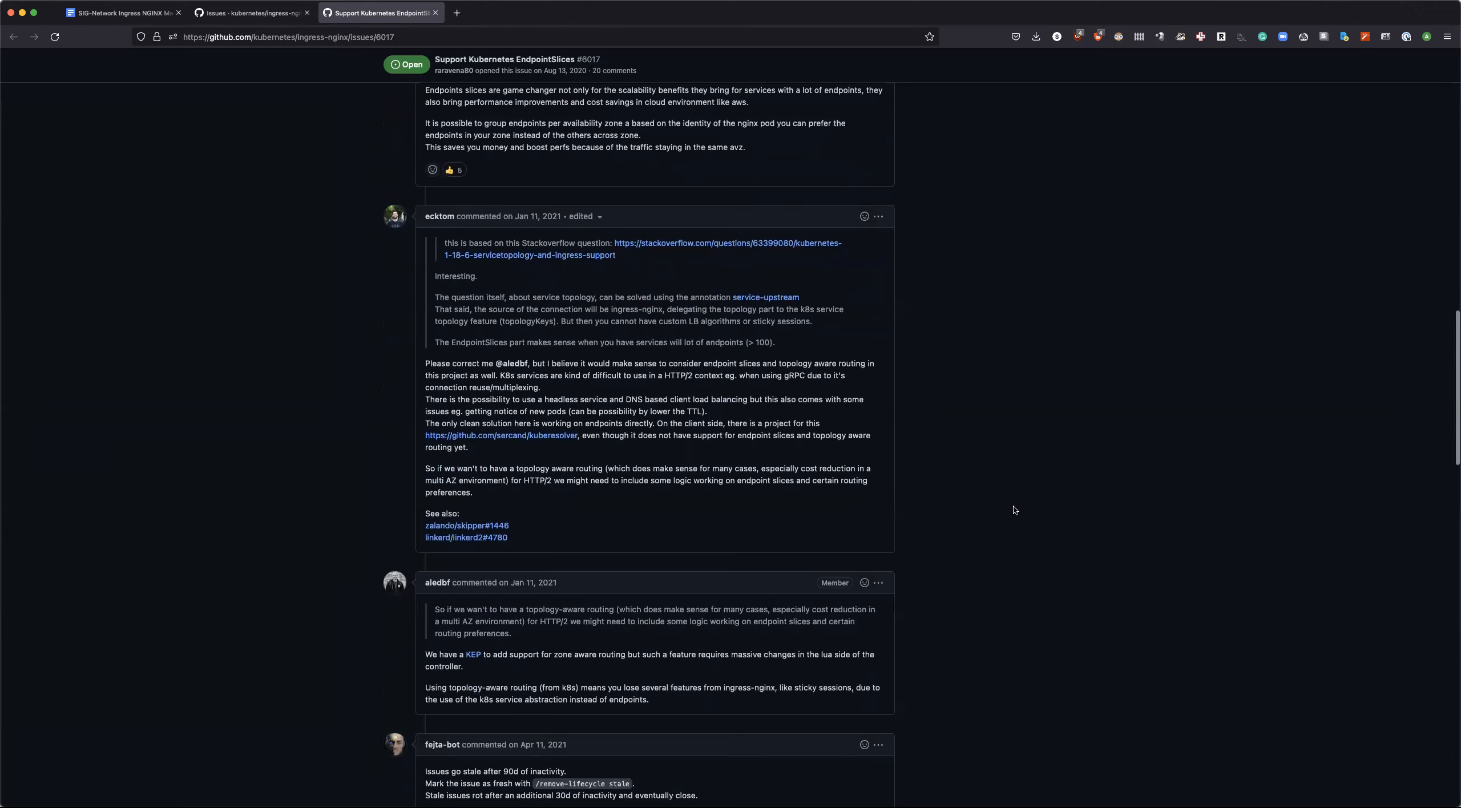
pyautogui.scroll(-3)
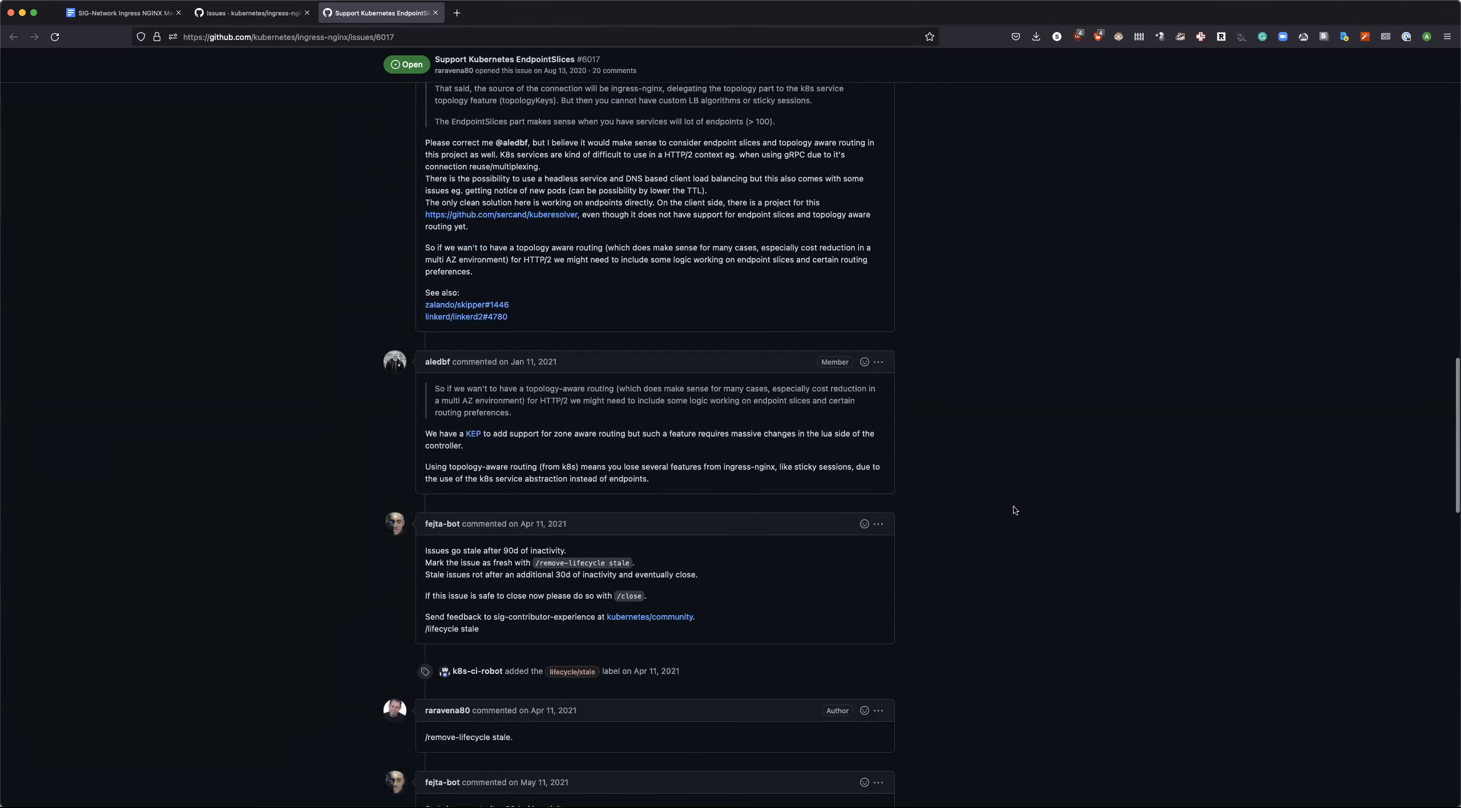
pyautogui.scroll(-3)
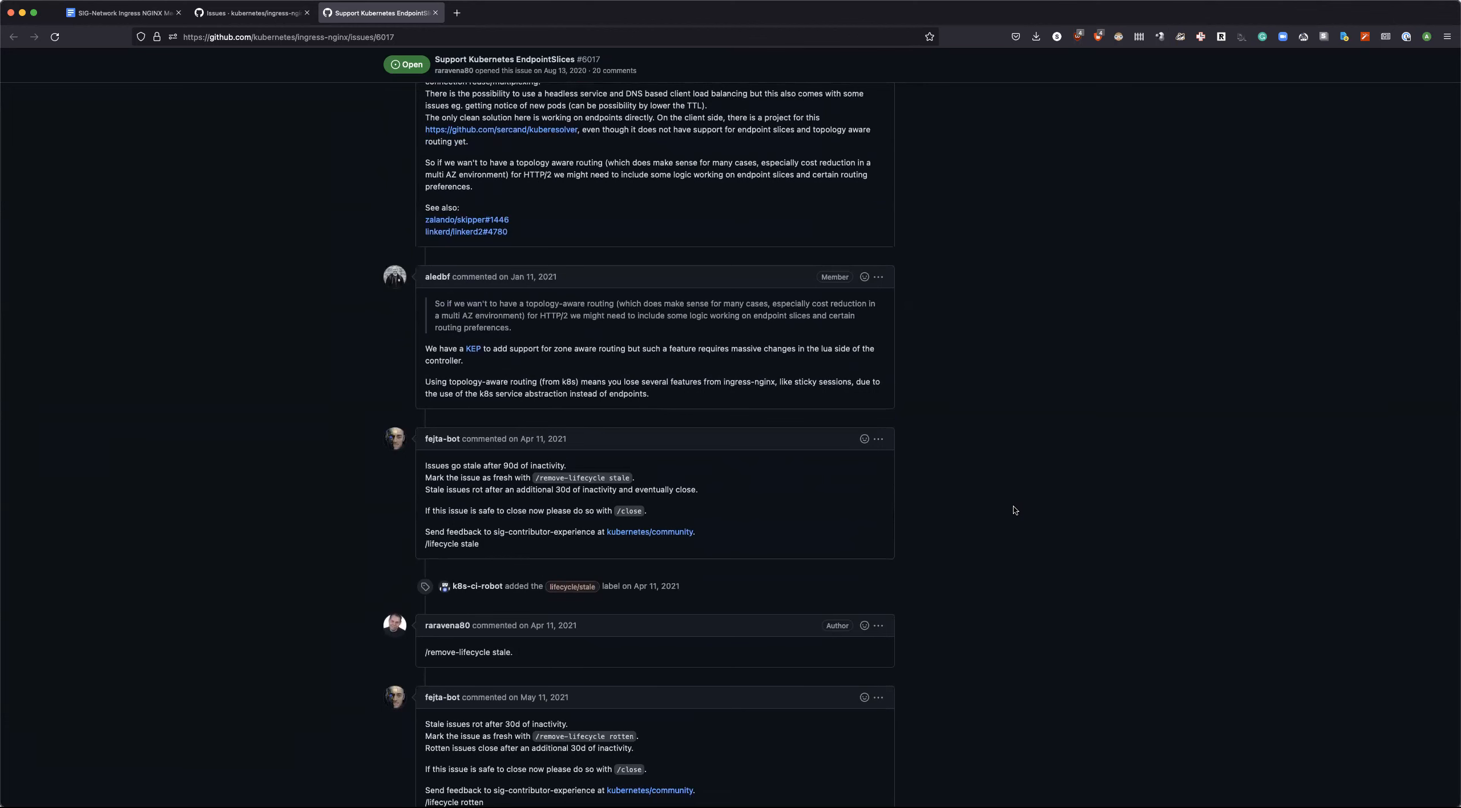
pyautogui.scroll(-3)
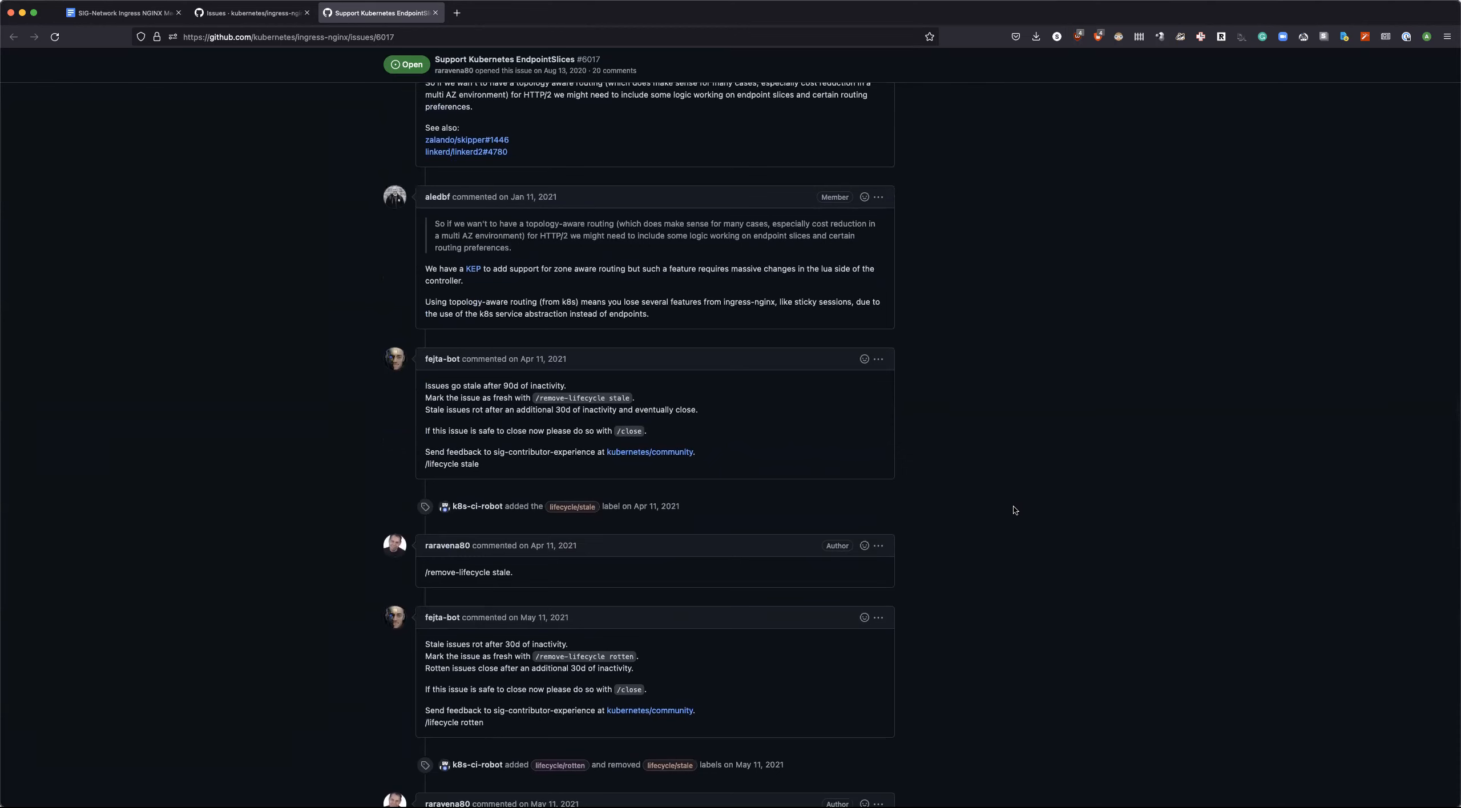
pyautogui.moveTo(929, 329)
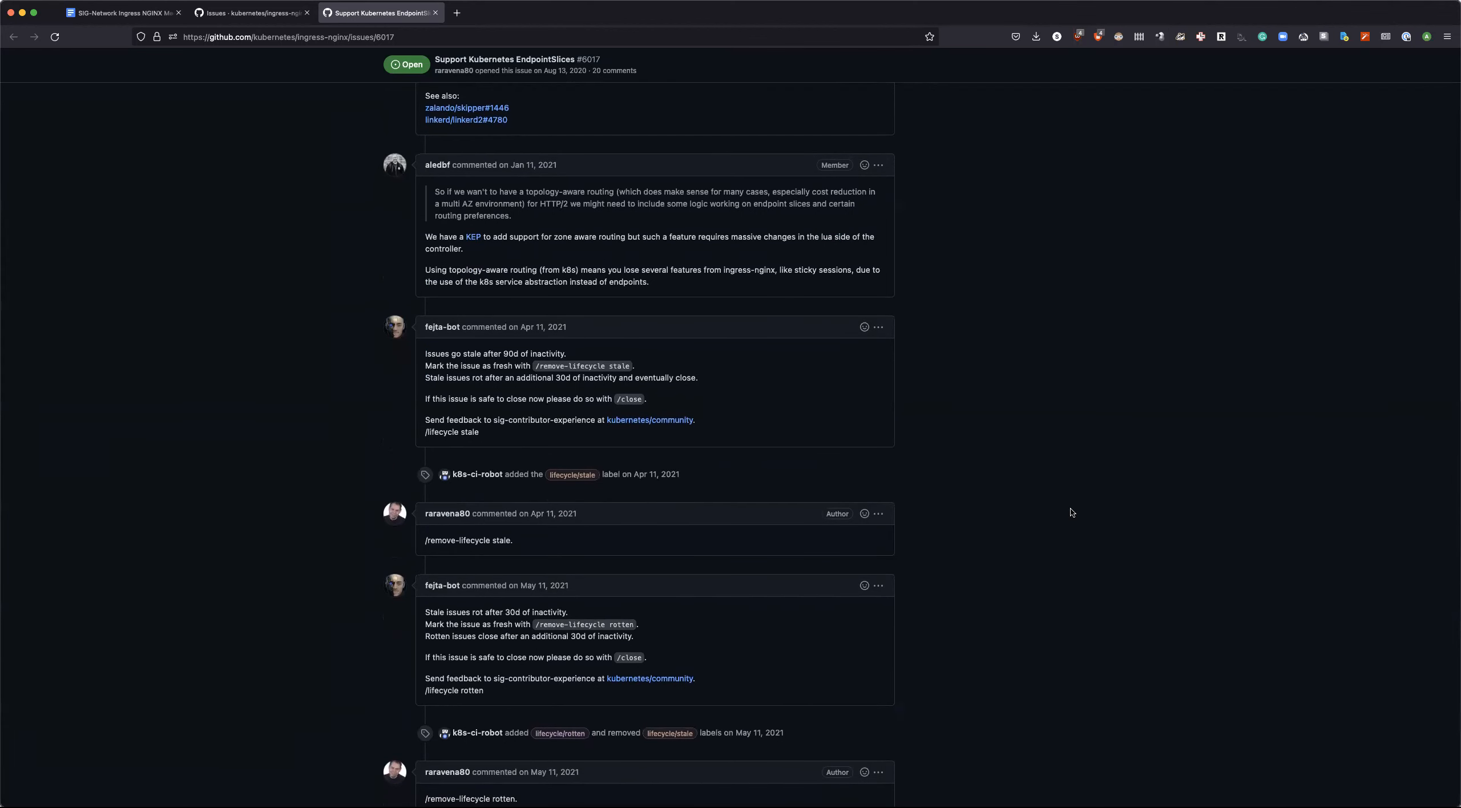
pyautogui.scroll(-3)
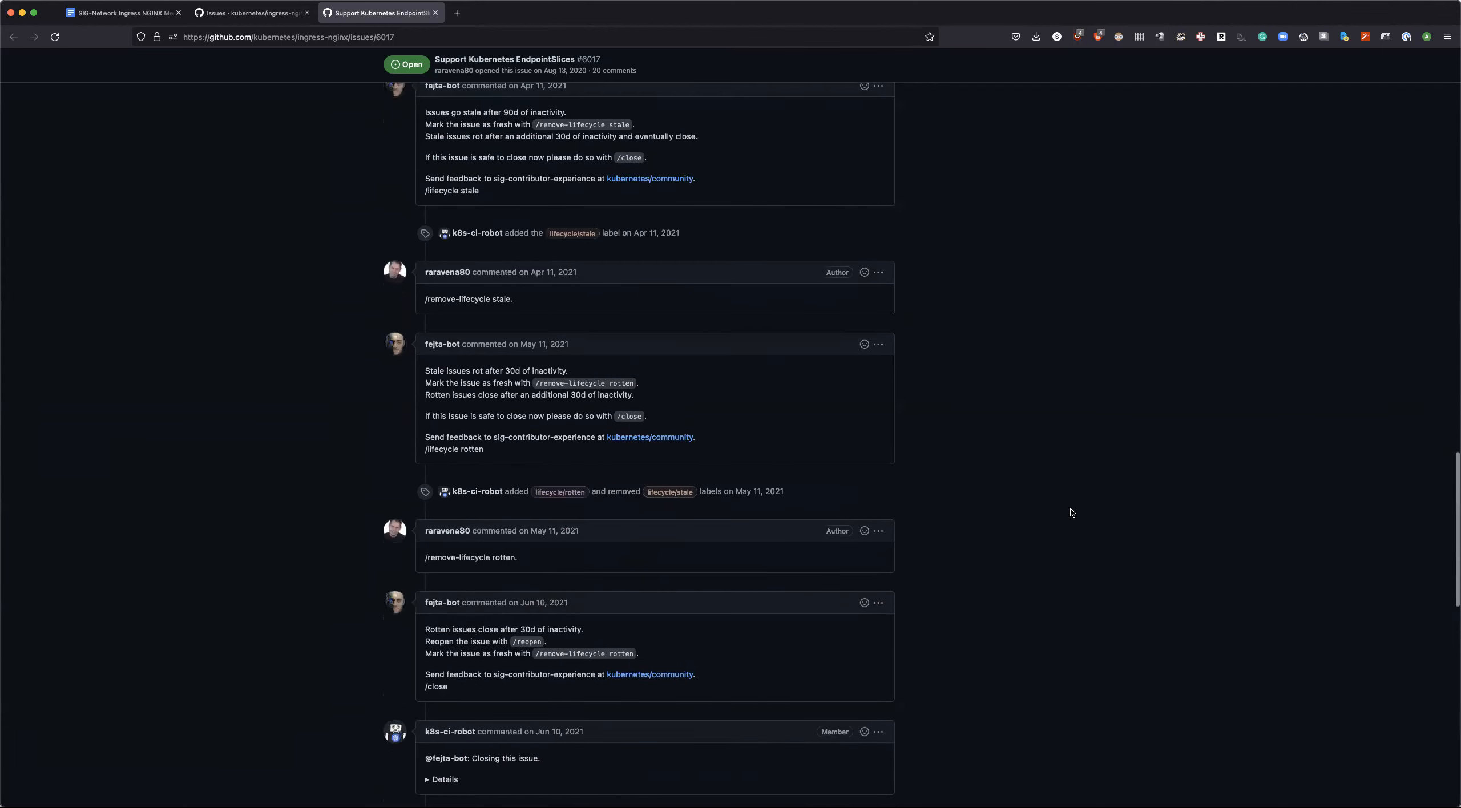
pyautogui.scroll(-3)
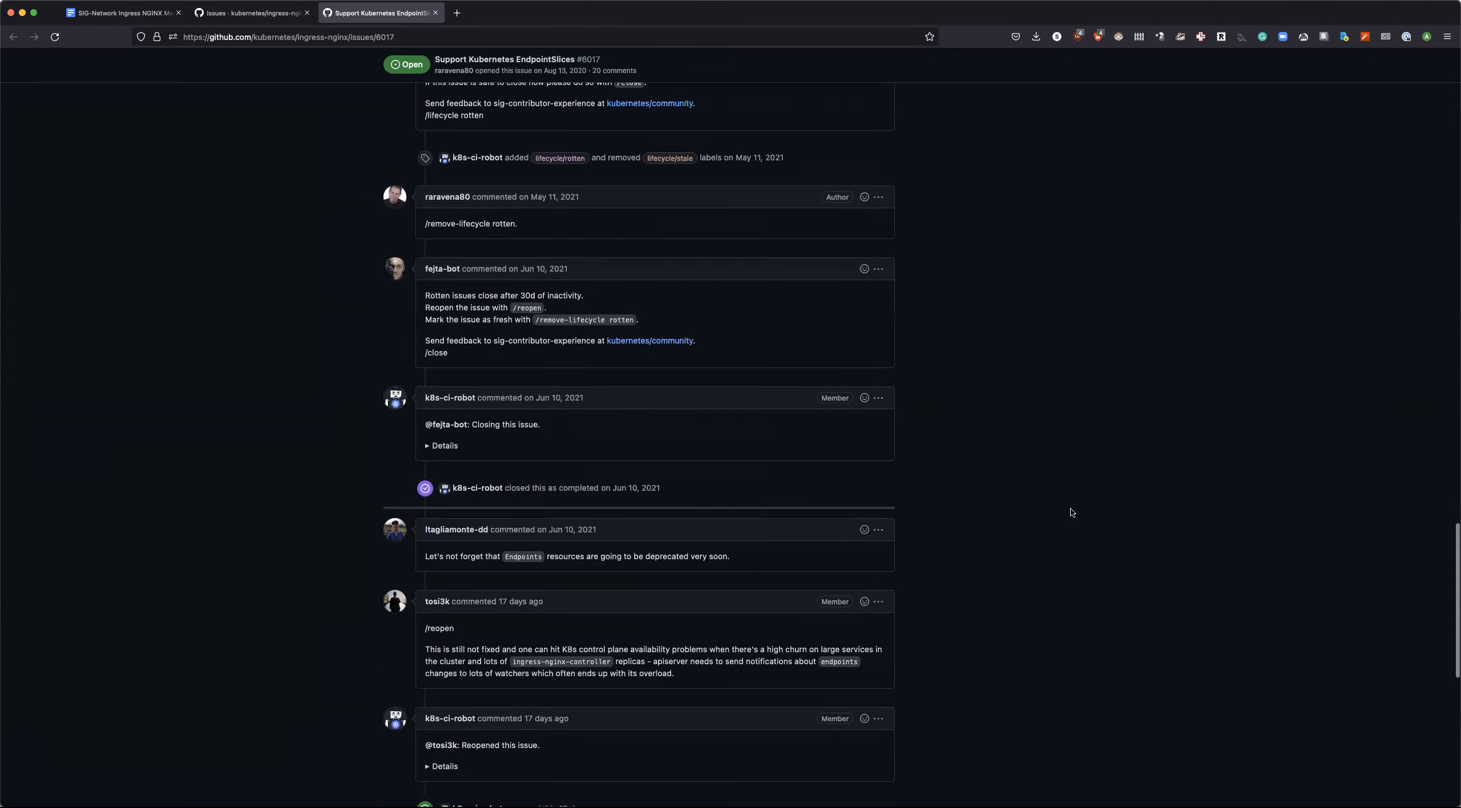
pyautogui.scroll(-3)
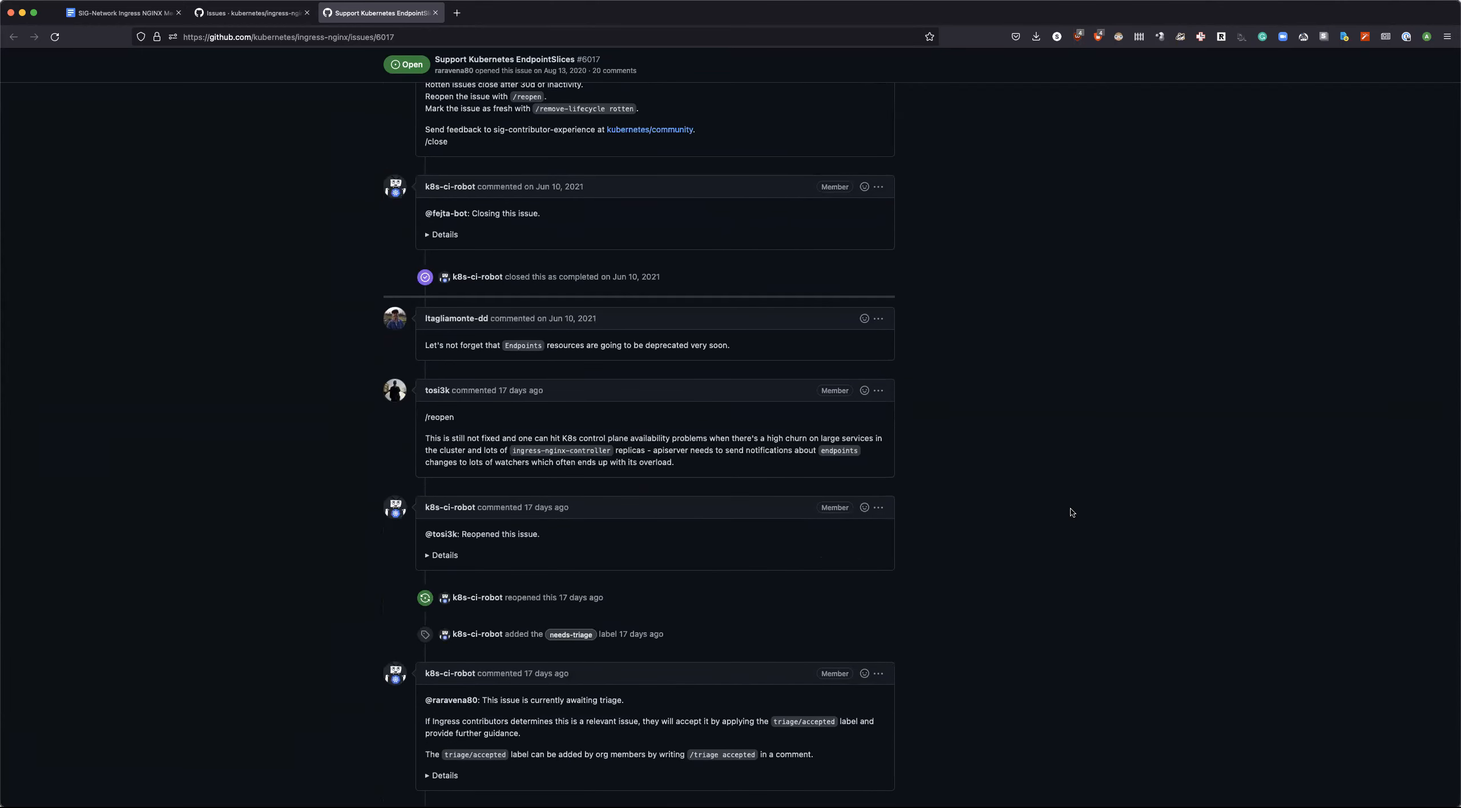
pyautogui.scroll(-3)
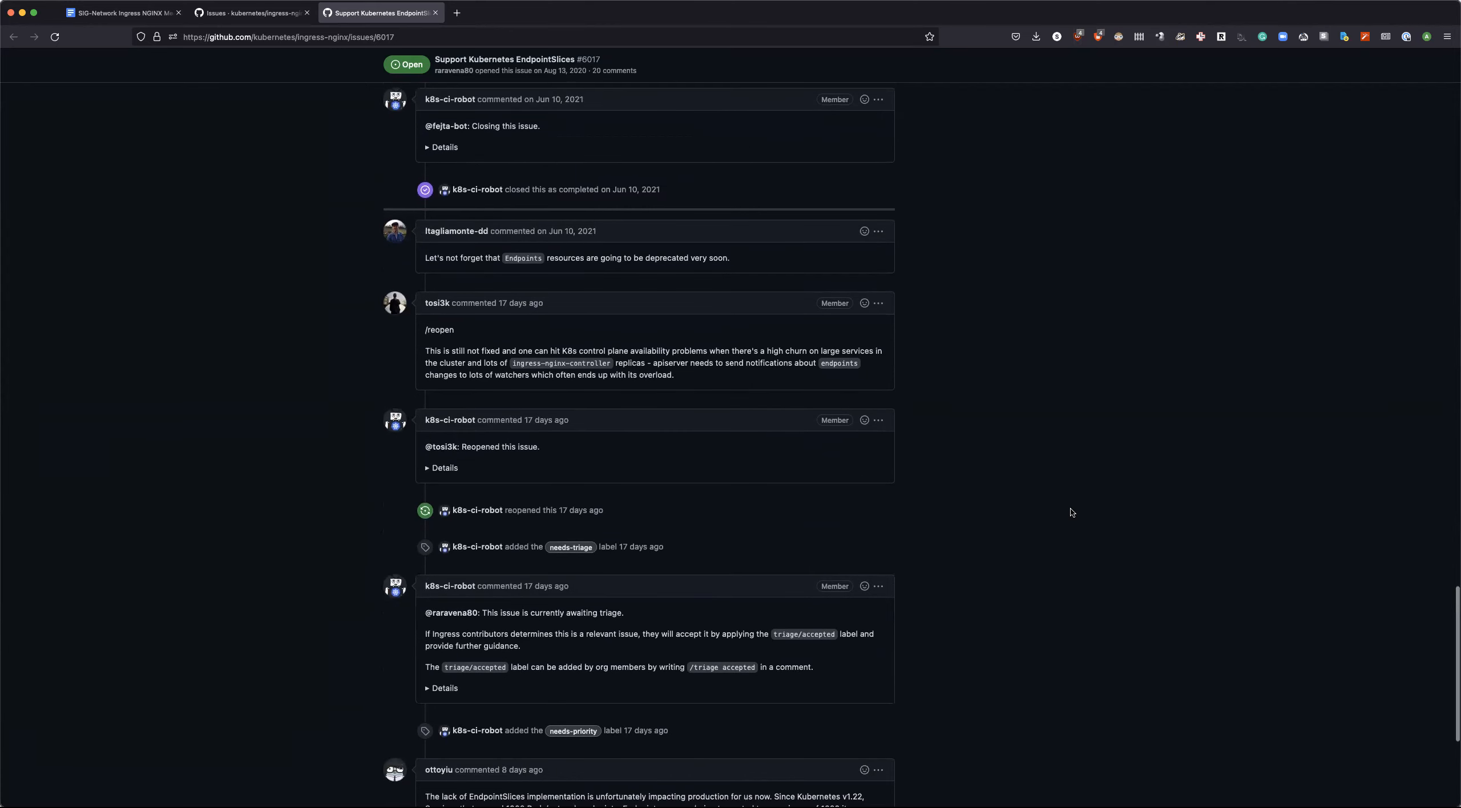
pyautogui.scroll(-3)
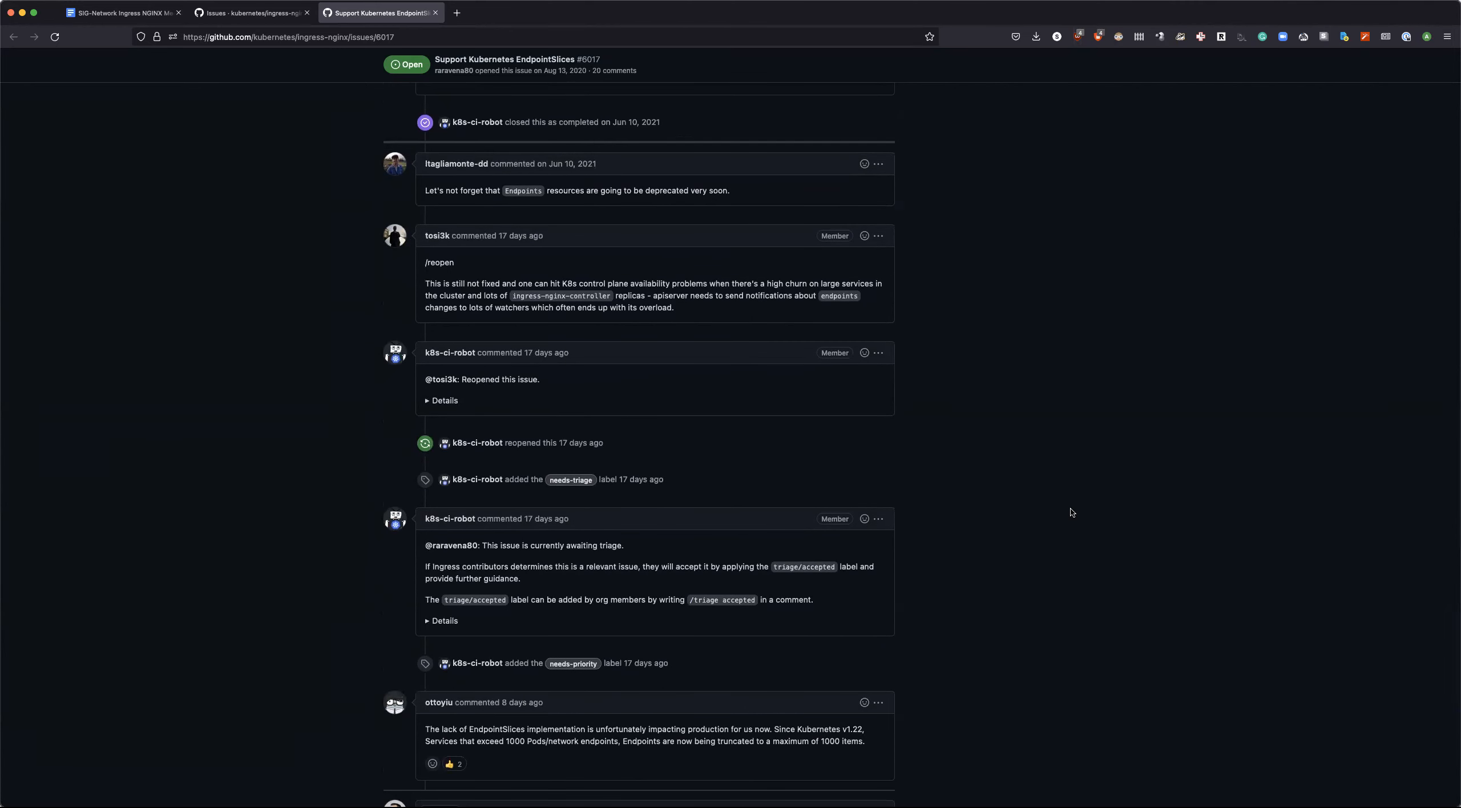
pyautogui.scroll(-3)
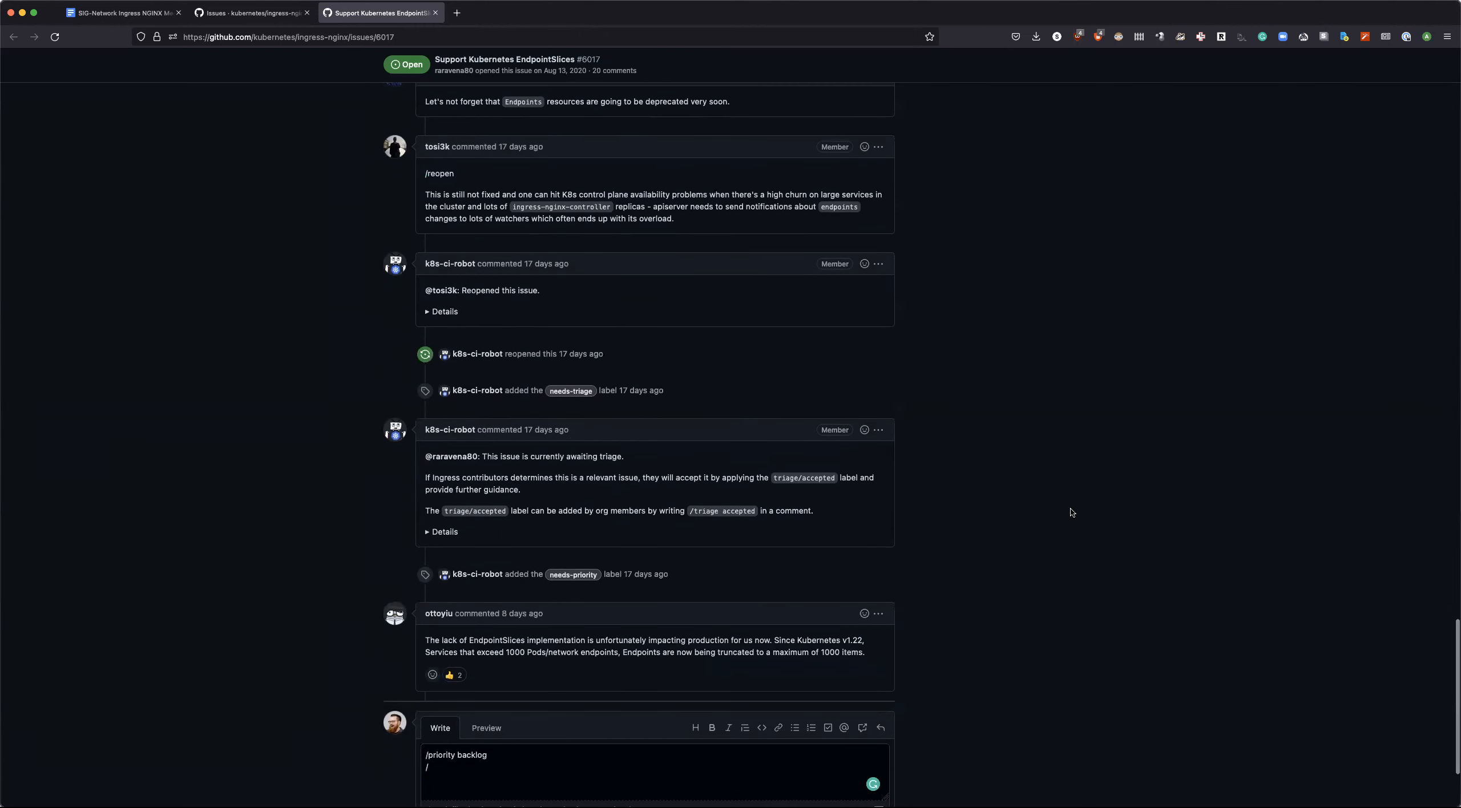
pyautogui.scroll(-3)
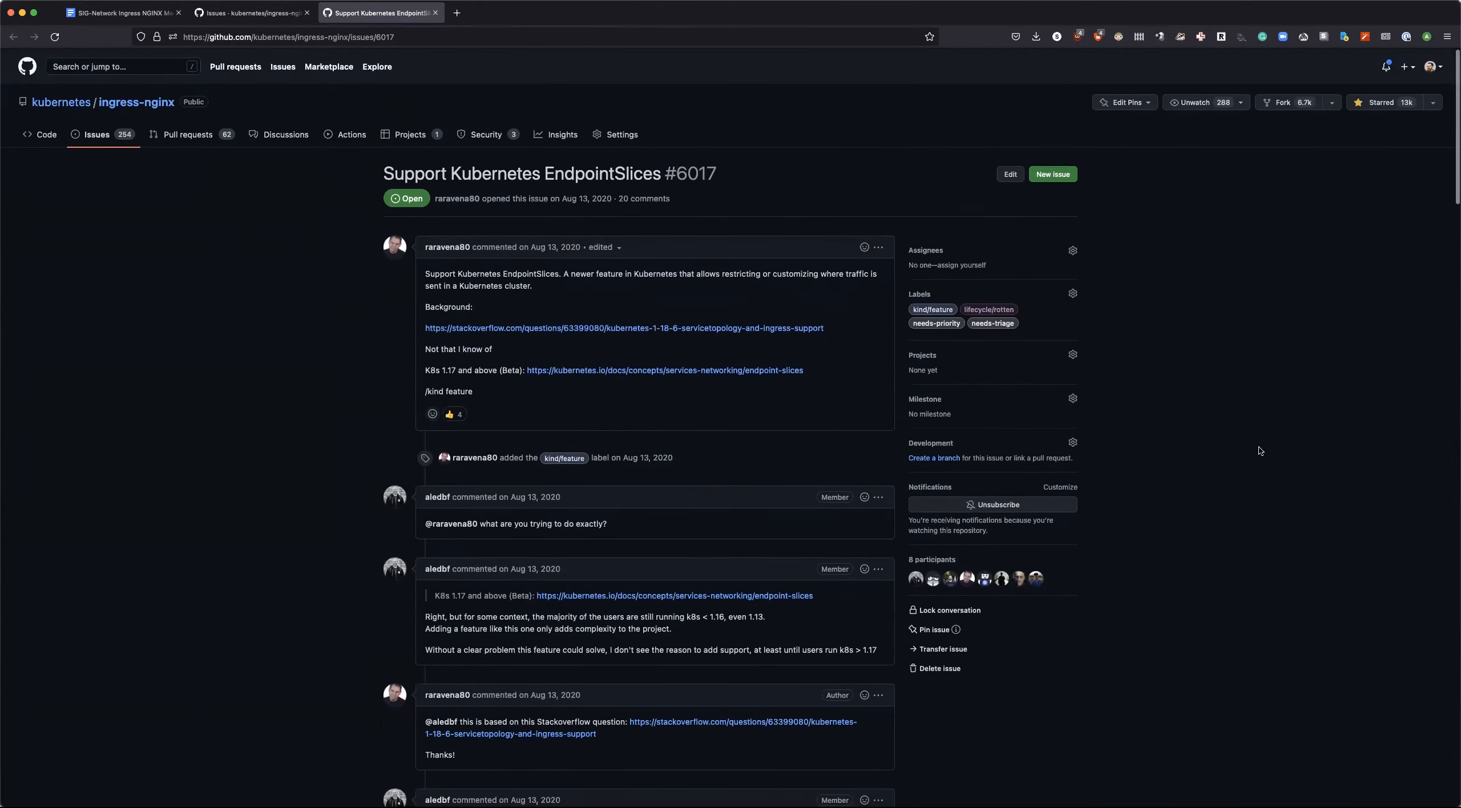
# Step: Add '/triage accepted' and '/project Stabilization Project' to the comment and post it on issue #6017
pyautogui.scroll(-3)
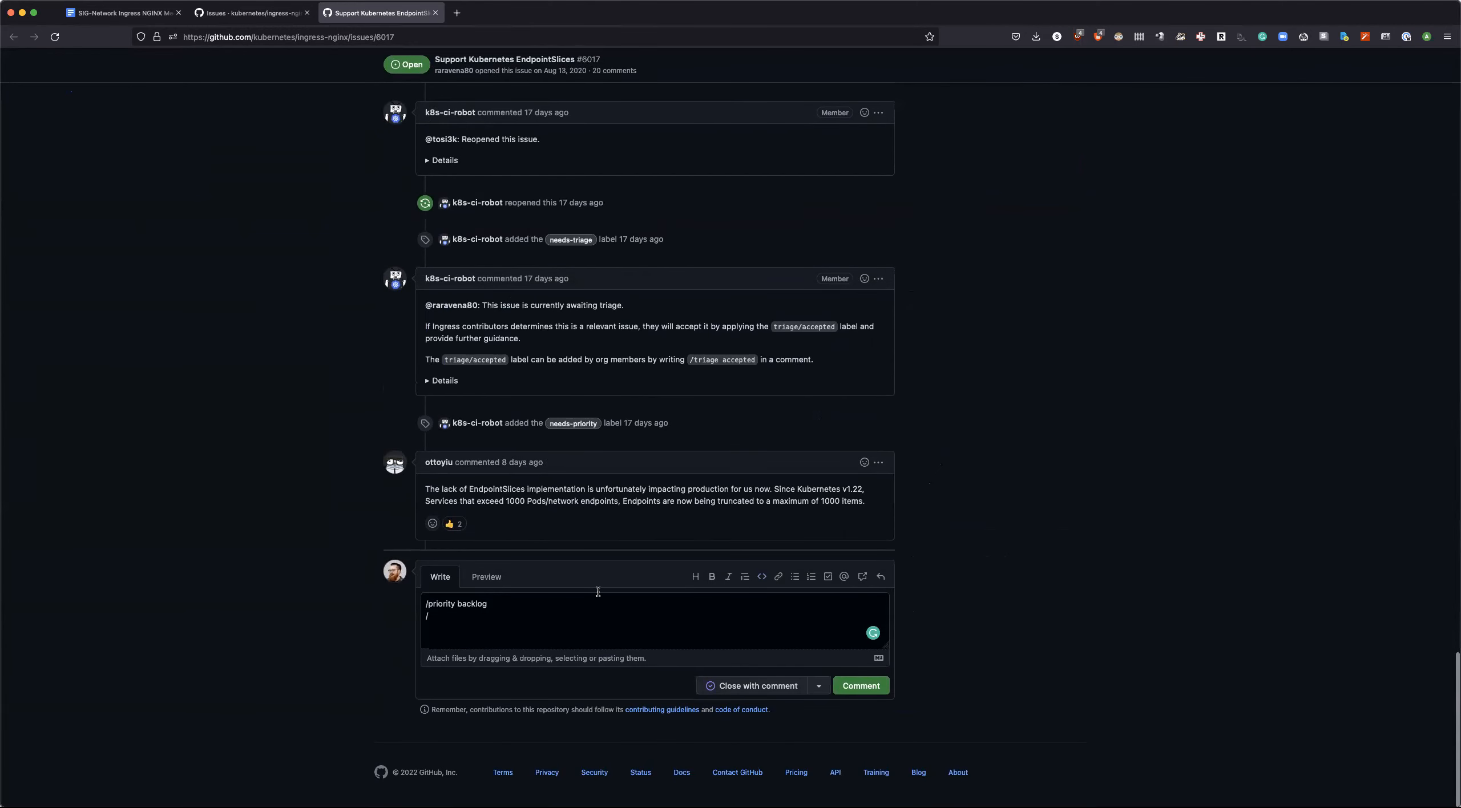
pyautogui.write('triage a')
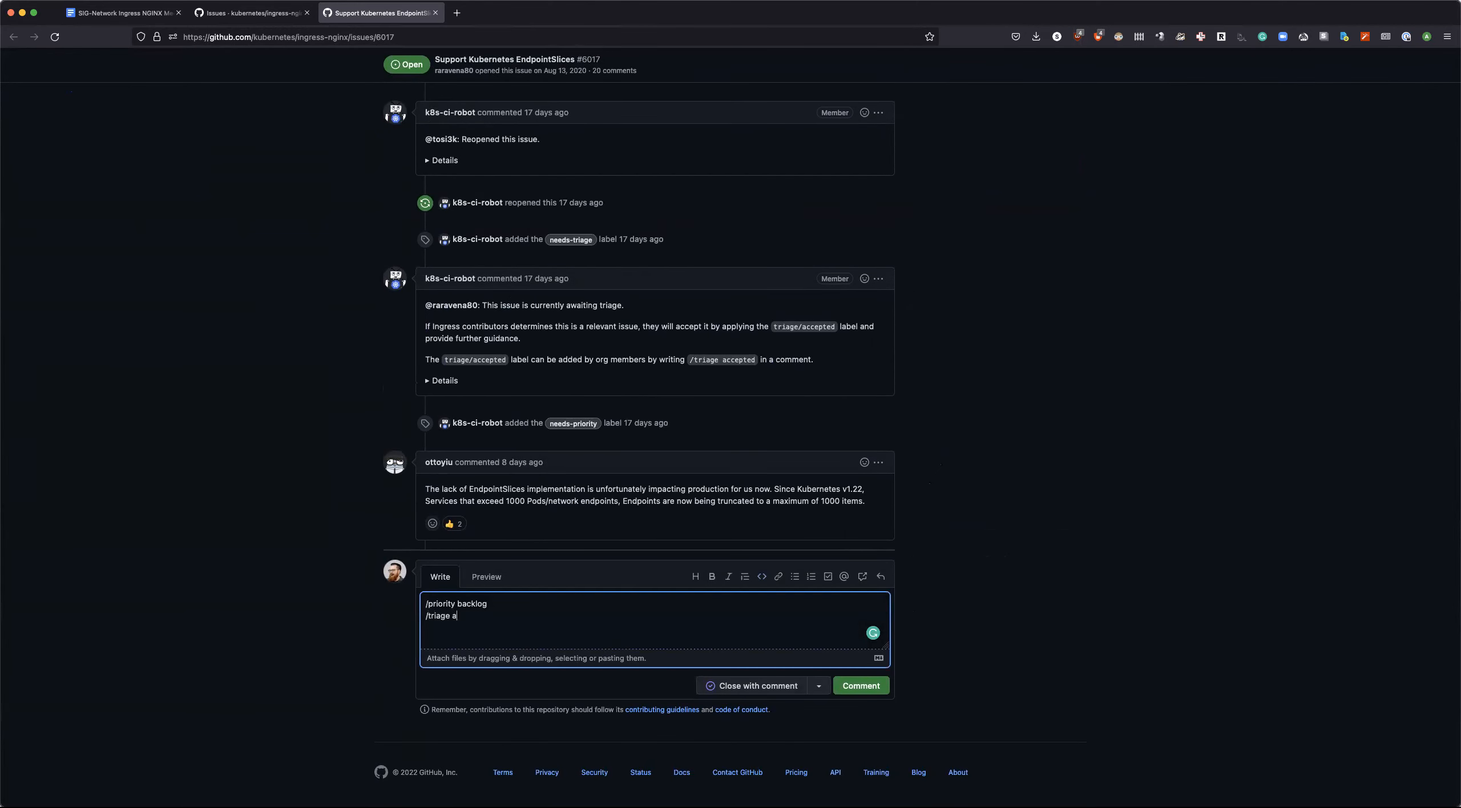
pyautogui.write('ccepted')
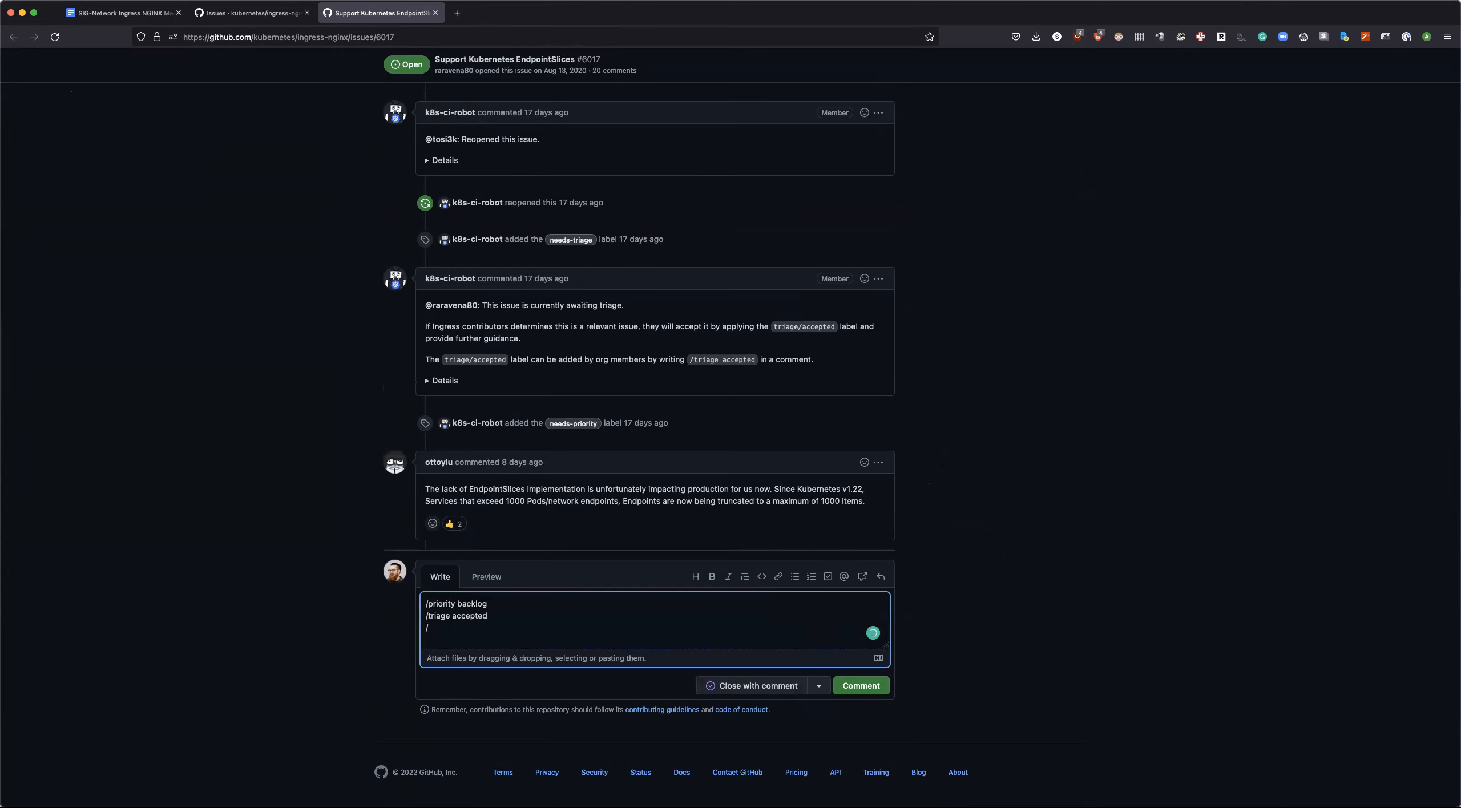
pyautogui.write('project s')
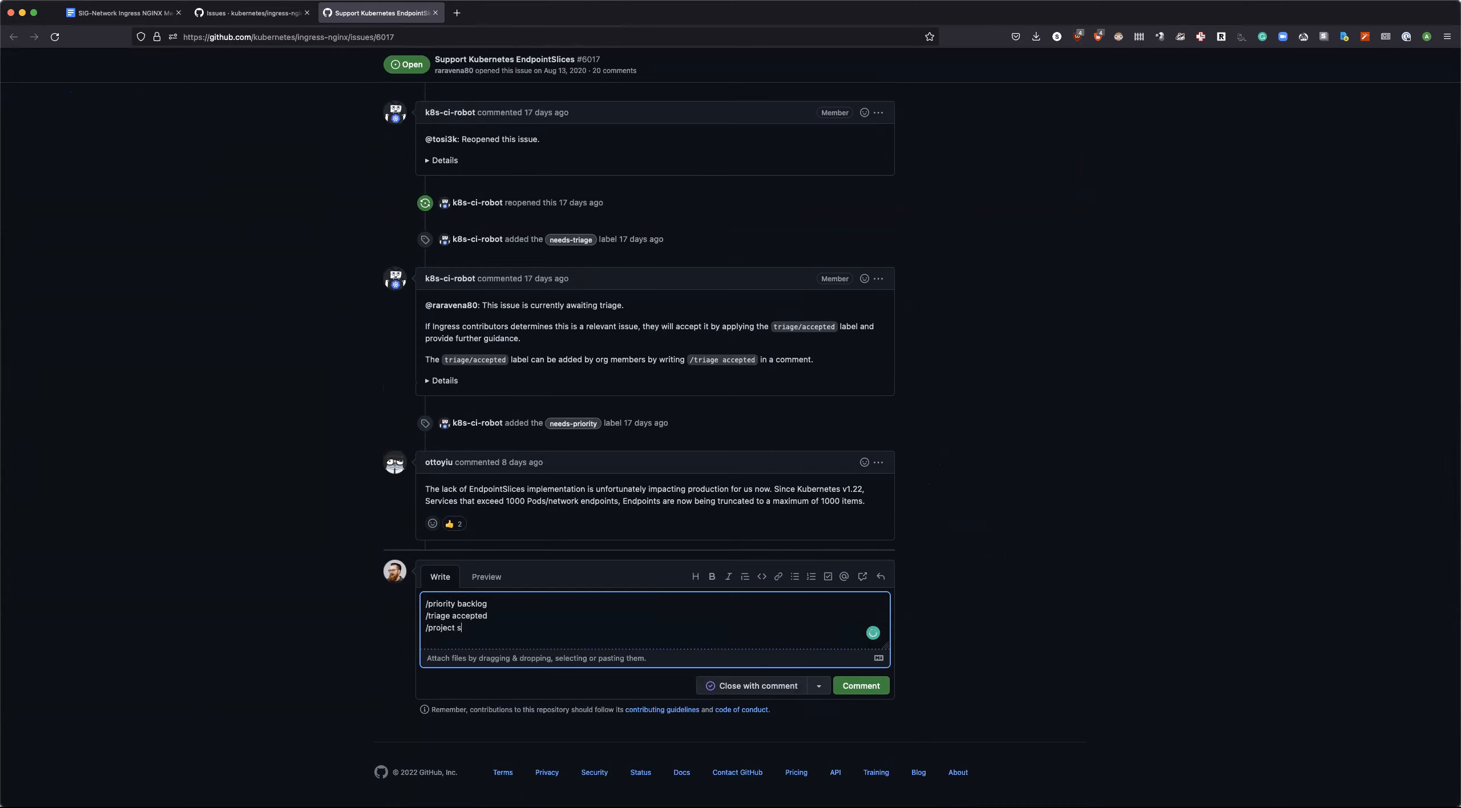
pyautogui.write('Project Stabliazation')
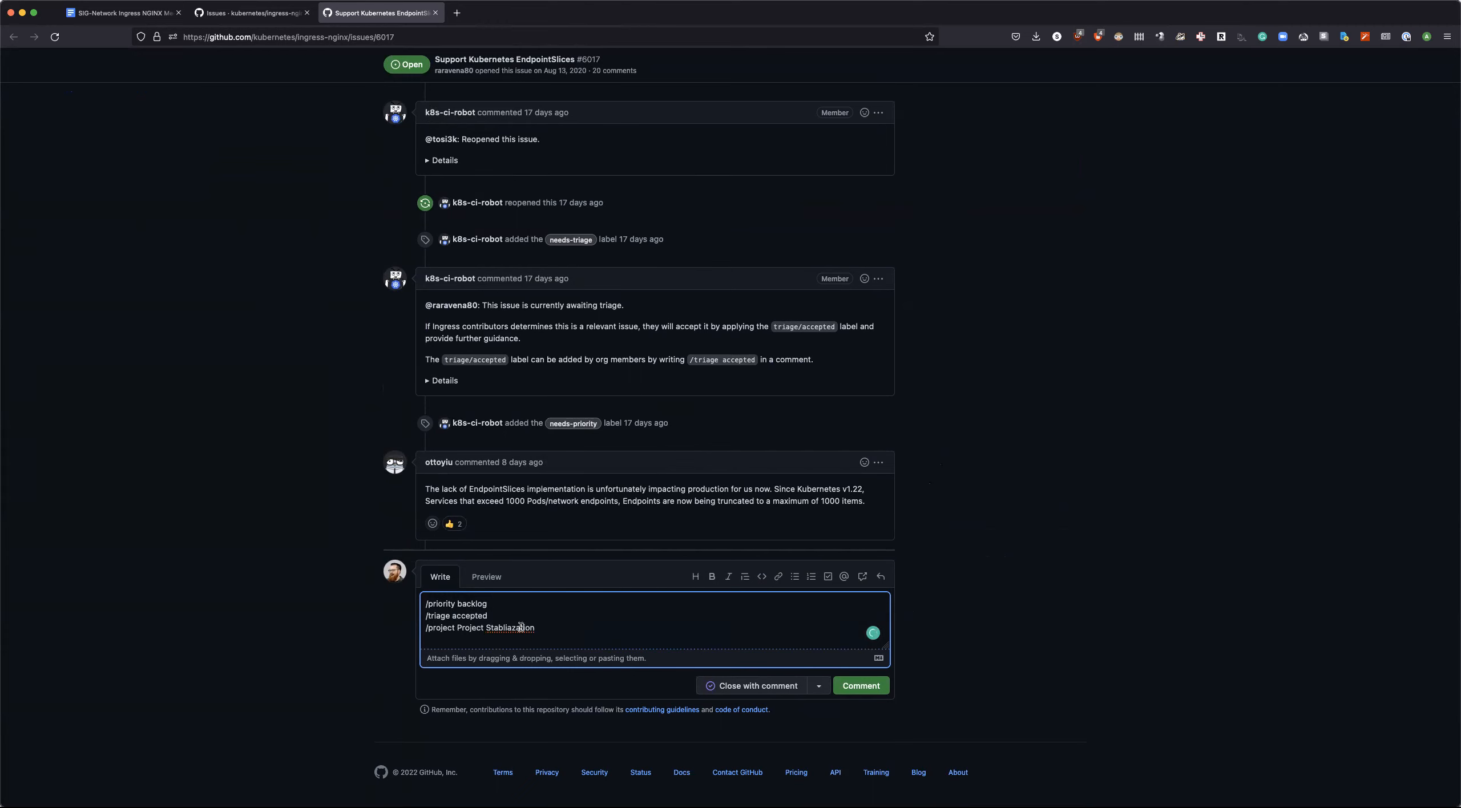
pyautogui.write('Stabilization')
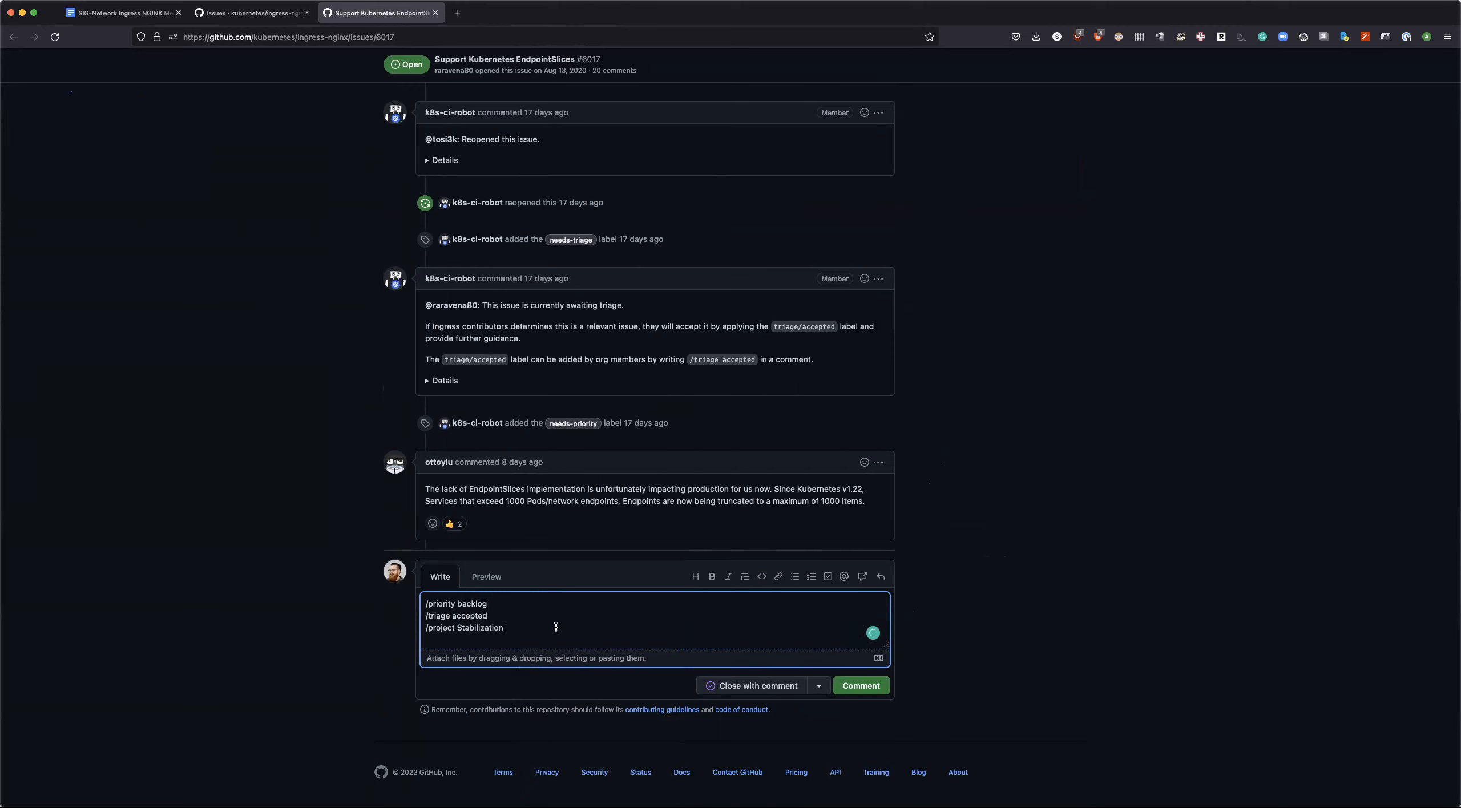
pyautogui.write('Project')
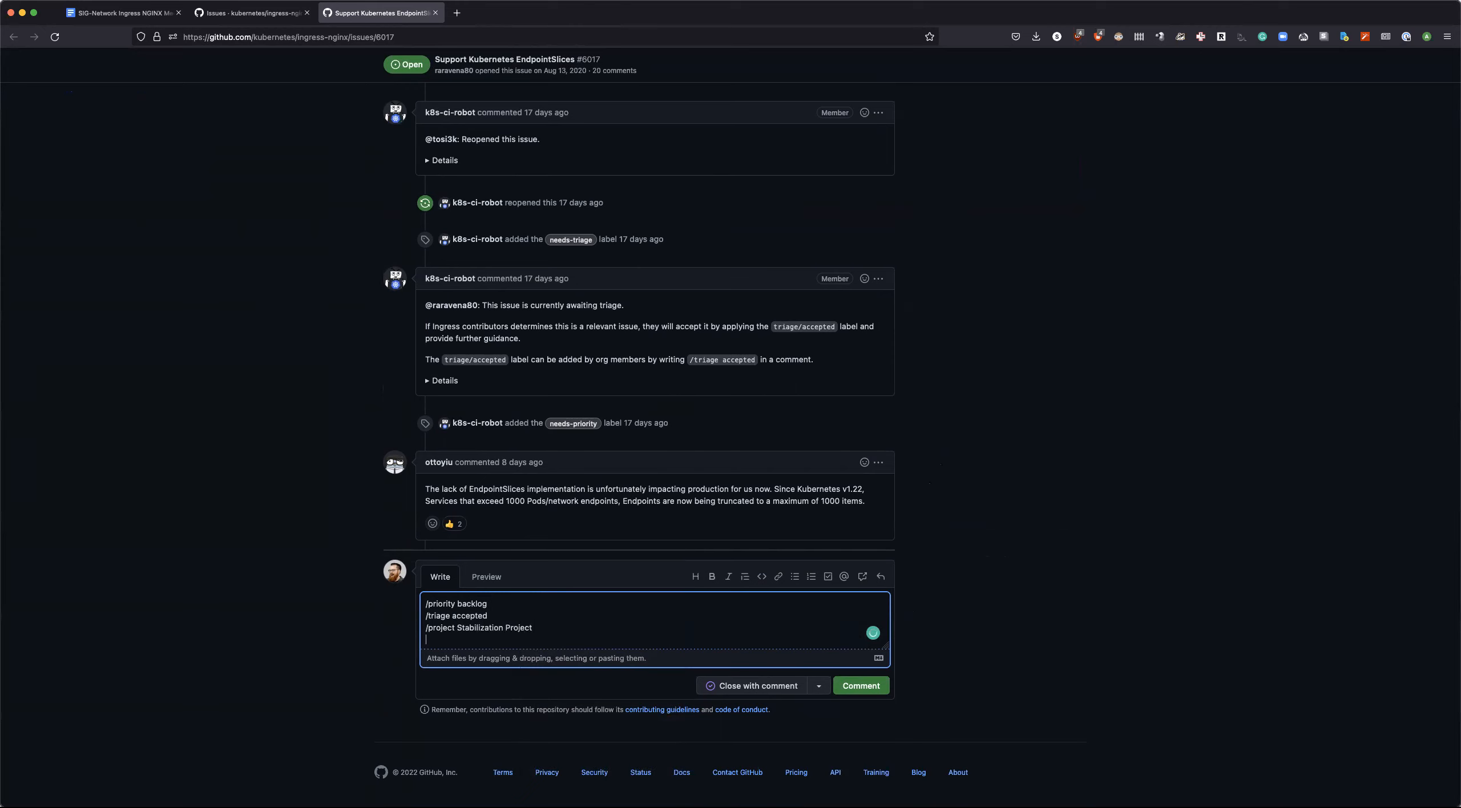
pyautogui.moveTo(859, 684)
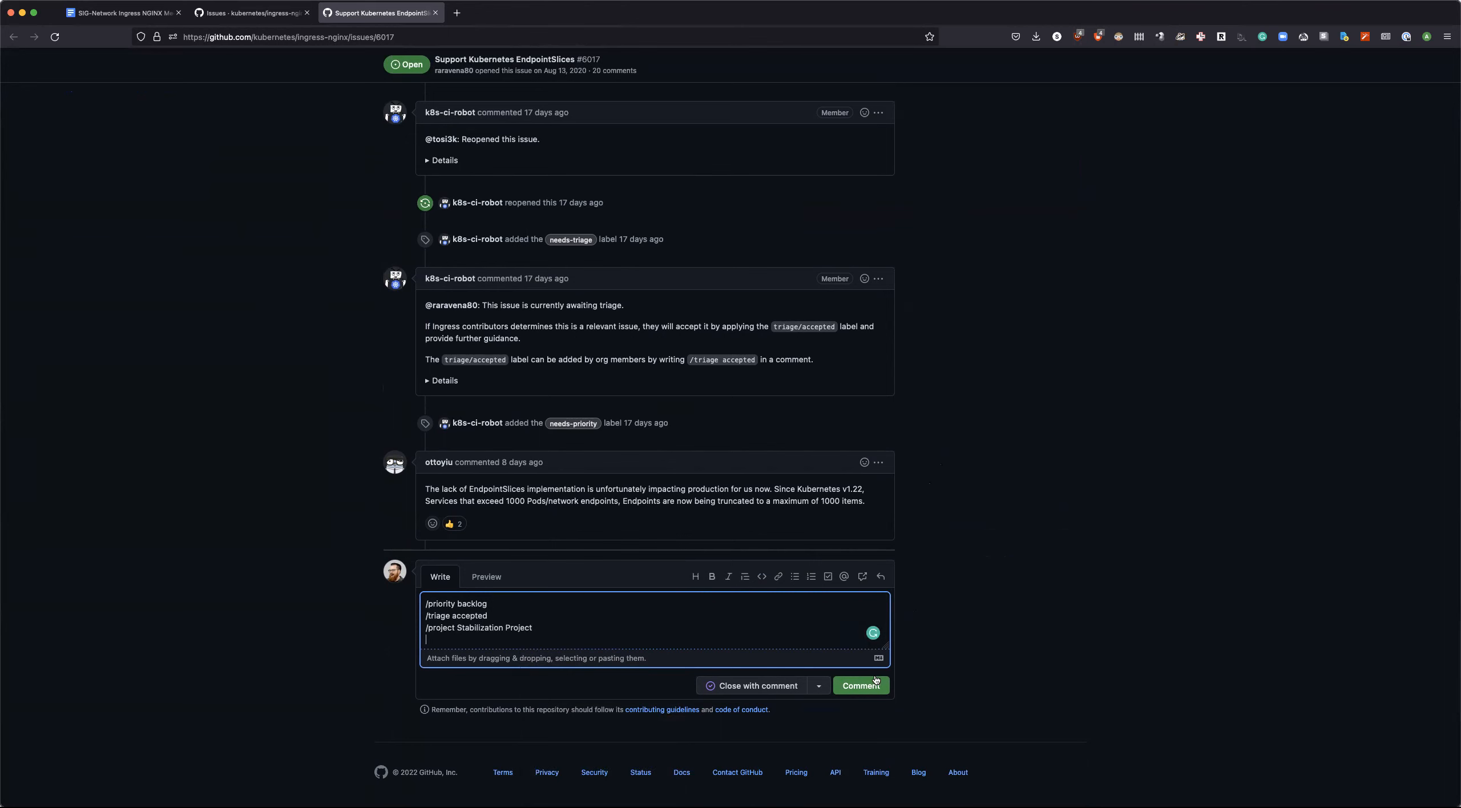
pyautogui.click(859, 685)
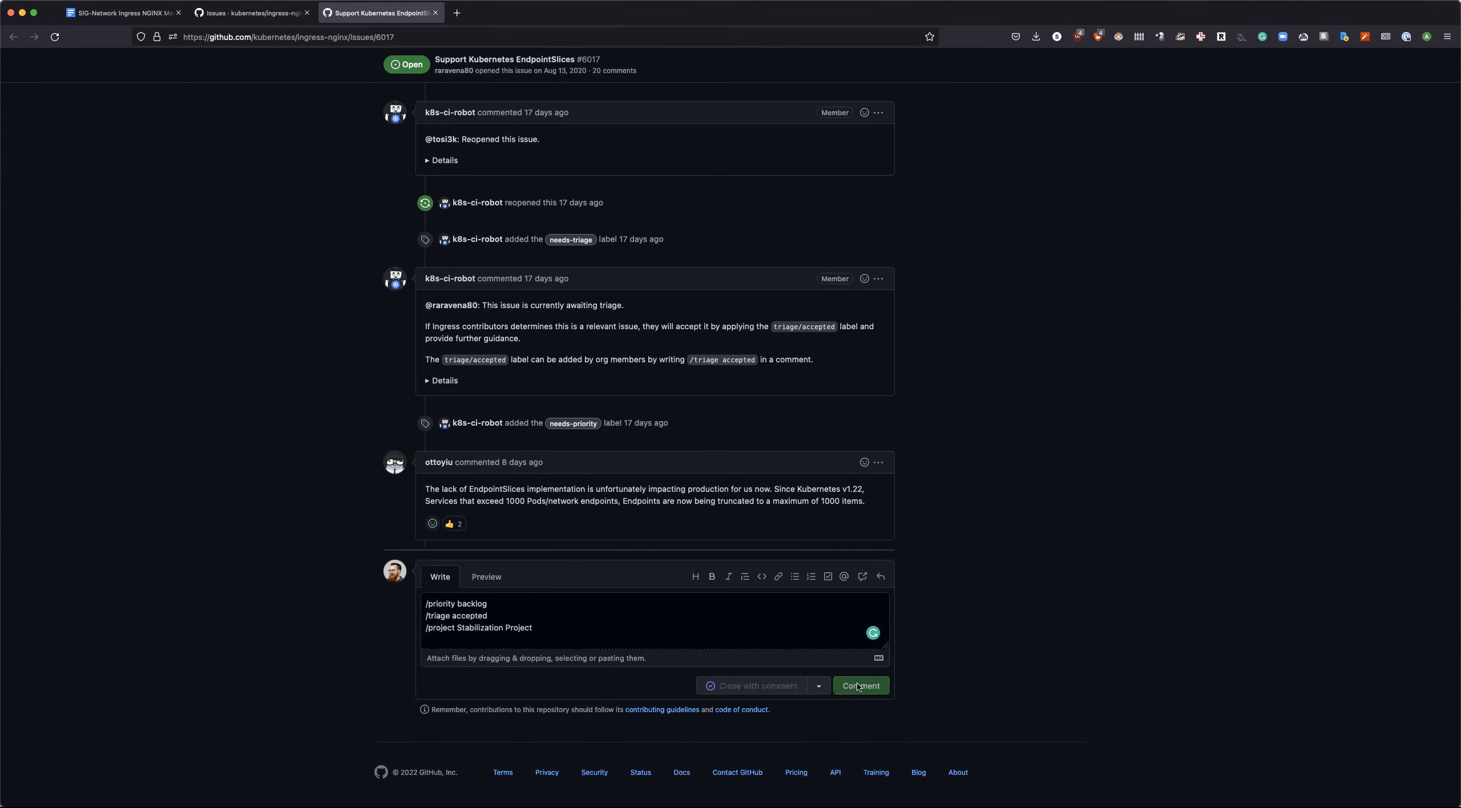
pyautogui.click(858, 686)
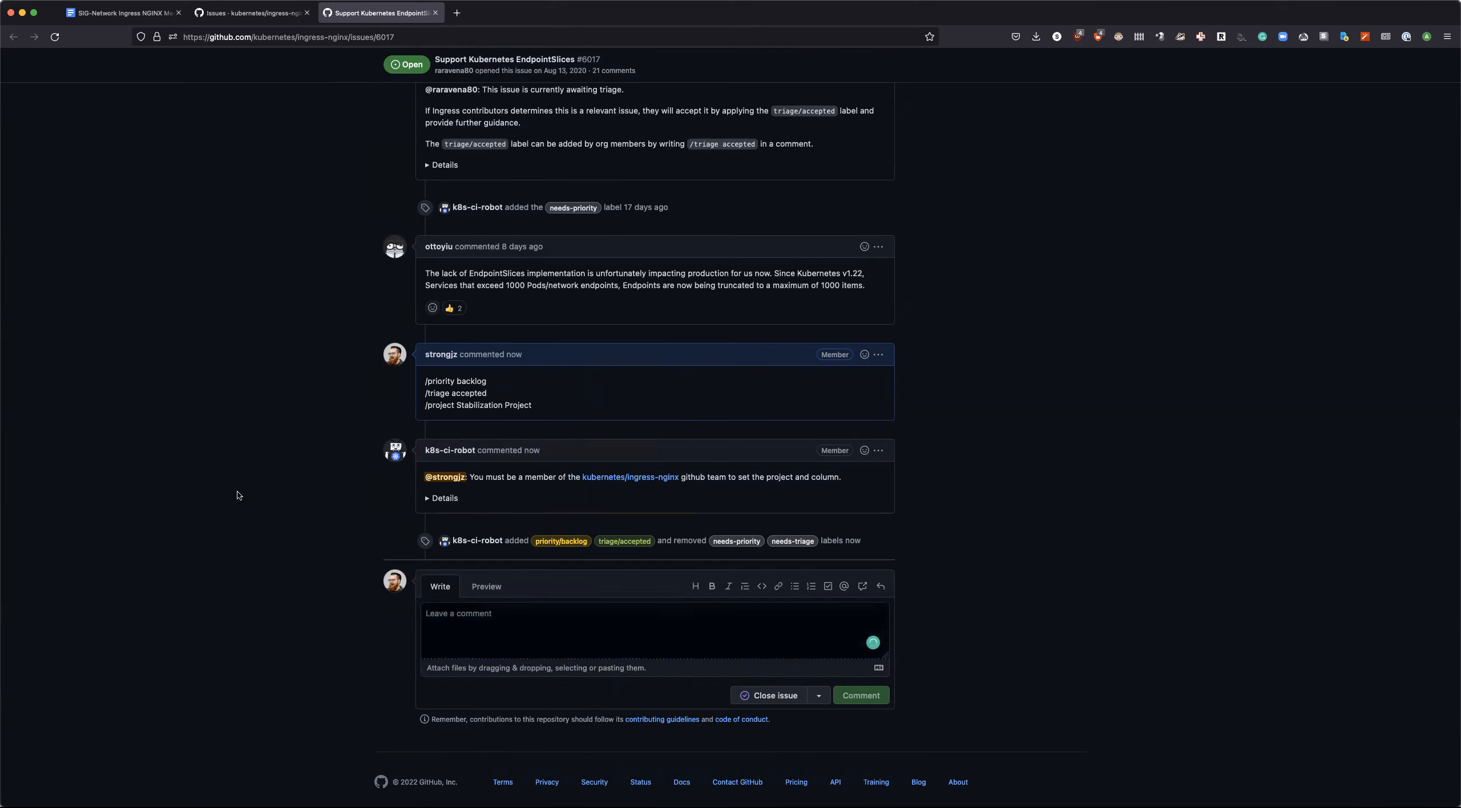
pyautogui.moveTo(411, 475)
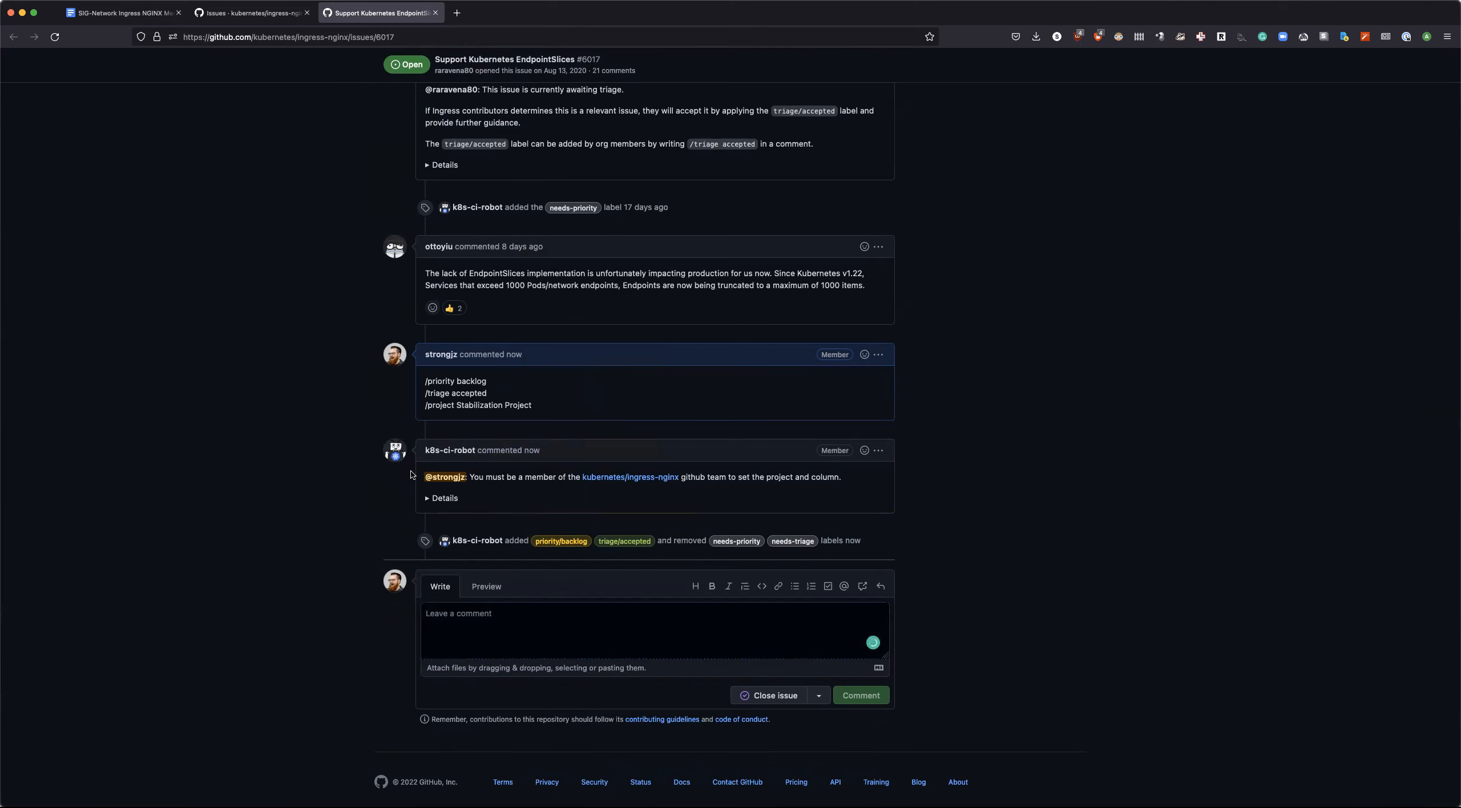
pyautogui.moveTo(480, 515)
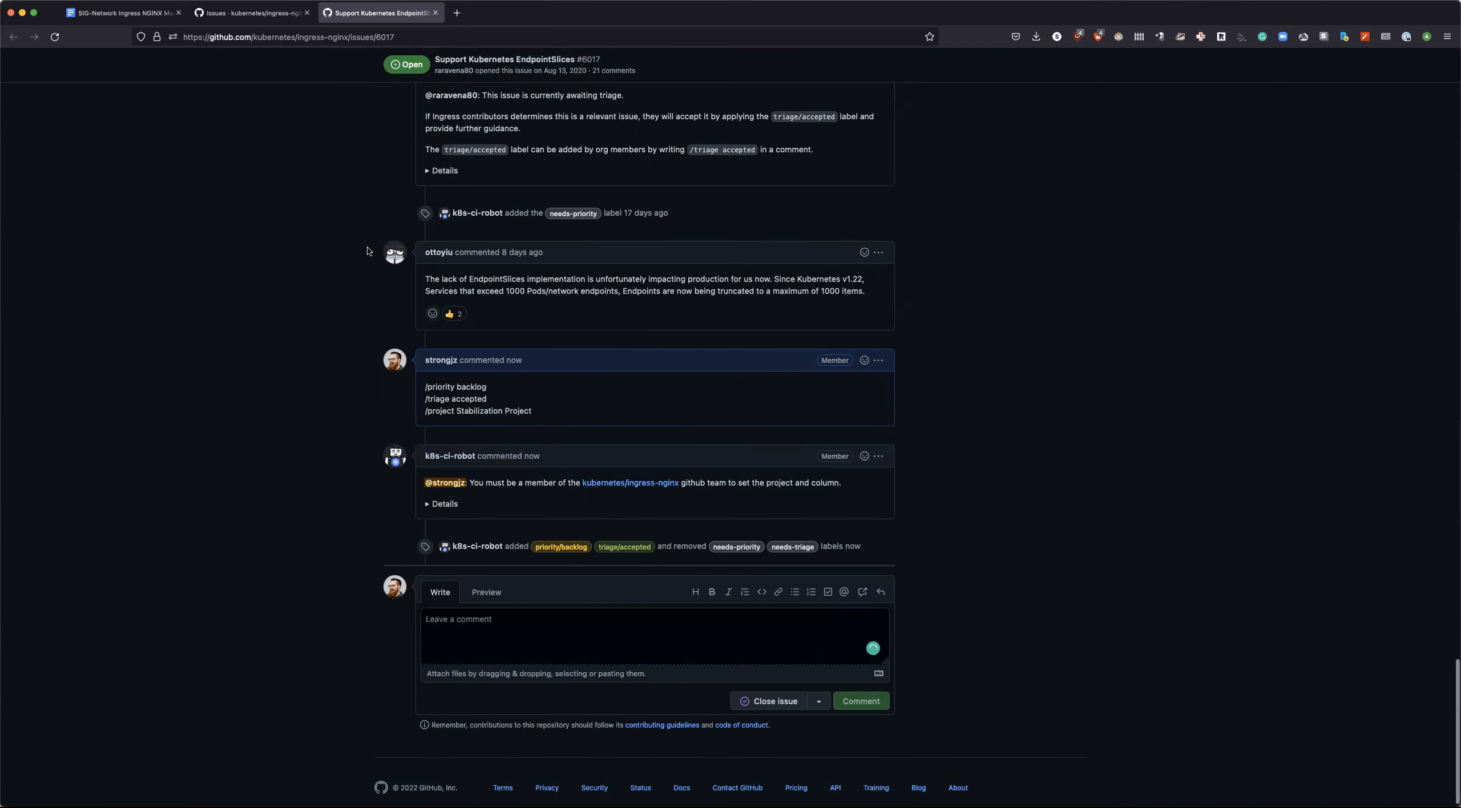
# Step: Add a new action item with the issue 6017 URL and '- Endpoint Slices investigation' to the July 7th notes
pyautogui.click(287, 37)
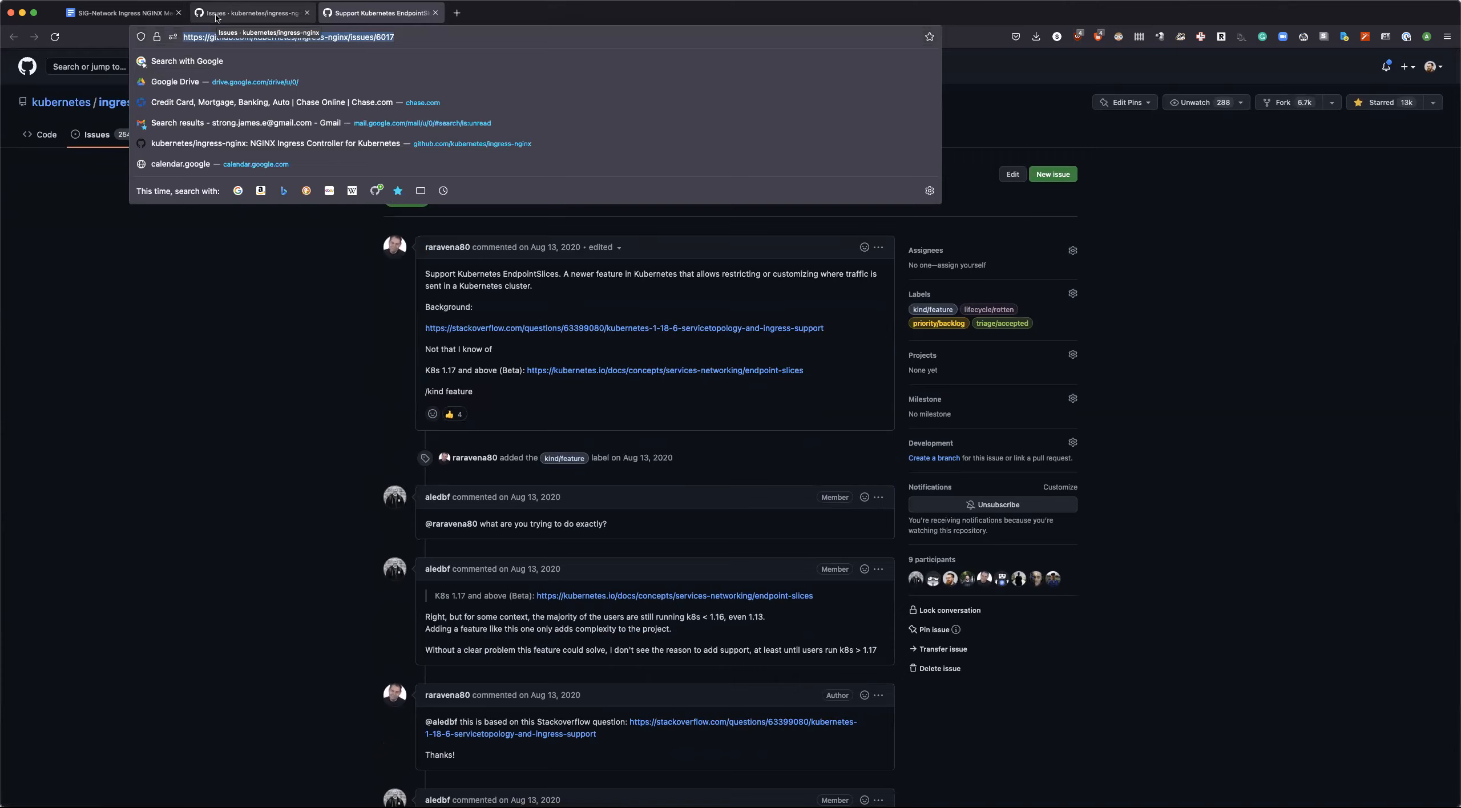
pyautogui.click(121, 13)
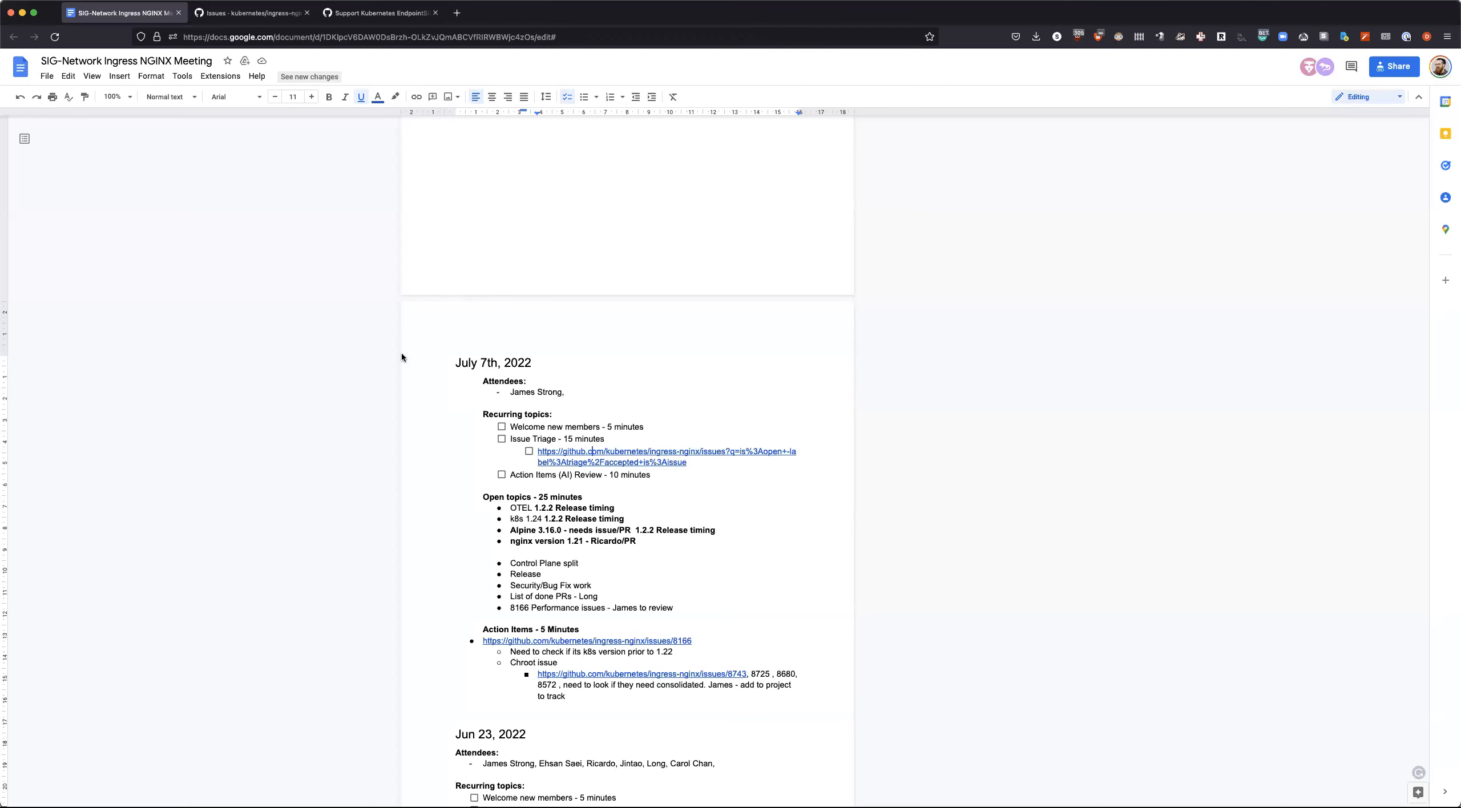
pyautogui.click(584, 696)
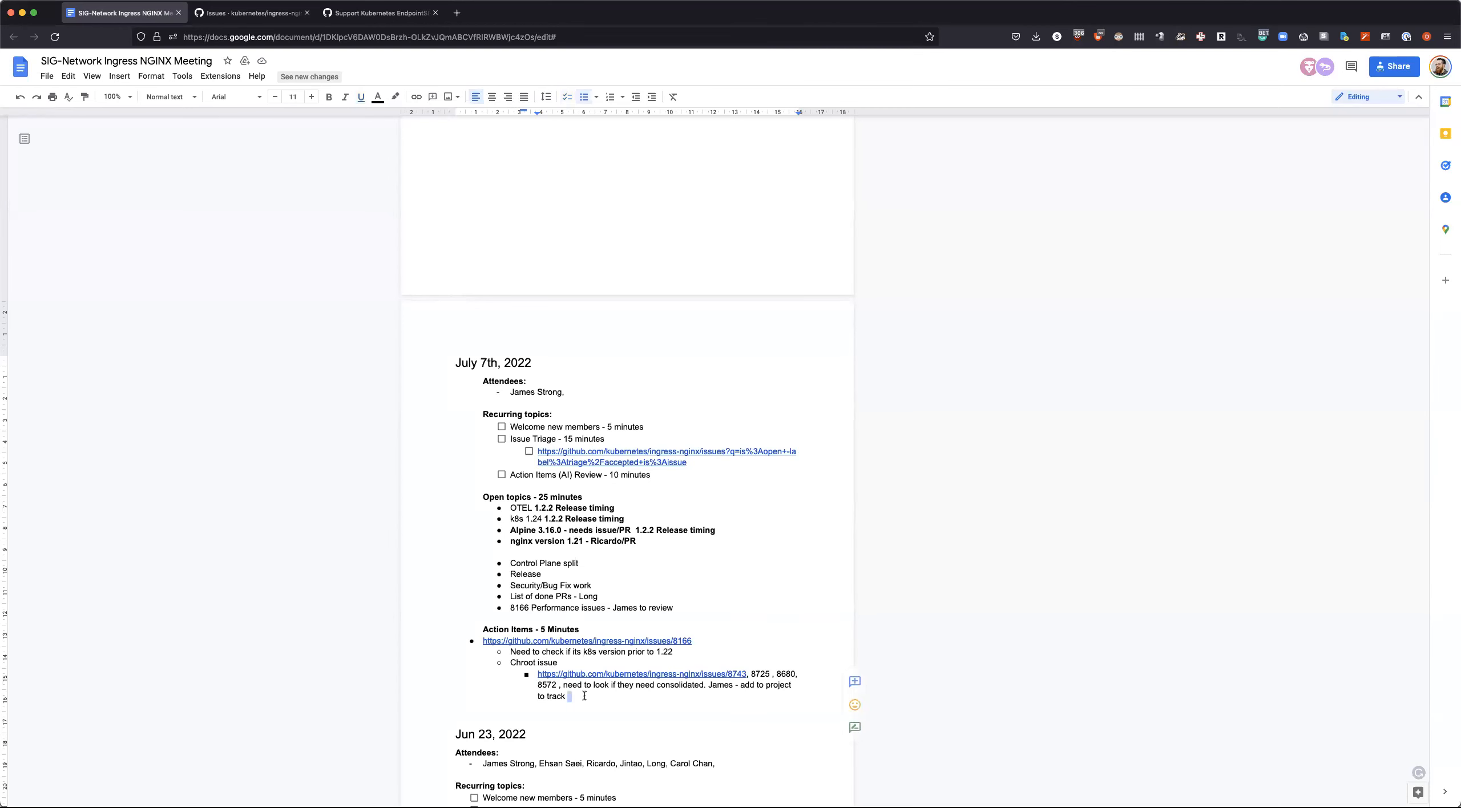
pyautogui.press('enter')
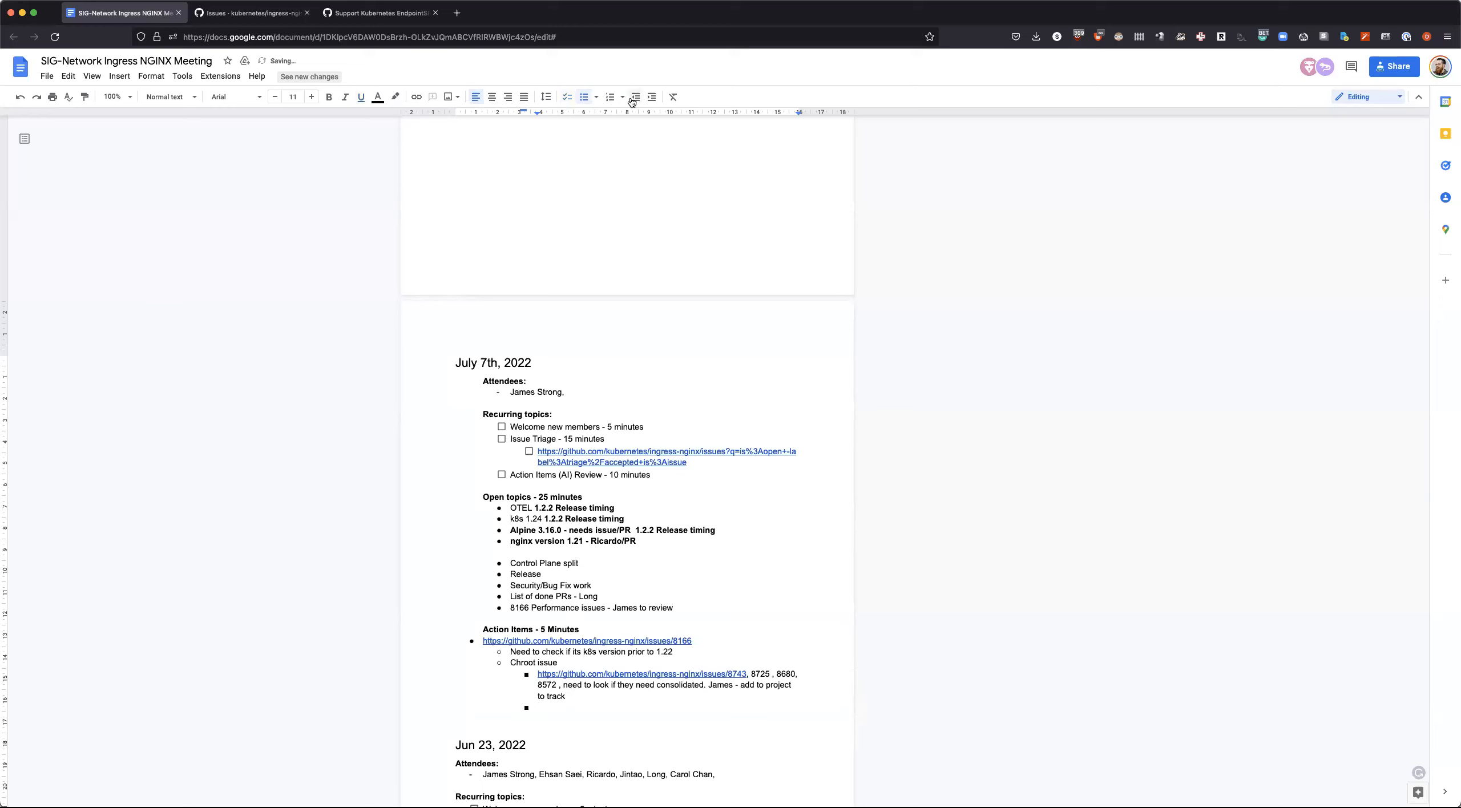
pyautogui.write('https://github.com/kubernetes/ingress-nginx/issues/6017')
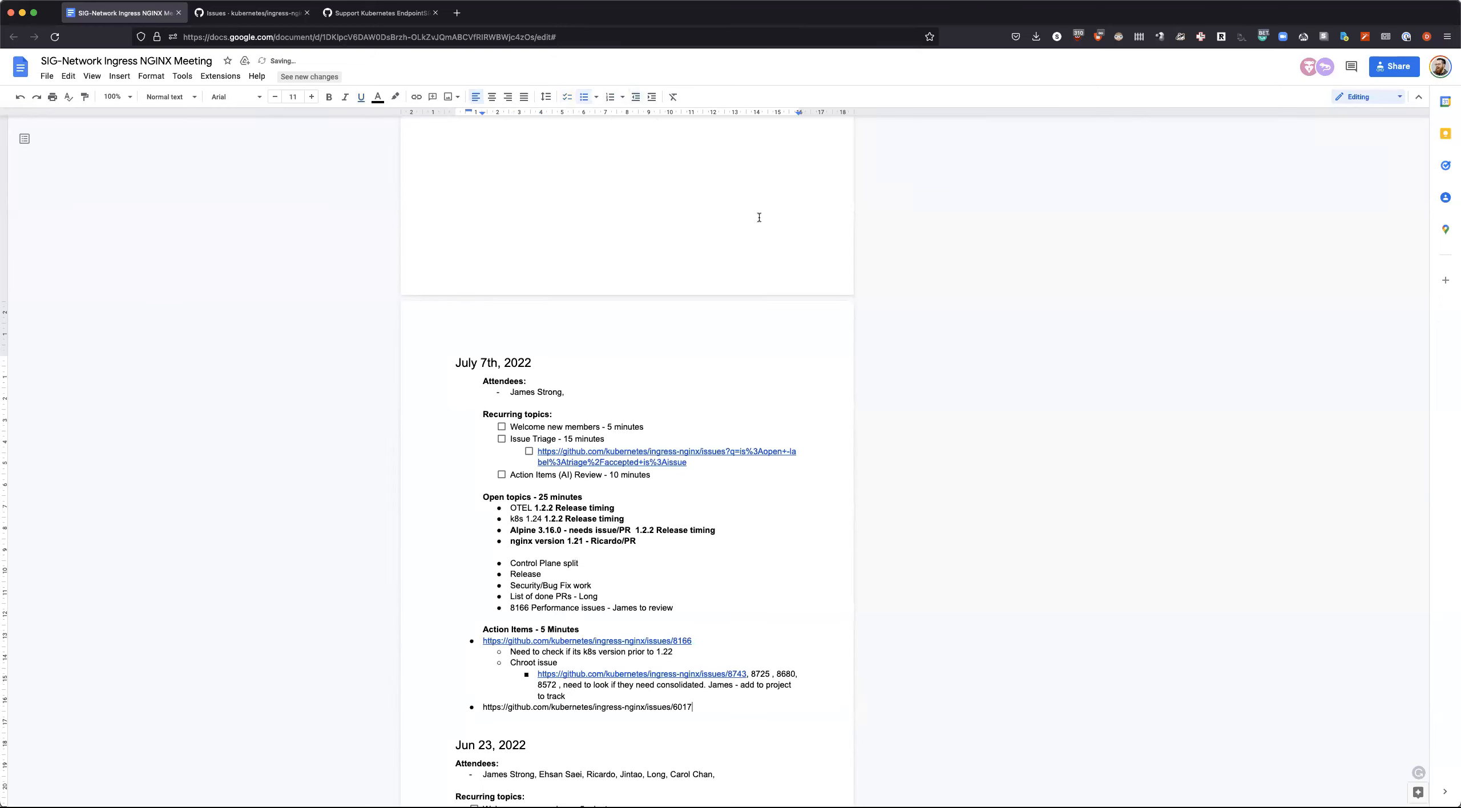
pyautogui.write('- Endp')
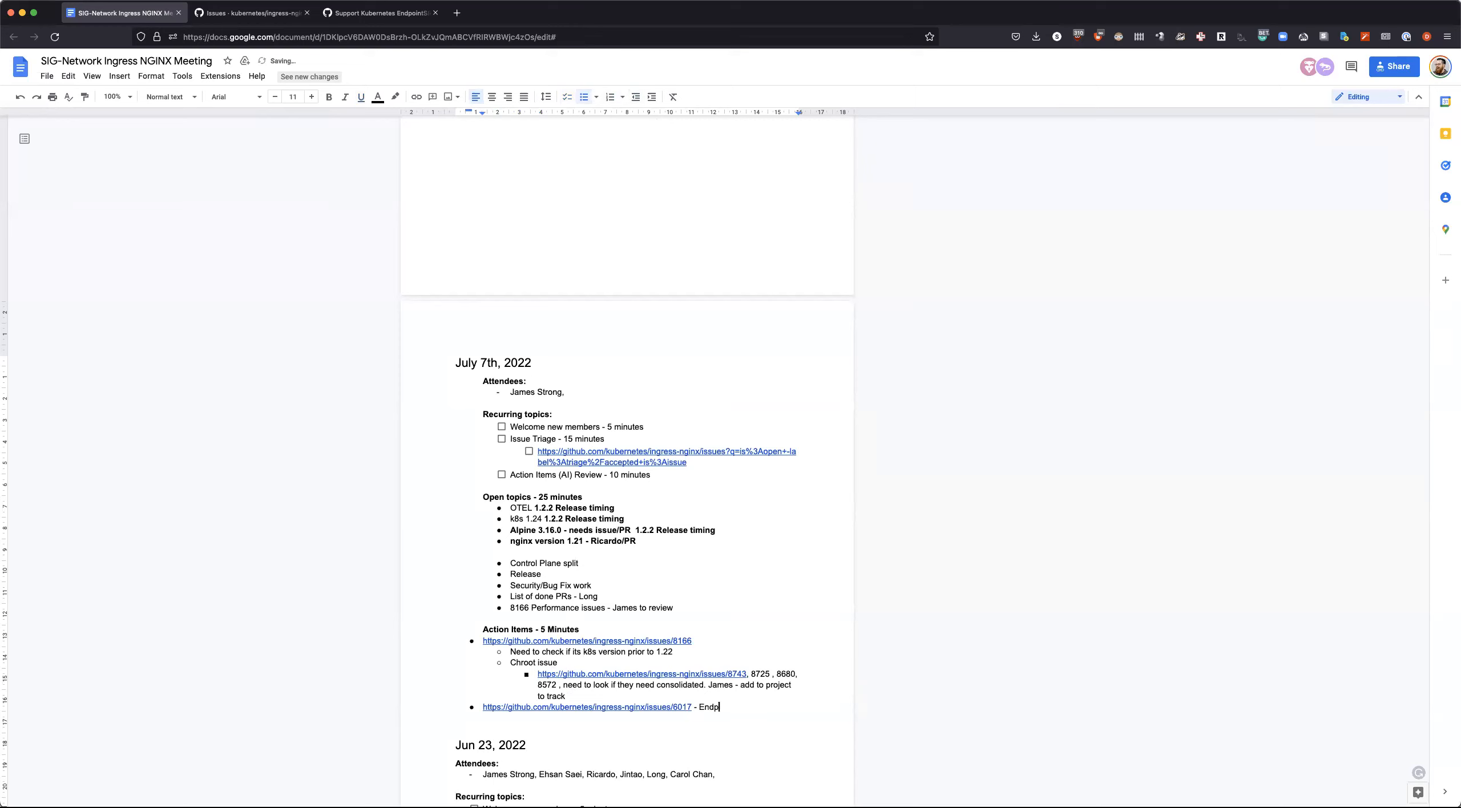
pyautogui.write('oint Slice')
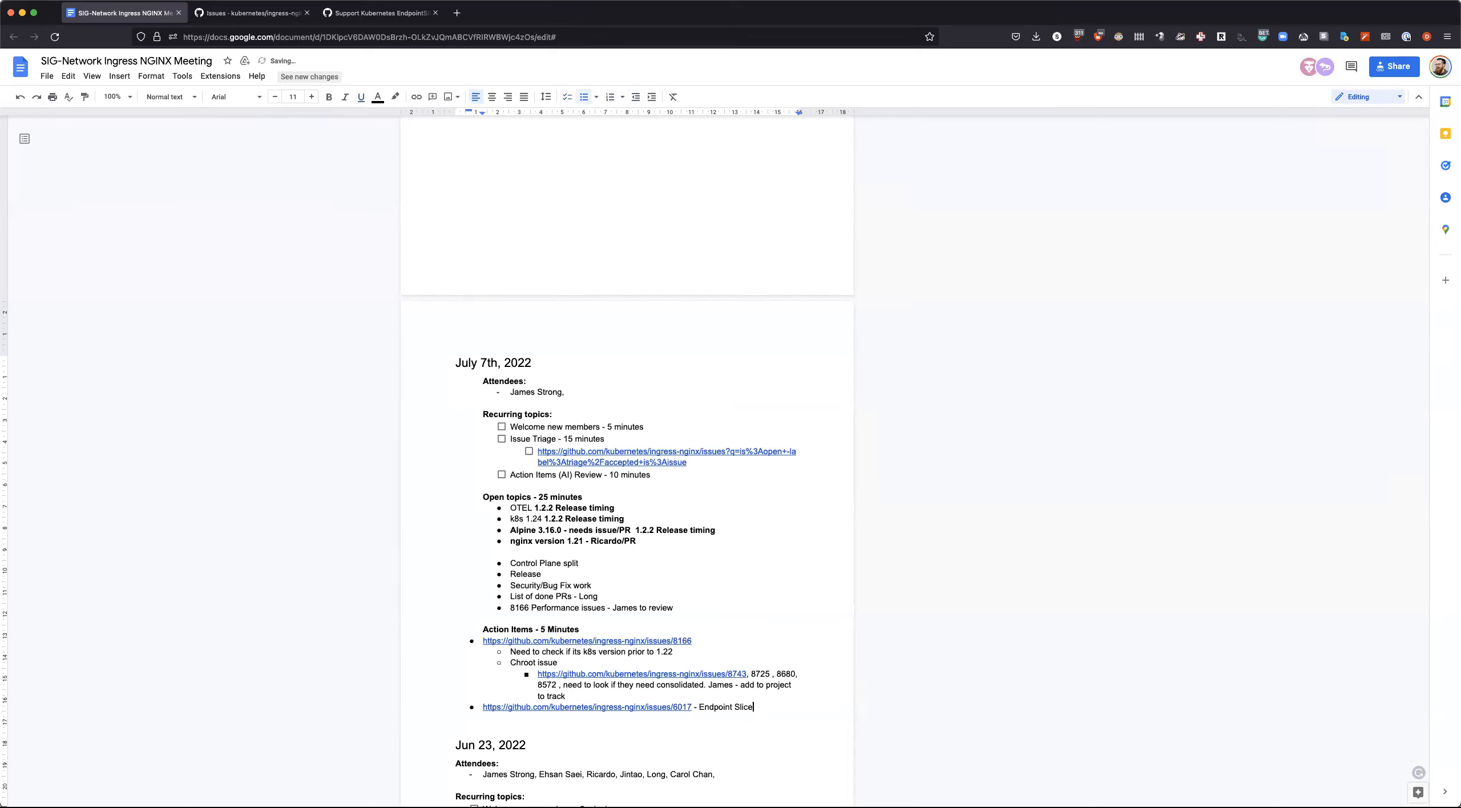
pyautogui.write('s investiag')
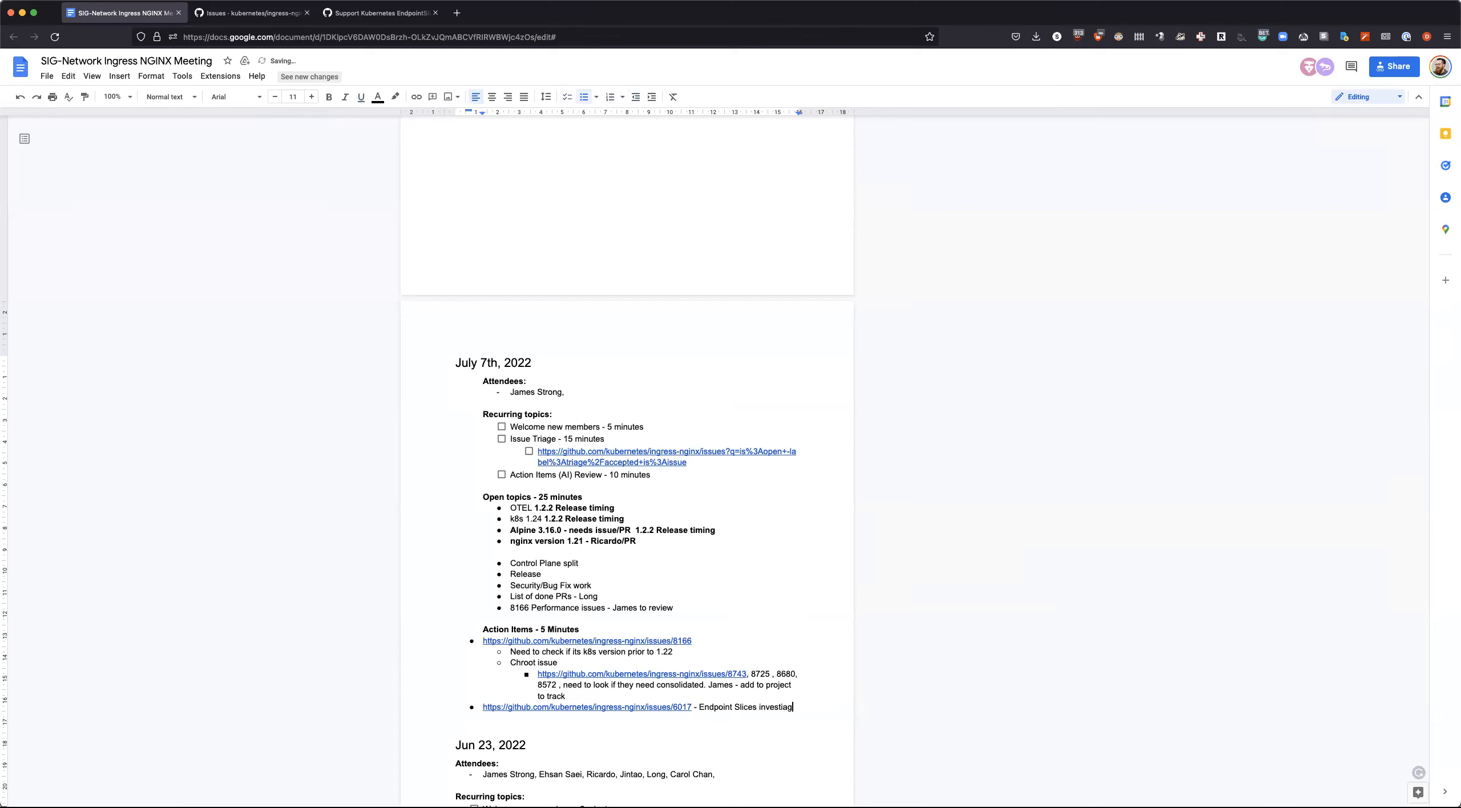
pyautogui.write('ation')
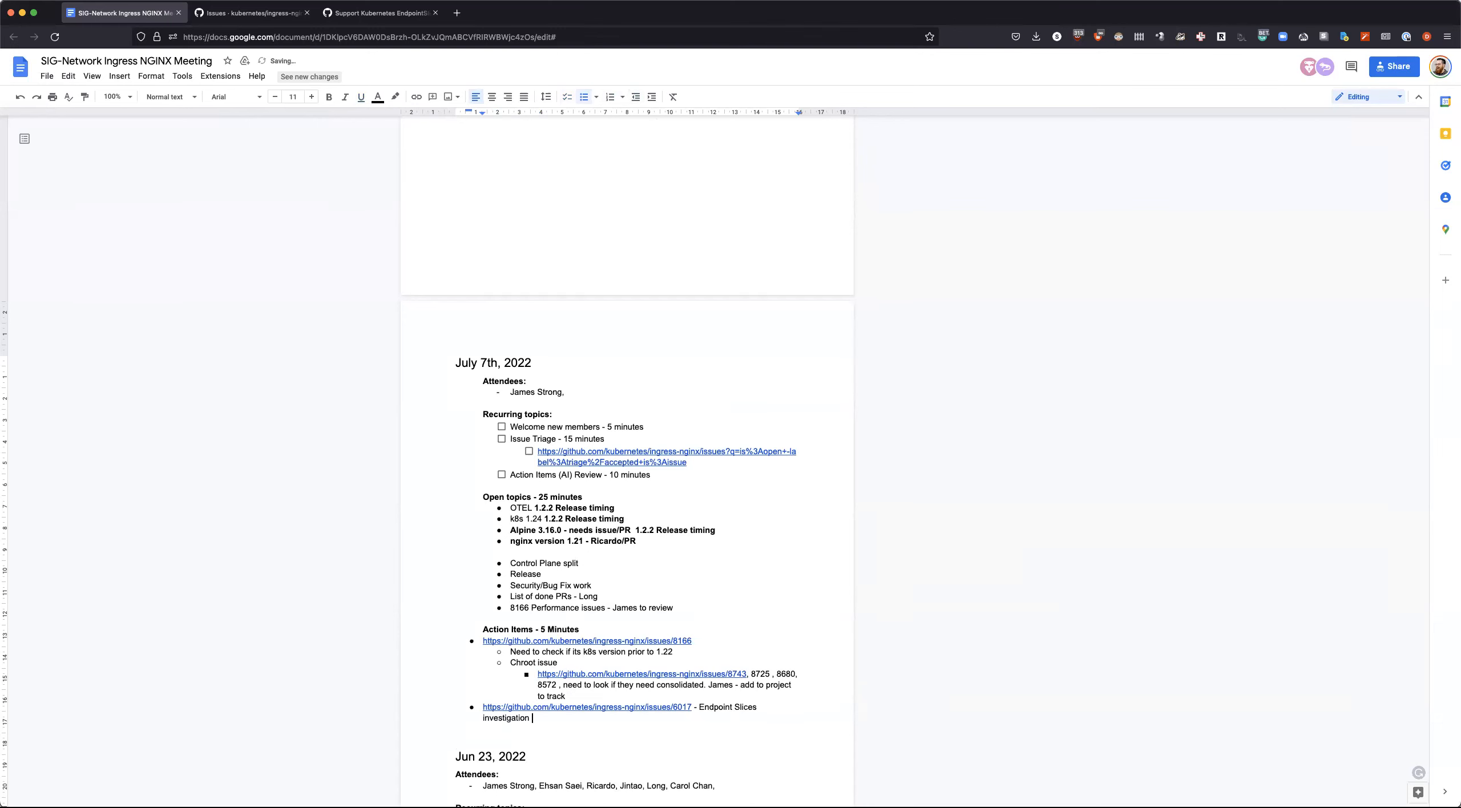
# Step: Open issue #6381 'add grafana dashboards to the chart' from the untriaged list and read its early discussion
pyautogui.click(251, 12)
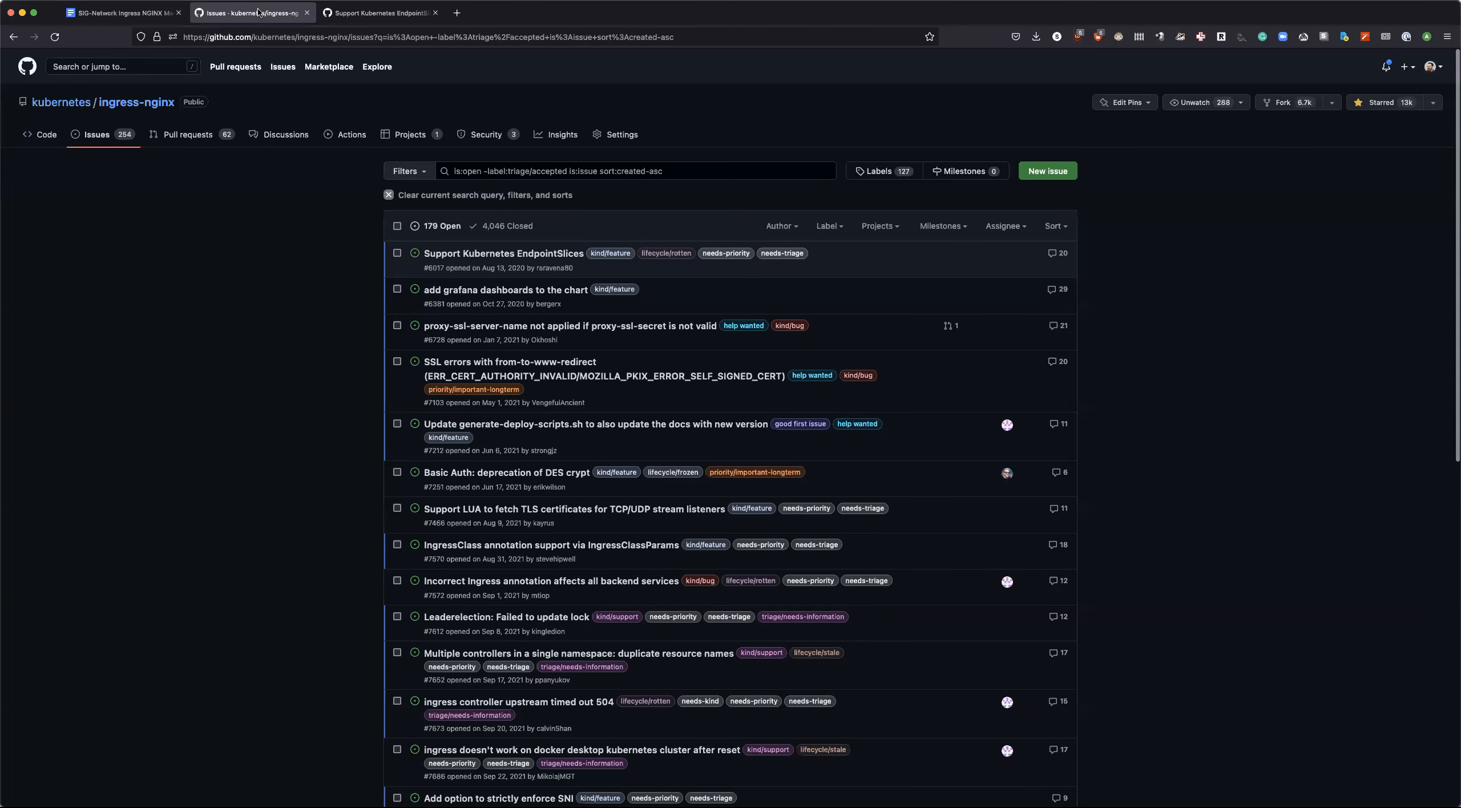
pyautogui.moveTo(504, 290)
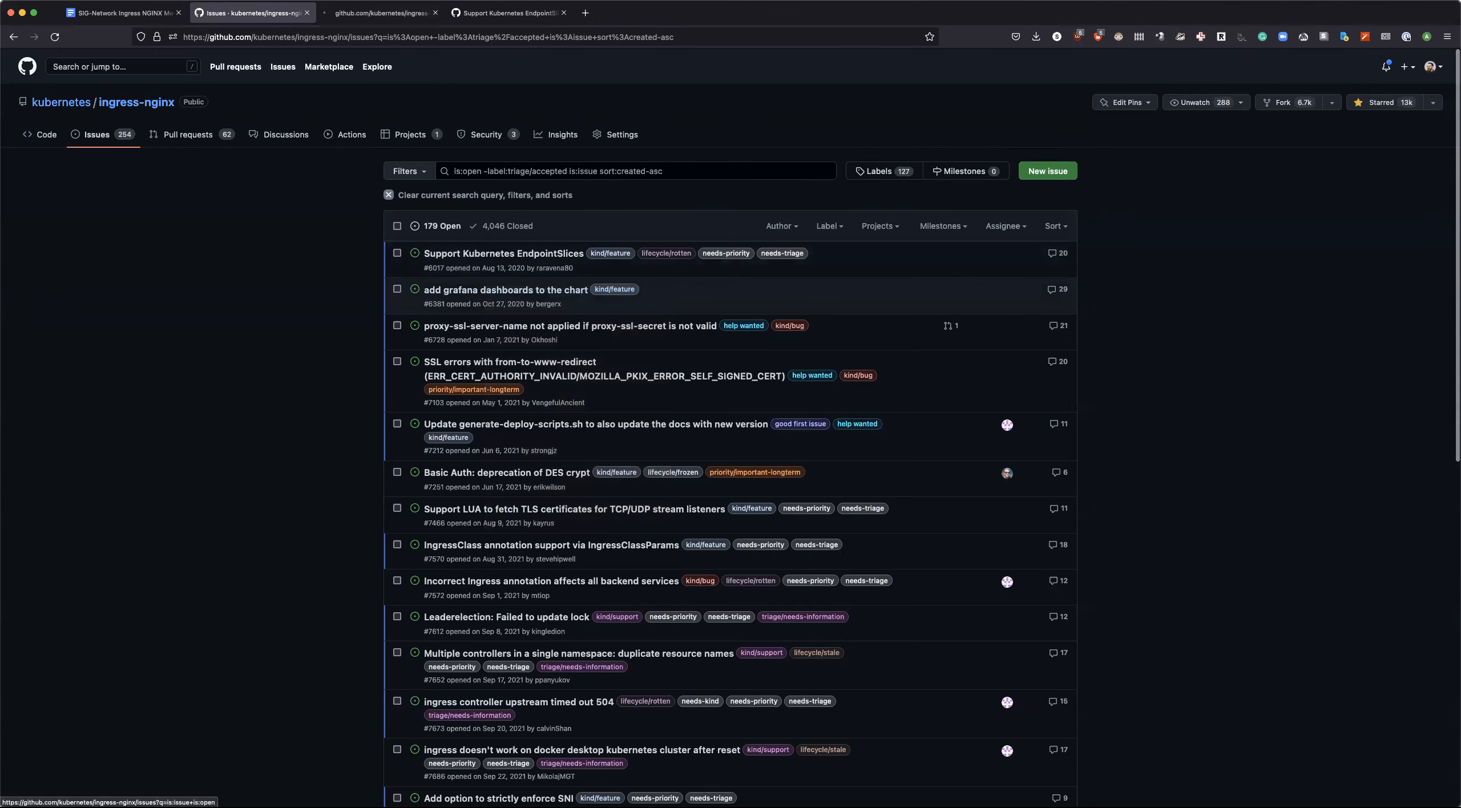
pyautogui.click(505, 290)
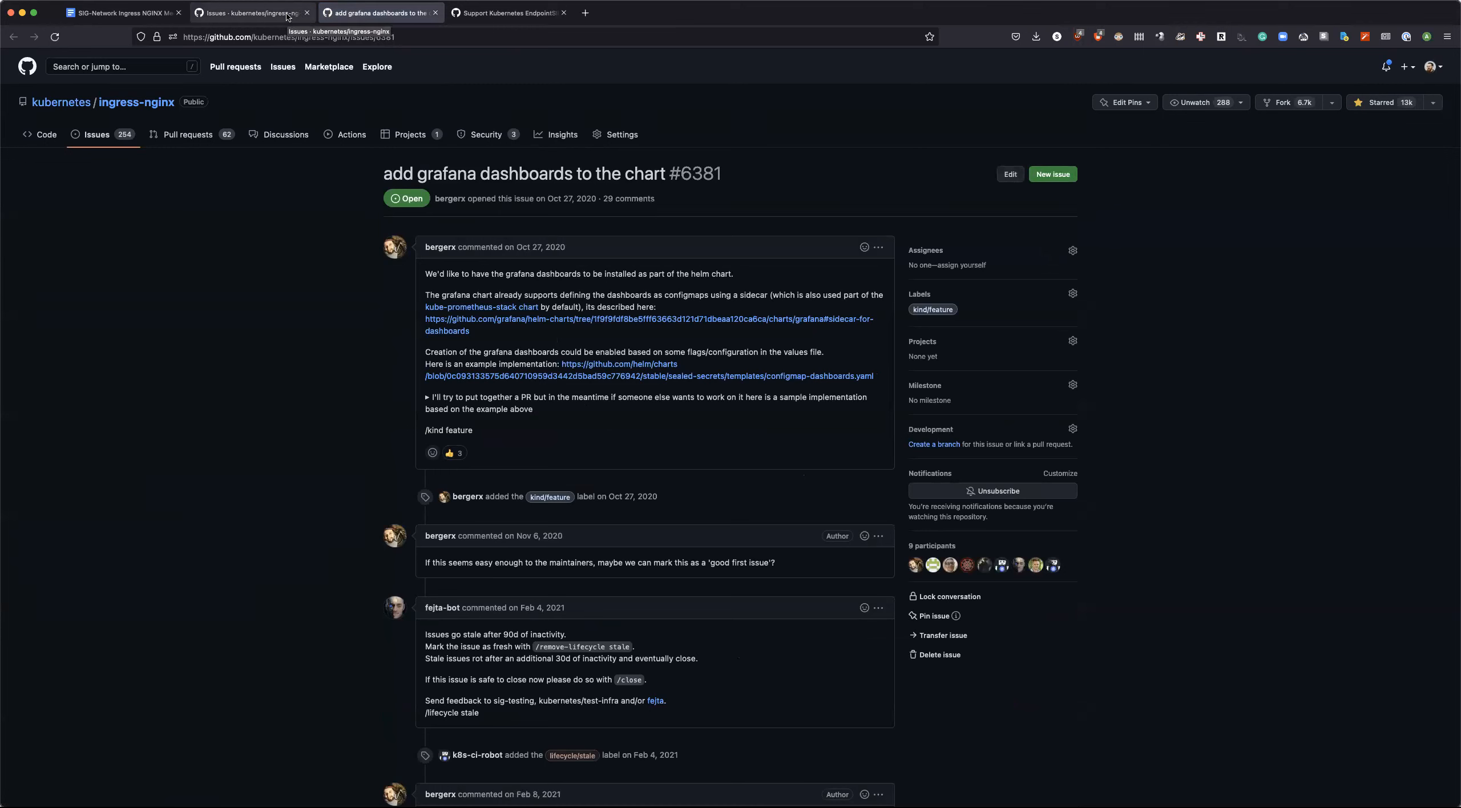
pyautogui.moveTo(343, 341)
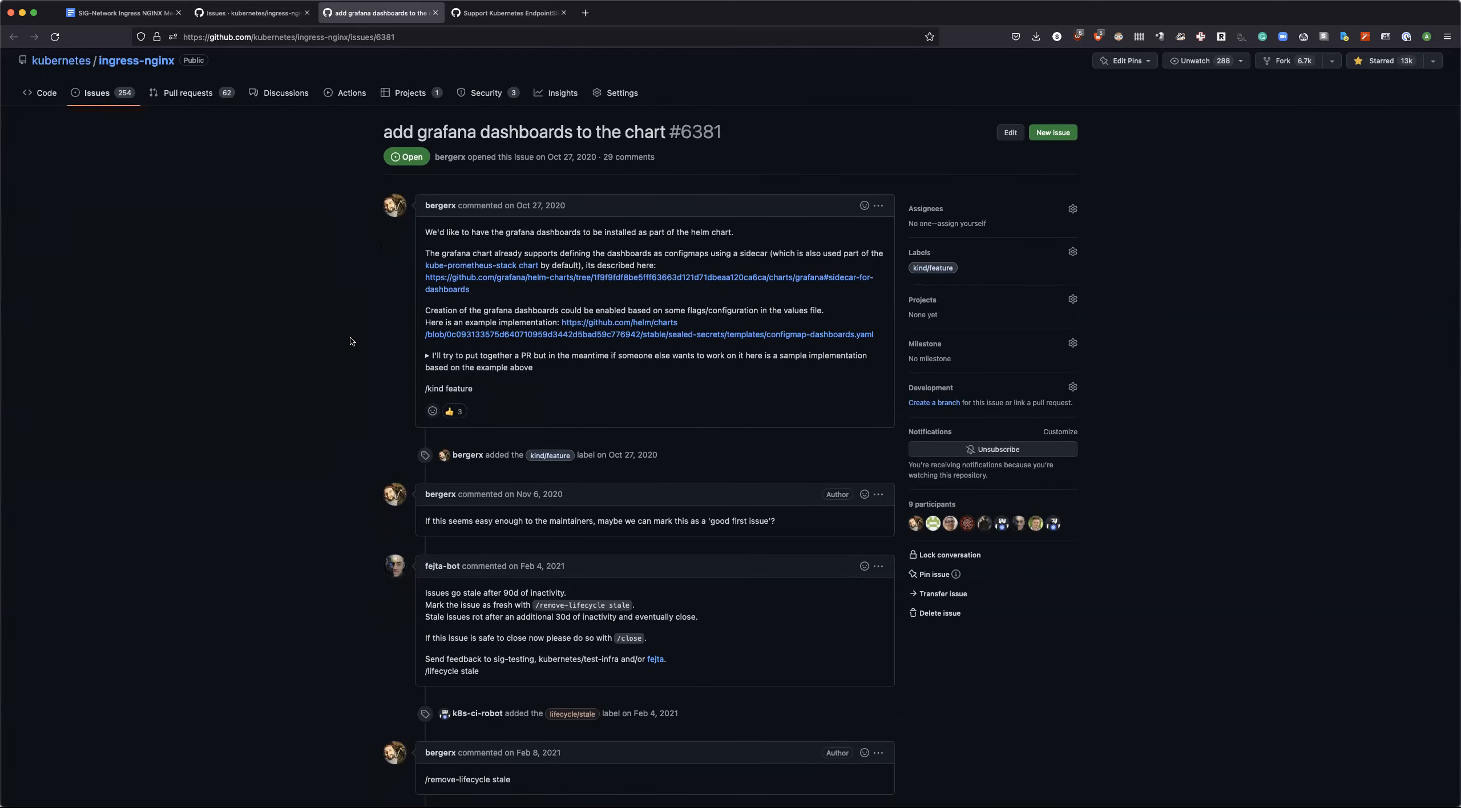
pyautogui.scroll(-3)
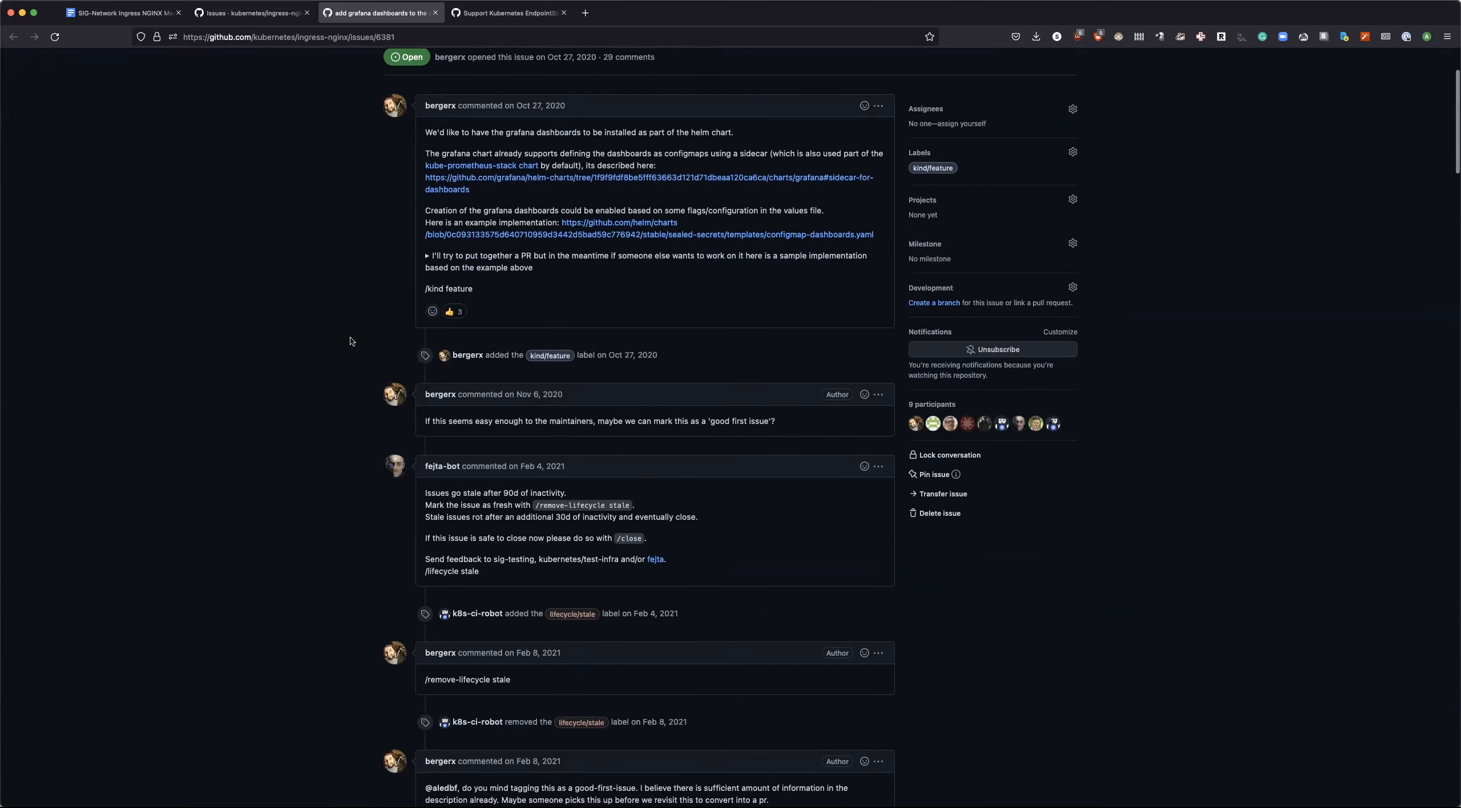
pyautogui.scroll(-3)
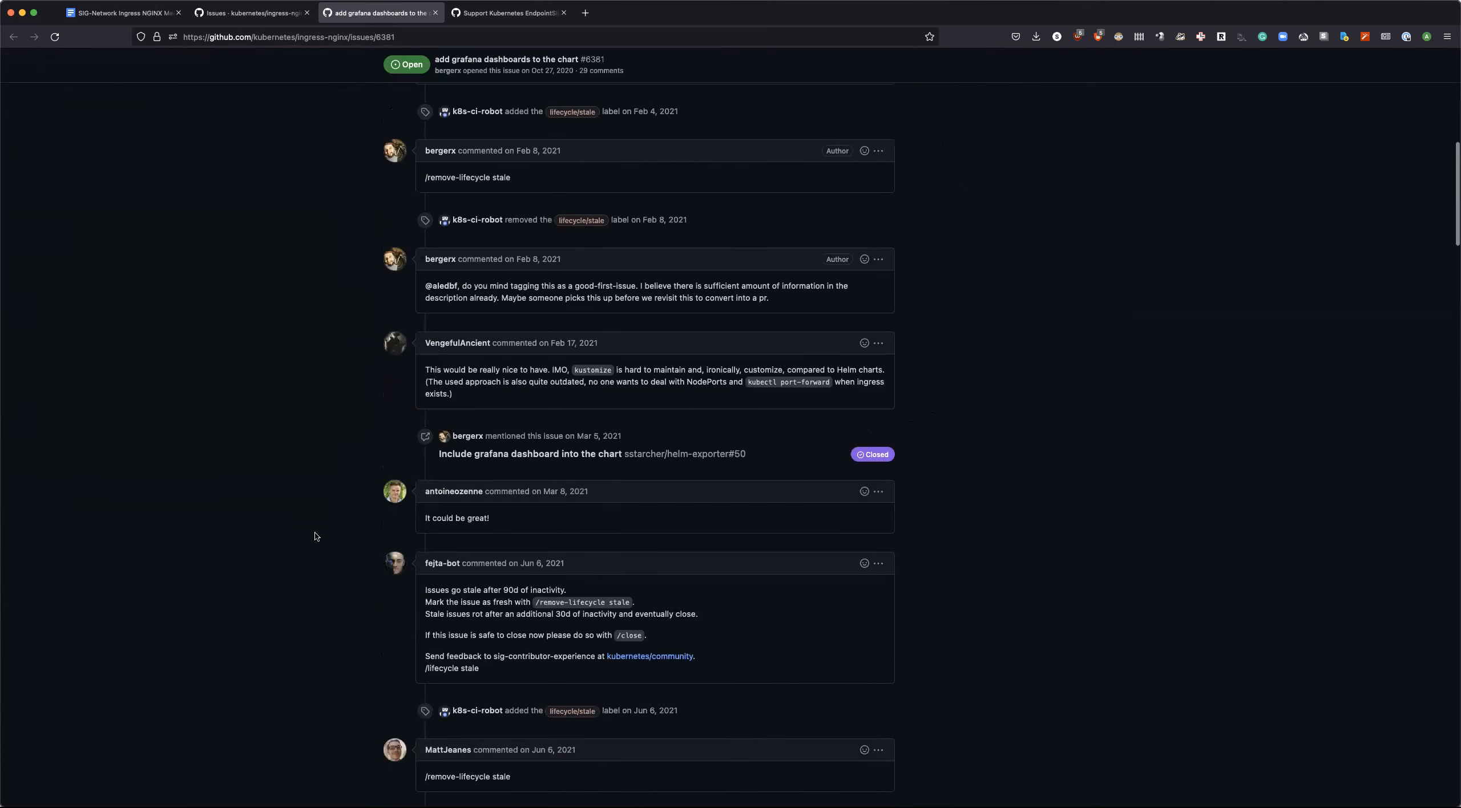
pyautogui.scroll(-3)
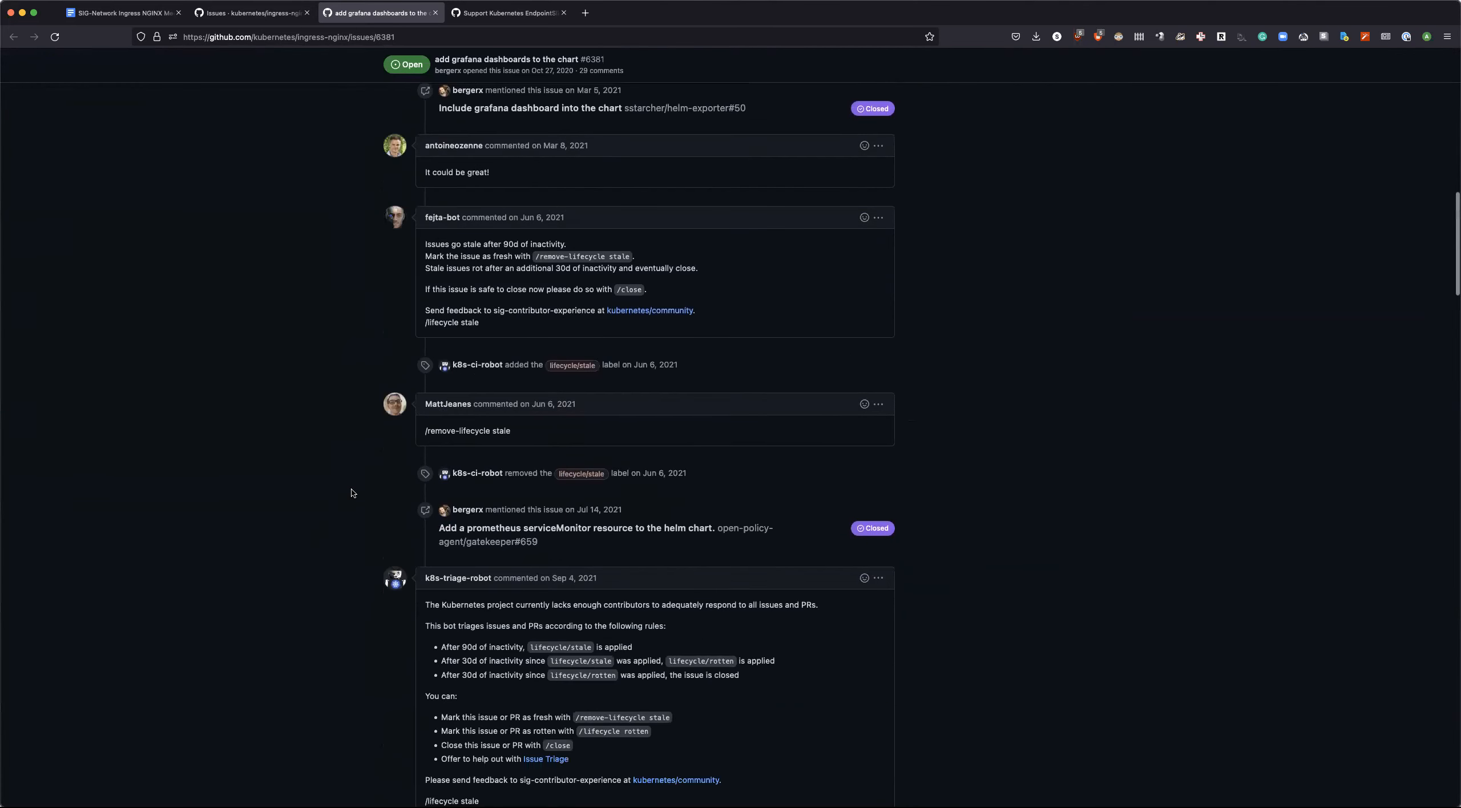
pyautogui.scroll(-3)
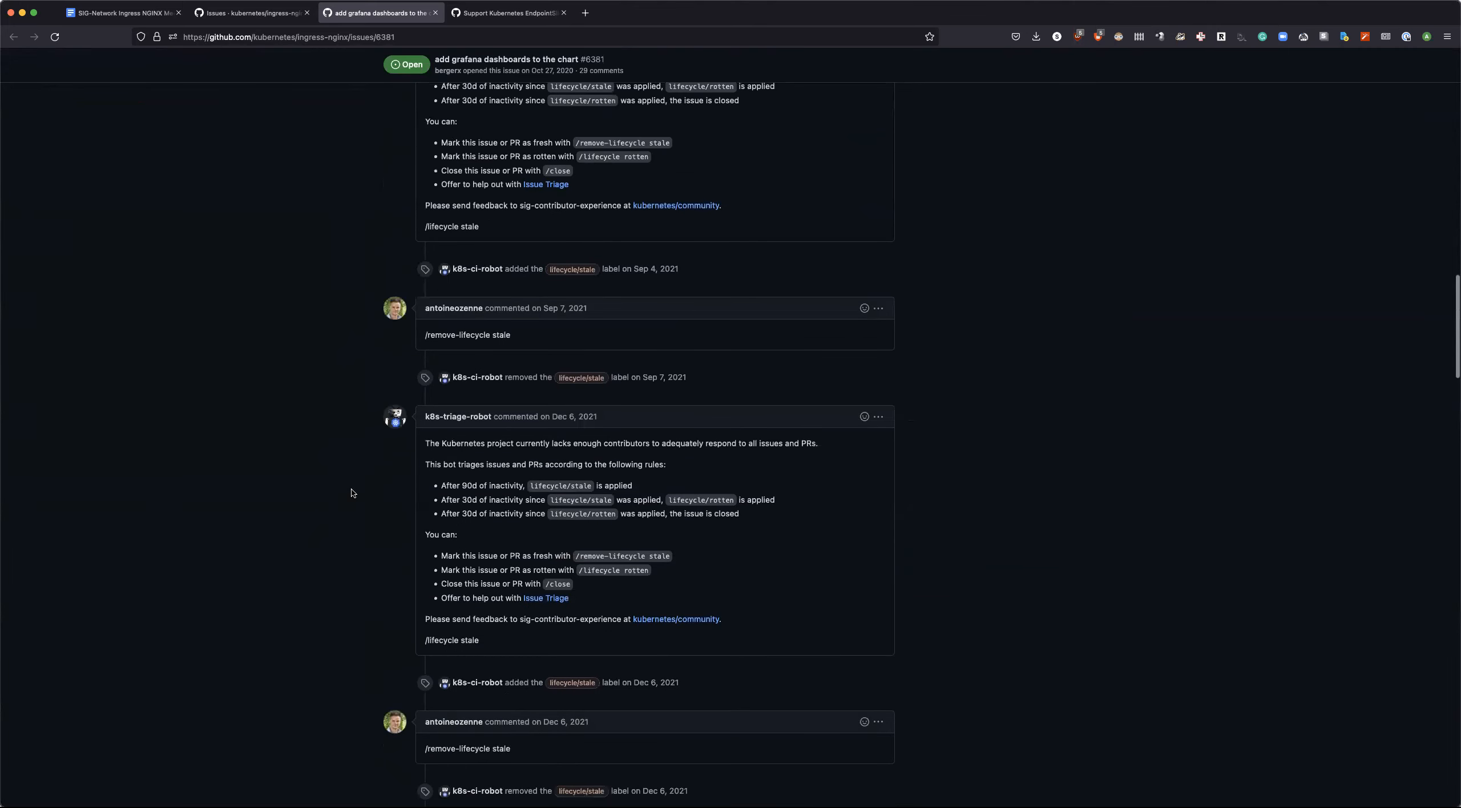
pyautogui.scroll(-3)
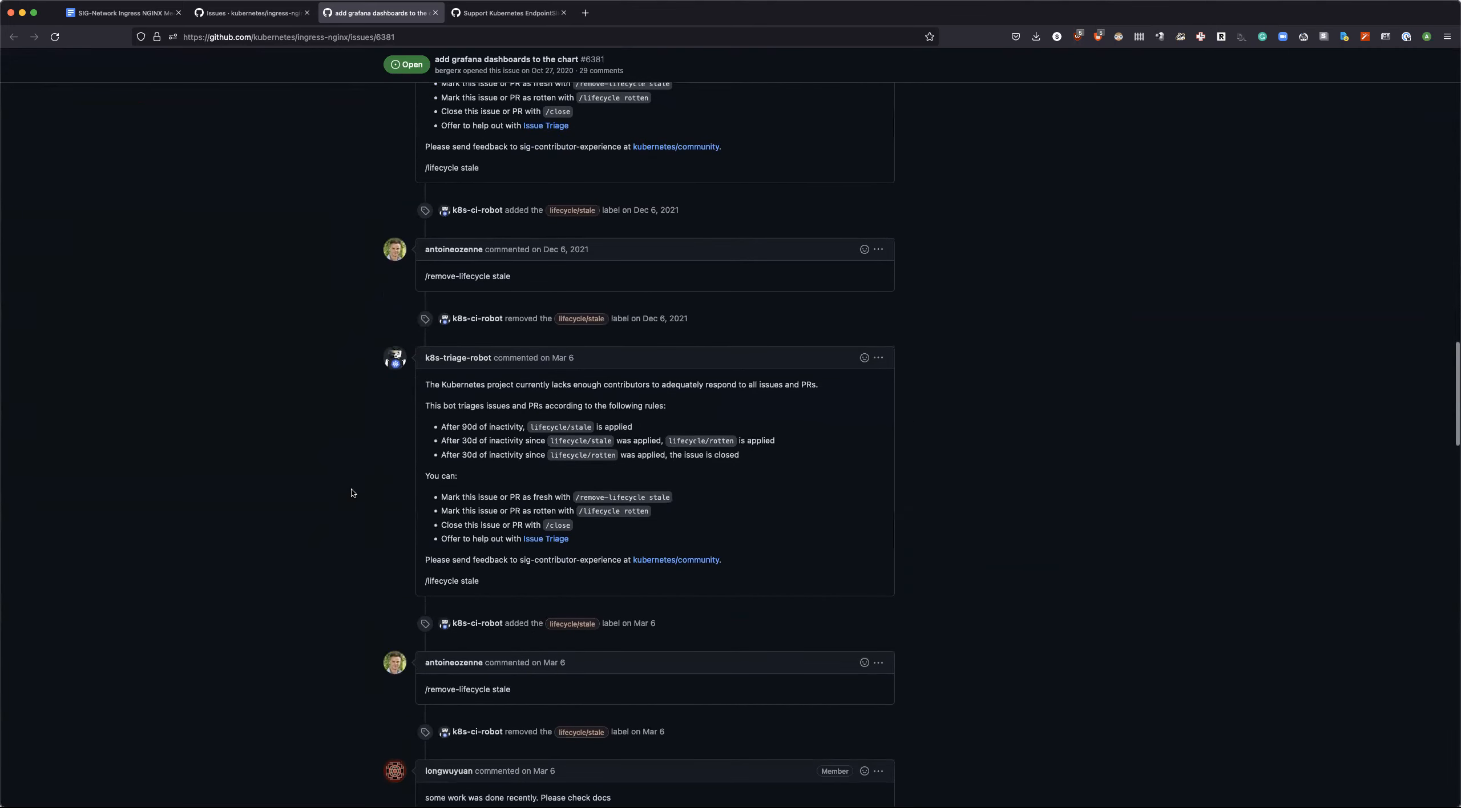
pyautogui.scroll(-3)
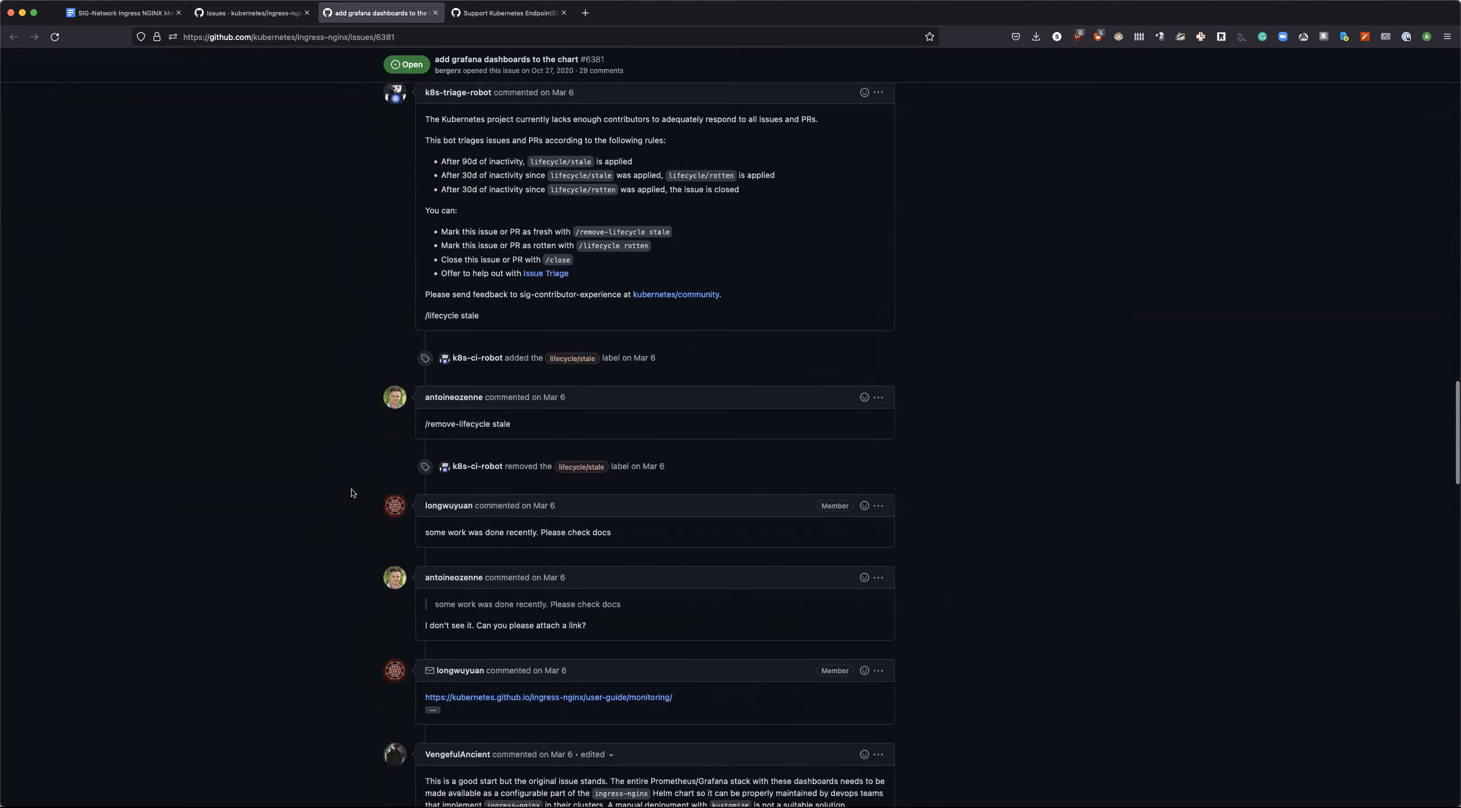
pyautogui.scroll(-3)
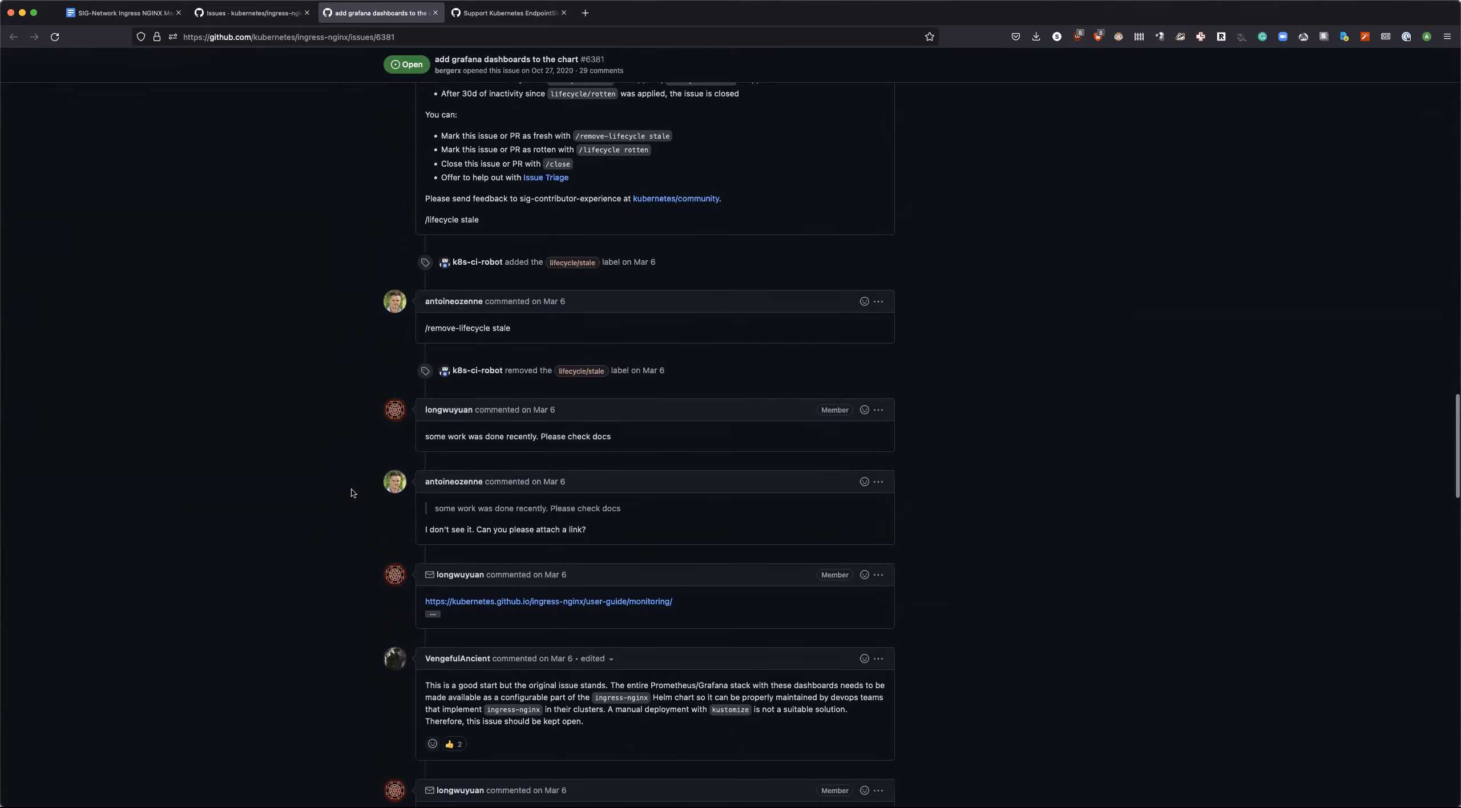
pyautogui.scroll(-3)
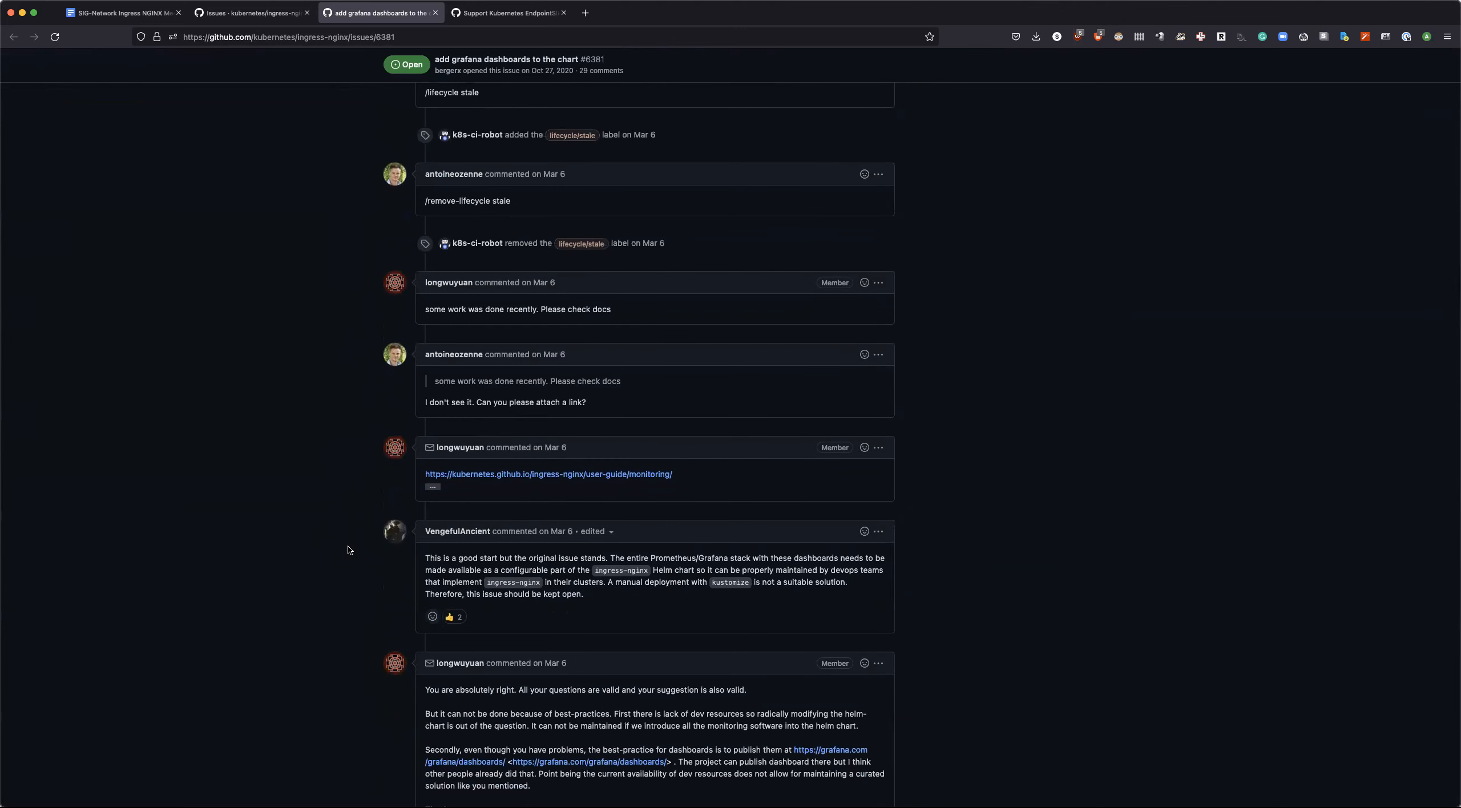
pyautogui.scroll(-3)
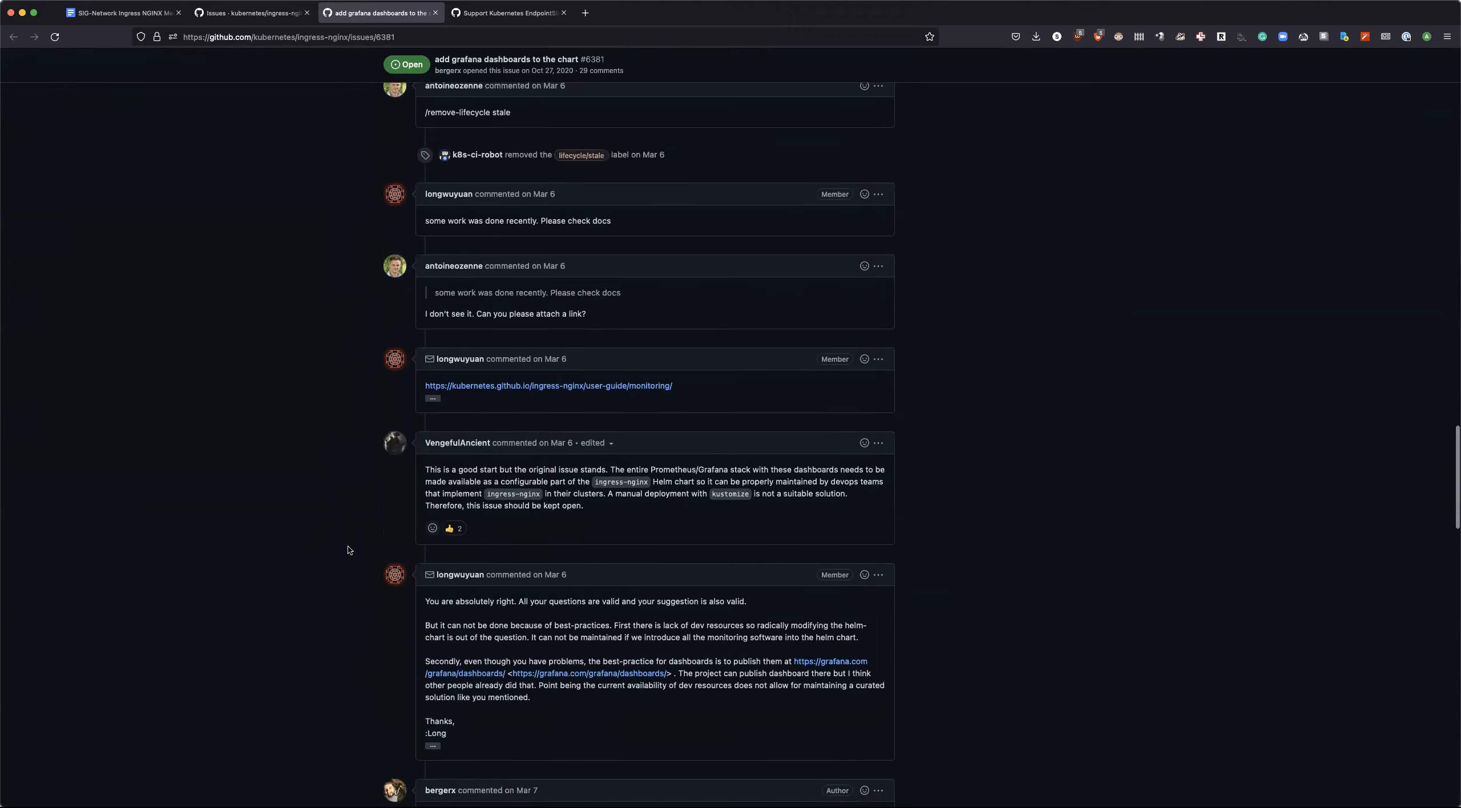
pyautogui.scroll(-3)
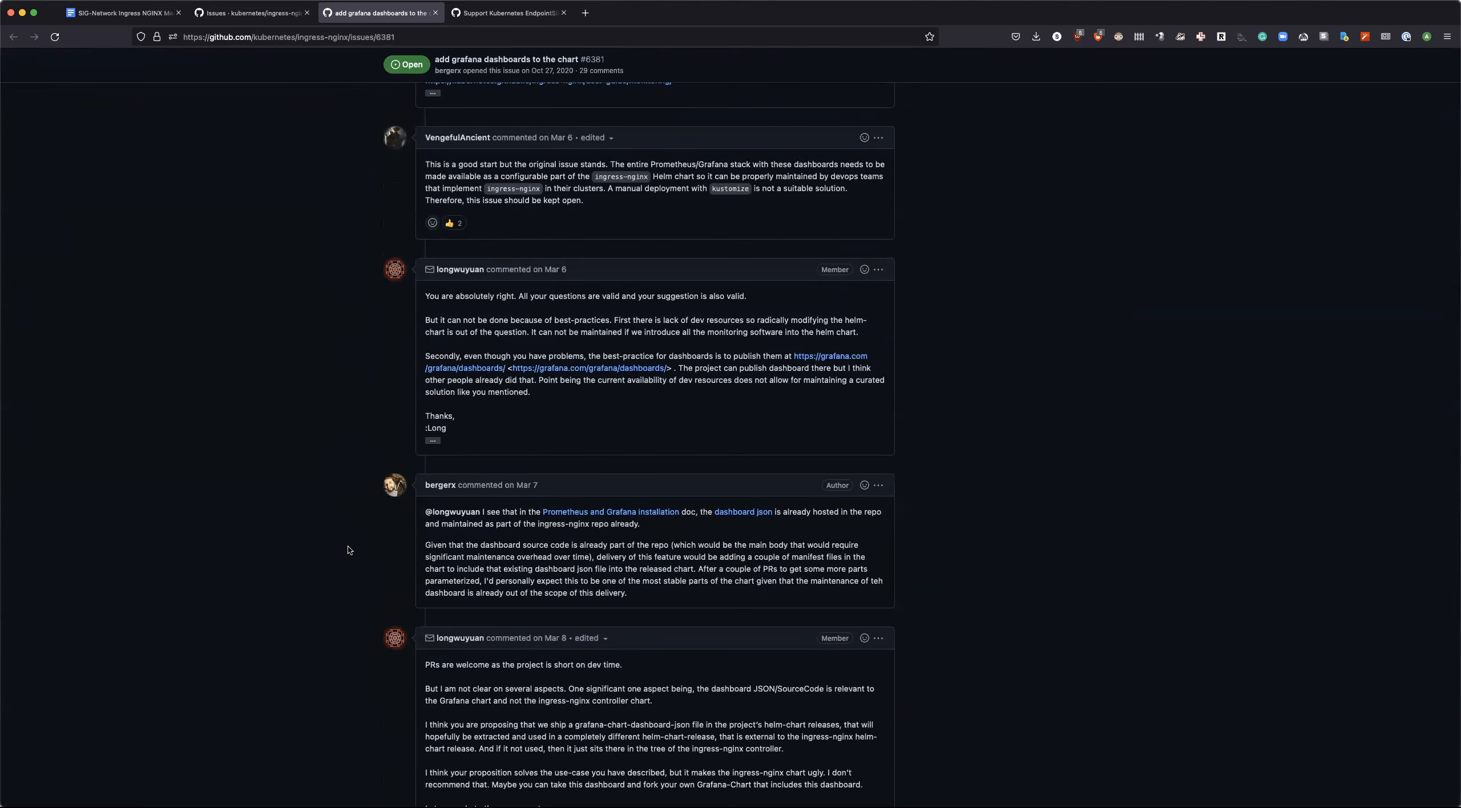
# Step: Continue reading issue #6381's comments through to the latest one at the bottom
pyautogui.scroll(3)
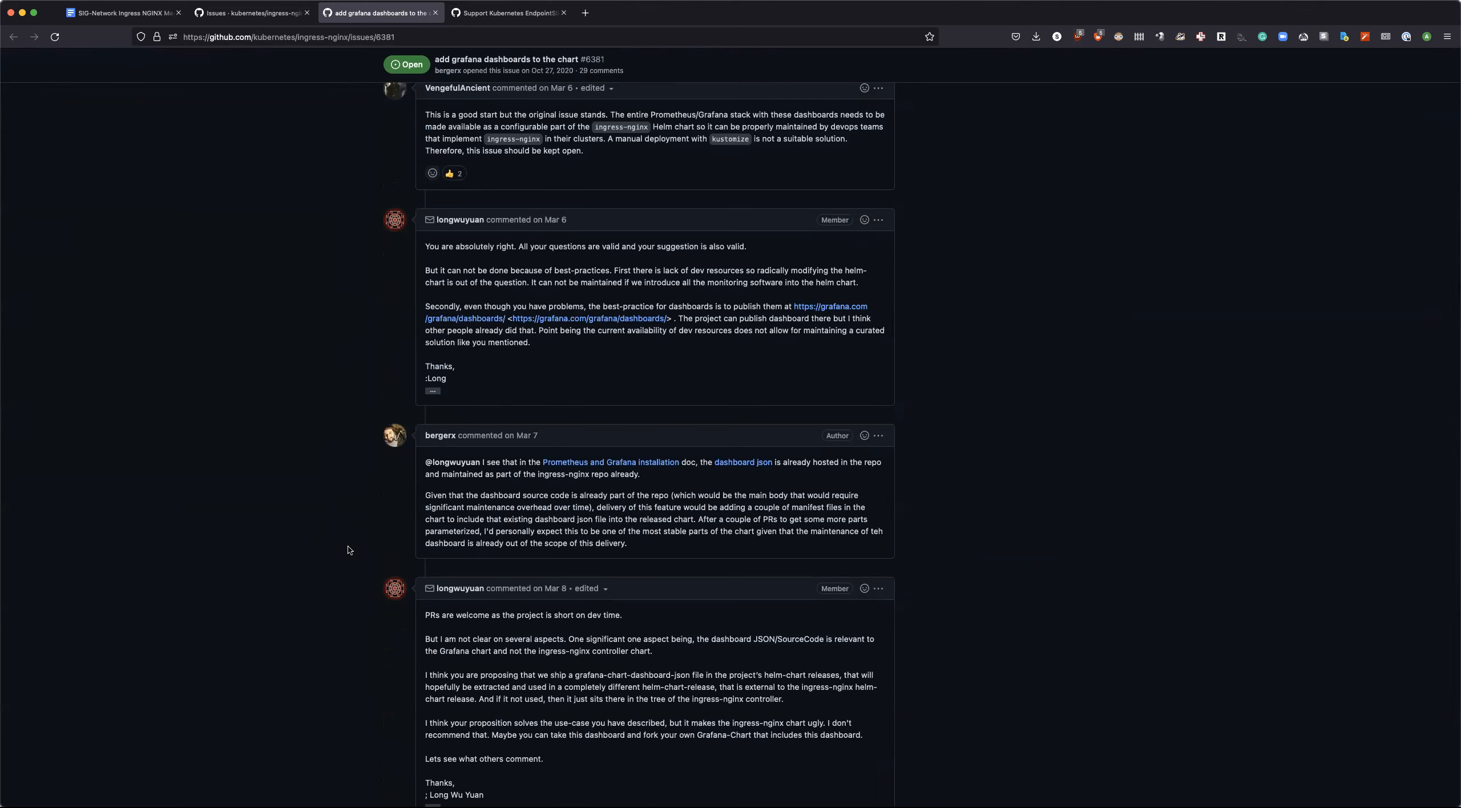
pyautogui.scroll(-3)
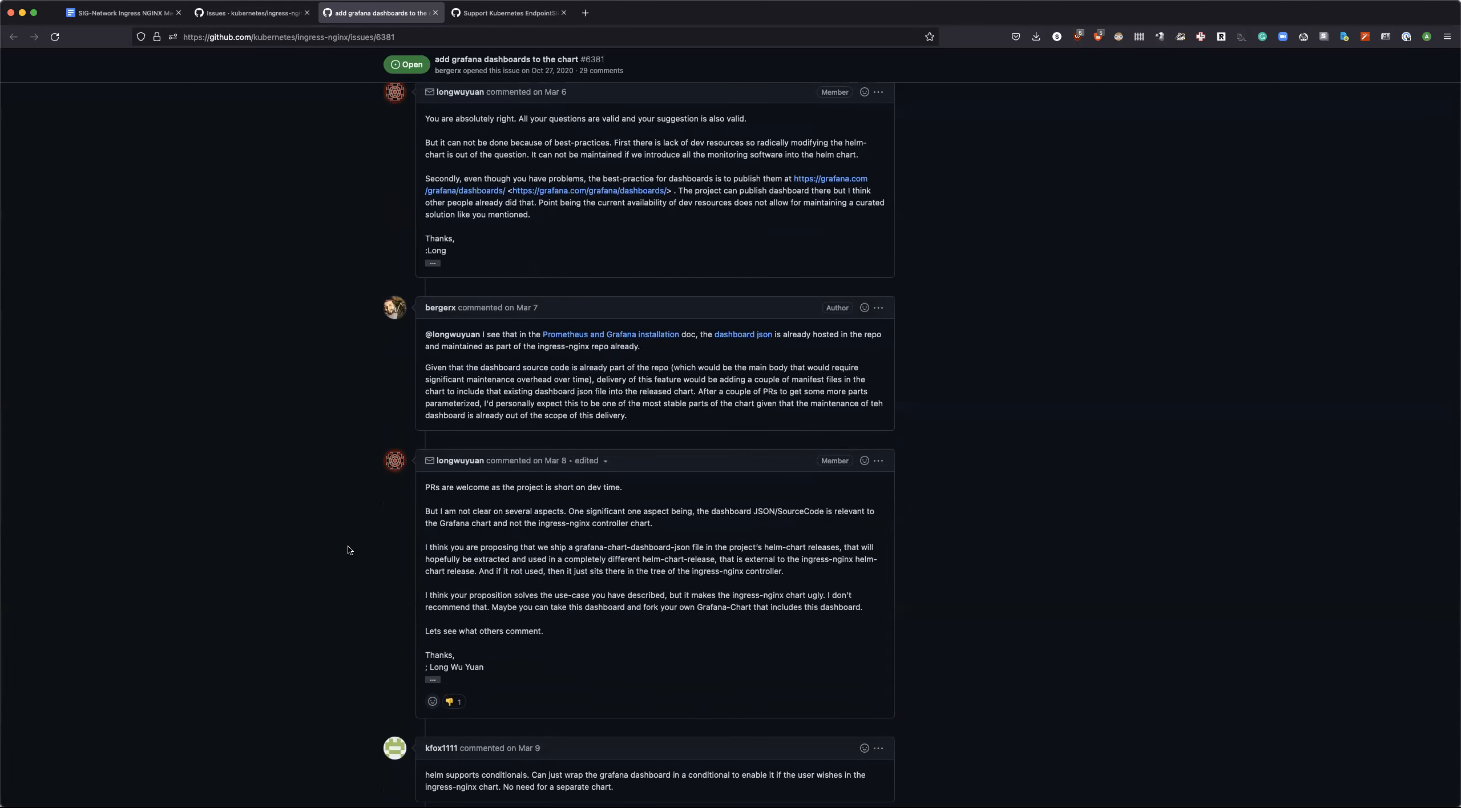
pyautogui.scroll(-3)
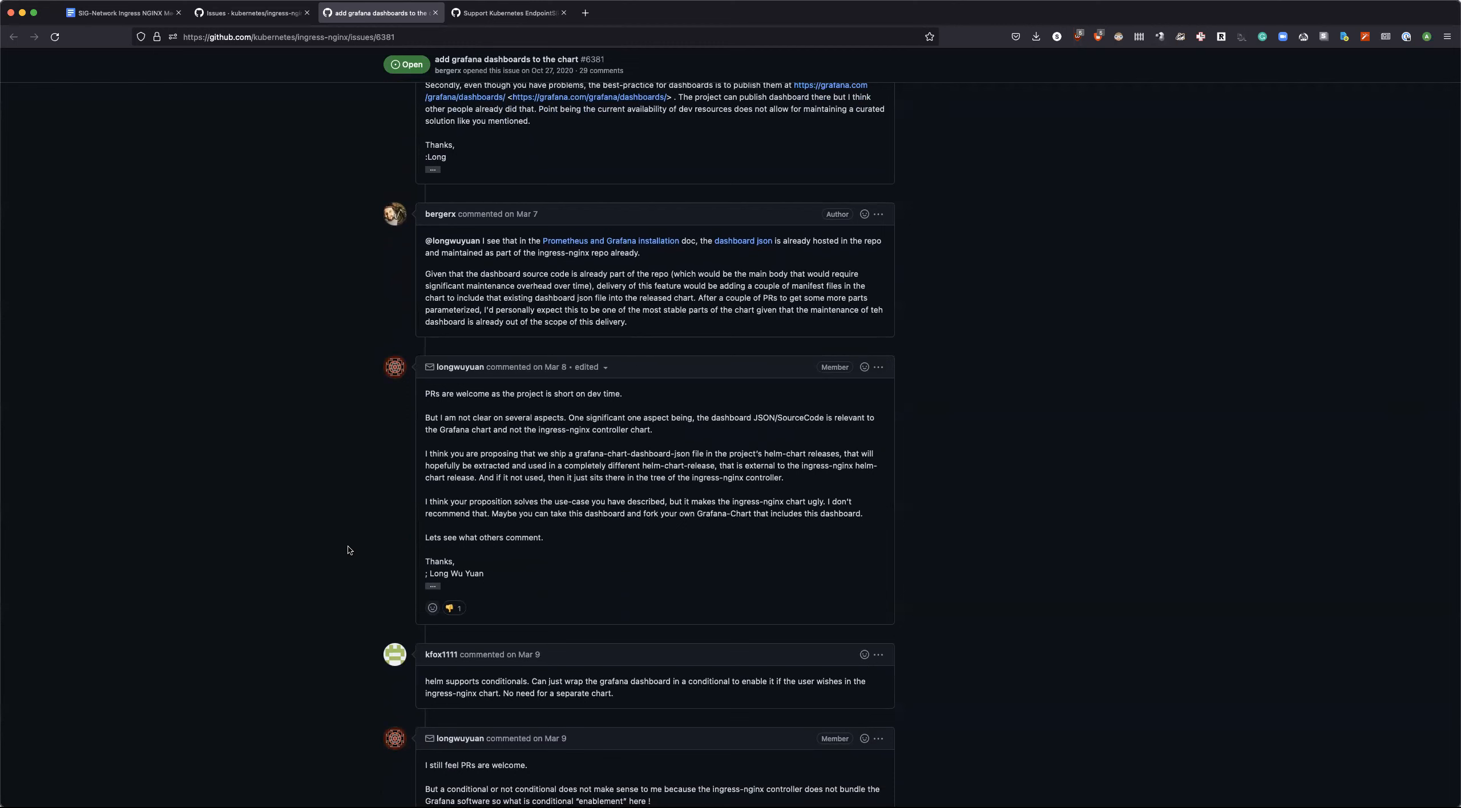
pyautogui.scroll(-3)
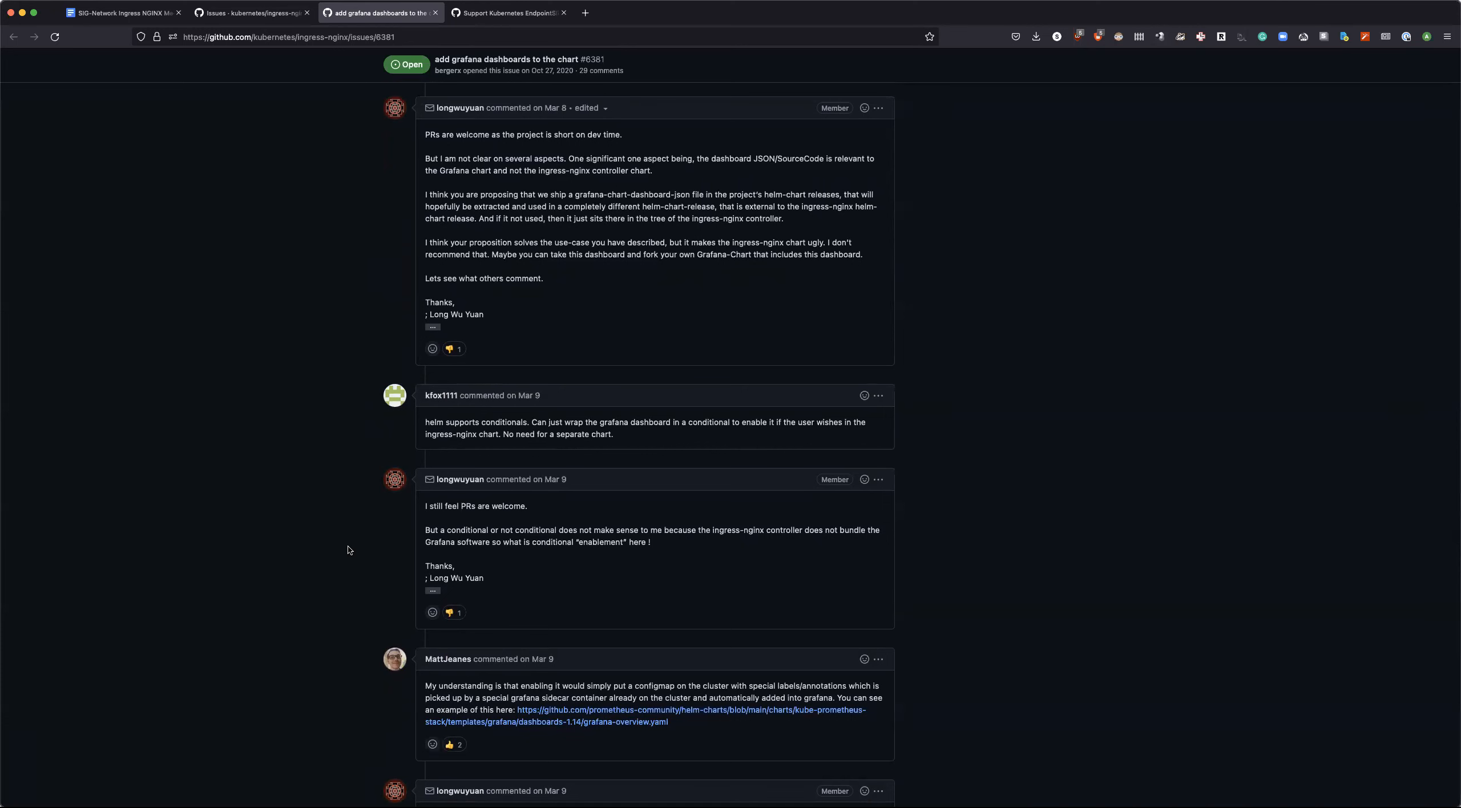
pyautogui.moveTo(355, 669)
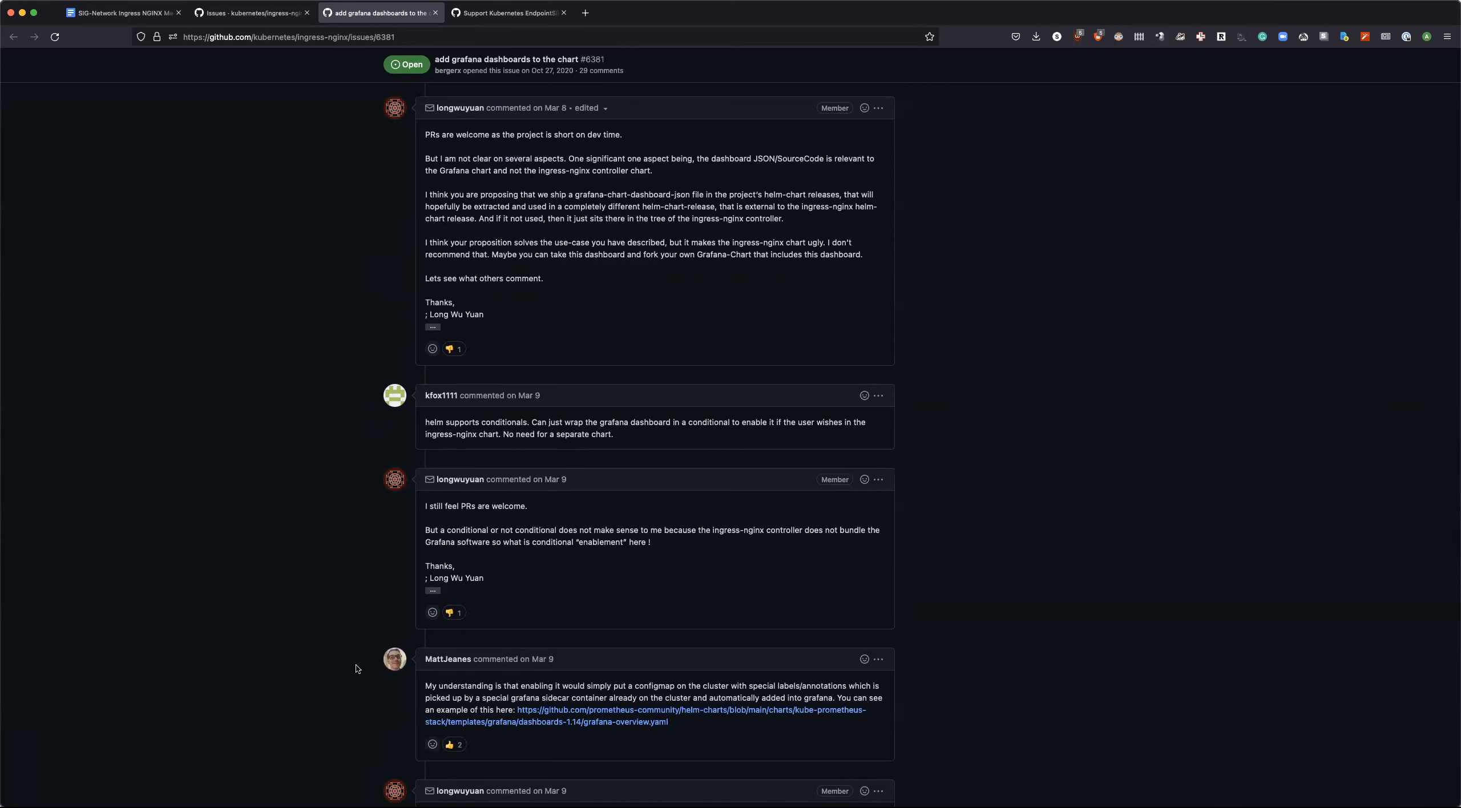
pyautogui.scroll(-3)
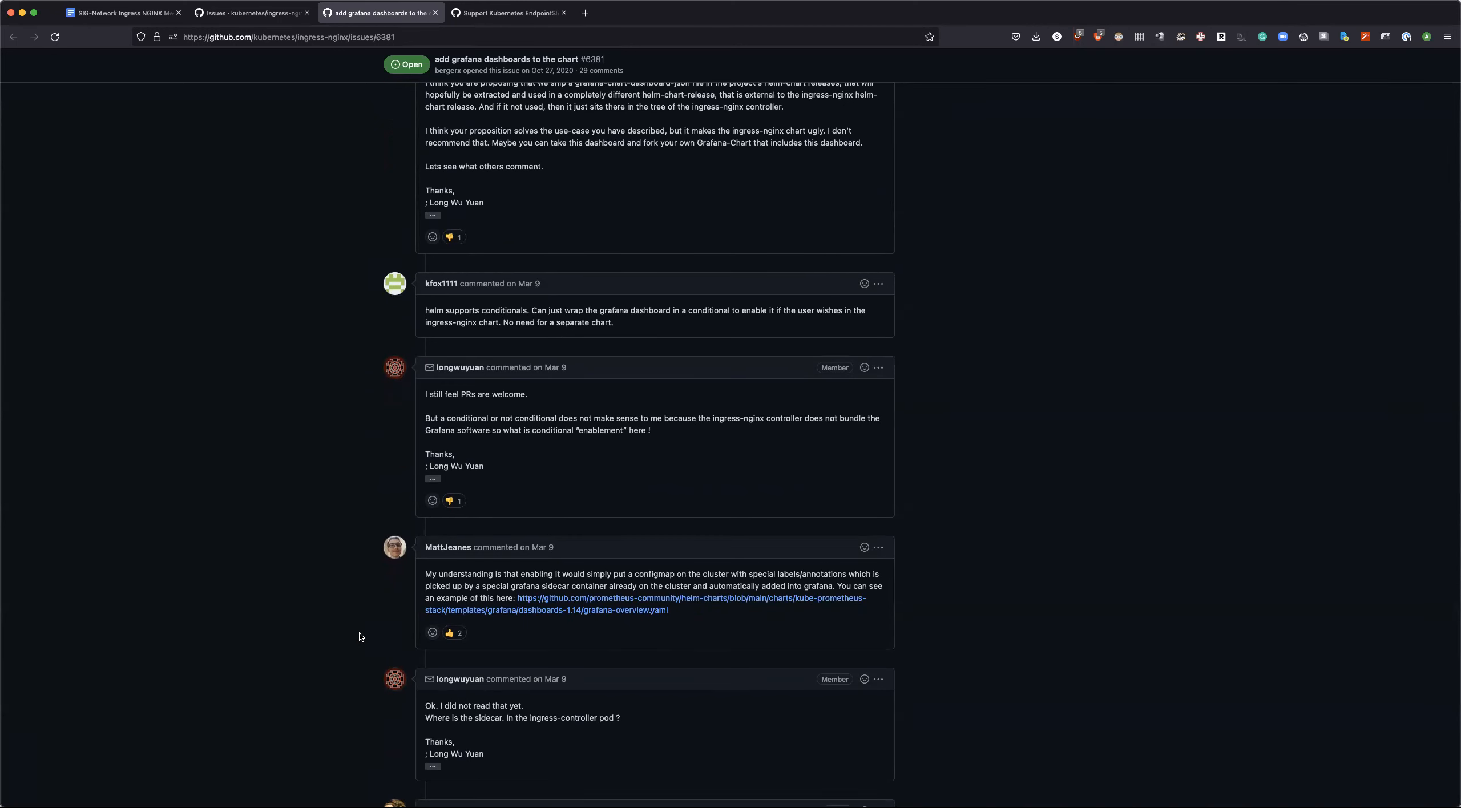
pyautogui.scroll(-3)
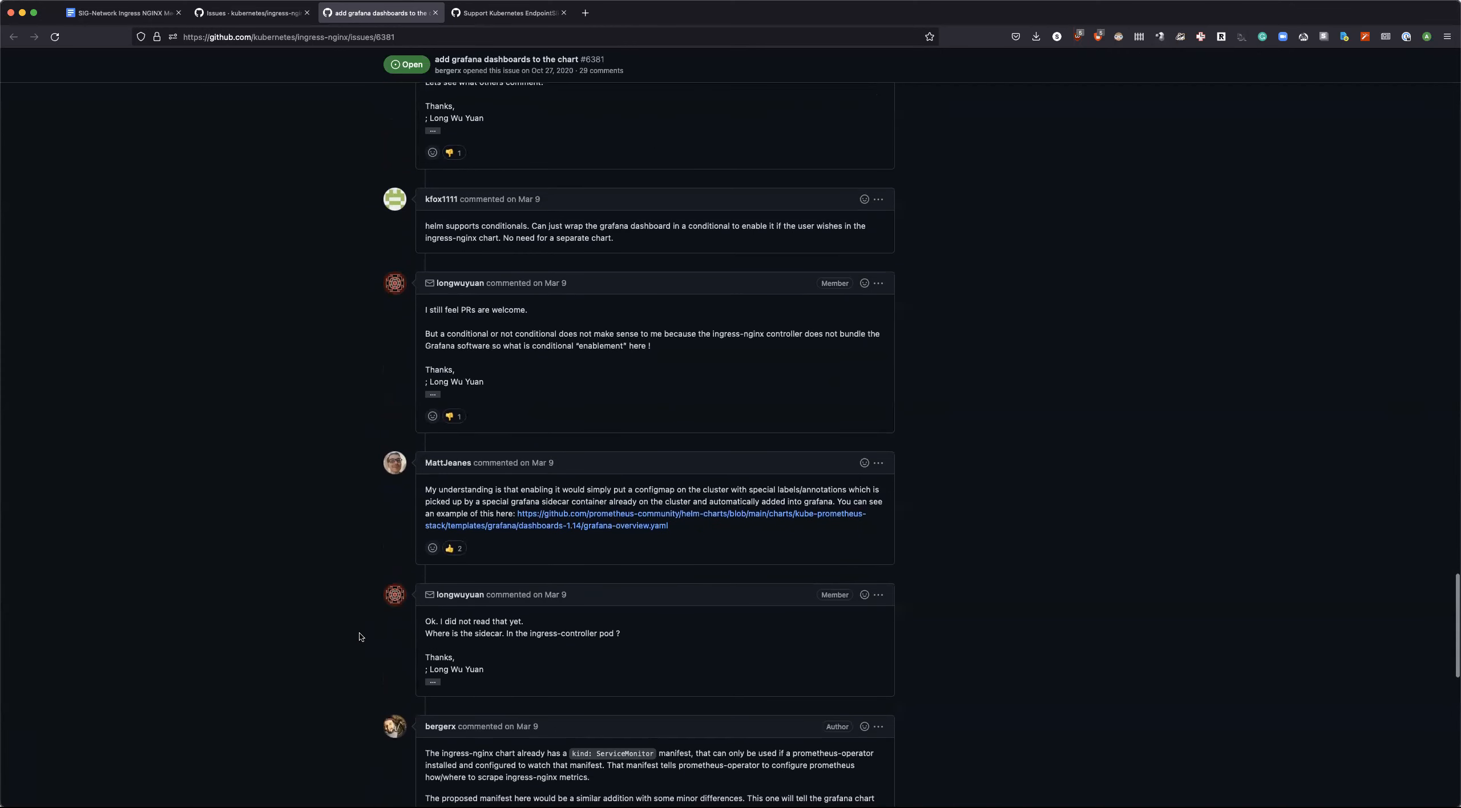
pyautogui.scroll(-3)
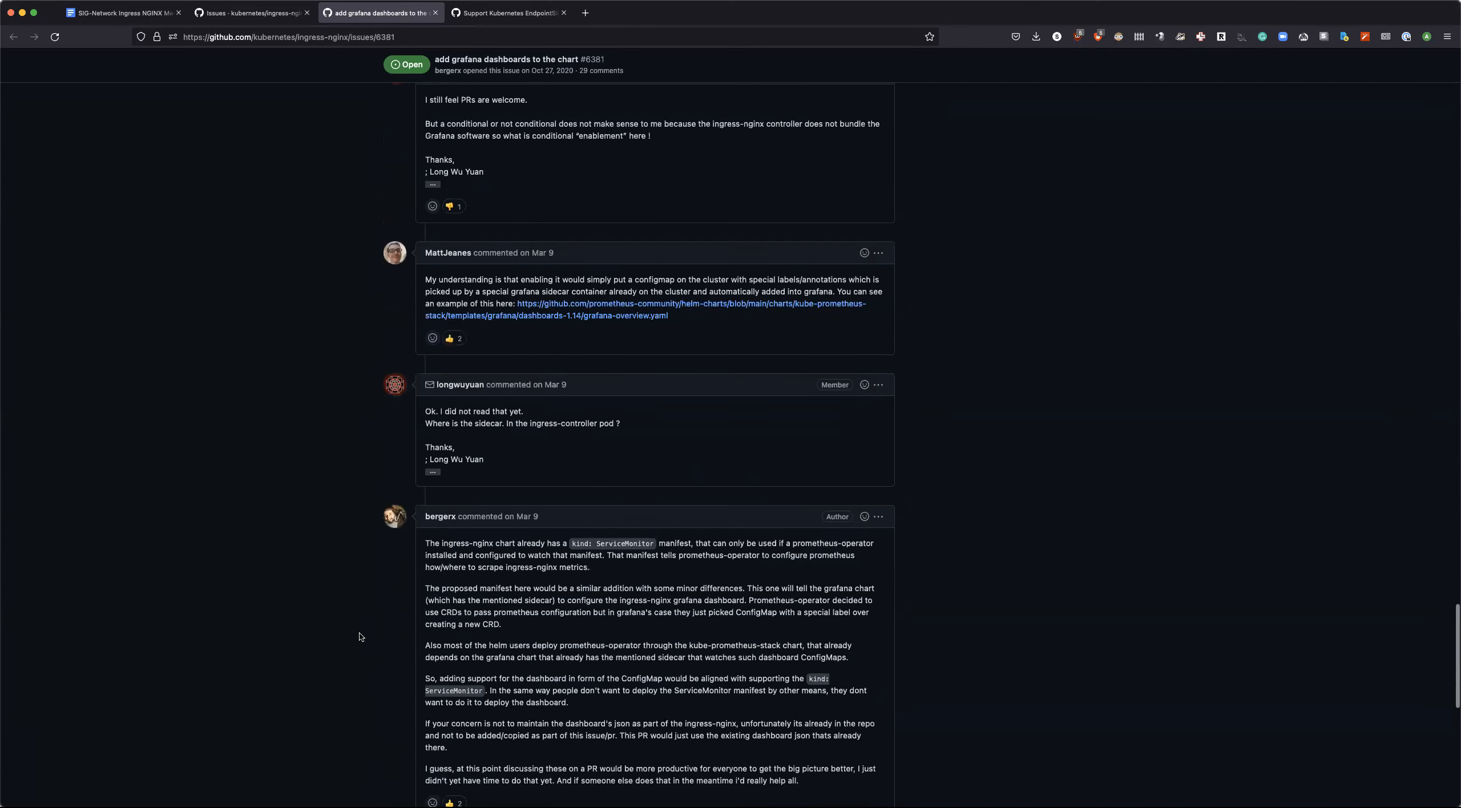
pyautogui.scroll(-3)
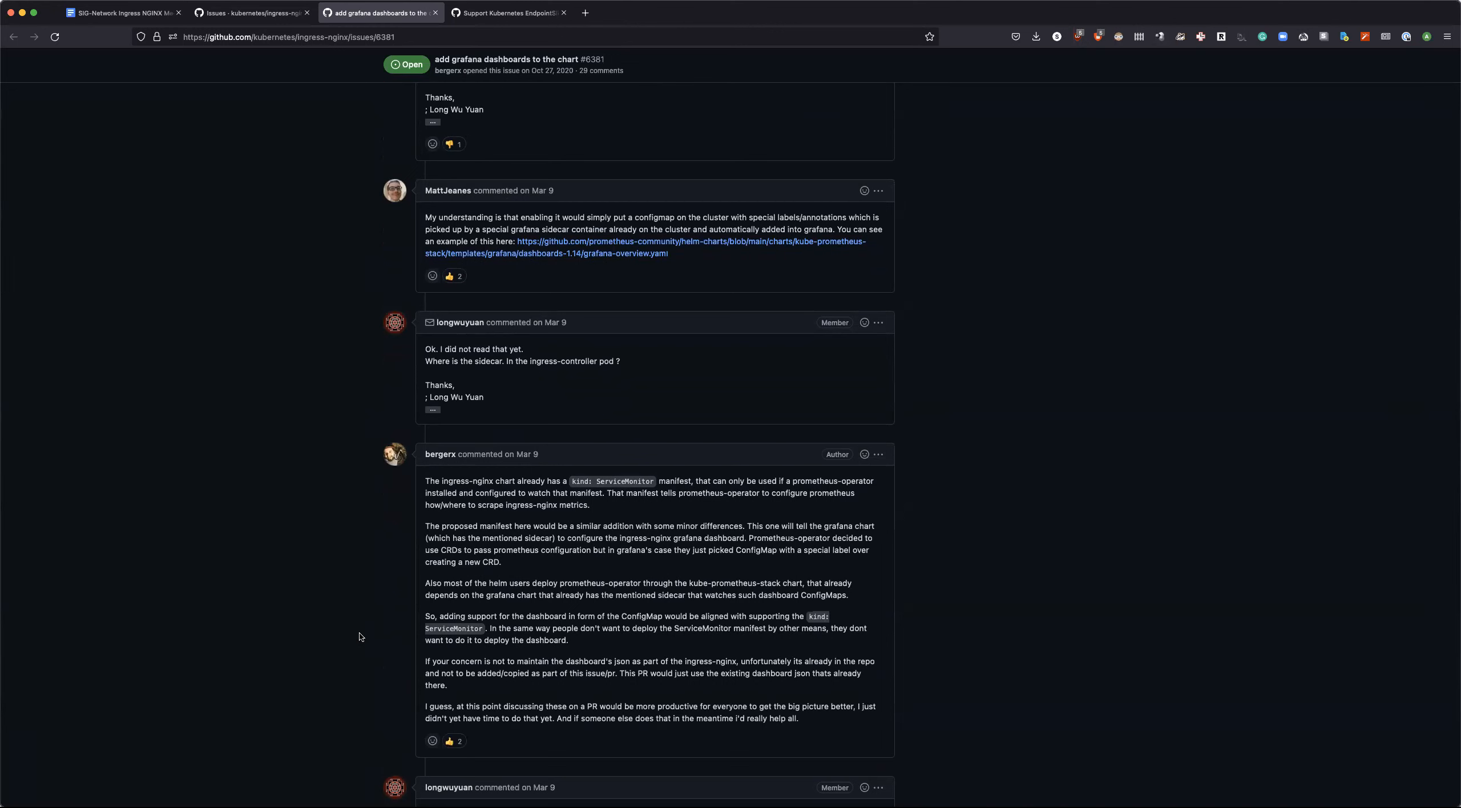
pyautogui.scroll(-3)
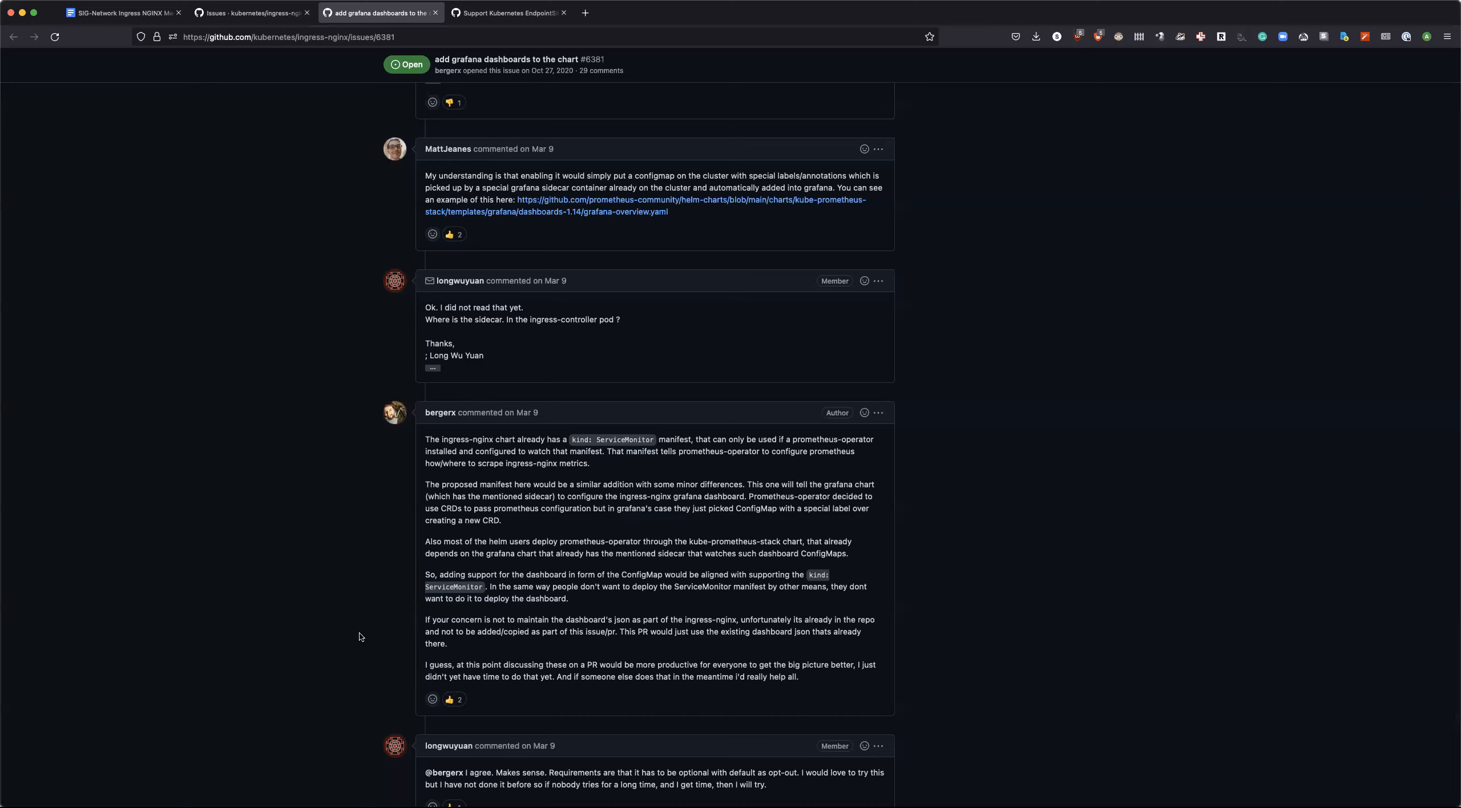
pyautogui.scroll(-3)
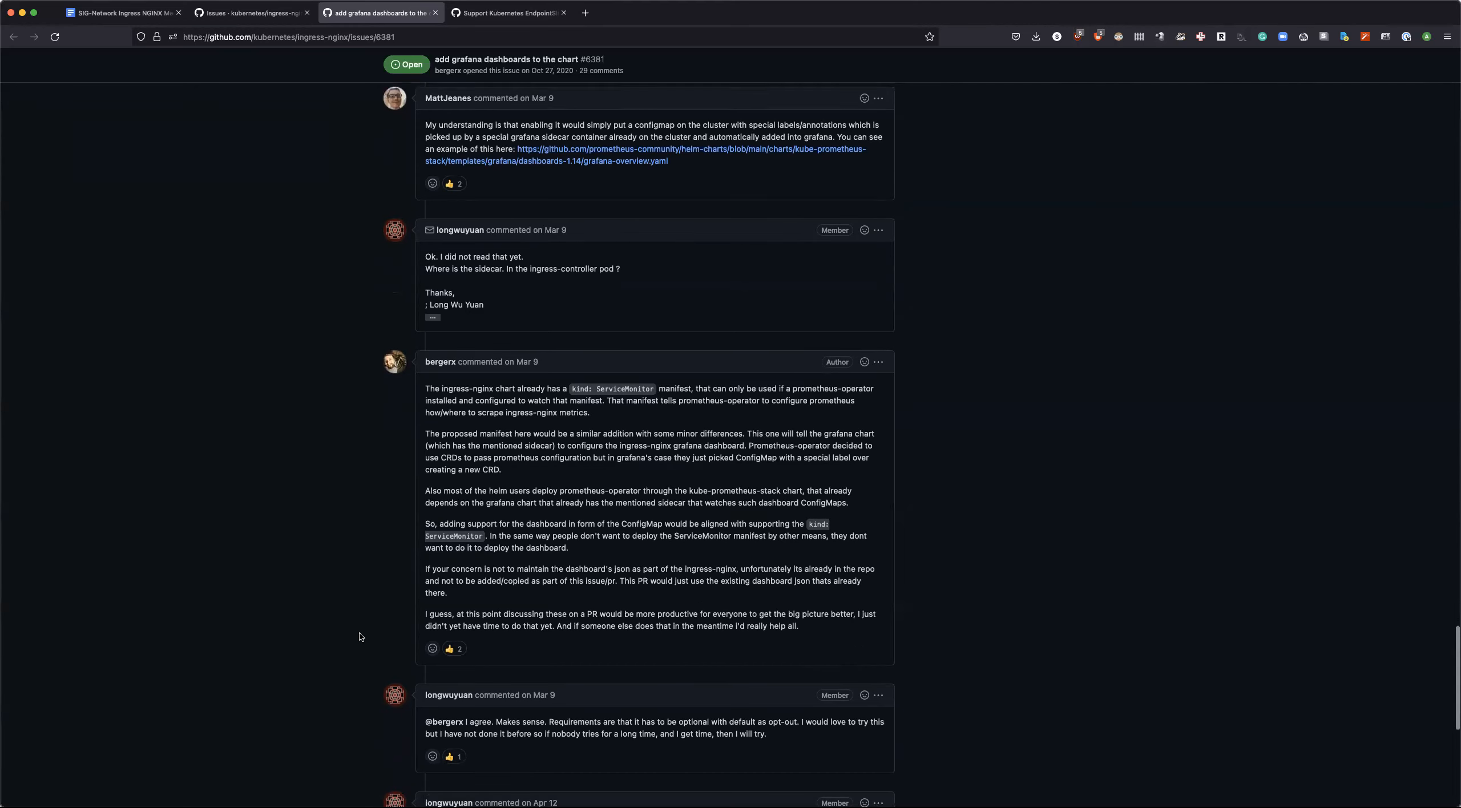
pyautogui.scroll(-3)
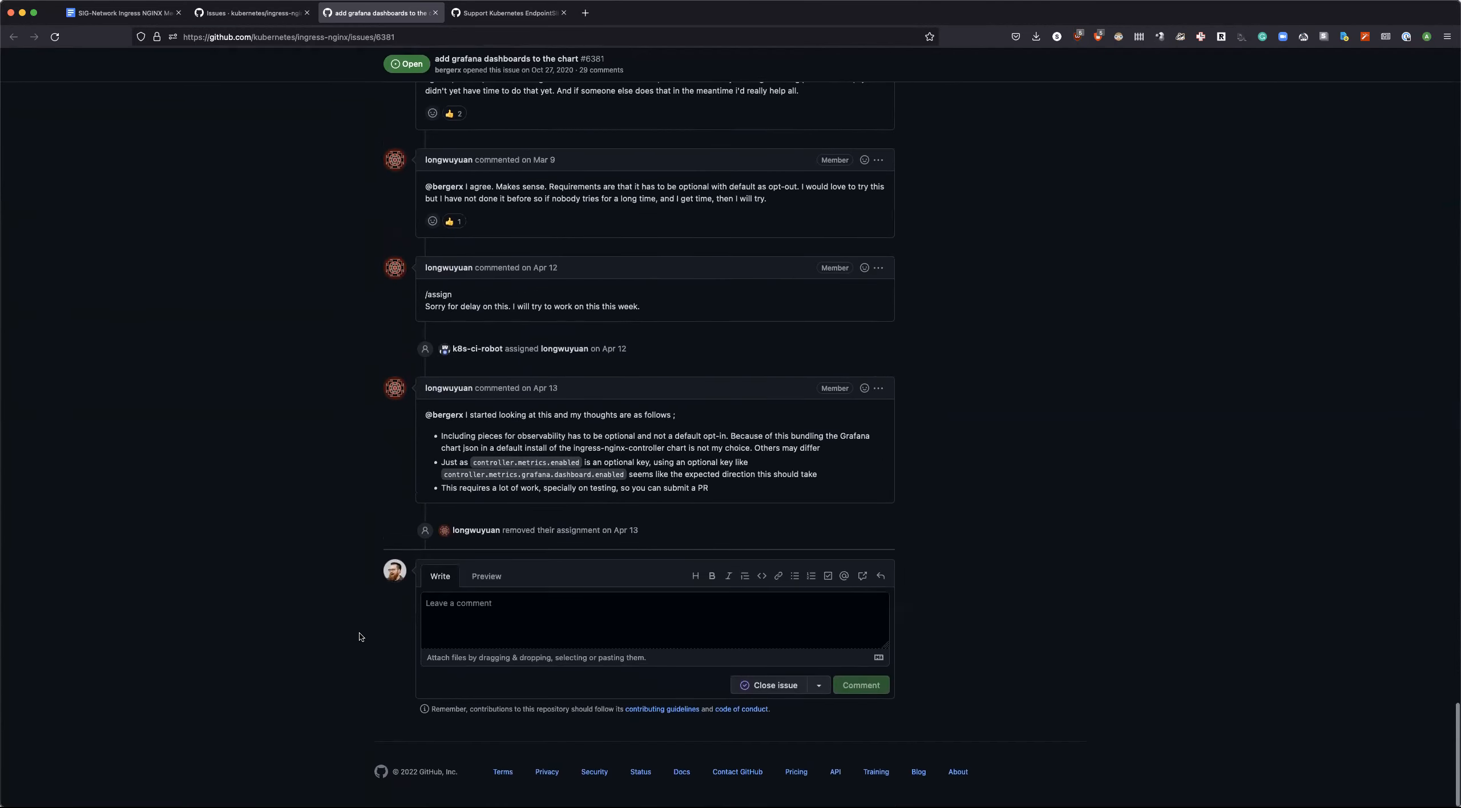
pyautogui.scroll(3)
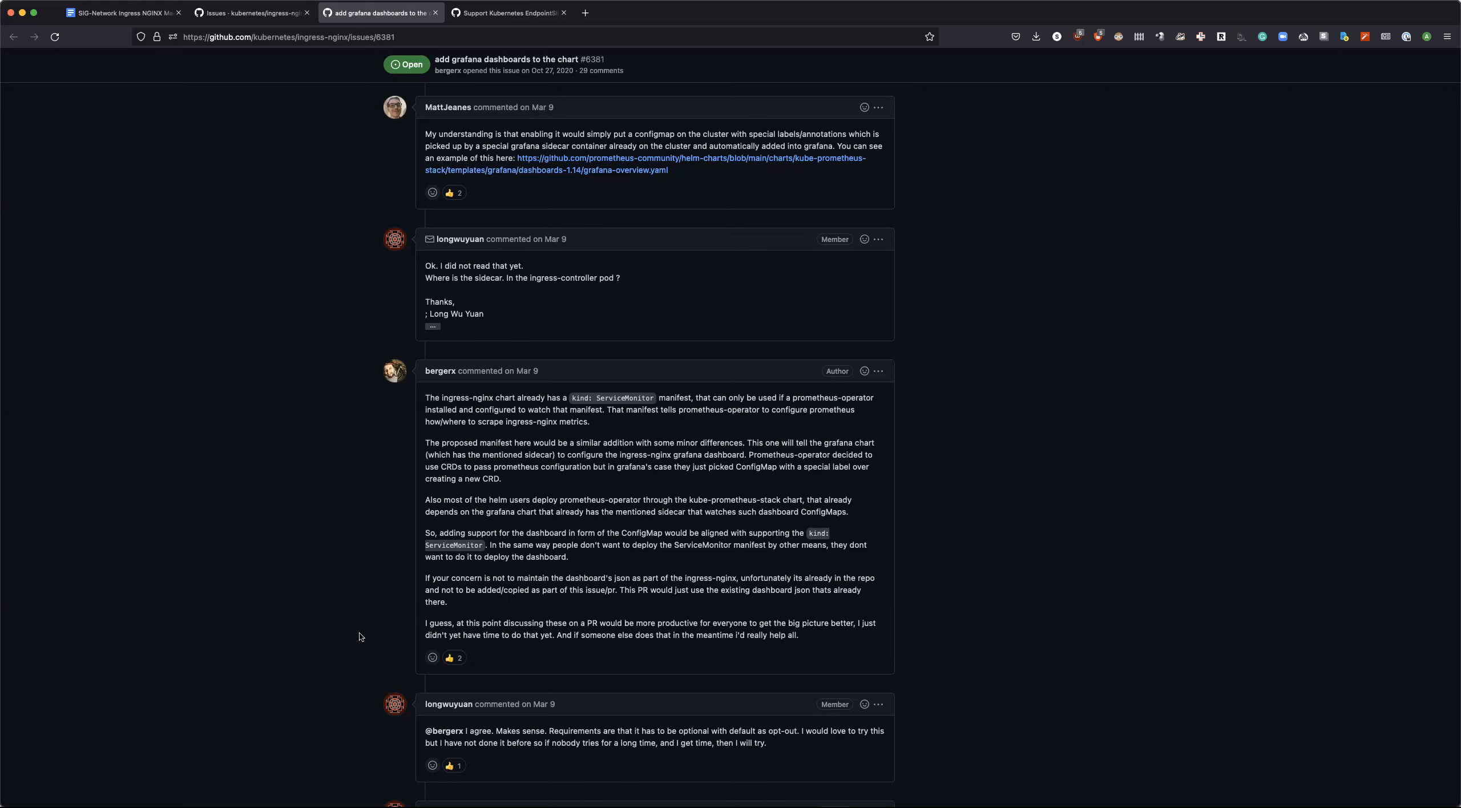
pyautogui.moveTo(618, 536)
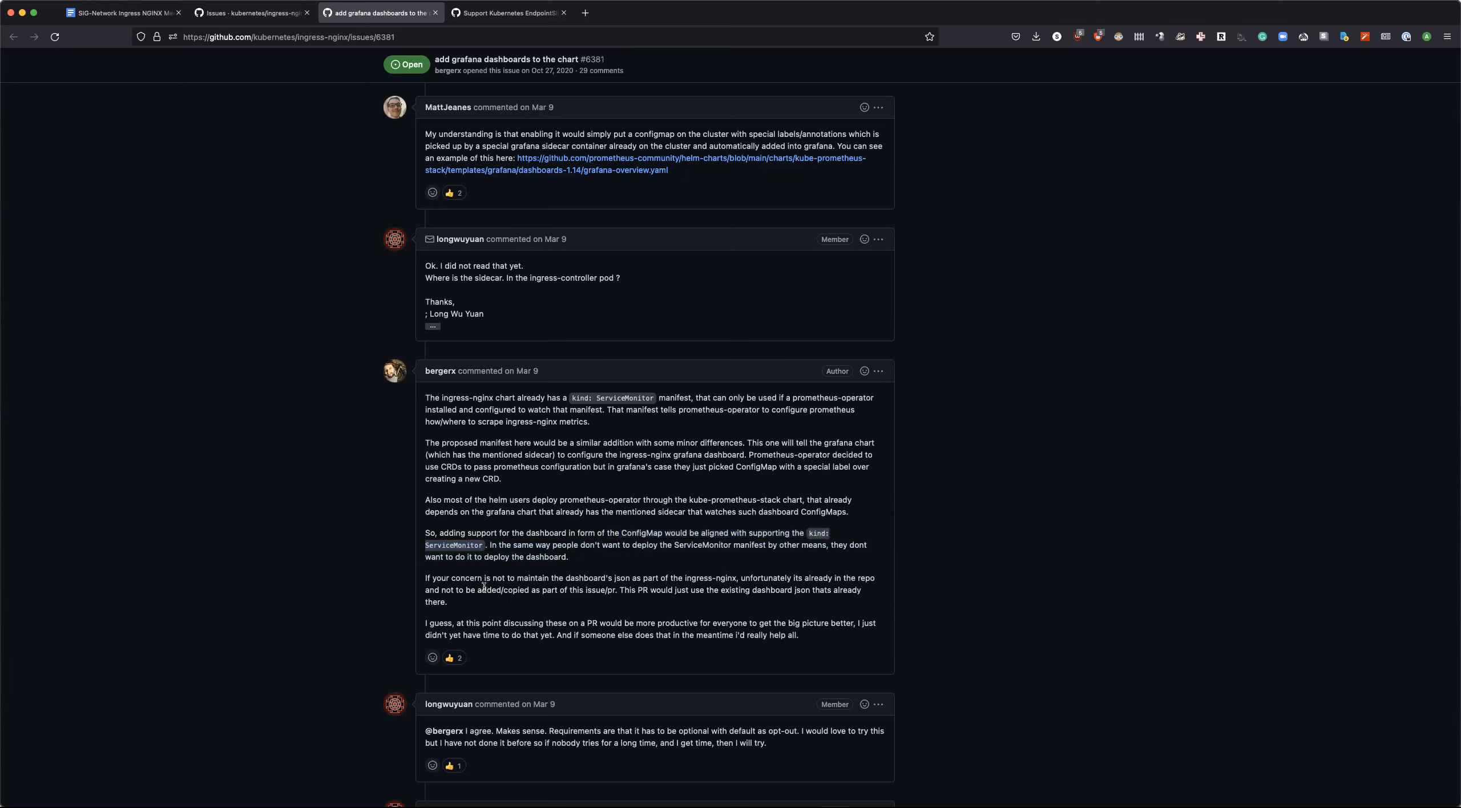
pyautogui.scroll(-3)
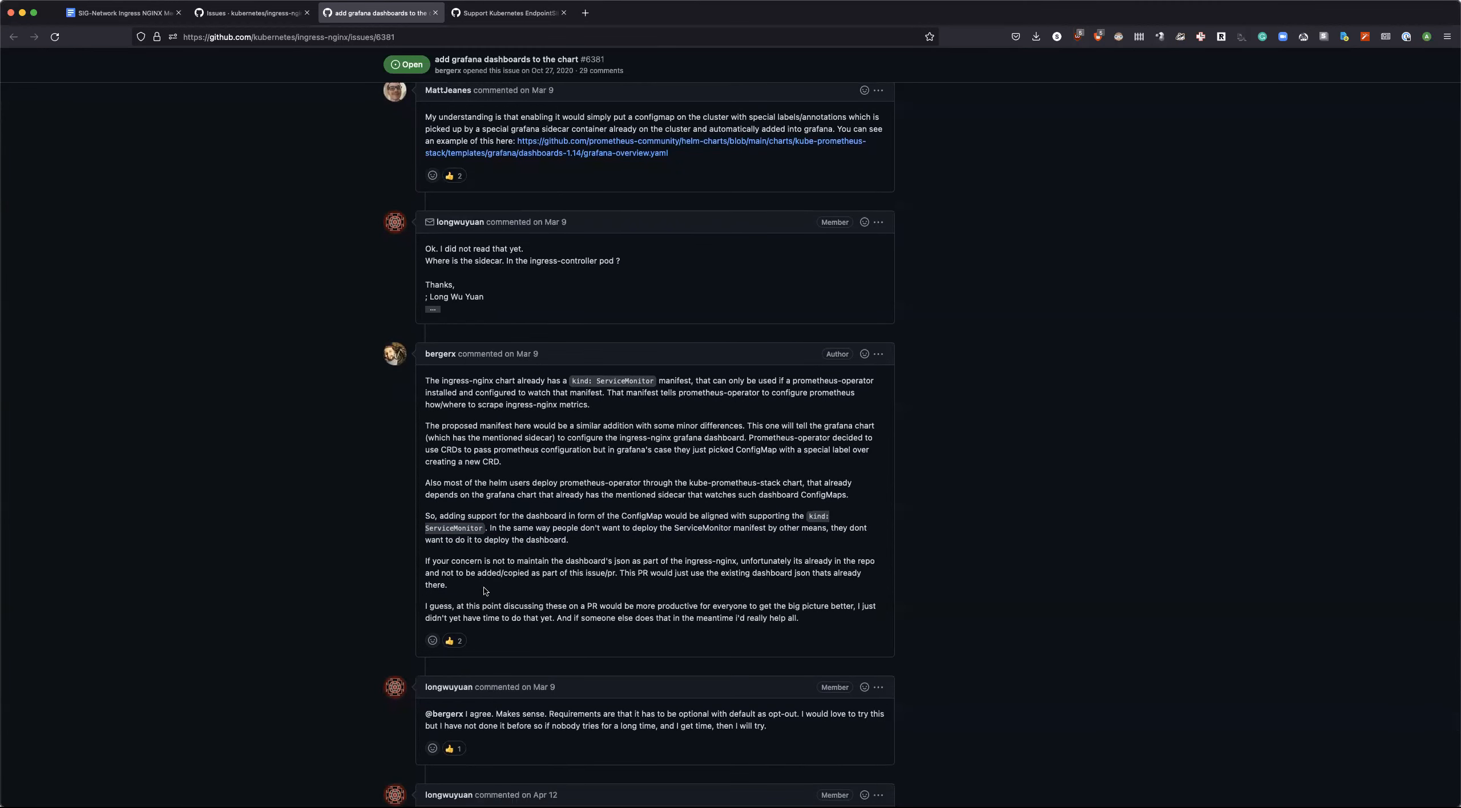
pyautogui.moveTo(571, 301)
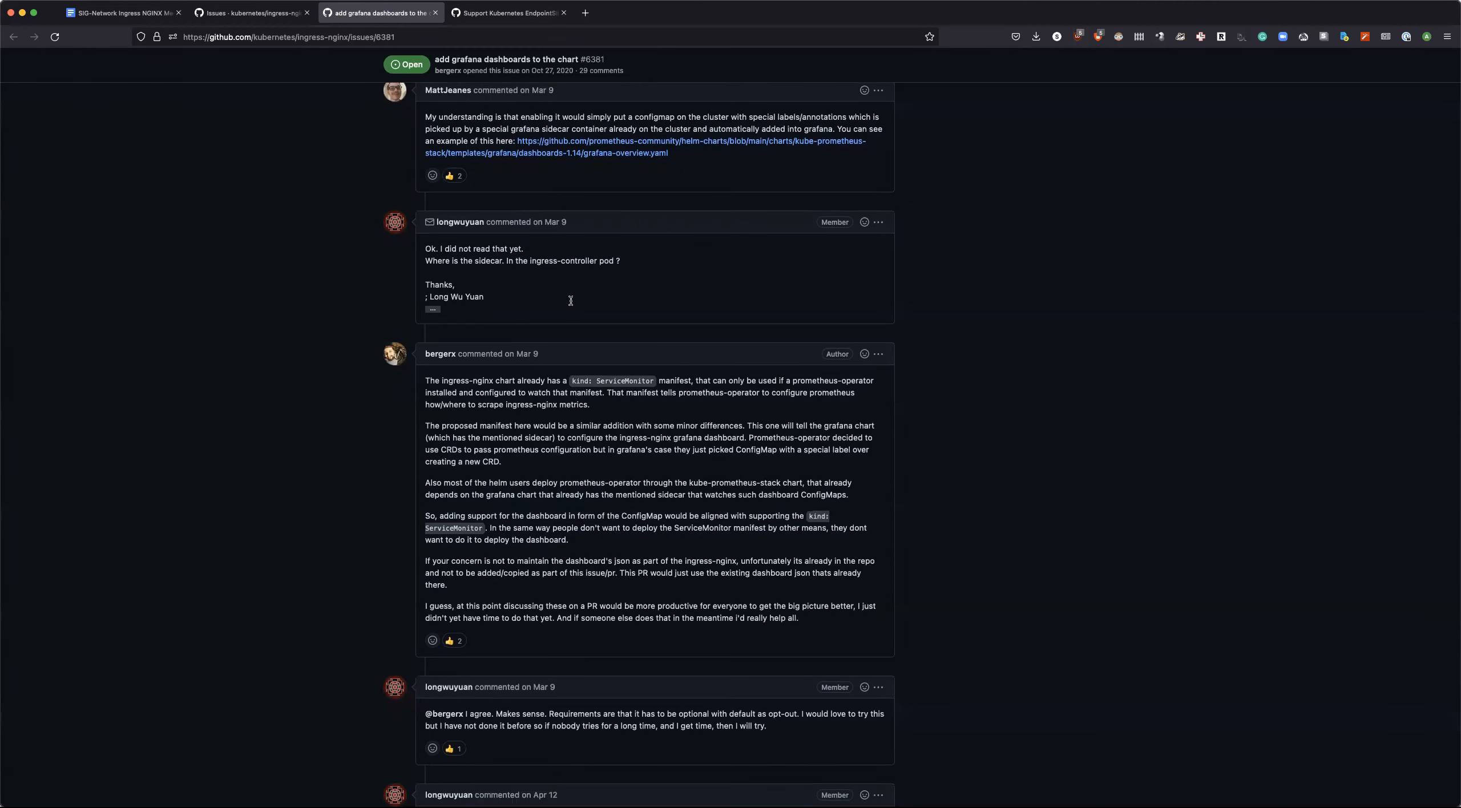
# Step: Copy the issue 6381 link into the action items and note '- James to review'
pyautogui.click(289, 36)
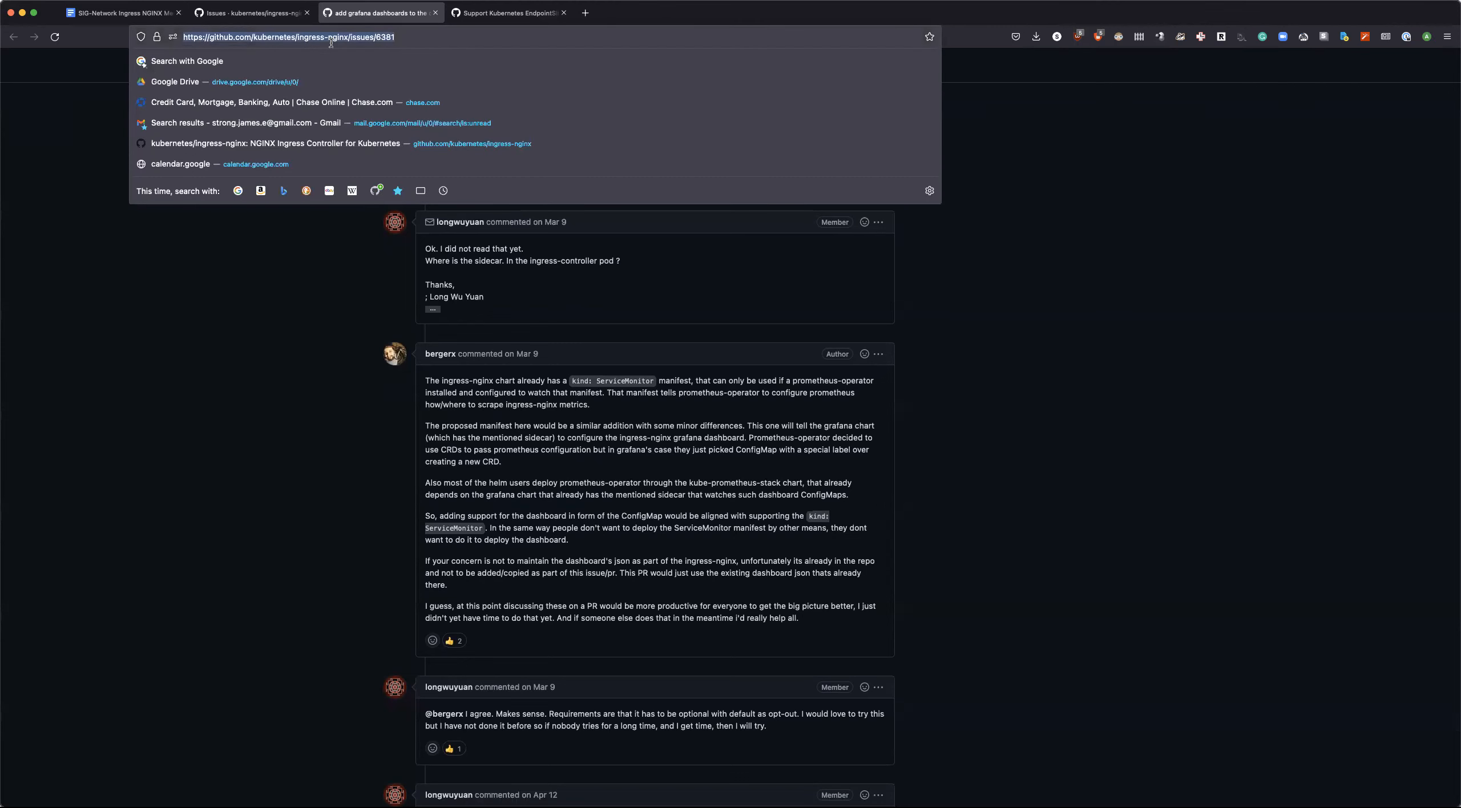
pyautogui.click(121, 12)
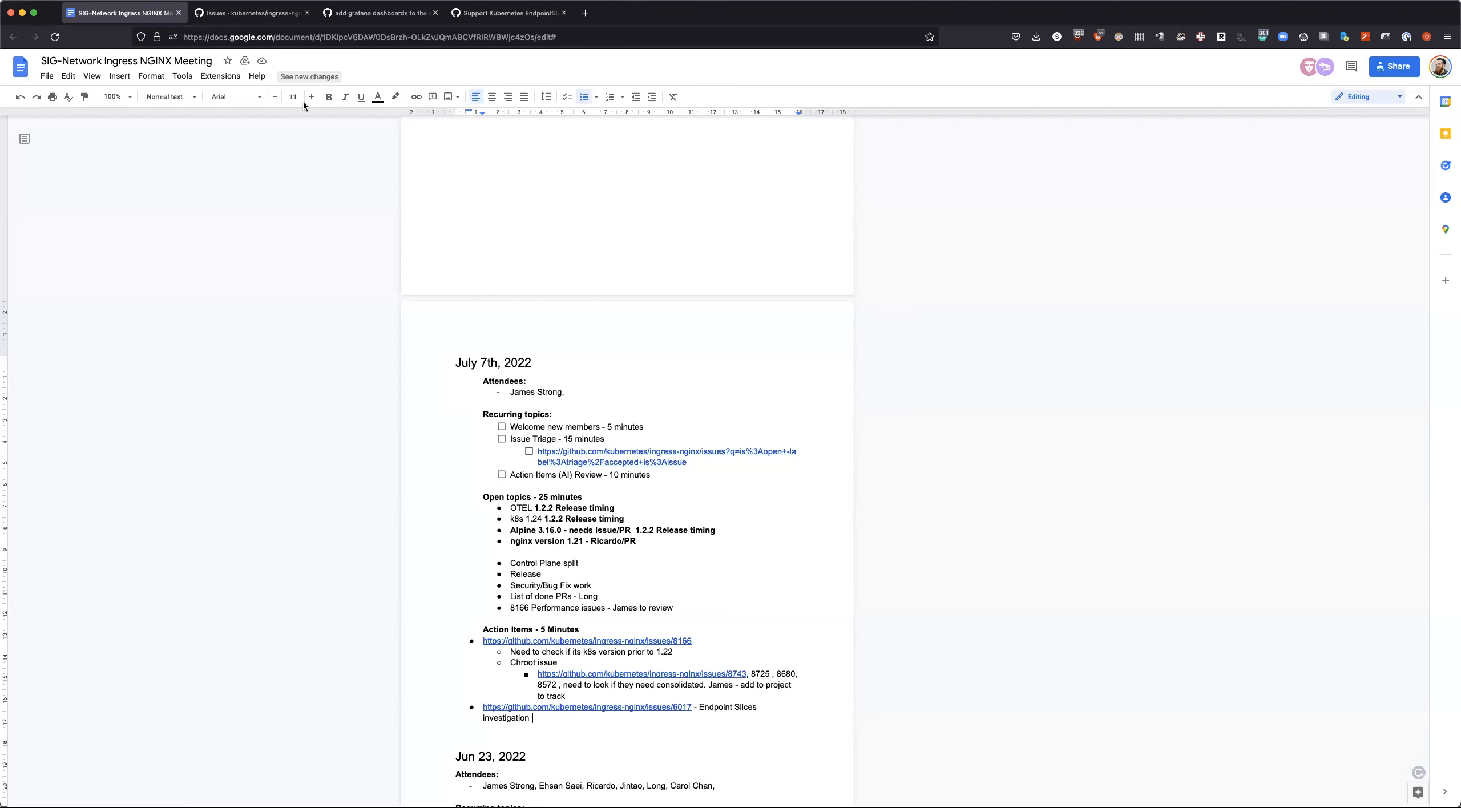
pyautogui.moveTo(575, 695)
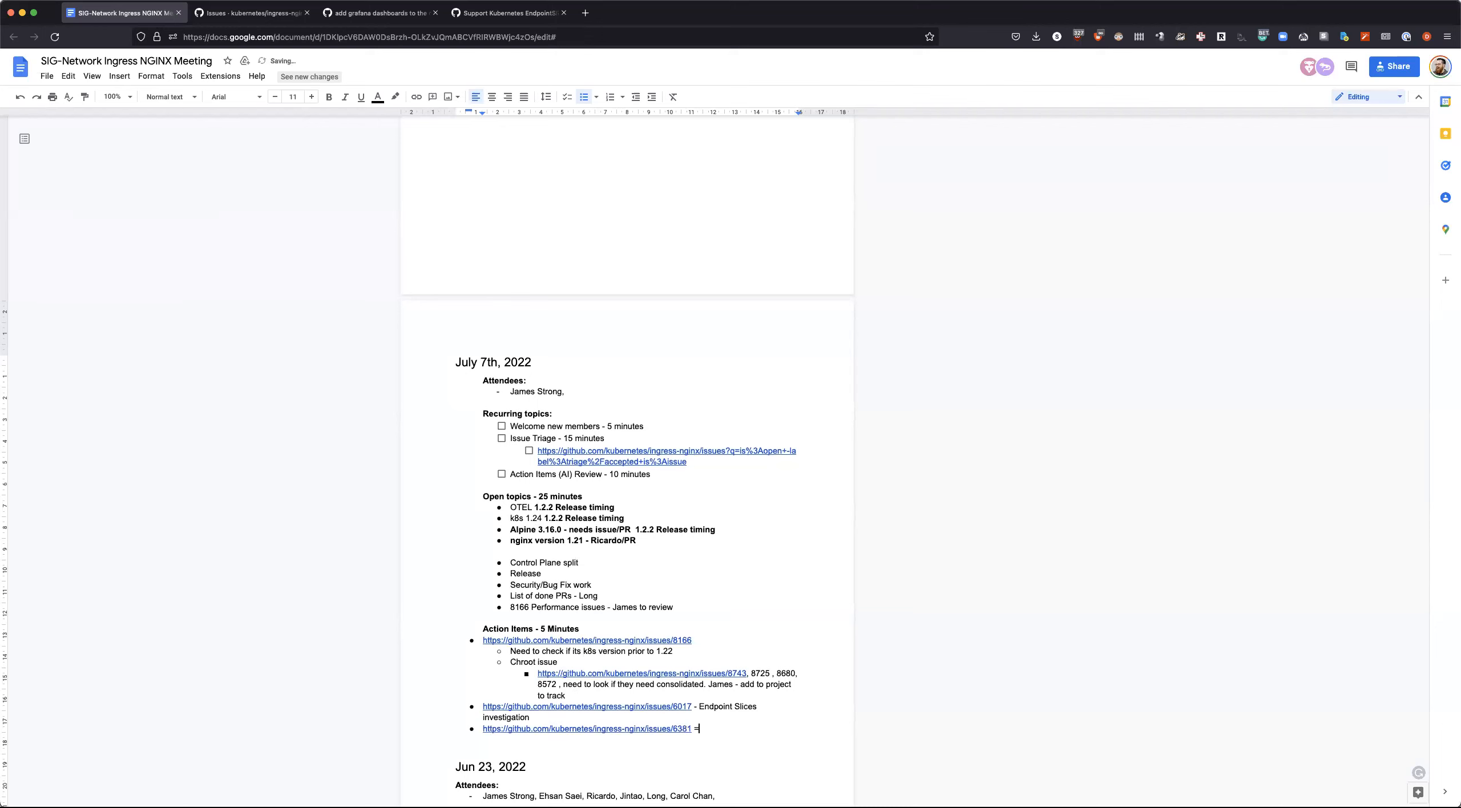
pyautogui.write('- James')
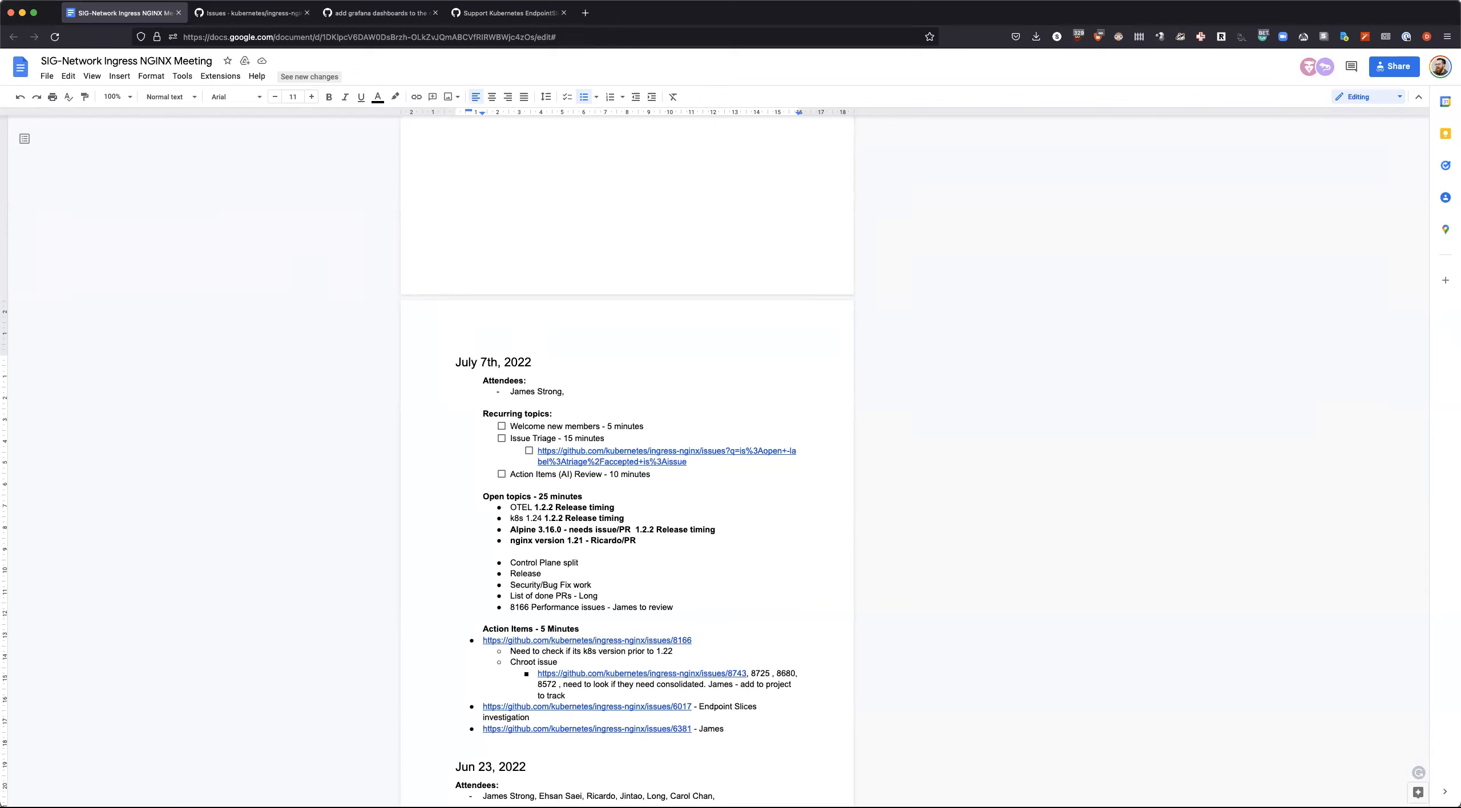
pyautogui.write('to review')
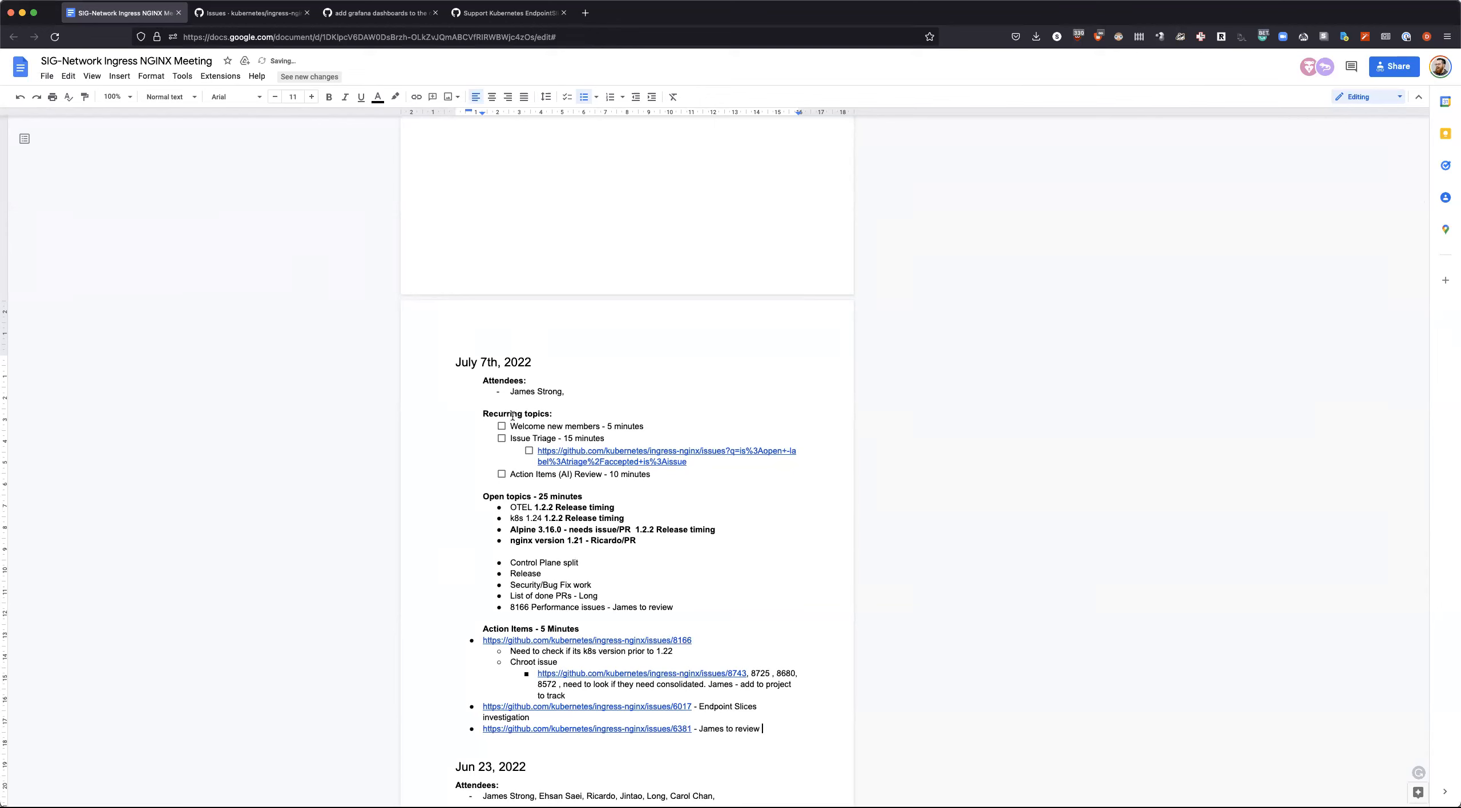
# Step: From the untriaged issues list, bring up issue #6728 (proxy-ssl-server-name) in its own tab
pyautogui.click(251, 13)
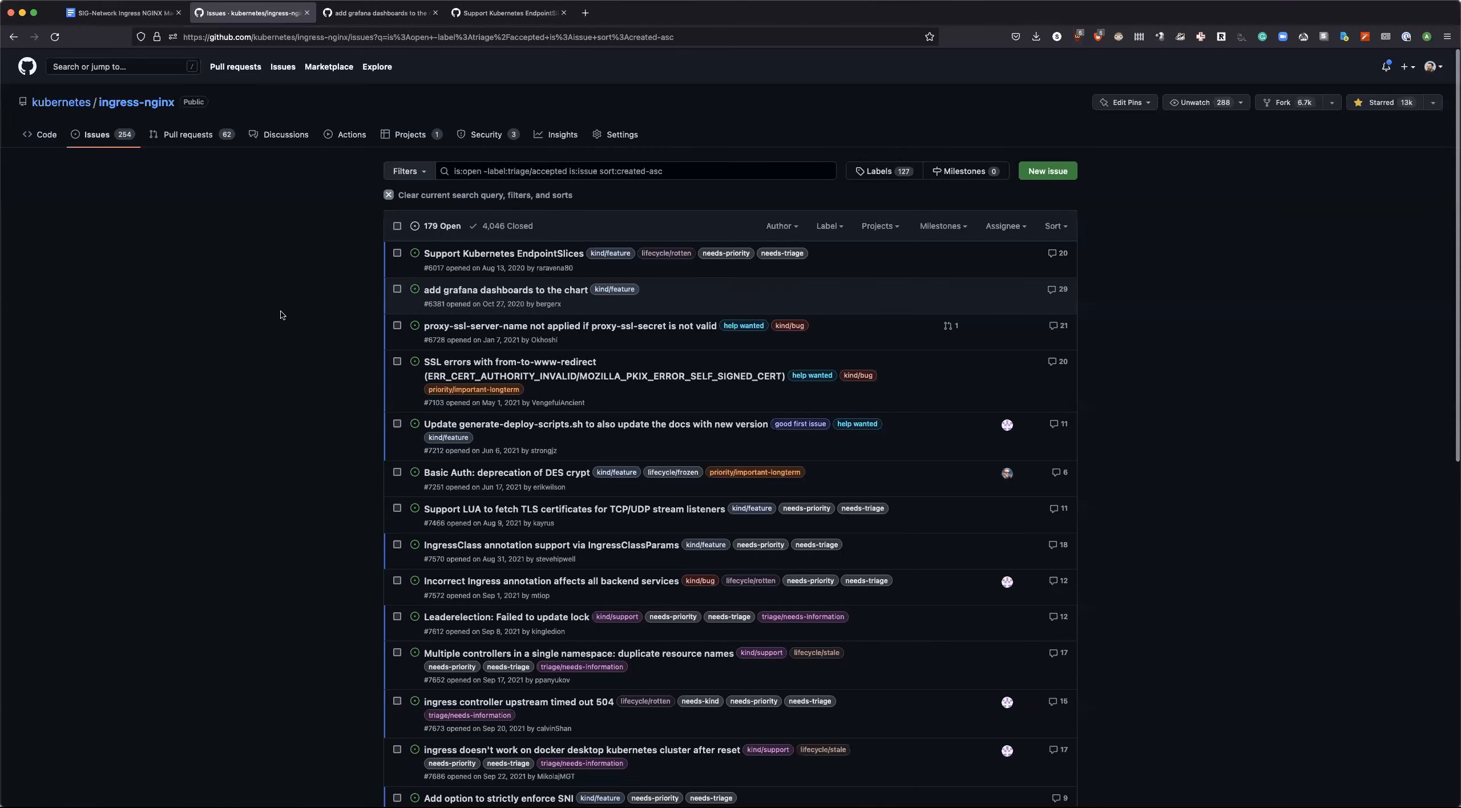
pyautogui.moveTo(298, 321)
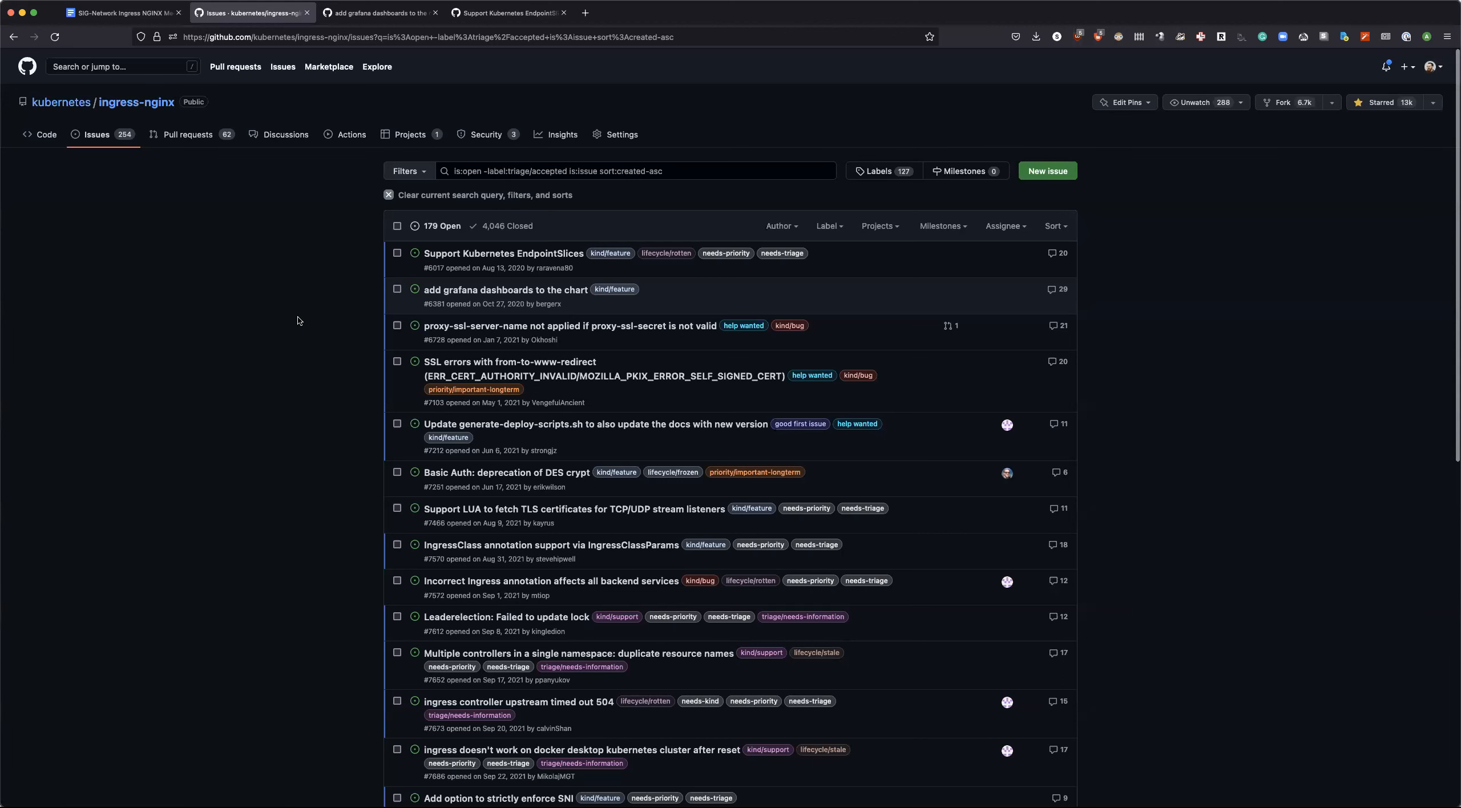
pyautogui.moveTo(314, 321)
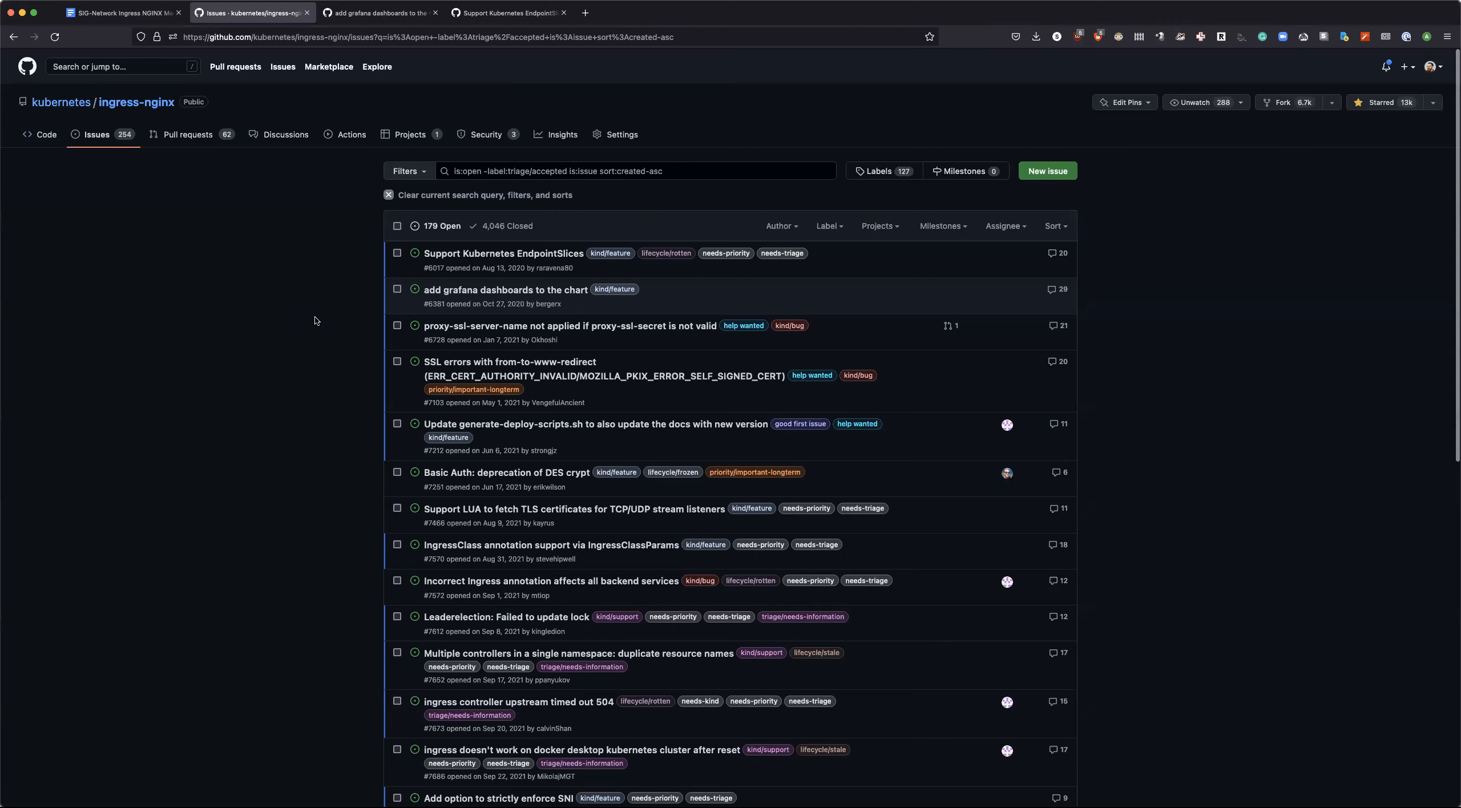
pyautogui.moveTo(572, 326)
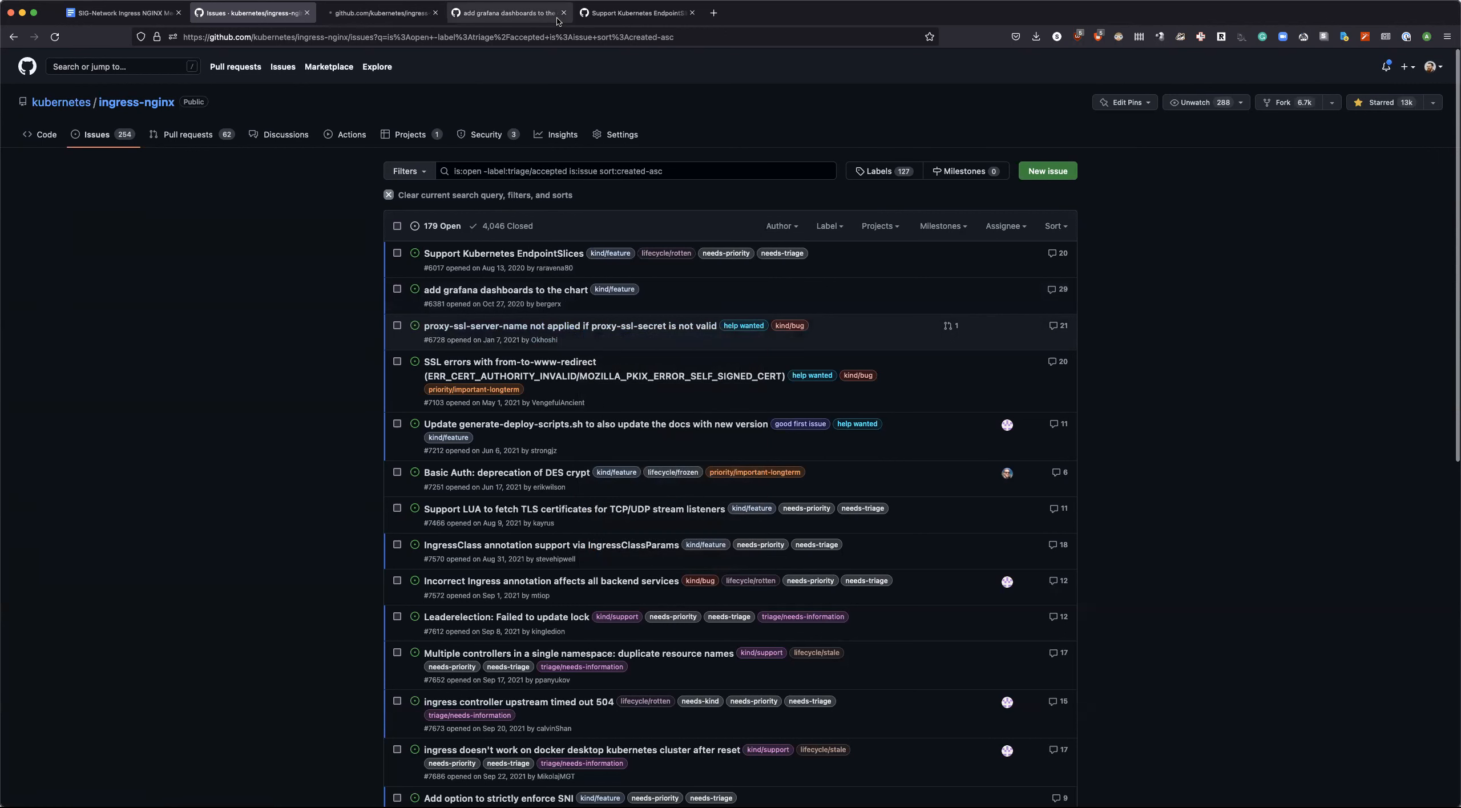
pyautogui.click(564, 12)
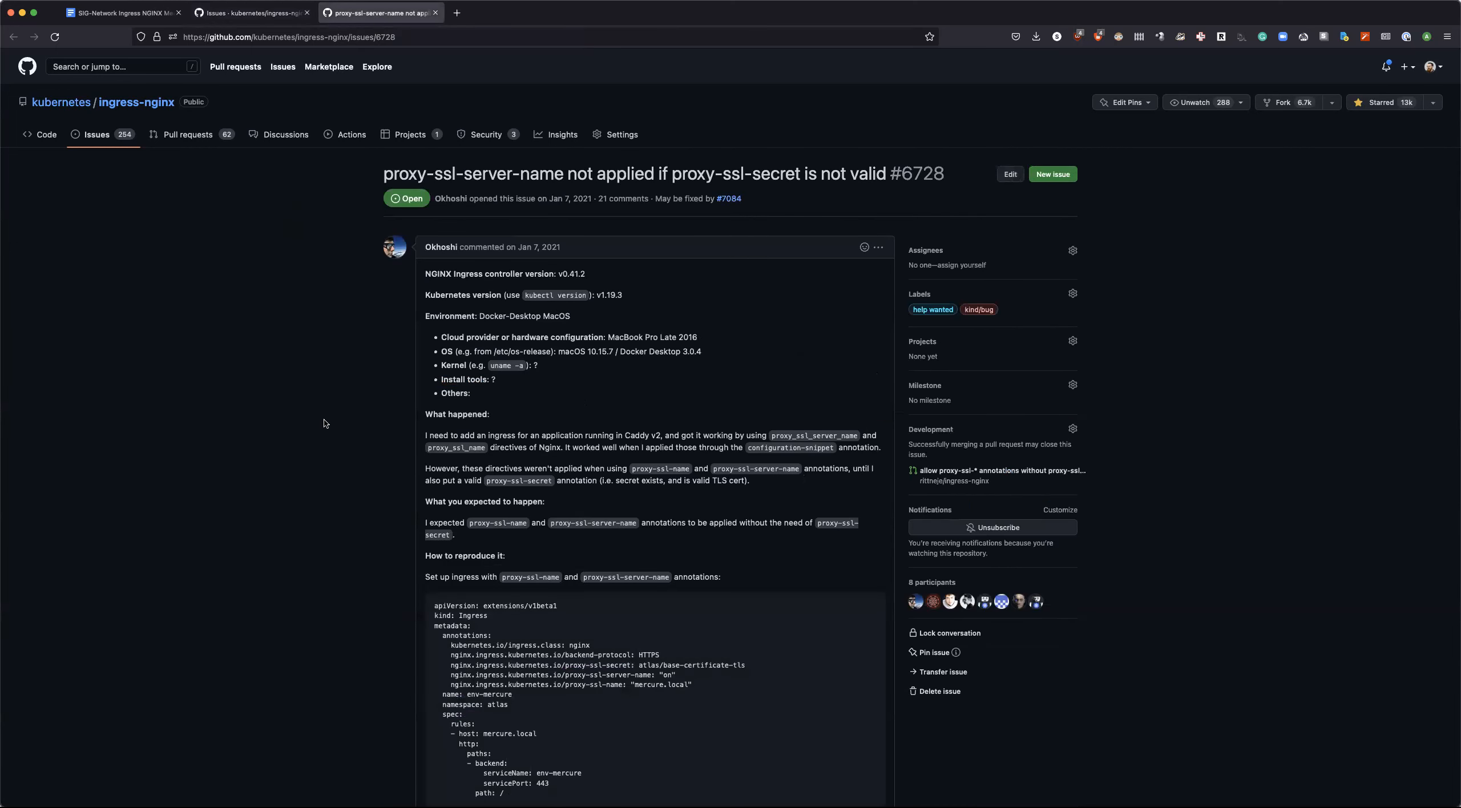
pyautogui.scroll(-3)
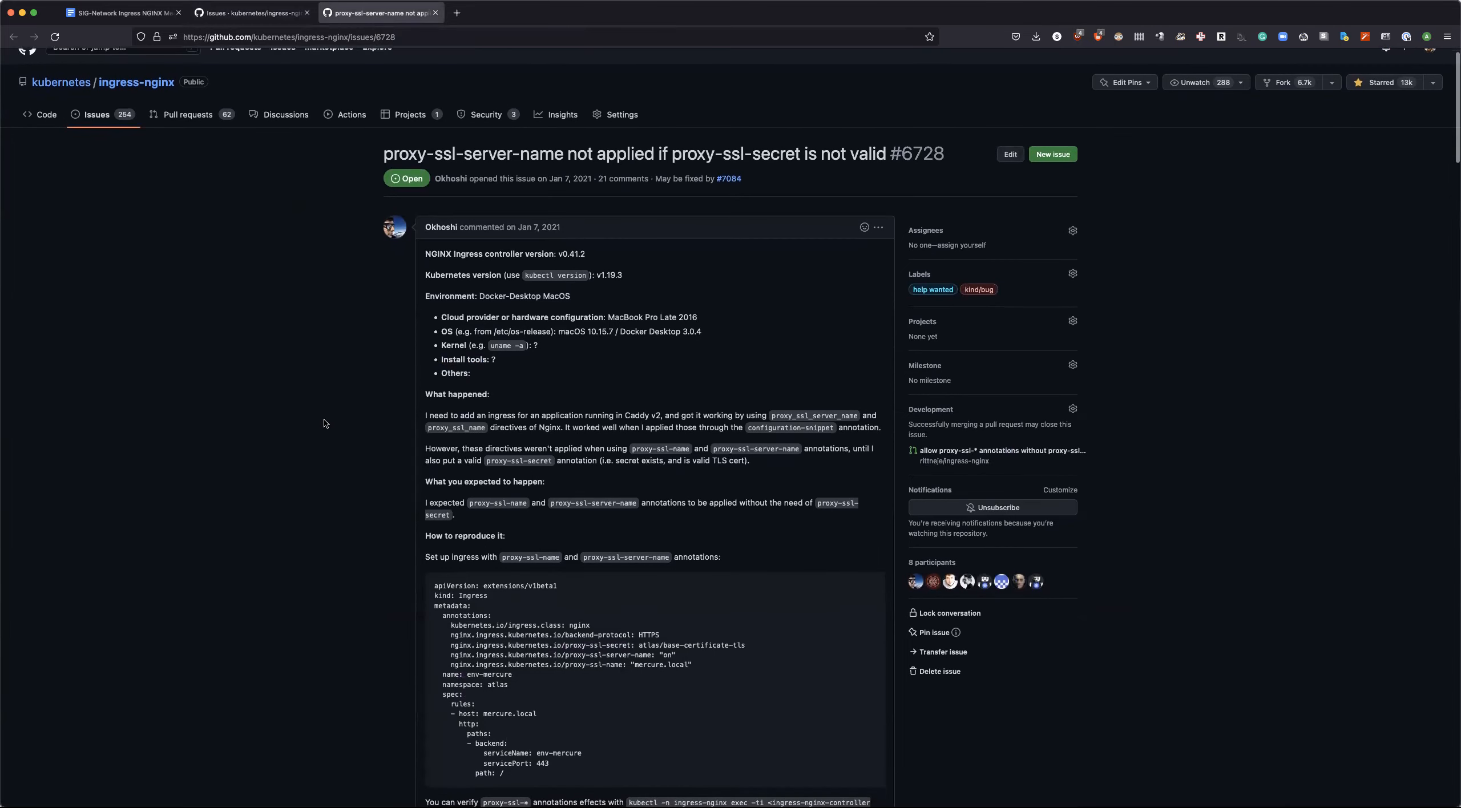
pyautogui.moveTo(625, 260)
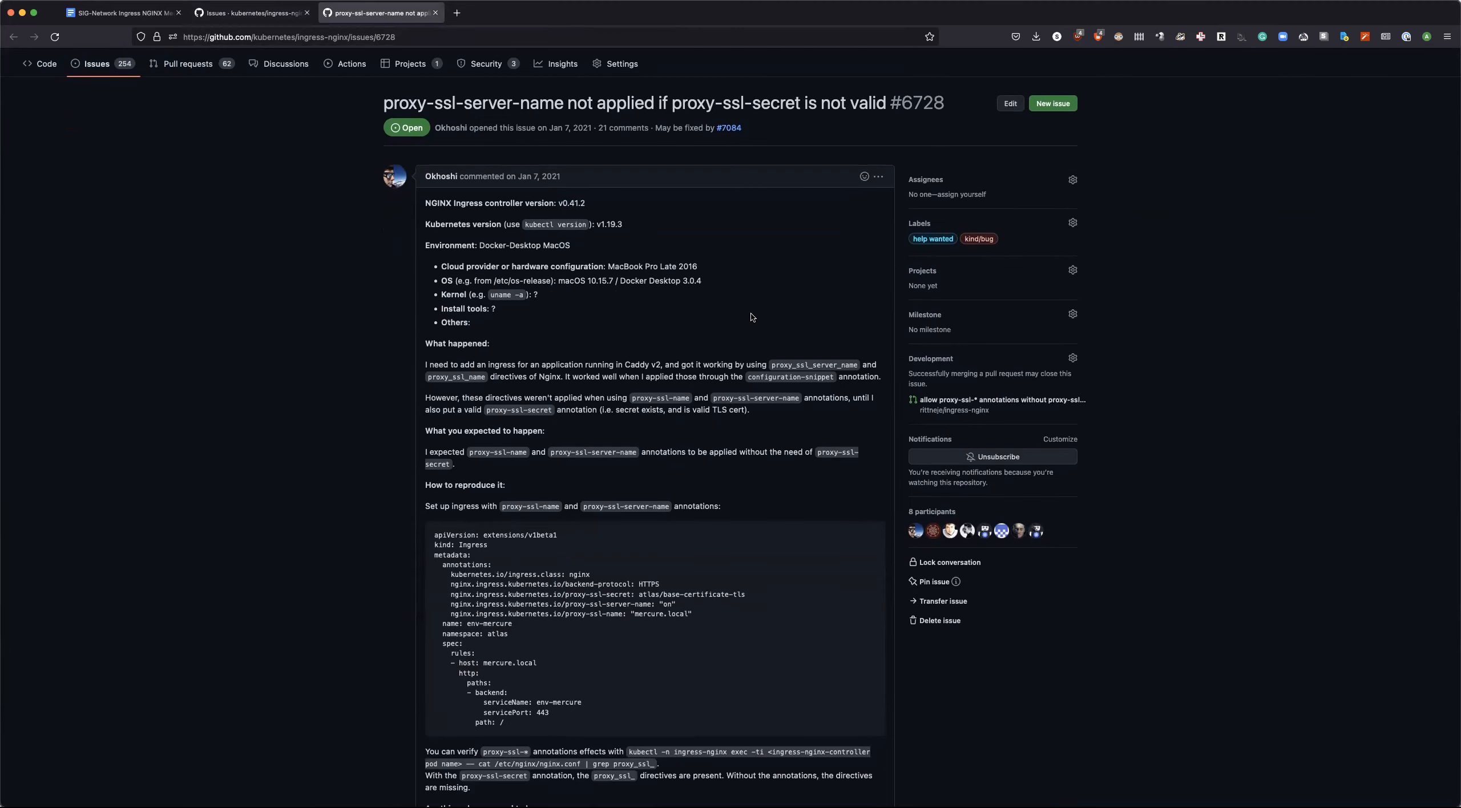
pyautogui.click(250, 13)
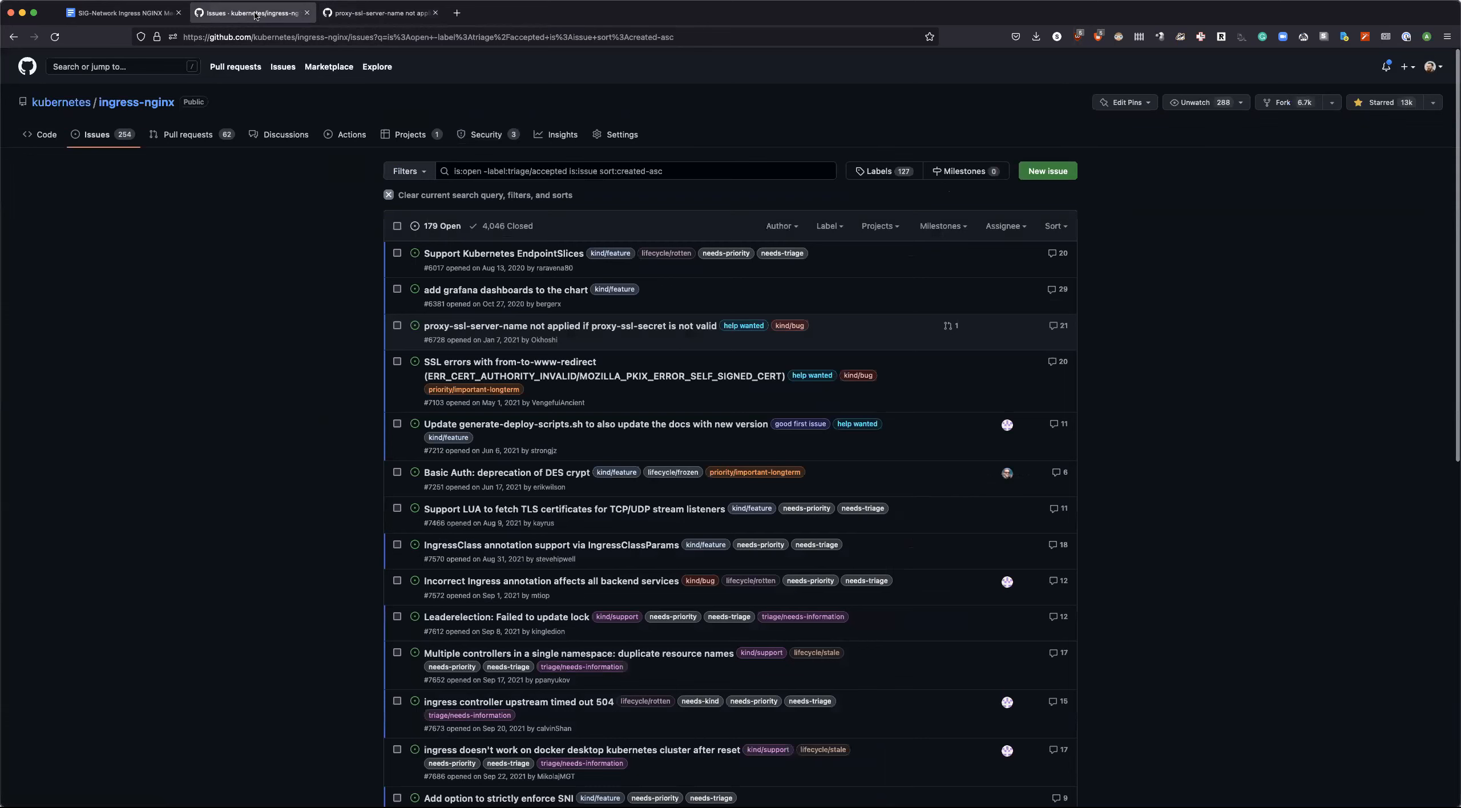
pyautogui.moveTo(294, 280)
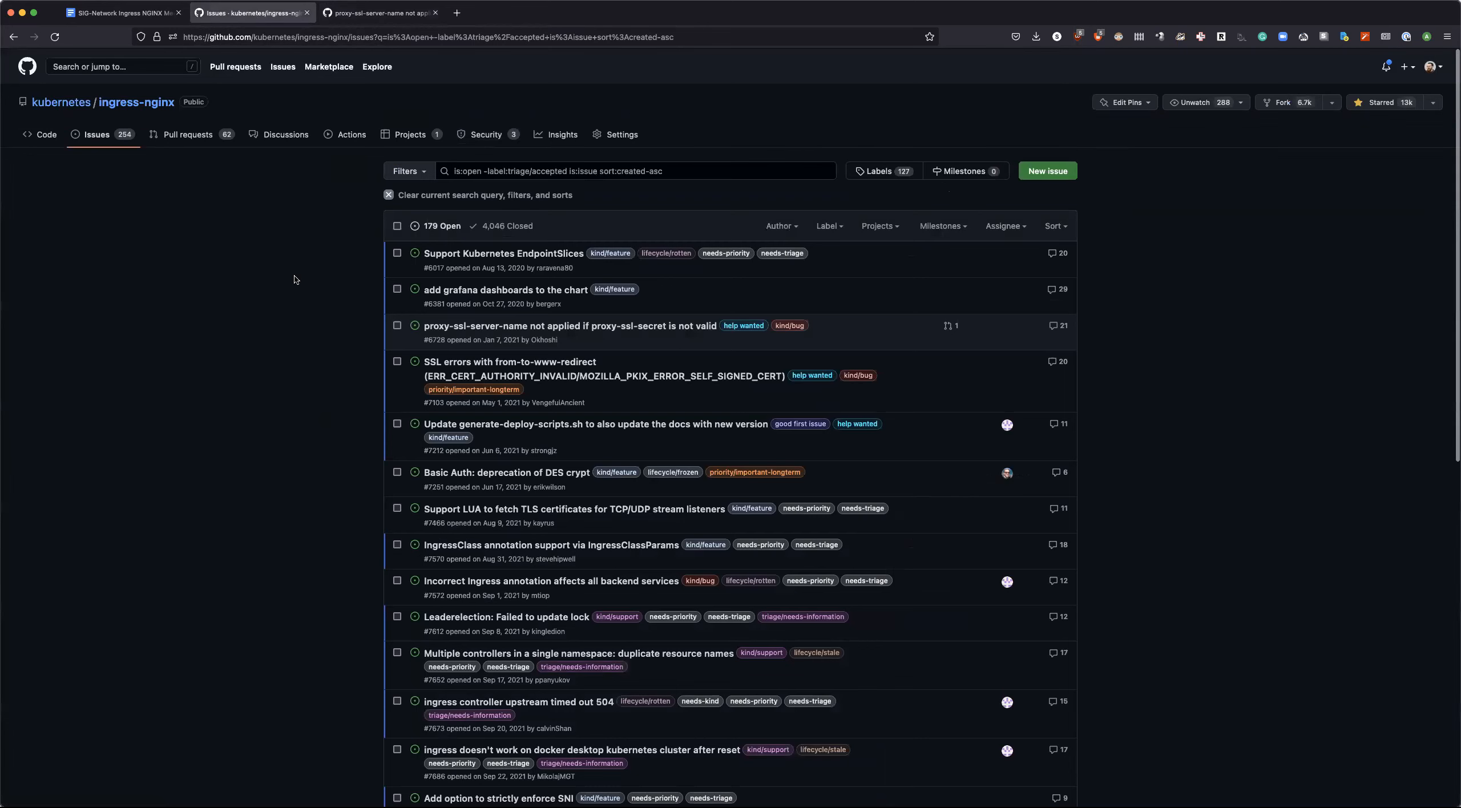
pyautogui.moveTo(378, 12)
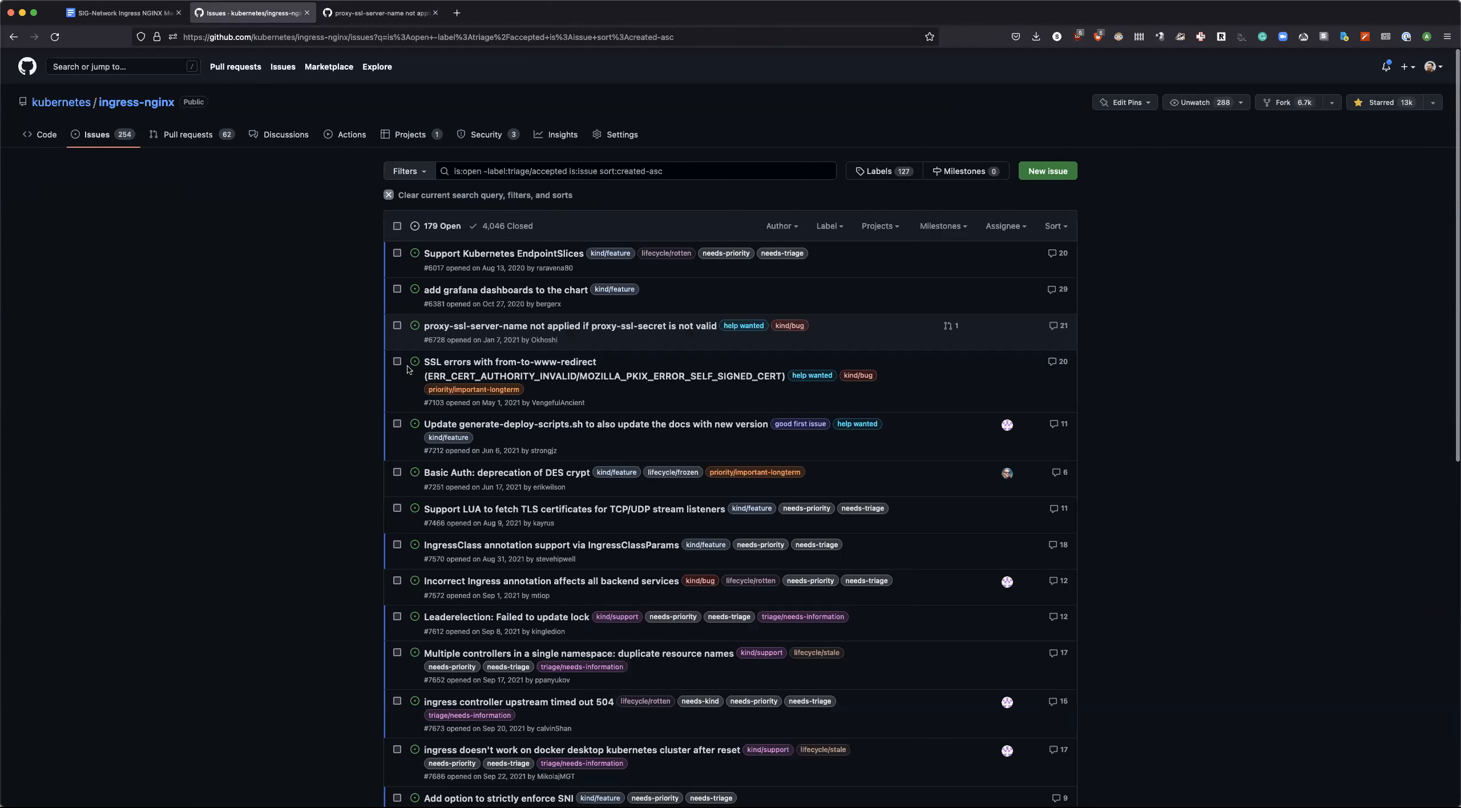
pyautogui.moveTo(536, 383)
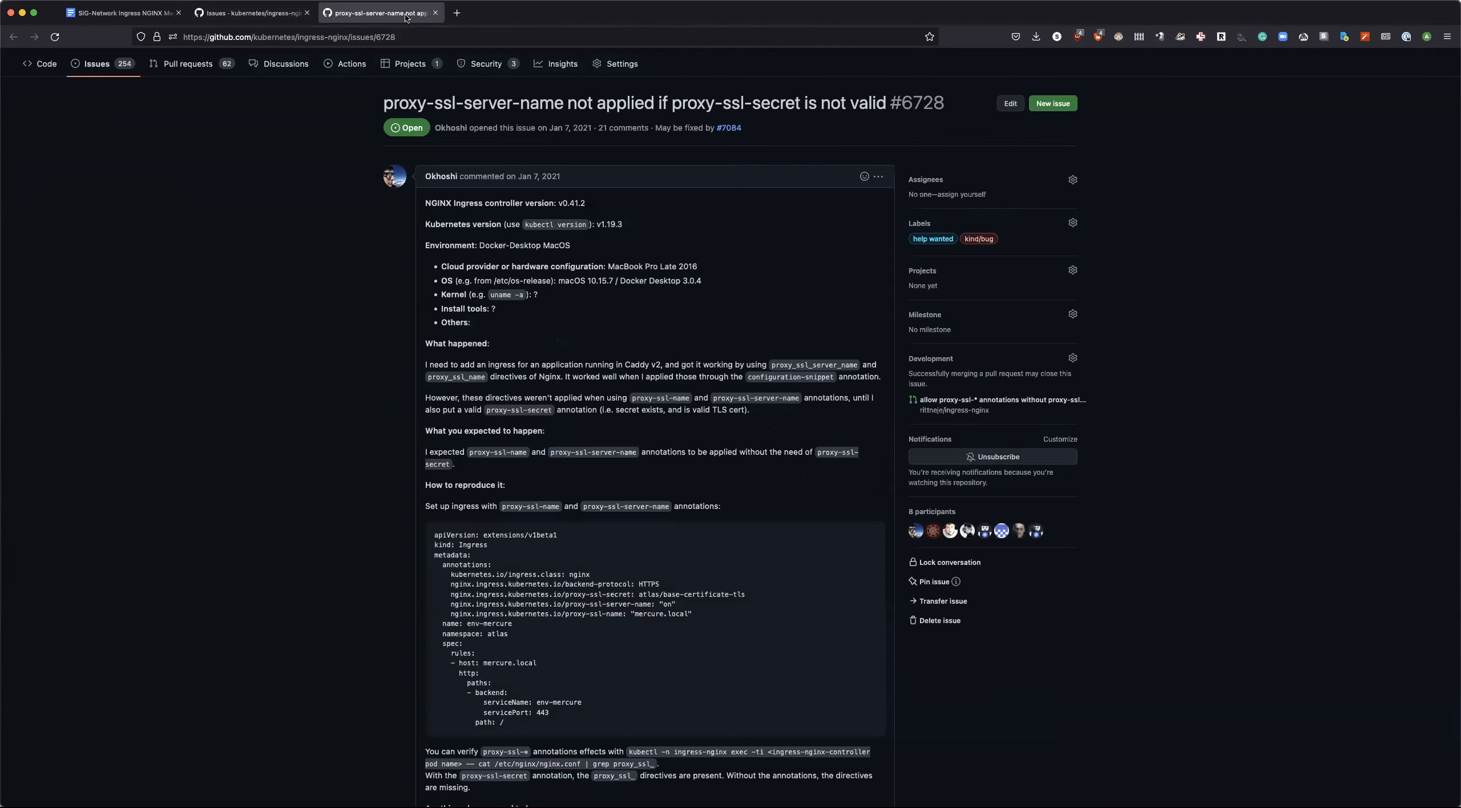
pyautogui.moveTo(384, 290)
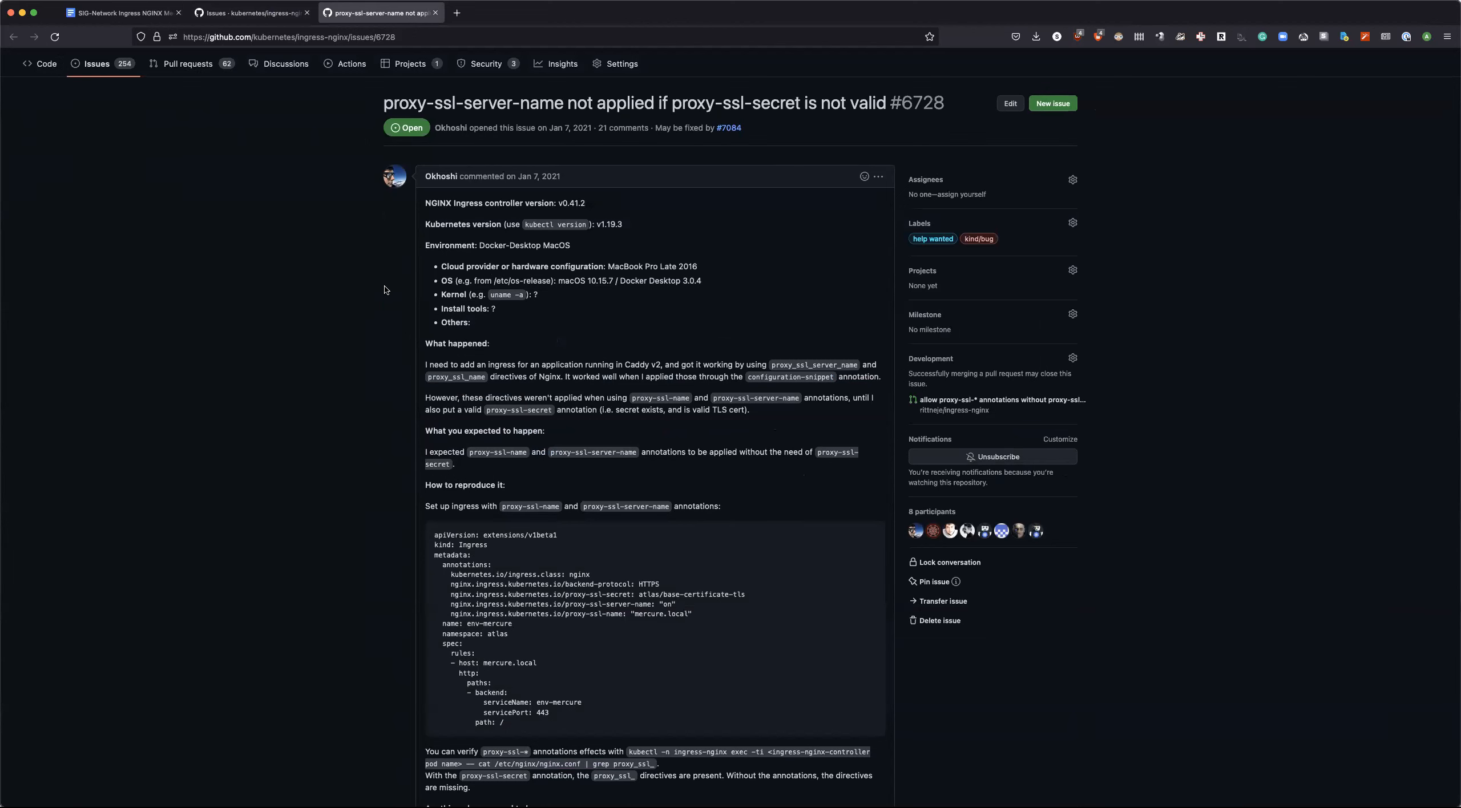
pyautogui.moveTo(380, 383)
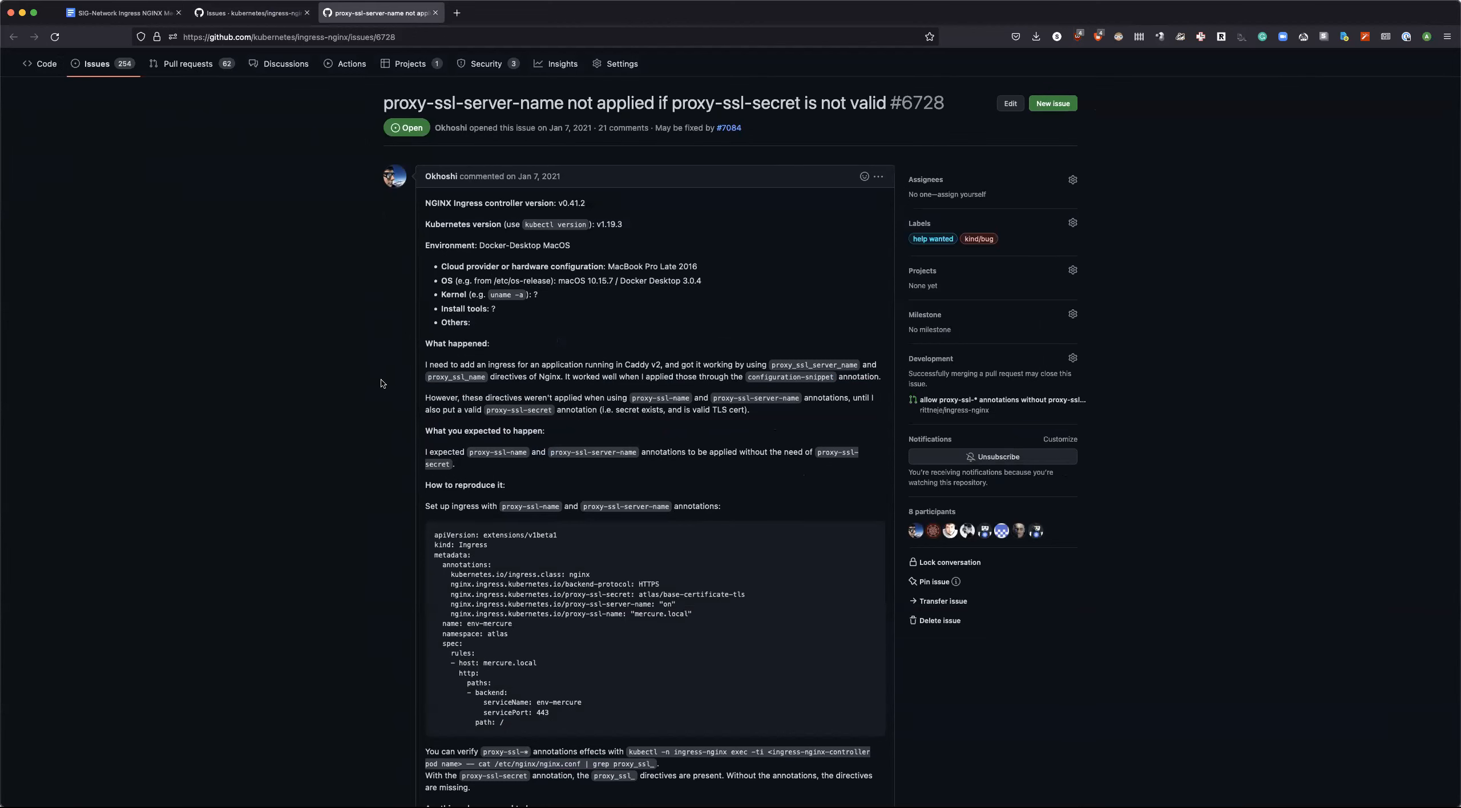
# Step: Read through issue #6728's report and highlight the servicePort value in the example manifest
pyautogui.scroll(-3)
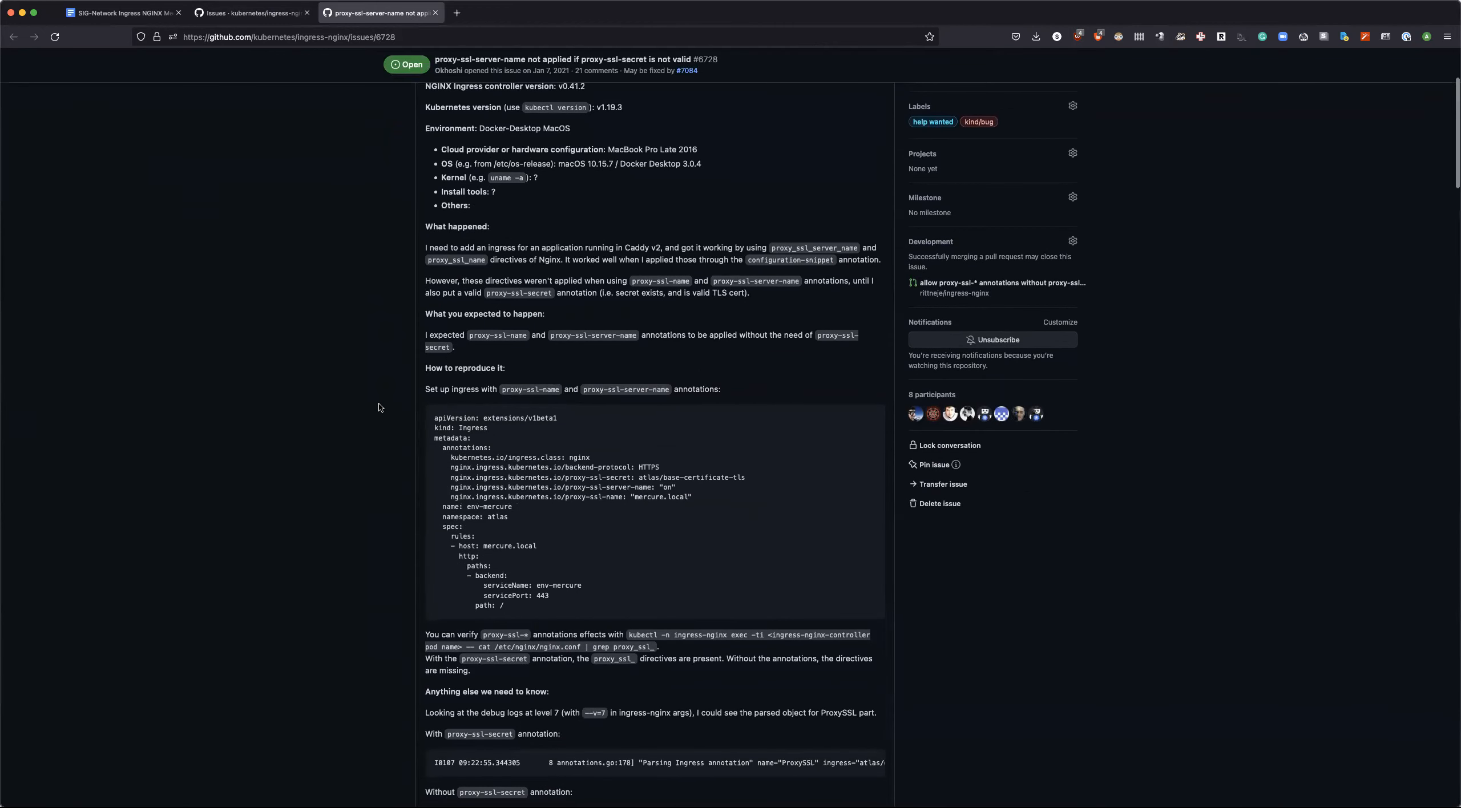
pyautogui.scroll(-3)
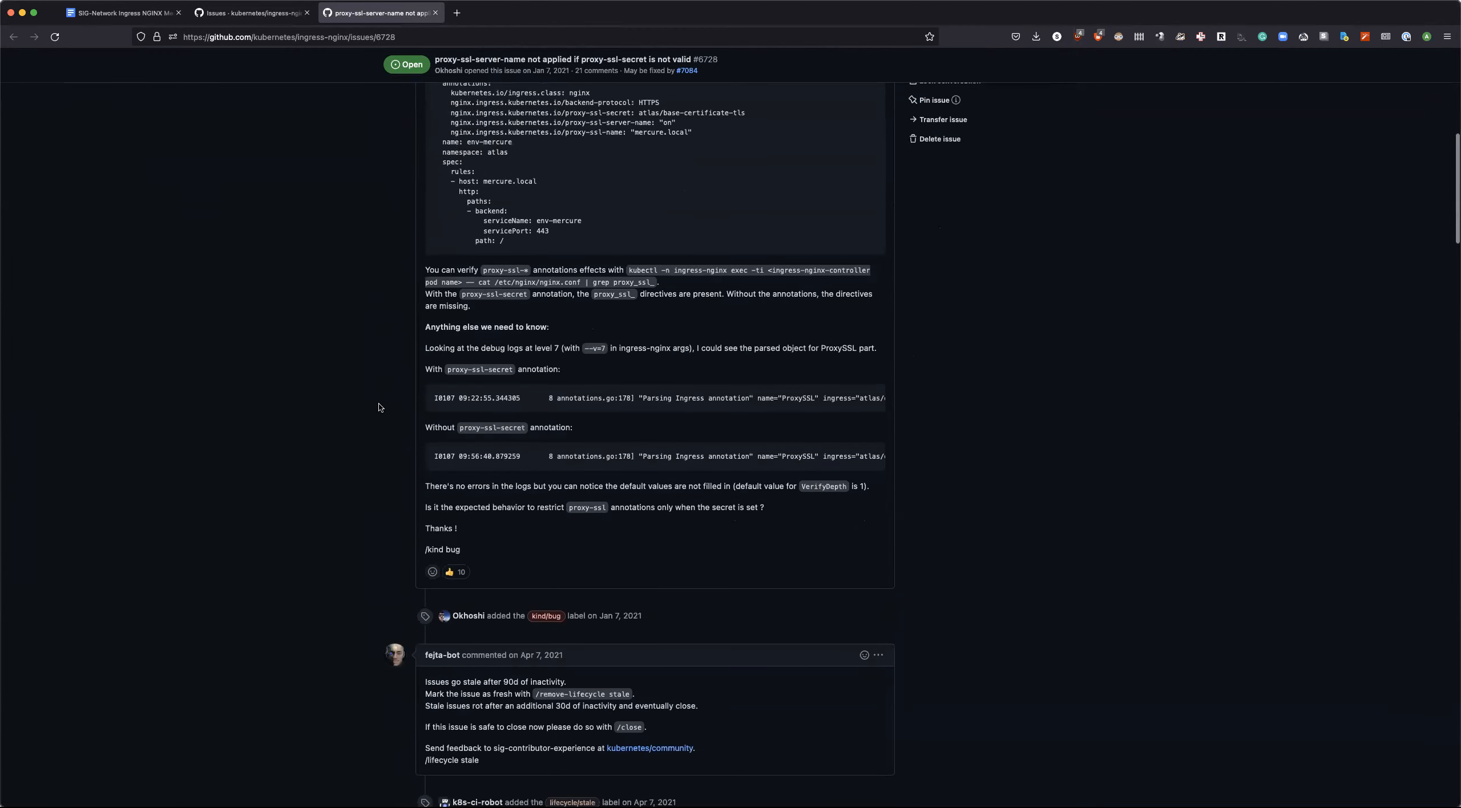
pyautogui.moveTo(396, 498)
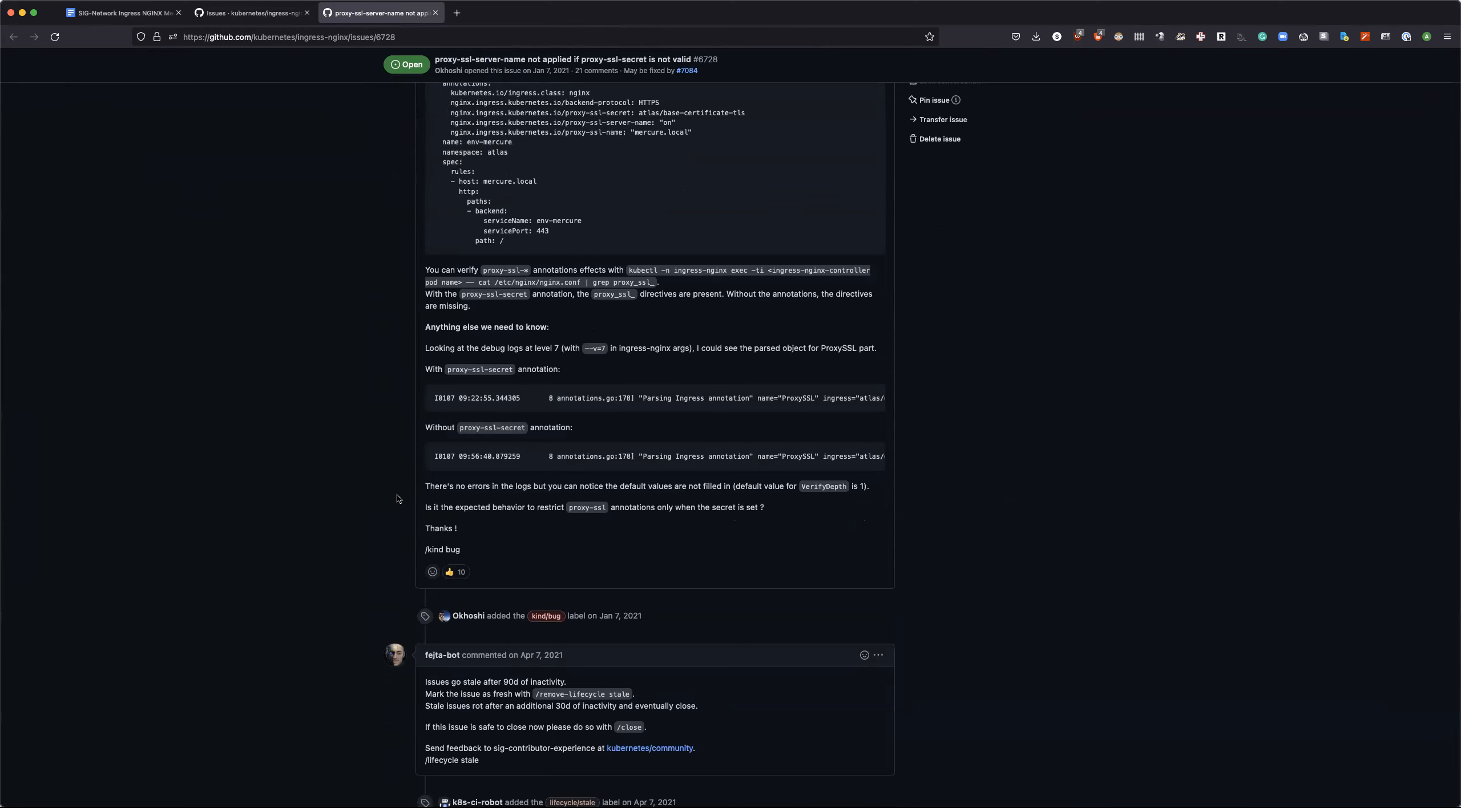
pyautogui.scroll(3)
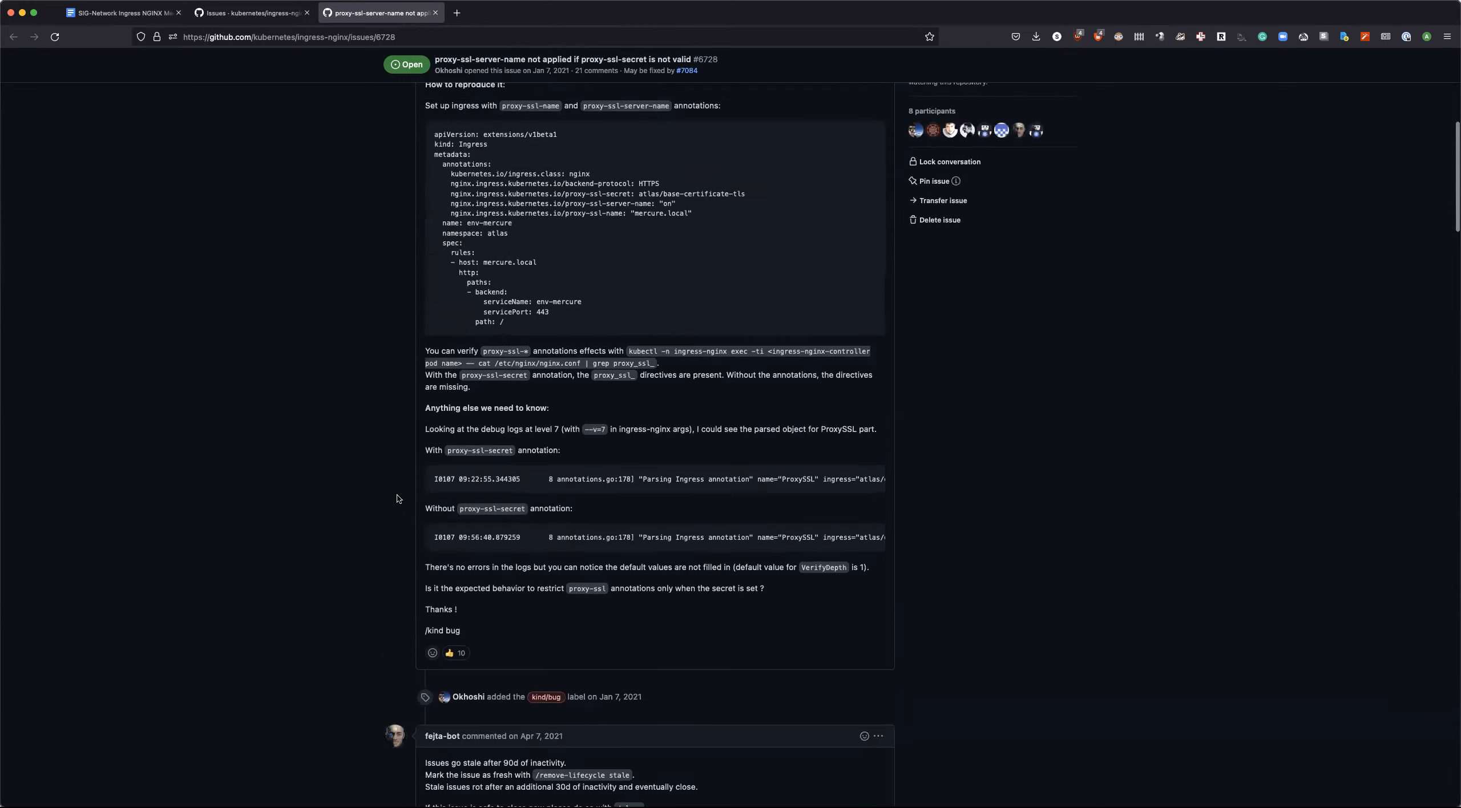
pyautogui.scroll(3)
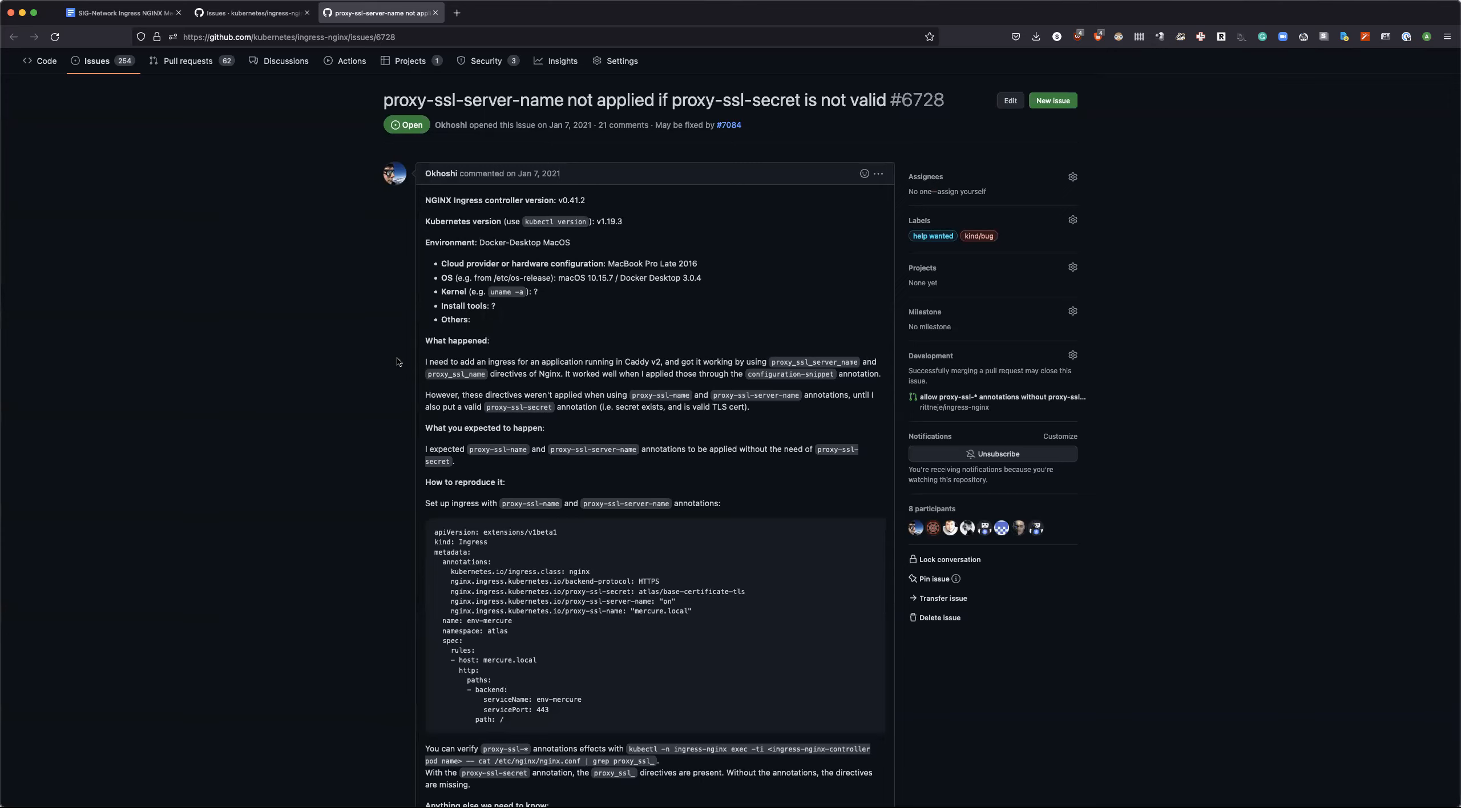
pyautogui.scroll(-3)
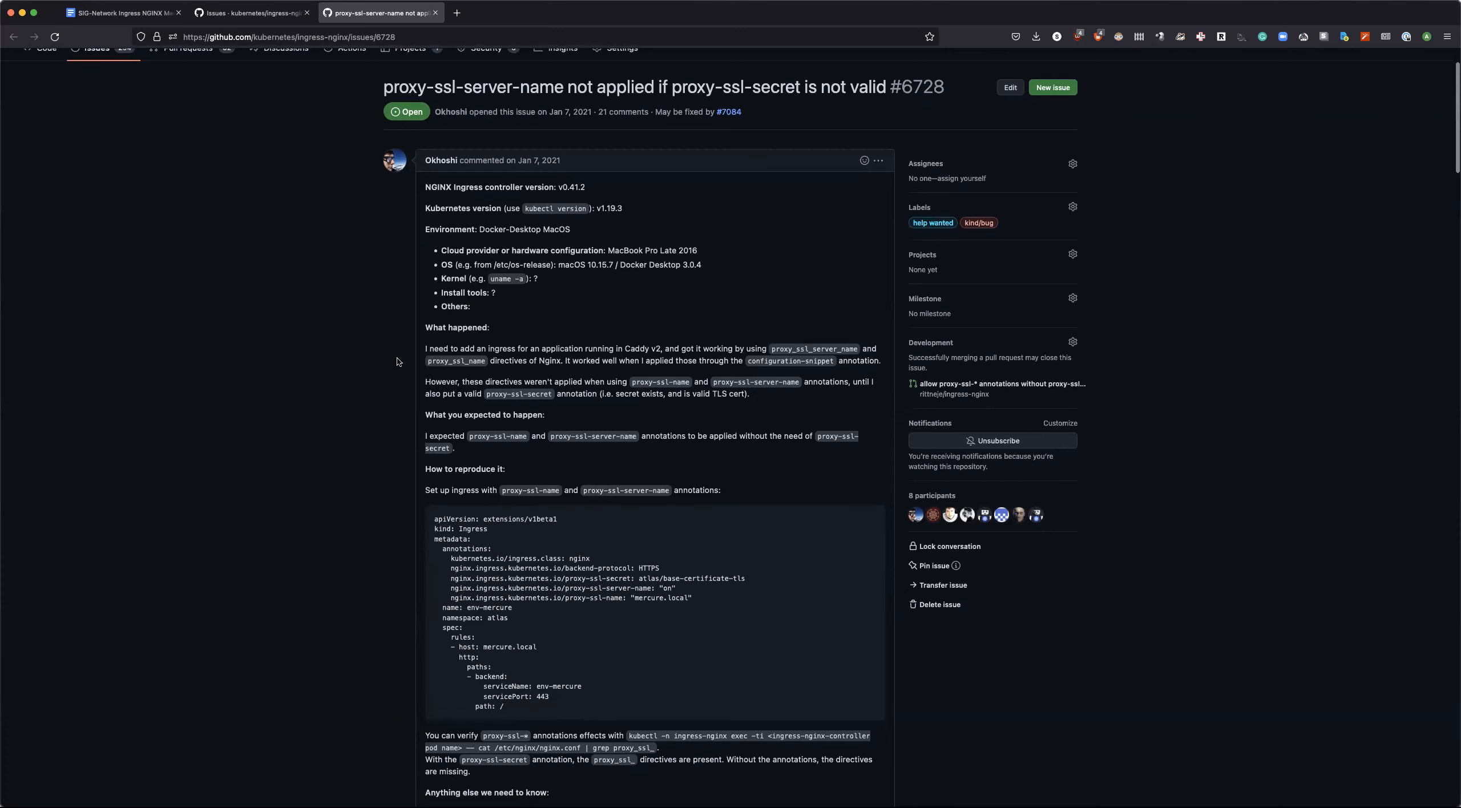
pyautogui.scroll(-3)
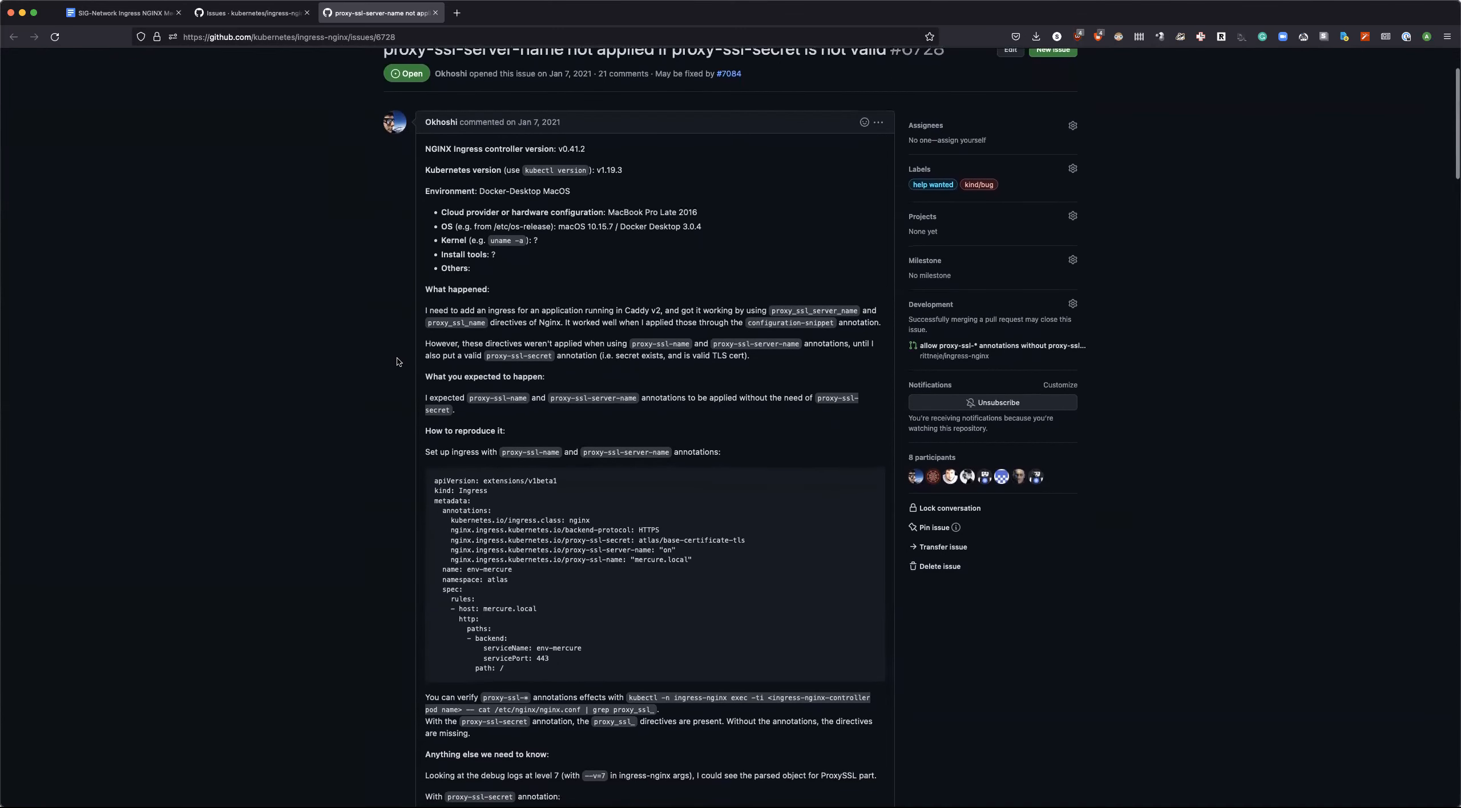
pyautogui.scroll(3)
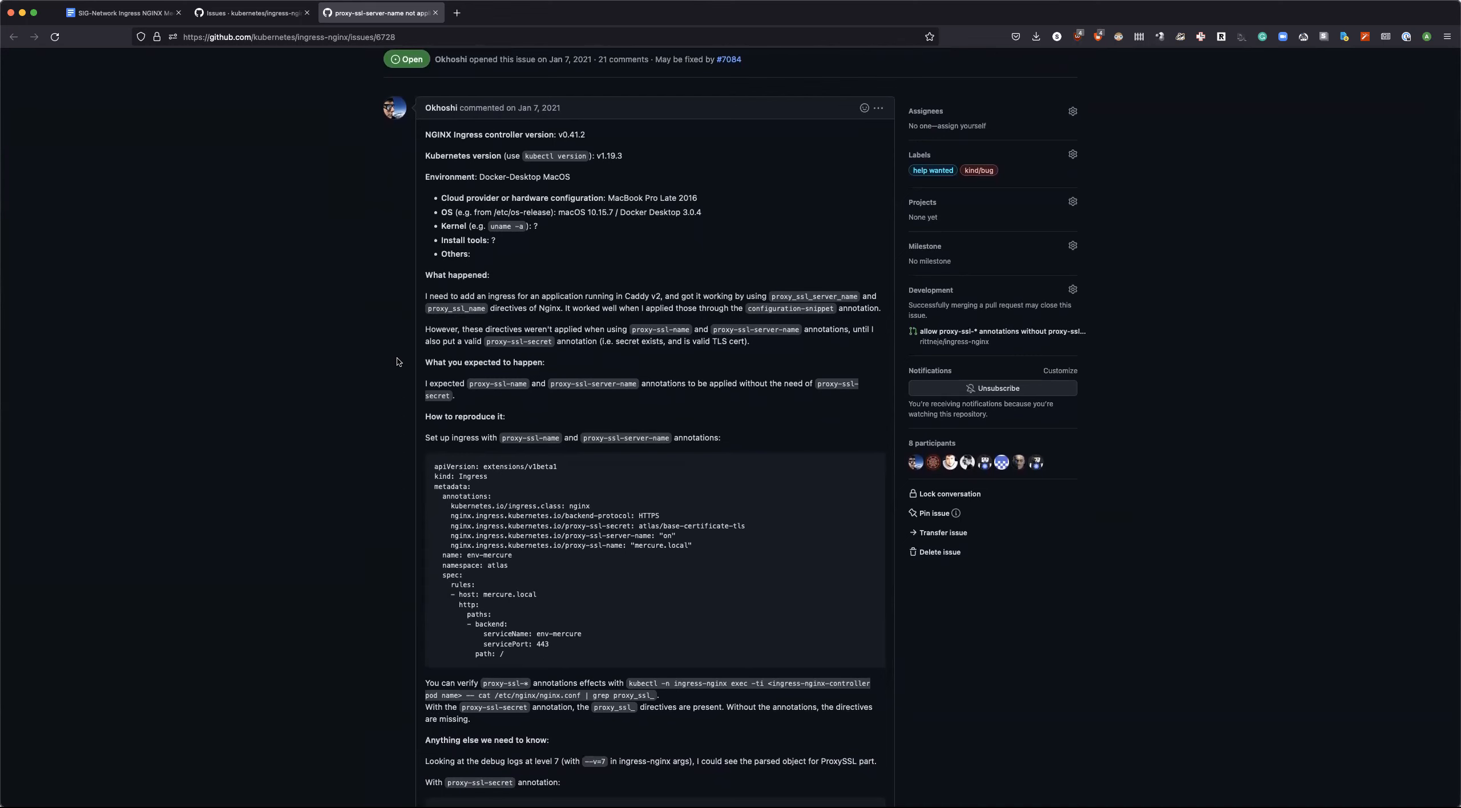
pyautogui.scroll(-3)
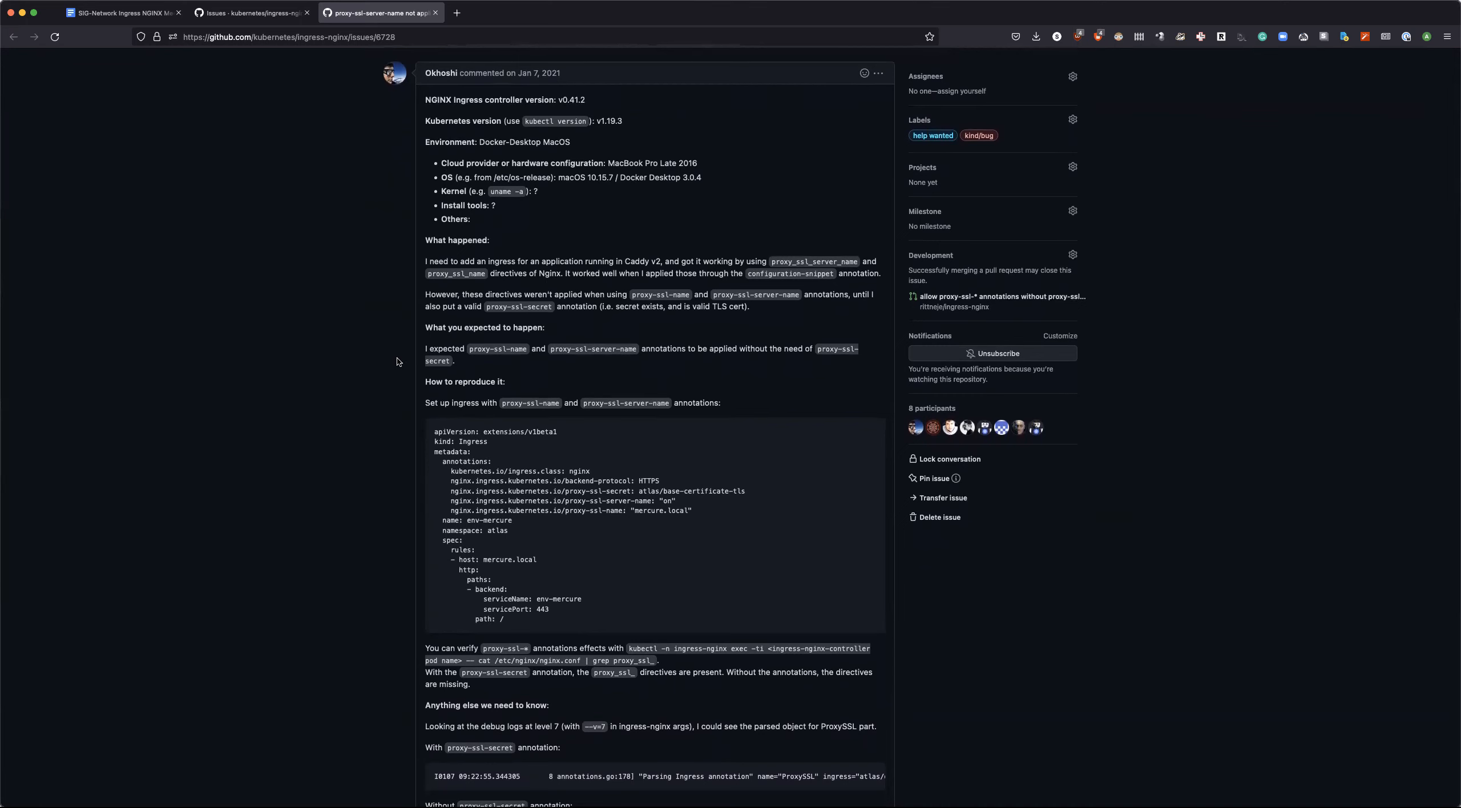
pyautogui.scroll(-3)
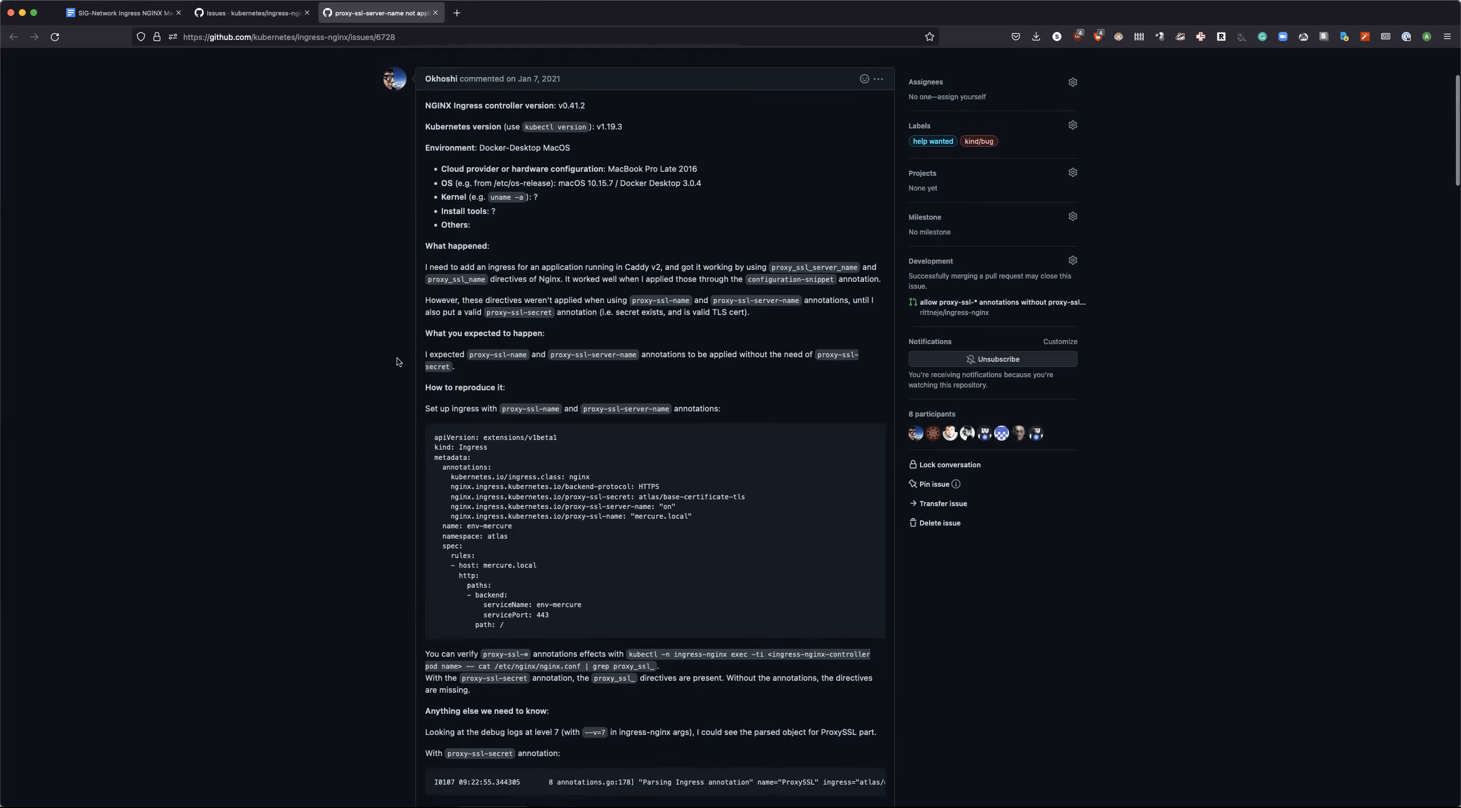
pyautogui.scroll(3)
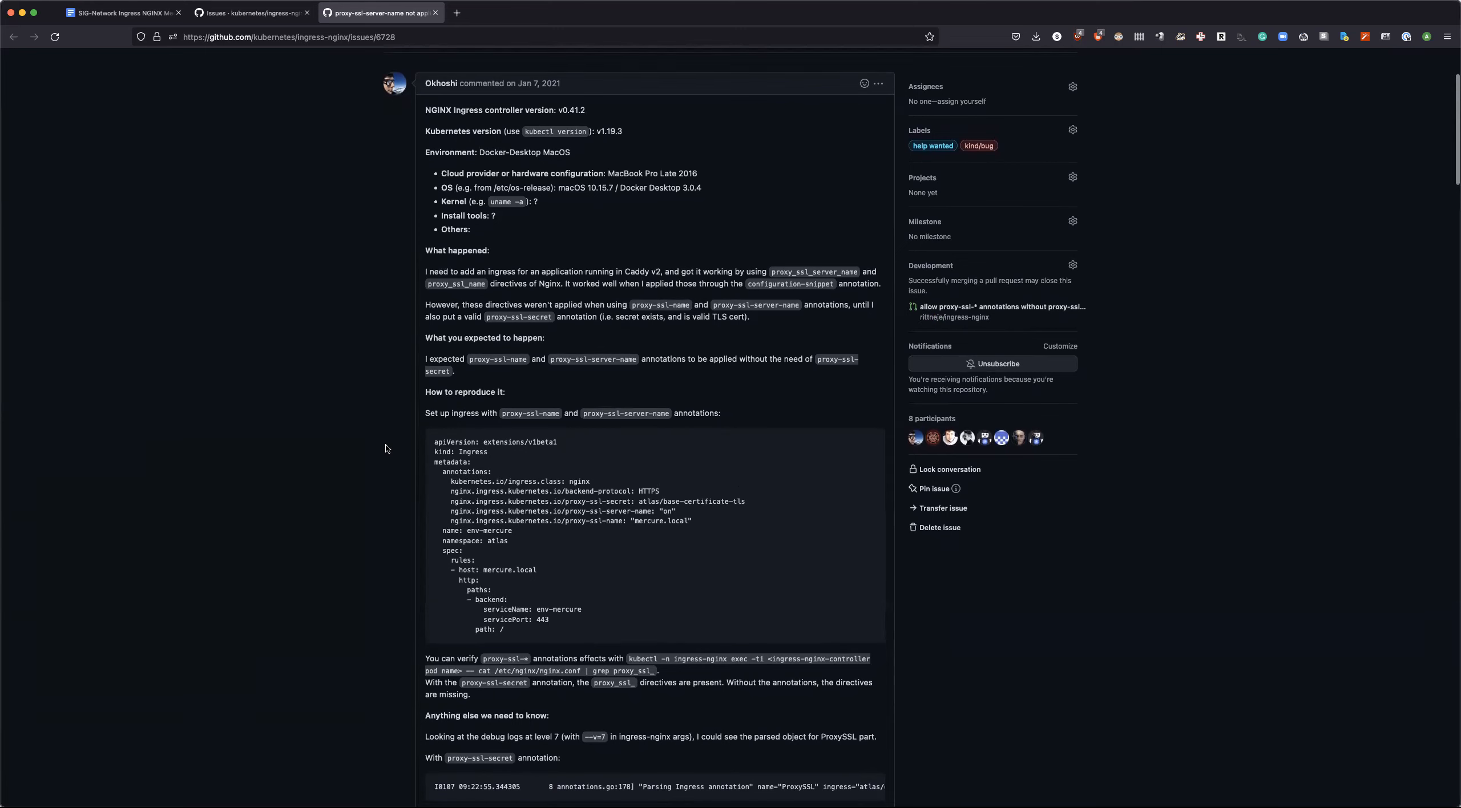
pyautogui.scroll(3)
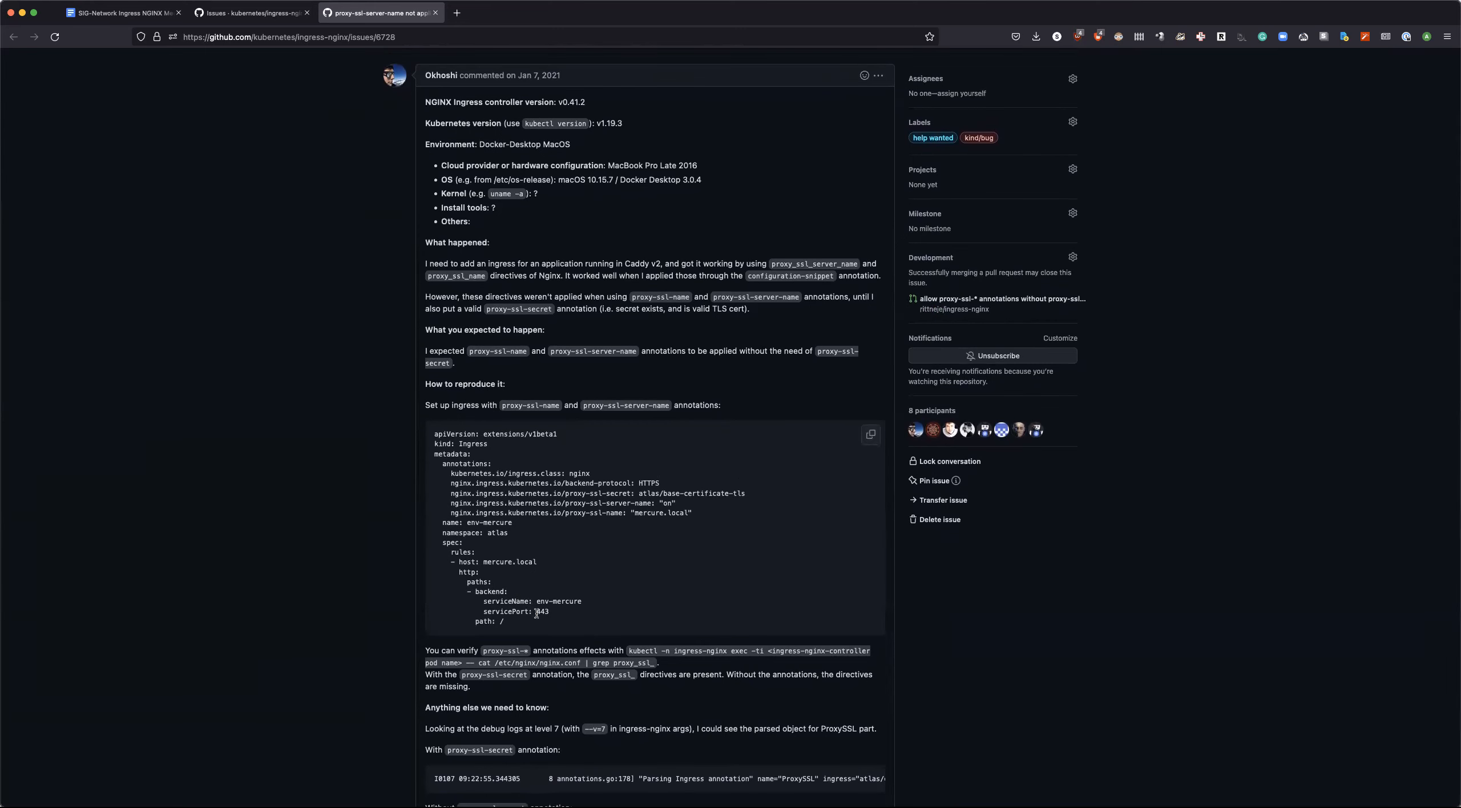
pyautogui.doubleClick(540, 613)
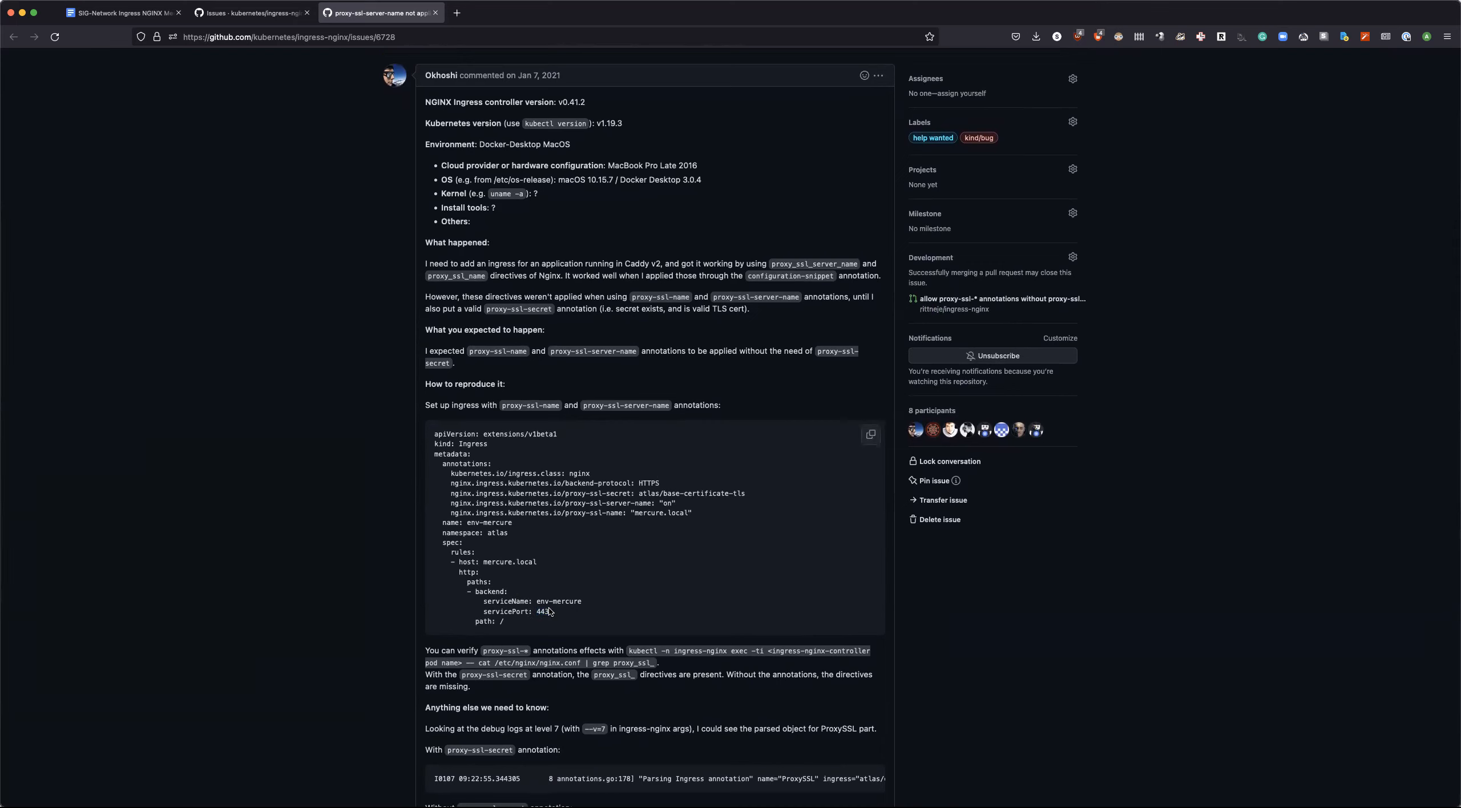
pyautogui.moveTo(1100, 348)
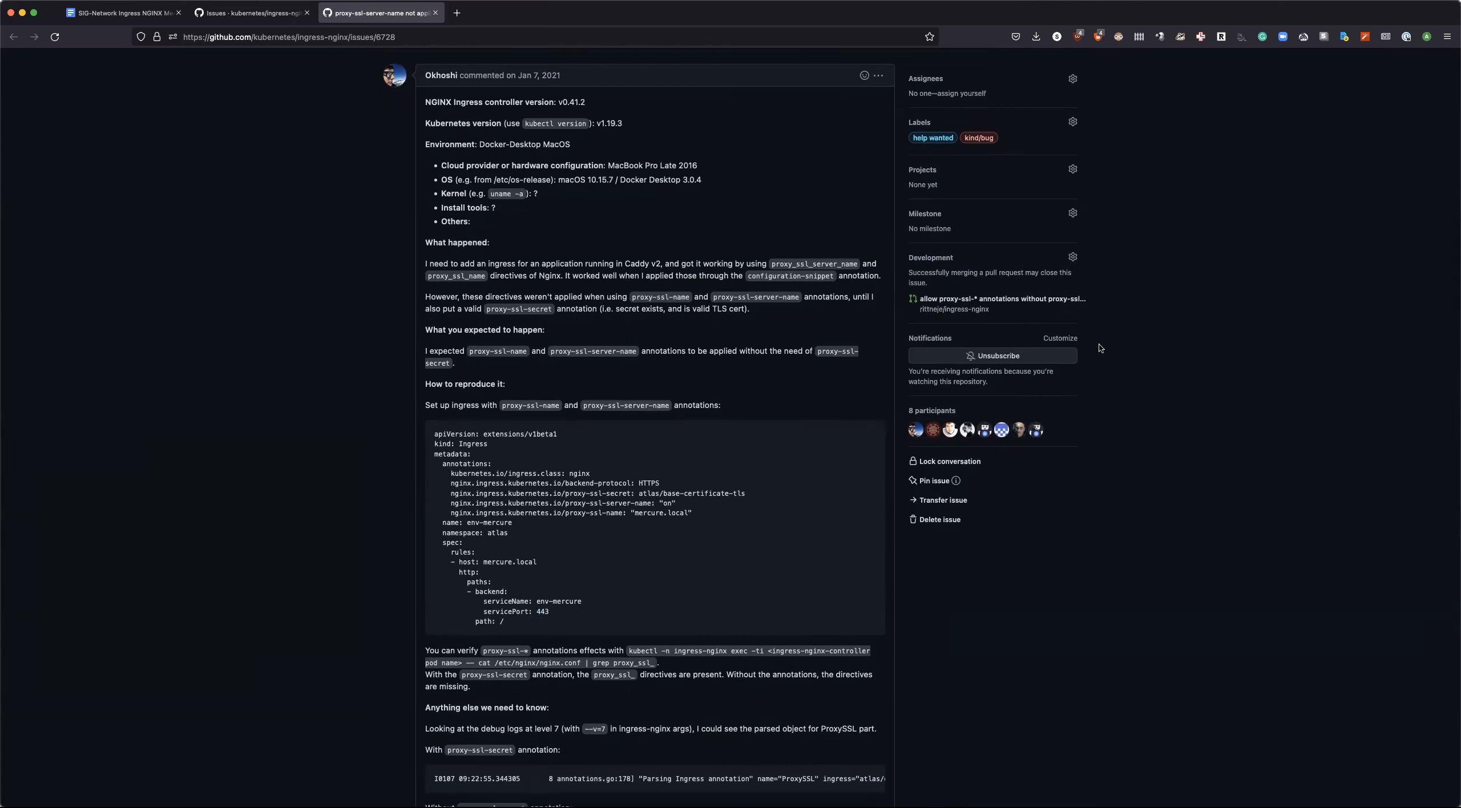
pyautogui.moveTo(1117, 541)
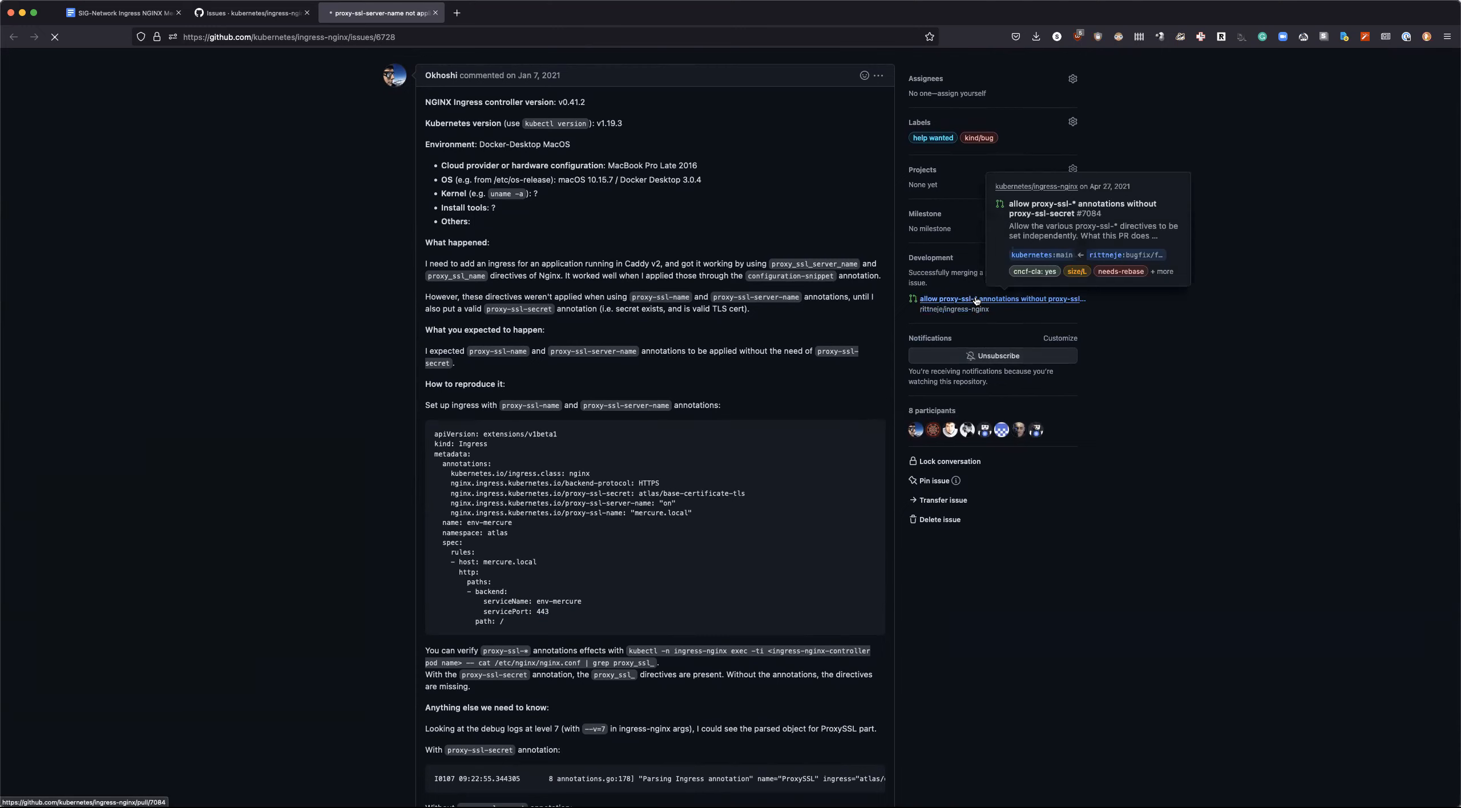
pyautogui.click(1000, 299)
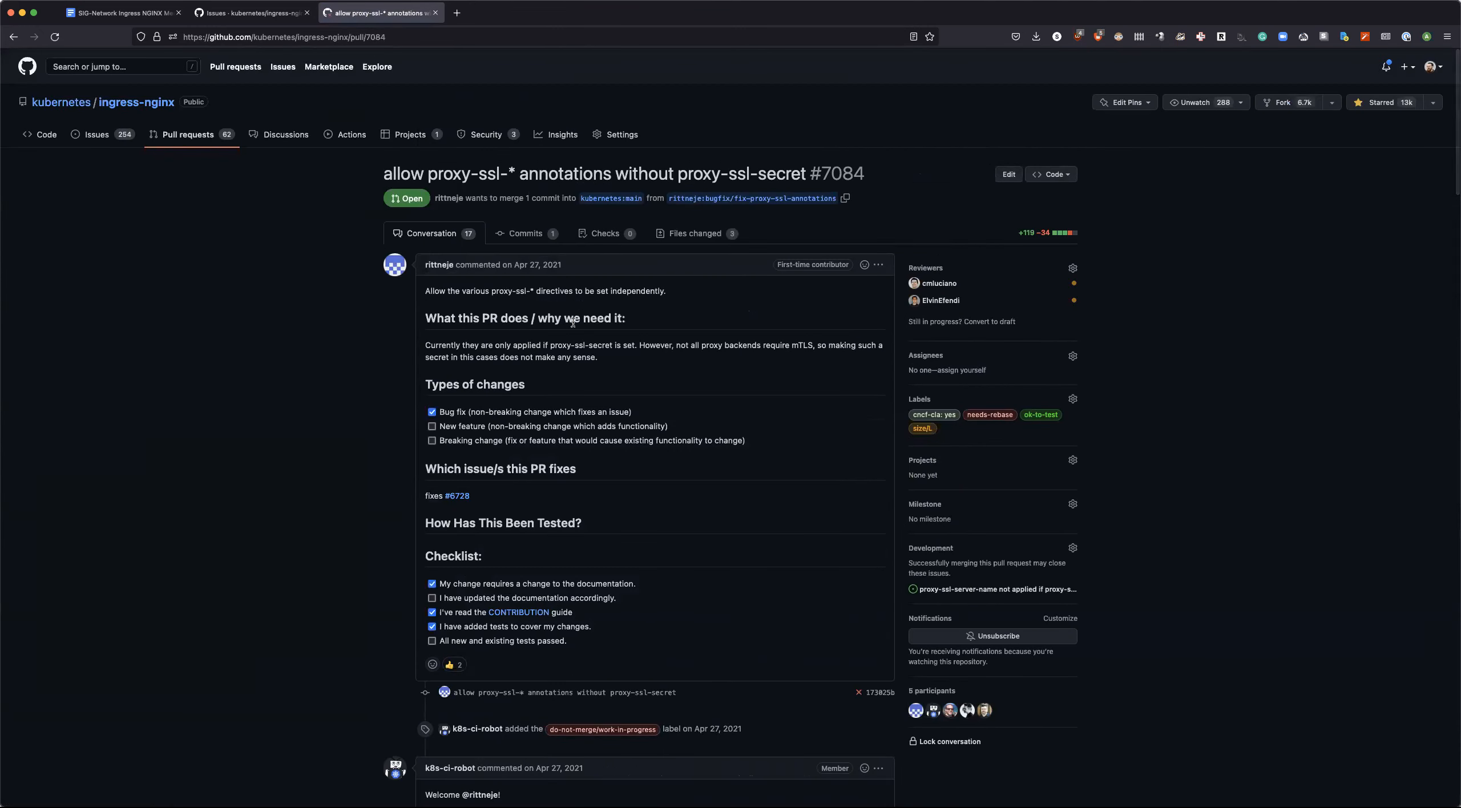
pyautogui.moveTo(602, 377)
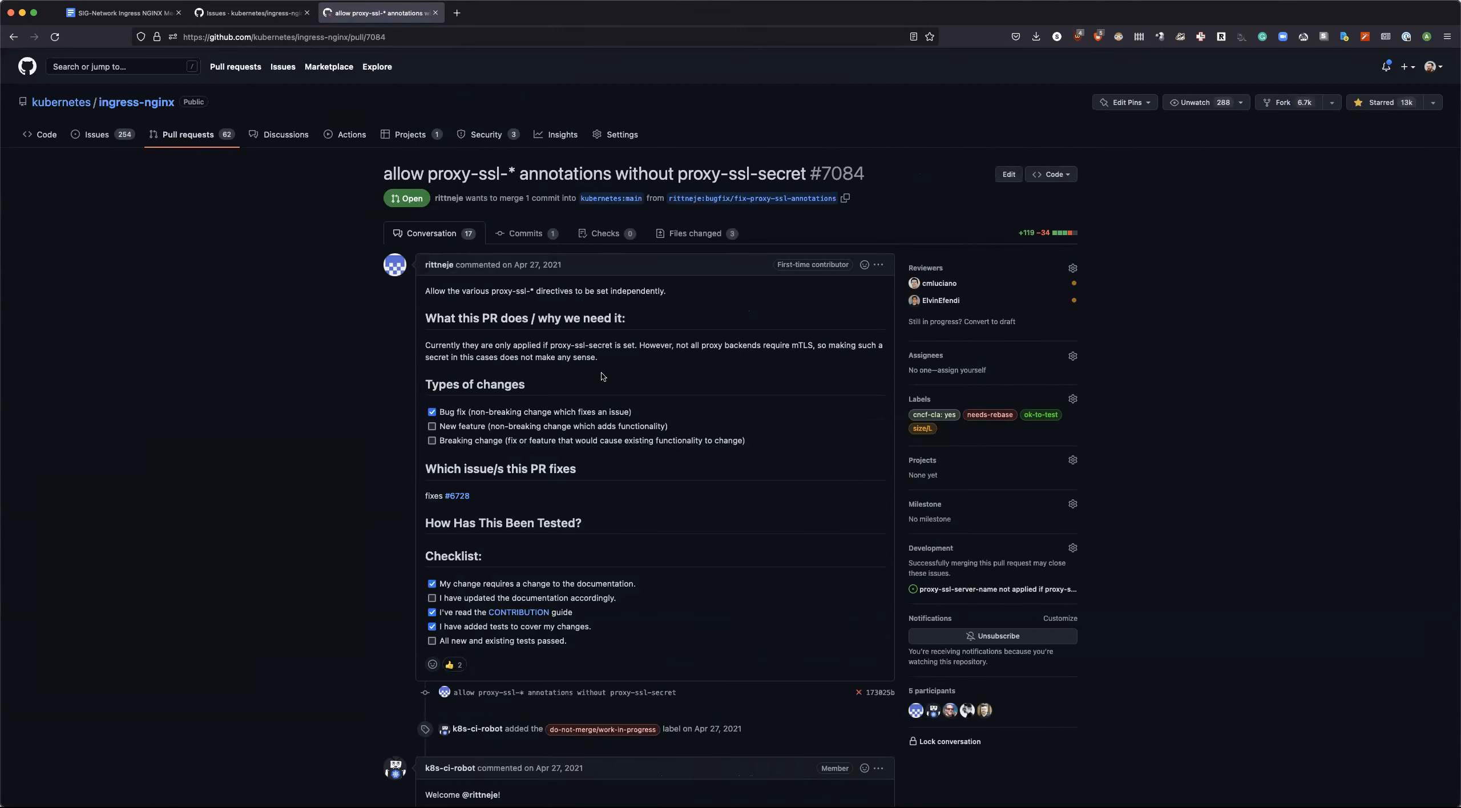
pyautogui.moveTo(693, 233)
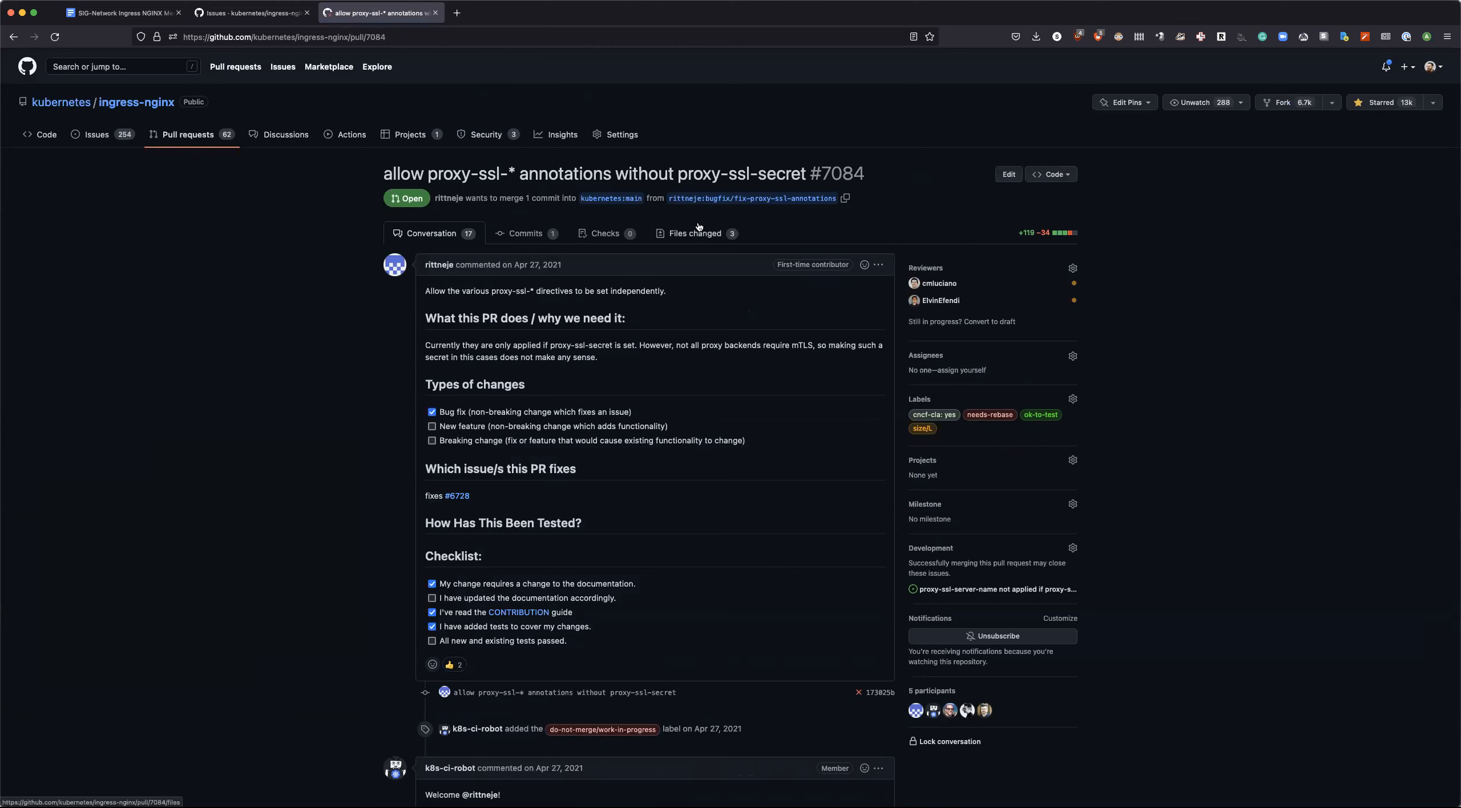
pyautogui.click(691, 233)
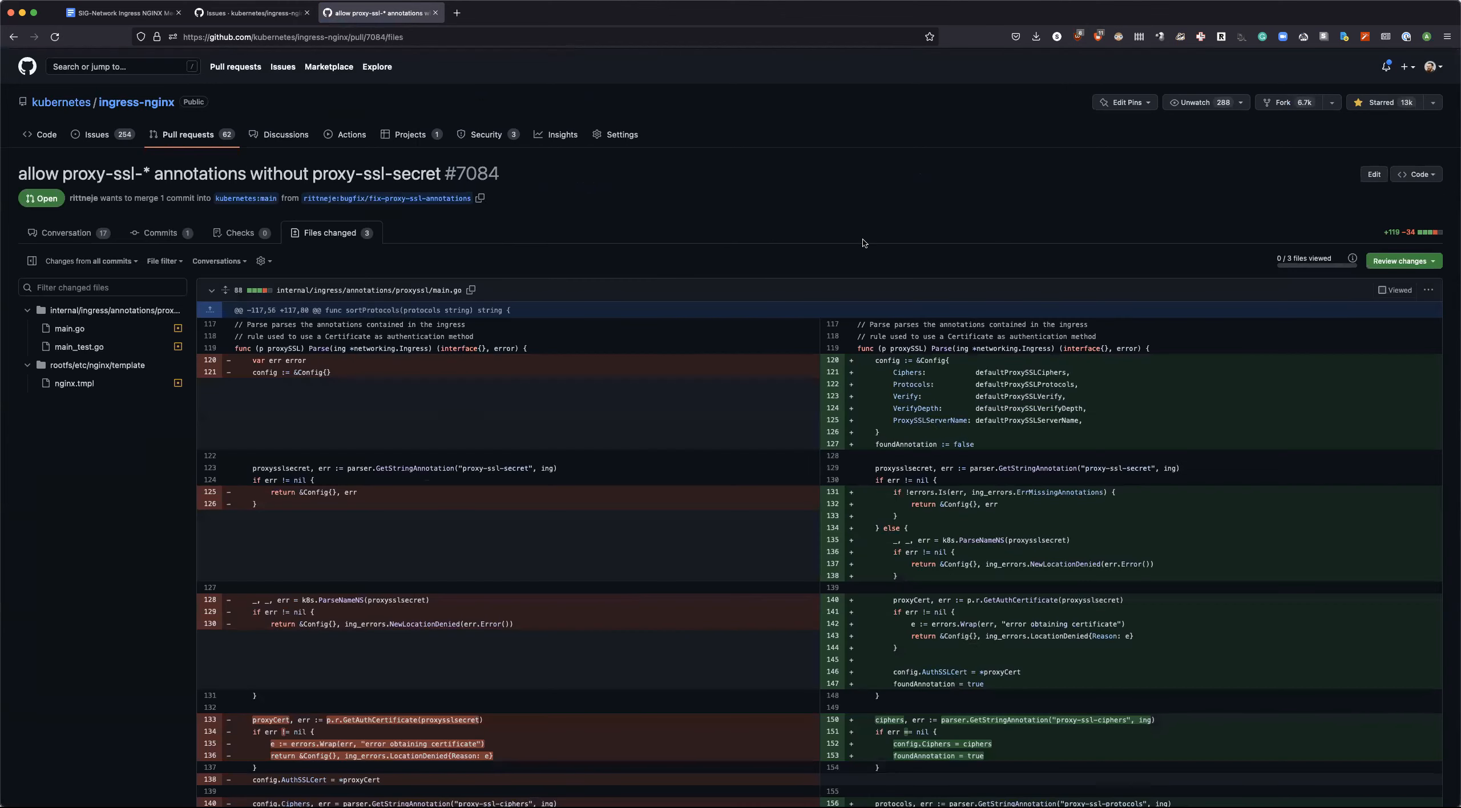
pyautogui.scroll(-3)
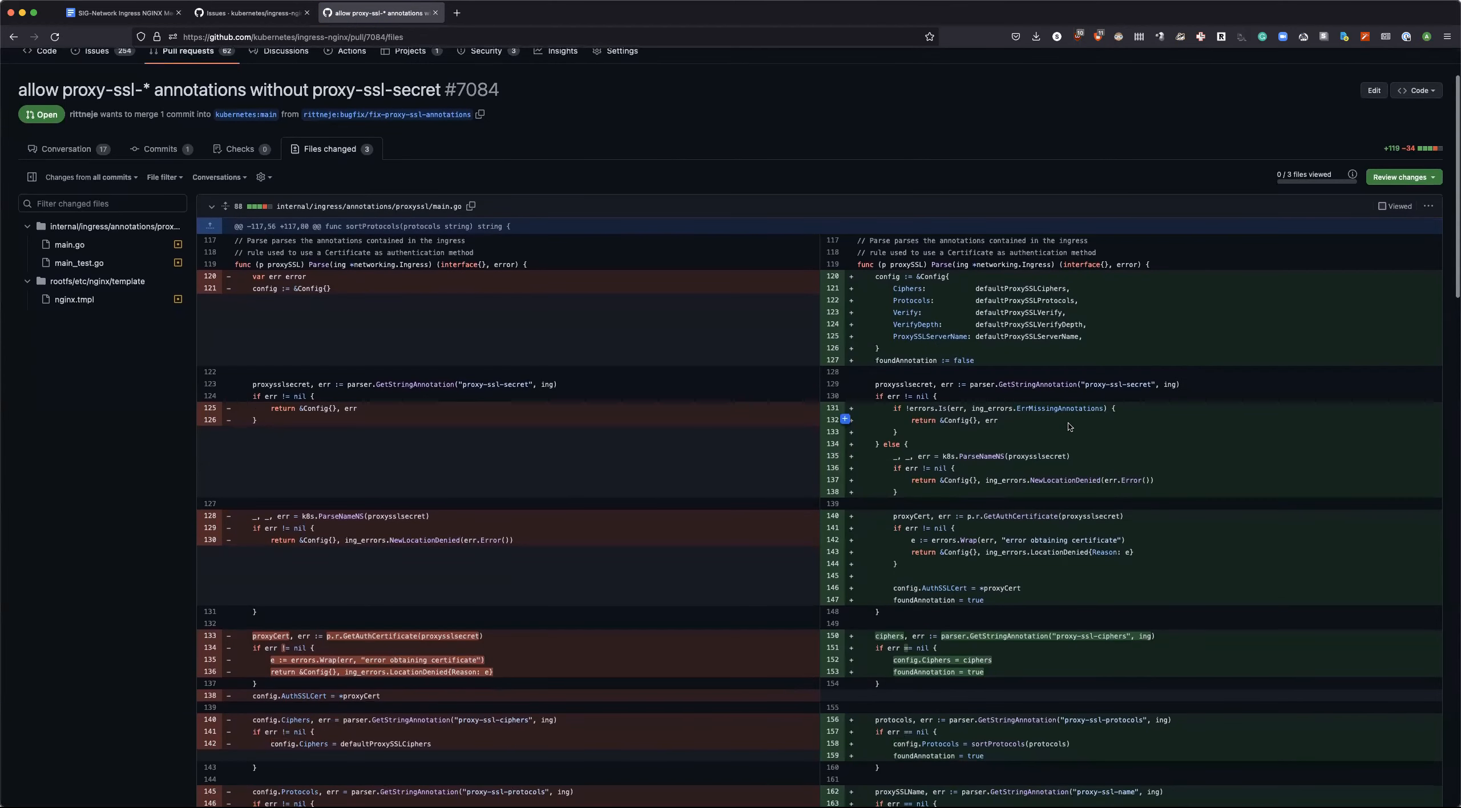
pyautogui.scroll(-3)
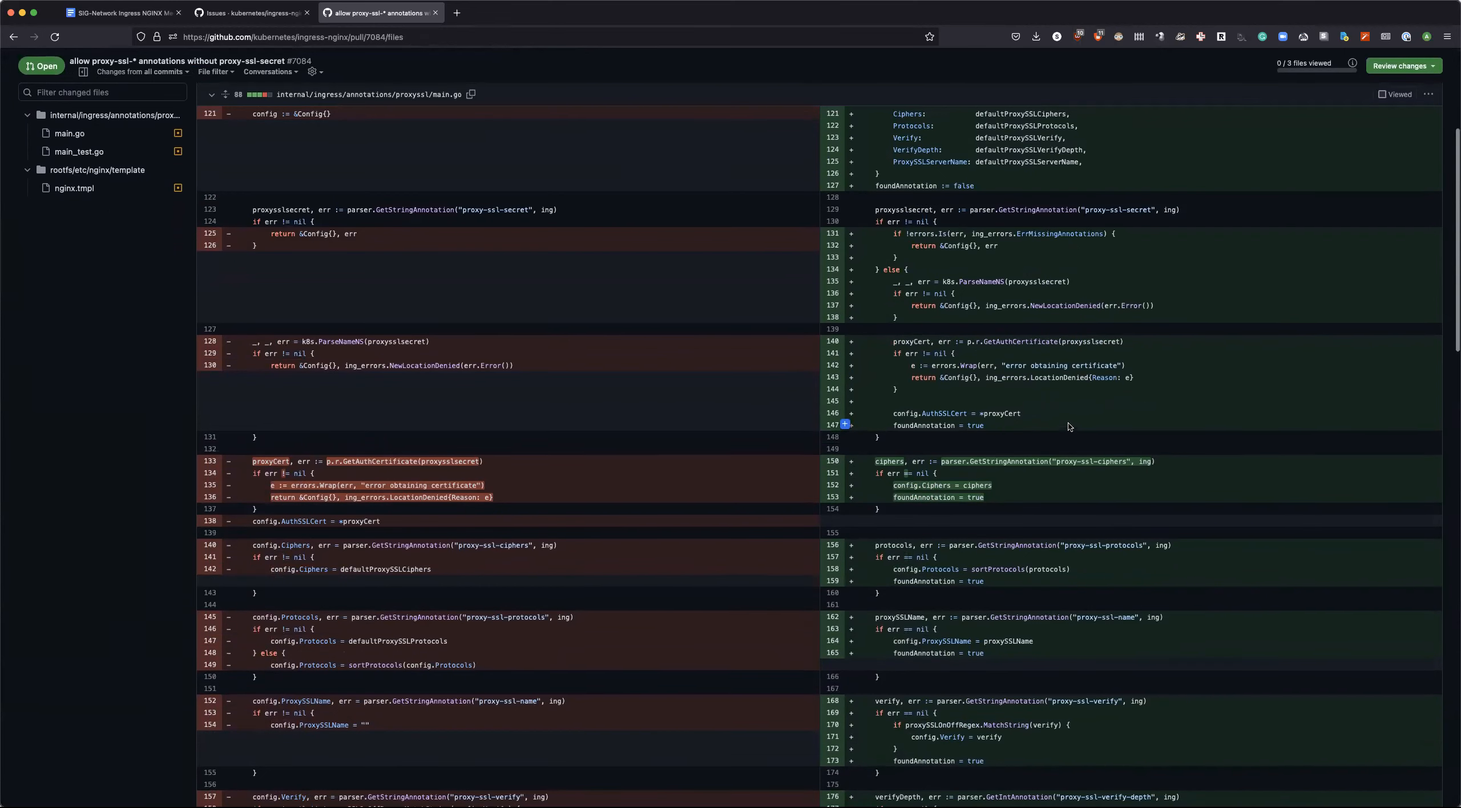
pyautogui.scroll(-3)
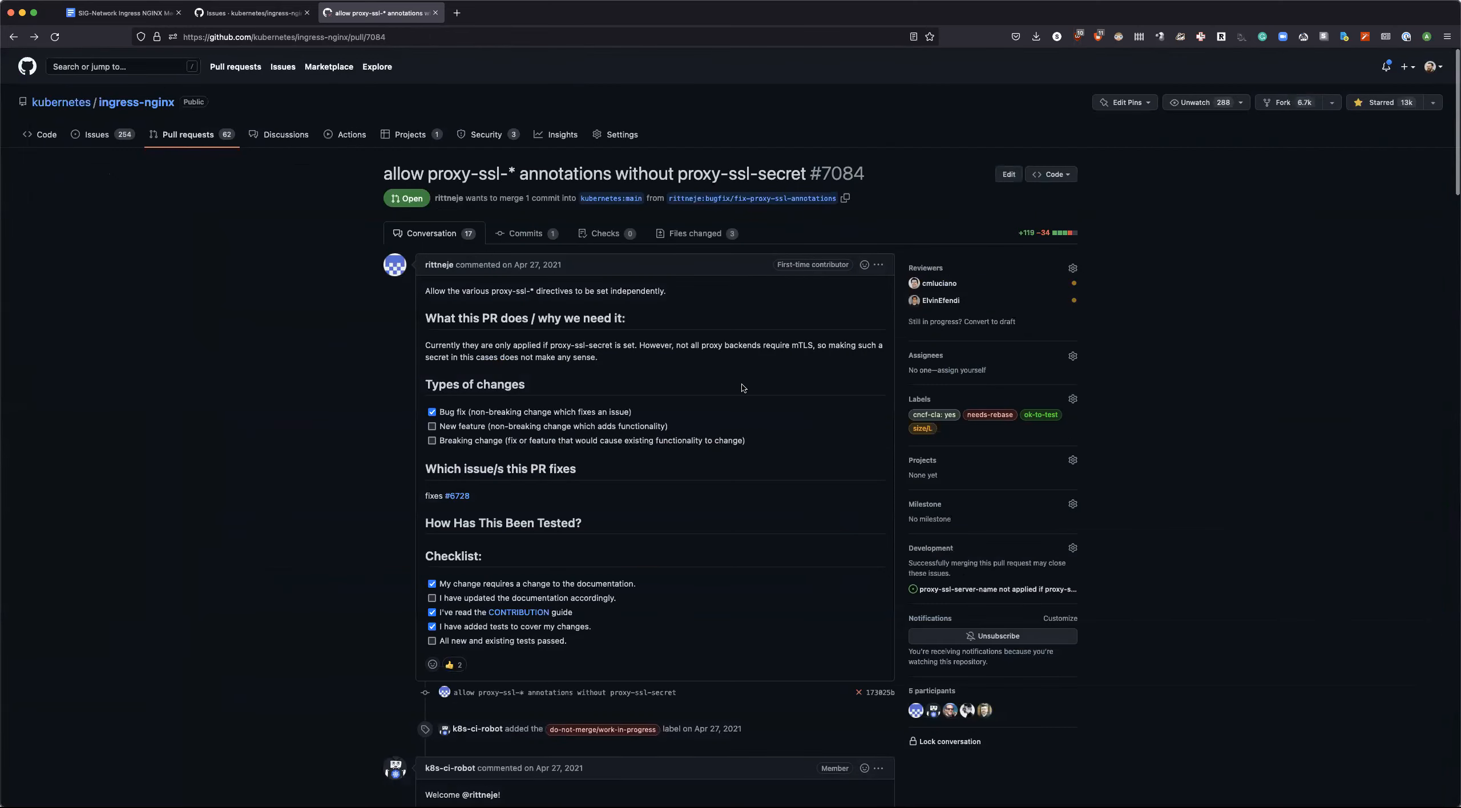
# Step: Scroll through pull request #7084's conversation comments down to the latest one
pyautogui.scroll(-3)
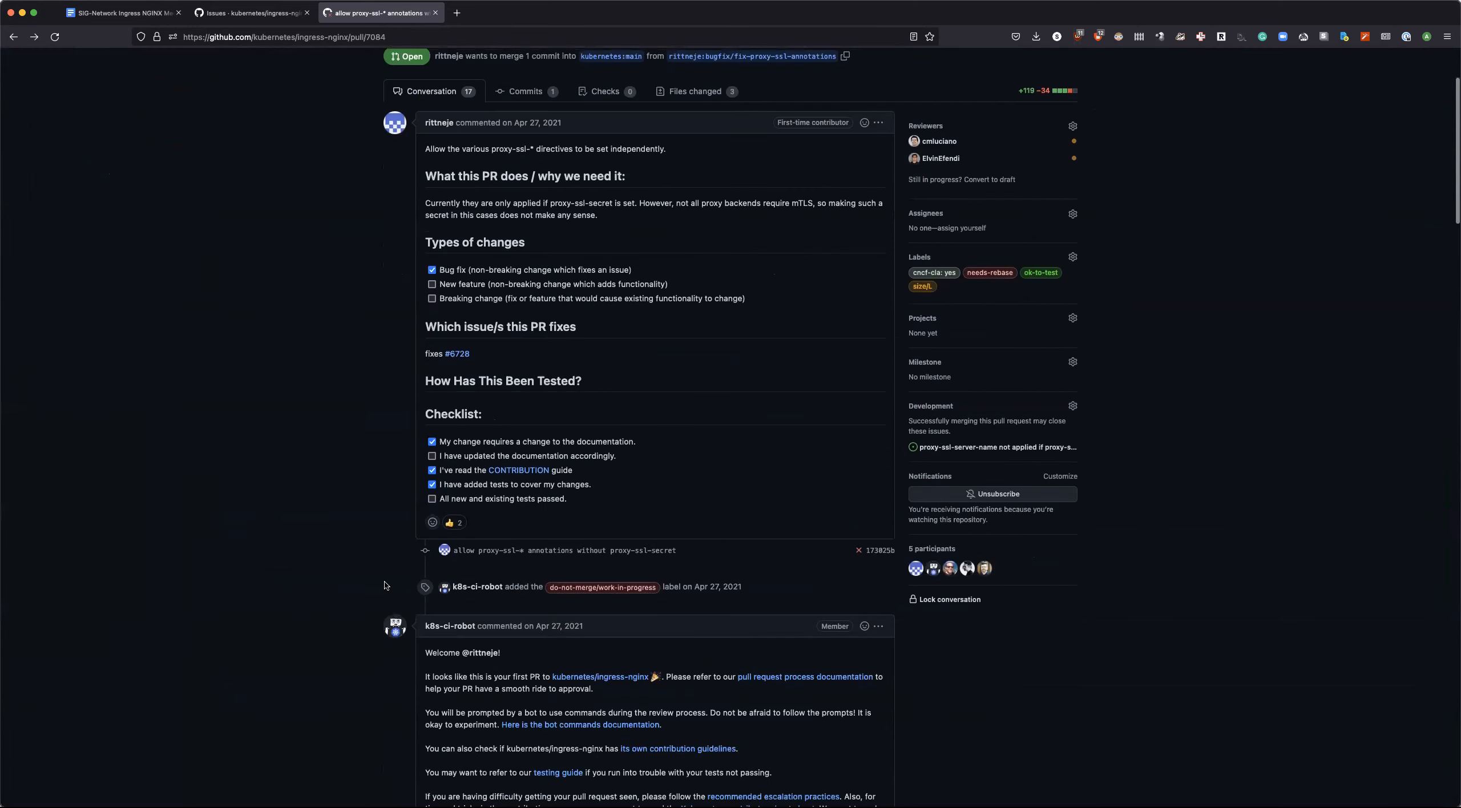
pyautogui.scroll(-3)
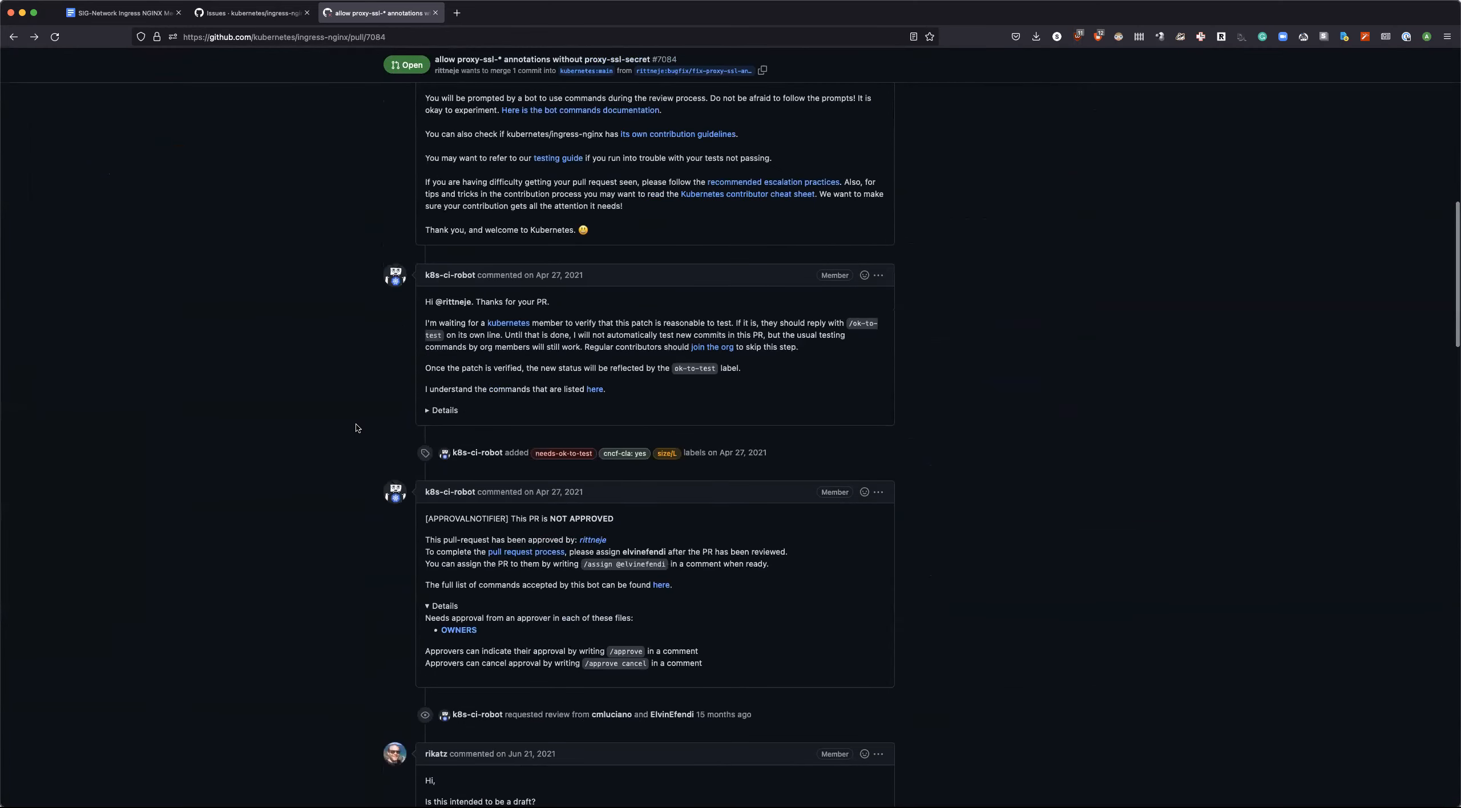
pyautogui.scroll(-3)
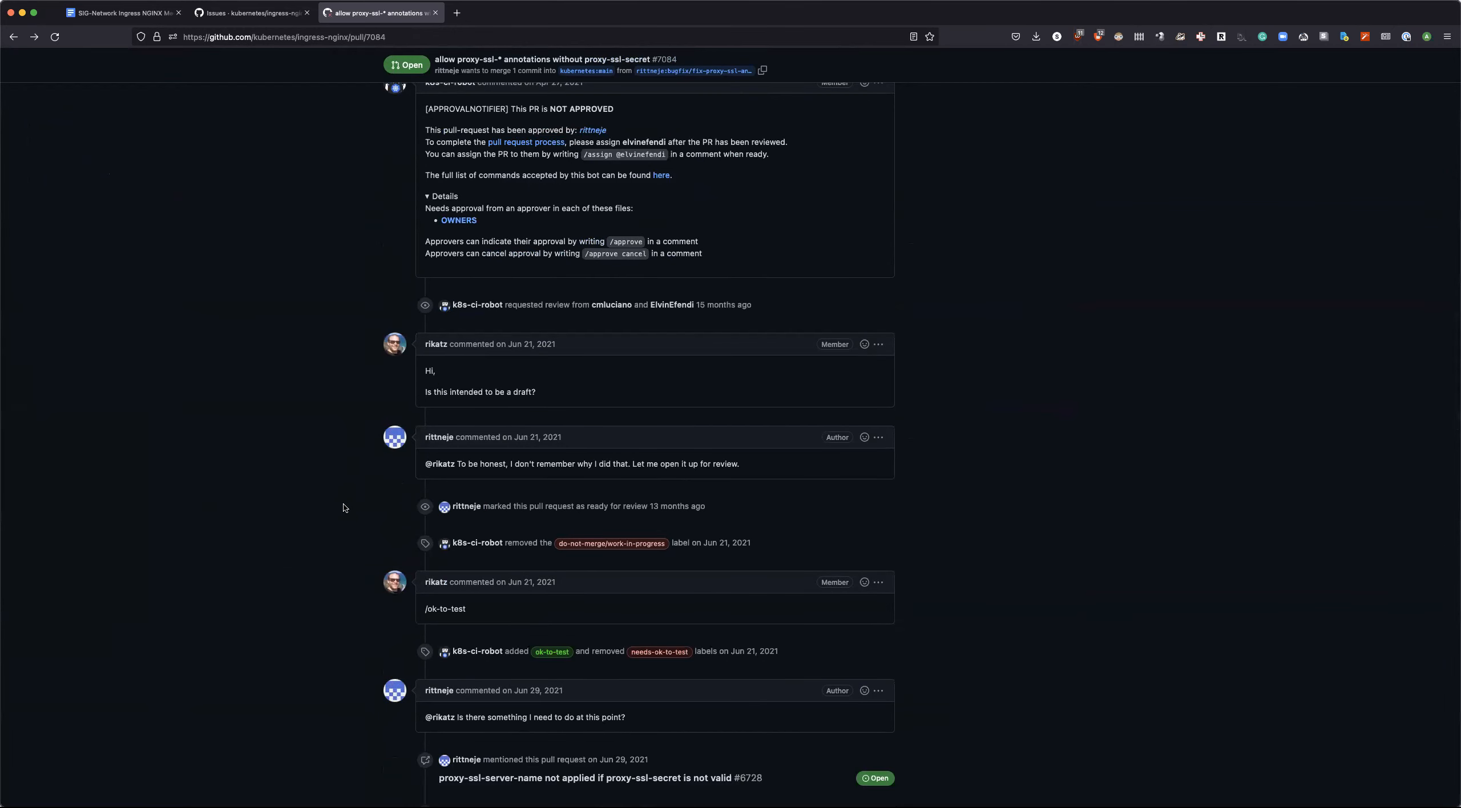
pyautogui.scroll(-3)
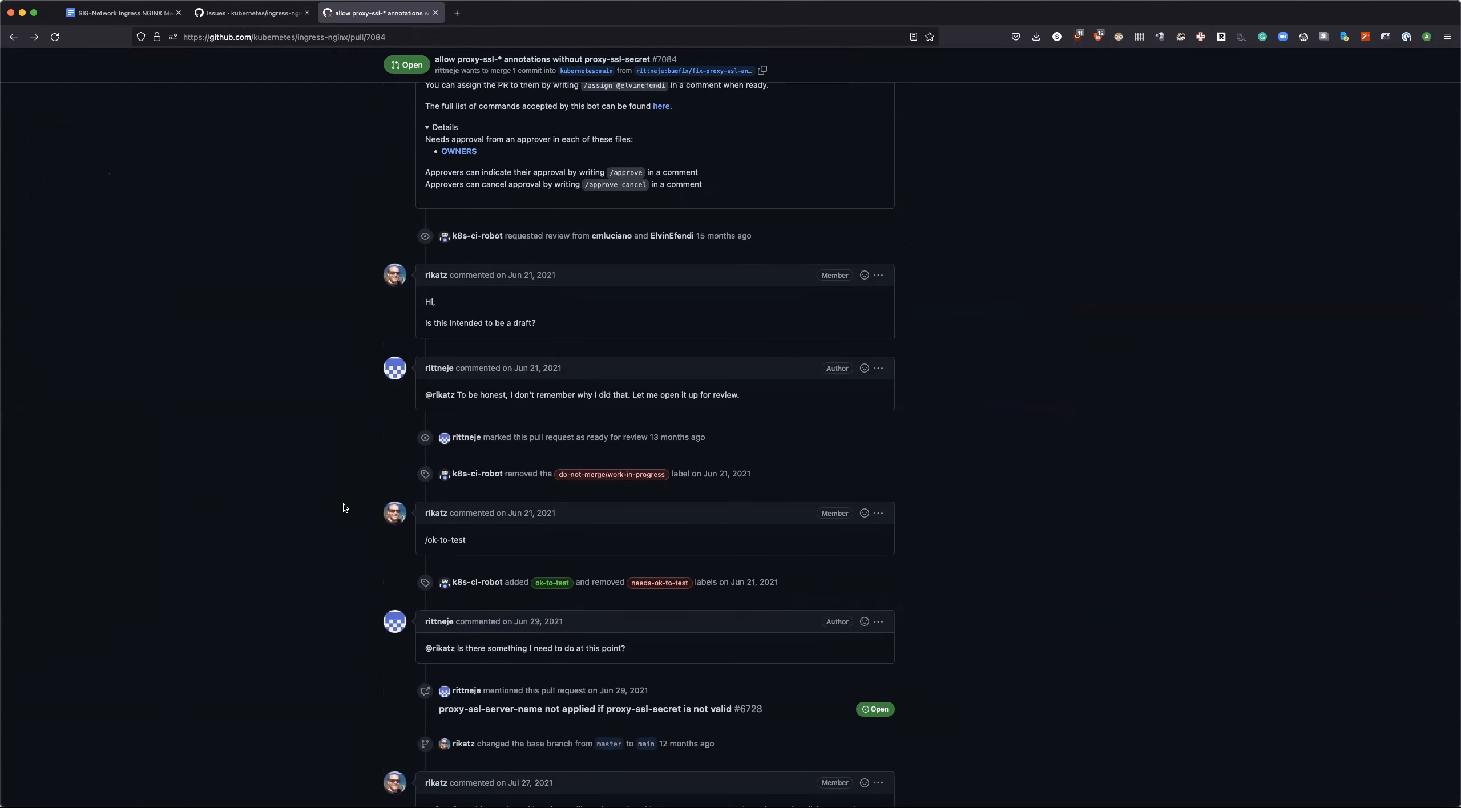
pyautogui.scroll(-3)
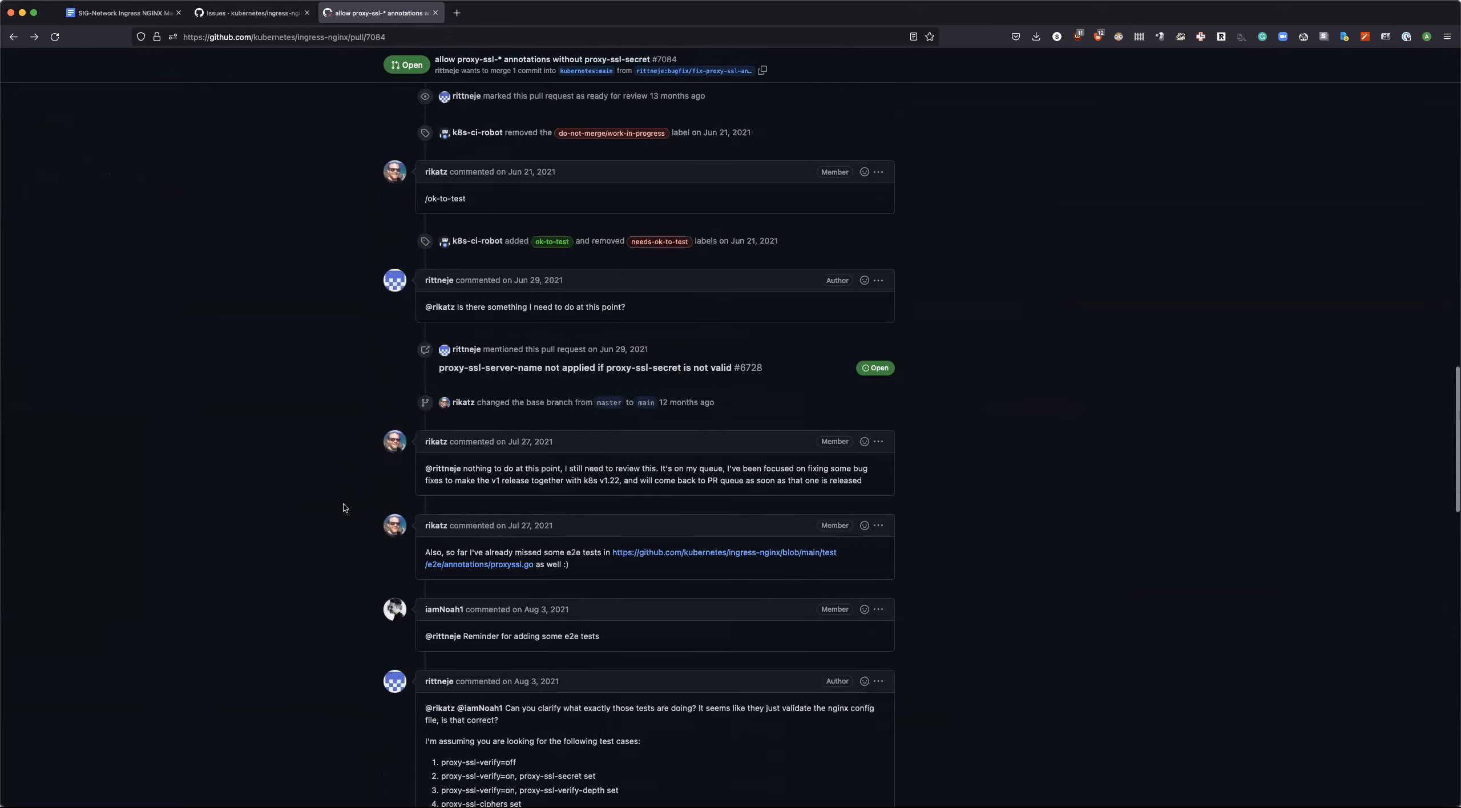
pyautogui.scroll(-3)
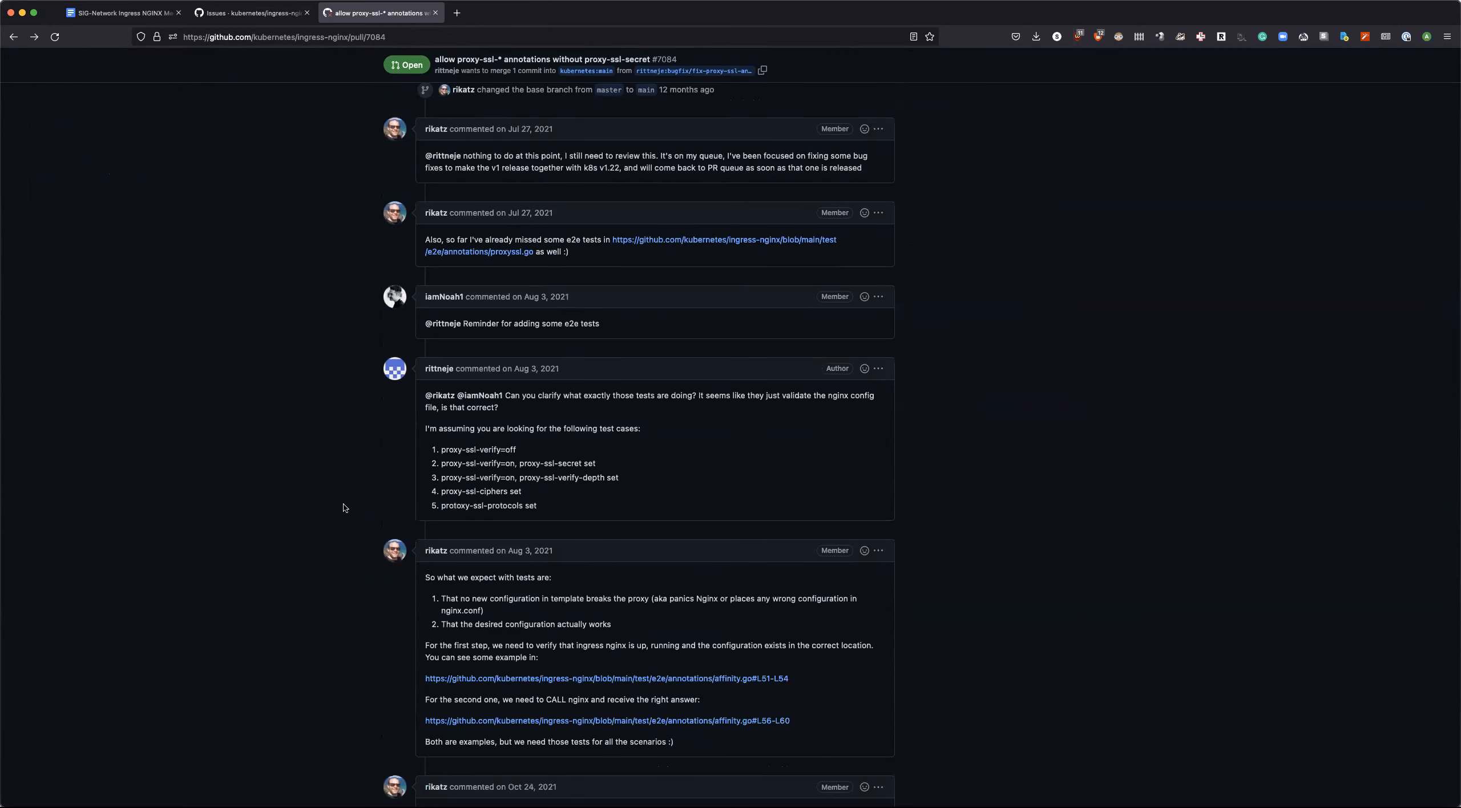
pyautogui.scroll(-3)
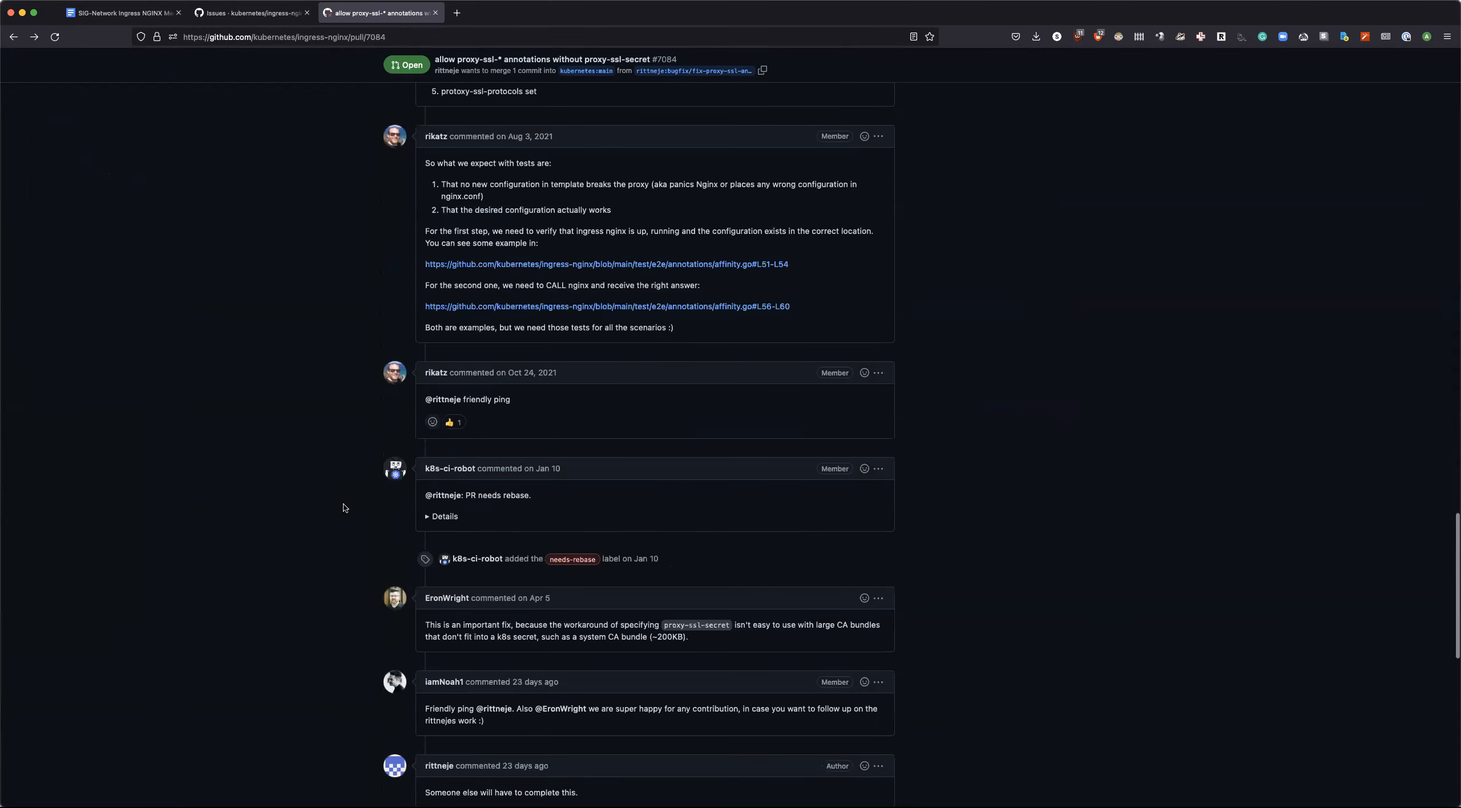
pyautogui.scroll(3)
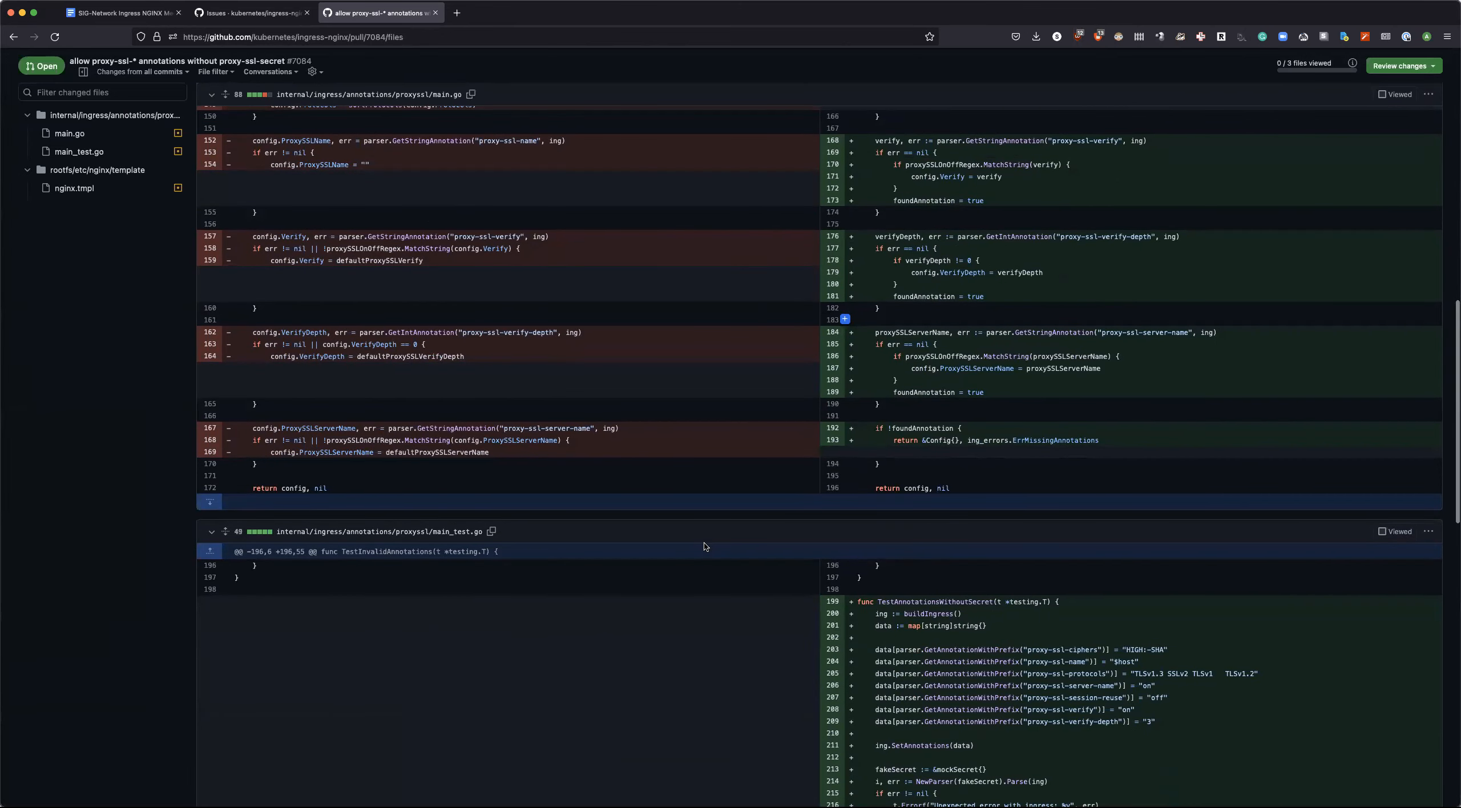
# Step: Review the nginx.tmpl diff, then return to the conversation showing unsuccessful checks and the main.go merge conflict
pyautogui.scroll(-3)
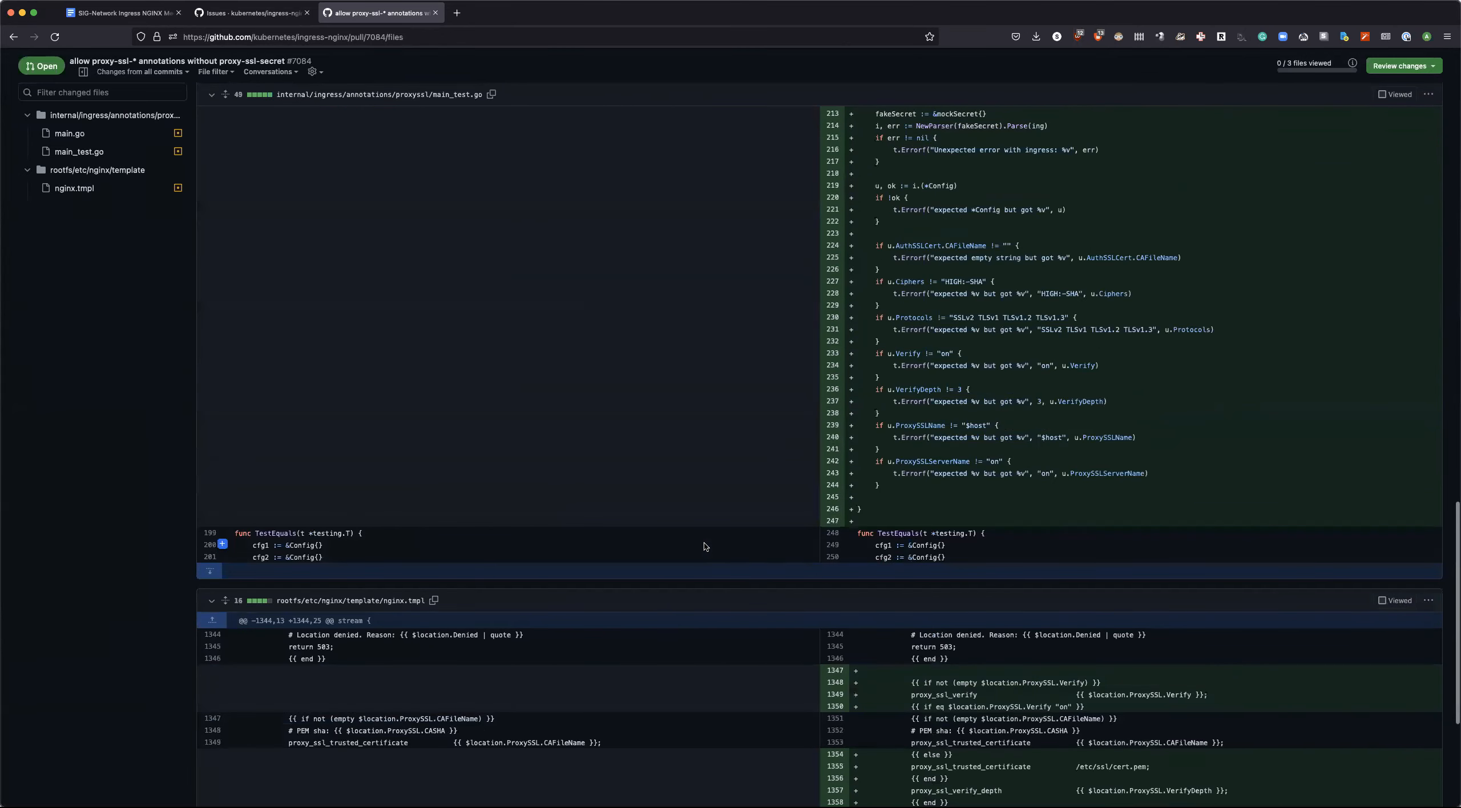
pyautogui.scroll(-3)
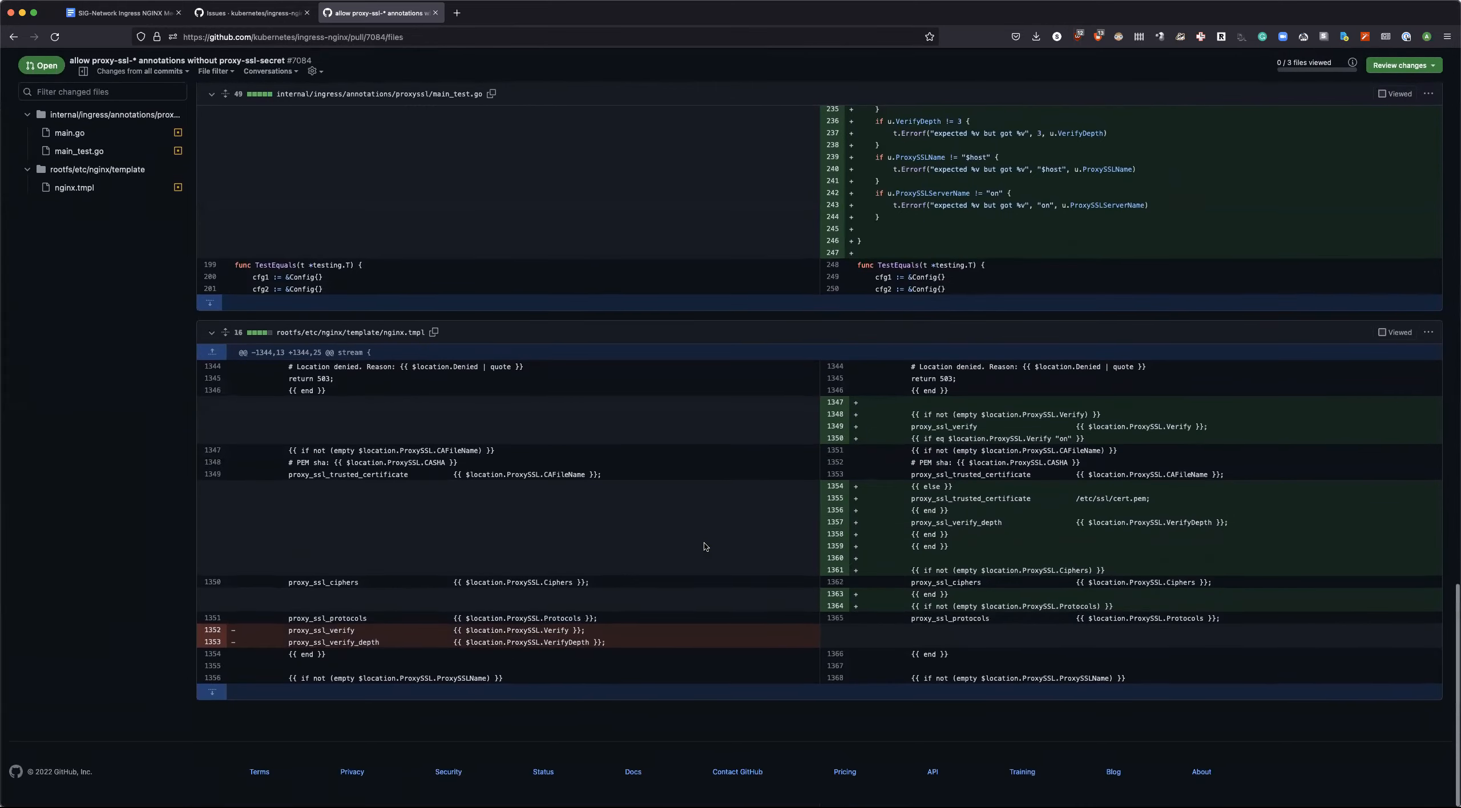
pyautogui.scroll(3)
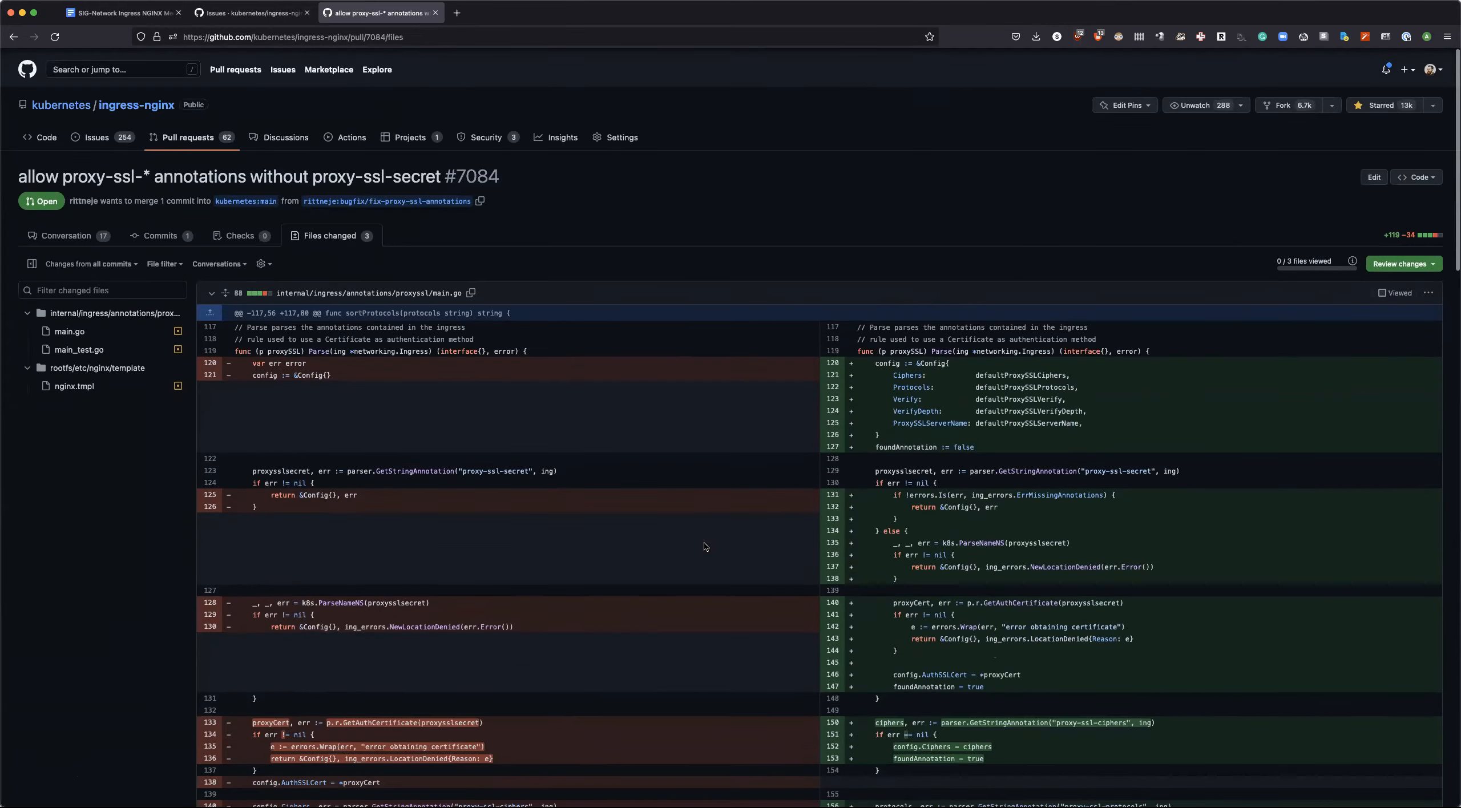
pyautogui.click(431, 235)
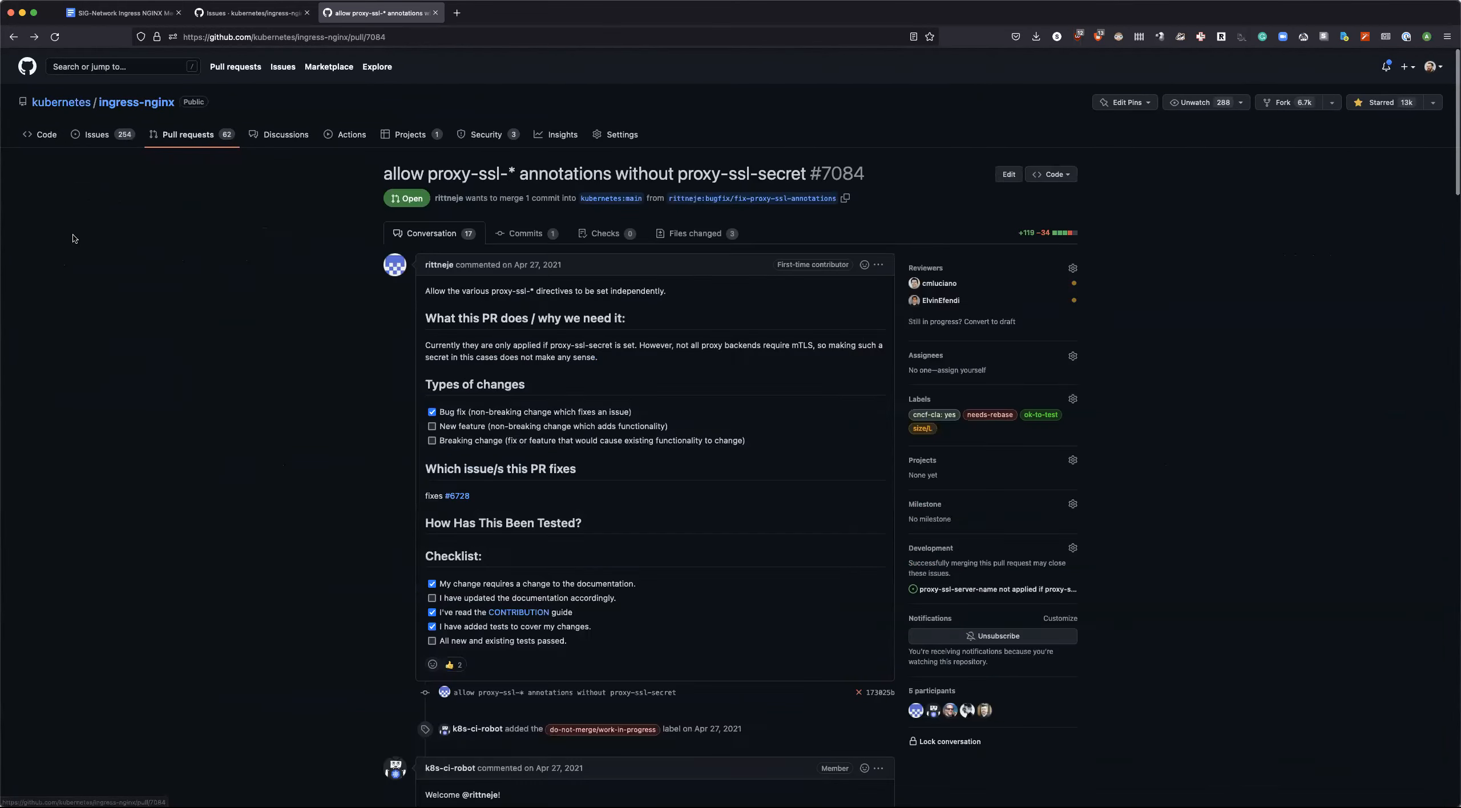
pyautogui.scroll(-3)
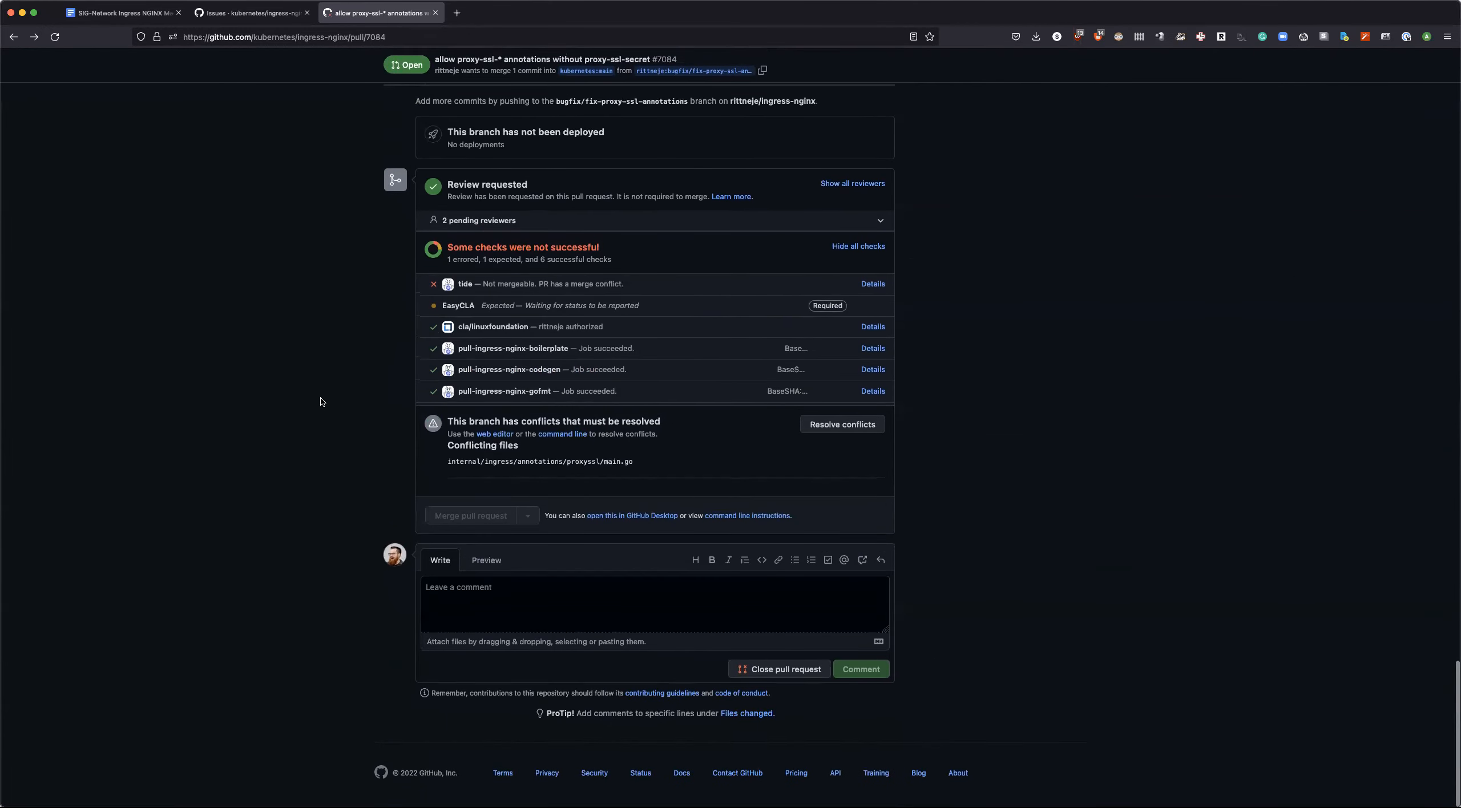
pyautogui.scroll(3)
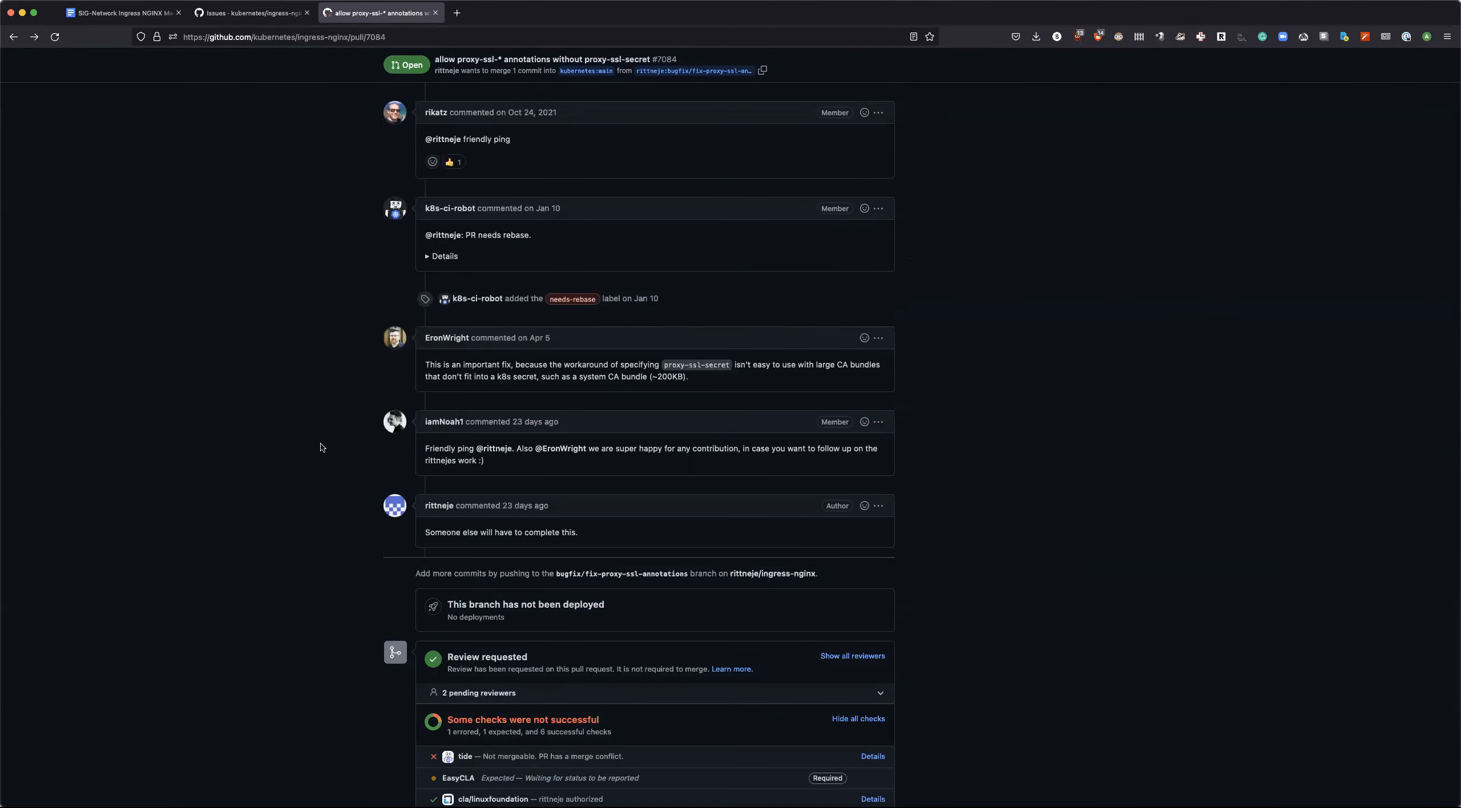
pyautogui.moveTo(449, 532)
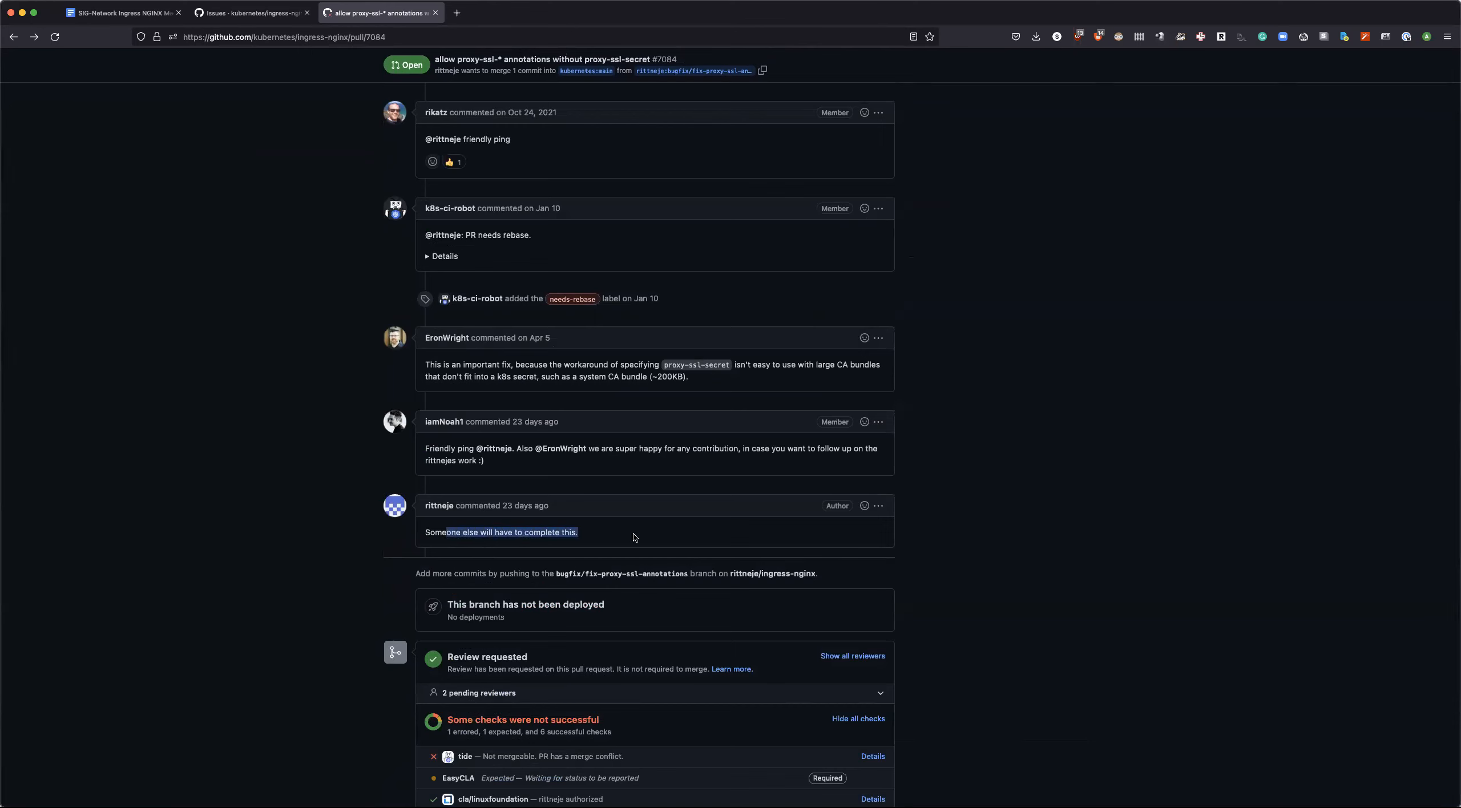
pyautogui.moveTo(267, 52)
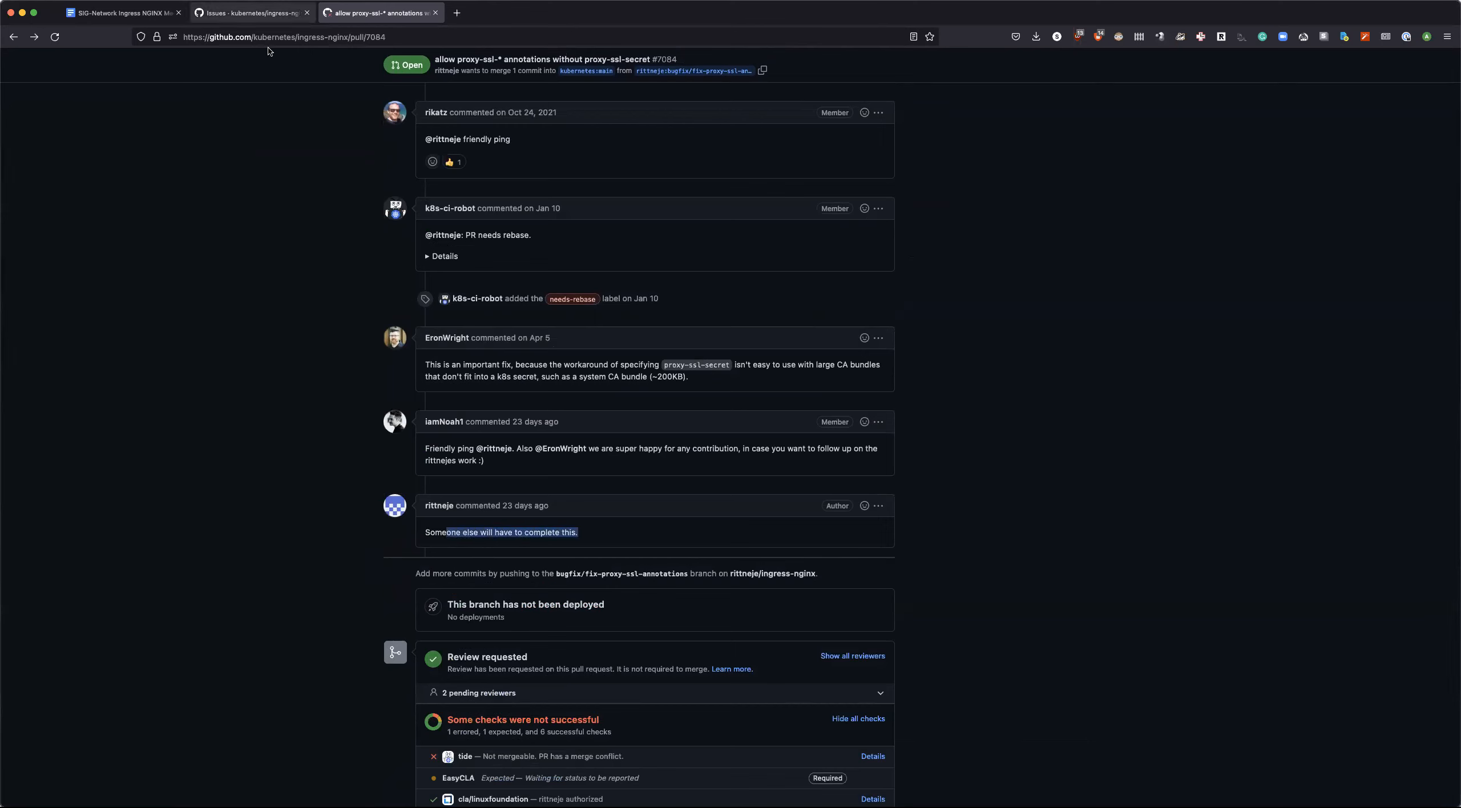
# Step: Reopen issue #6728 from the untriaged list and read its description and logs
pyautogui.click(247, 13)
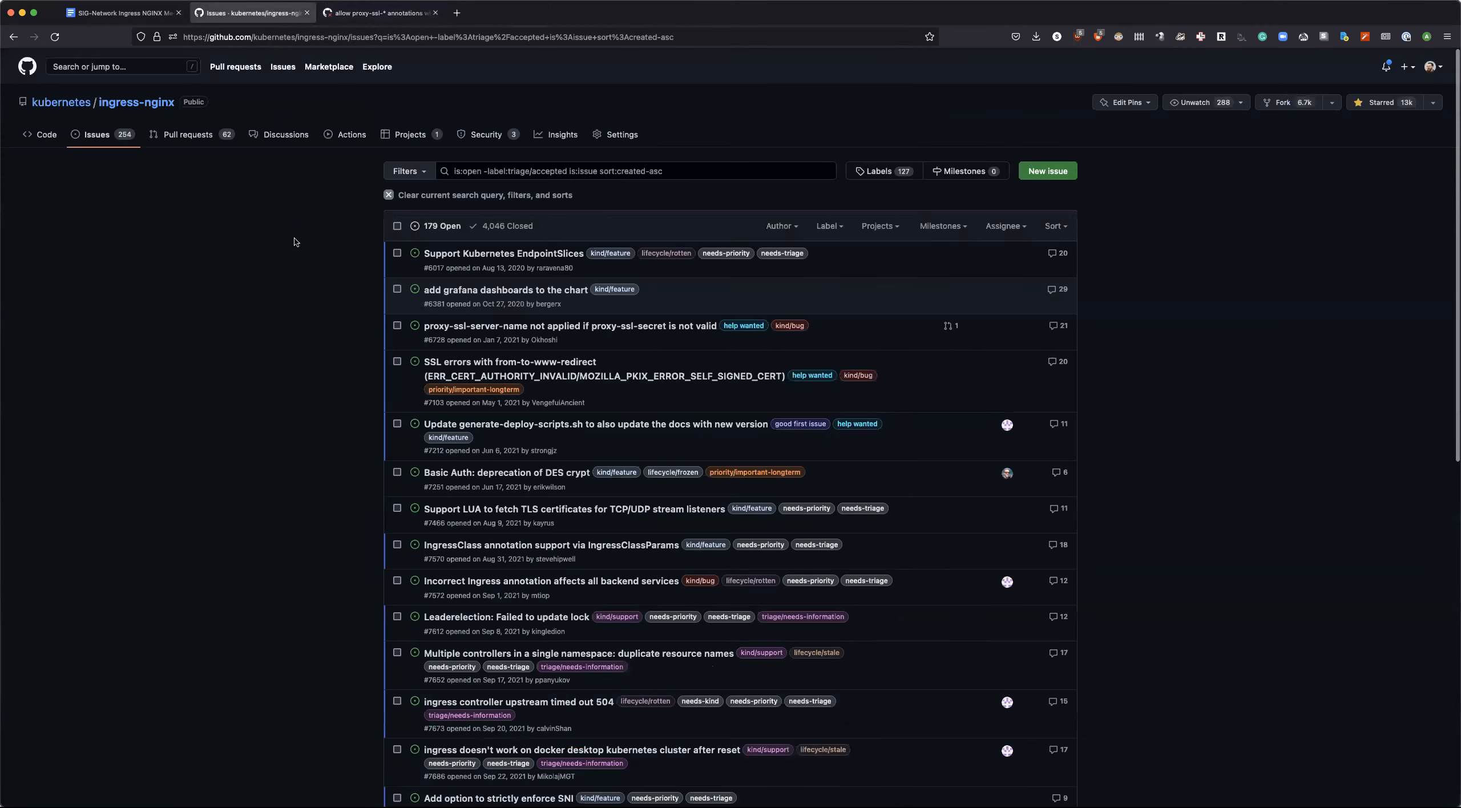
pyautogui.moveTo(569, 325)
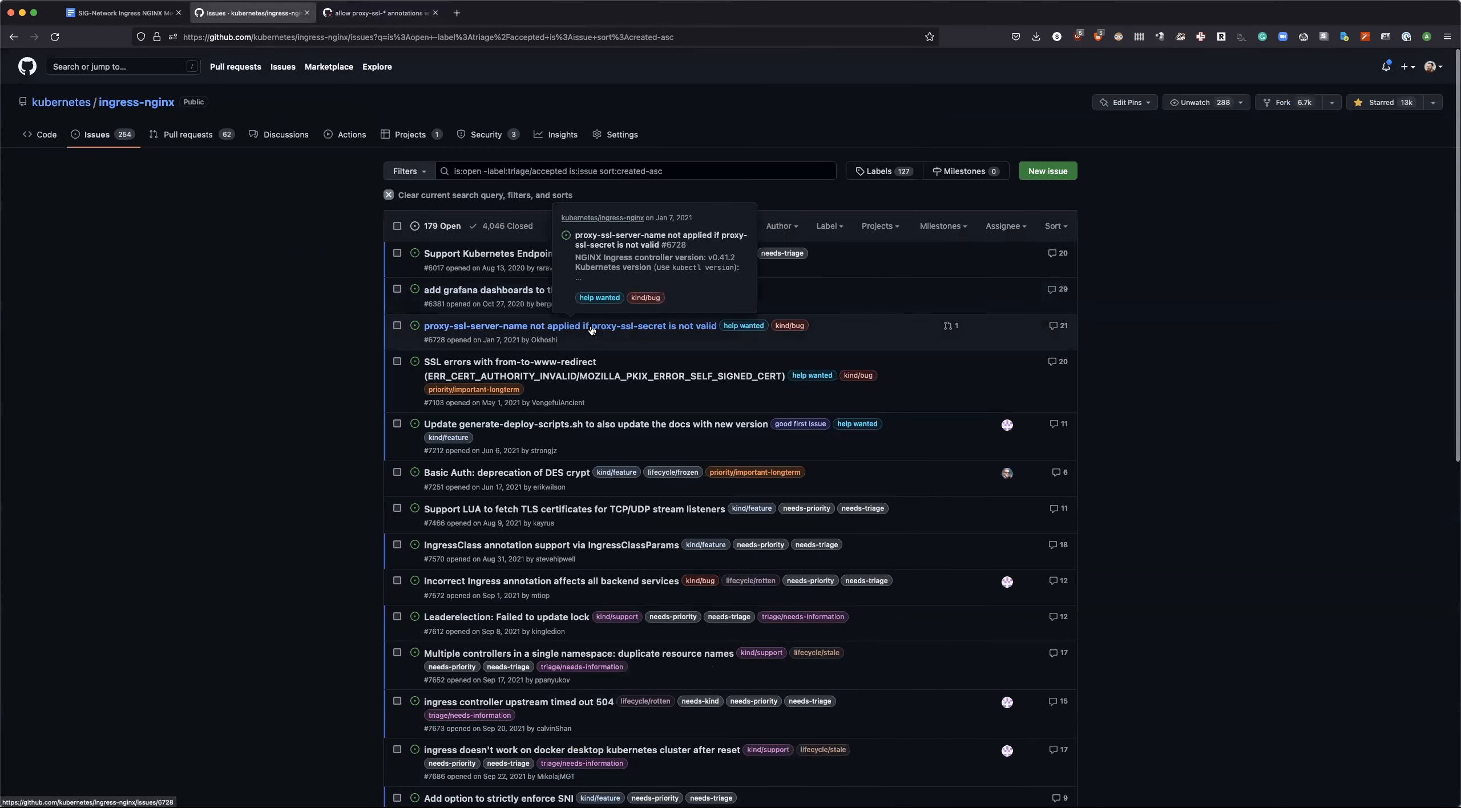
pyautogui.click(570, 325)
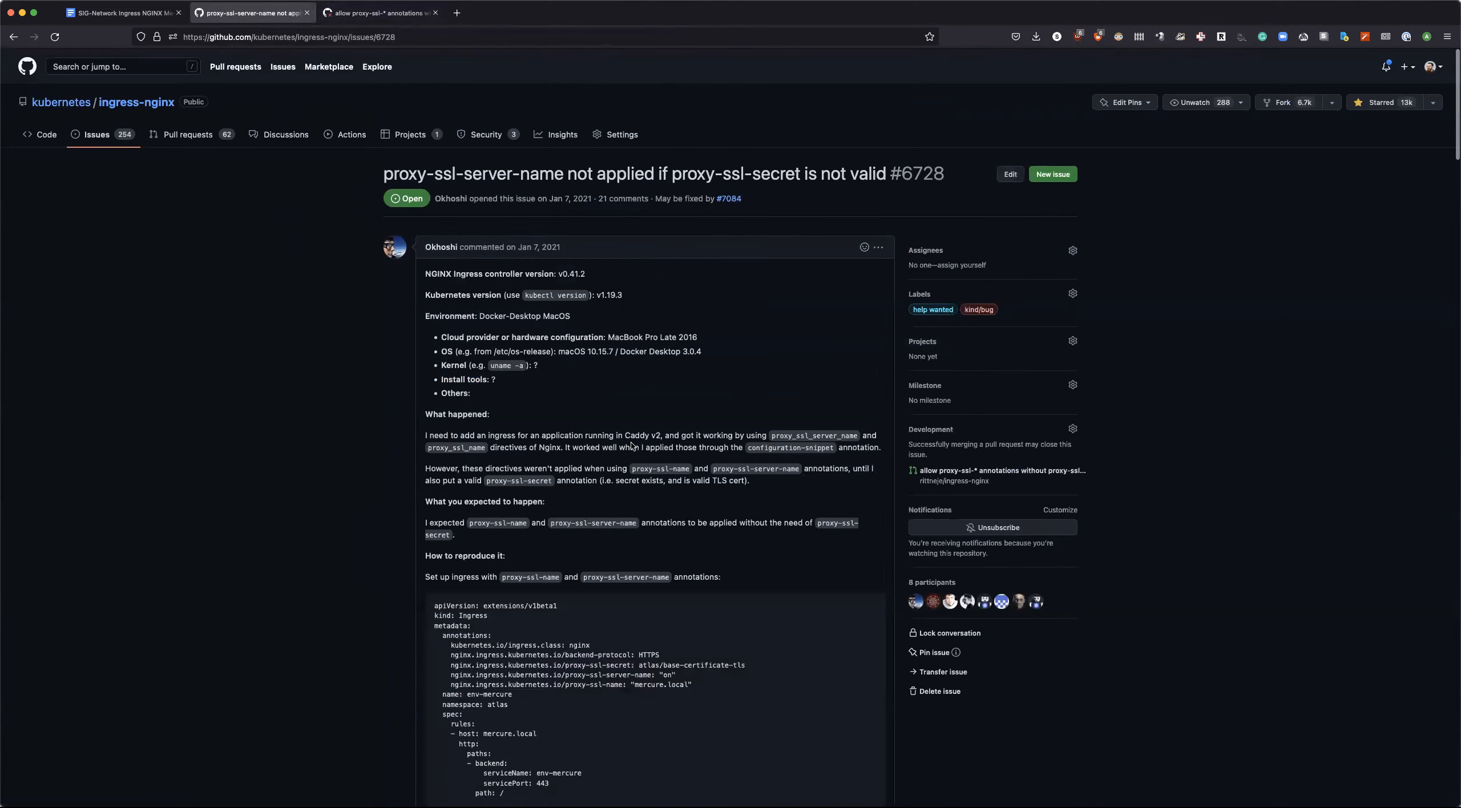
pyautogui.scroll(-3)
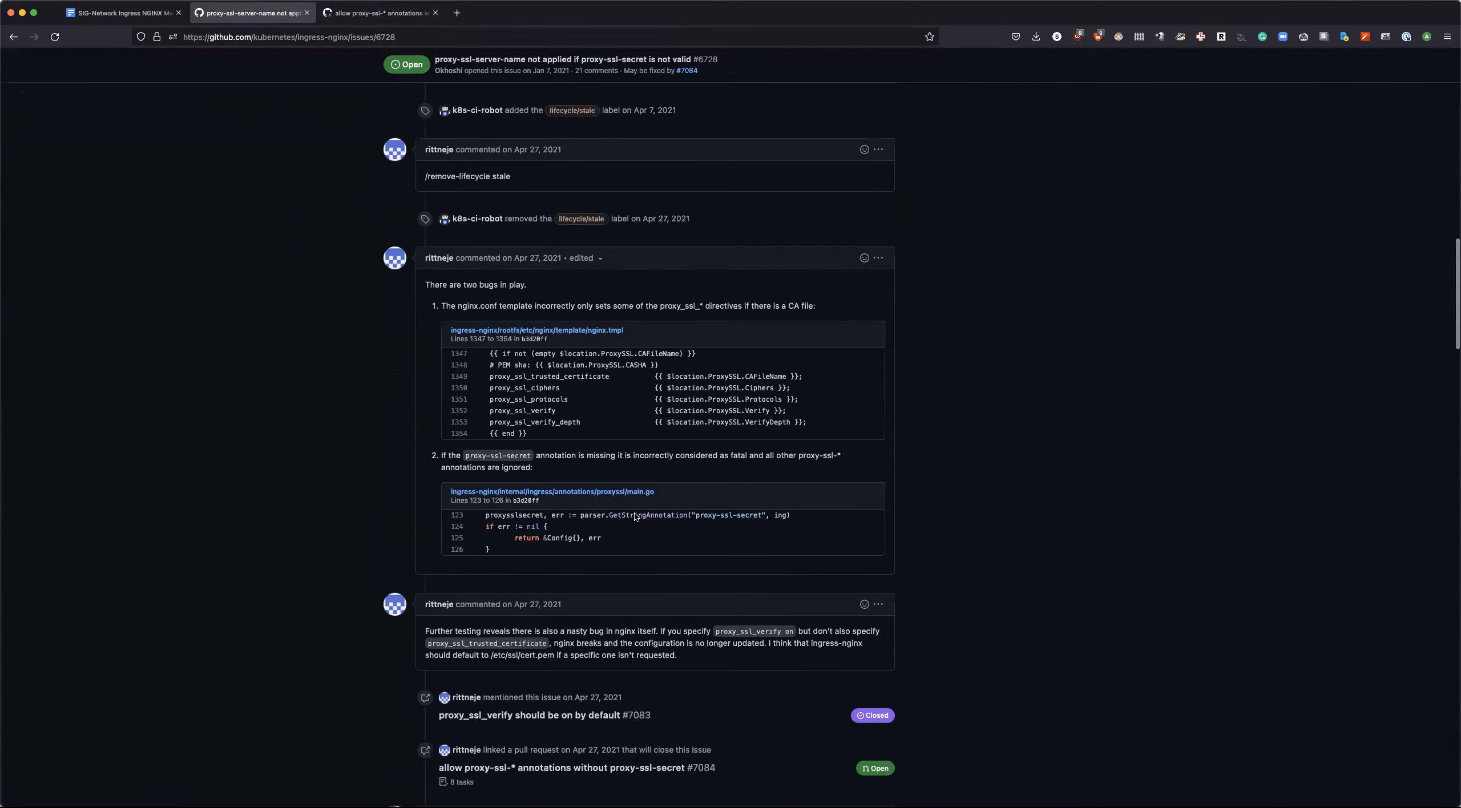
pyautogui.scroll(-3)
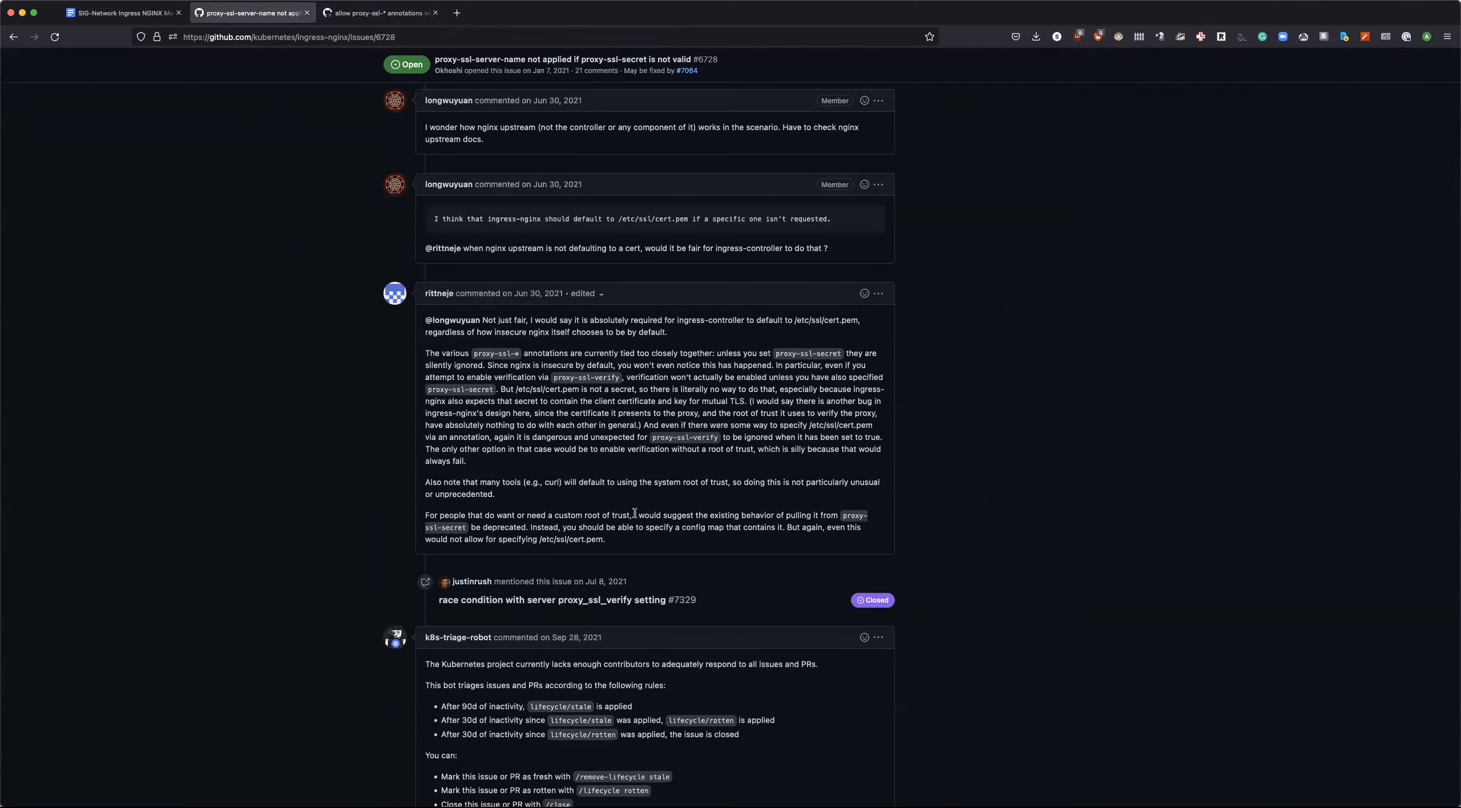
pyautogui.scroll(-3)
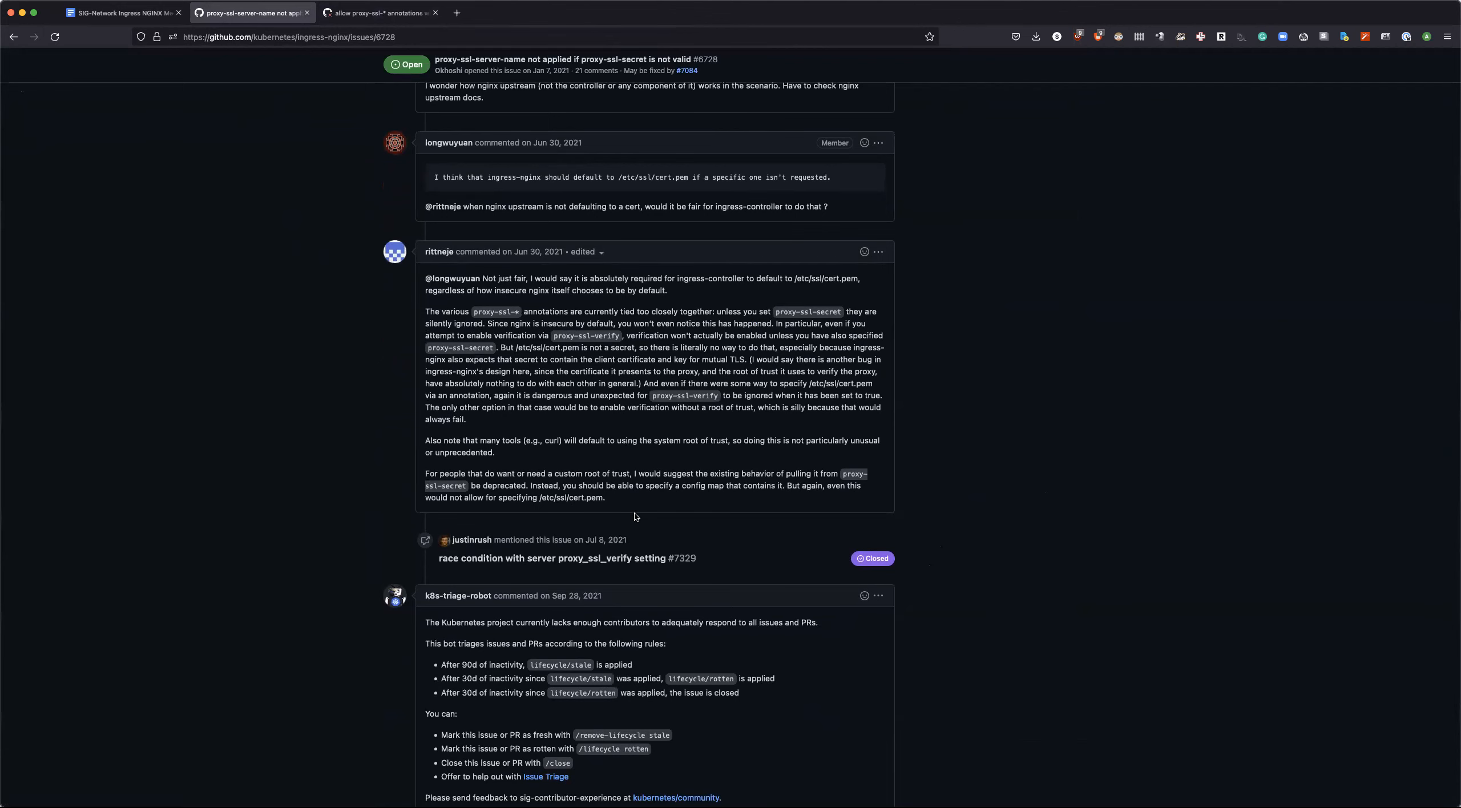
# Step: Finish reading issue #6728's discussion and scroll back to the original report
pyautogui.scroll(-3)
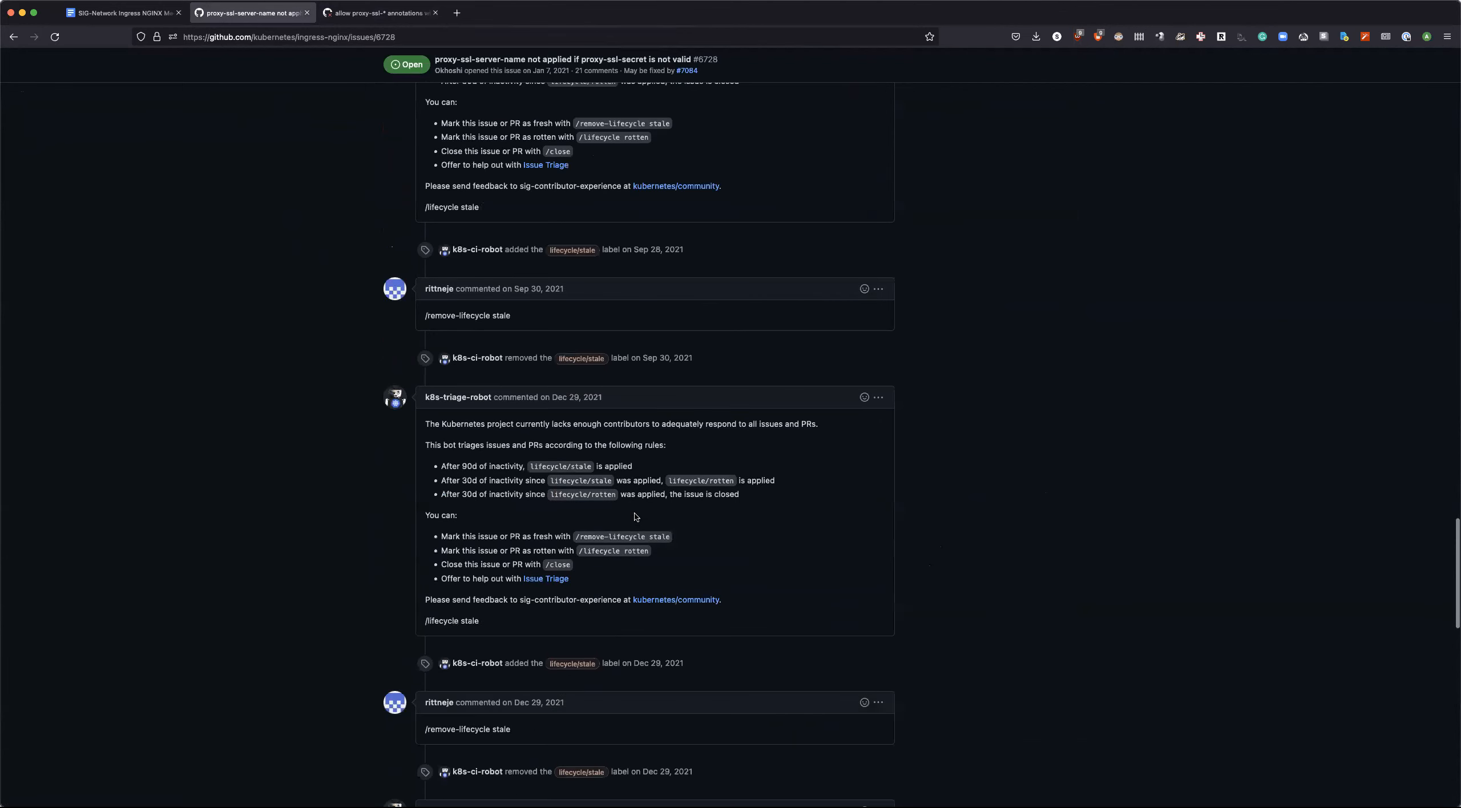
pyautogui.moveTo(602, 528)
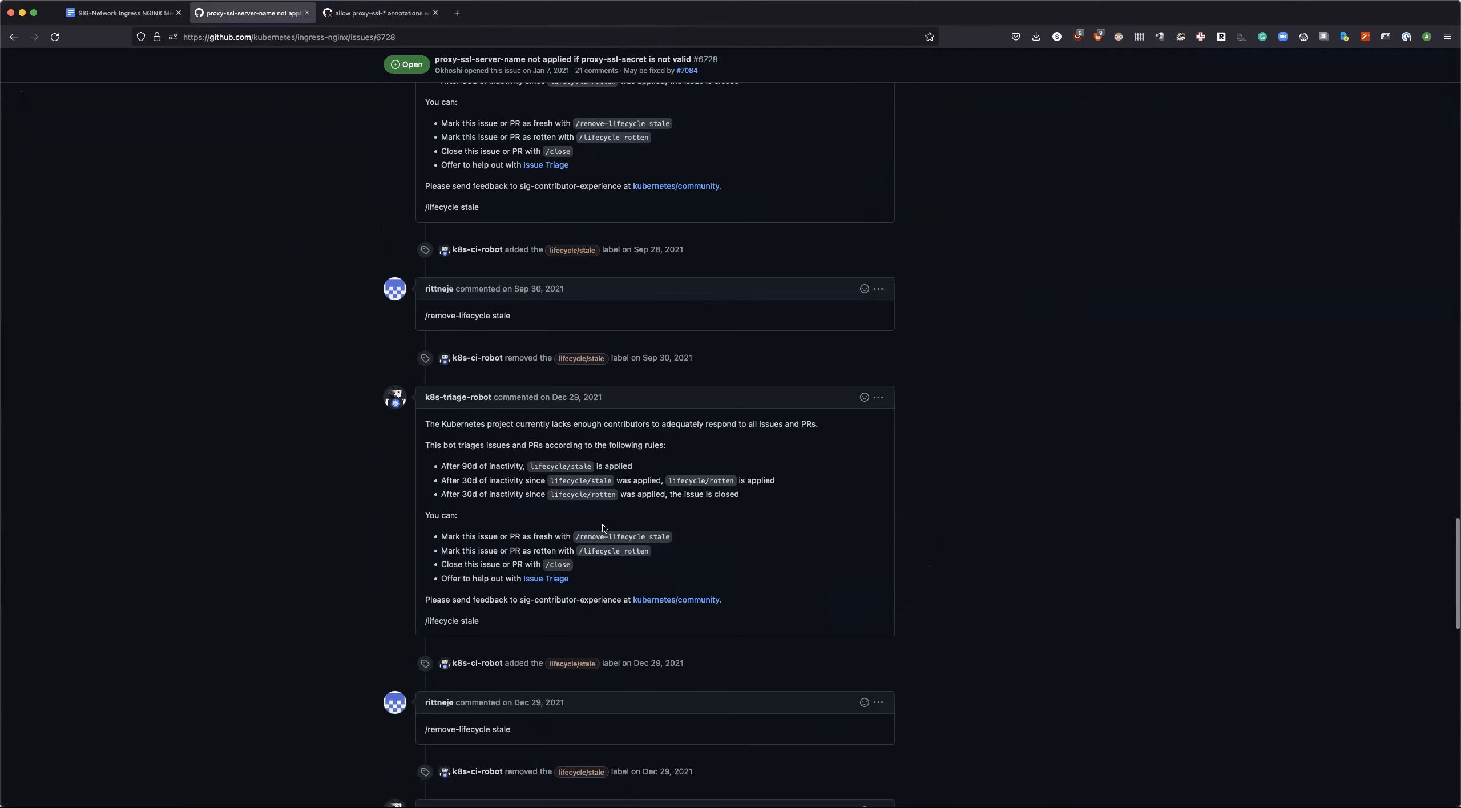
pyautogui.scroll(-3)
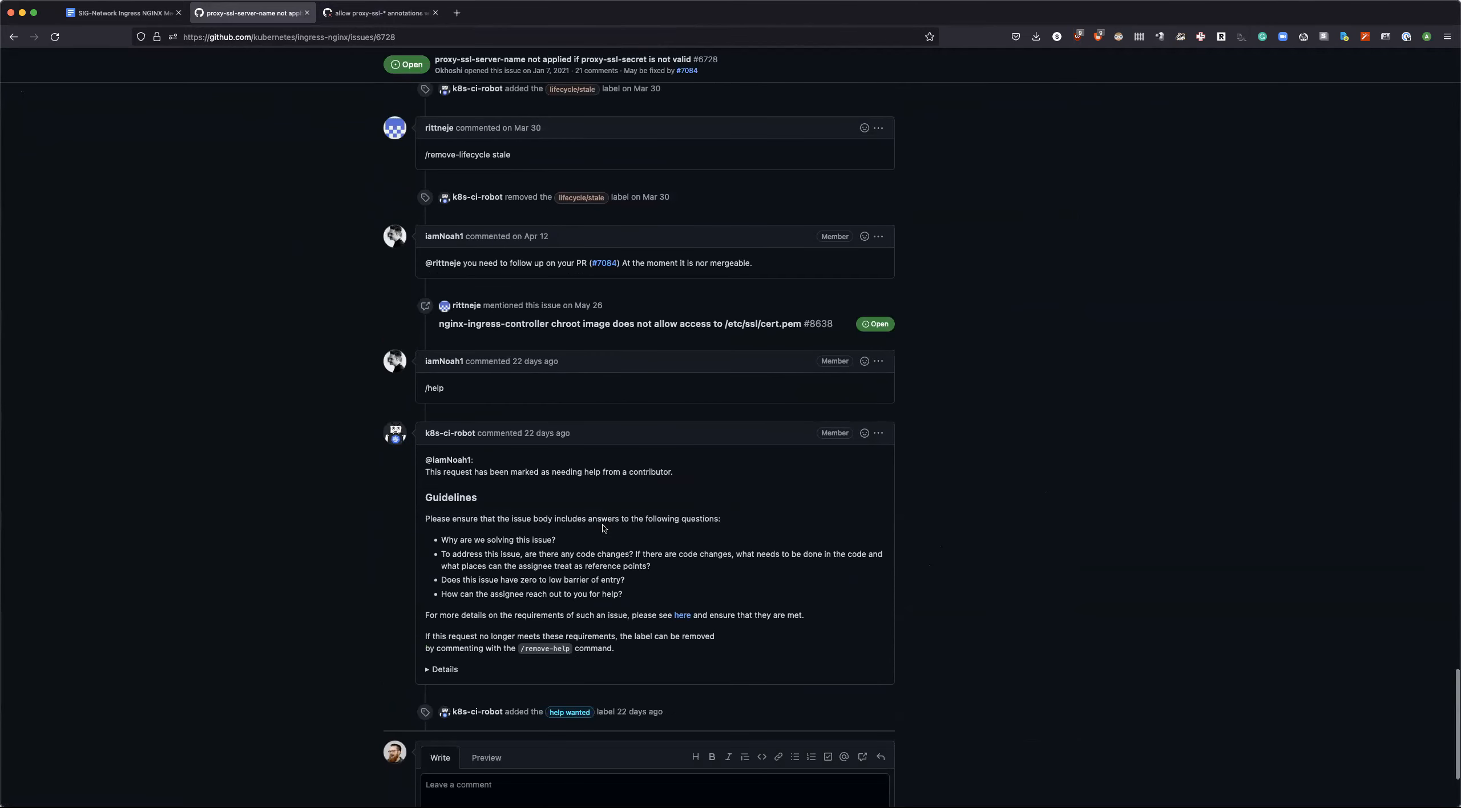
pyautogui.scroll(3)
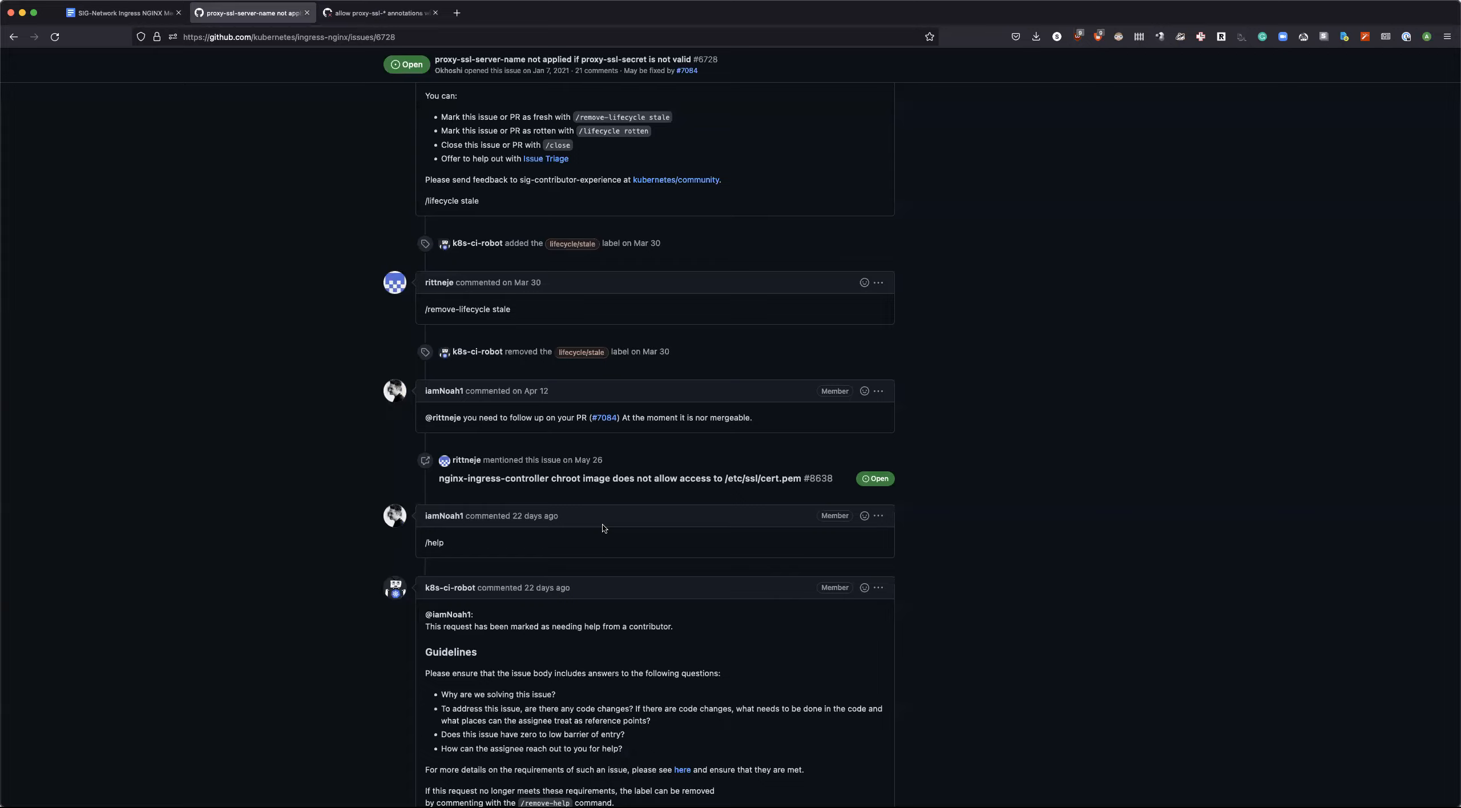
pyautogui.scroll(3)
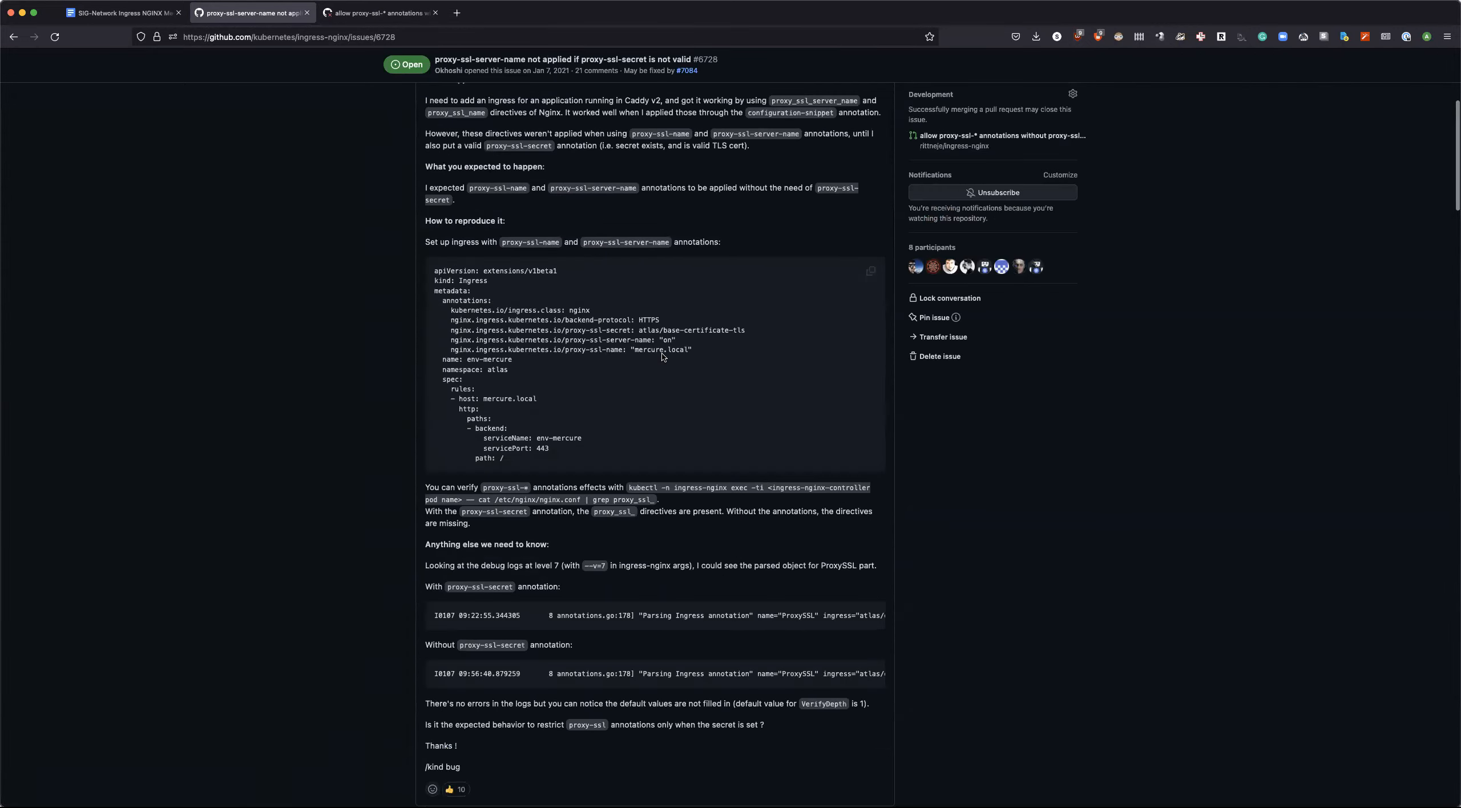
pyautogui.scroll(3)
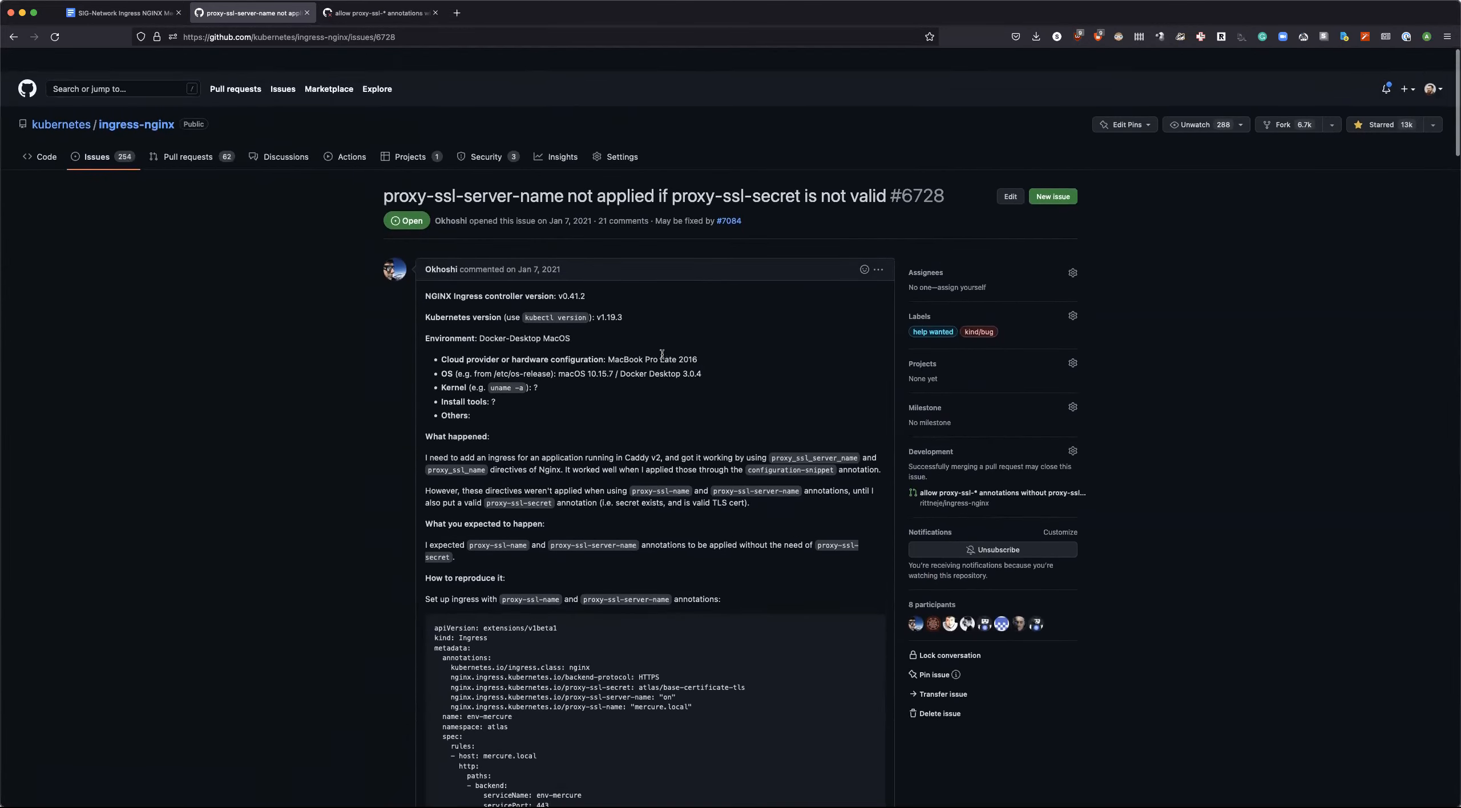
pyautogui.scroll(-3)
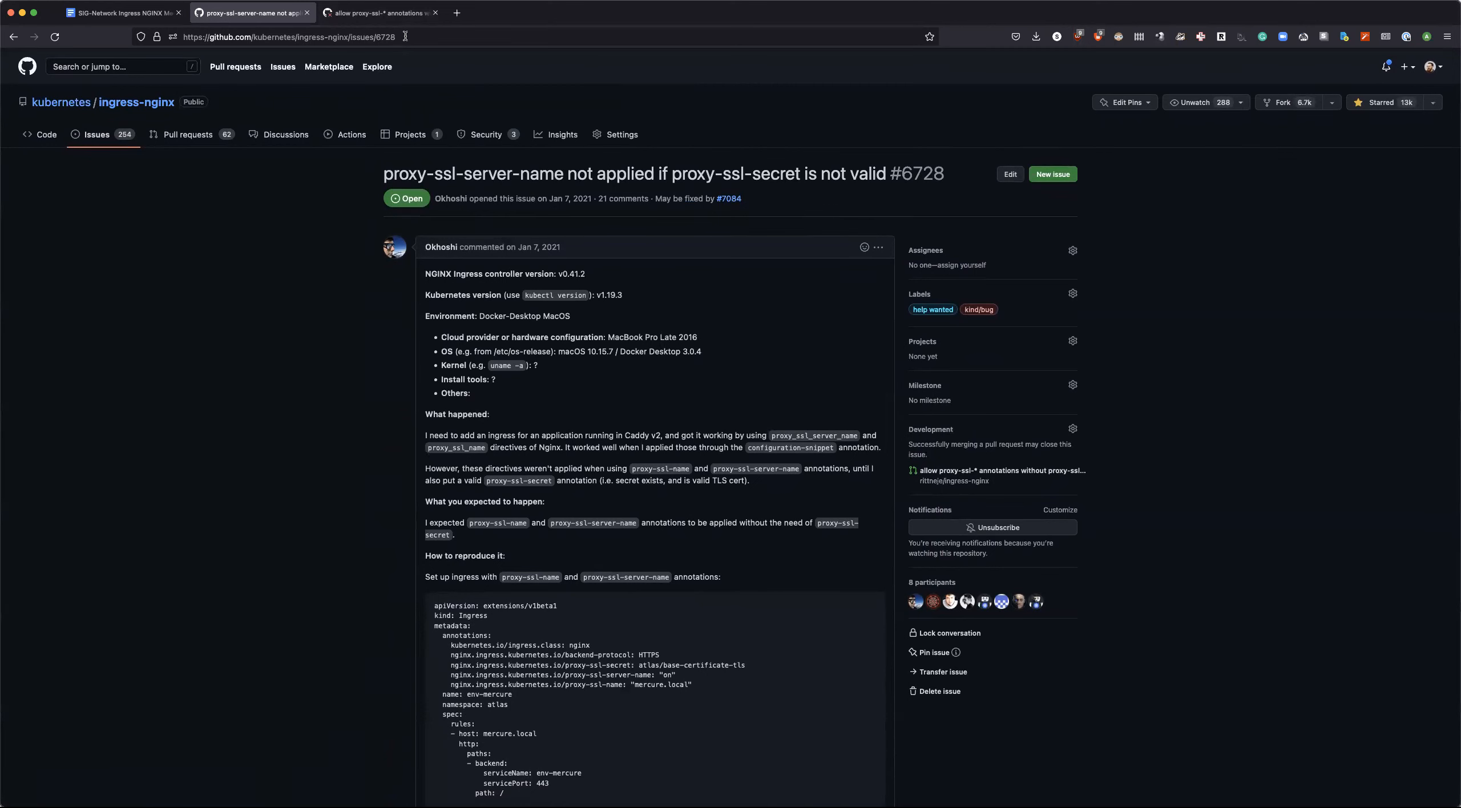
# Step: Copy the issue #6728 URL and return to the Google Docs meeting notes
pyautogui.click(289, 36)
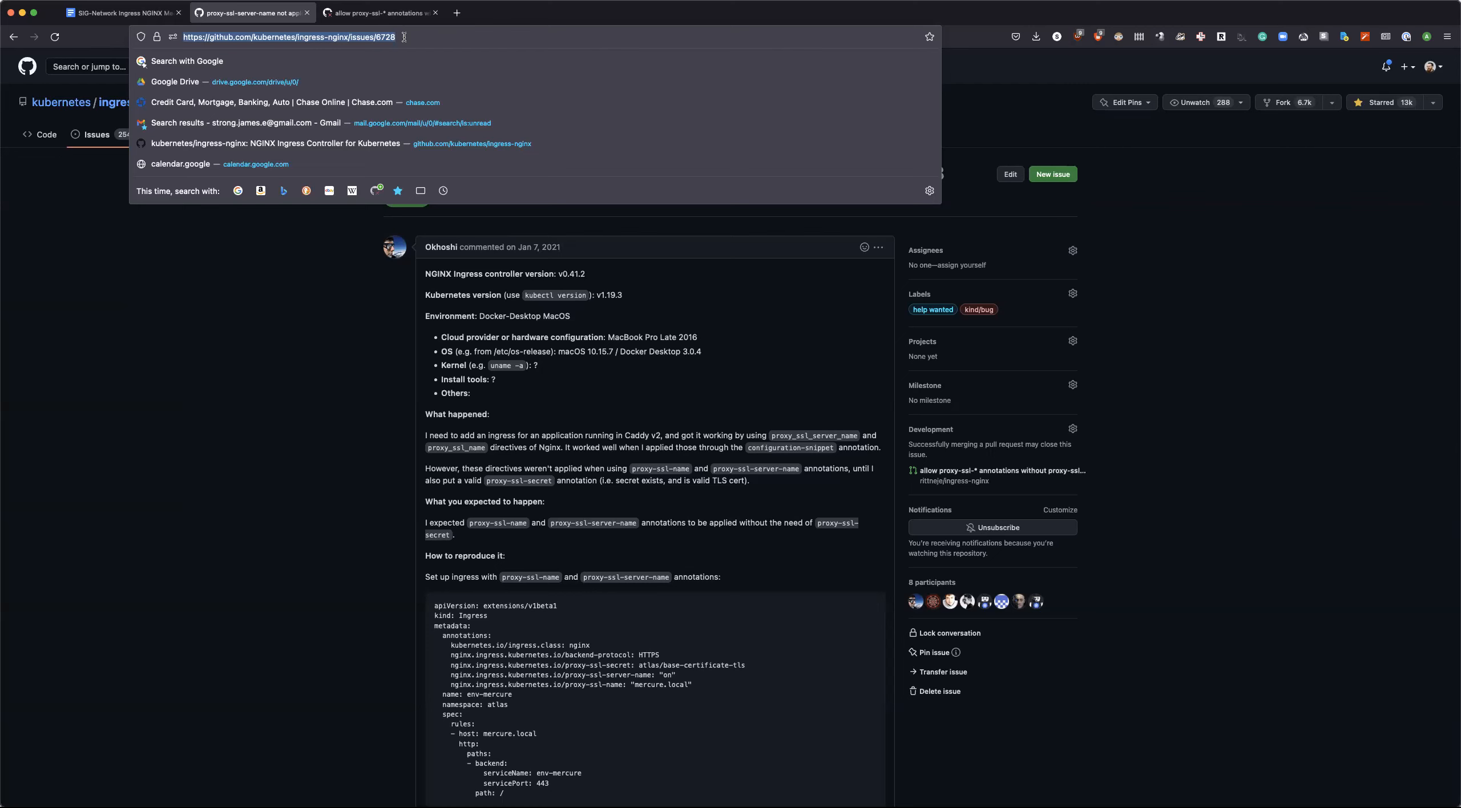
pyautogui.click(119, 12)
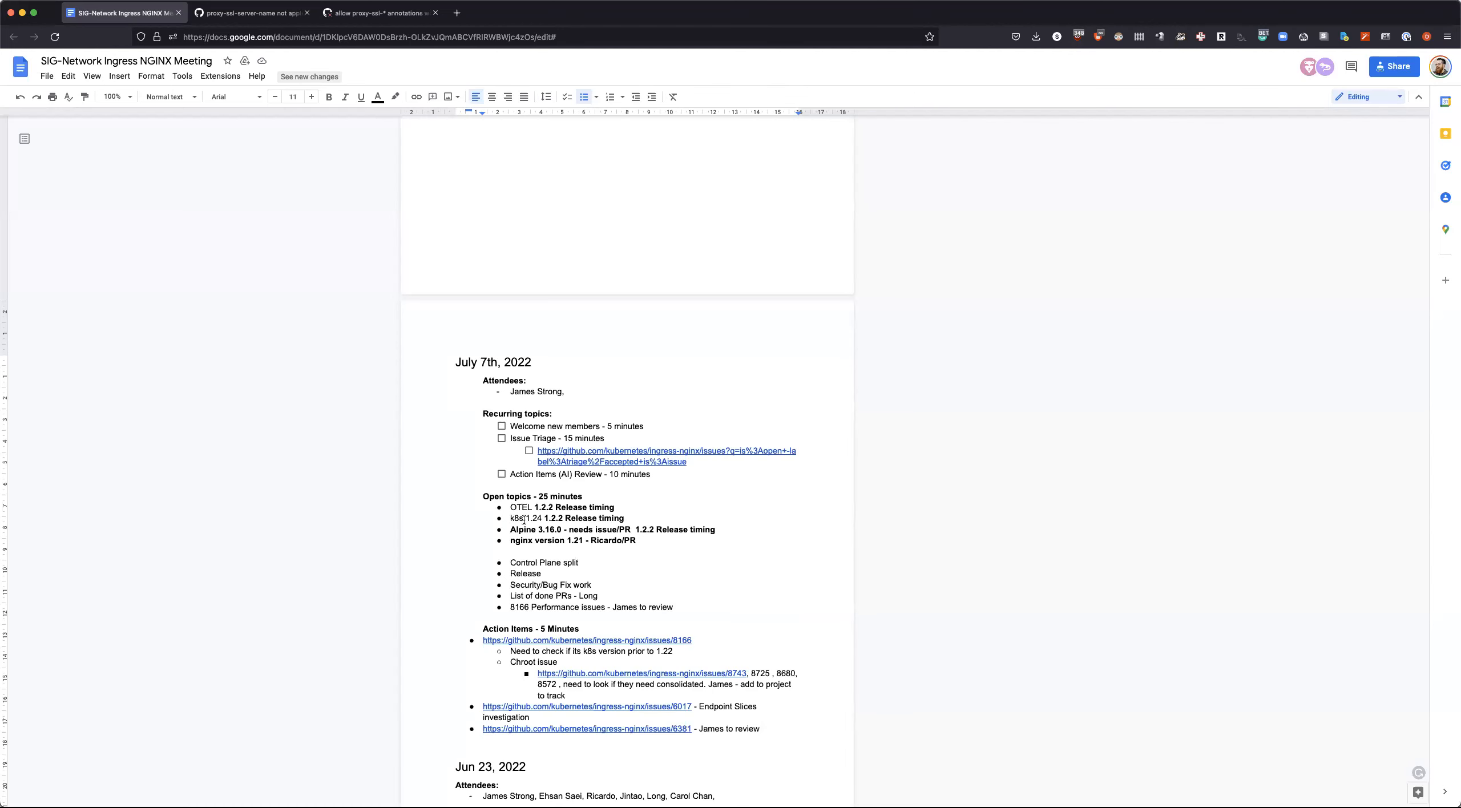
# Step: Add an action item linking issue 6728: updates, ask for help, if no one answers close PR and issue
pyautogui.scroll(-3)
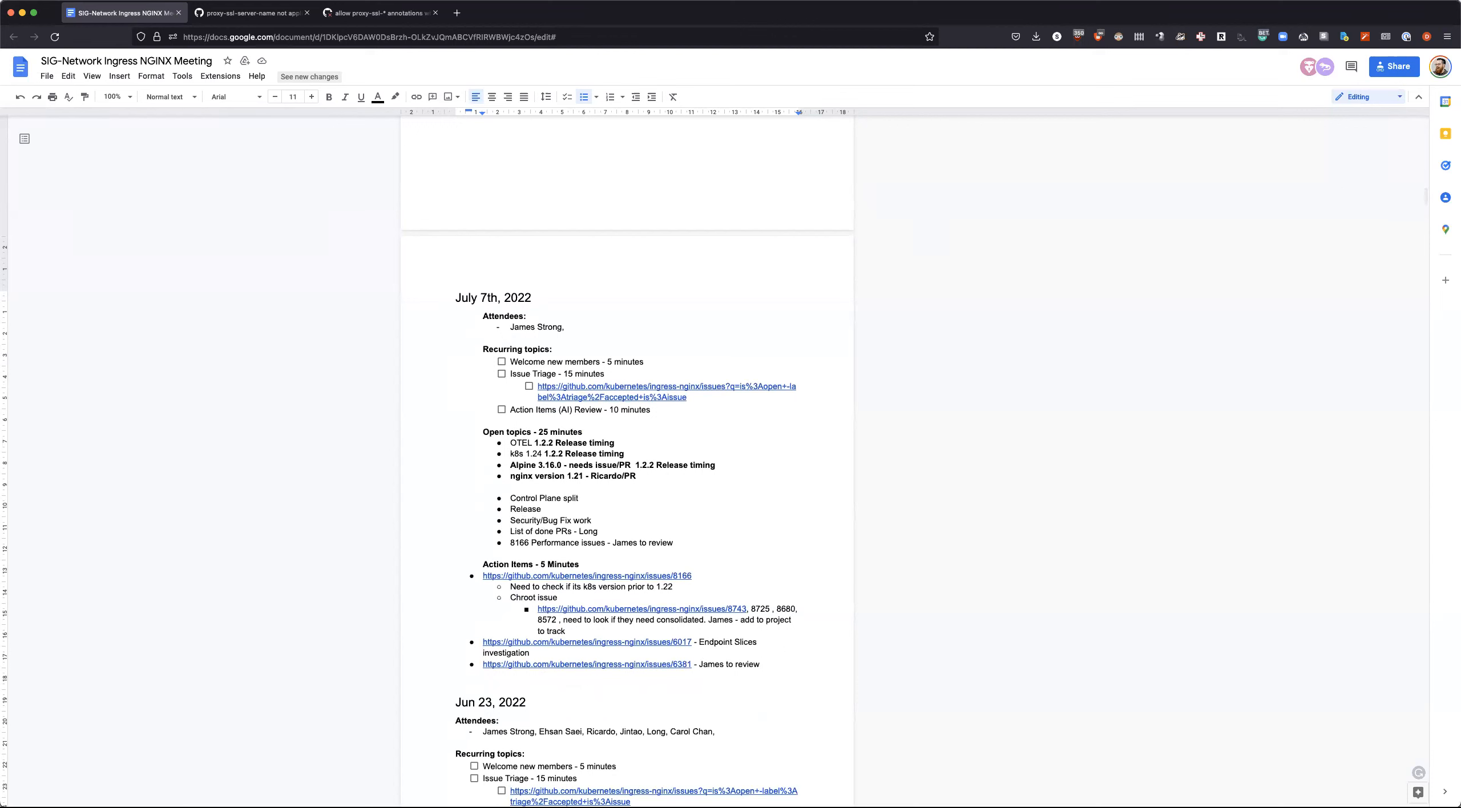
pyautogui.write('https://github.com/kubernetes/ingress-nginx/issues/6728')
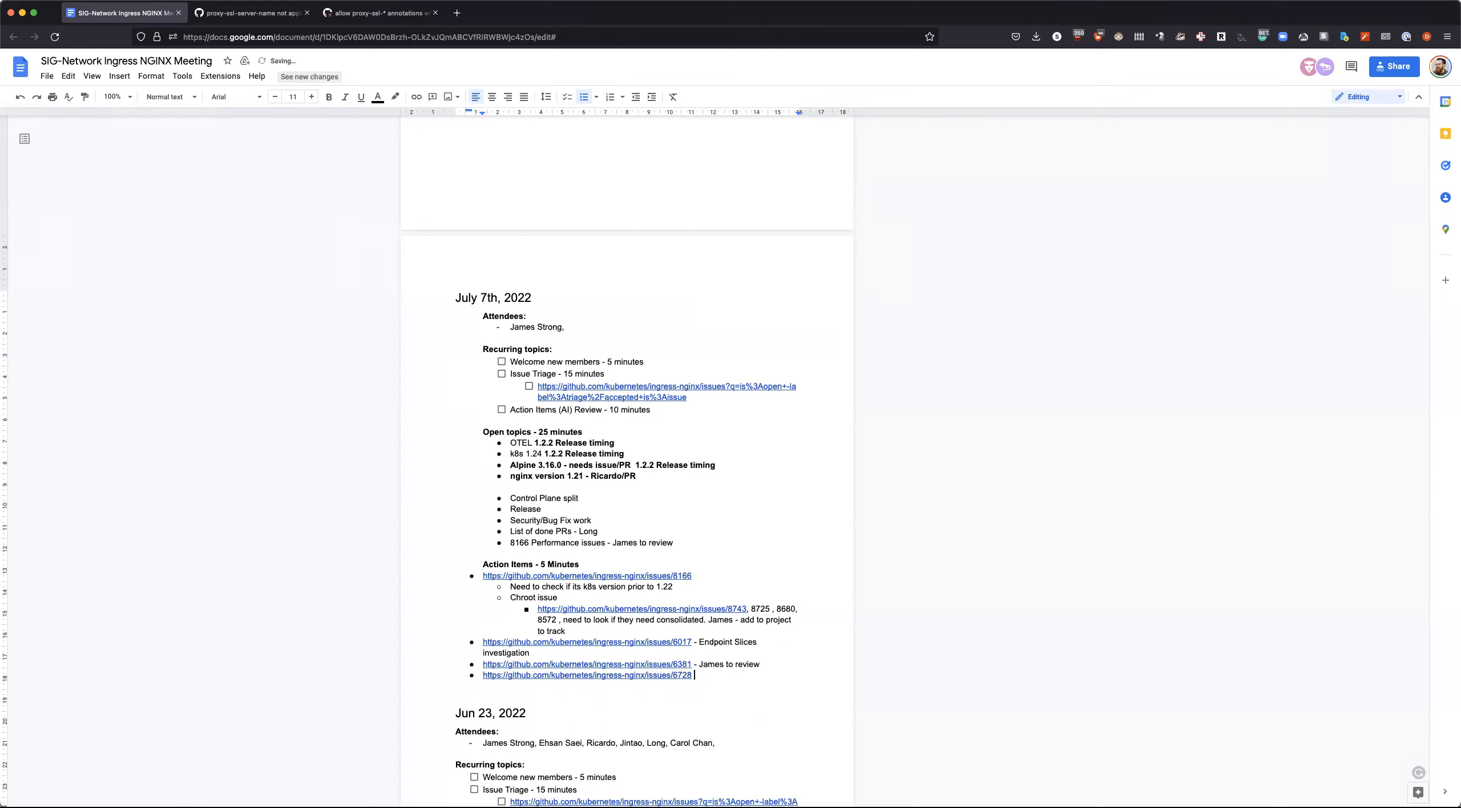
pyautogui.write('- Updates')
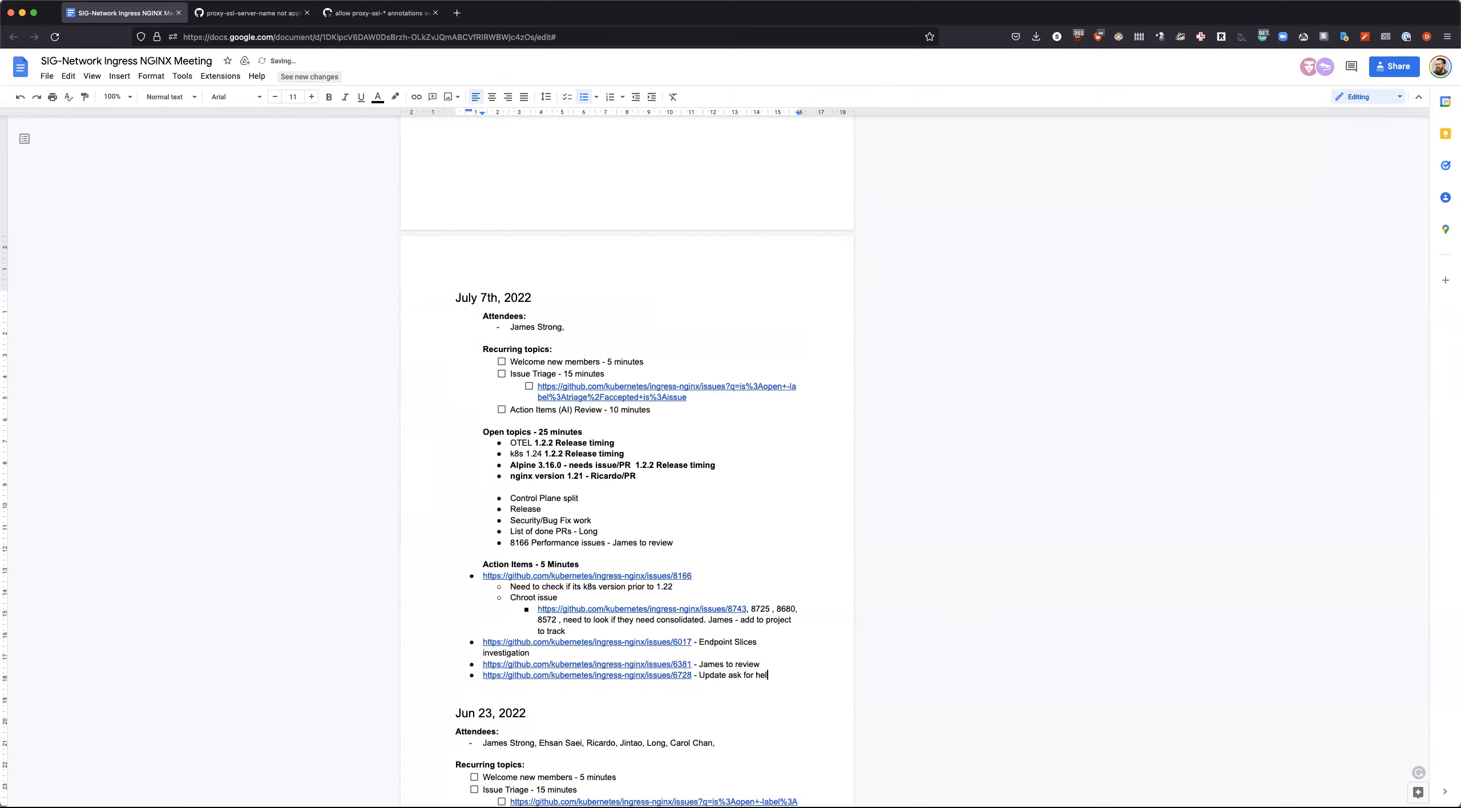
pyautogui.write('p, if no one a')
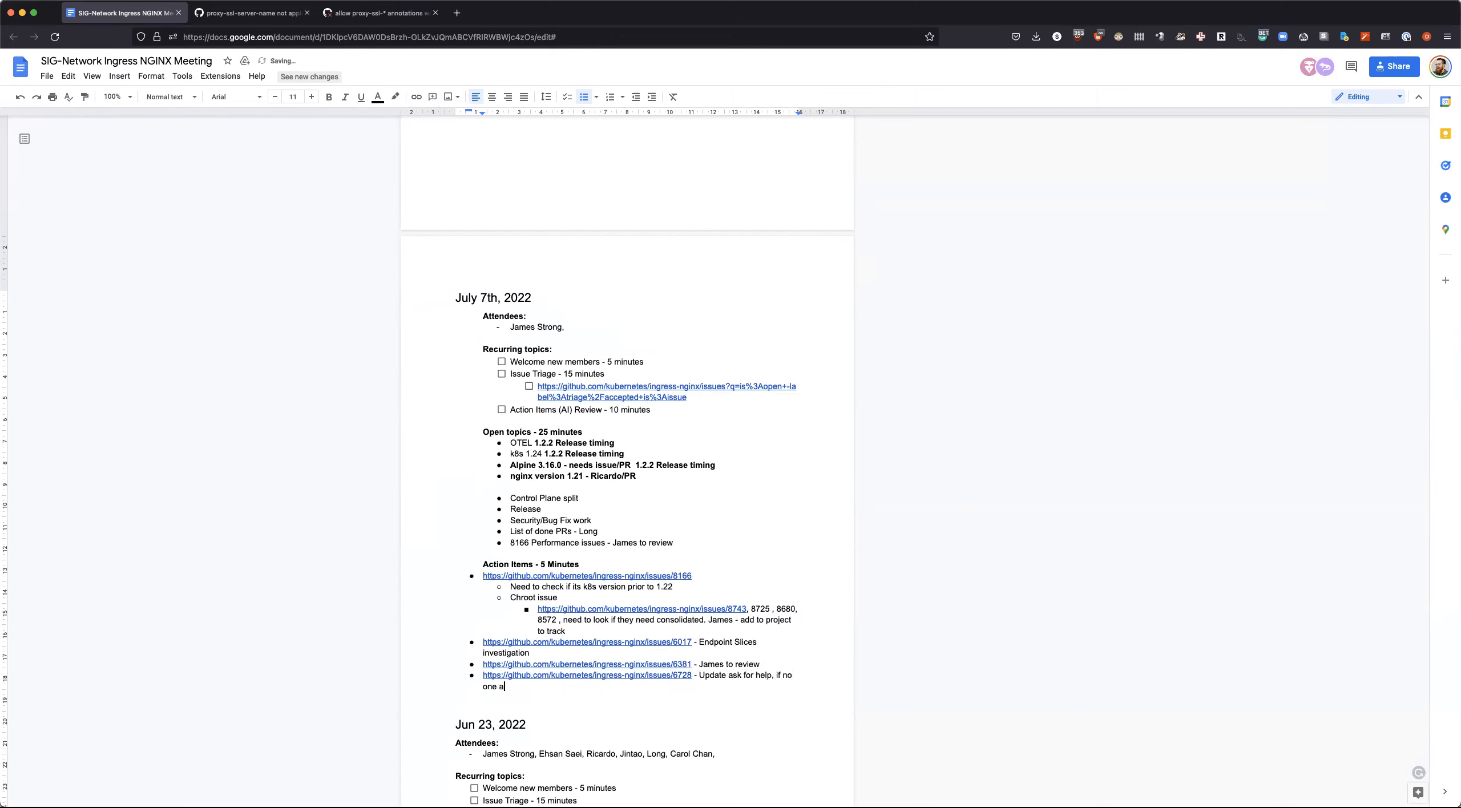
pyautogui.write('nswer')
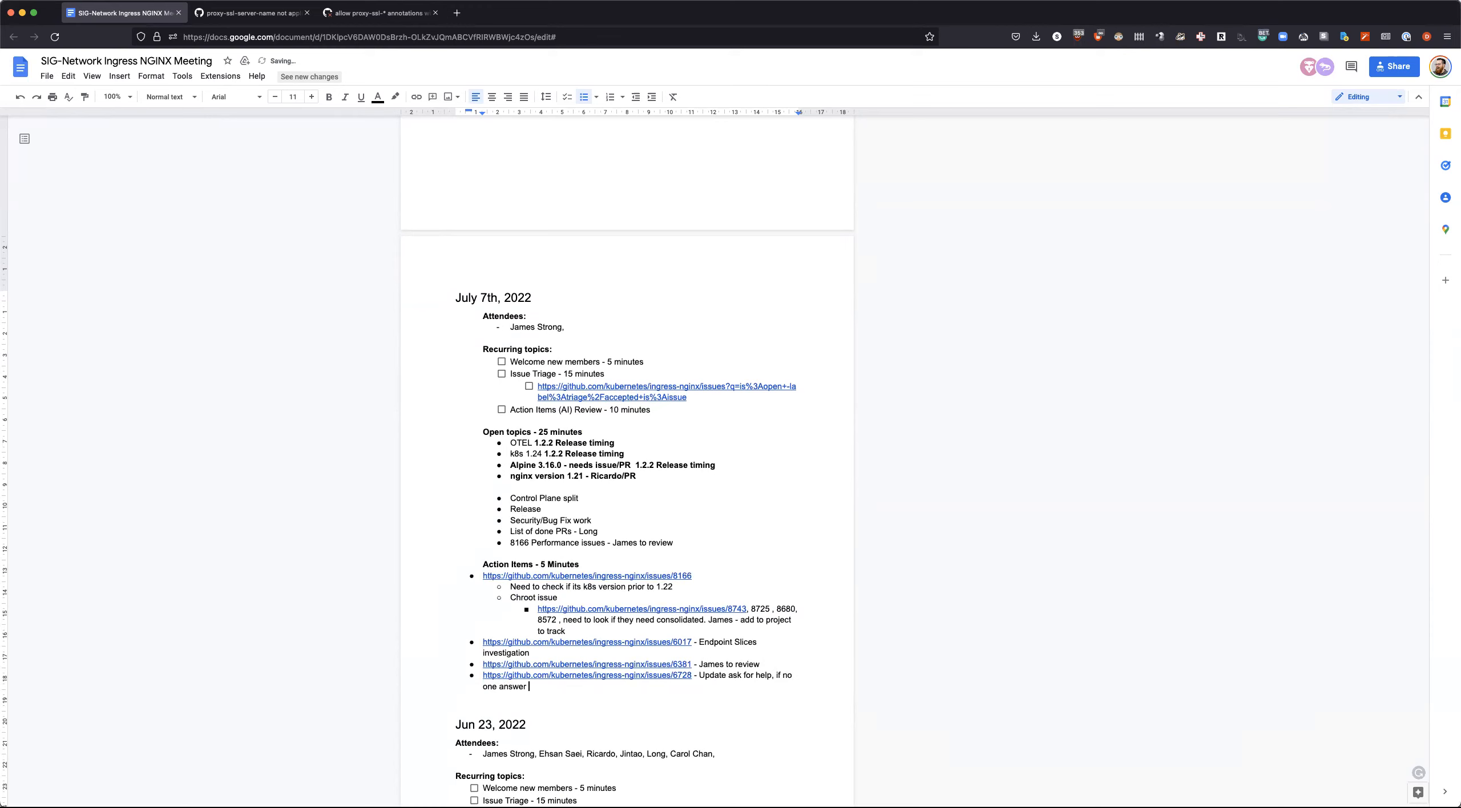
pyautogui.write('close')
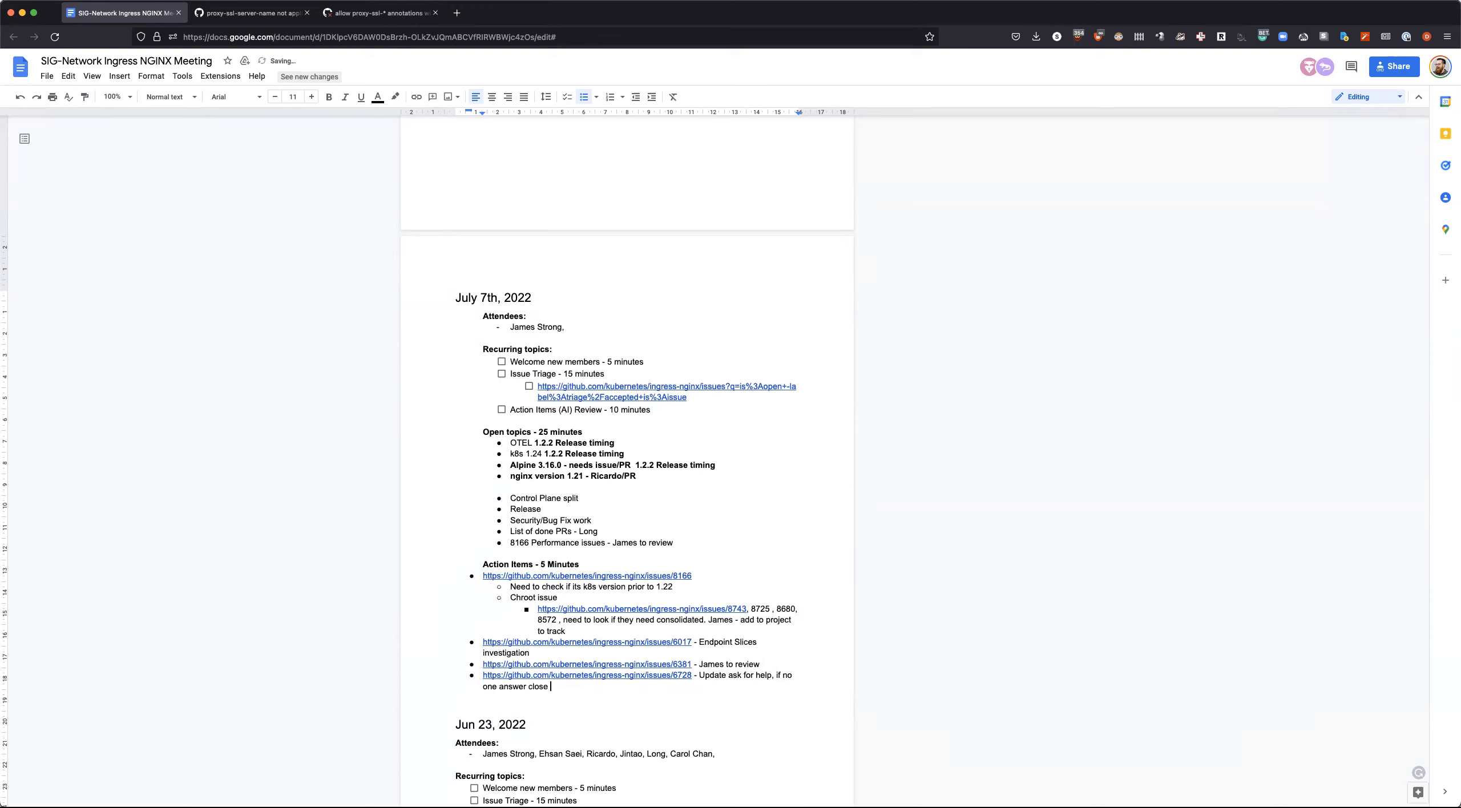
pyautogui.write('PR')
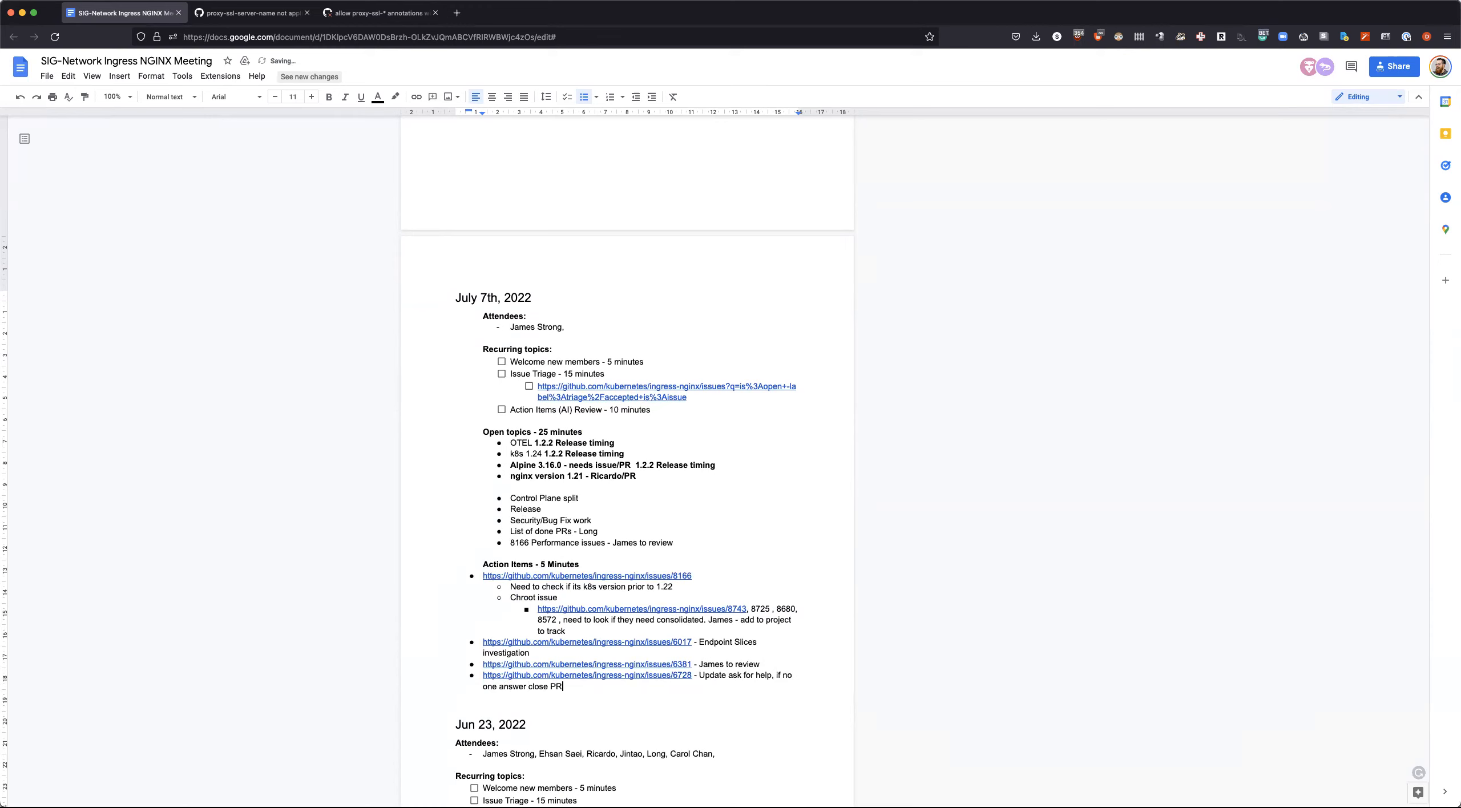
pyautogui.write('and issue')
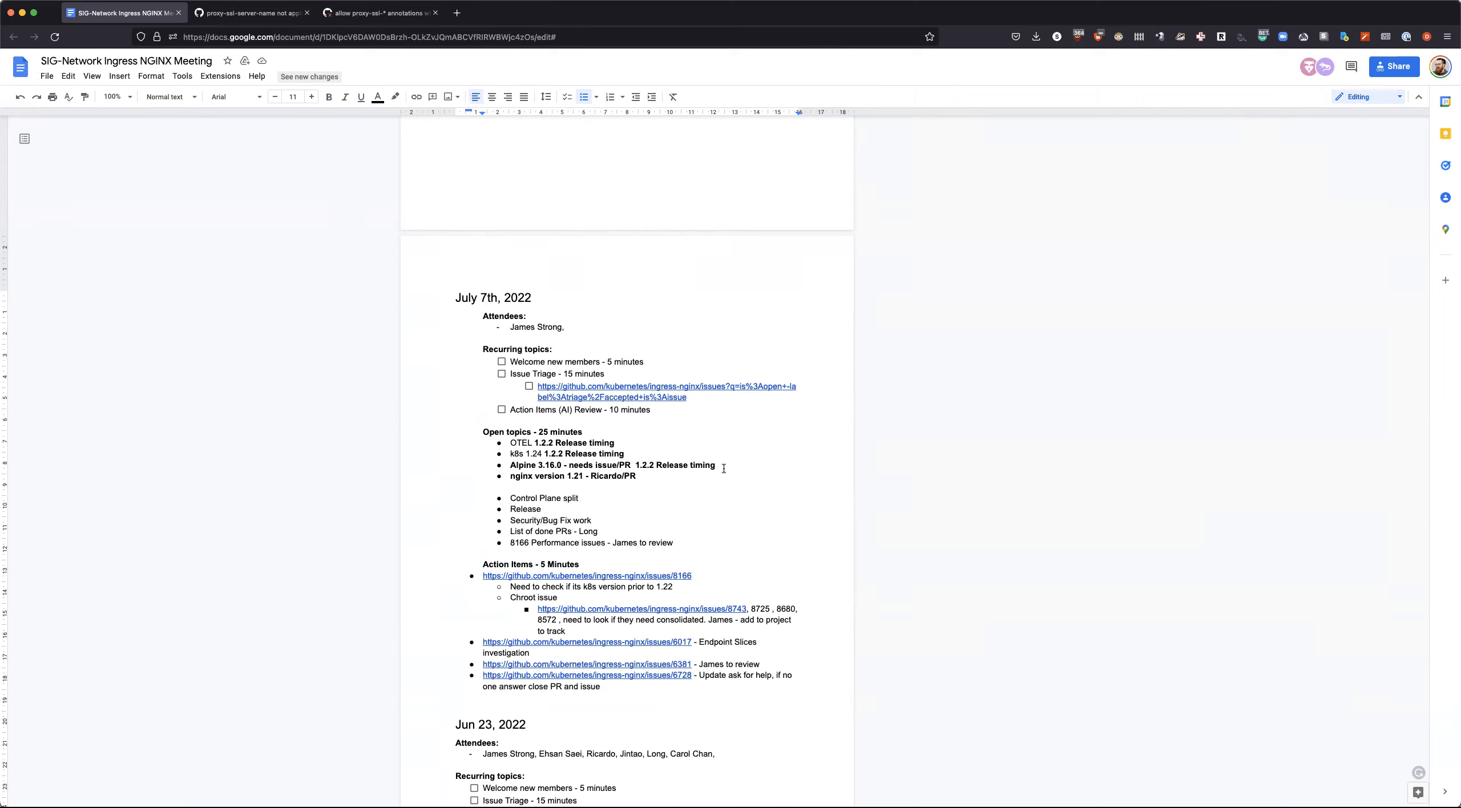
pyautogui.moveTo(726, 534)
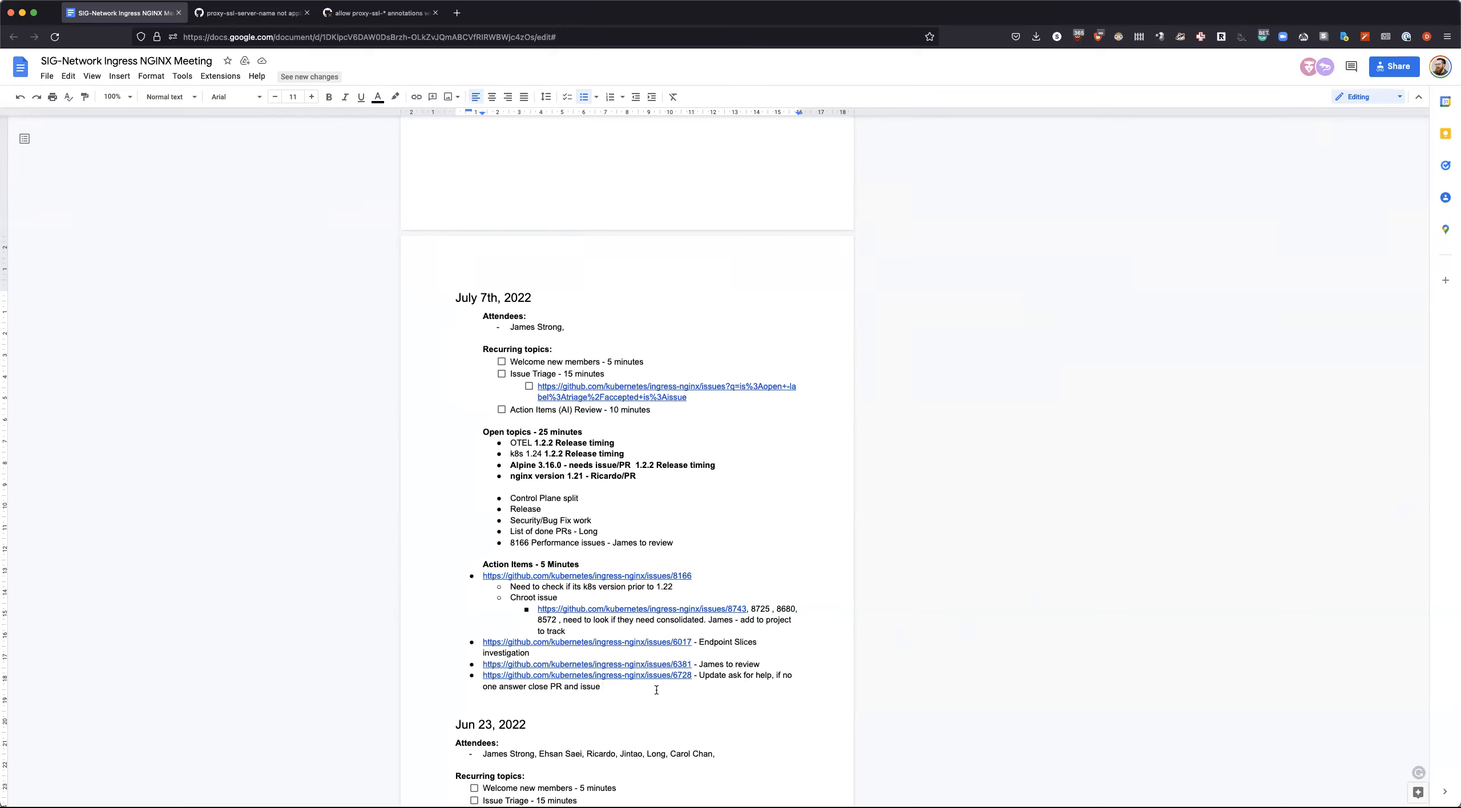
pyautogui.write('- Assigned')
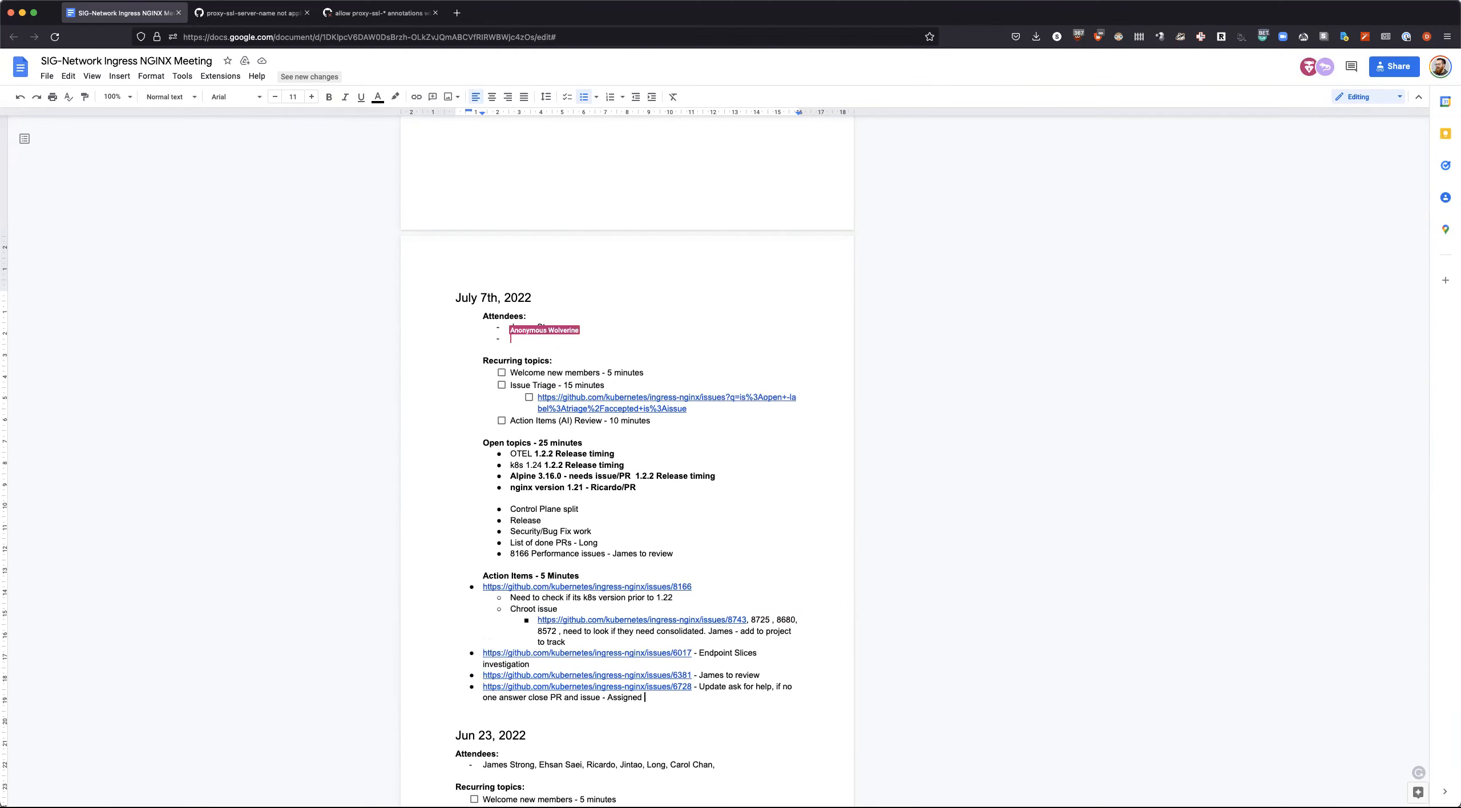
pyautogui.write('James')
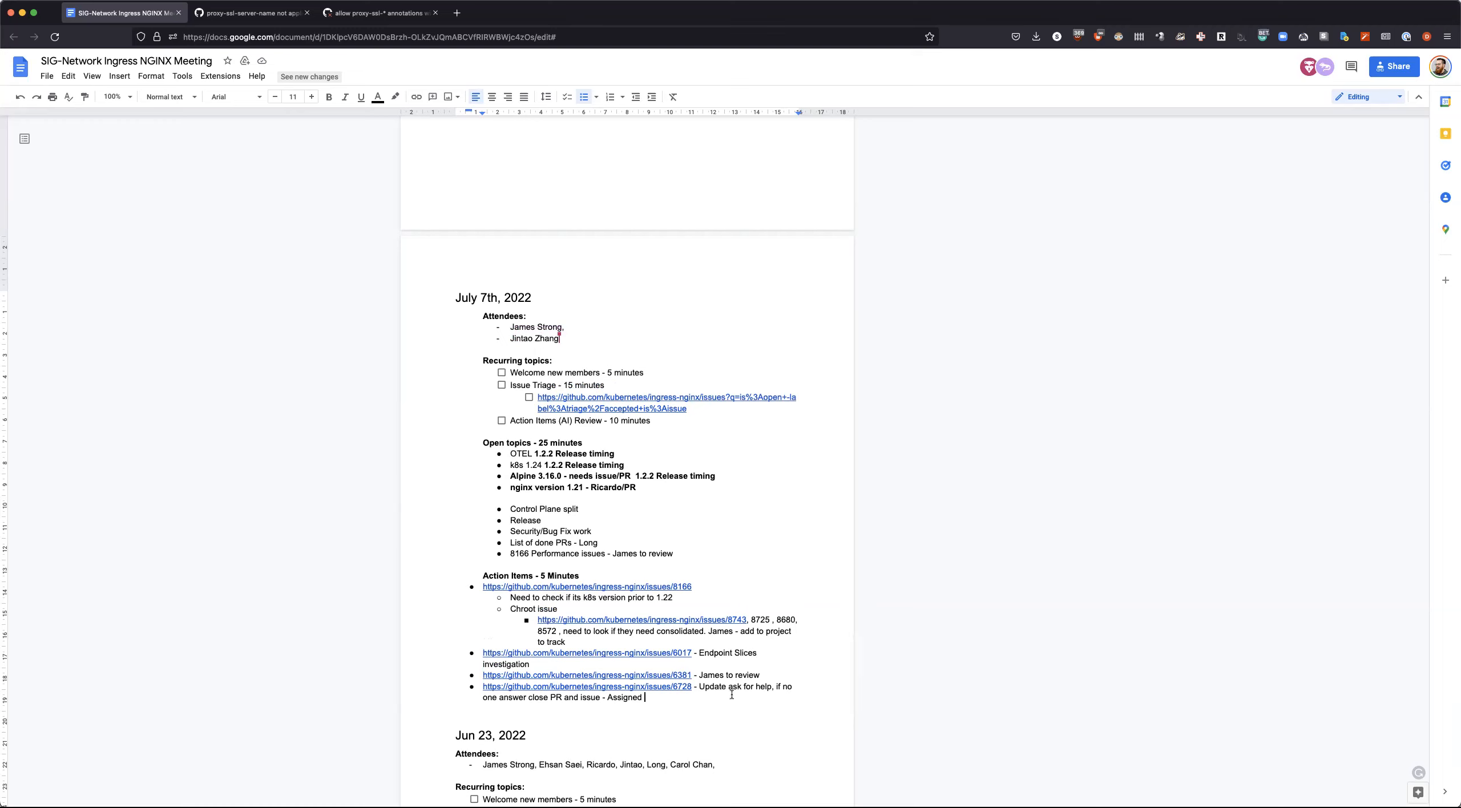
pyautogui.write('GokavarapuNaveen19')
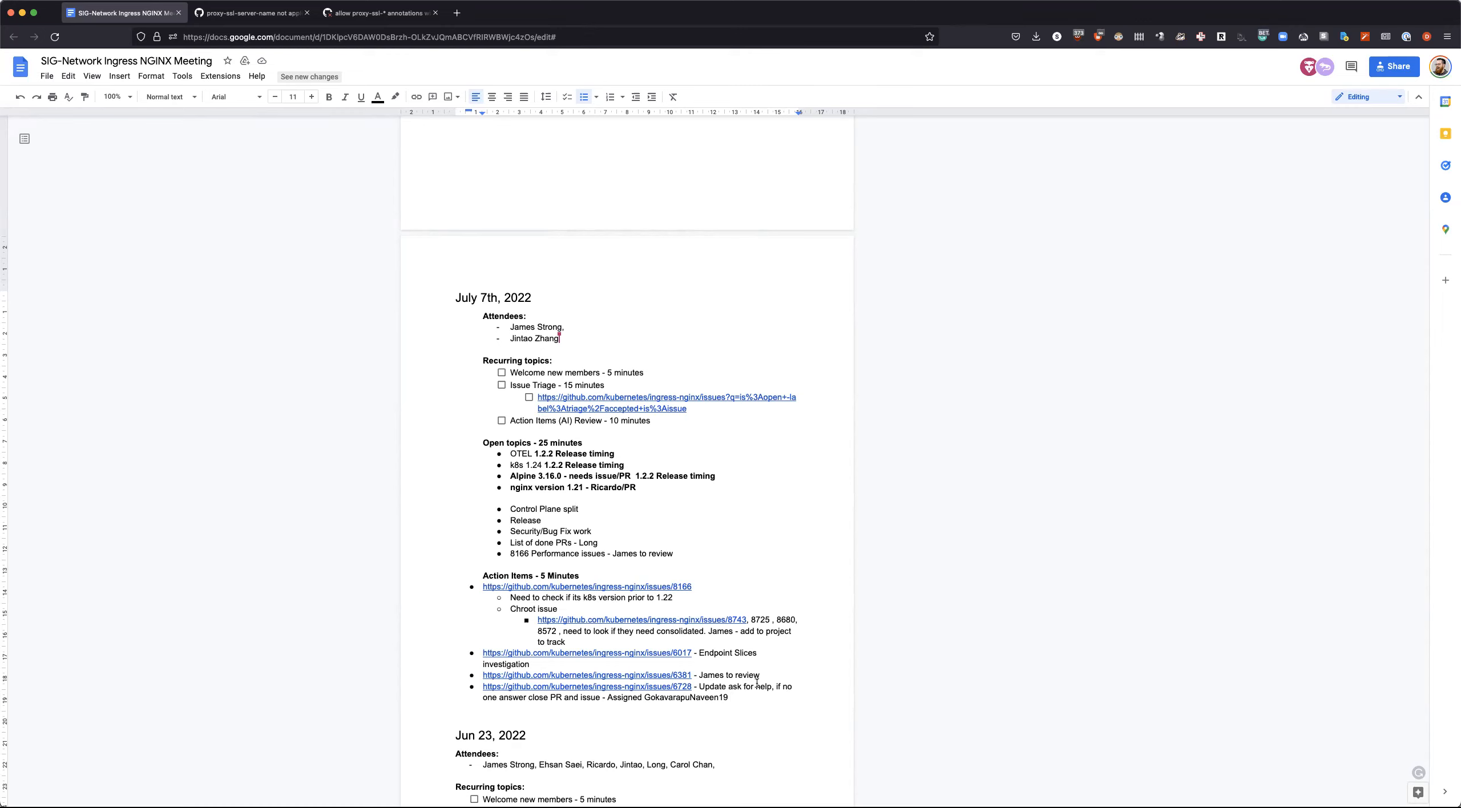
pyautogui.moveTo(757, 682)
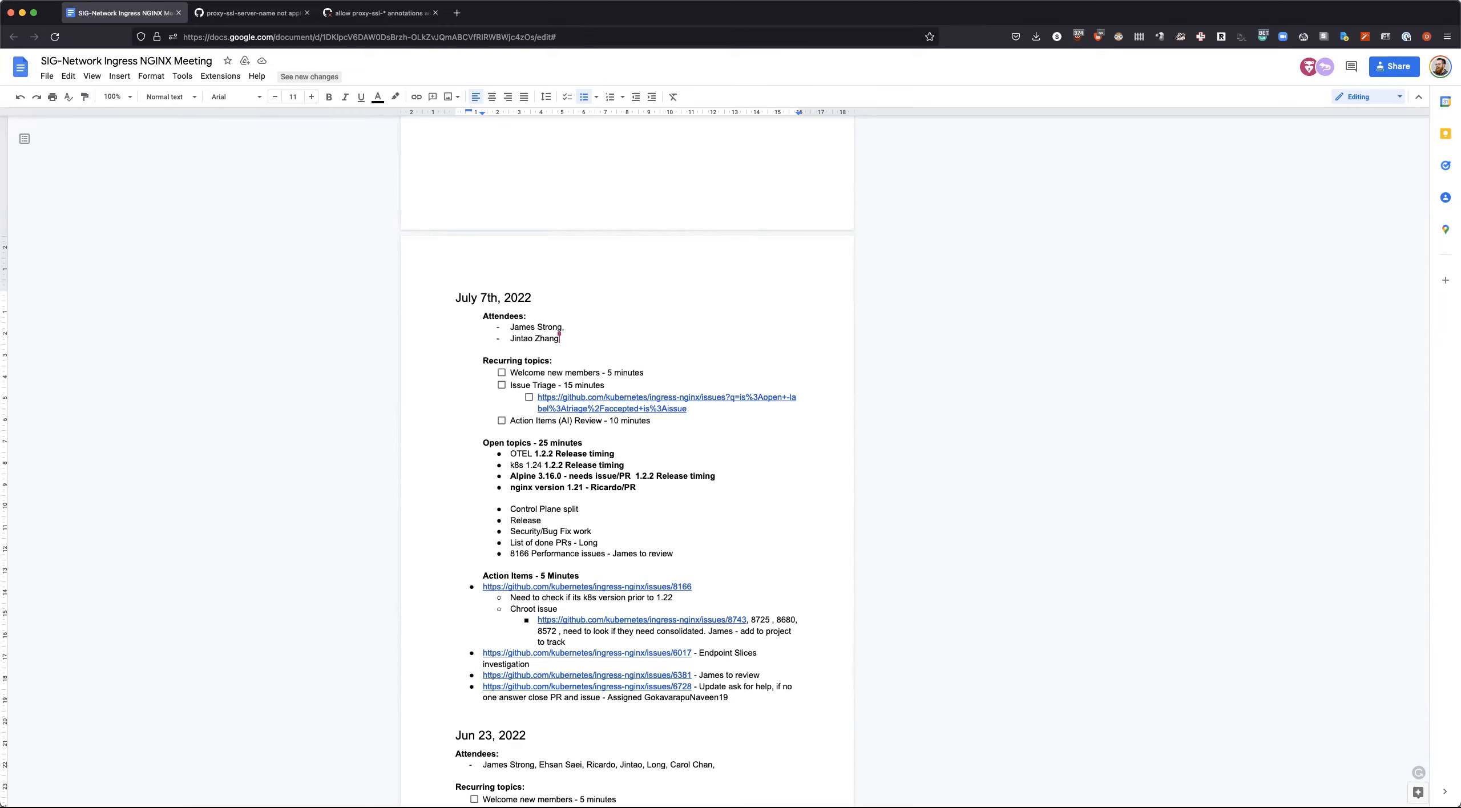